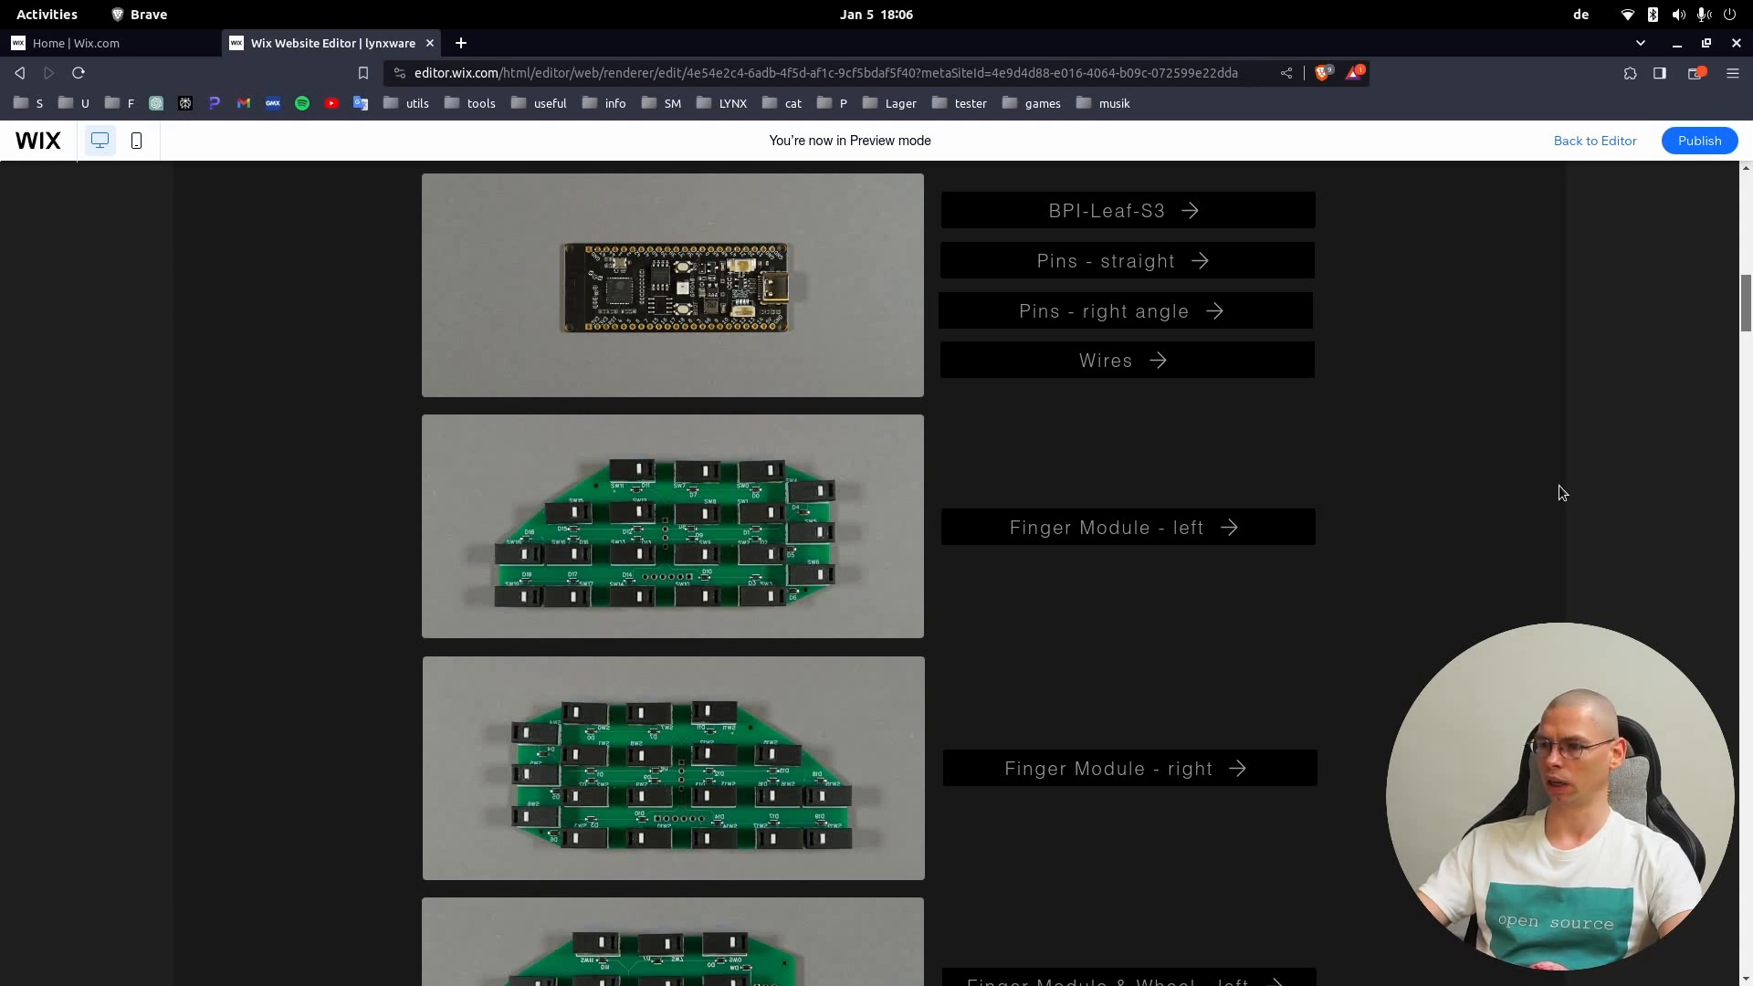
- View the BPI-Leaf-S3, straight pin header and right-angle pin header shopping listings
{"action": "scroll", "scroll_direction": "down", "scroll_amount": 3}
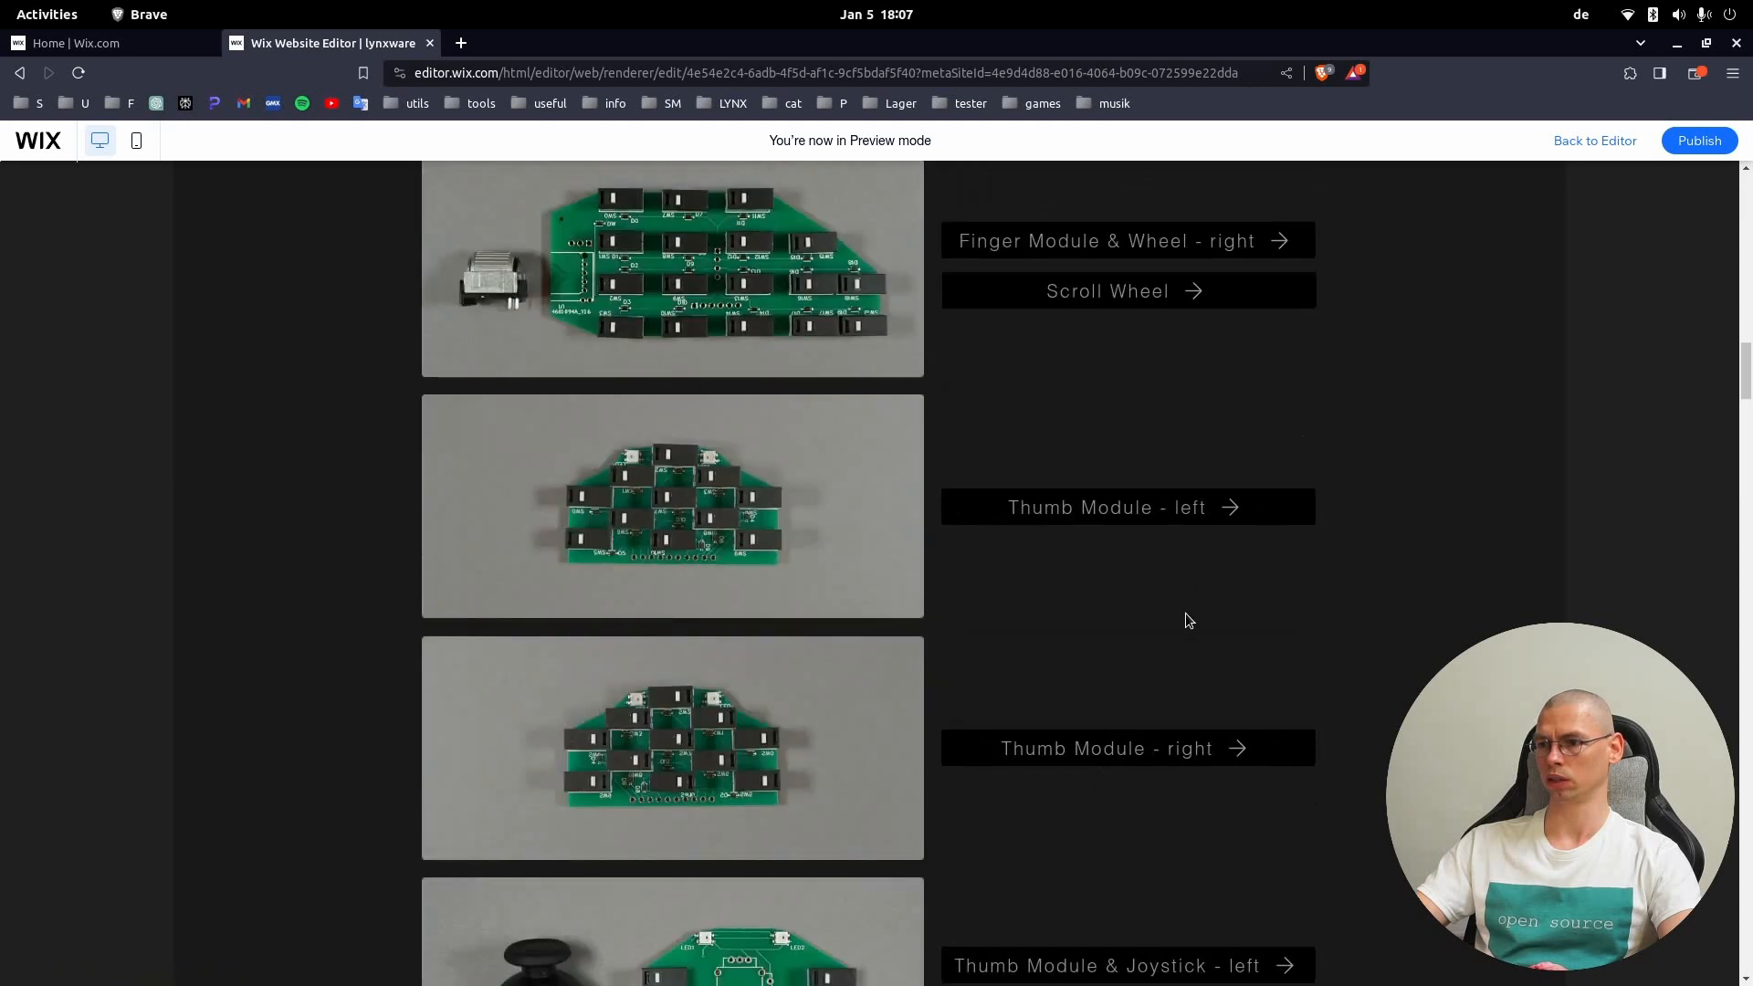
{"action": "scroll", "scroll_direction": "up", "scroll_amount": 3}
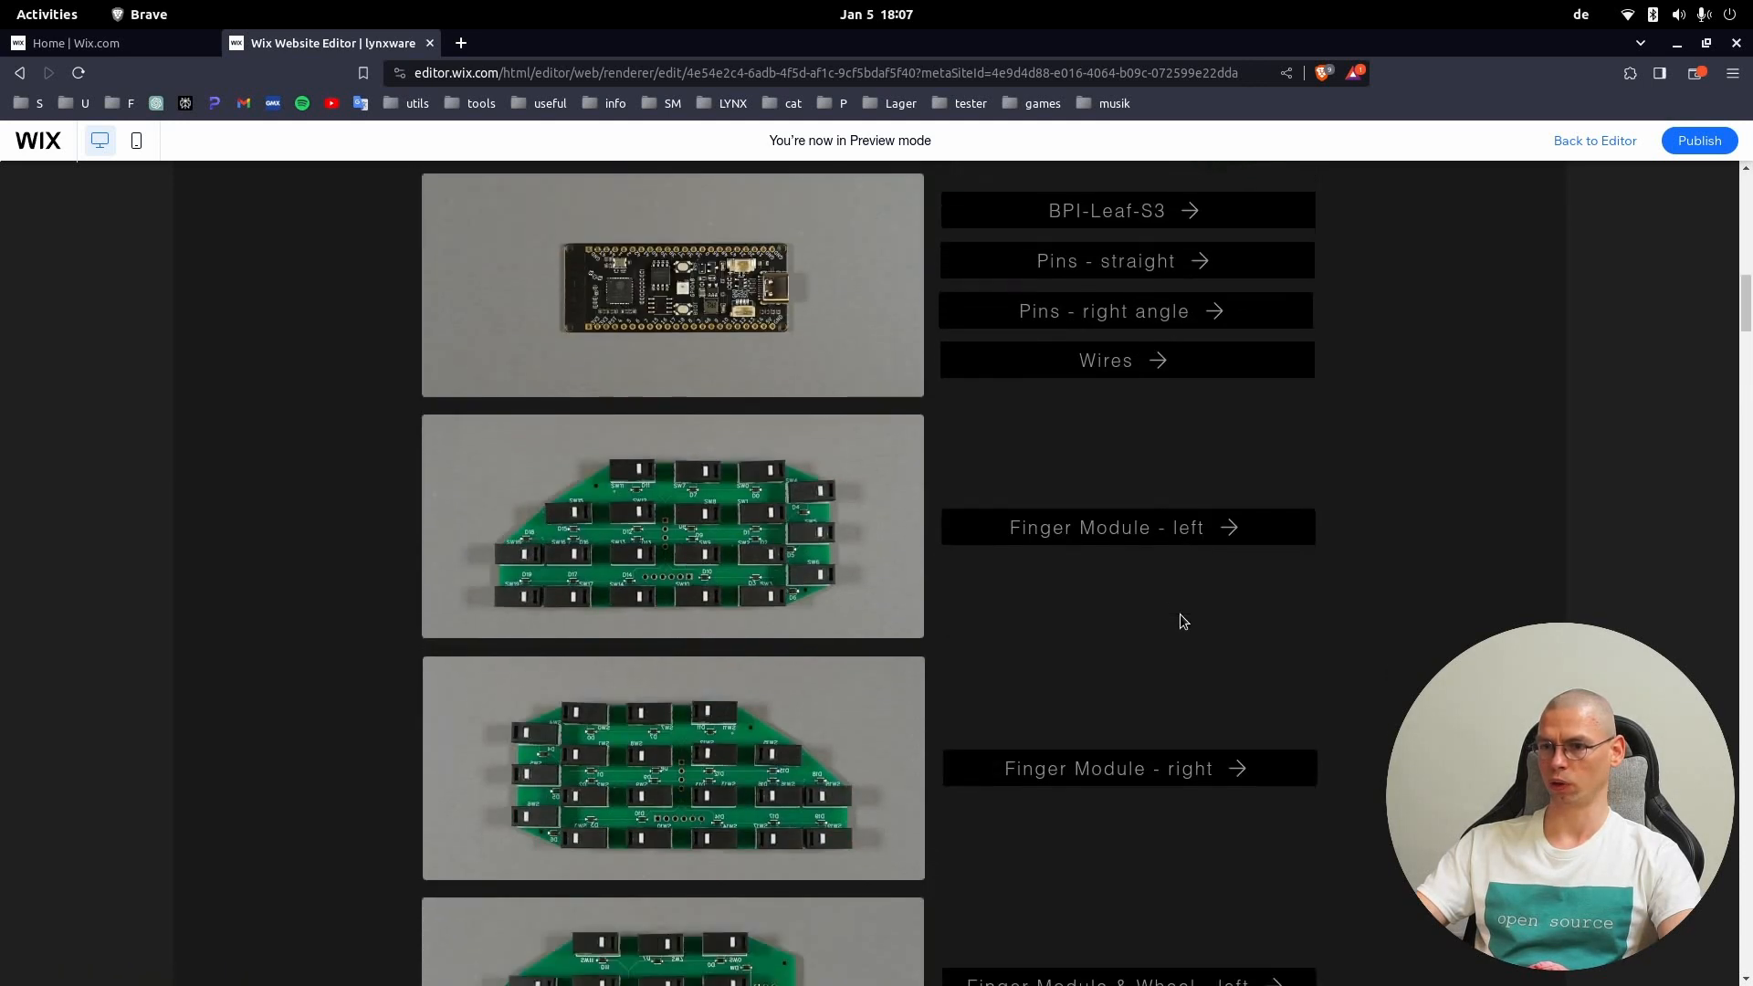
{"action": "mouse_move", "coordinate": [1126, 210]}
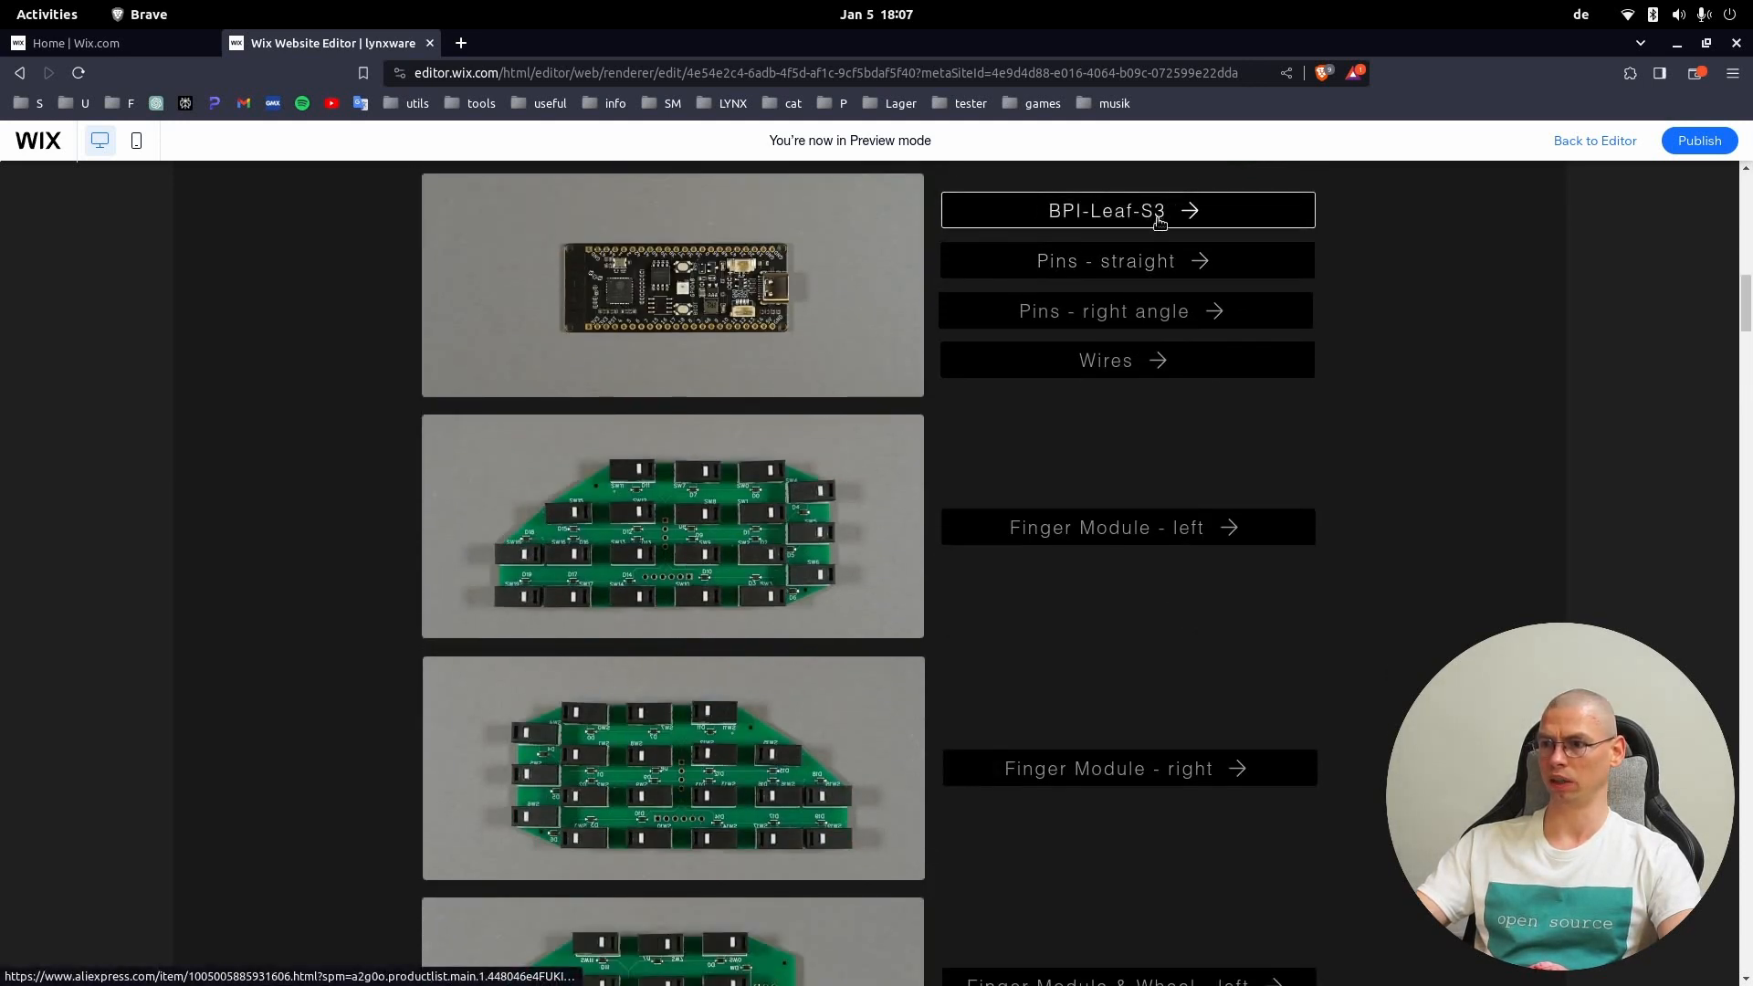
{"action": "left_click", "coordinate": [1125, 210]}
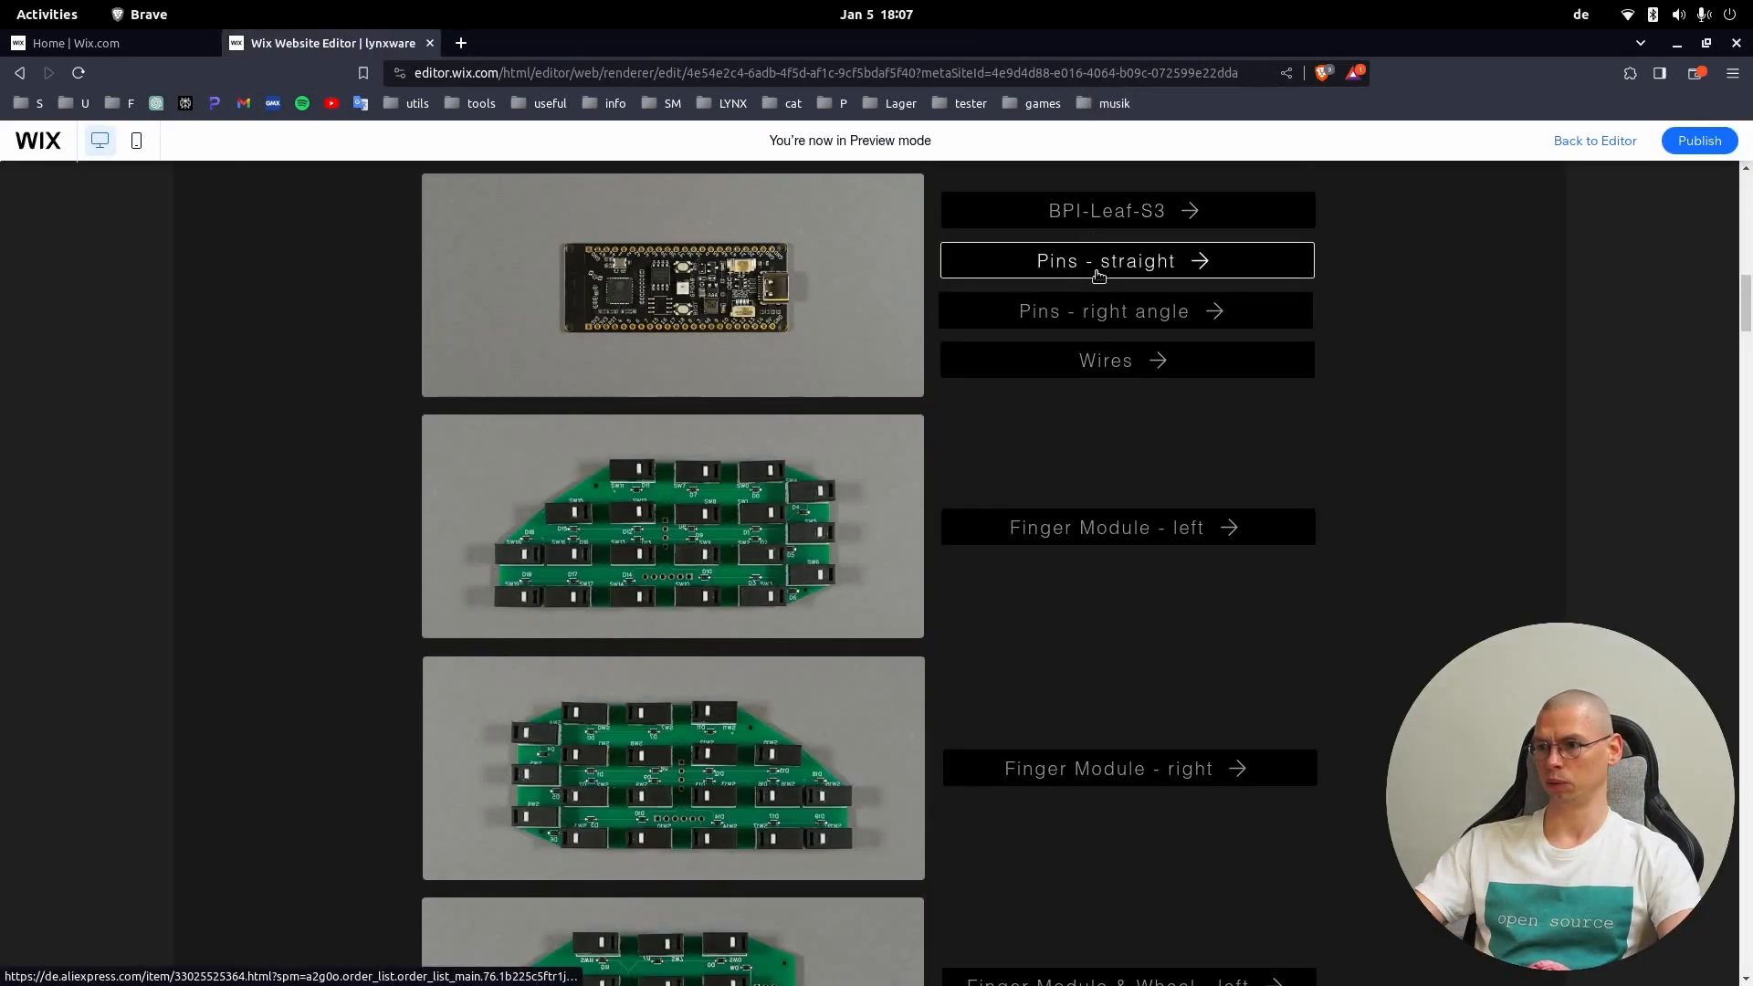
{"action": "left_click", "coordinate": [1125, 260]}
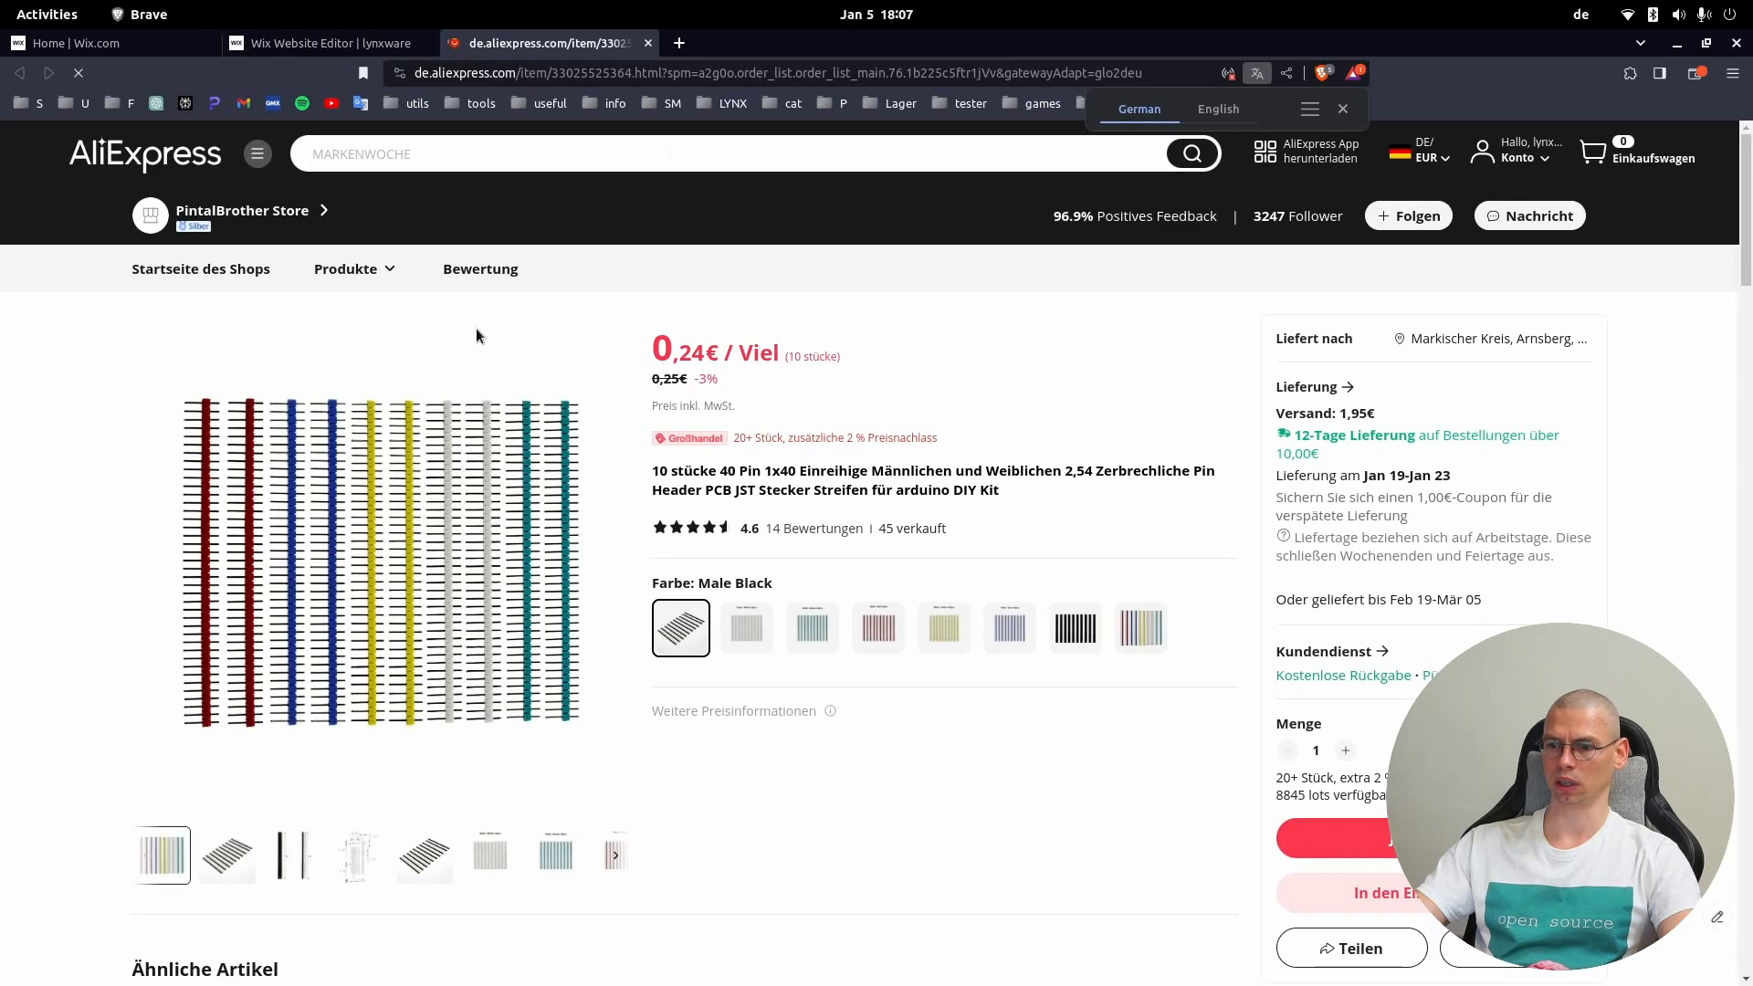
{"action": "left_click", "coordinate": [324, 43]}
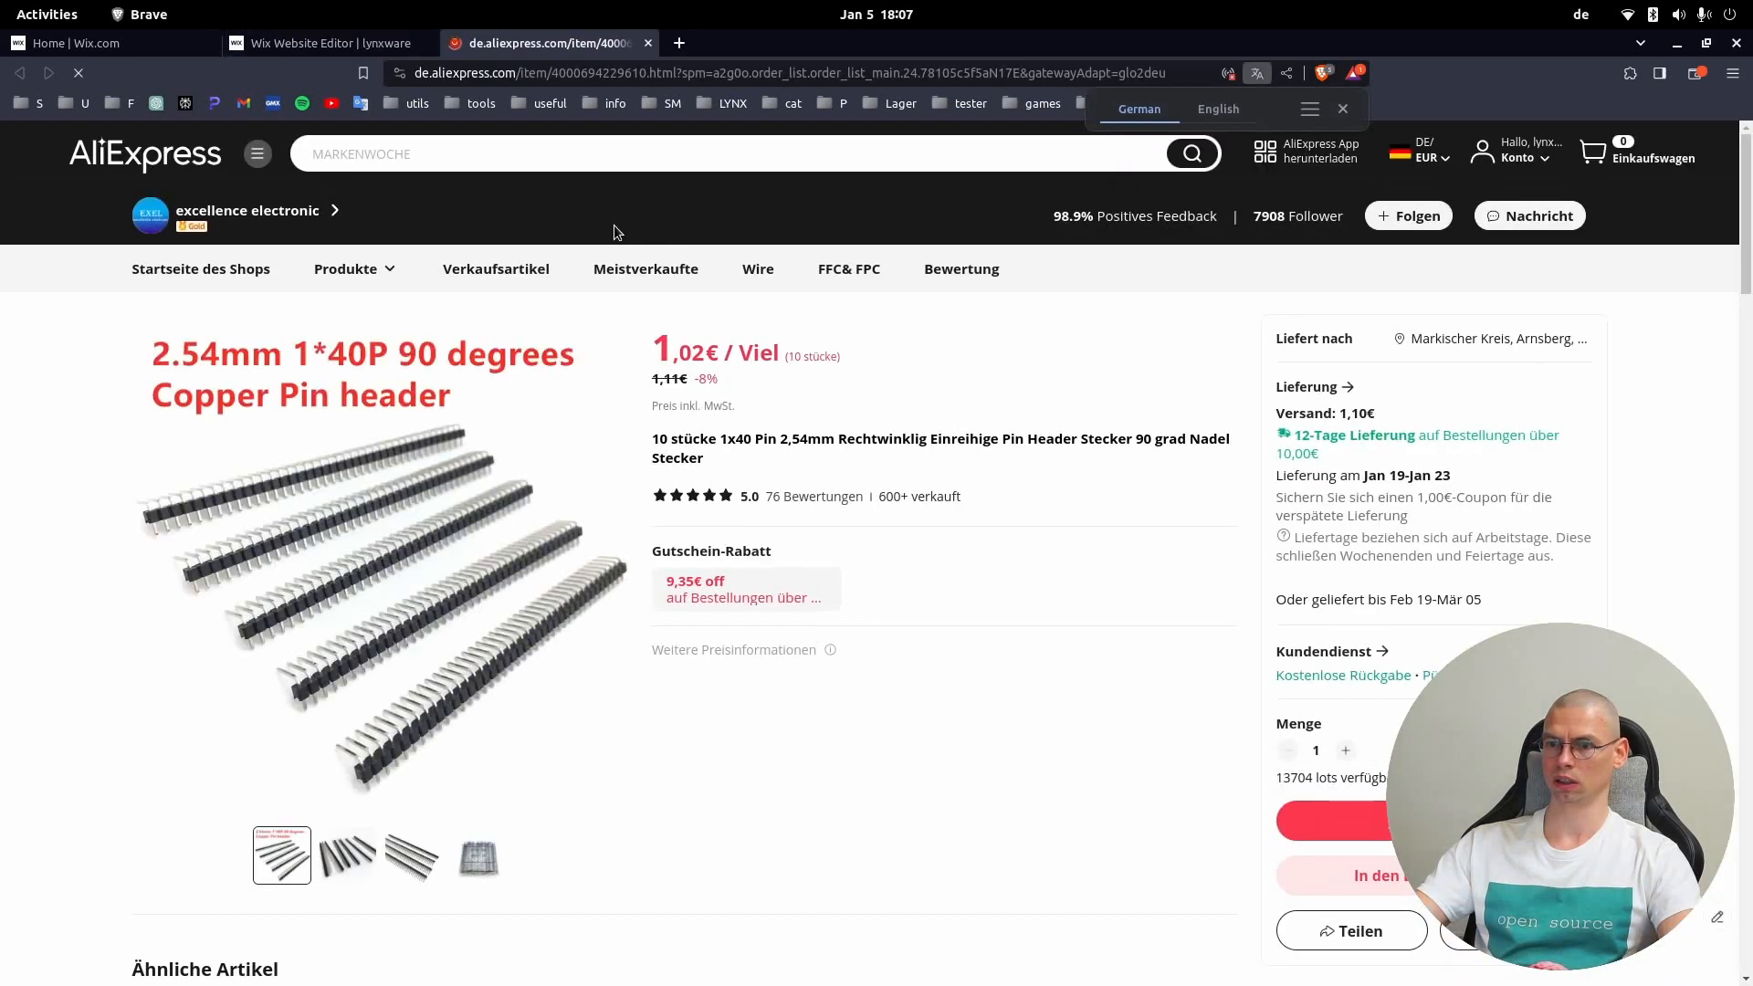
- View the Dupont jumper wire listing with the 20cm length chosen
{"action": "left_click", "coordinate": [324, 43]}
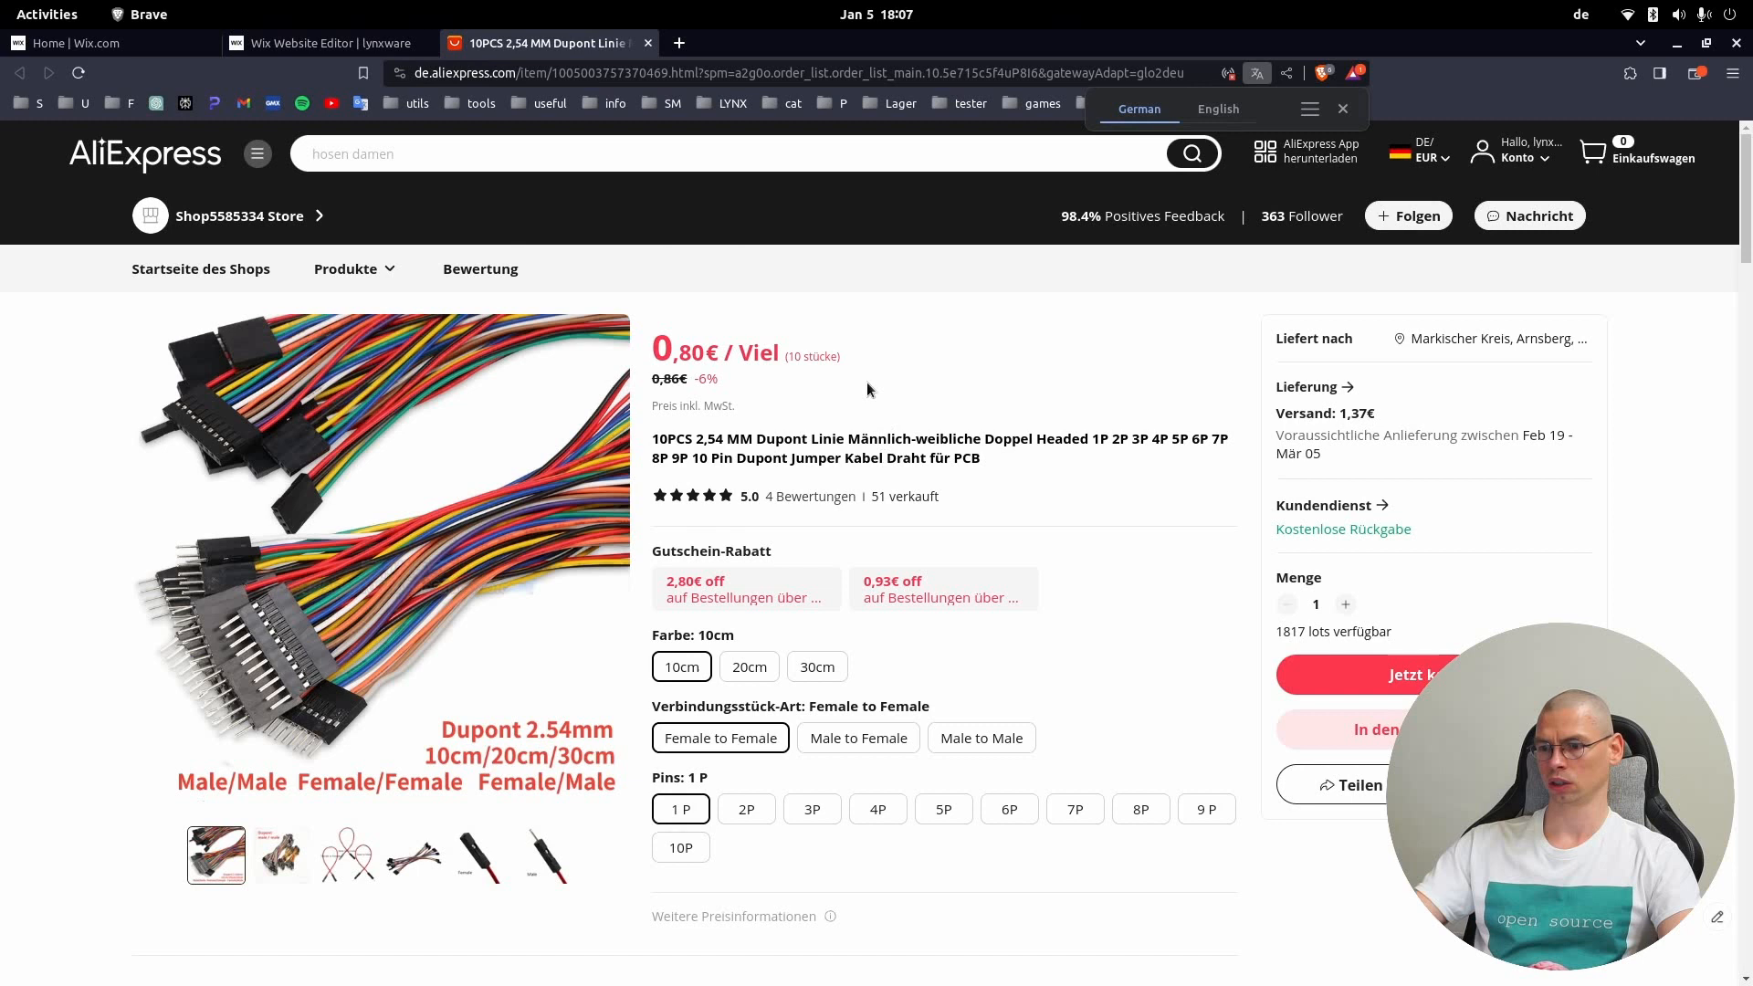
{"action": "mouse_move", "coordinate": [682, 667]}
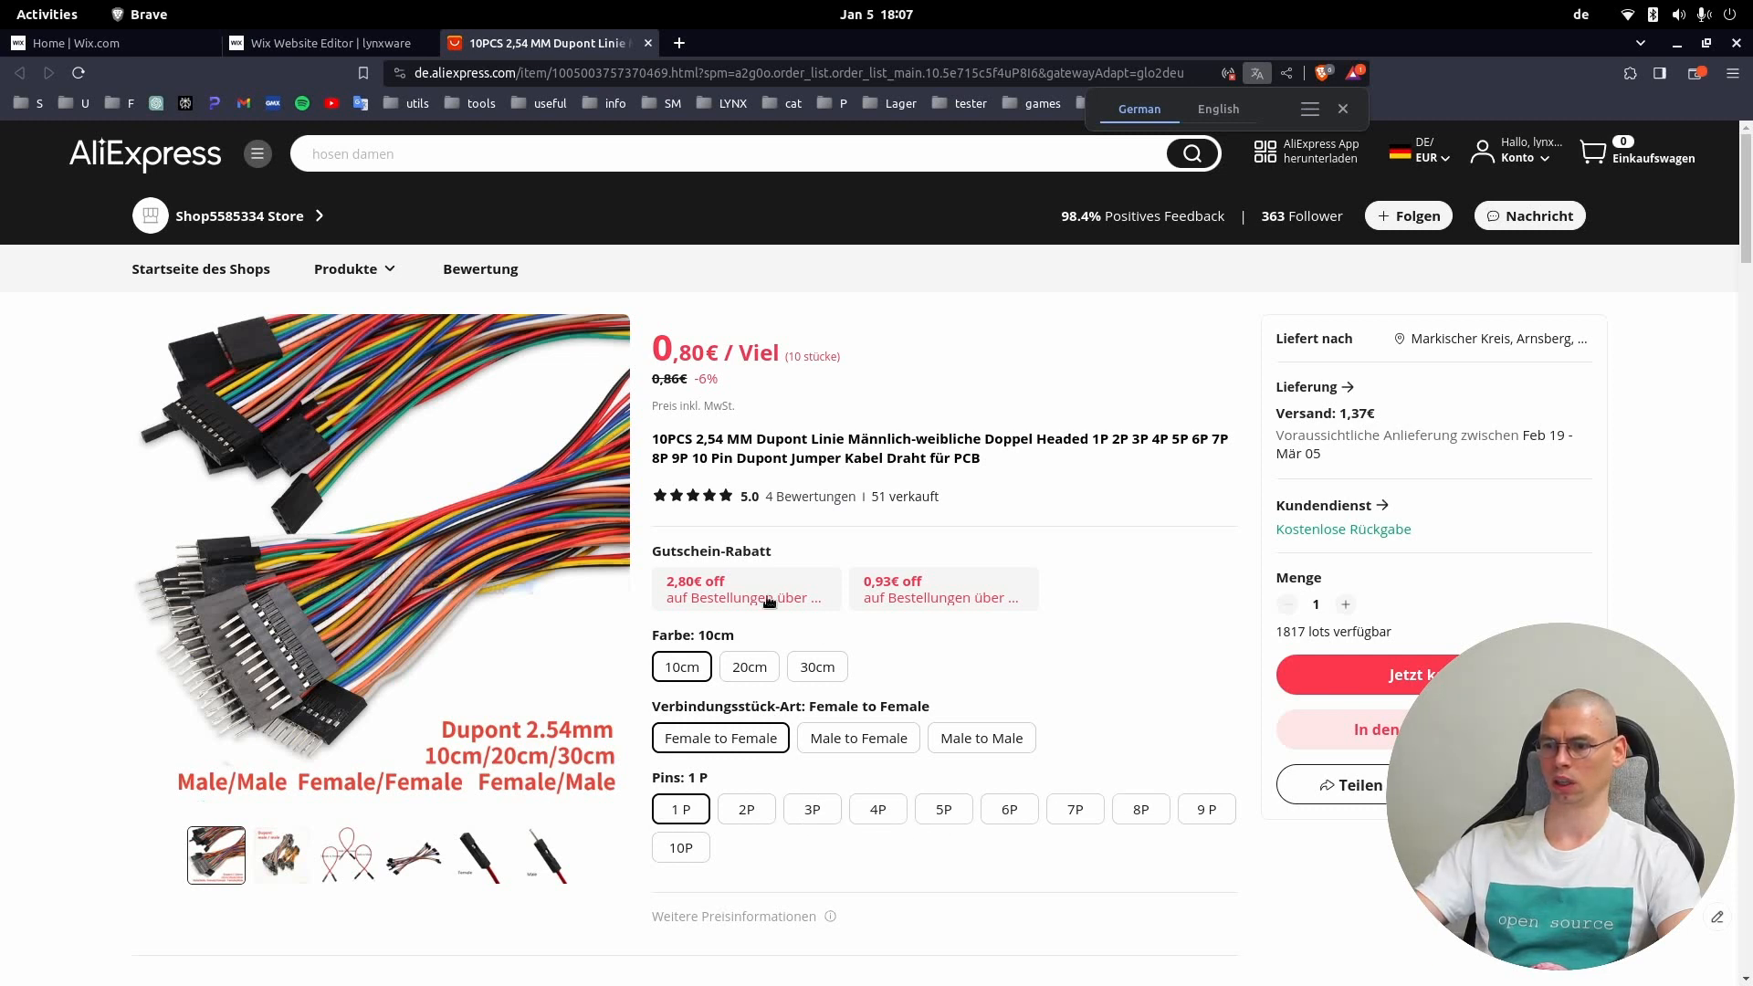
{"action": "left_click", "coordinate": [748, 667]}
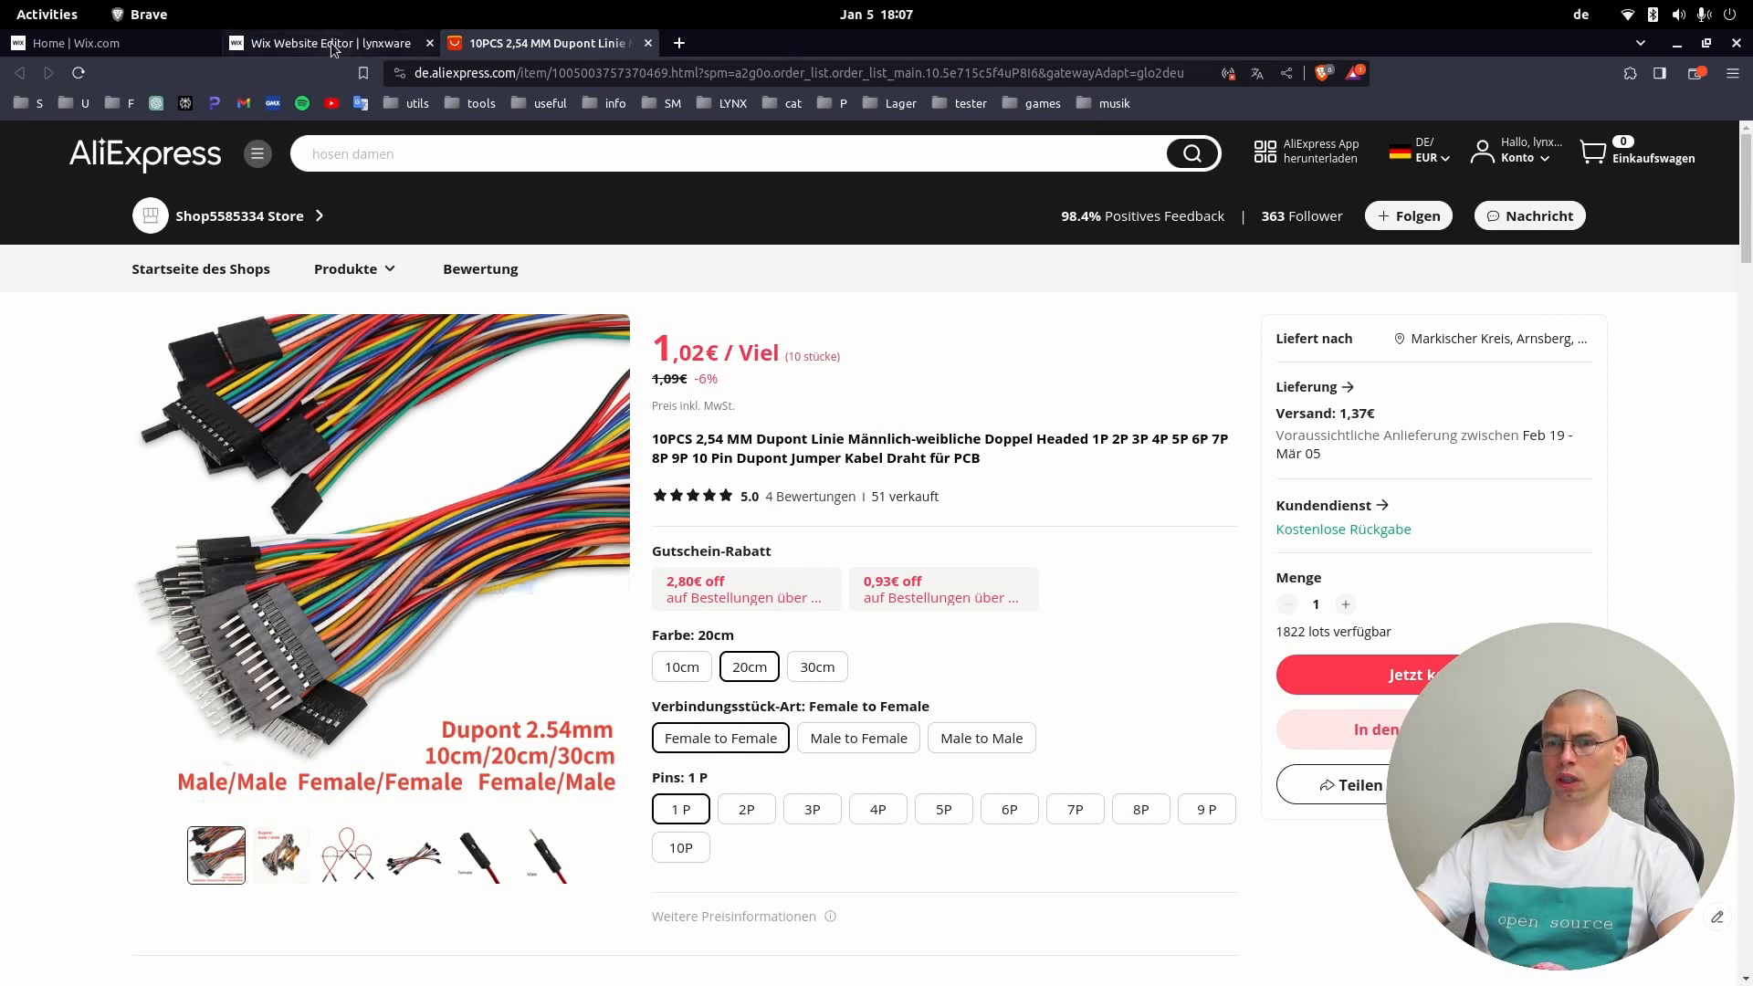
- Back in the build guide preview, scroll past the Thumb-Module circuits to the Finger-Module with Scroll Wheel diagram
{"action": "left_click", "coordinate": [324, 43]}
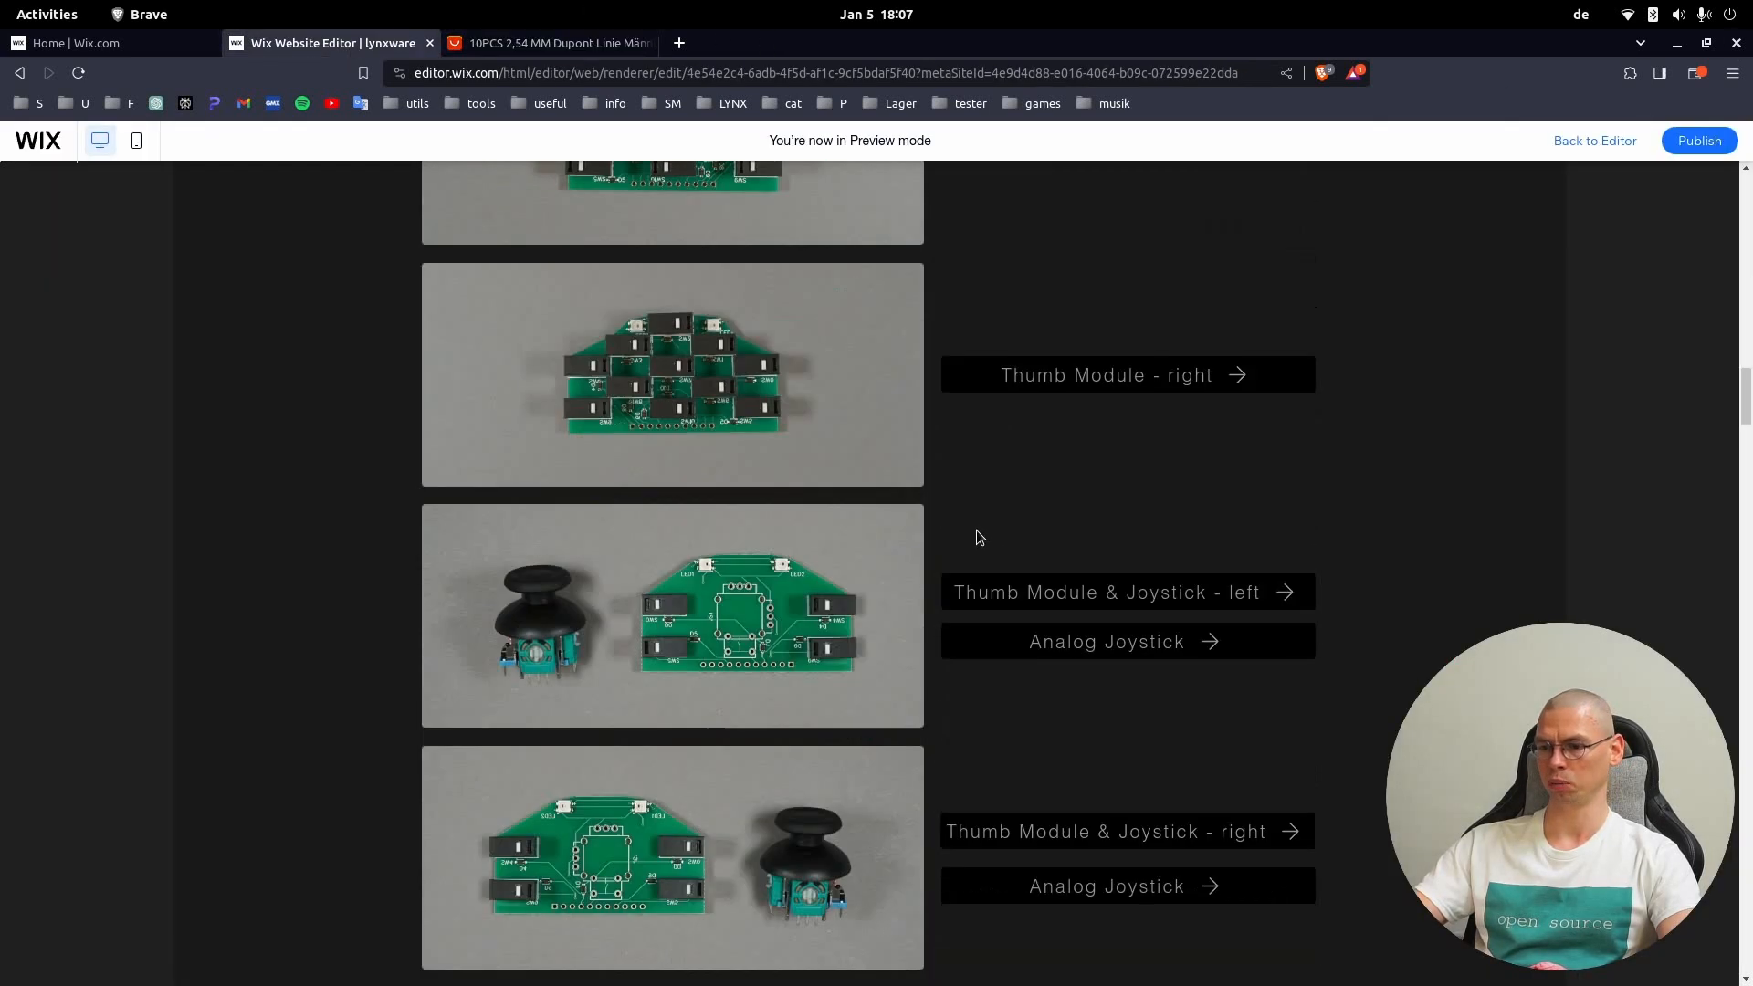
{"action": "scroll", "scroll_direction": "down", "scroll_amount": 3}
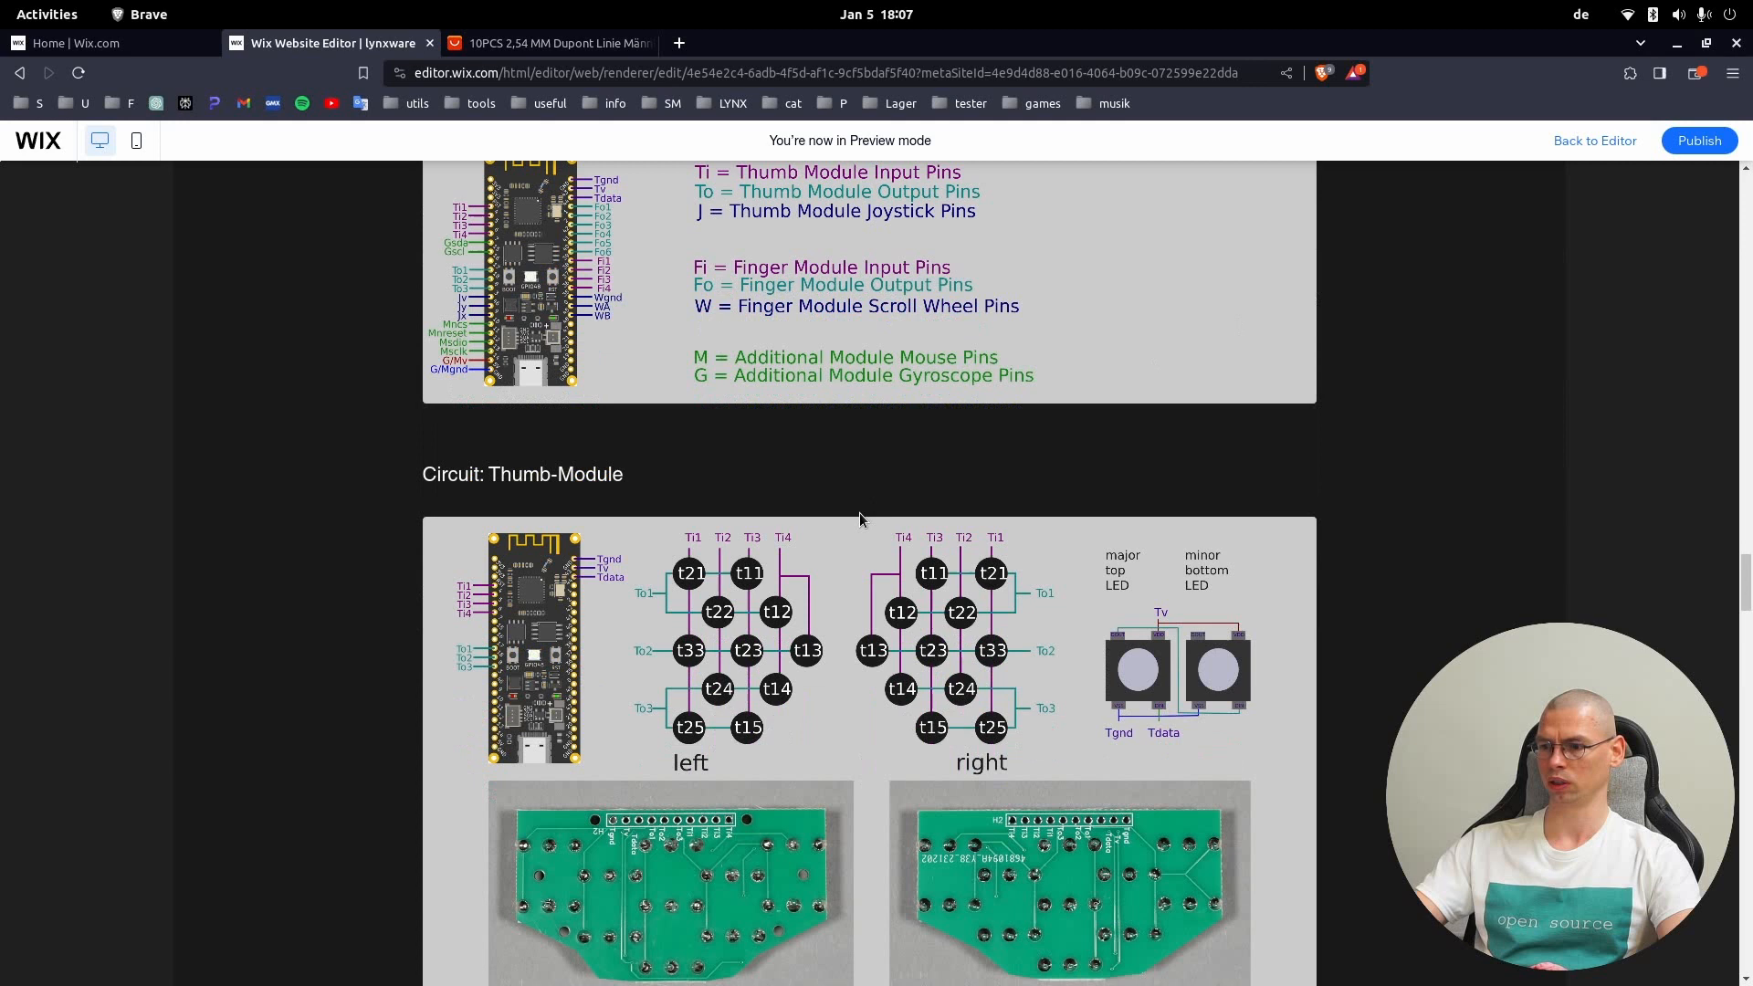
{"action": "scroll", "scroll_direction": "down", "scroll_amount": 3}
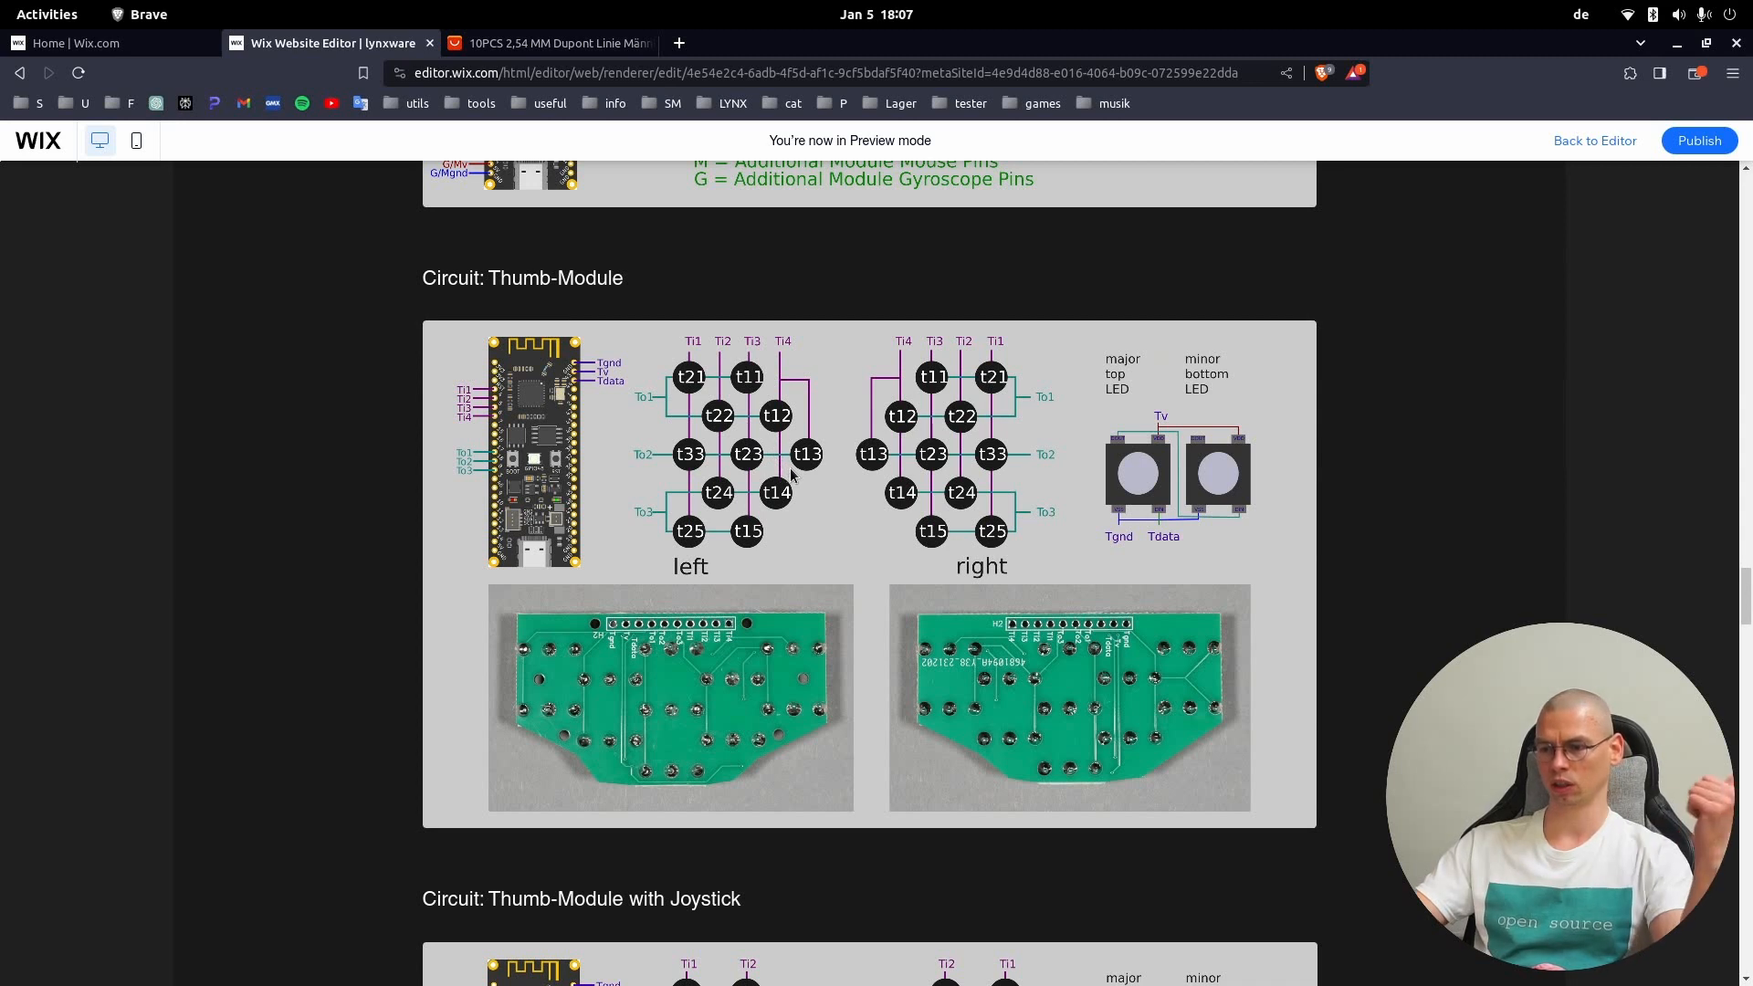
{"action": "mouse_move", "coordinate": [602, 319]}
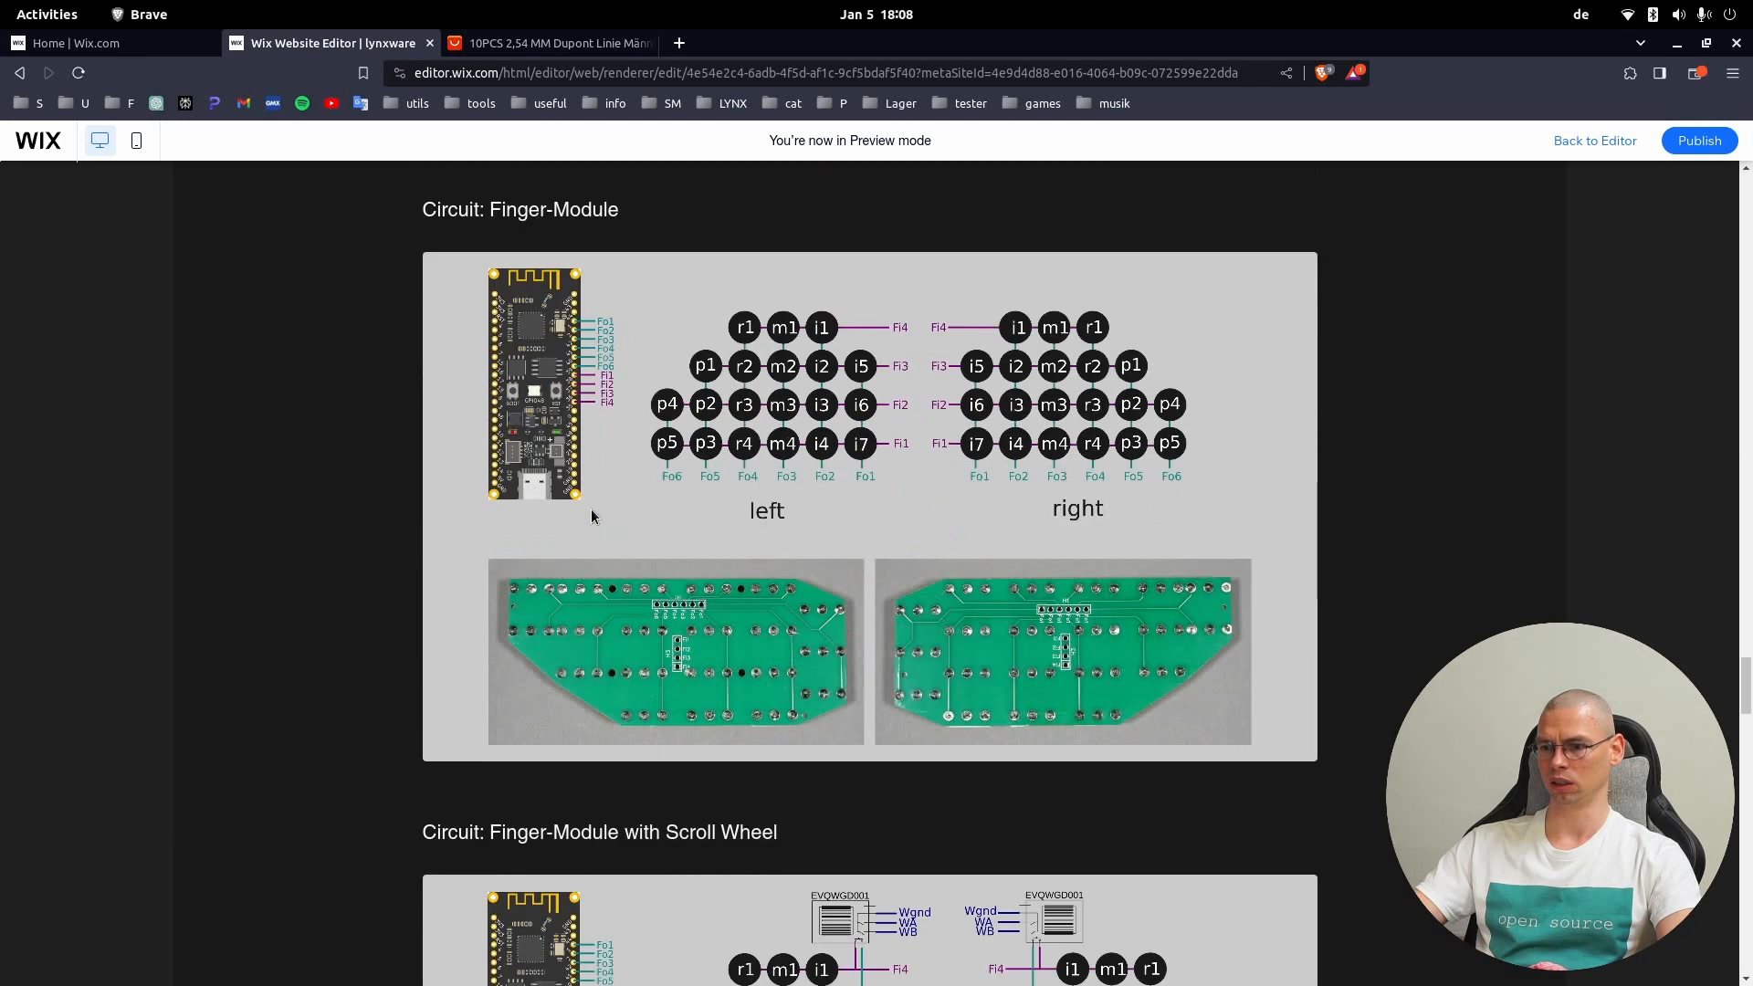
{"action": "scroll", "scroll_direction": "down", "scroll_amount": 3}
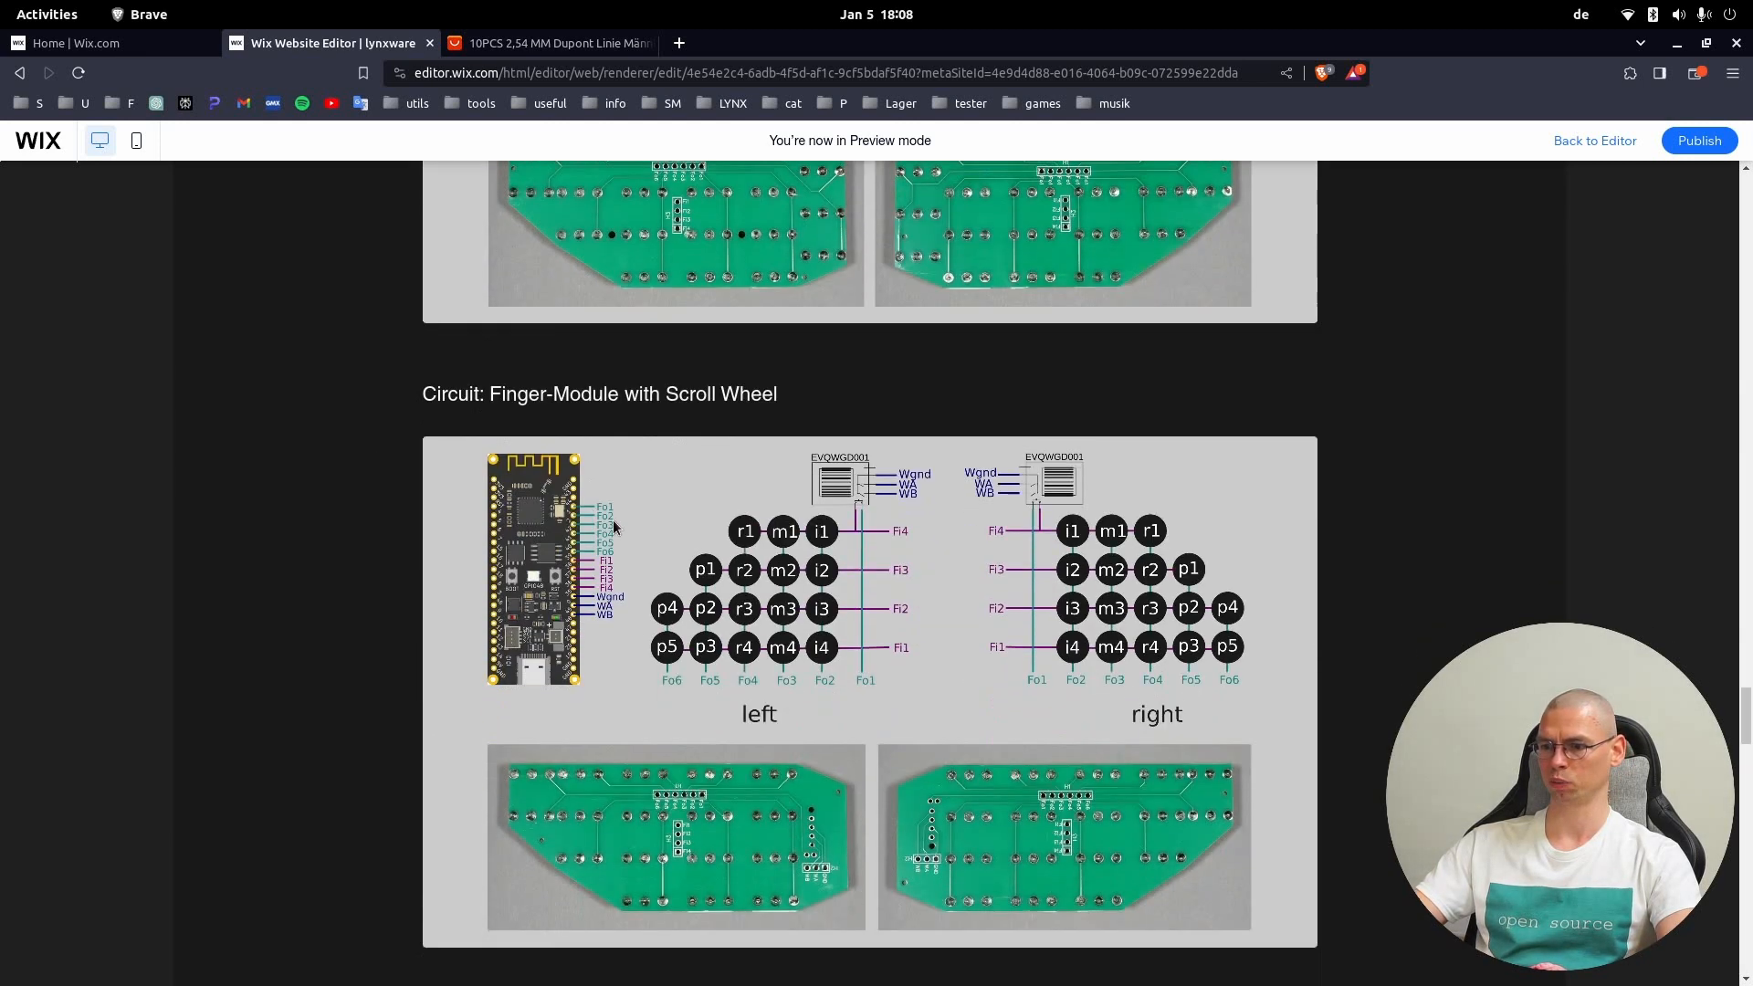
{"action": "scroll", "scroll_direction": "down", "scroll_amount": 3}
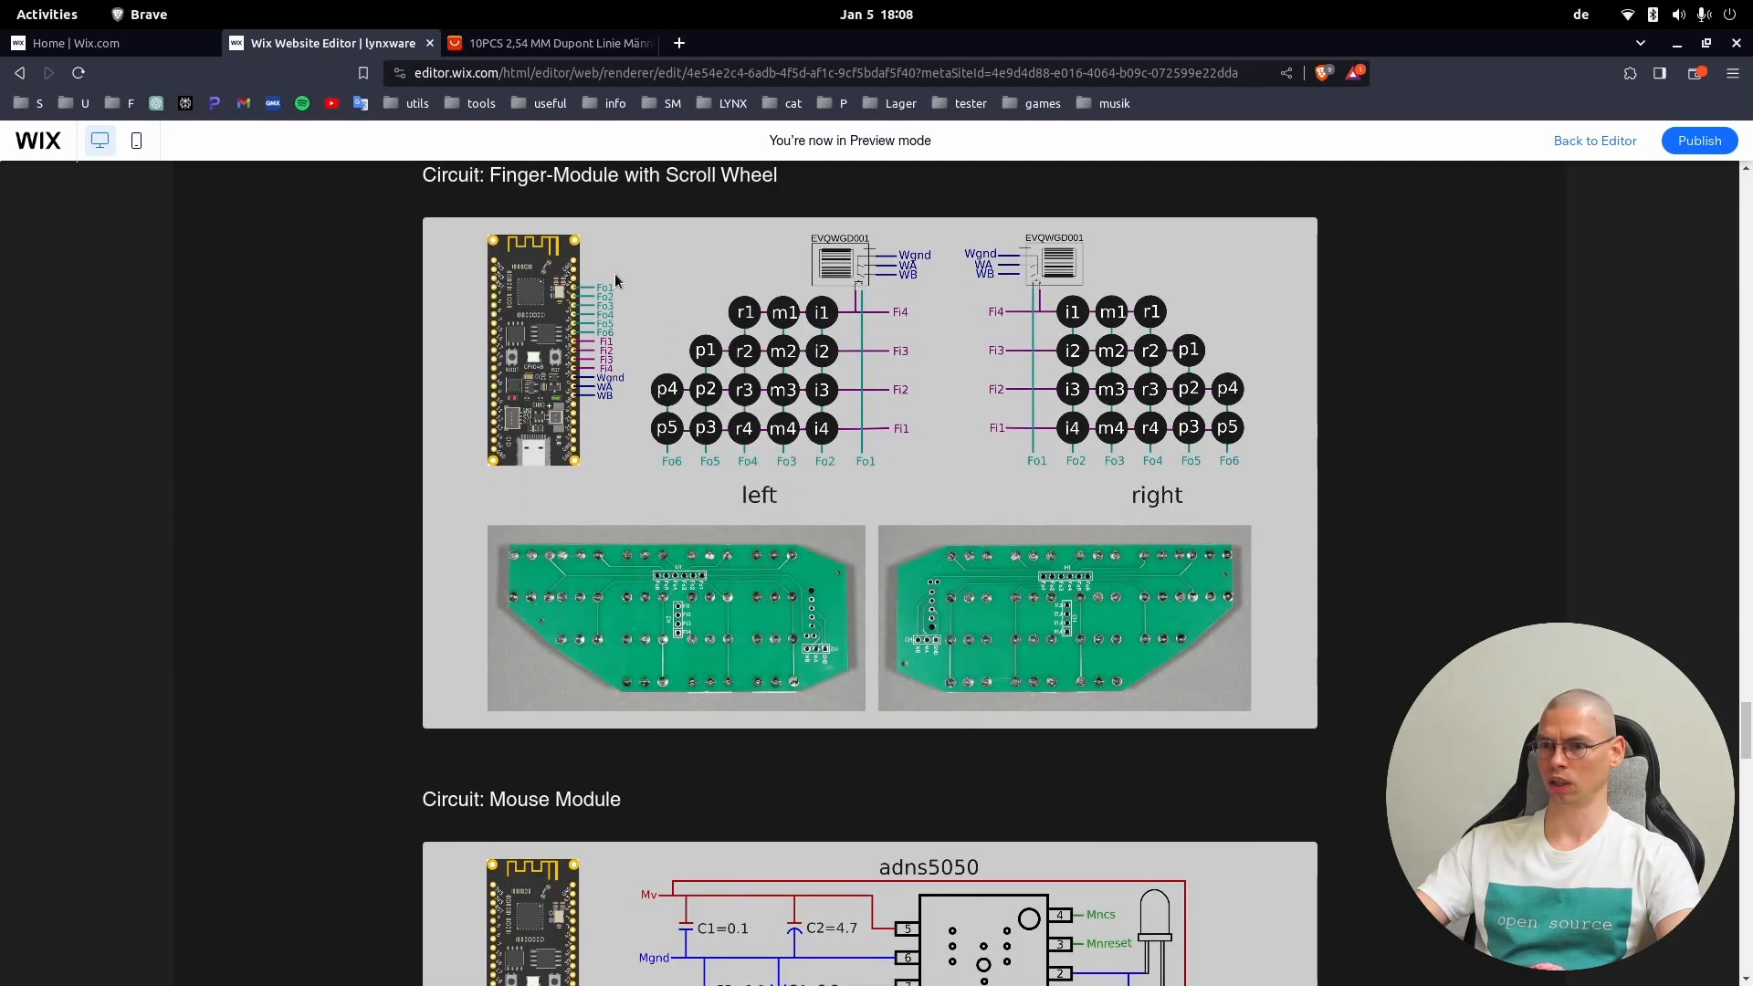
{"action": "mouse_move", "coordinate": [610, 310]}
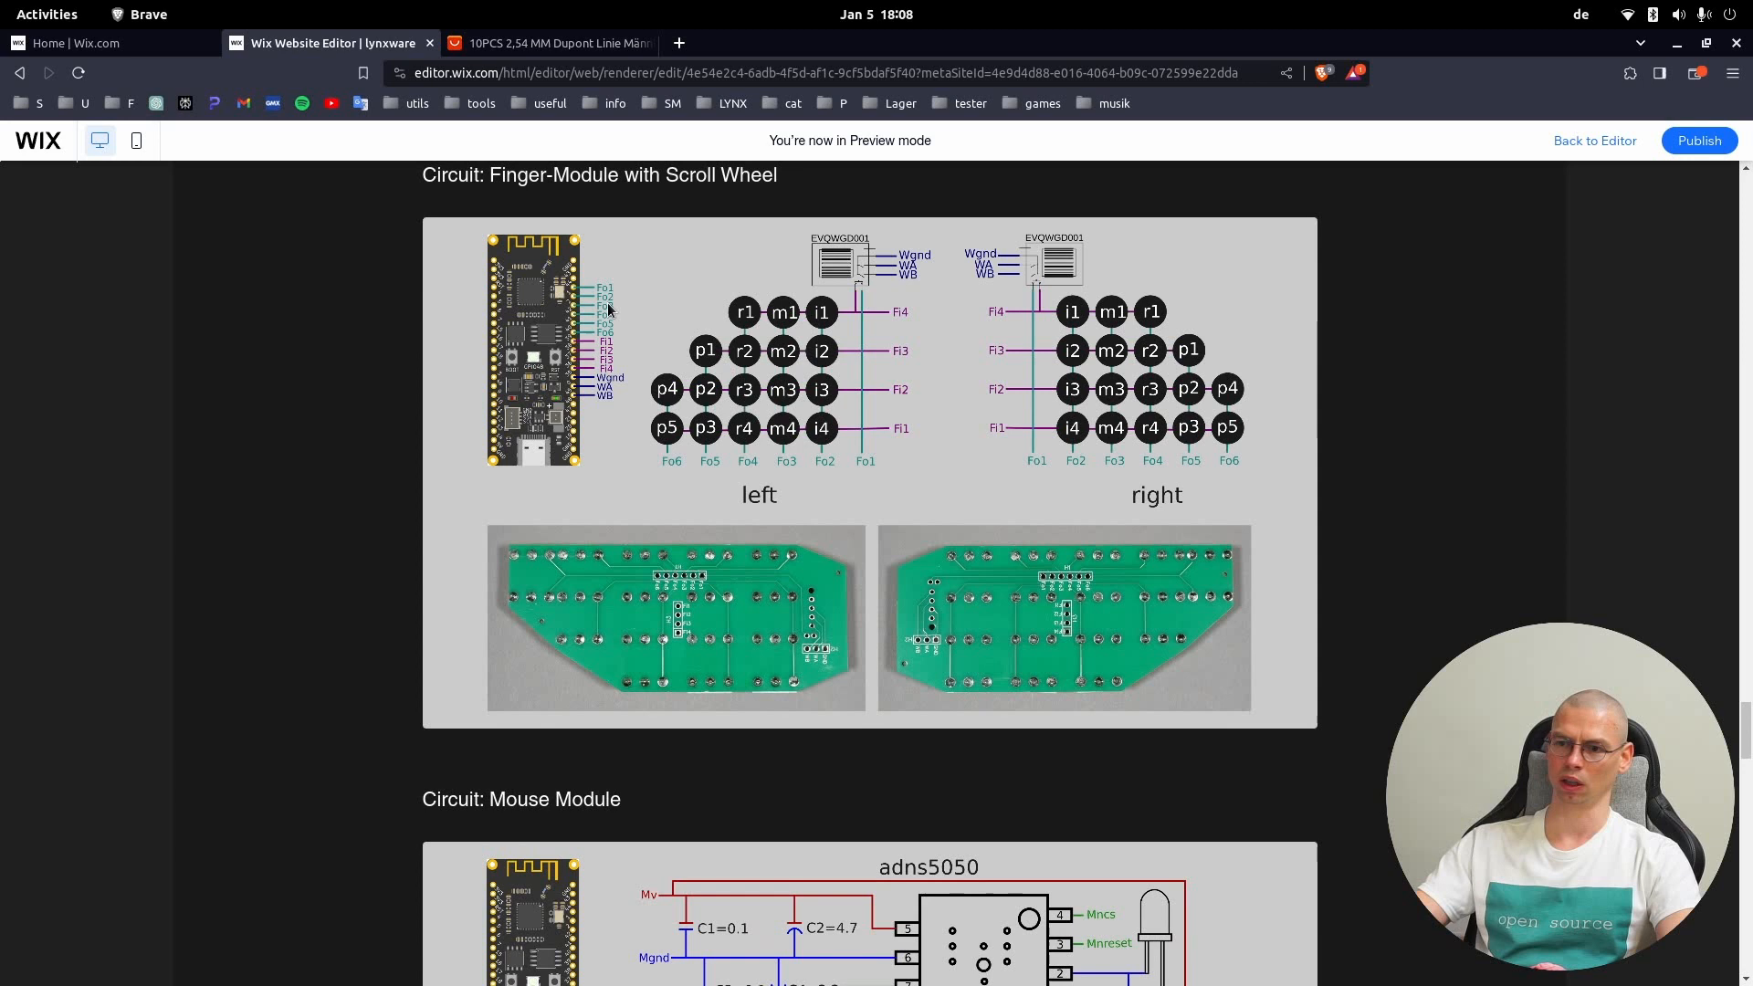
{"action": "mouse_move", "coordinate": [615, 352]}
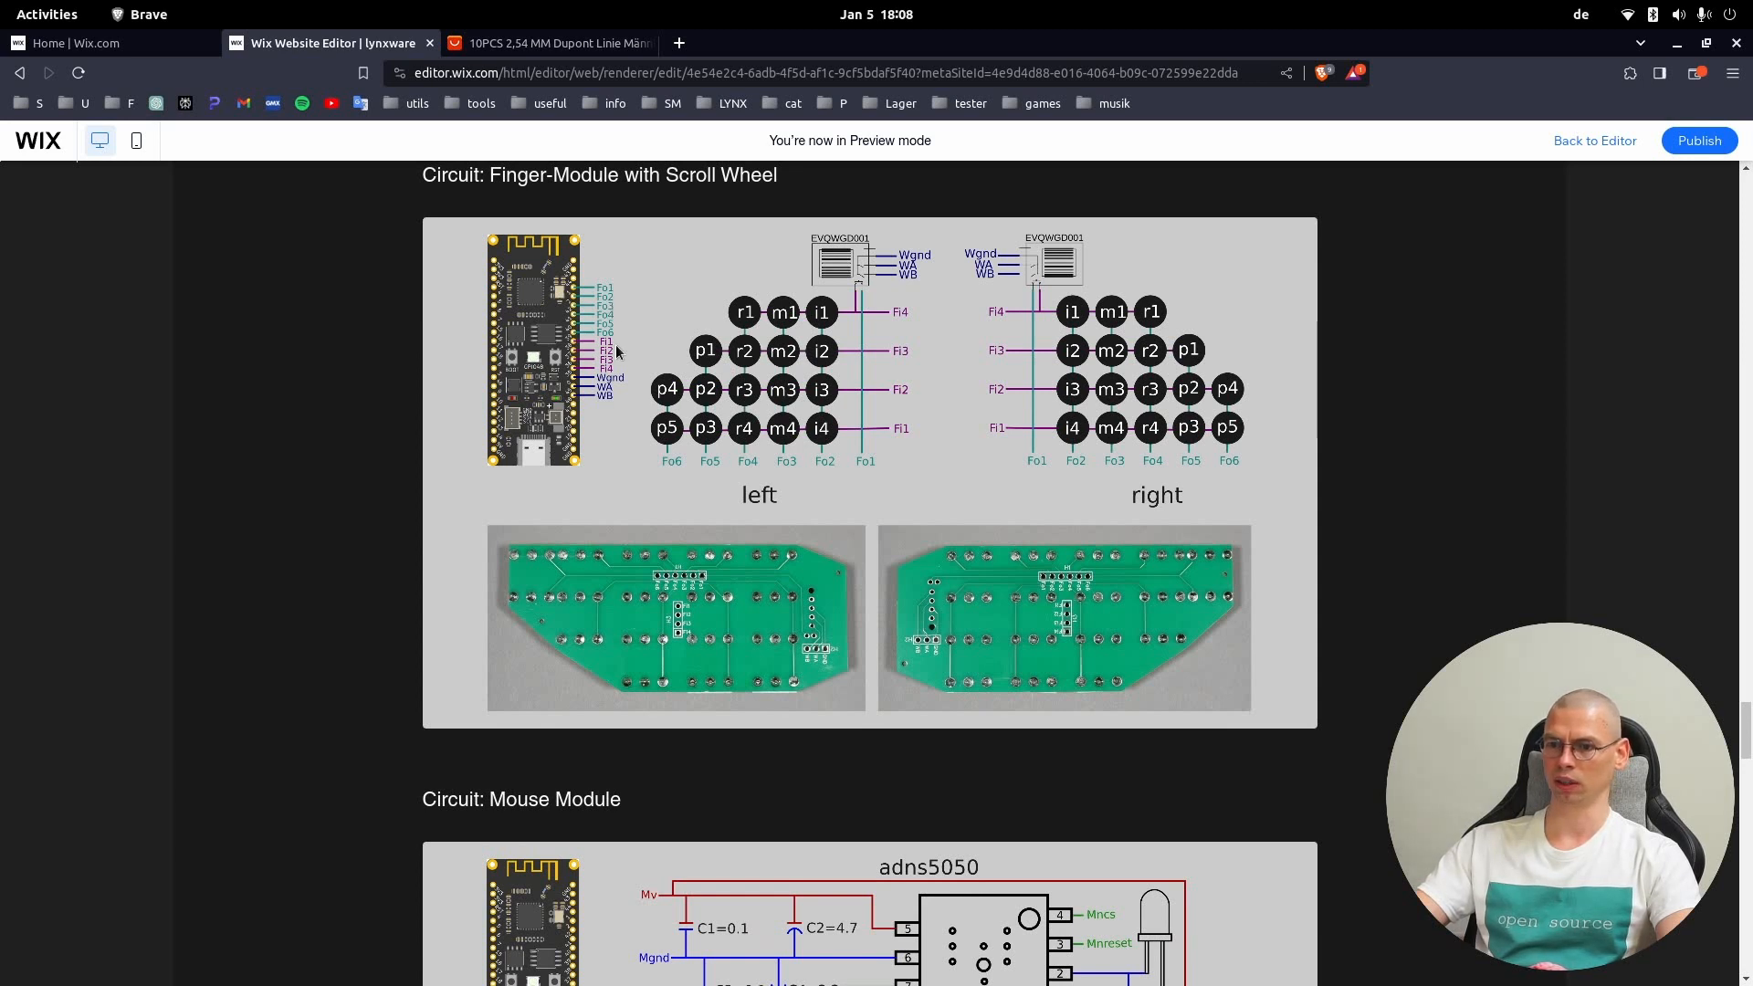
{"action": "mouse_move", "coordinate": [775, 363]}
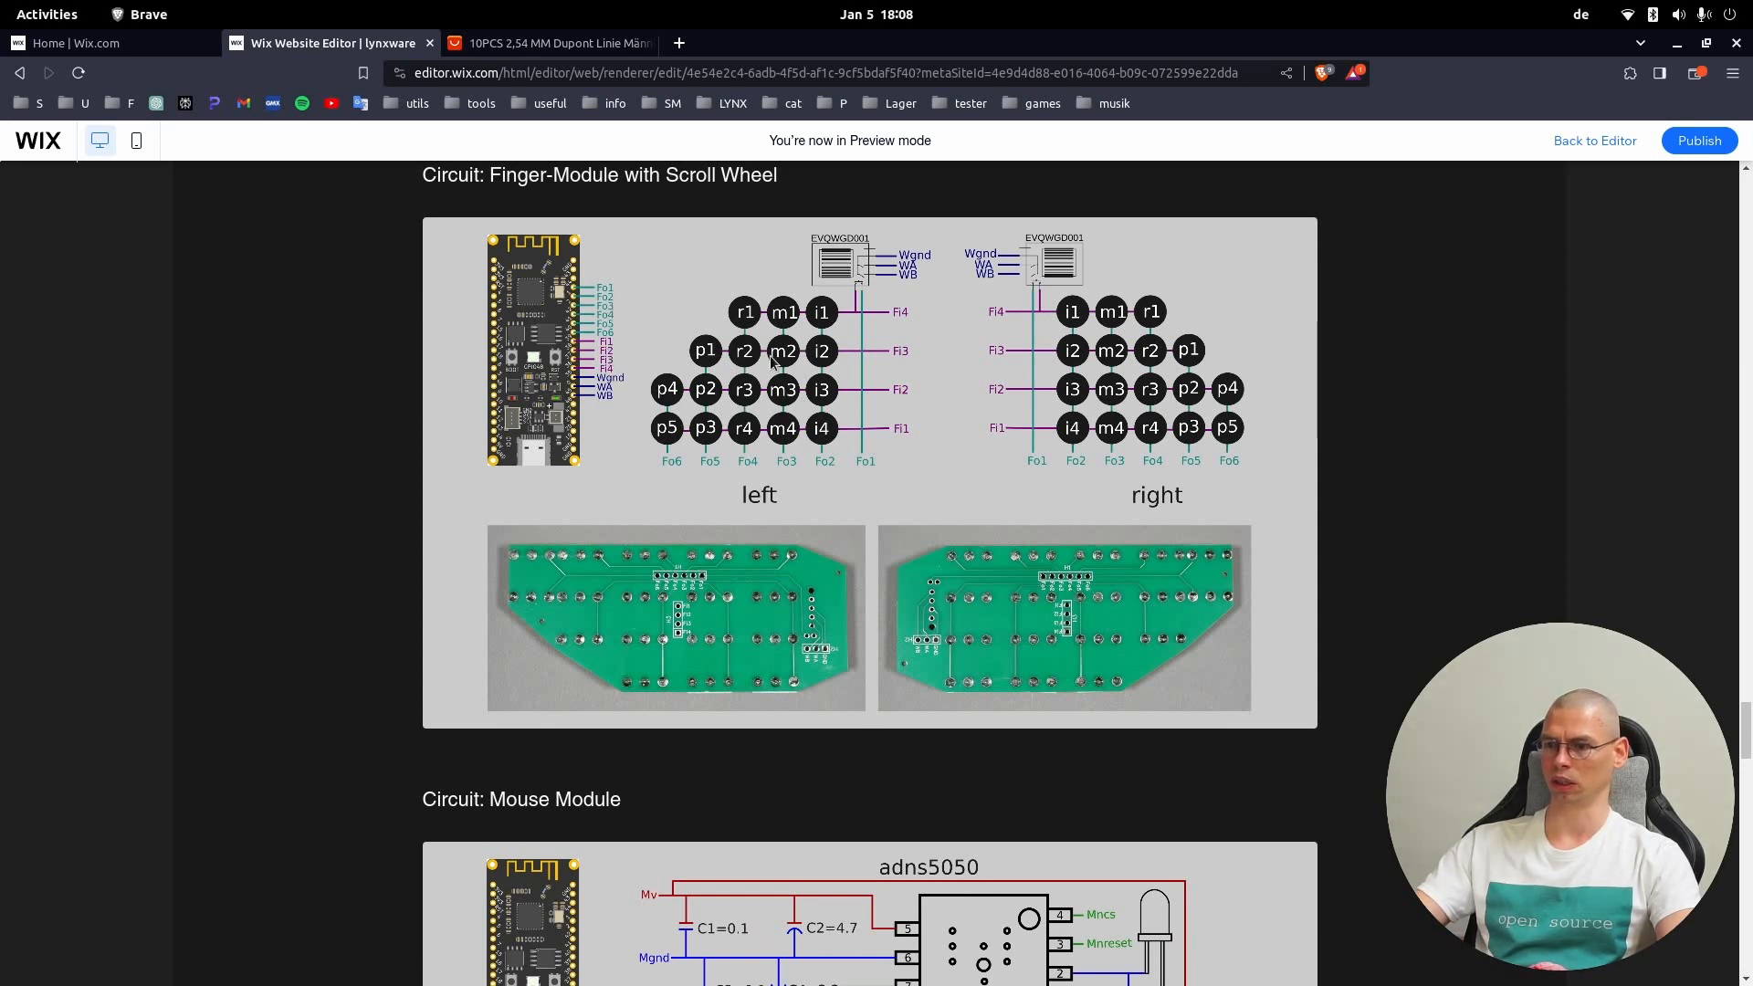
{"action": "mouse_move", "coordinate": [848, 419]}
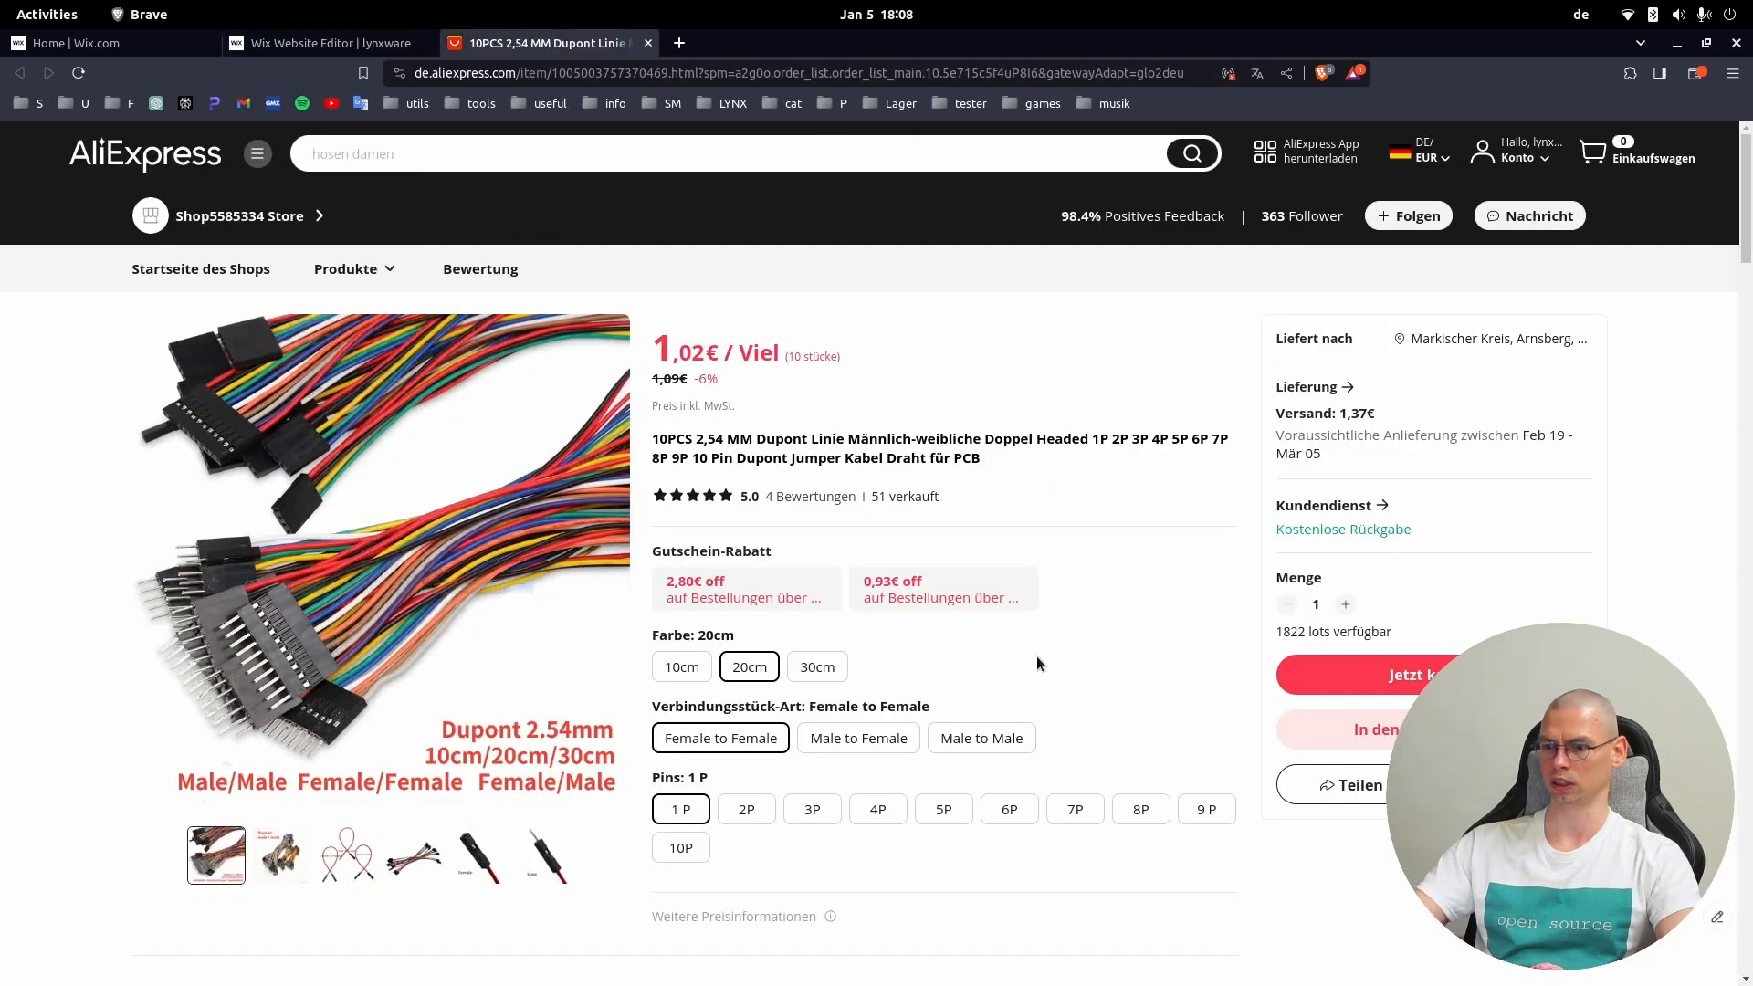
- Choose the 10cm length and female-to-female ends on the Dupont wire listing
{"action": "left_click", "coordinate": [681, 667]}
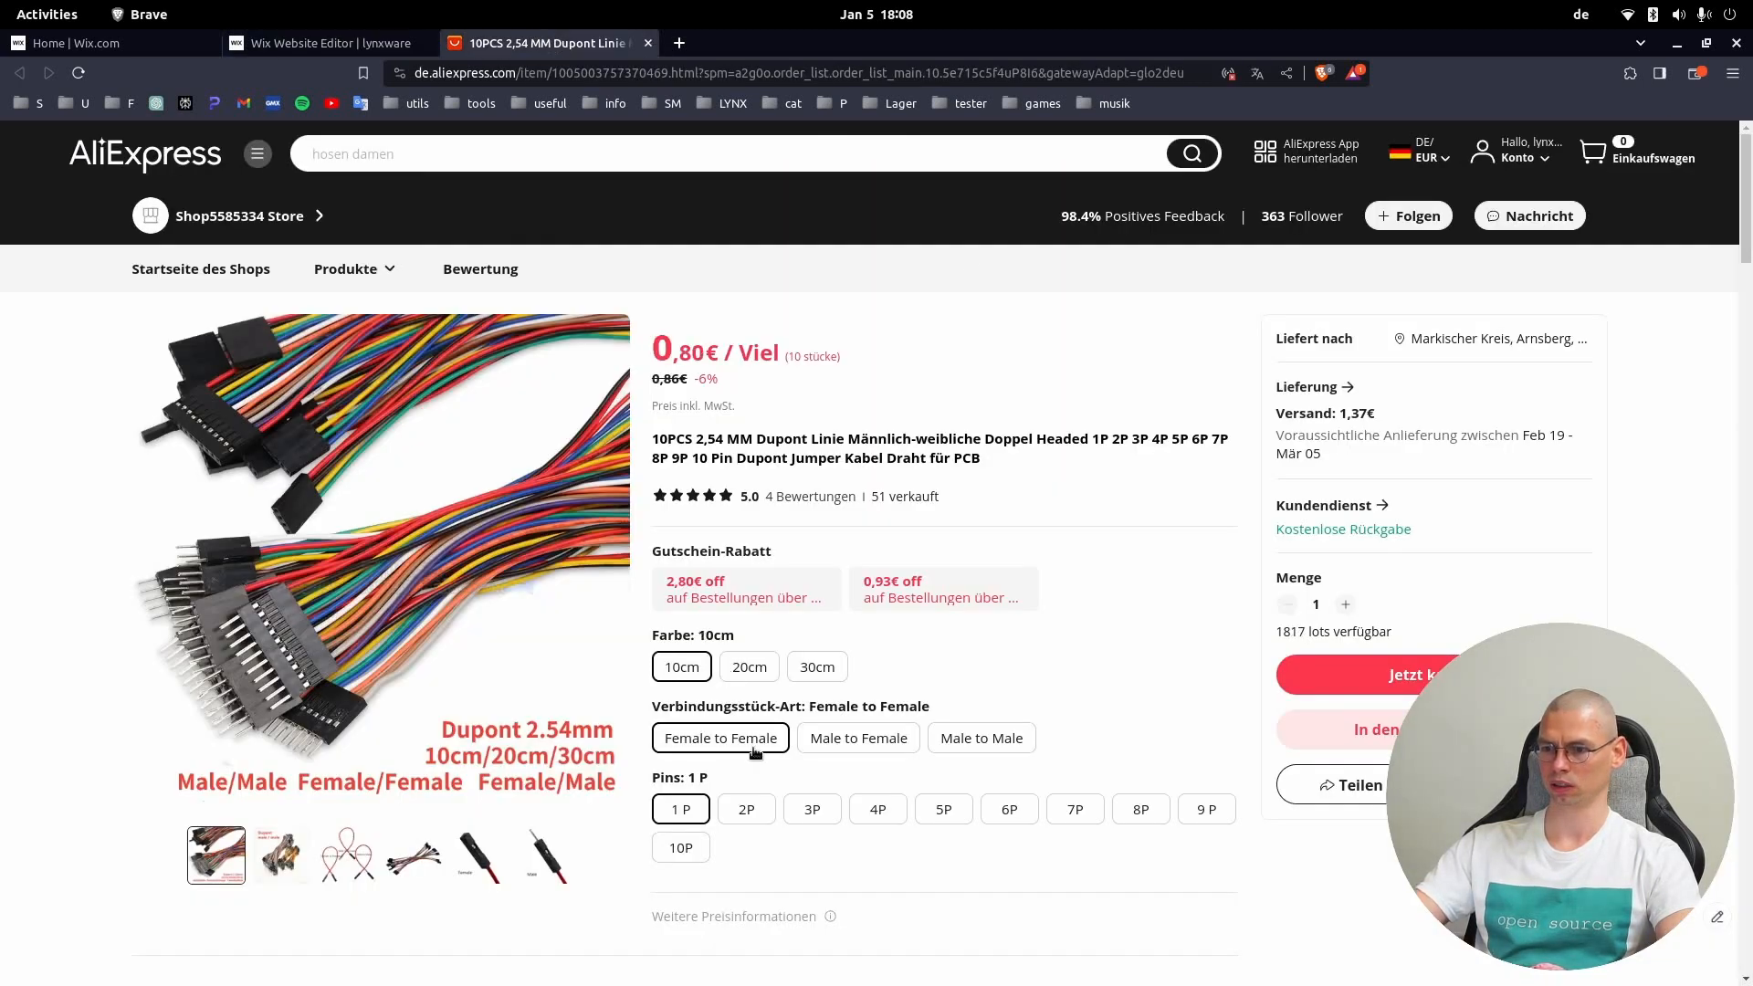
{"action": "left_click", "coordinate": [811, 808]}
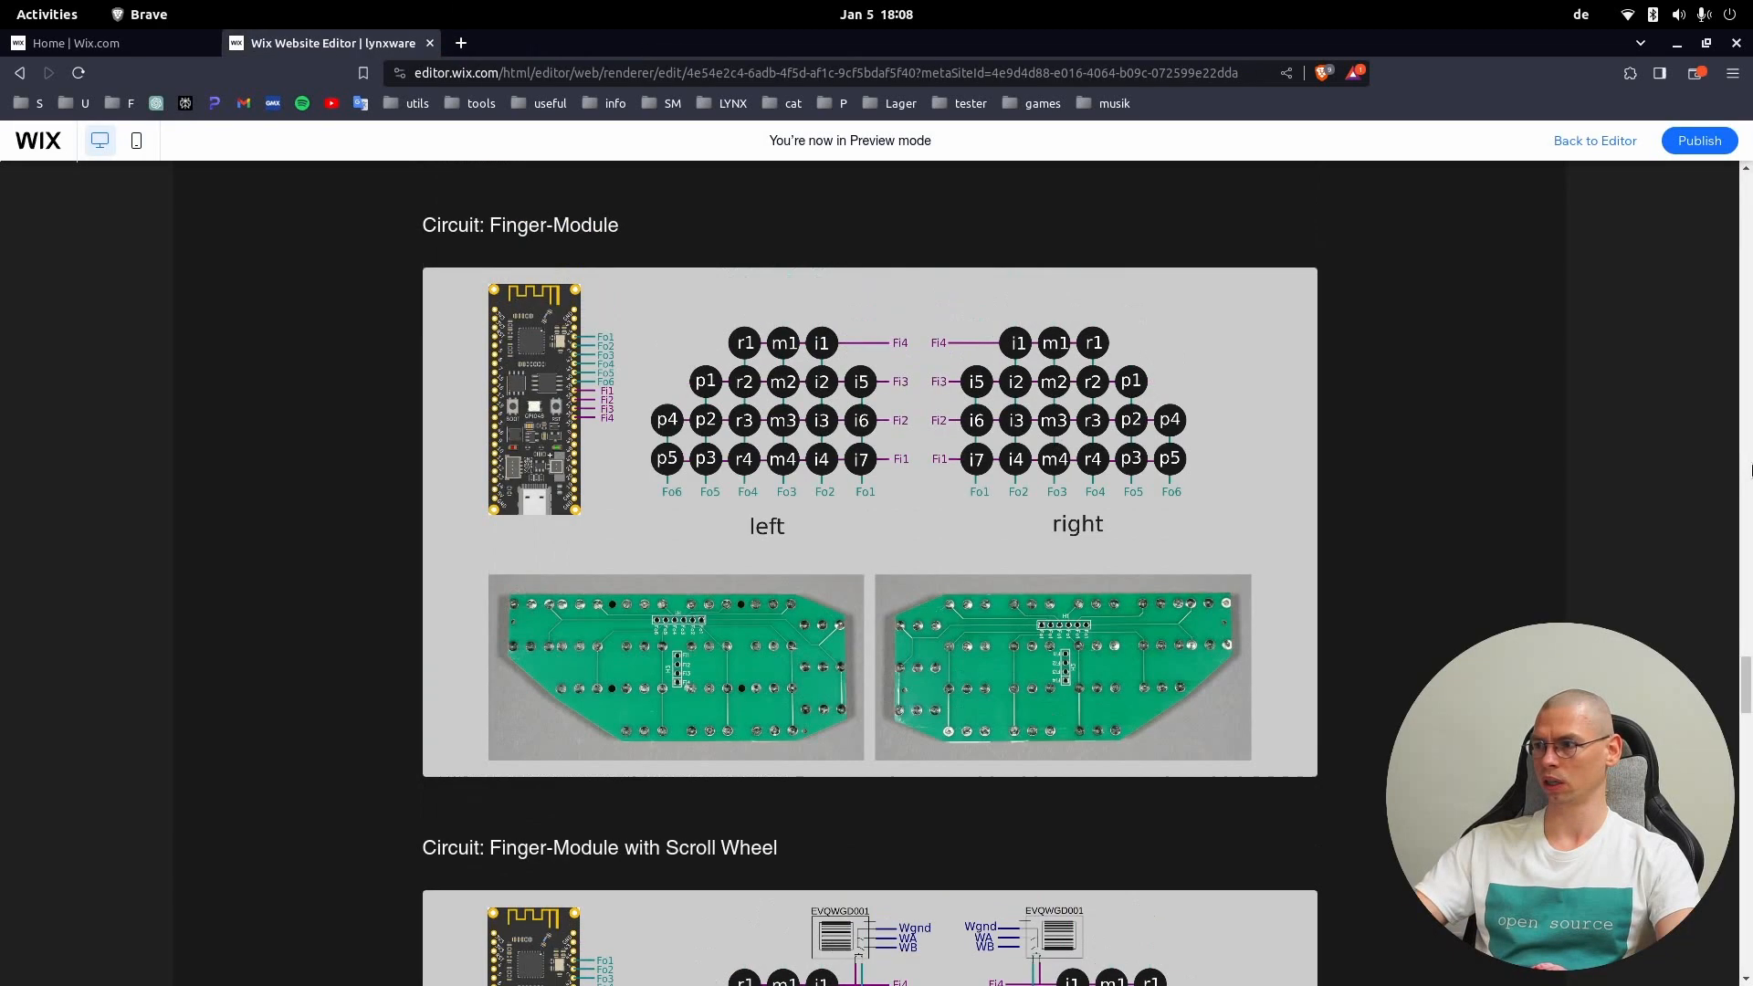
- Reach the parts list and follow the left finger module project link
{"action": "scroll", "scroll_direction": "down", "scroll_amount": 3}
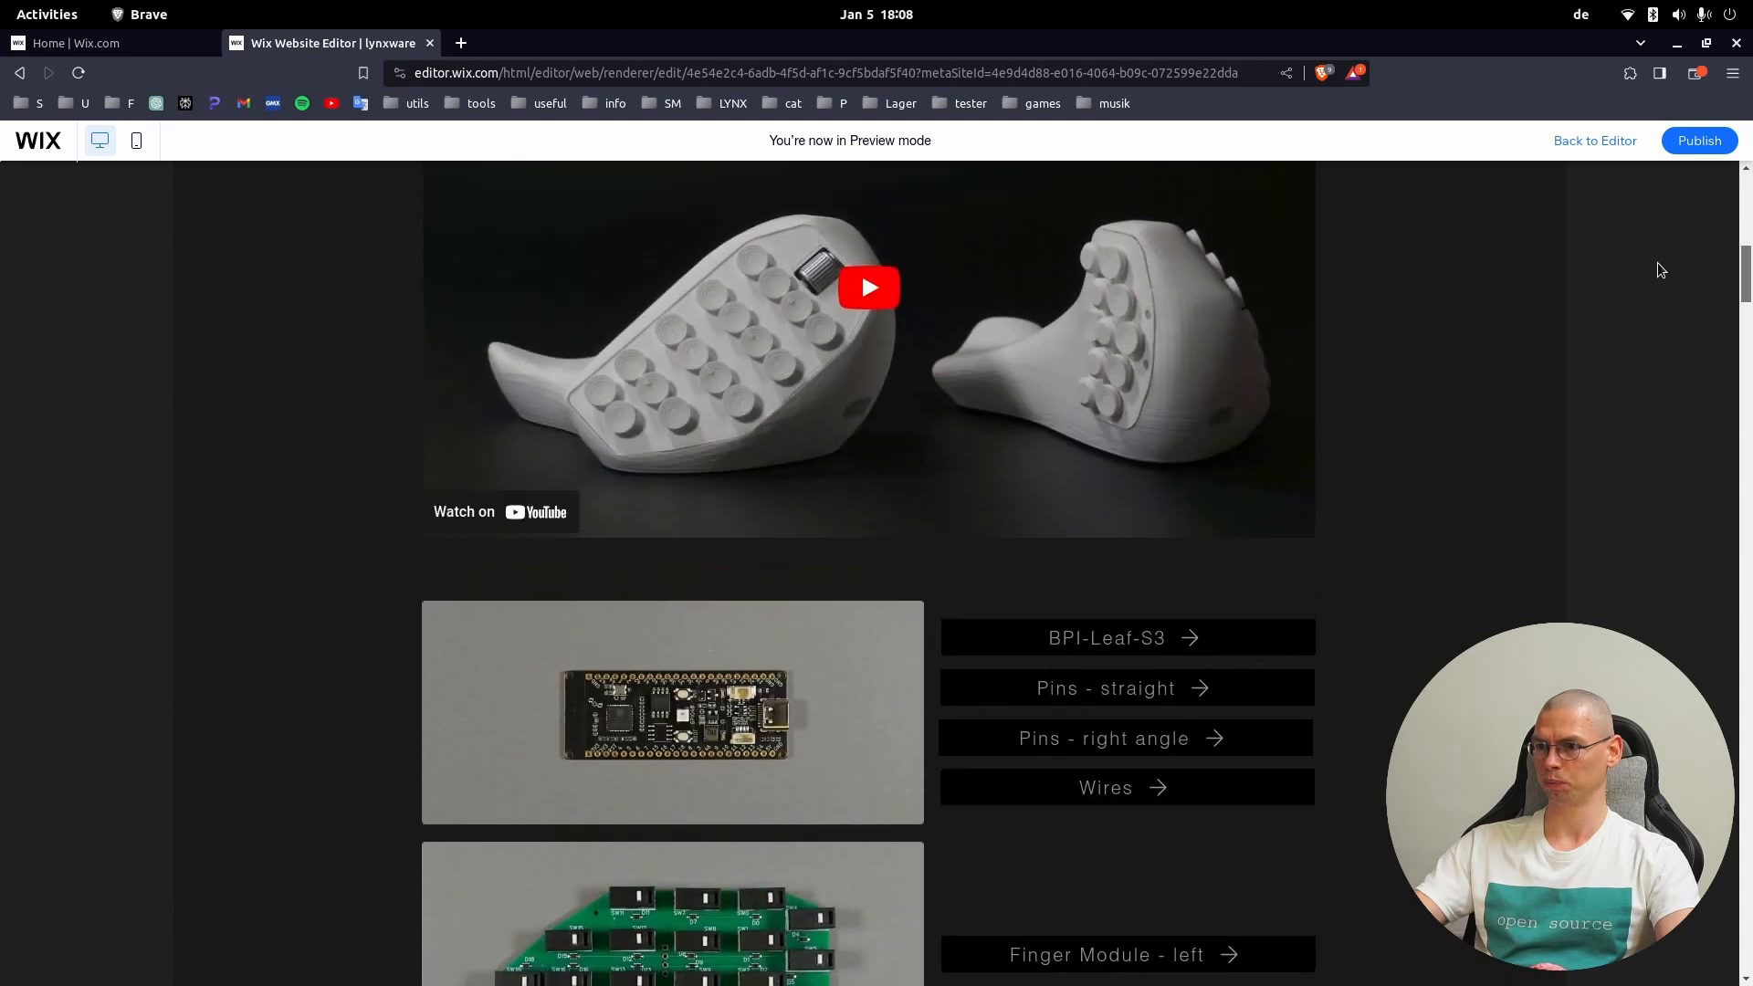
{"action": "scroll", "scroll_direction": "down", "scroll_amount": 3}
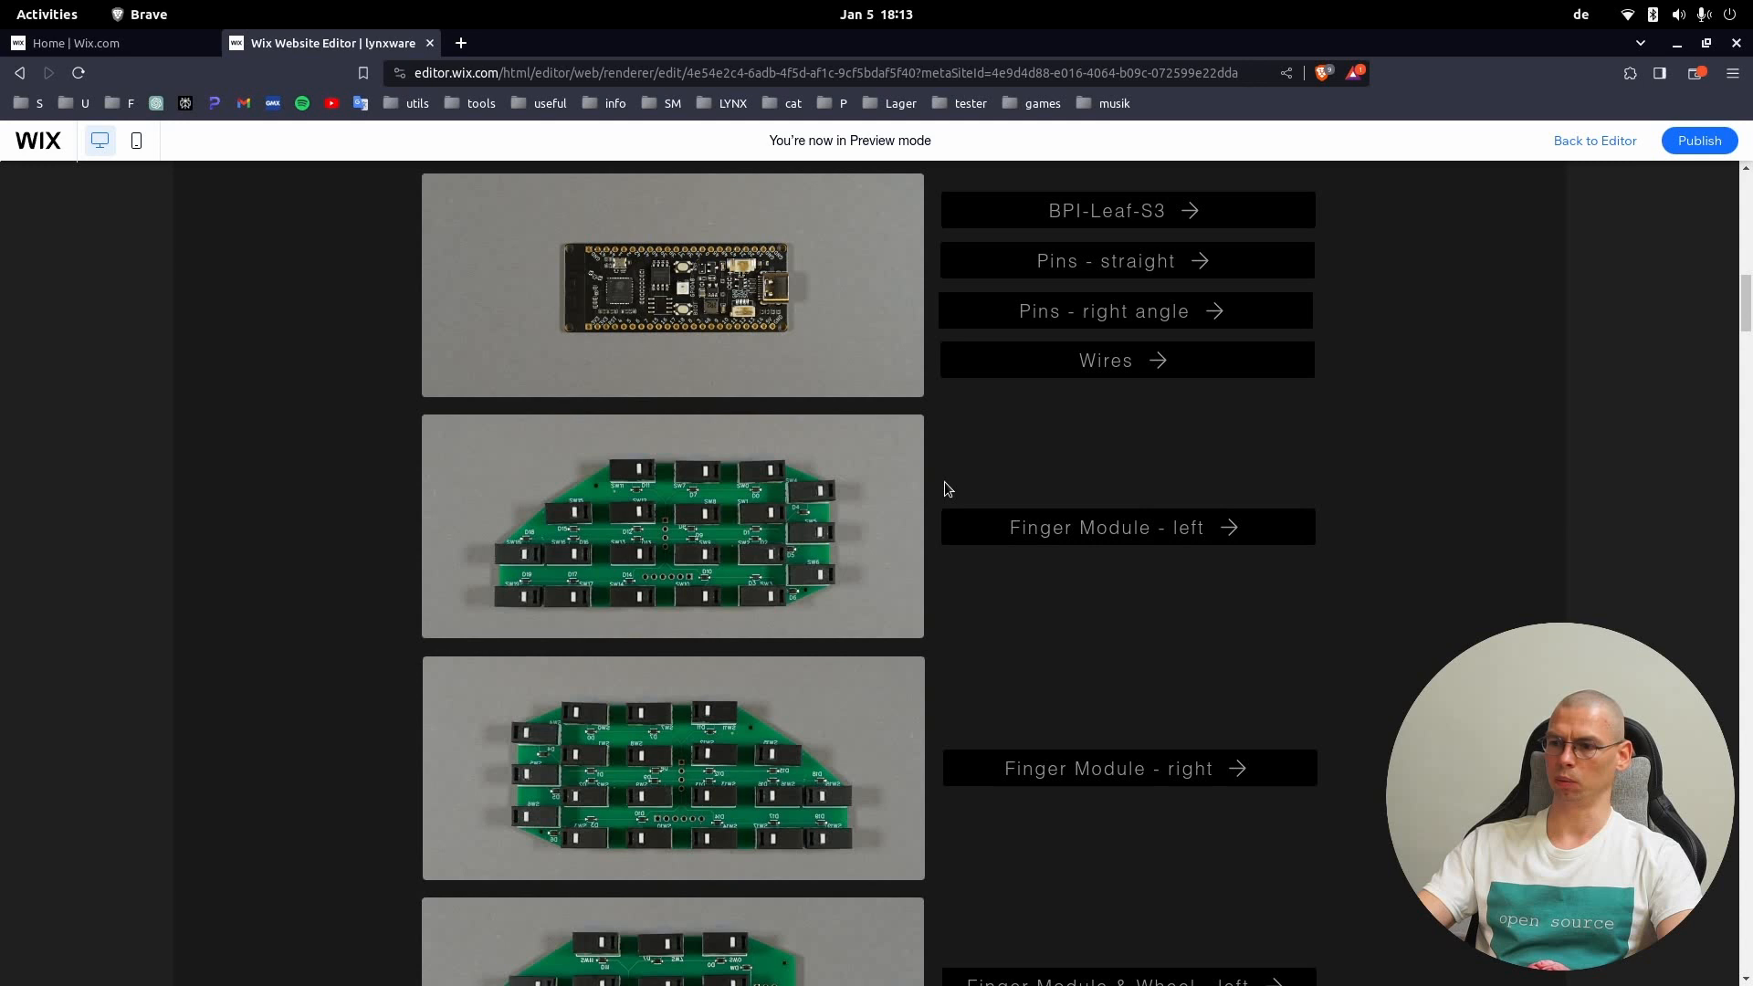
{"action": "left_click", "coordinate": [1127, 527]}
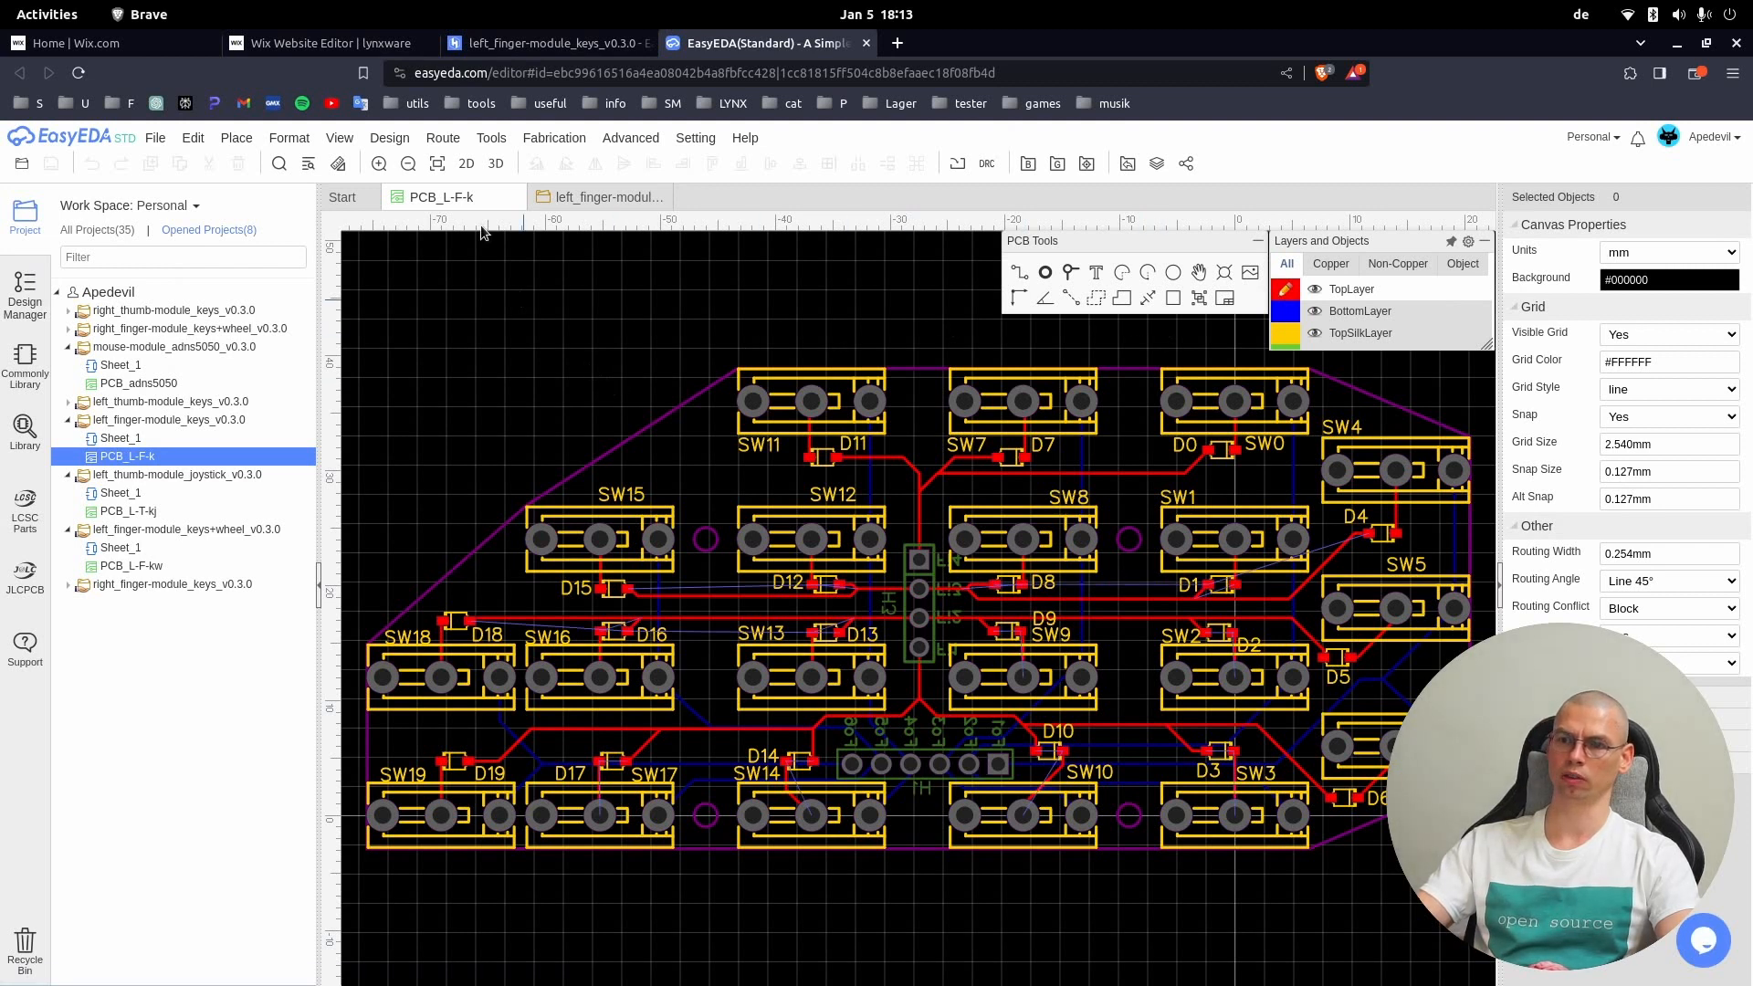
- Glance at the Route menu, then switch to the left_finger-module schematic sheet
{"action": "left_click", "coordinate": [442, 138]}
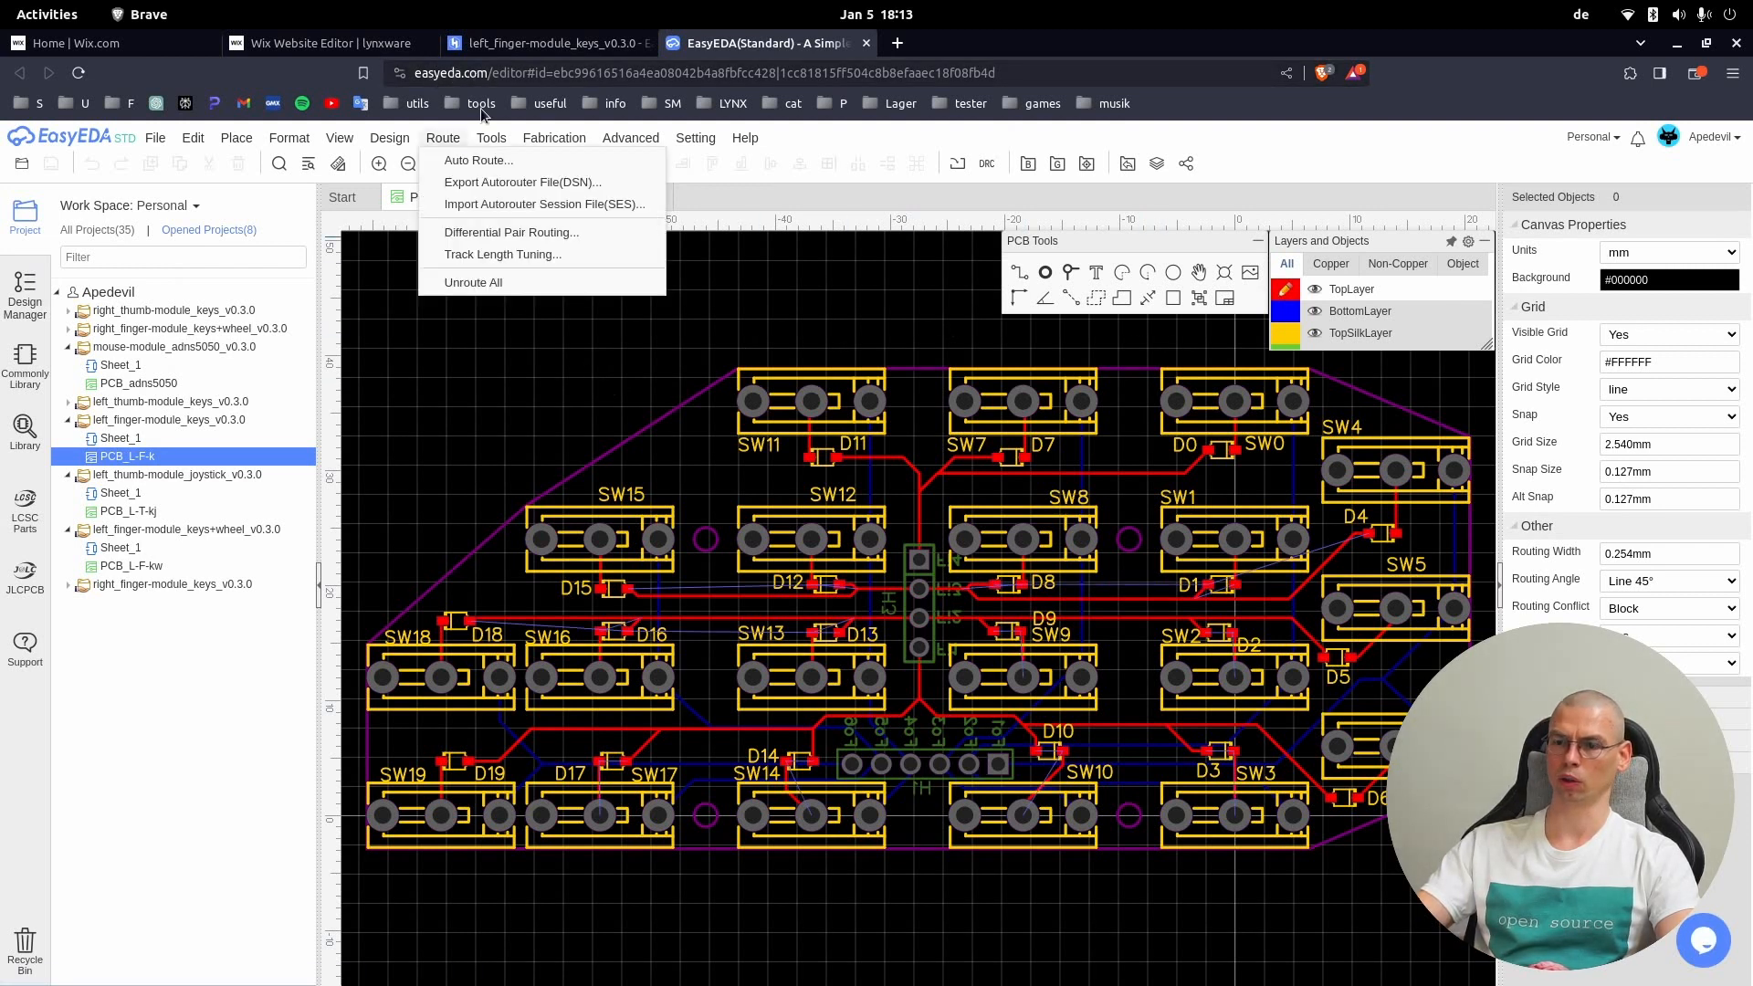
{"action": "left_click", "coordinate": [811, 399]}
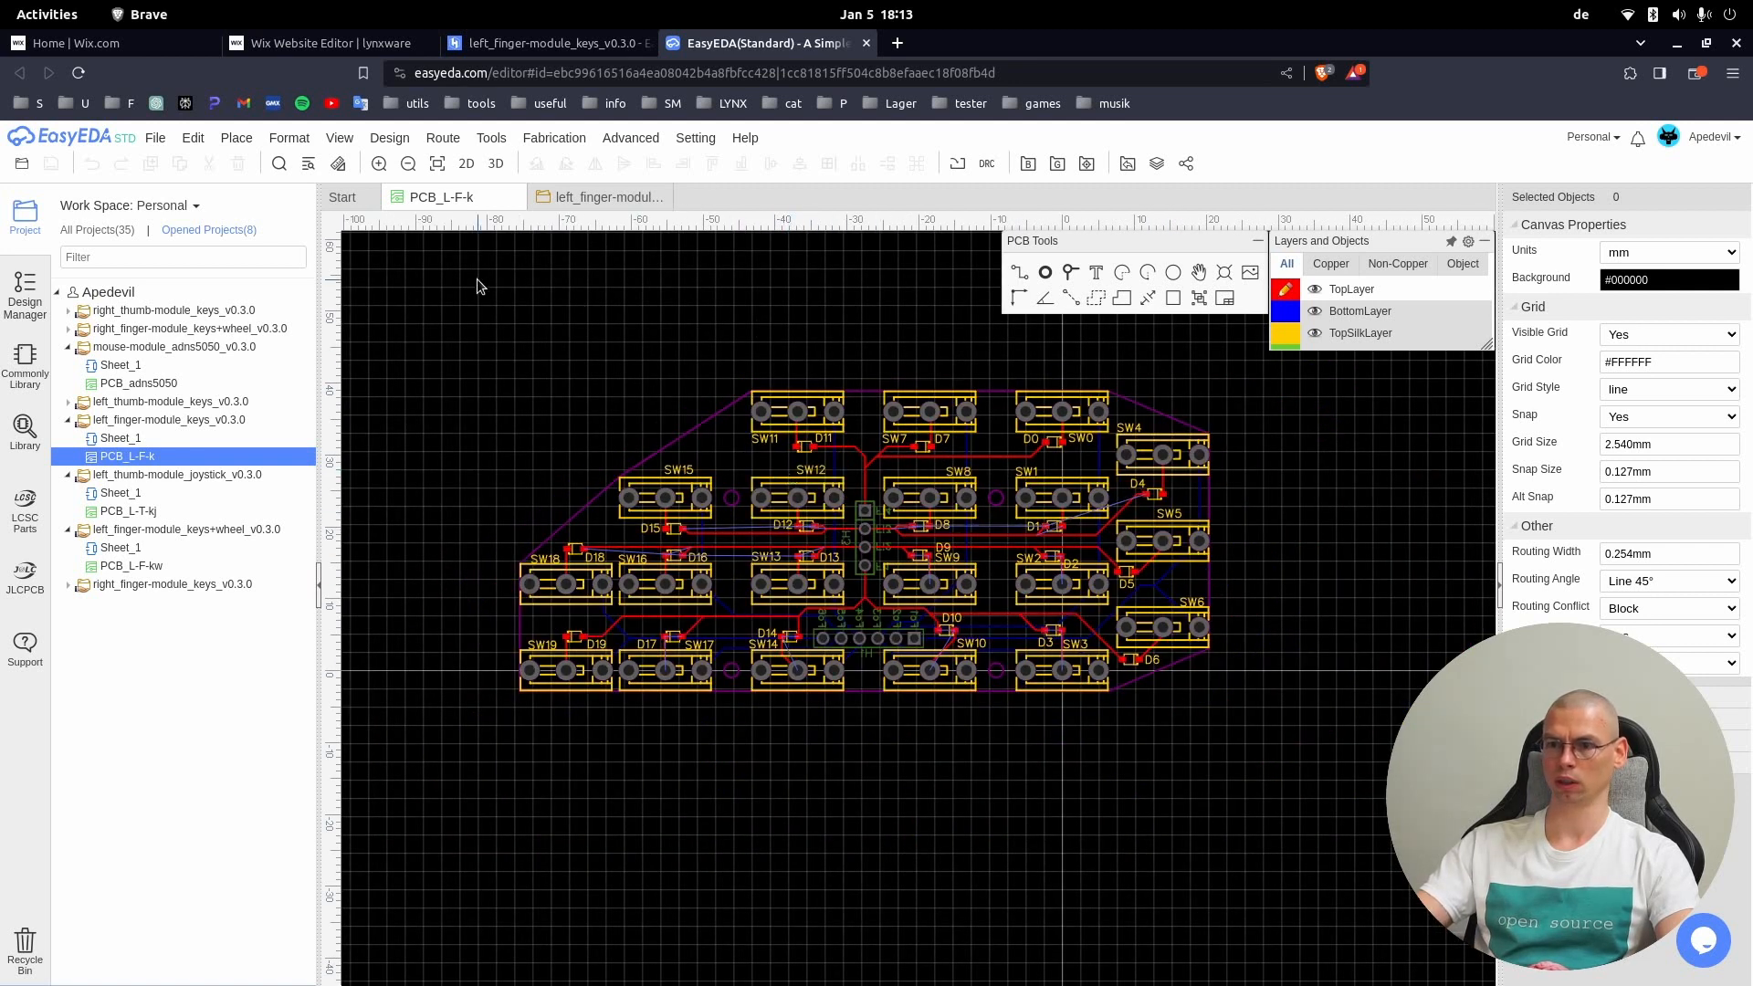
{"action": "left_click", "coordinate": [495, 163]}
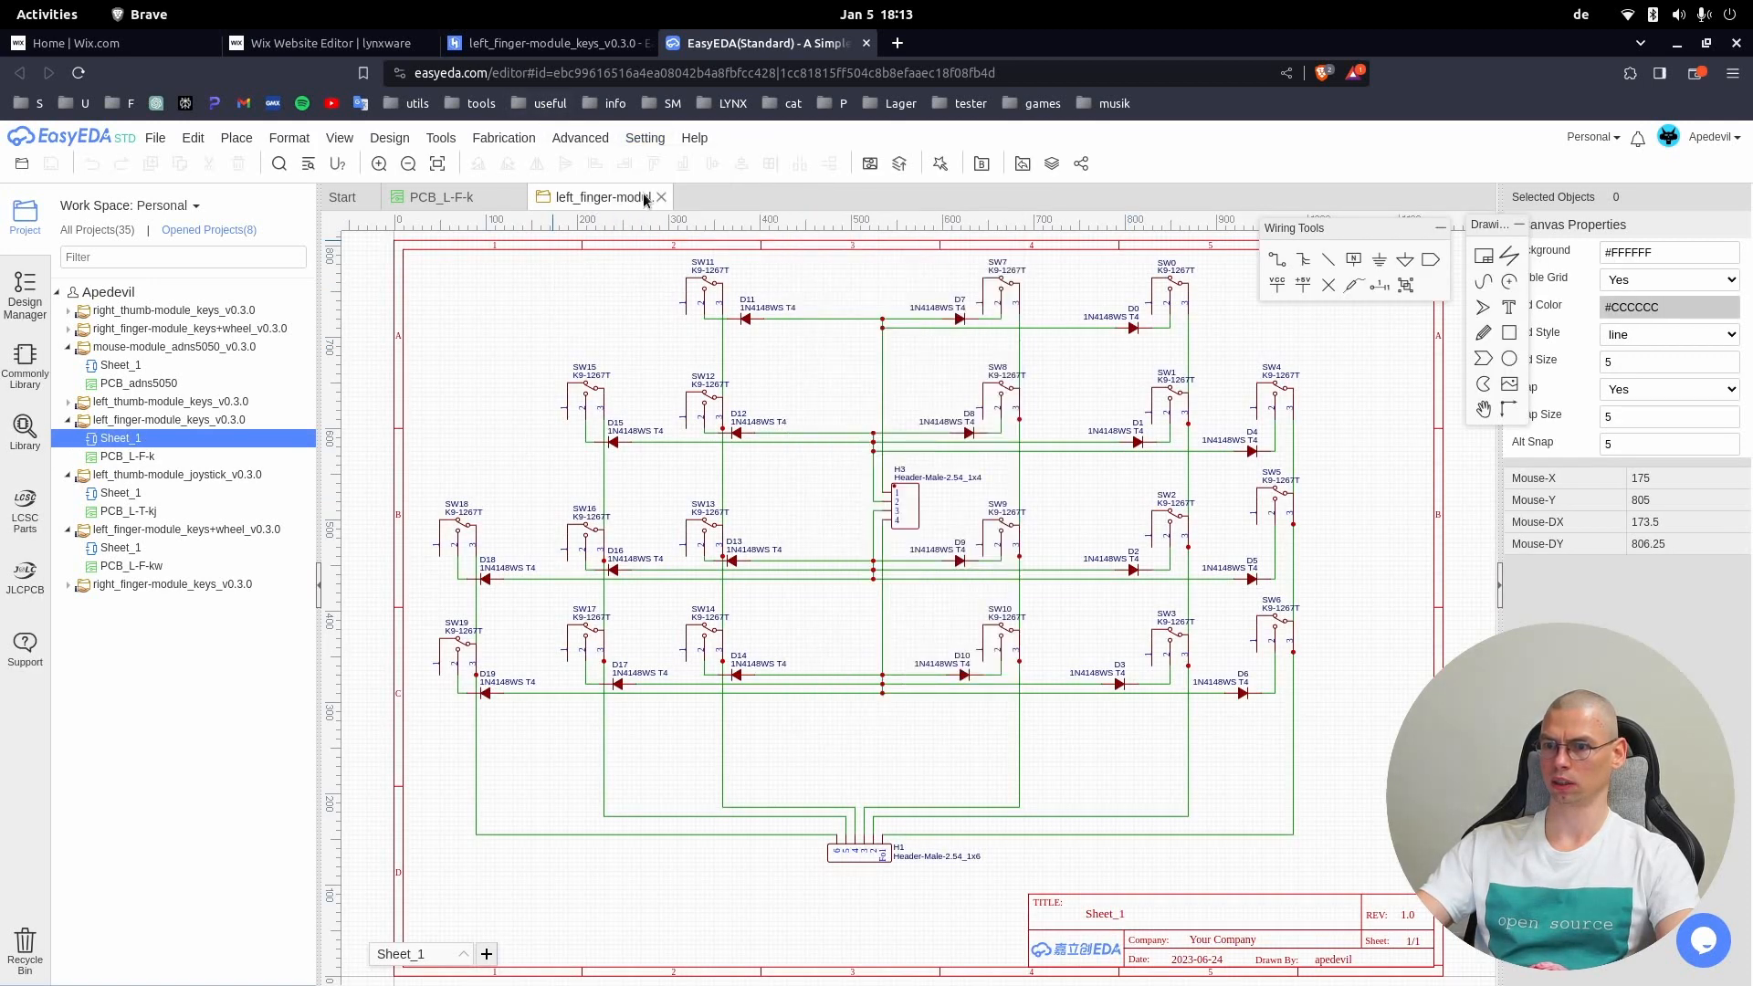
- Return to the board layout and generate its Gerber fabrication files, skipping the DRC
{"action": "left_click", "coordinate": [440, 197]}
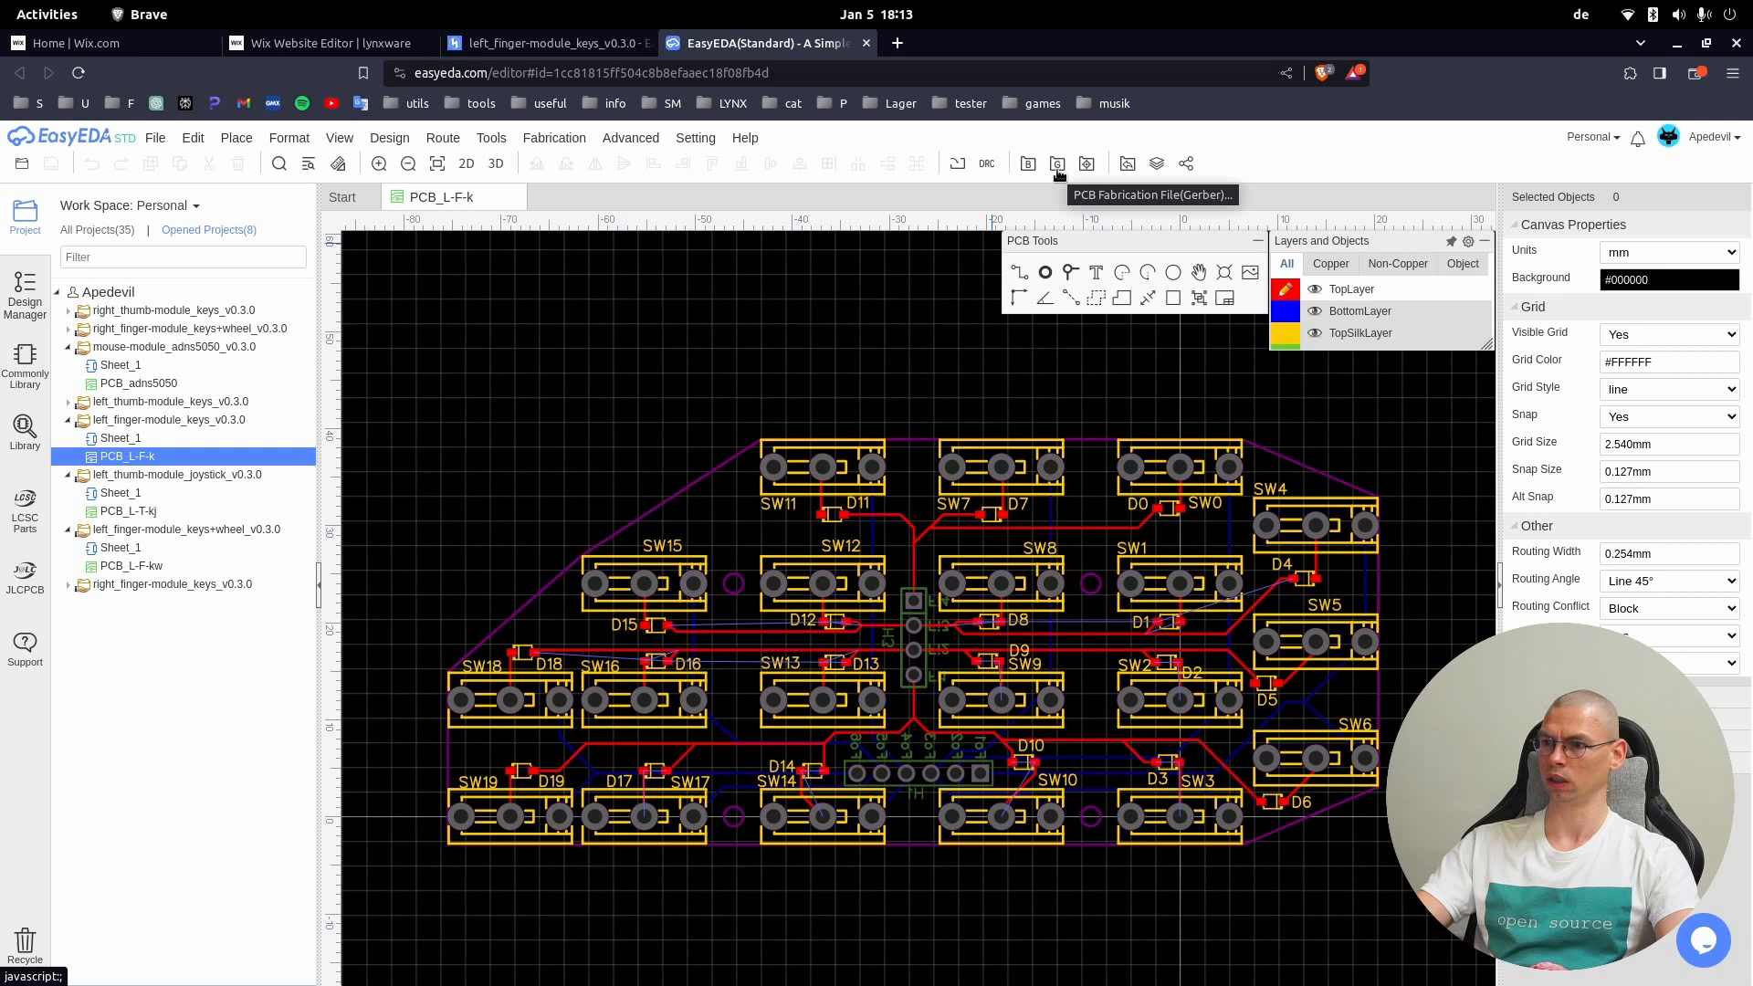
{"action": "mouse_move", "coordinate": [1062, 165]}
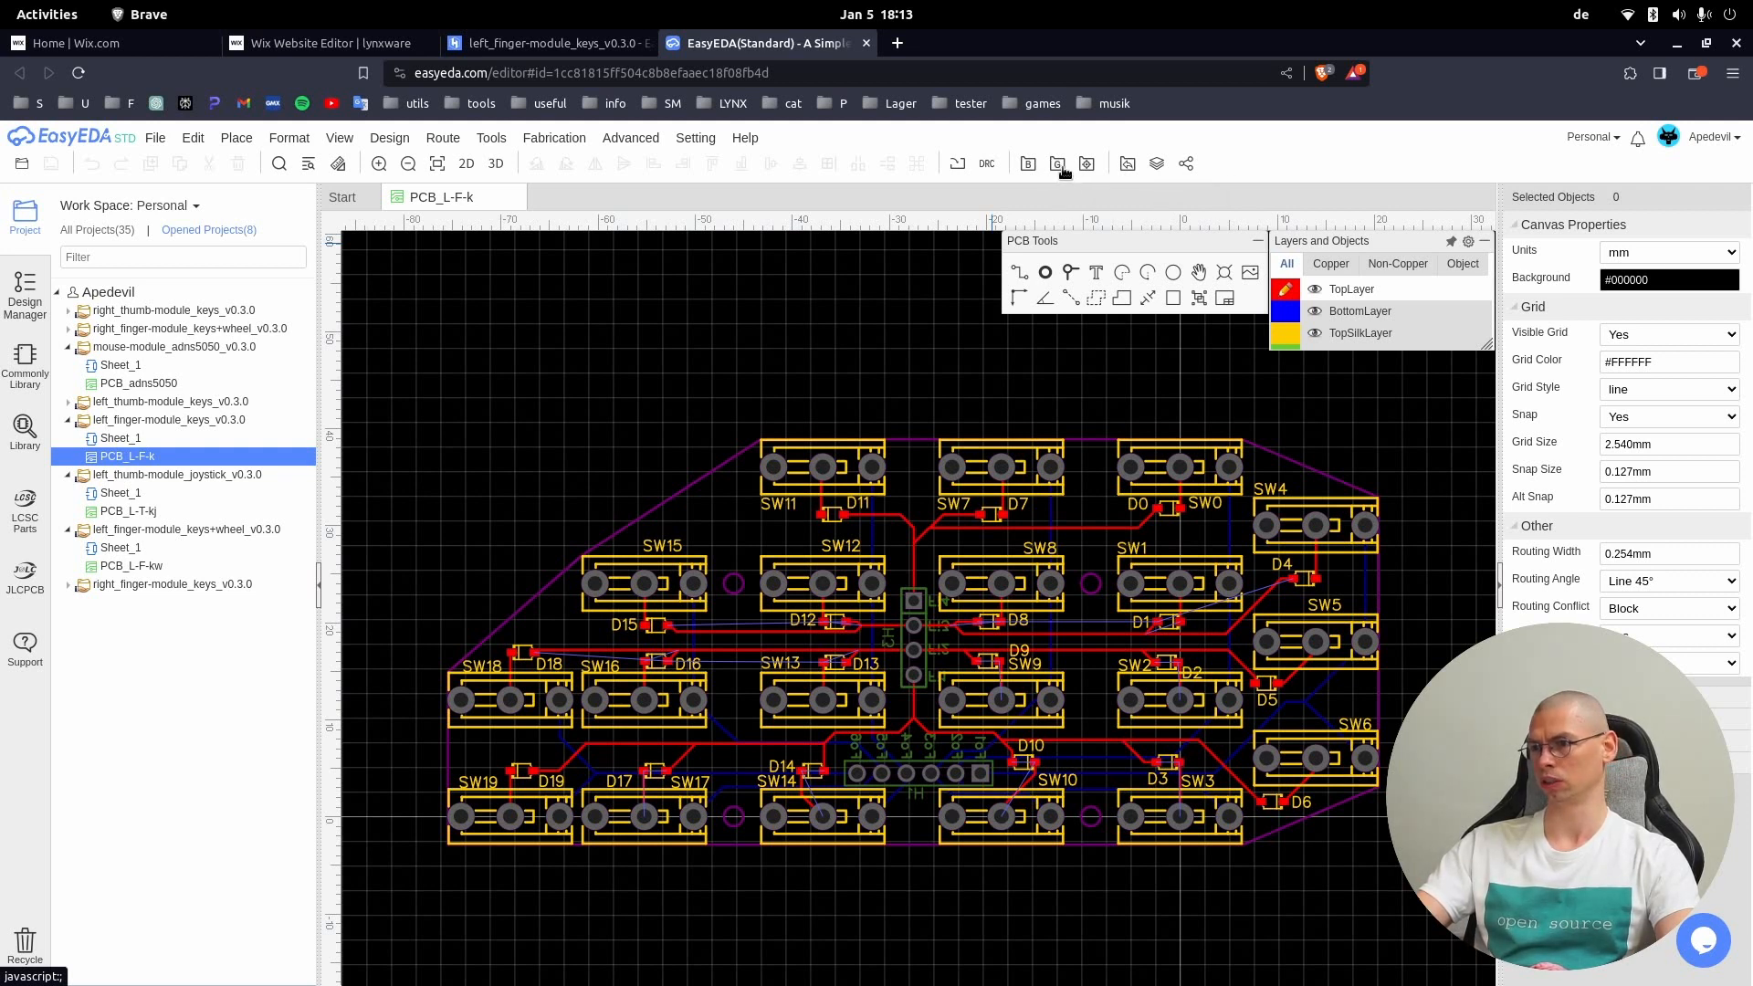
{"action": "left_click", "coordinate": [1056, 164]}
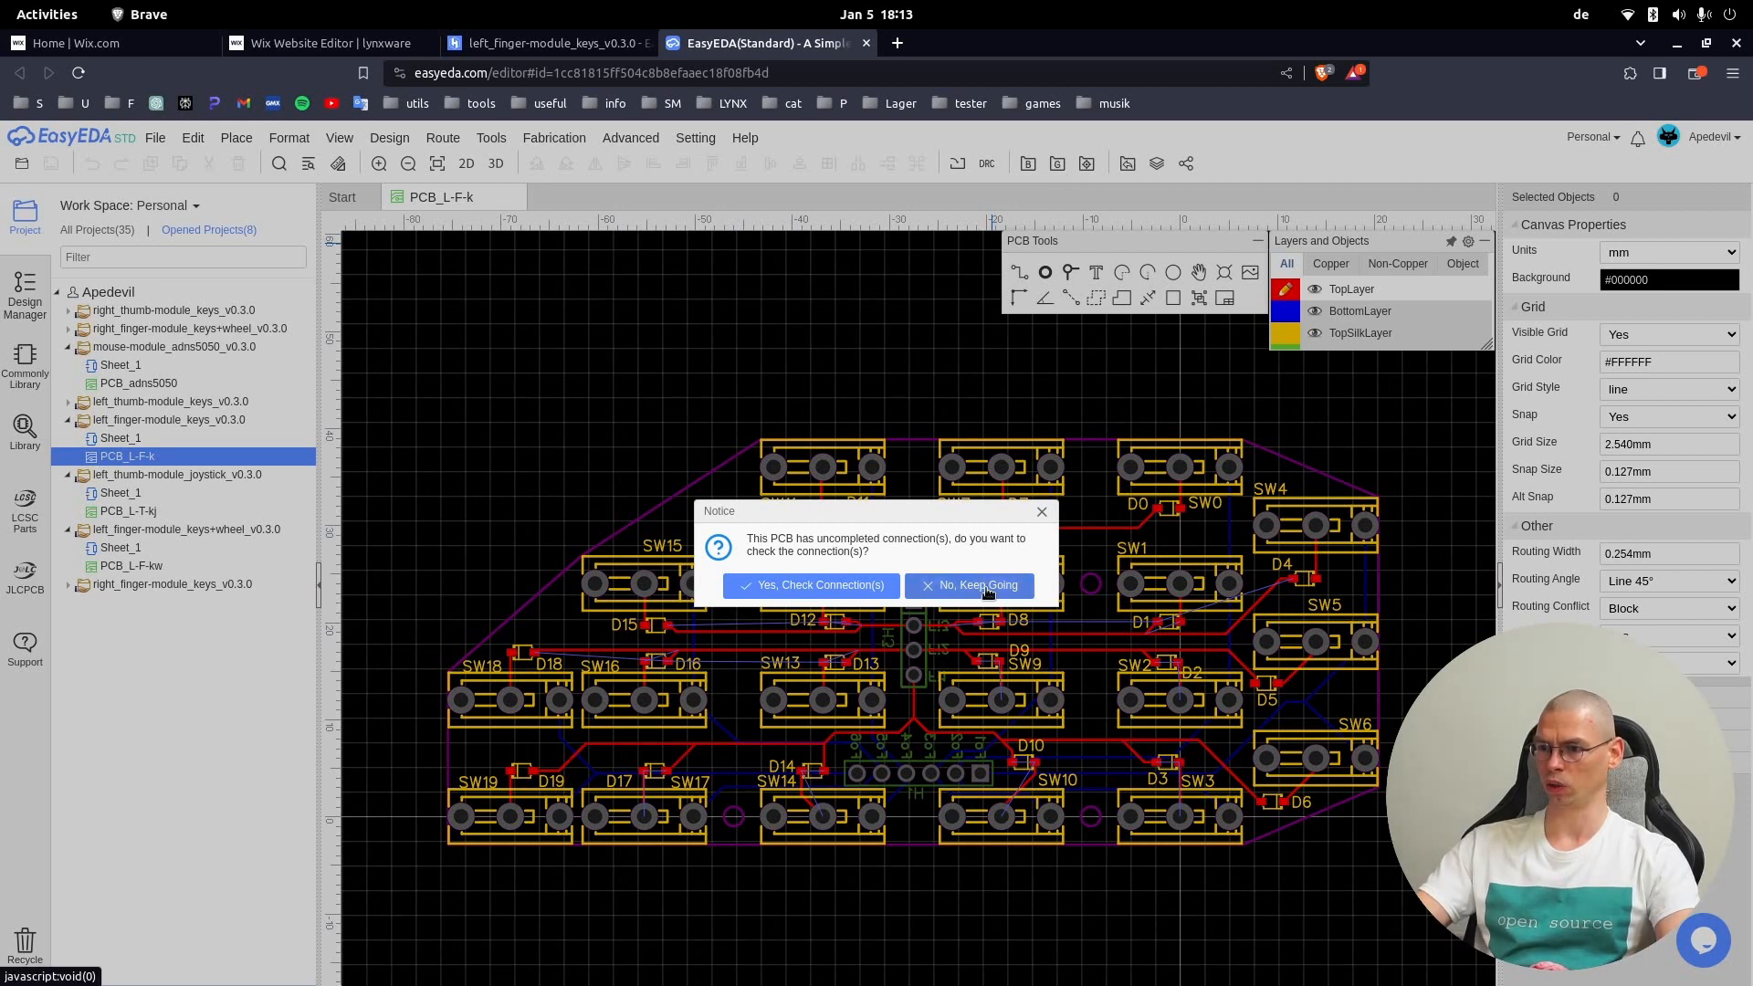
{"action": "left_click", "coordinate": [968, 584]}
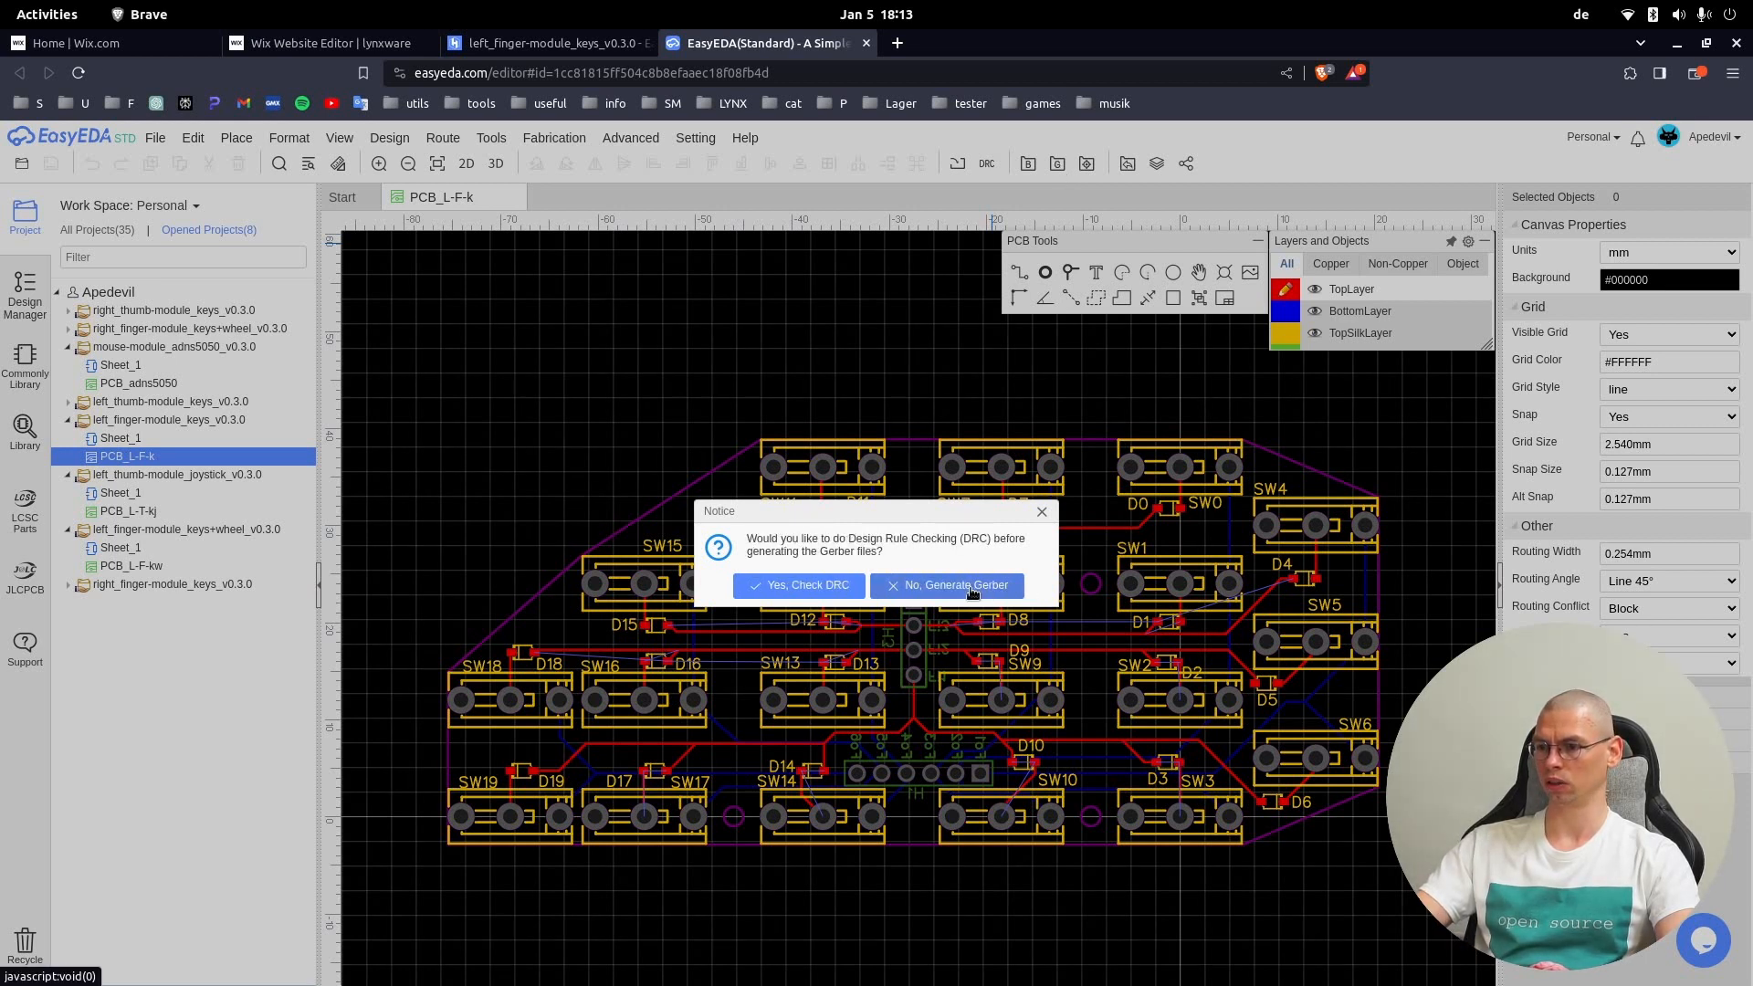
{"action": "left_click", "coordinate": [947, 584]}
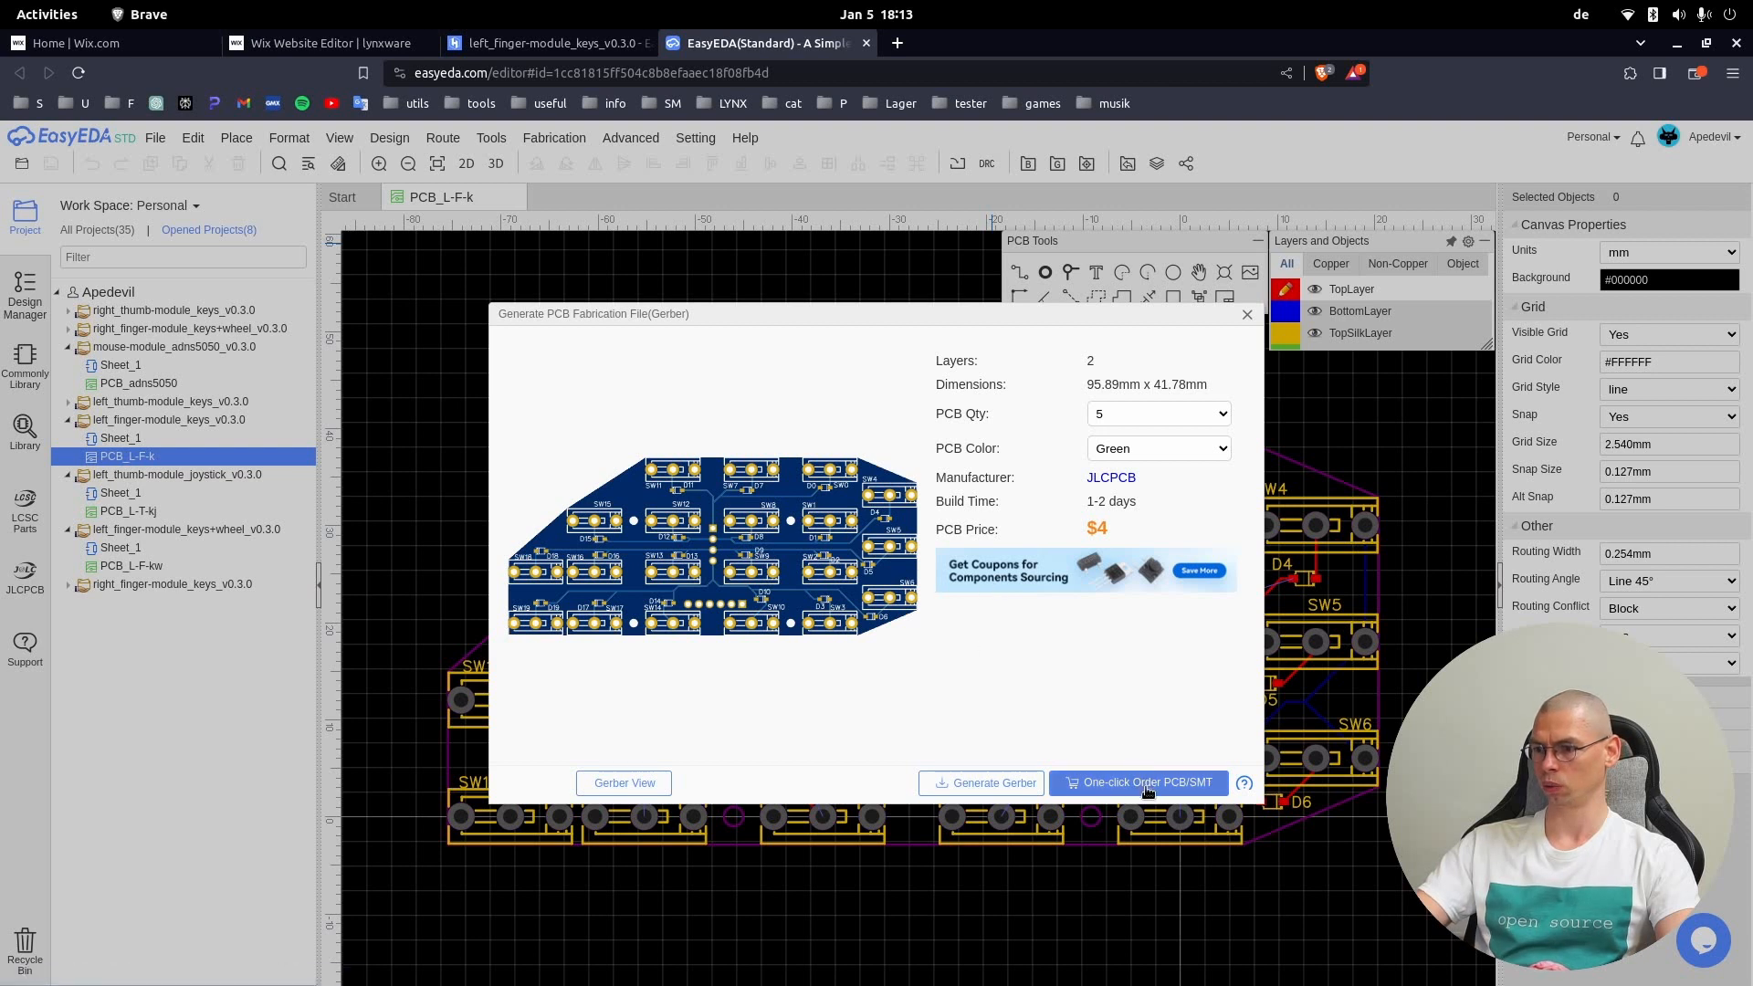
- Send the board to a JLCPCB order via One-click Order PCB/SMT and accept the order data
{"action": "left_click", "coordinate": [1136, 783]}
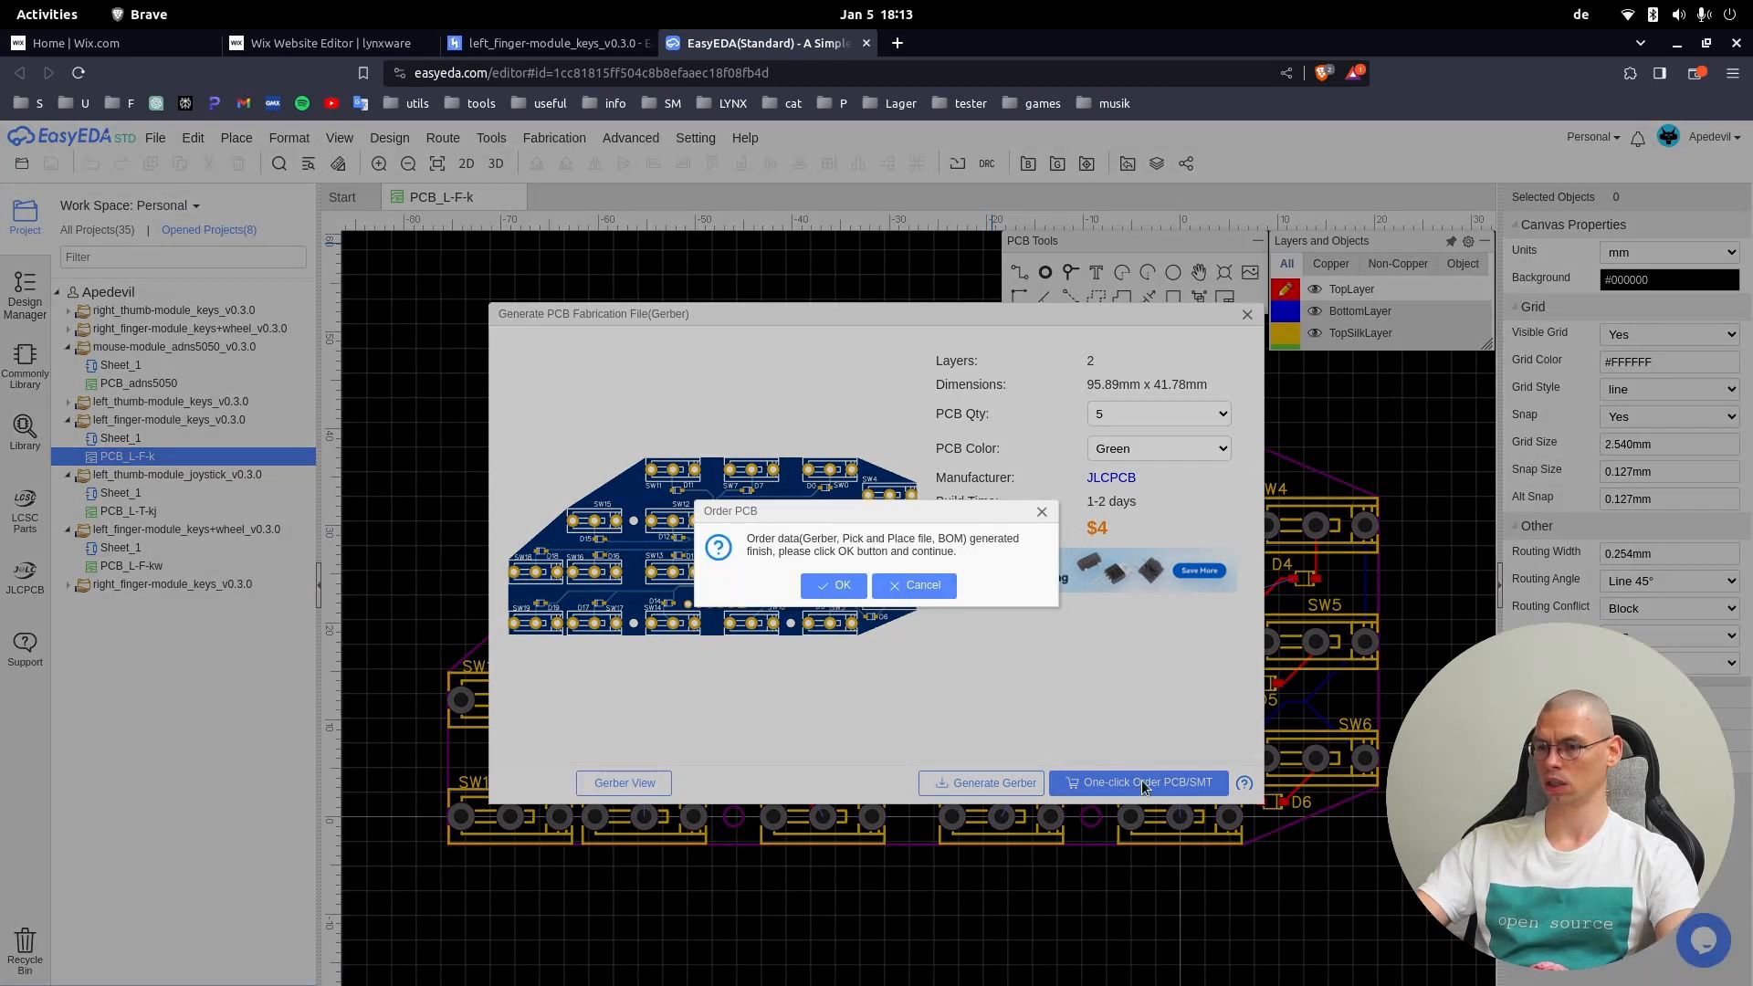
{"action": "left_click", "coordinate": [833, 585]}
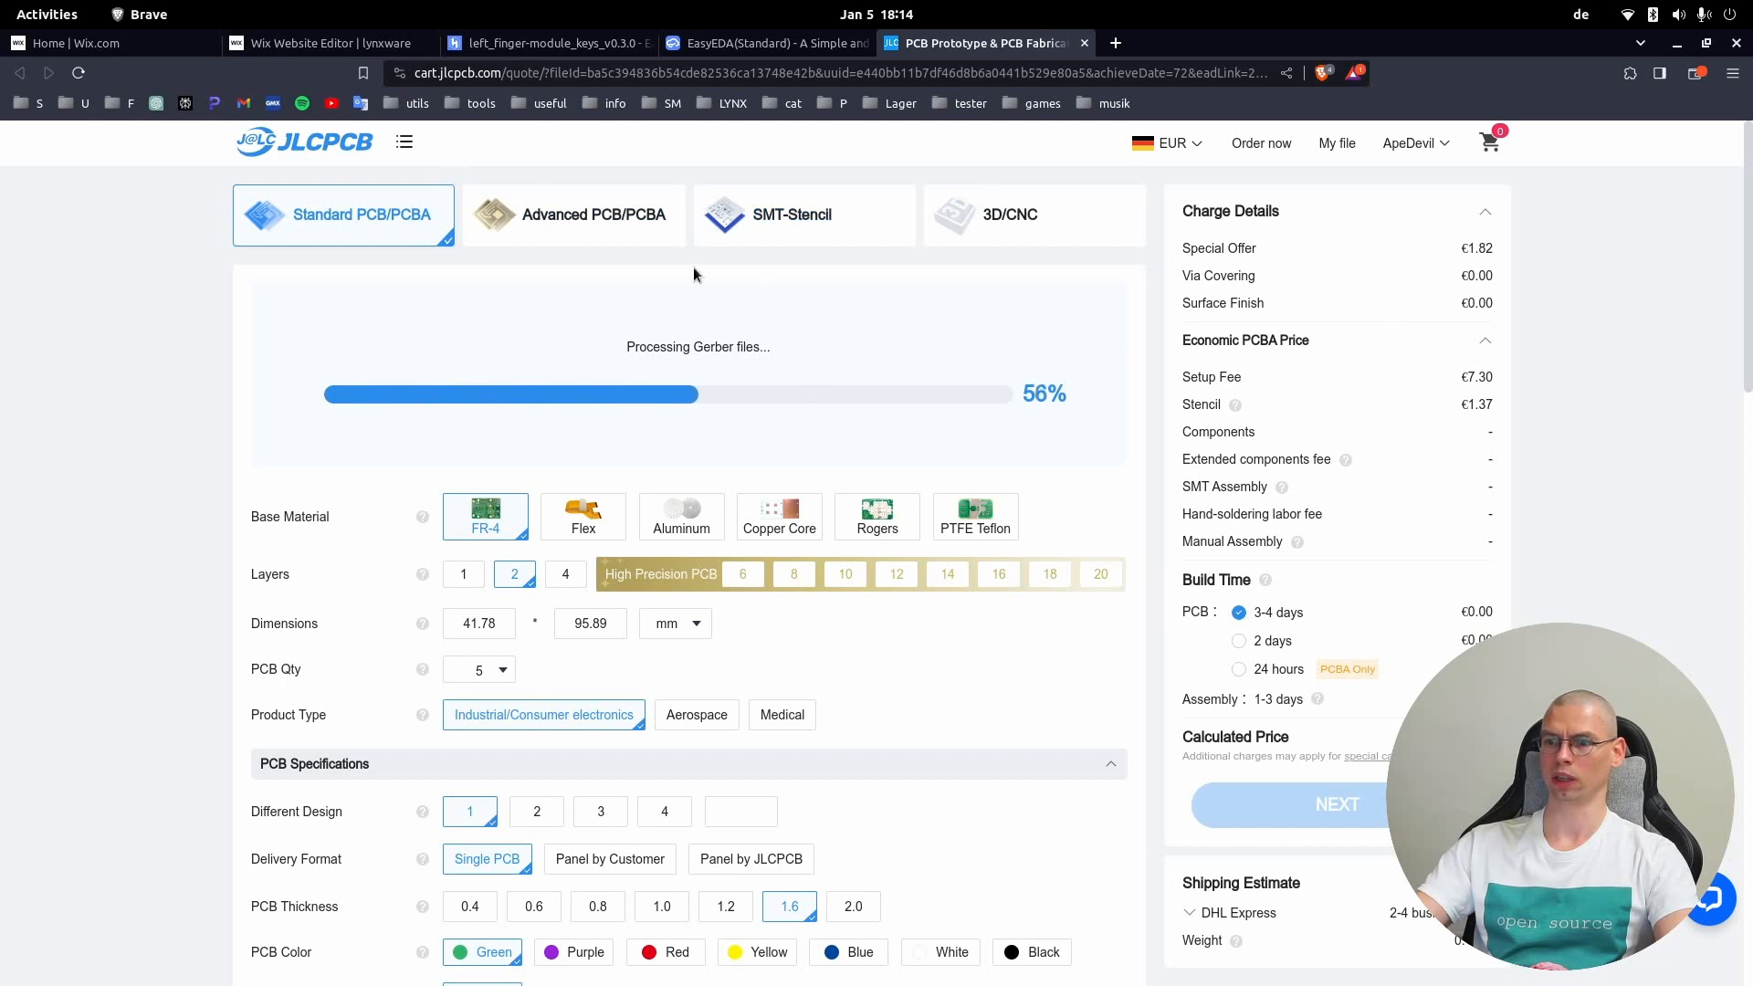
- Check the EasyEDA editor and OSHWLab project tabs, then return to the JLCPCB quote
{"action": "left_click", "coordinate": [766, 43]}
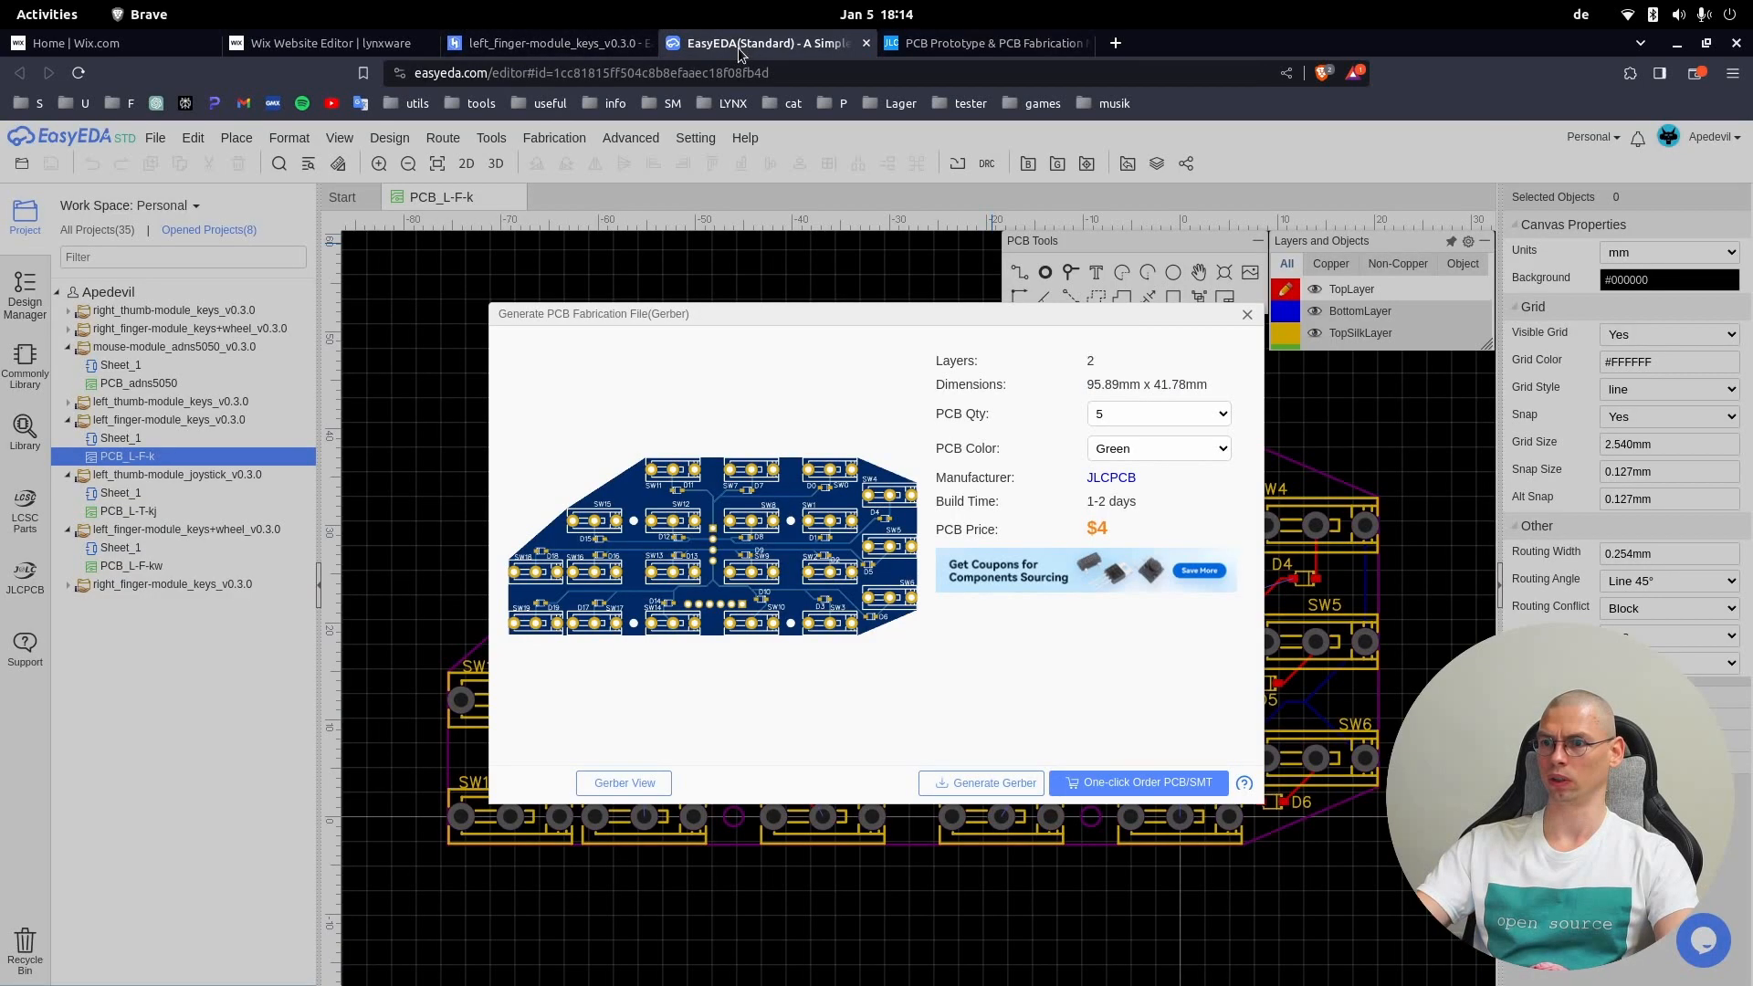
{"action": "left_click", "coordinate": [548, 43]}
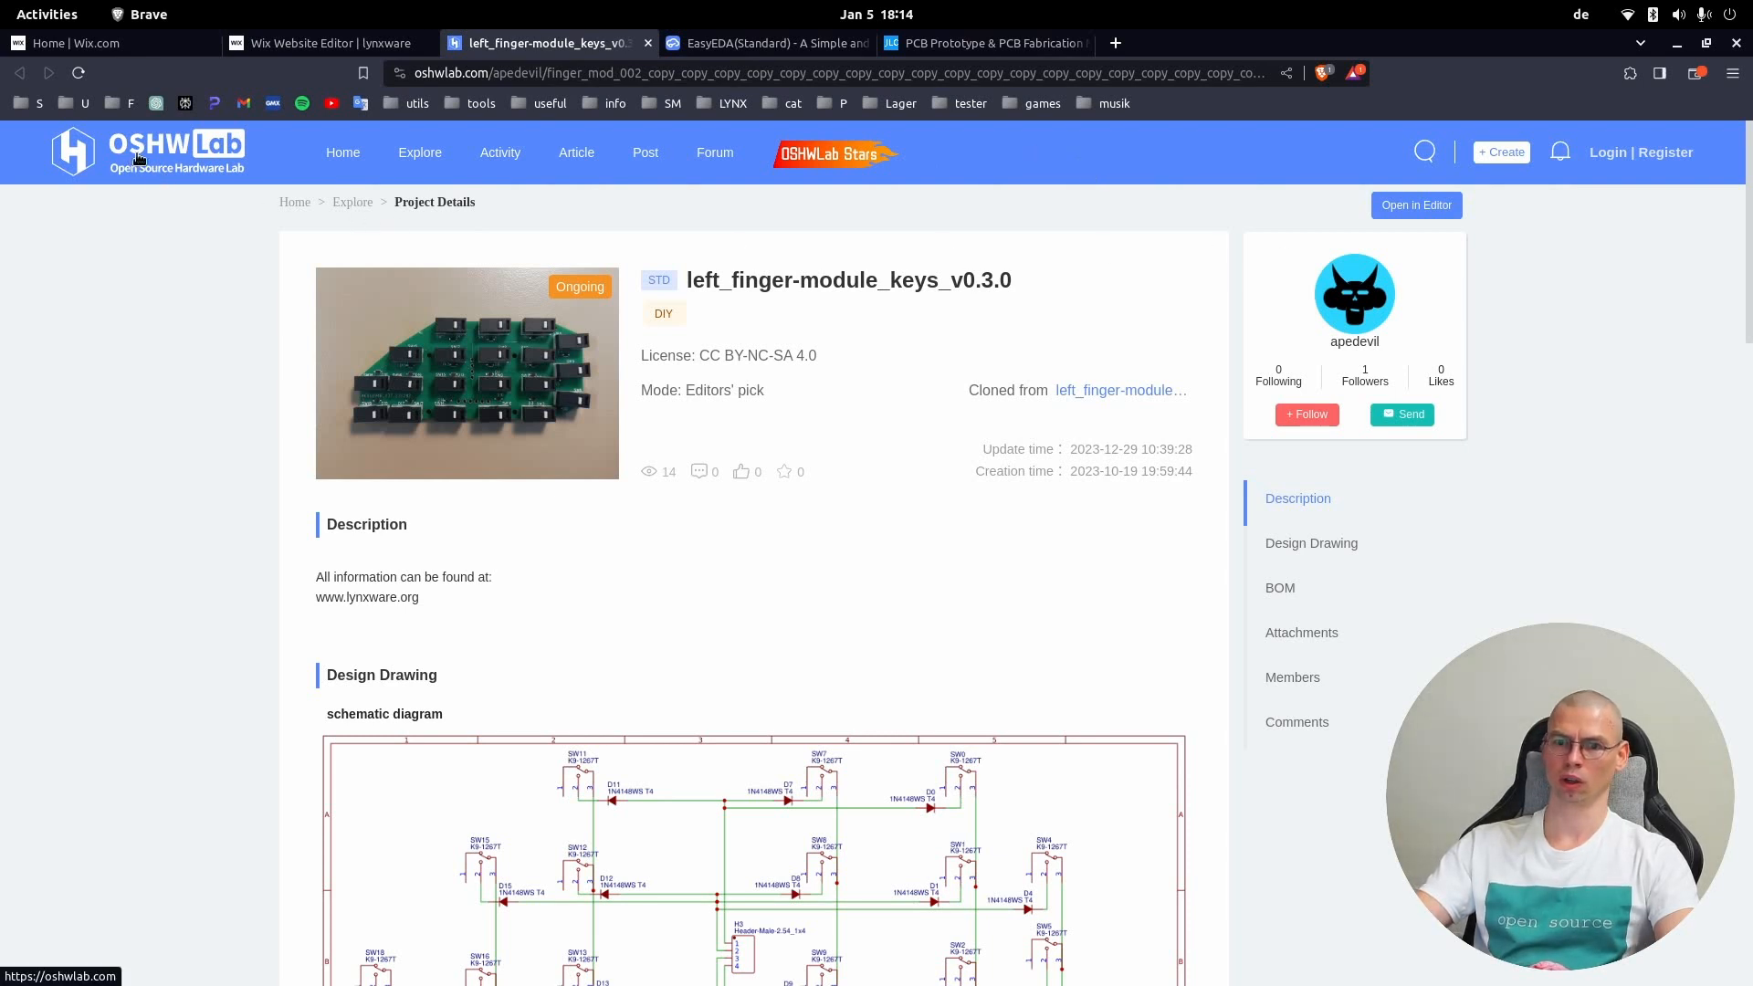
{"action": "mouse_move", "coordinate": [239, 188]}
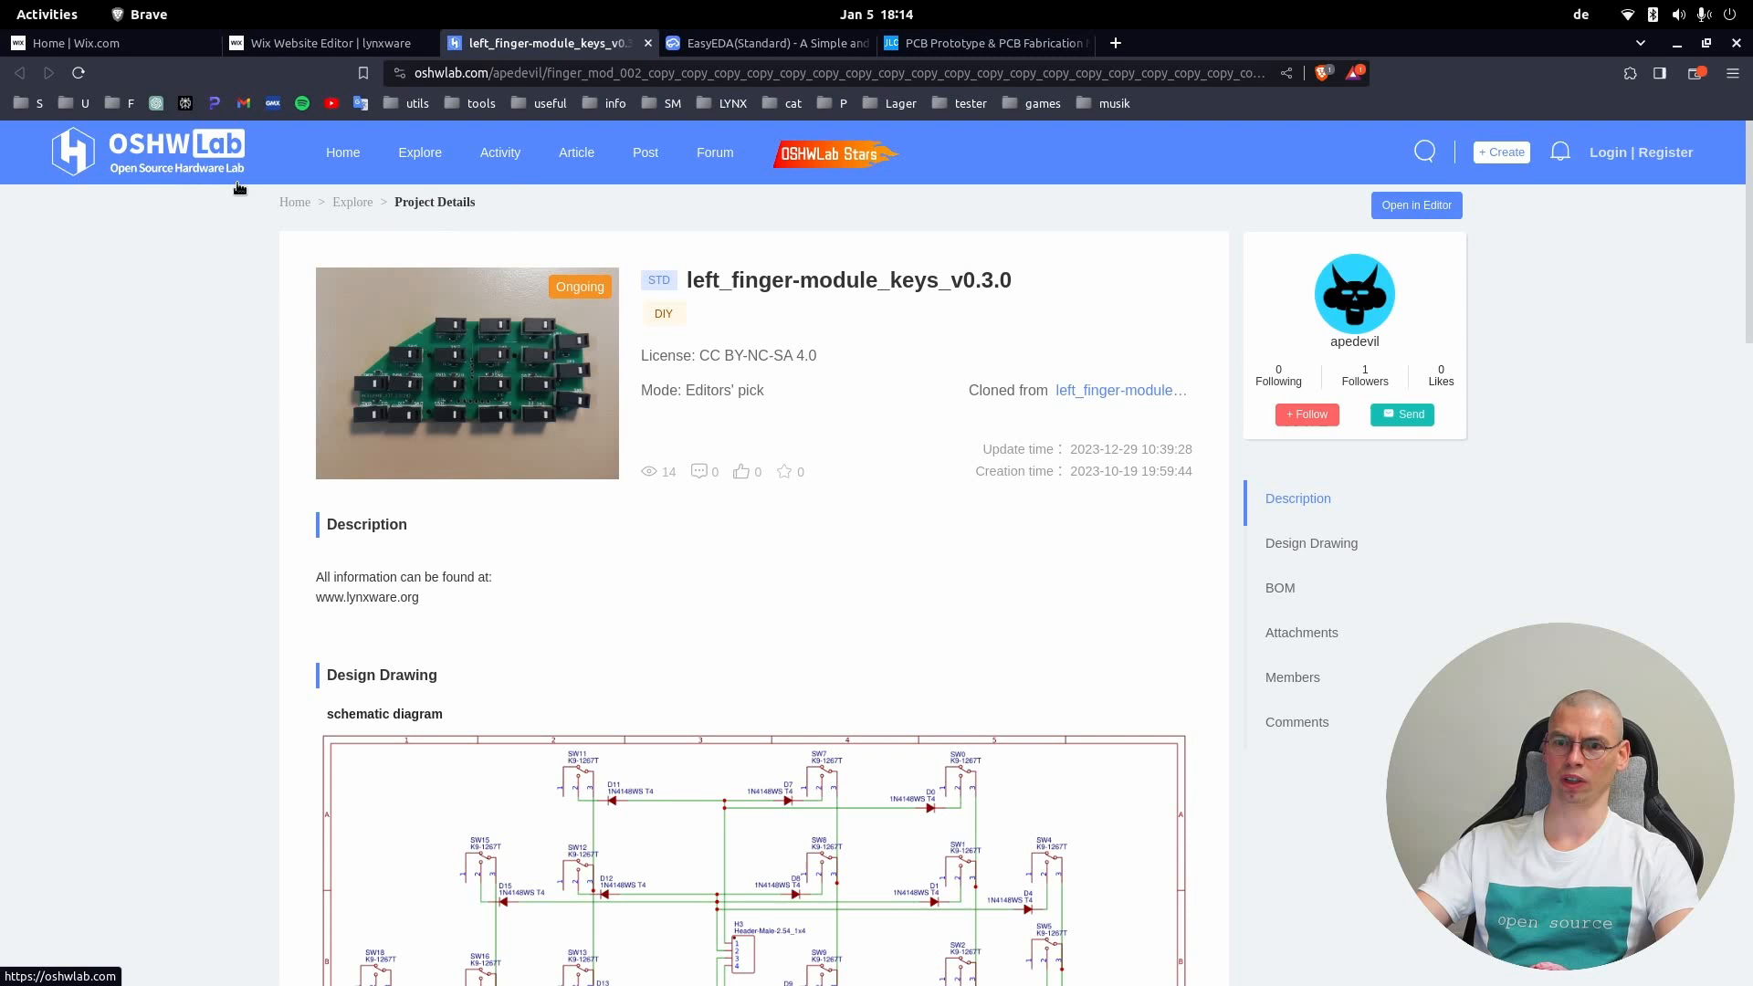
{"action": "left_click", "coordinate": [767, 43]}
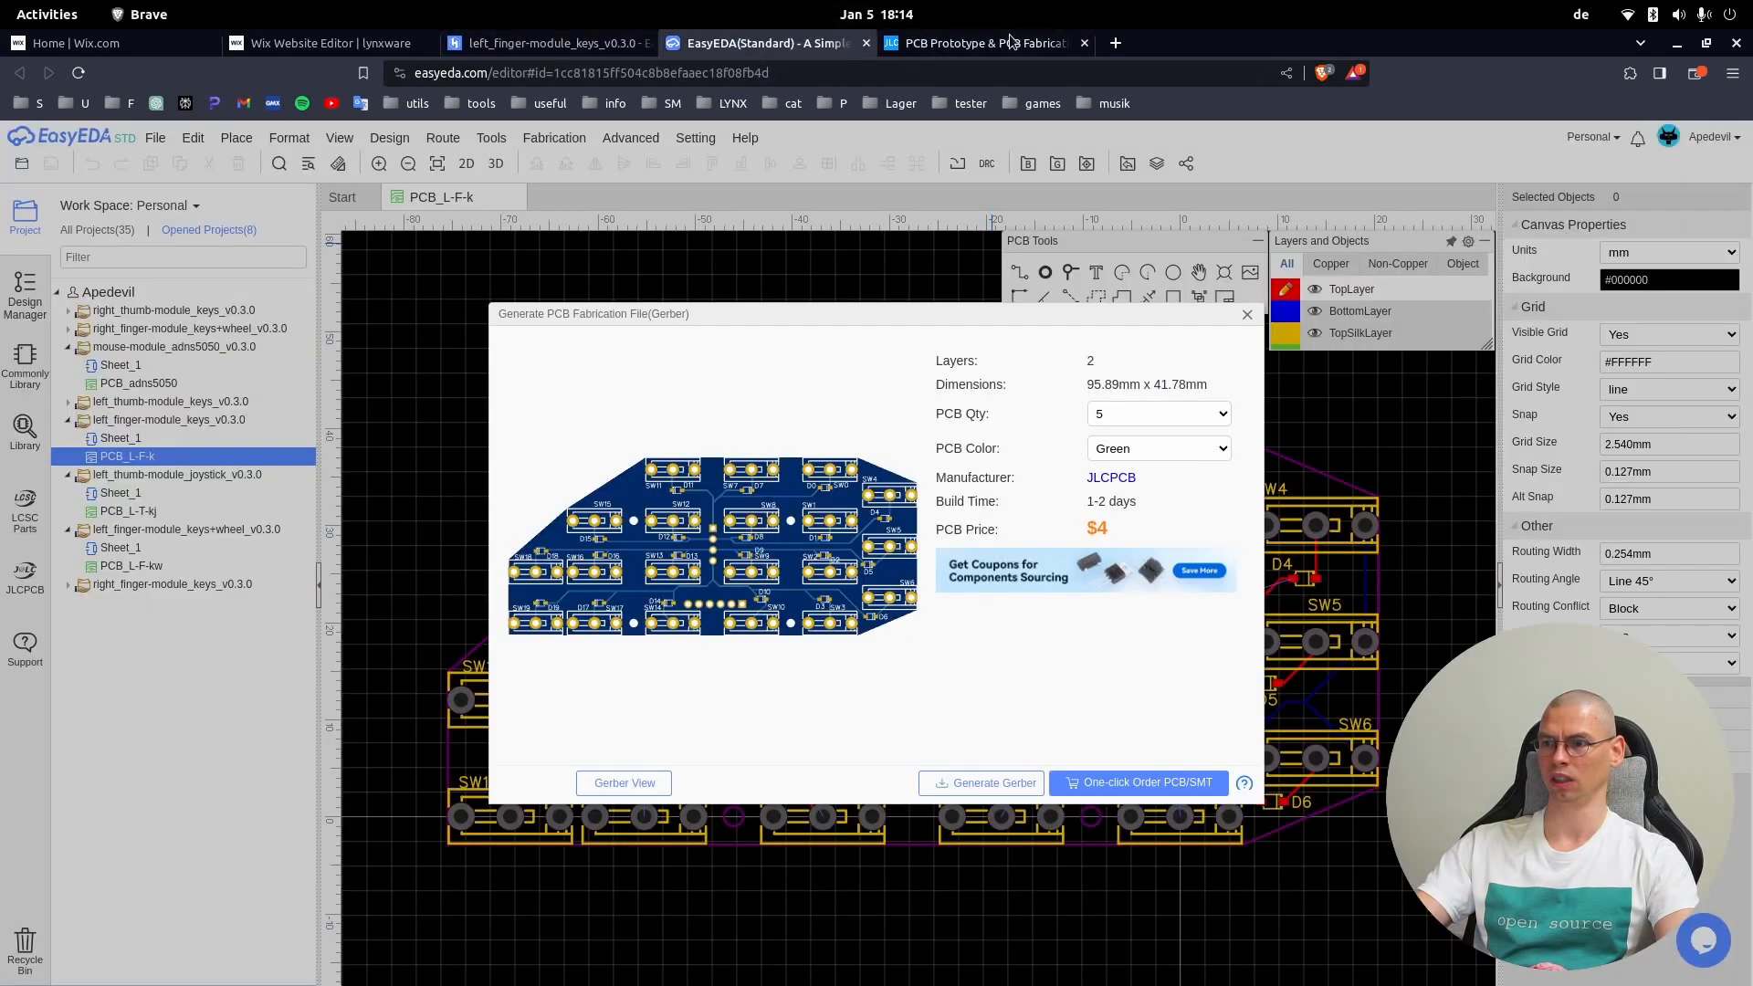
{"action": "left_click", "coordinate": [1135, 782]}
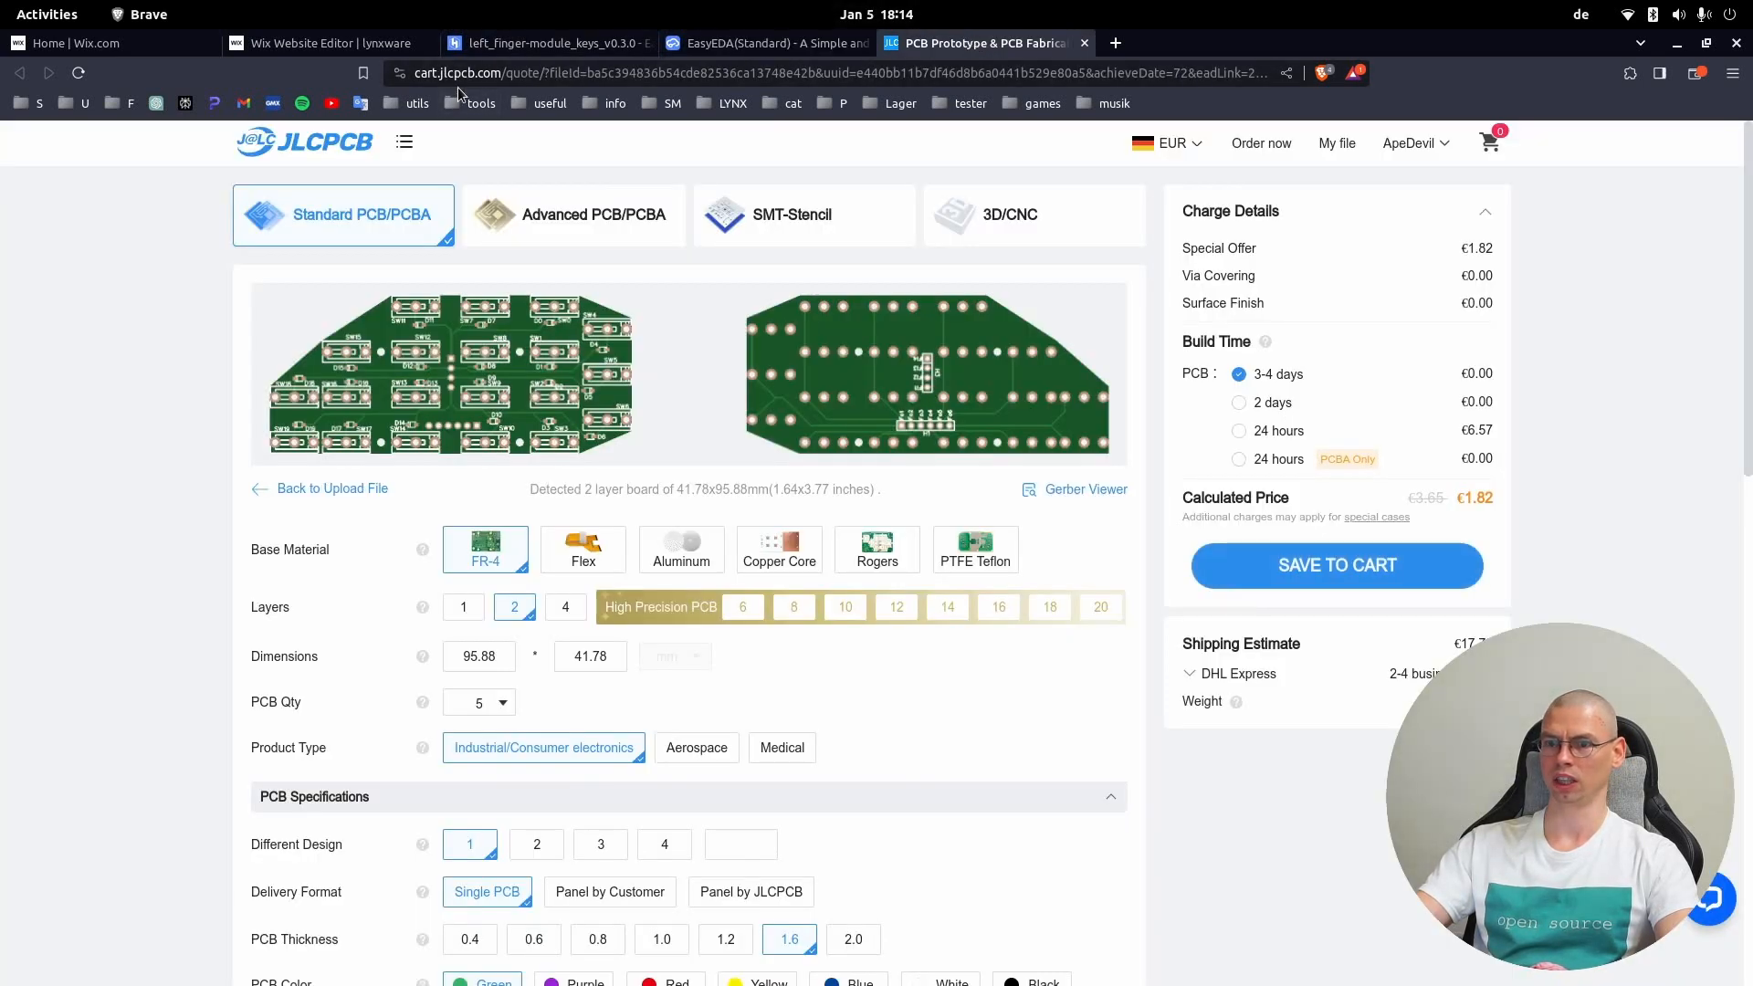
{"action": "mouse_move", "coordinate": [864, 322]}
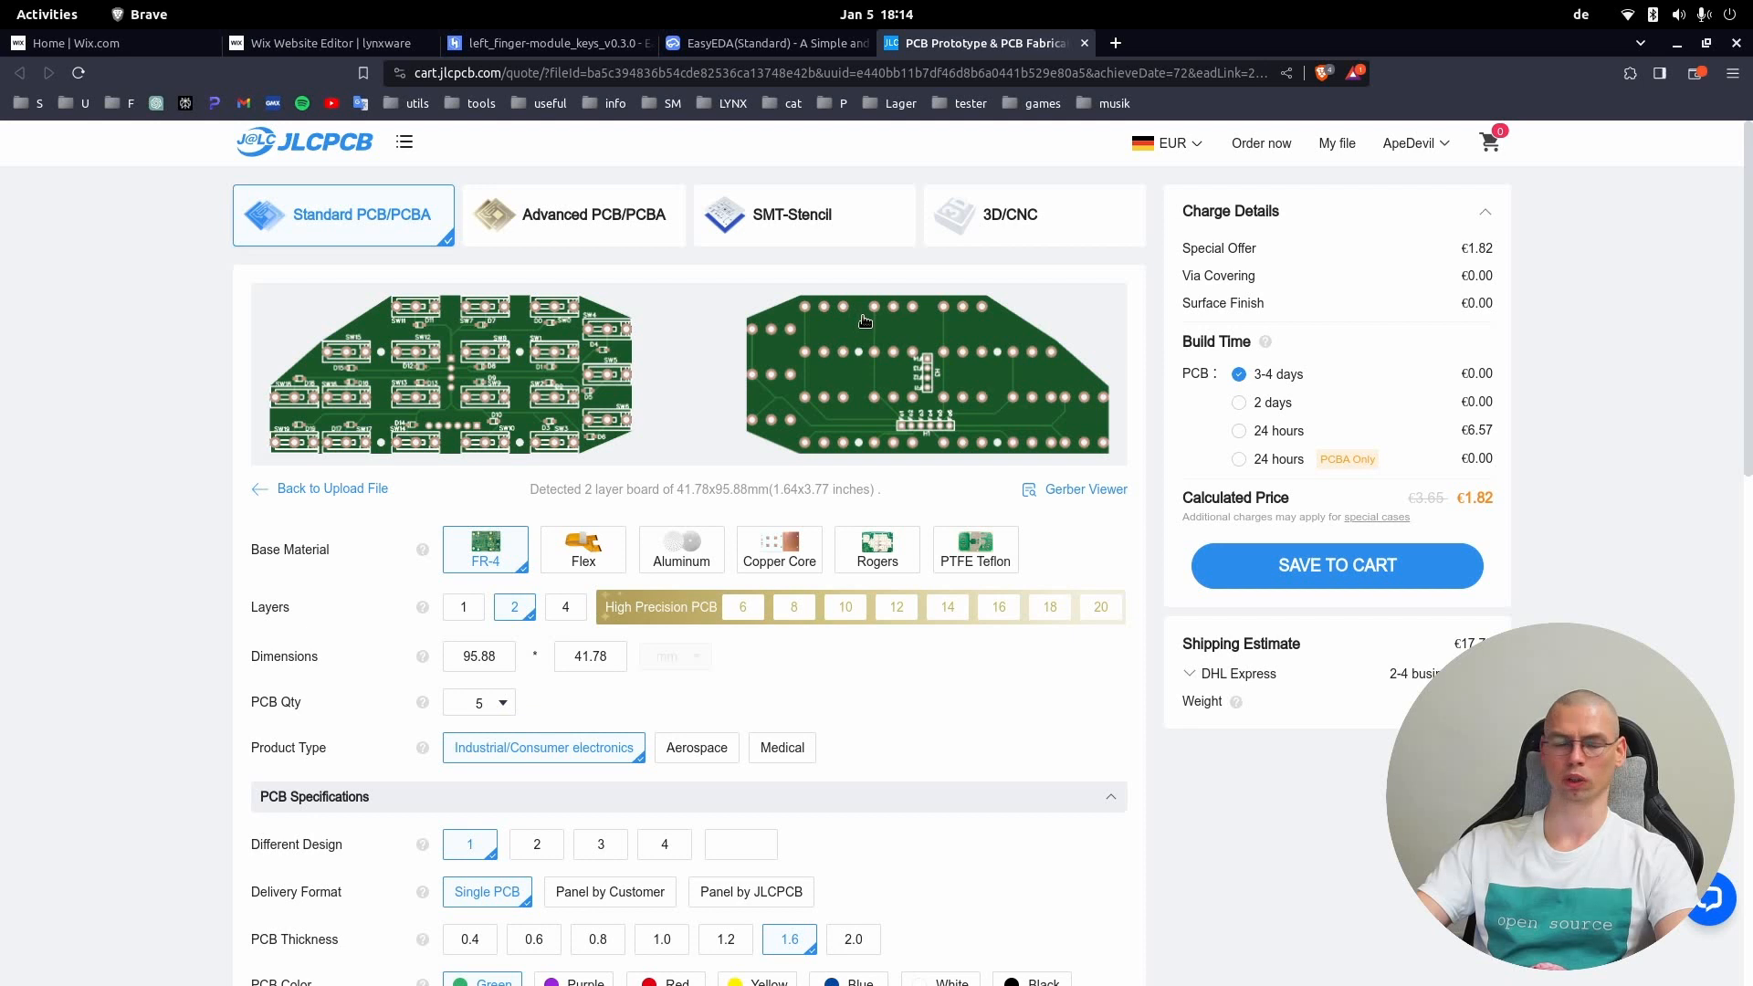
{"action": "mouse_move", "coordinate": [616, 399]}
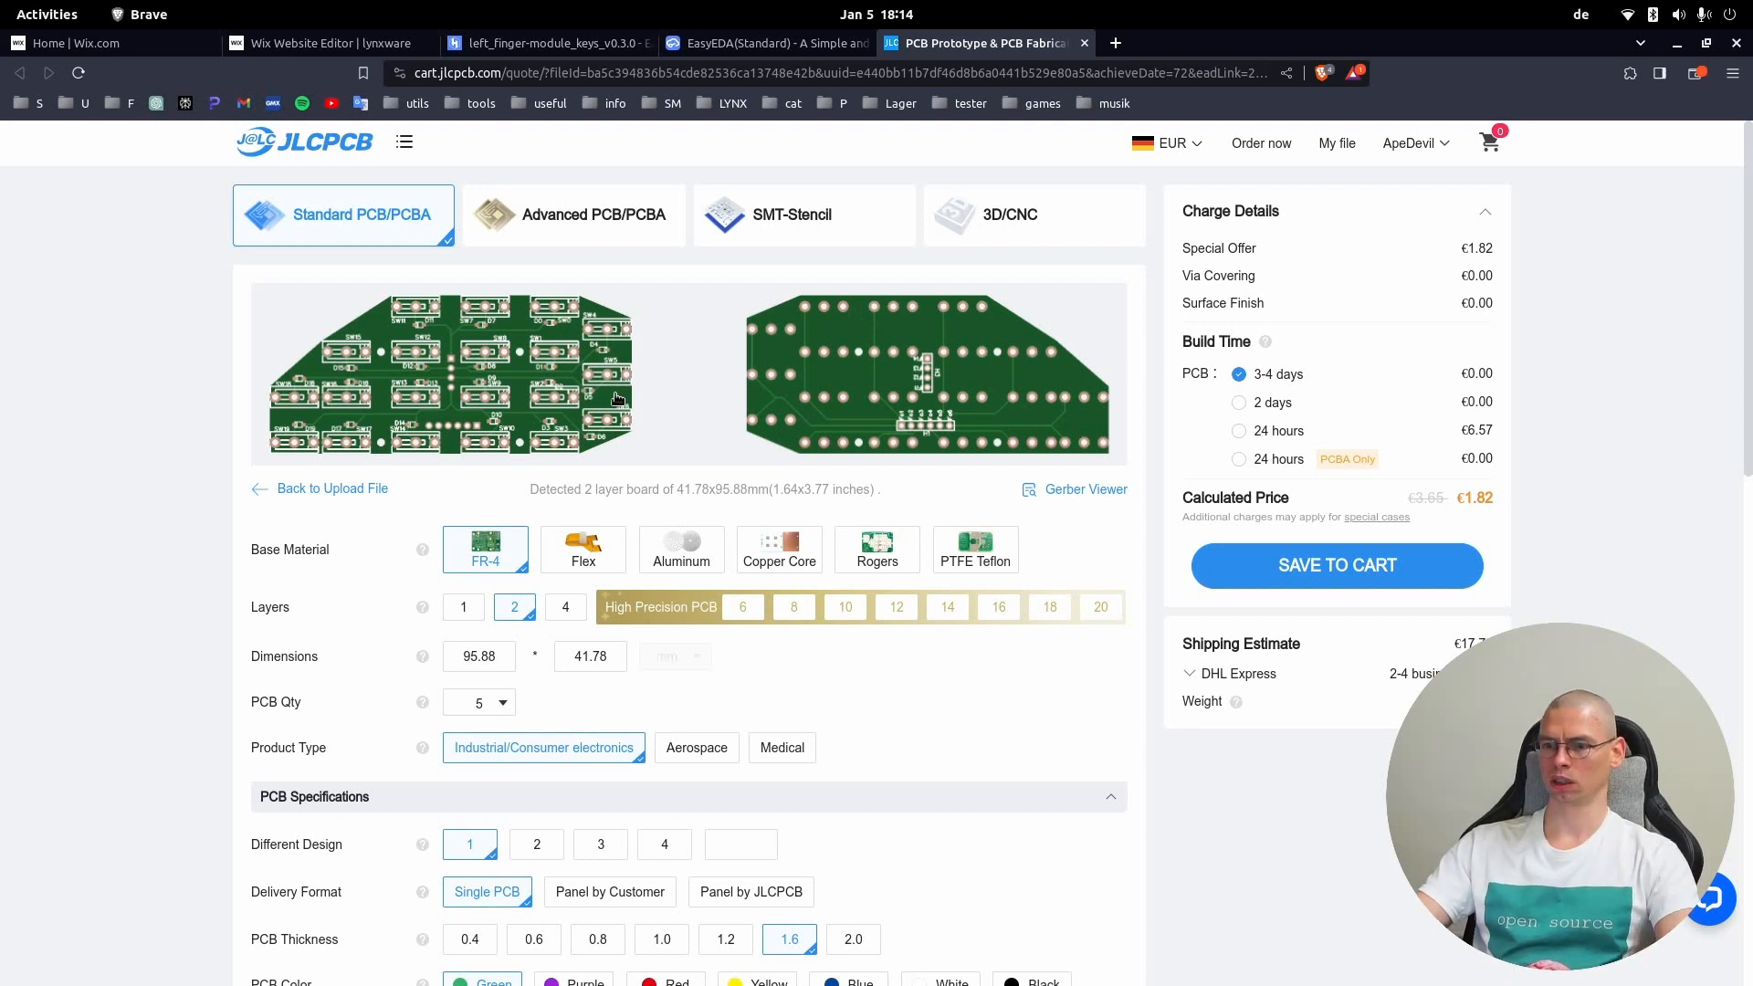
{"action": "mouse_move", "coordinate": [657, 255]}
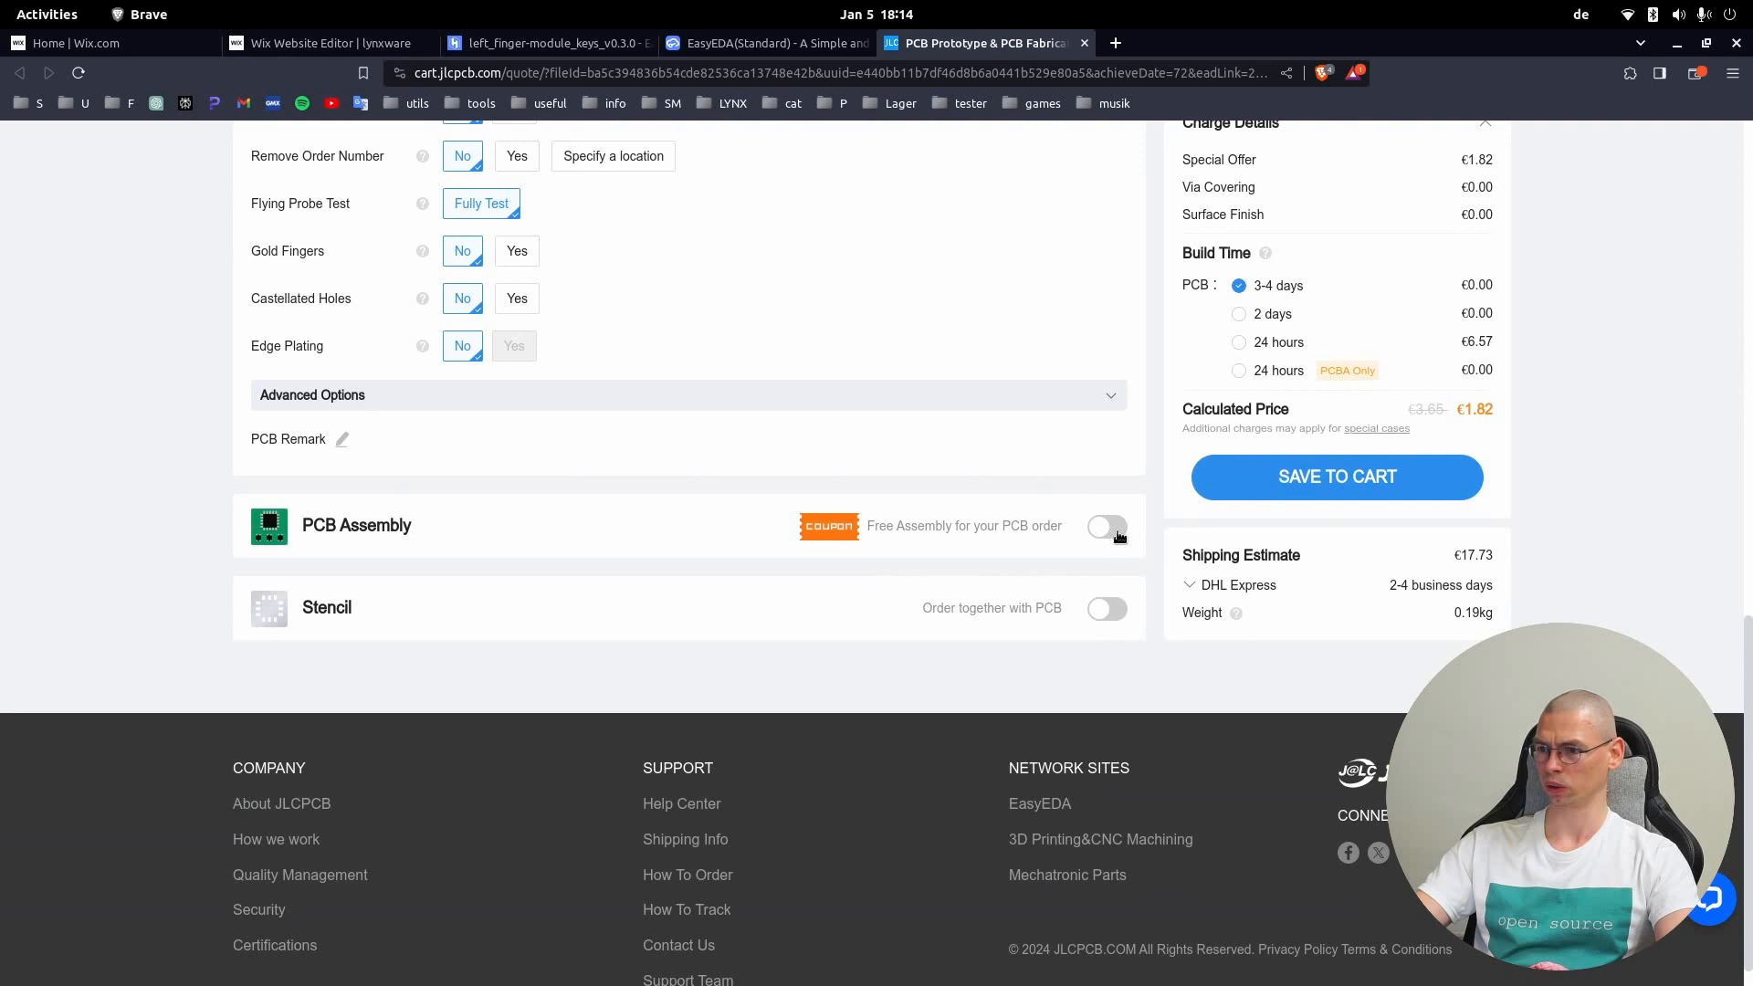
- Enable economic top-side PCB assembly and set the PCBA quantity to 5 boards
{"action": "left_click", "coordinate": [1106, 526]}
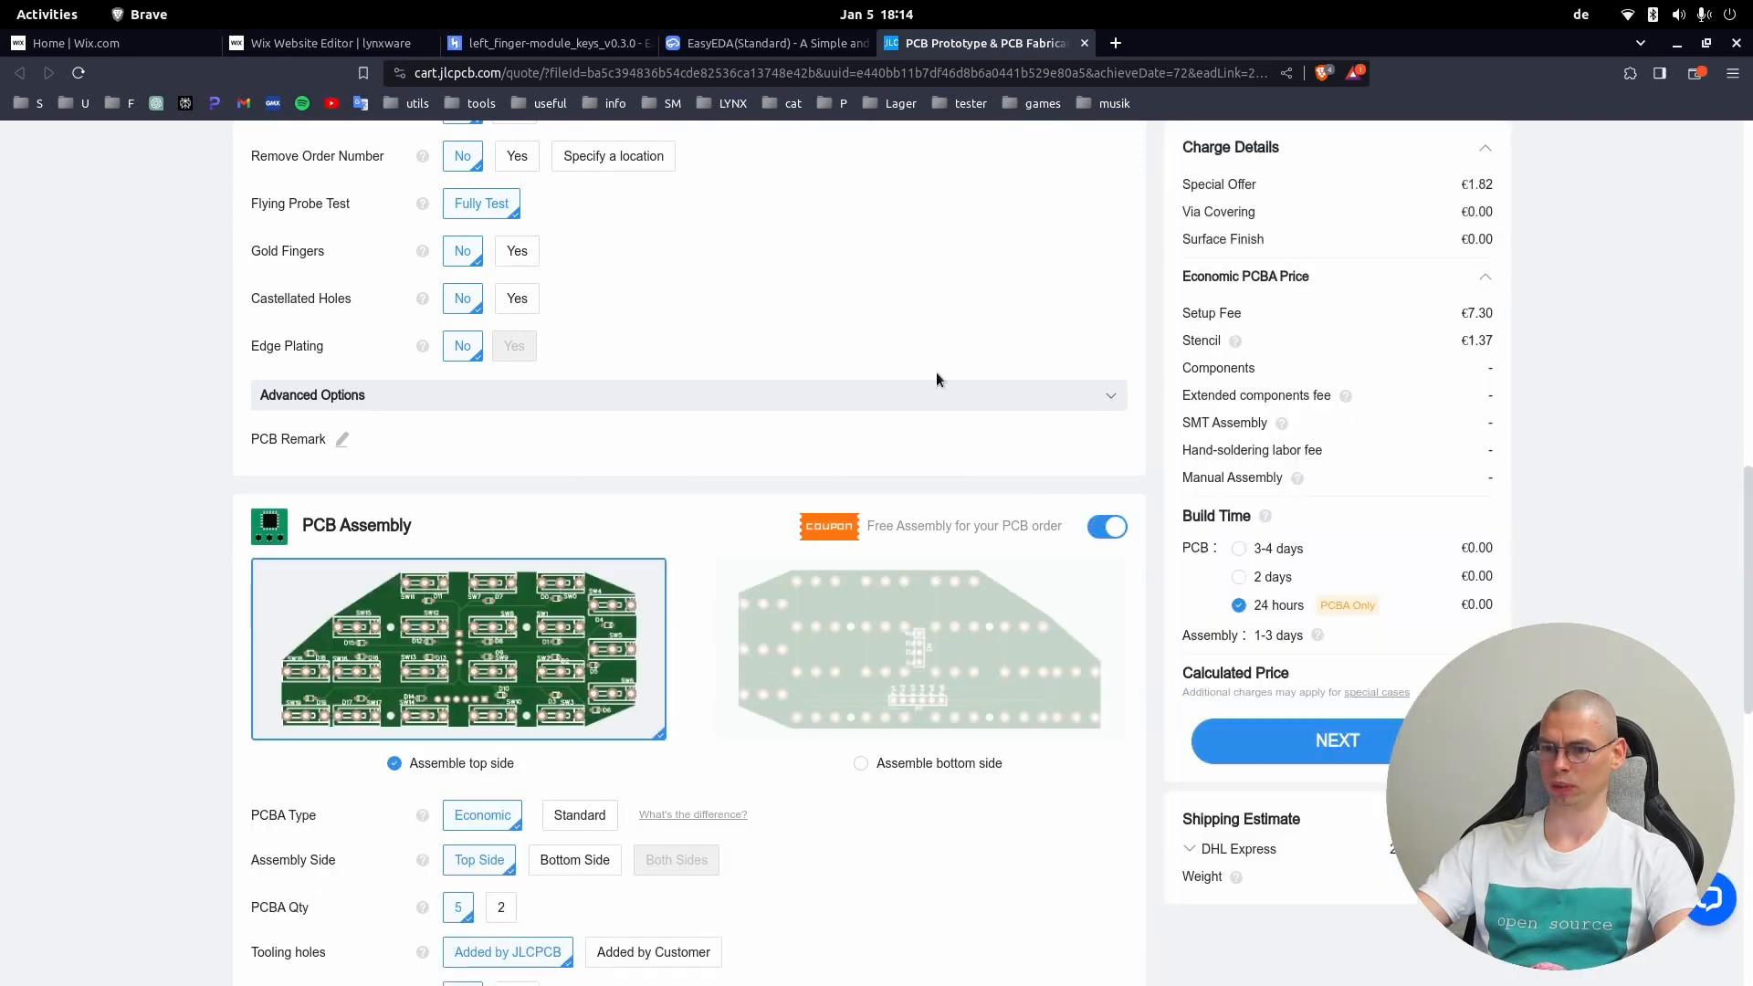
{"action": "scroll", "scroll_direction": "down", "scroll_amount": 3}
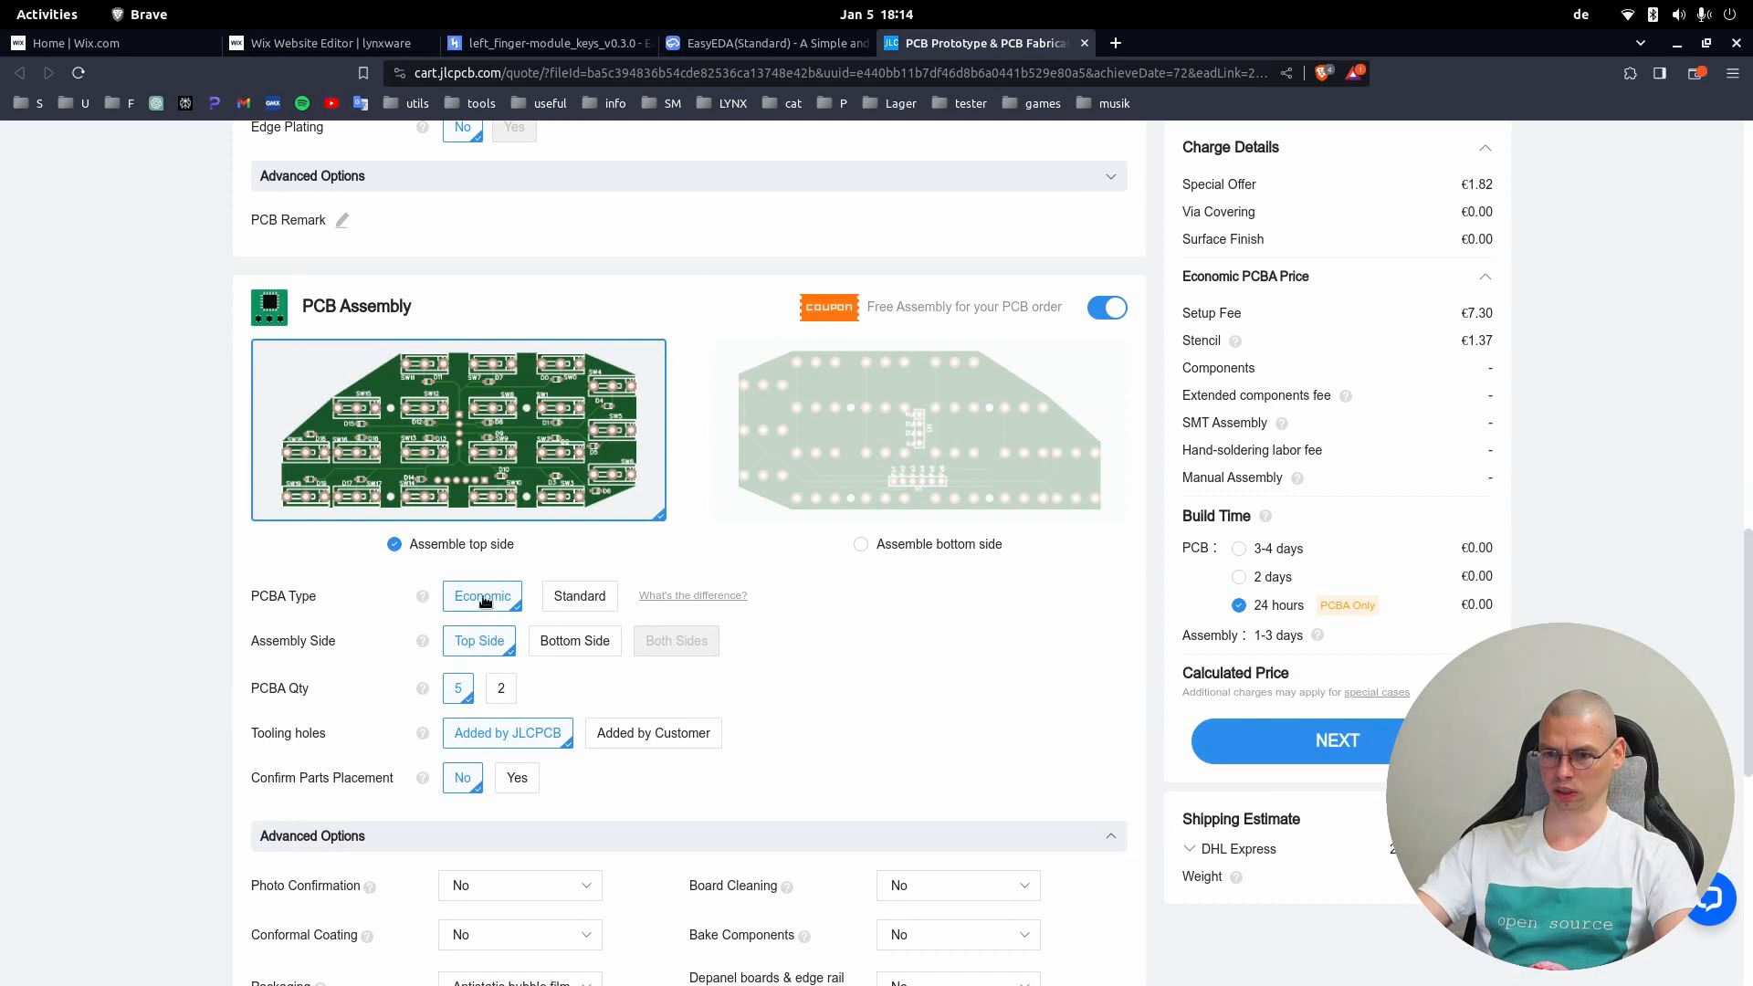
{"action": "mouse_move", "coordinate": [414, 672]}
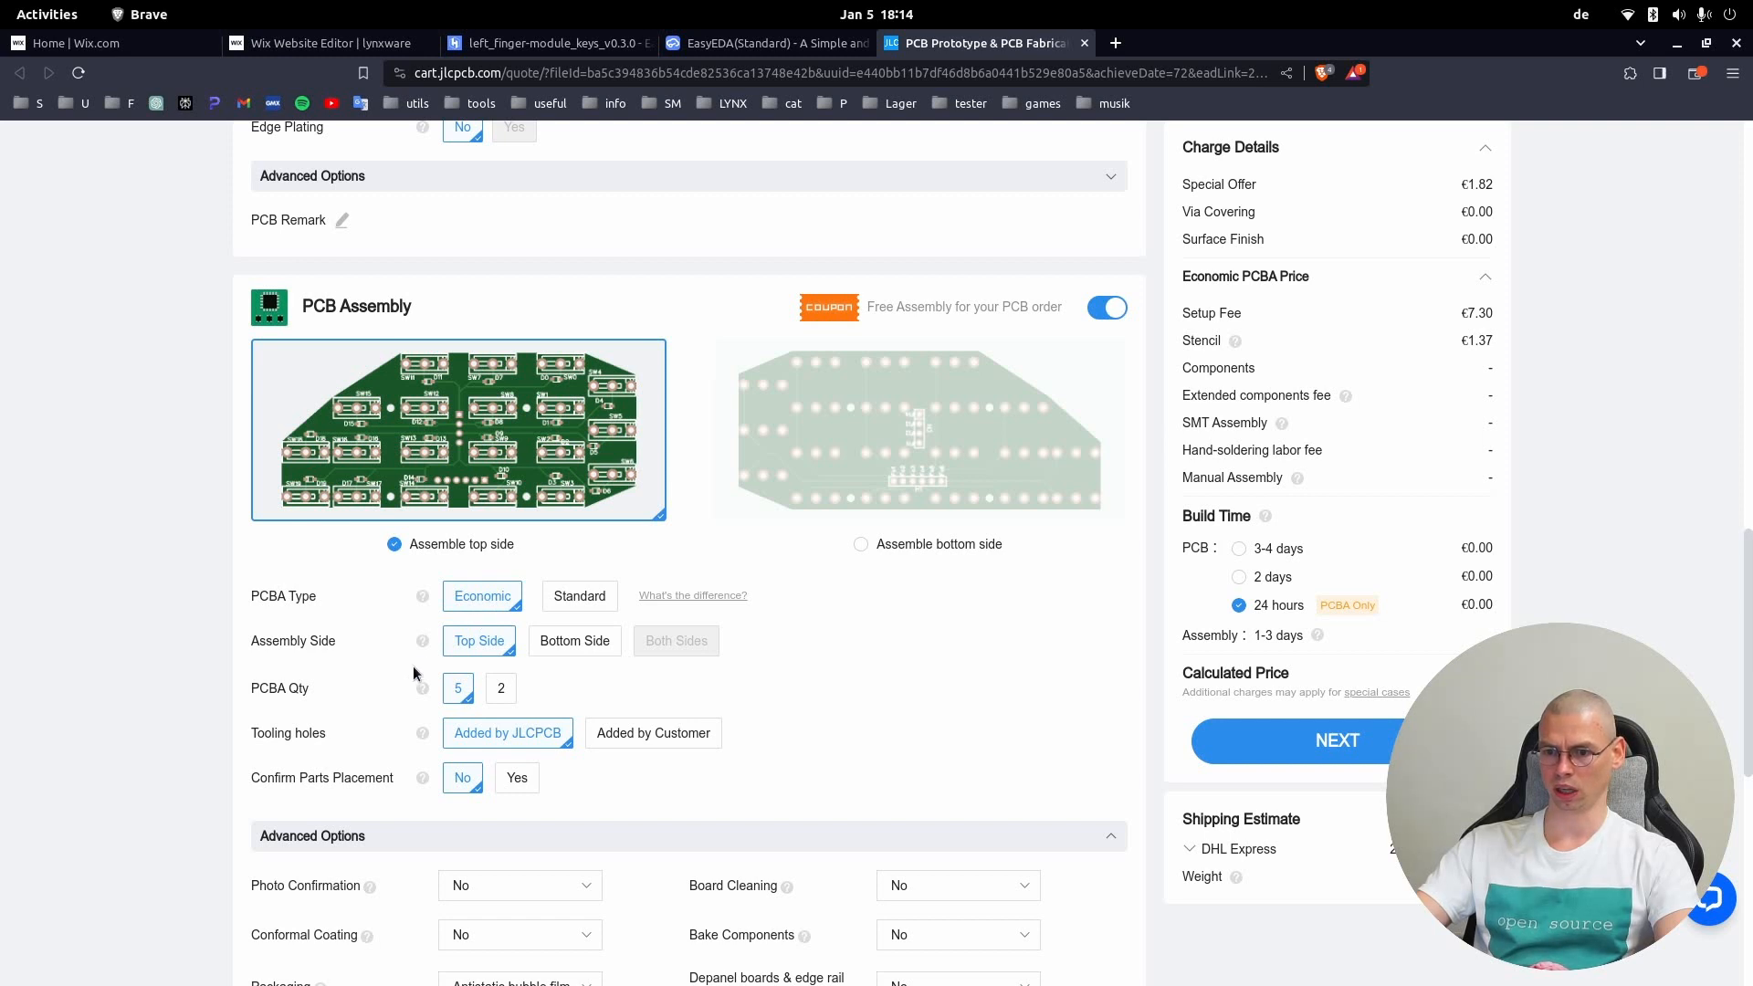
{"action": "scroll", "scroll_direction": "down", "scroll_amount": 3}
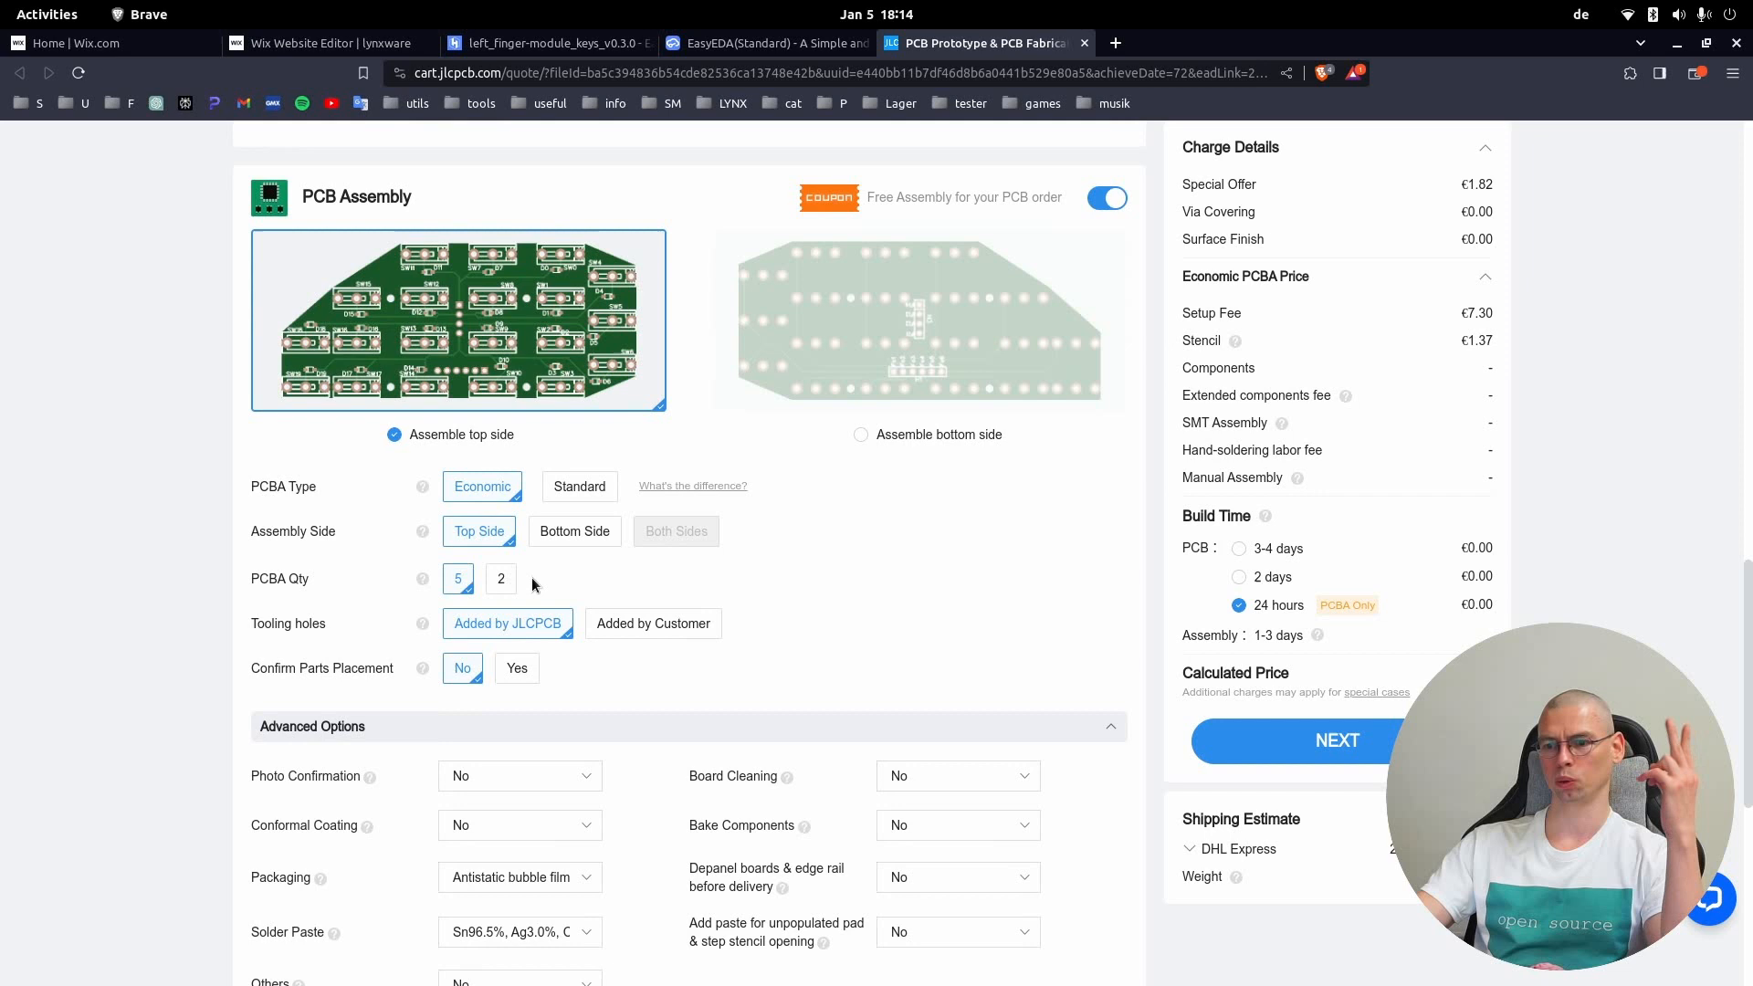
{"action": "left_click", "coordinate": [501, 578]}
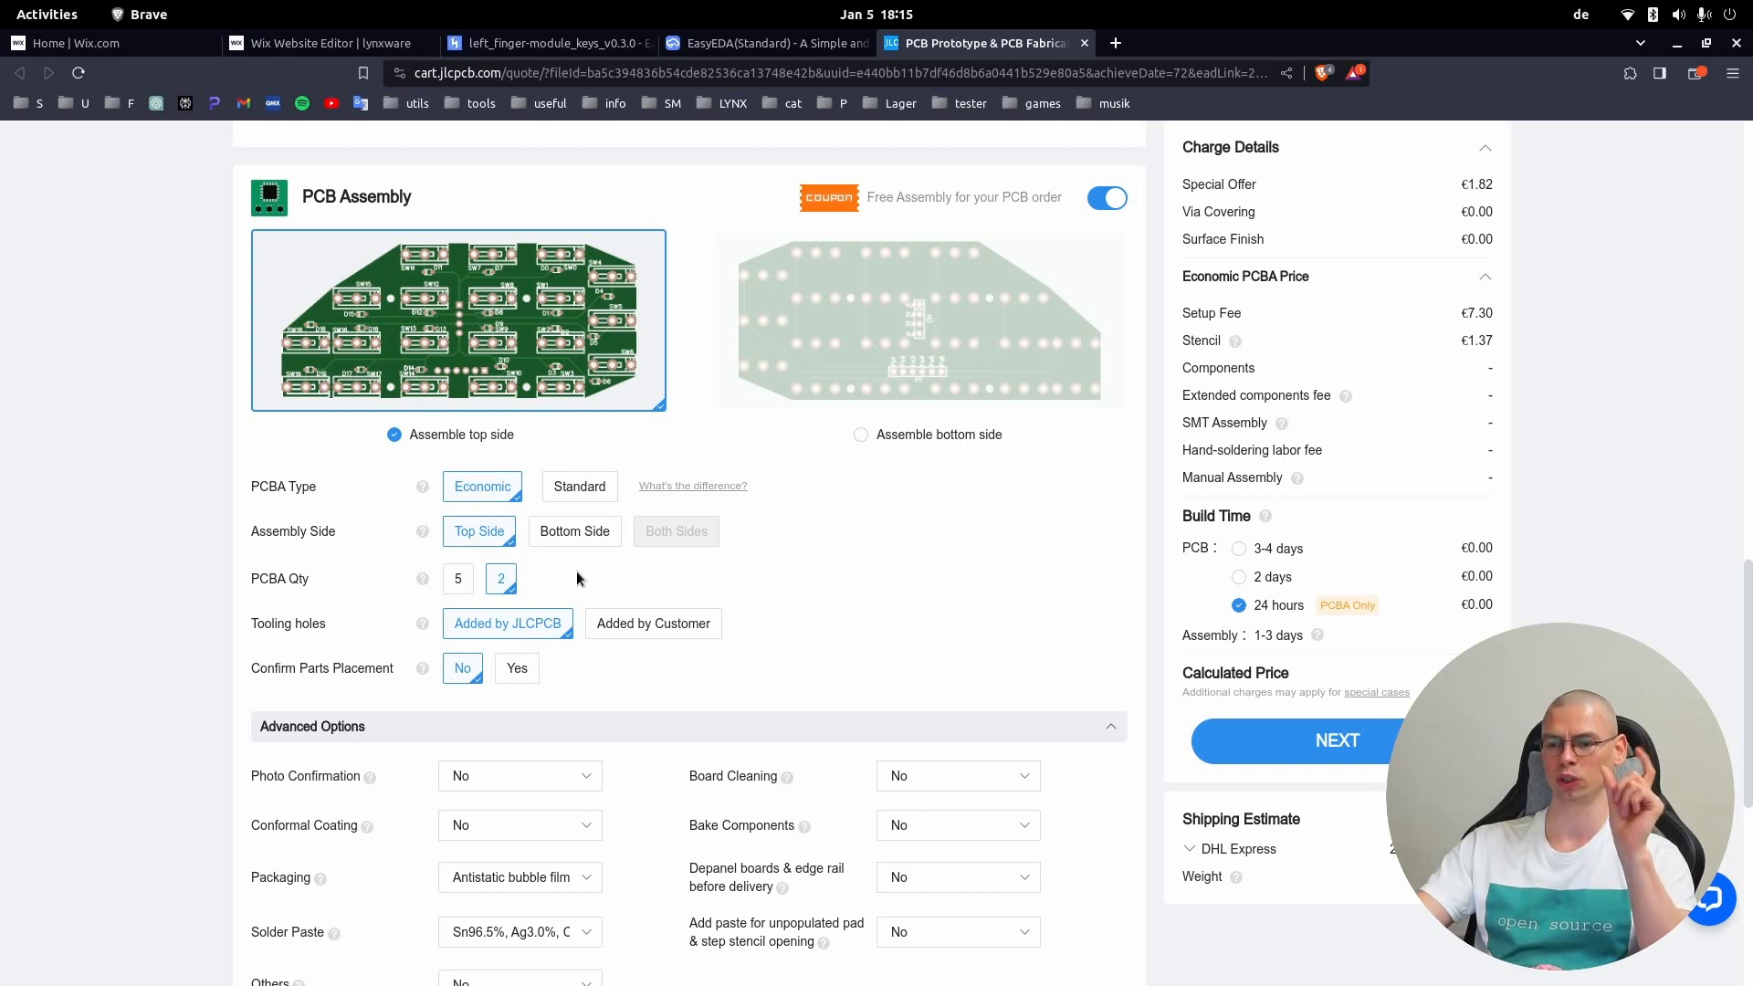
{"action": "left_click", "coordinate": [458, 578]}
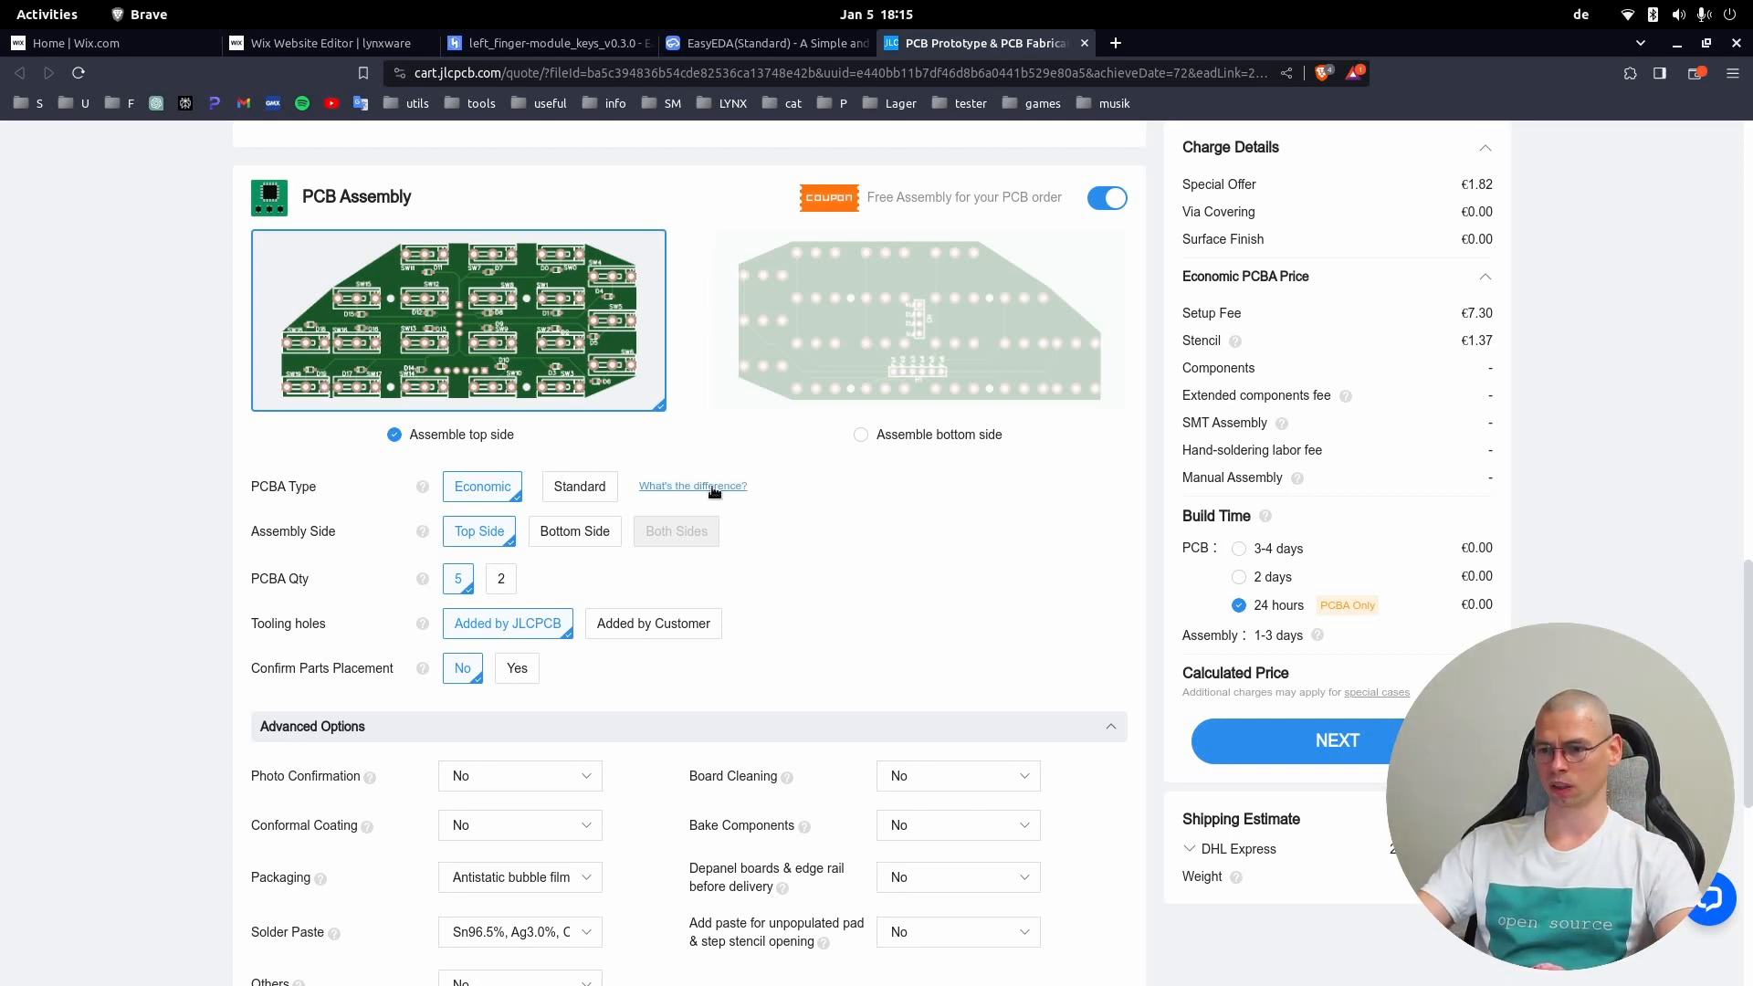
{"action": "scroll", "scroll_direction": "down", "scroll_amount": 3}
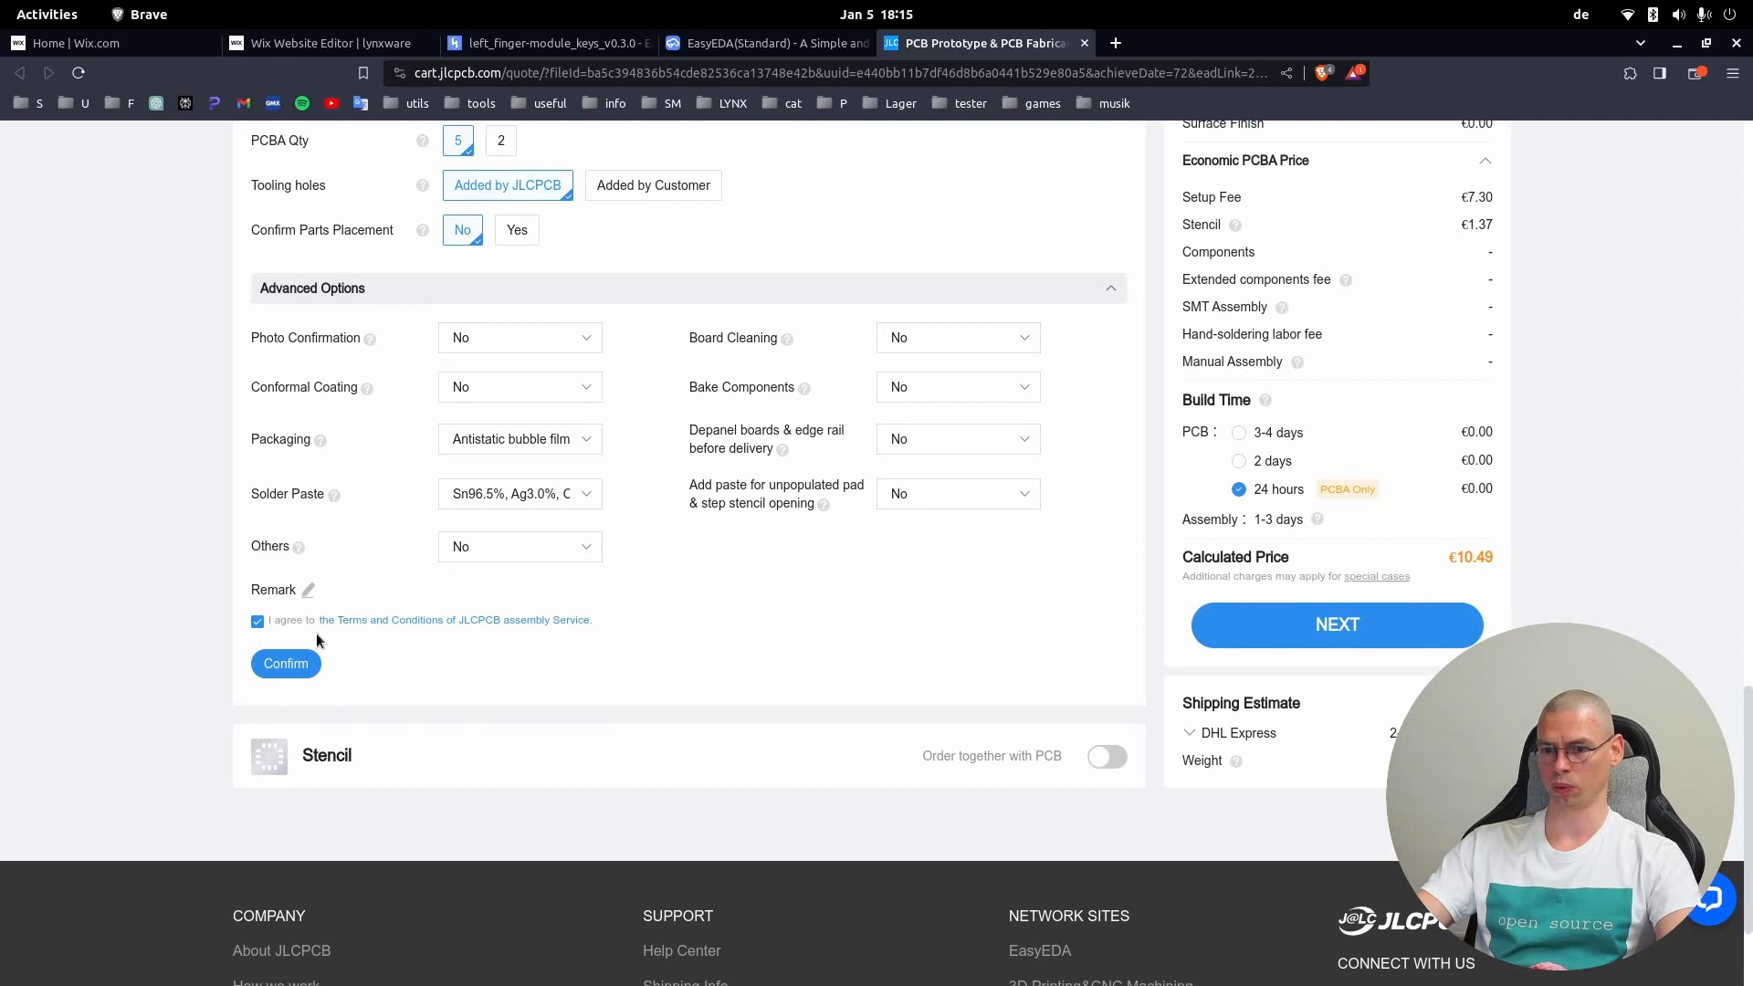
- Confirm the assembly options and process the uploaded BOM and CPL files
{"action": "left_click", "coordinate": [285, 663]}
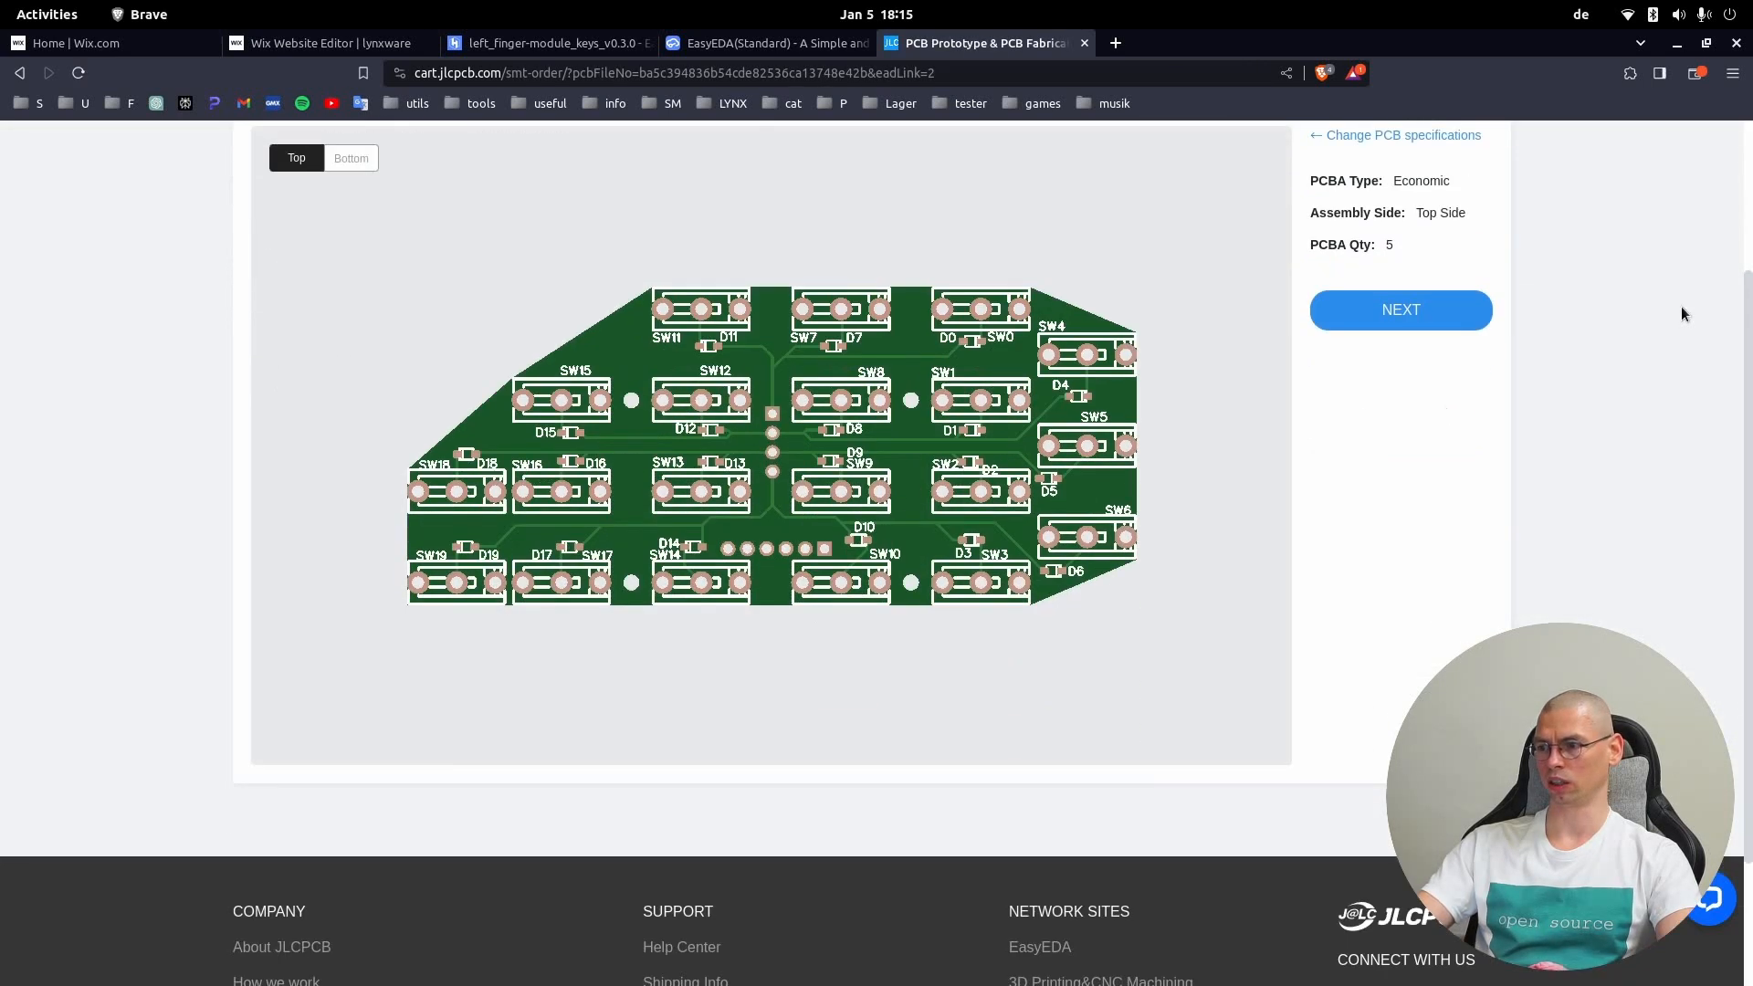
{"action": "left_click", "coordinate": [1400, 310]}
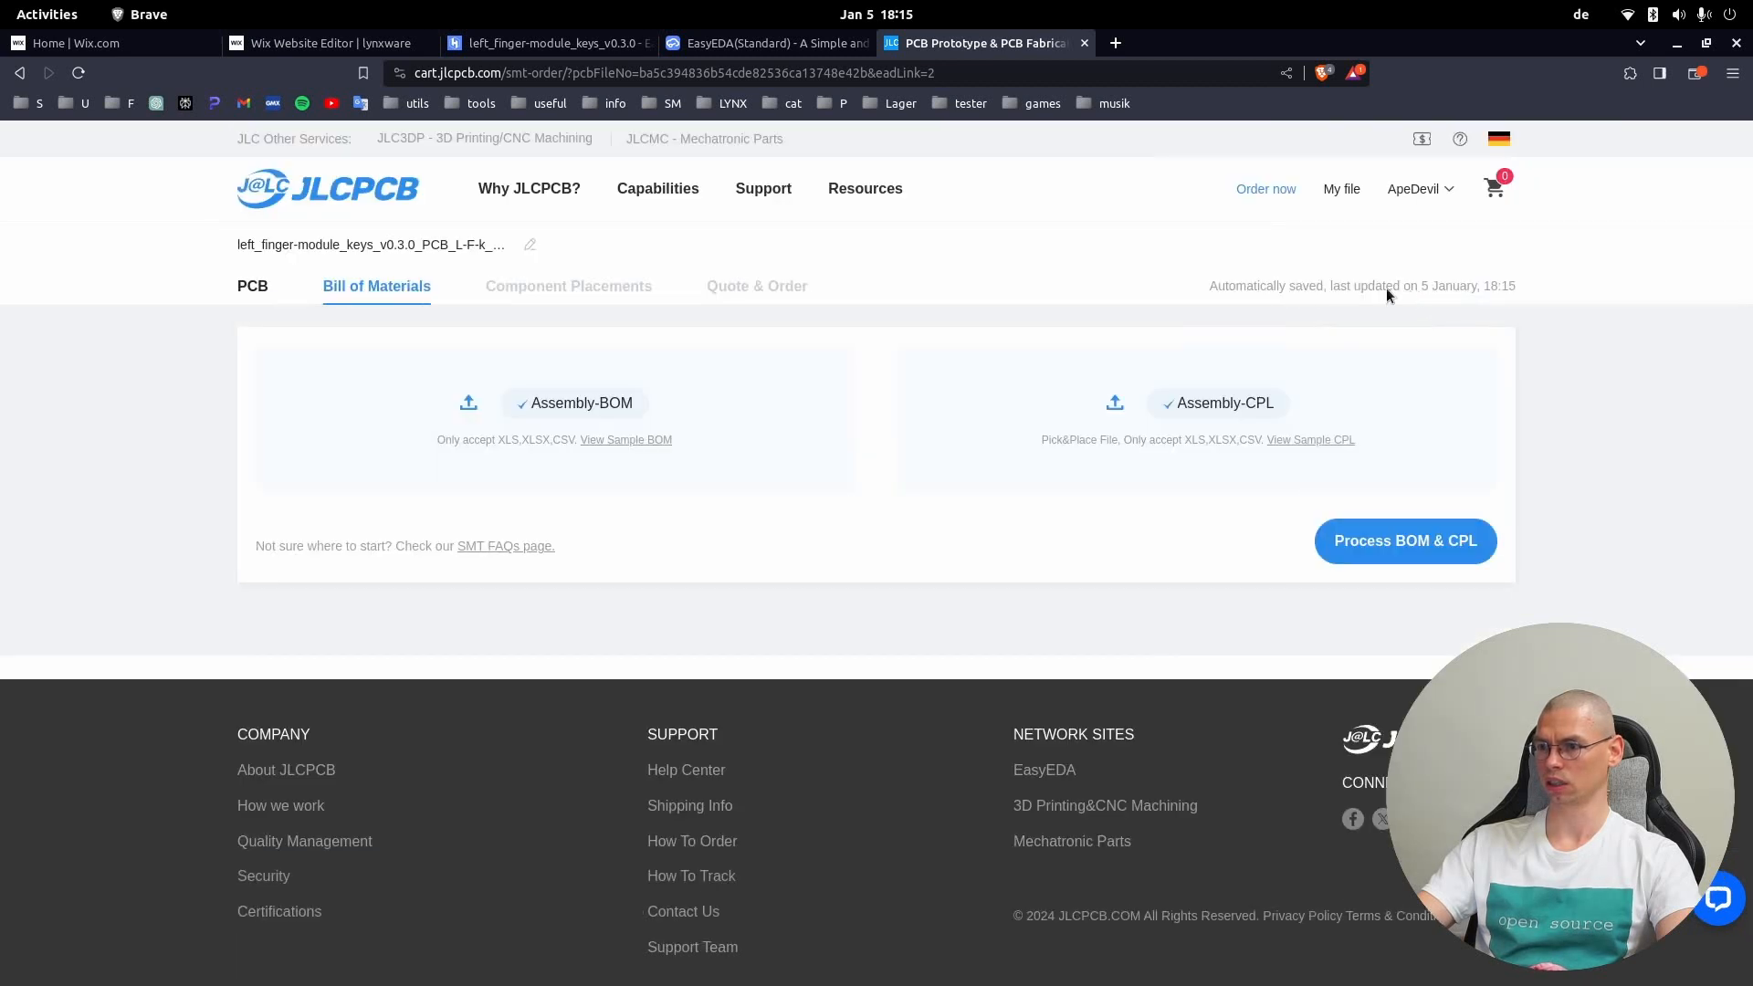
{"action": "left_click", "coordinate": [1404, 542]}
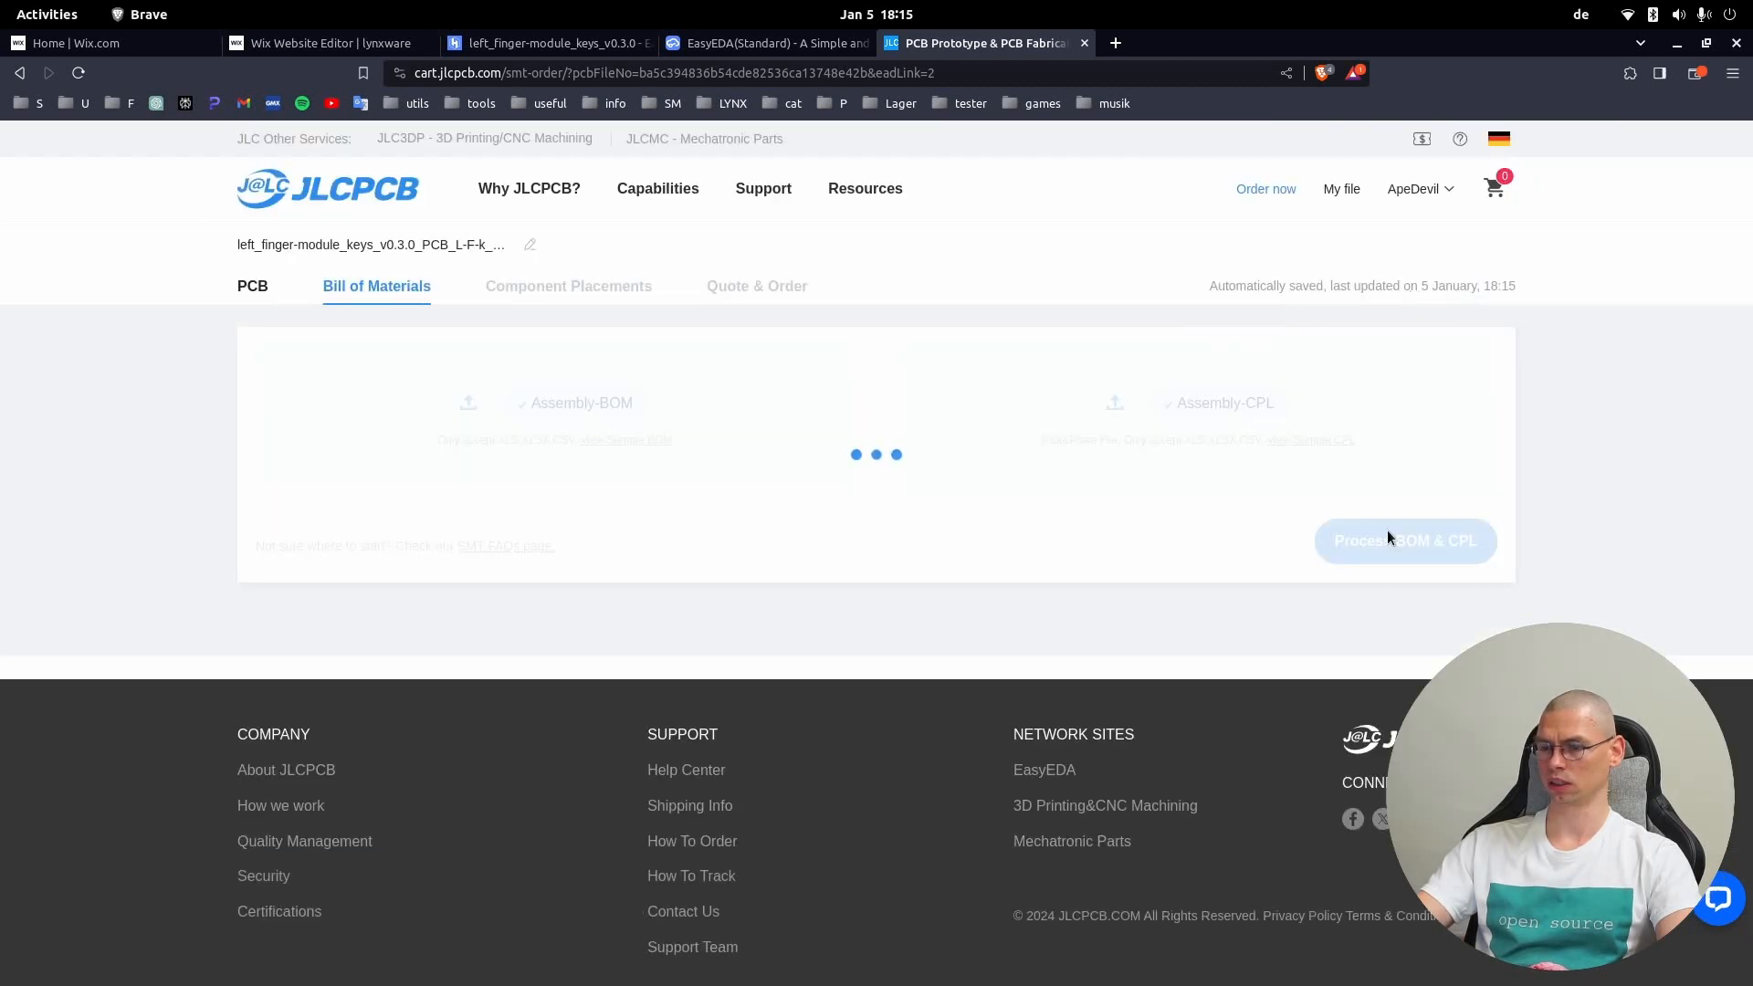
{"action": "left_click", "coordinate": [1405, 539]}
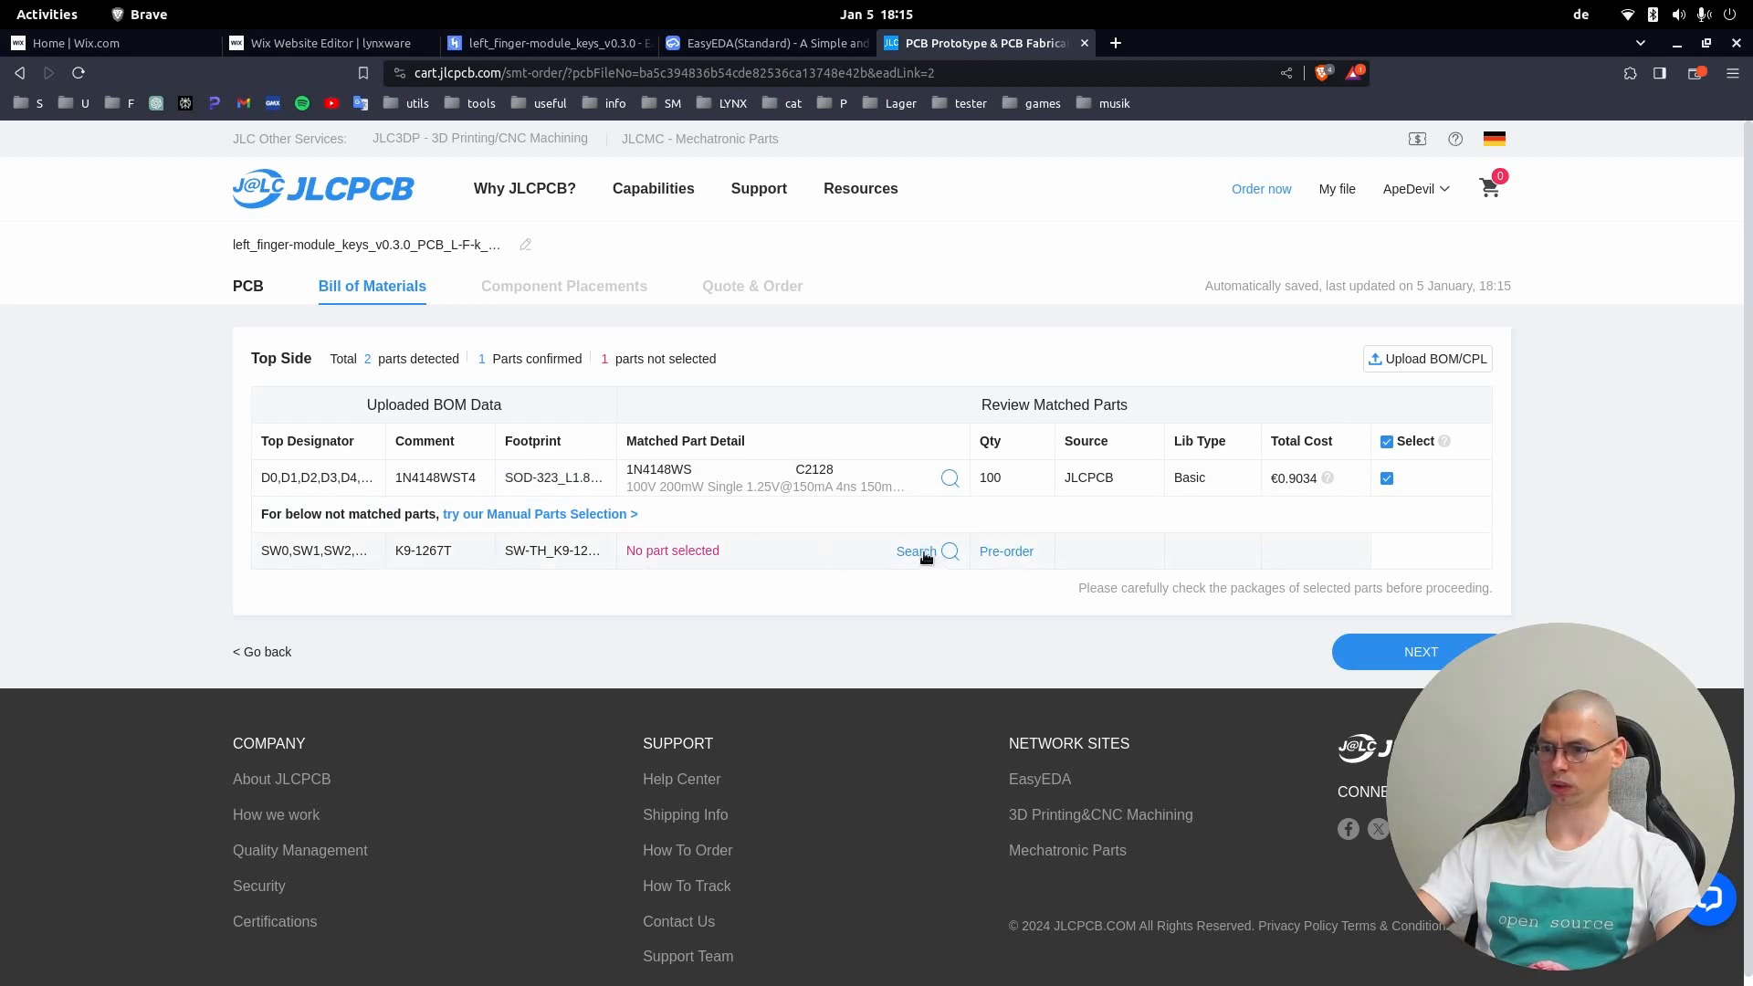
- Match the switches to the K9-1267T part and continue to the component placement review
{"action": "left_click", "coordinate": [915, 550]}
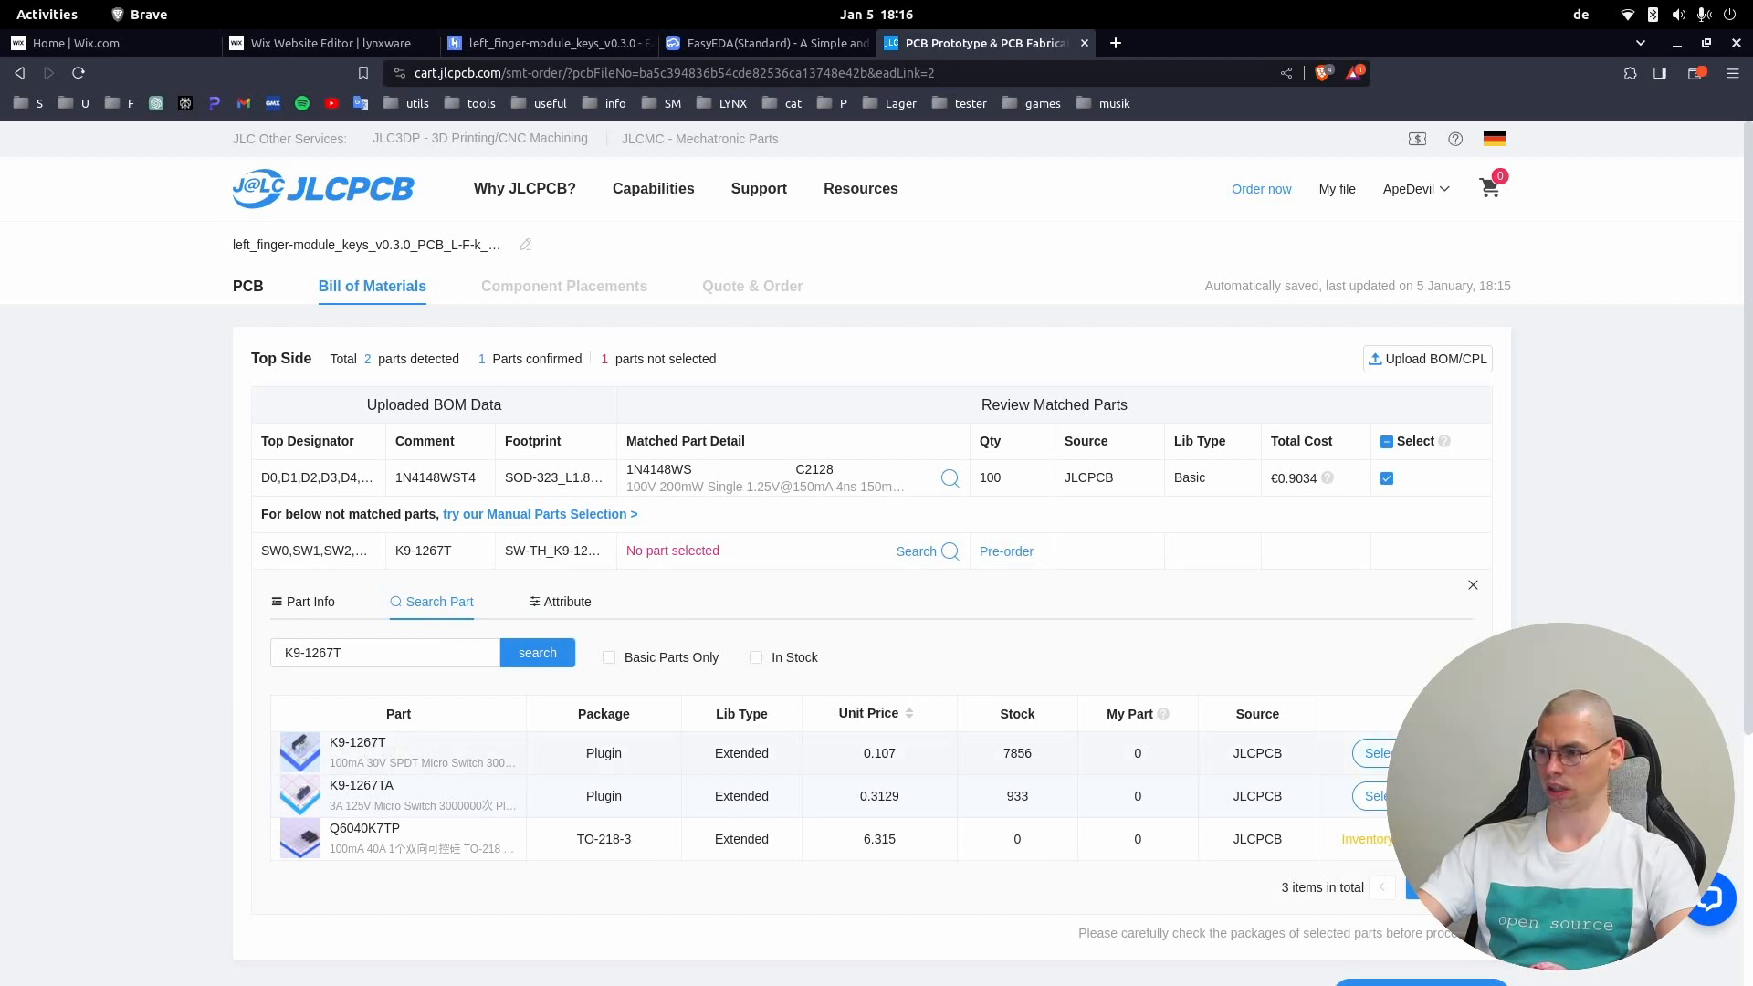
{"action": "left_click", "coordinate": [1379, 752]}
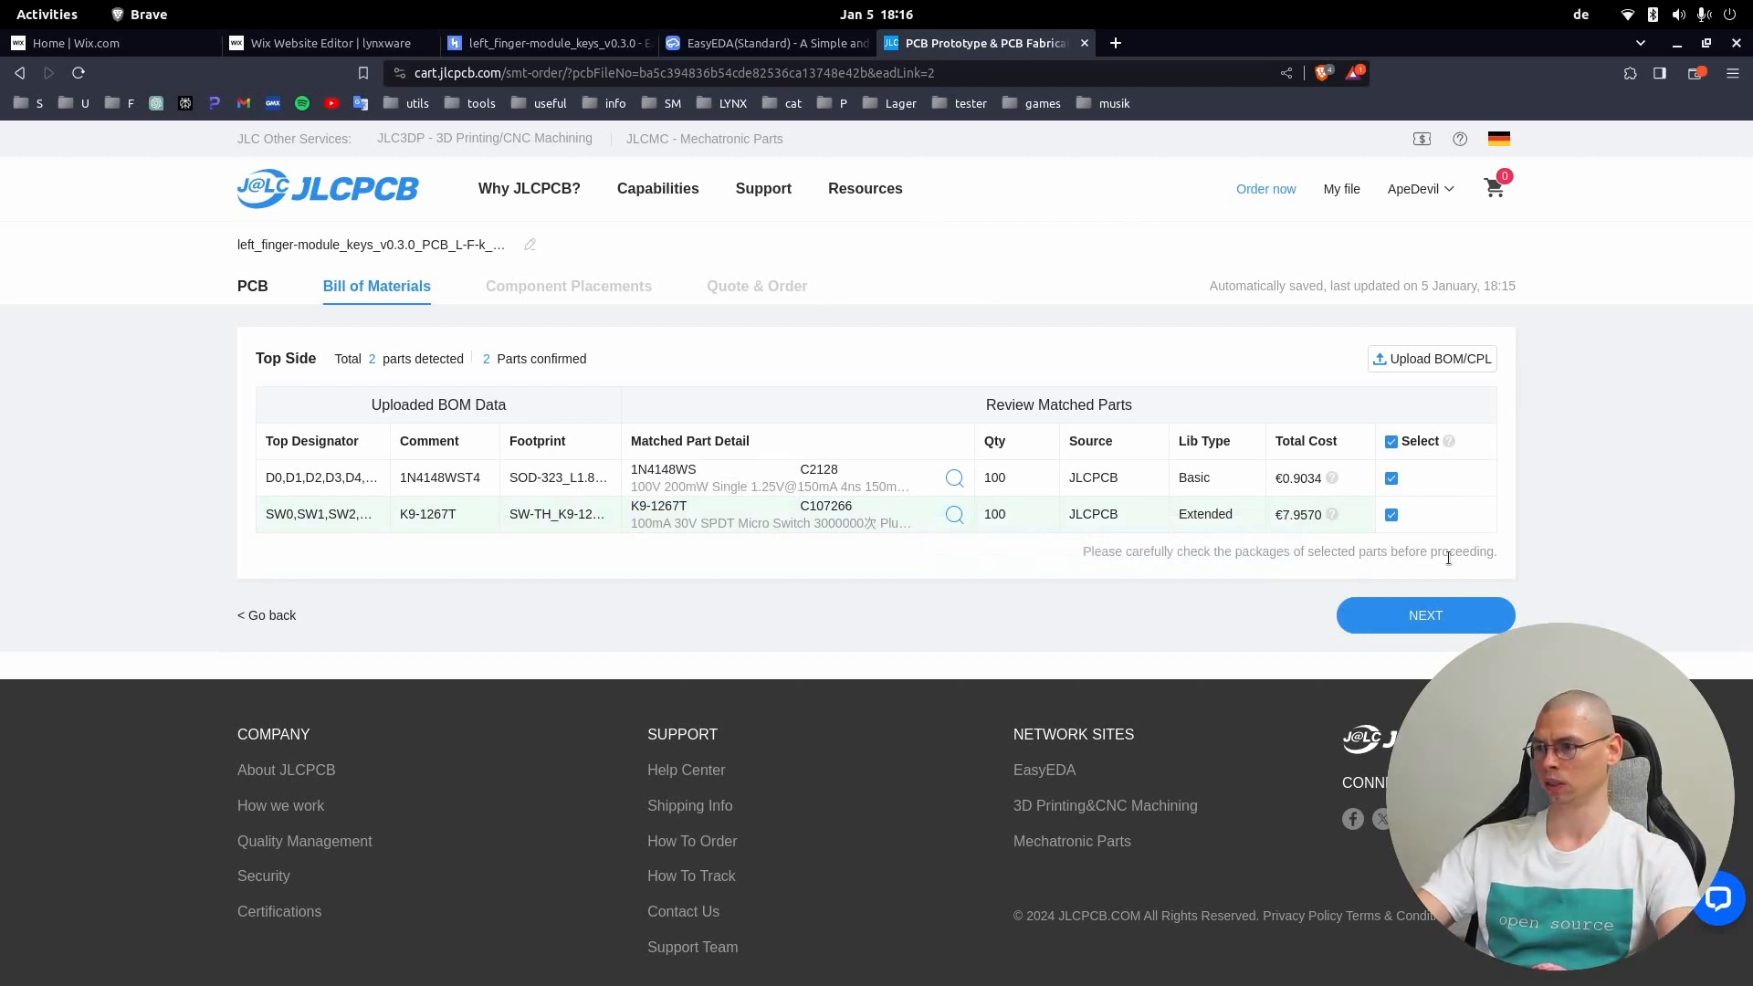
{"action": "left_click", "coordinate": [1425, 615]}
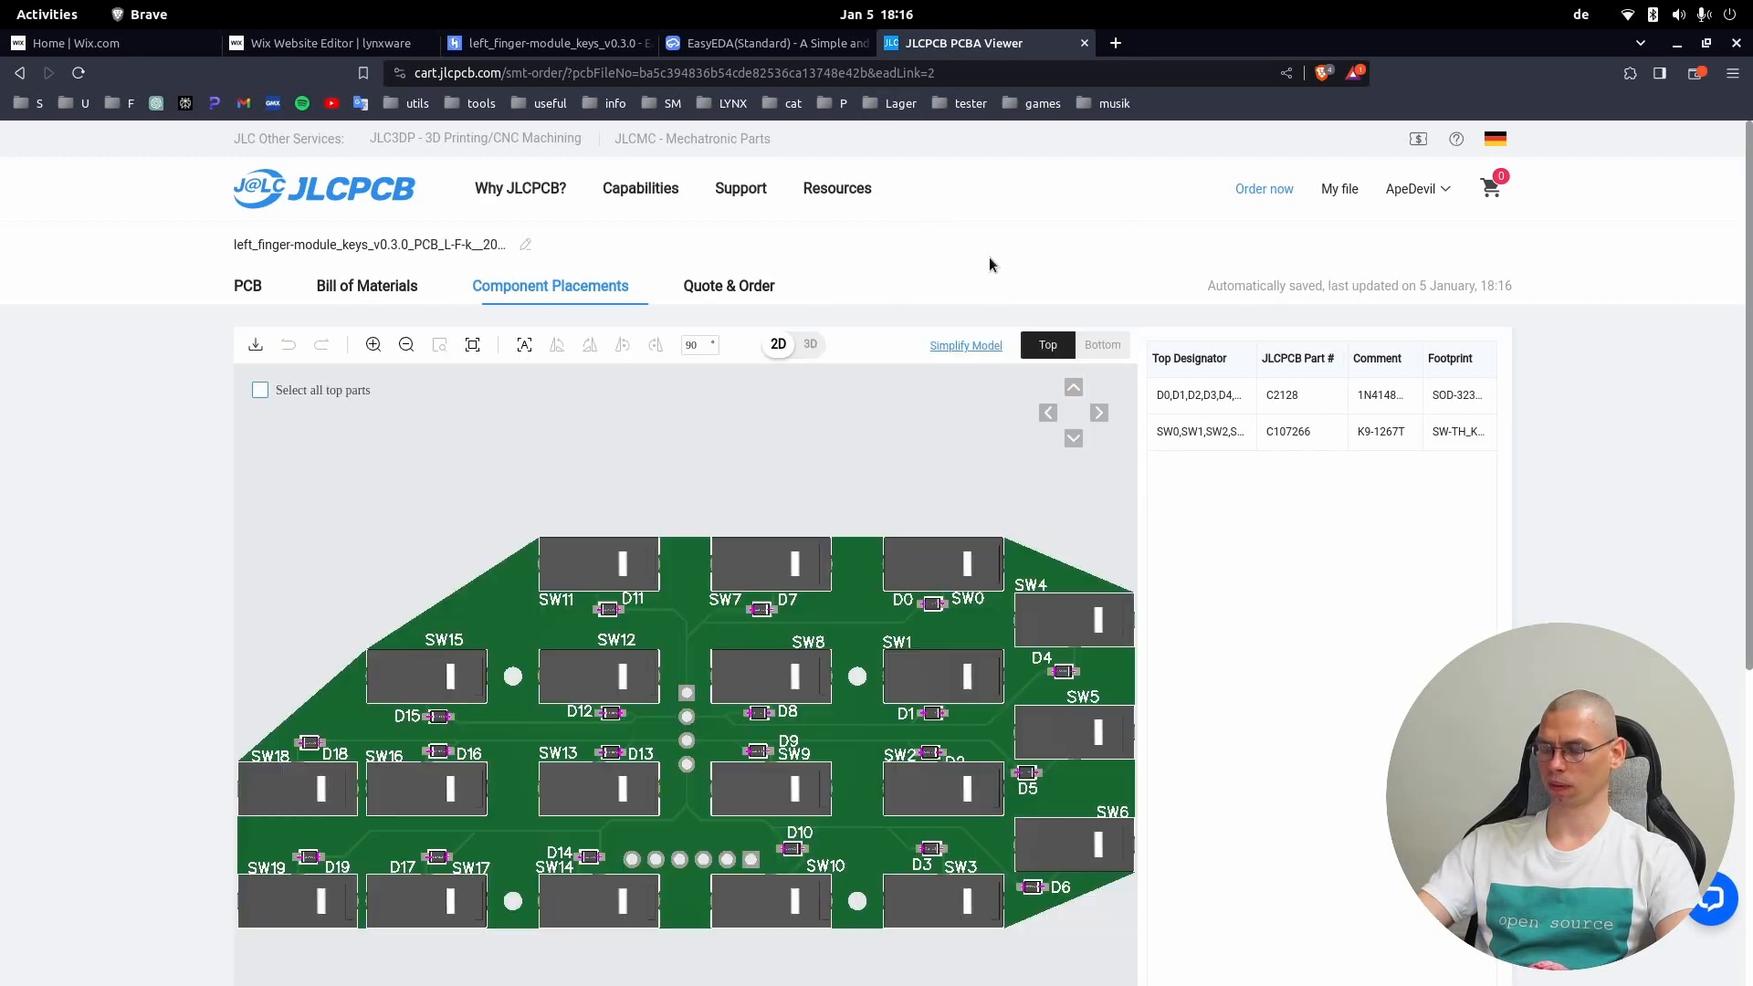
- Set the product description to keyboard and save the board and assembly order to the cart
{"action": "scroll", "scroll_direction": "down", "scroll_amount": 3}
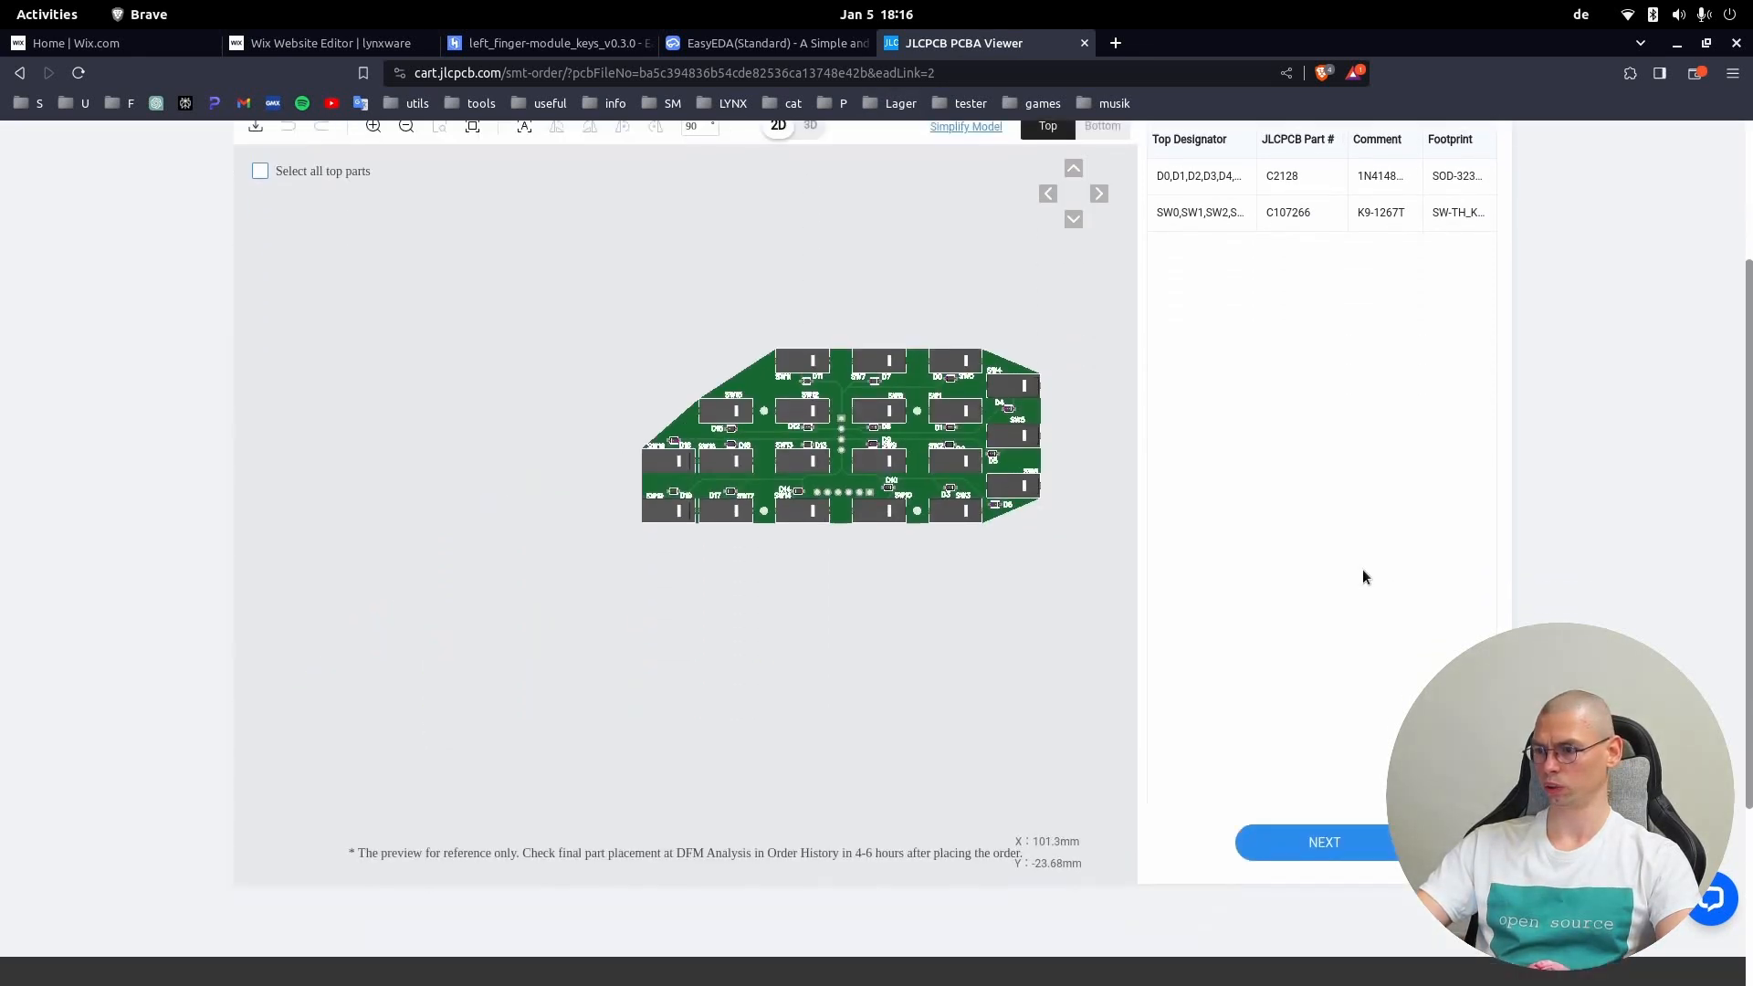
{"action": "left_click", "coordinate": [1324, 842]}
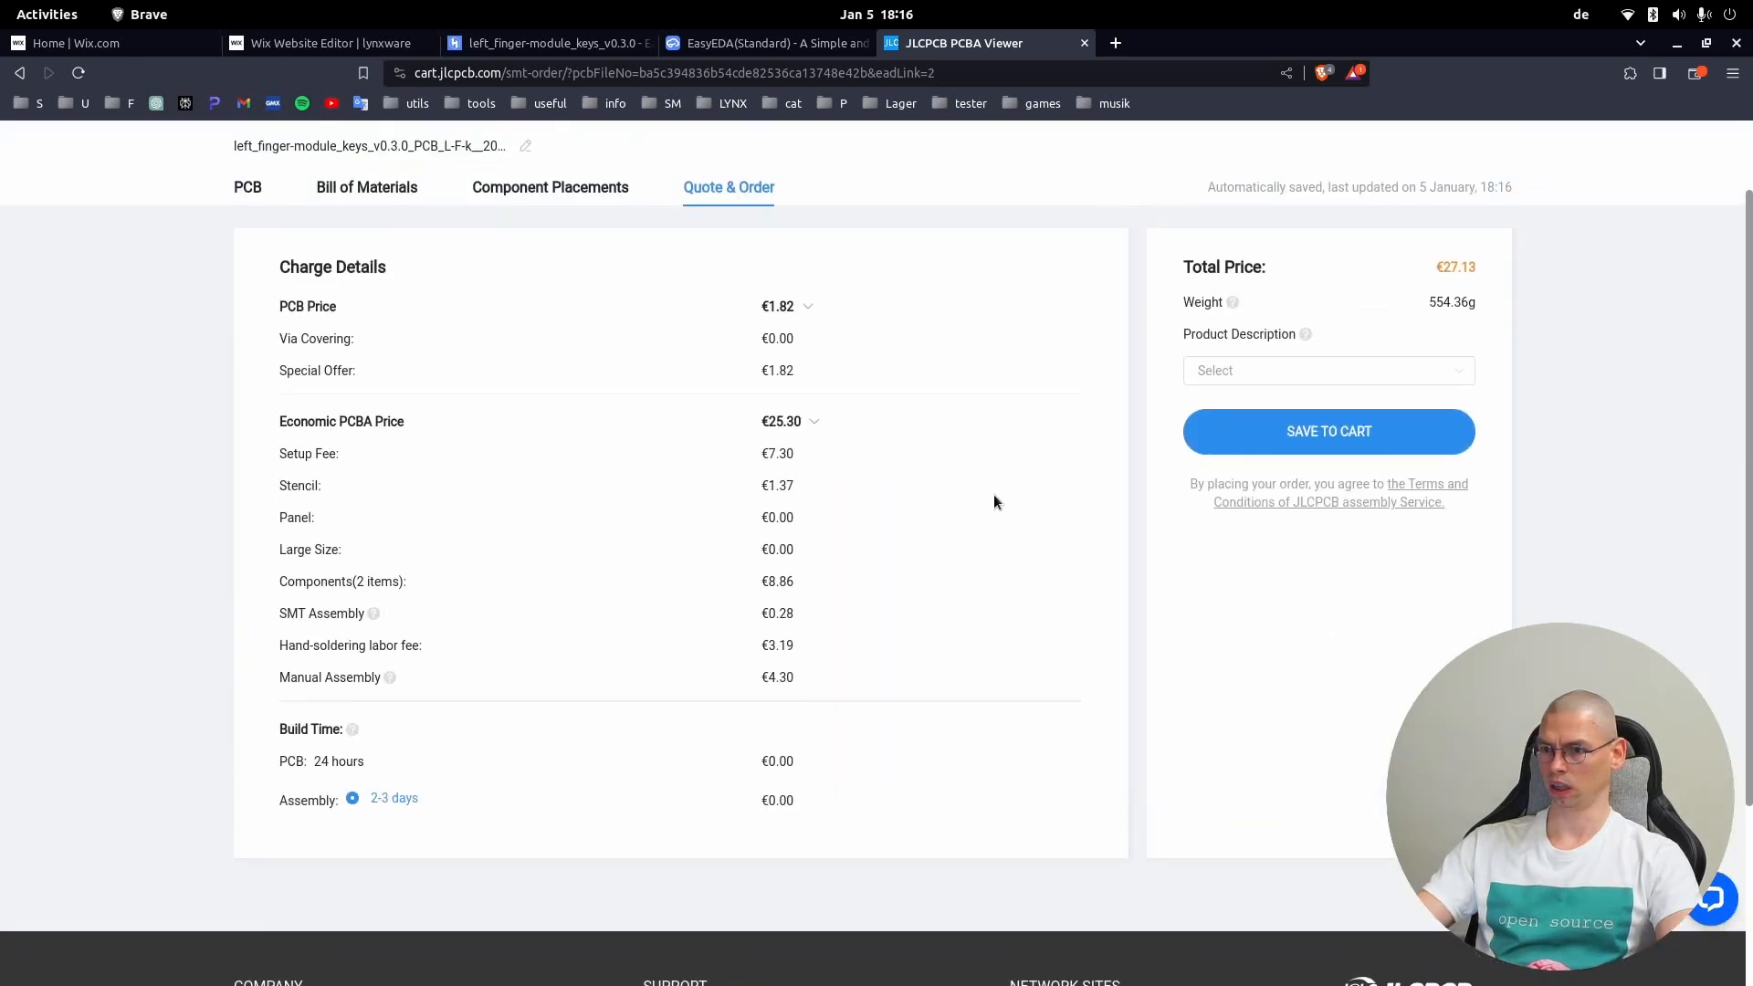
{"action": "mouse_move", "coordinate": [702, 786]}
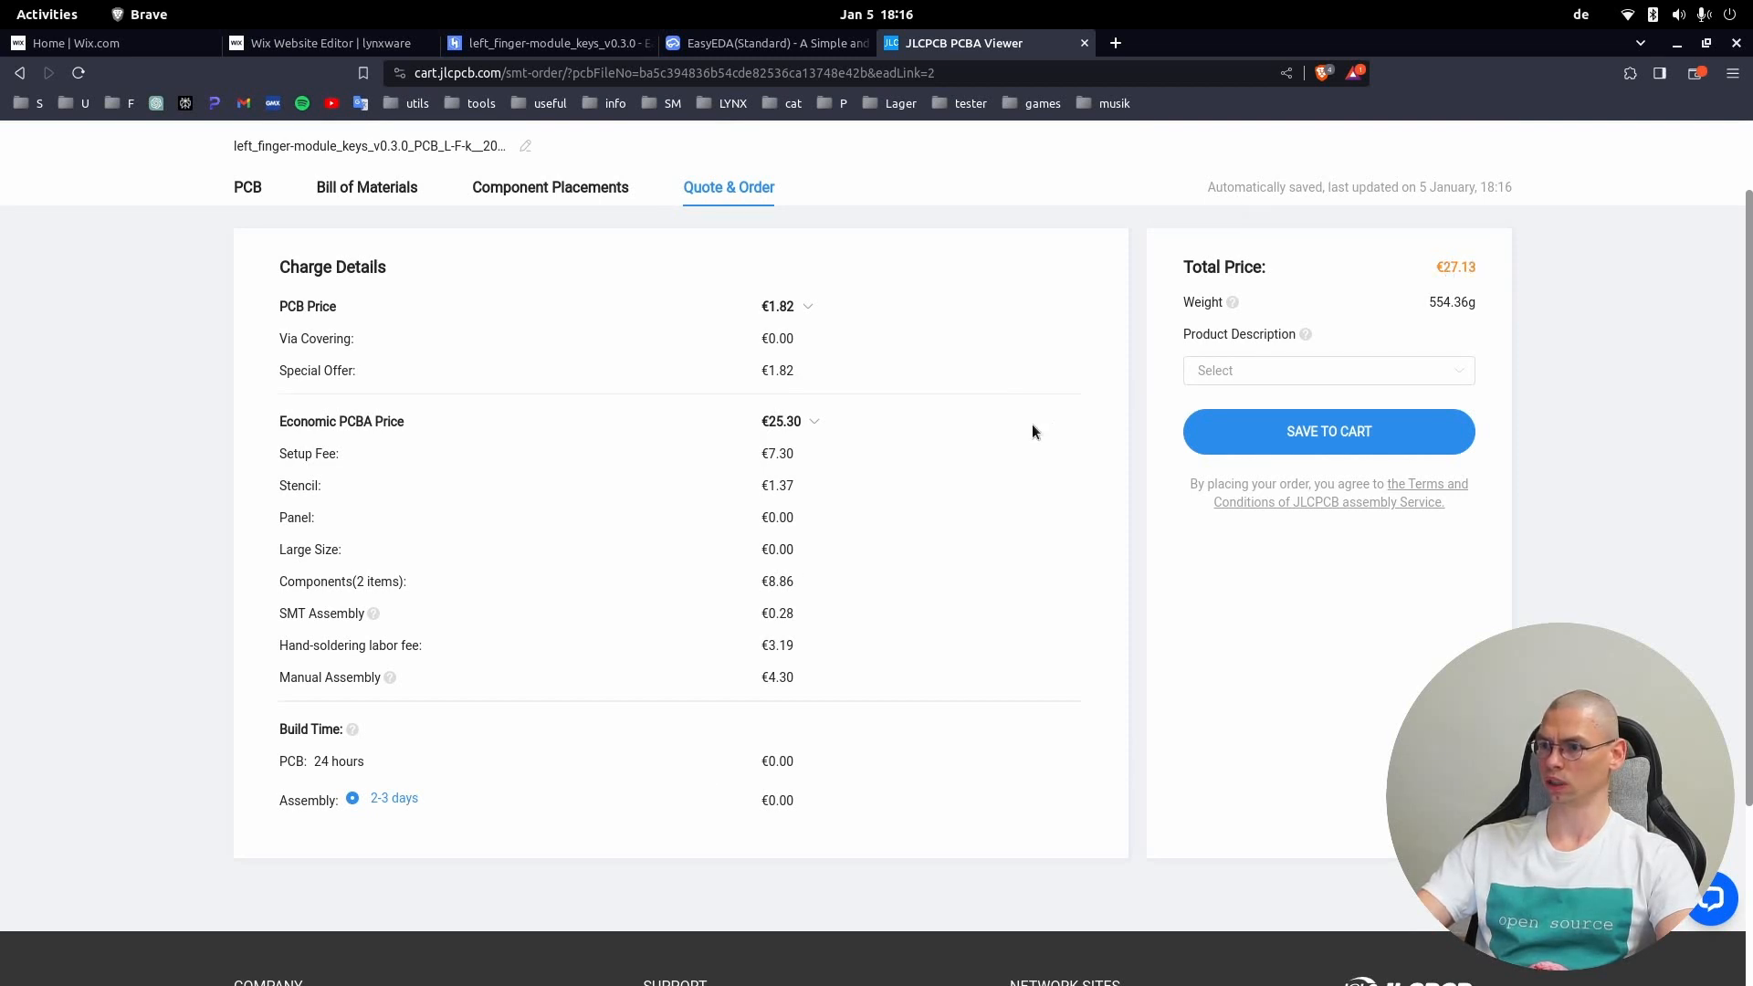
{"action": "mouse_move", "coordinate": [1007, 478]}
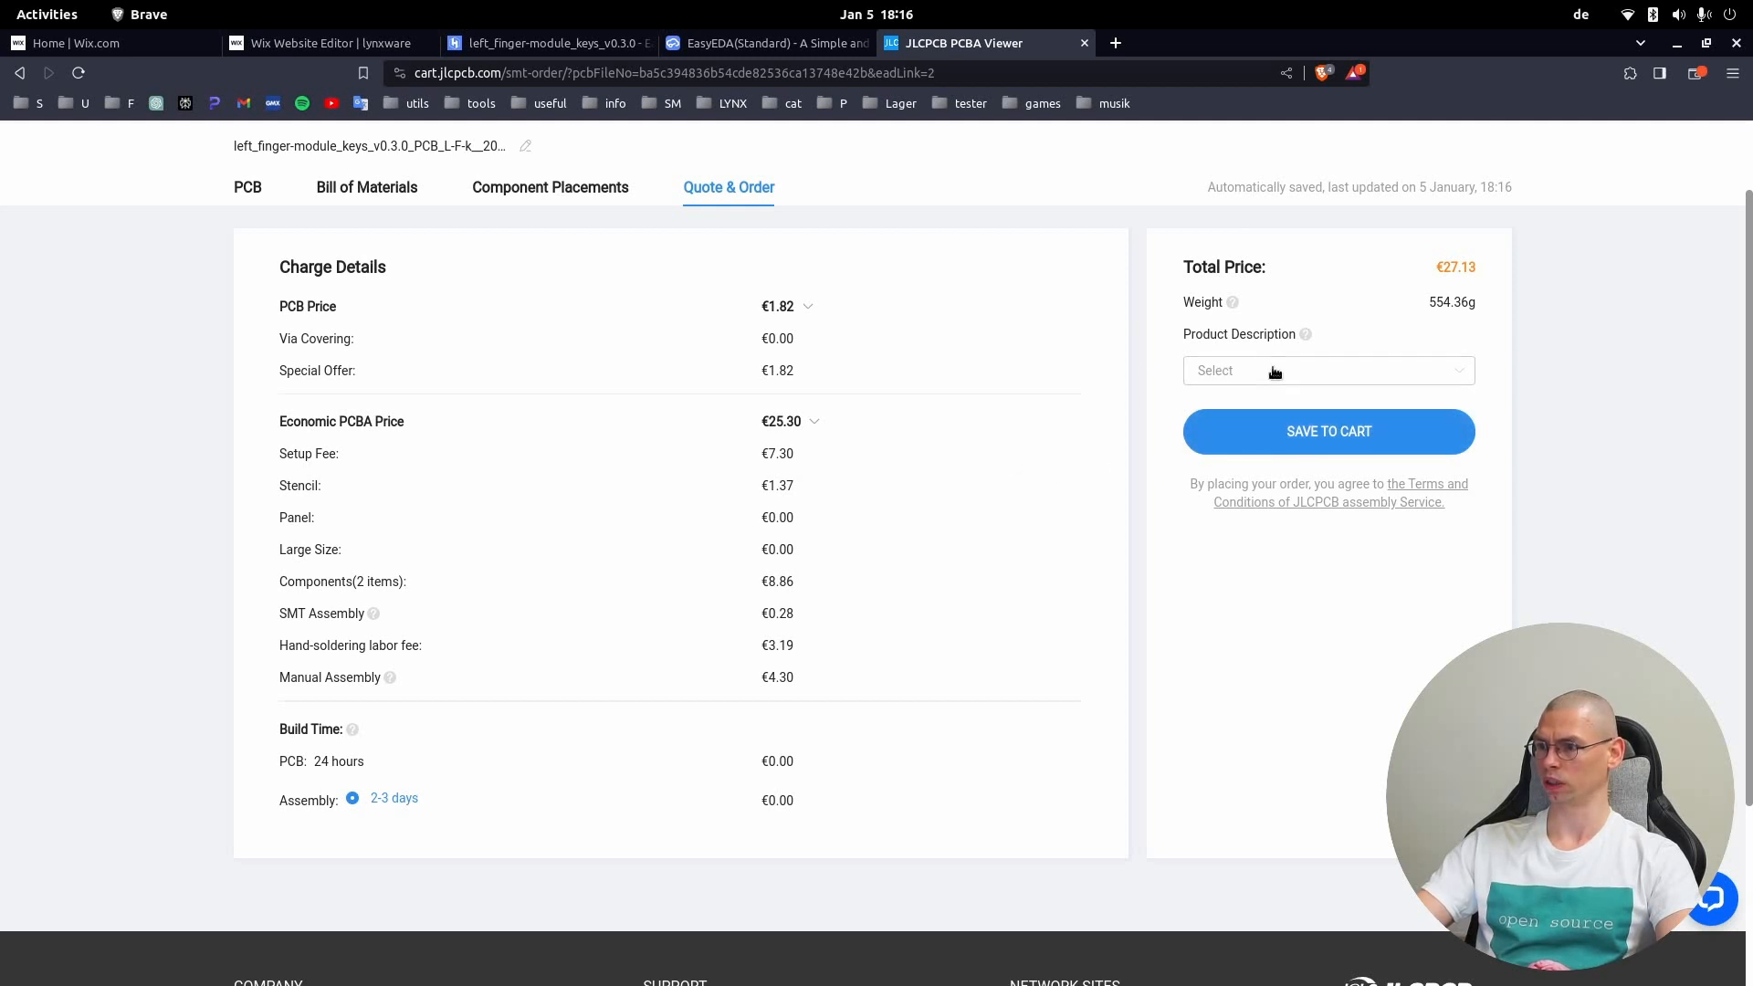
{"action": "left_click", "coordinate": [1325, 370]}
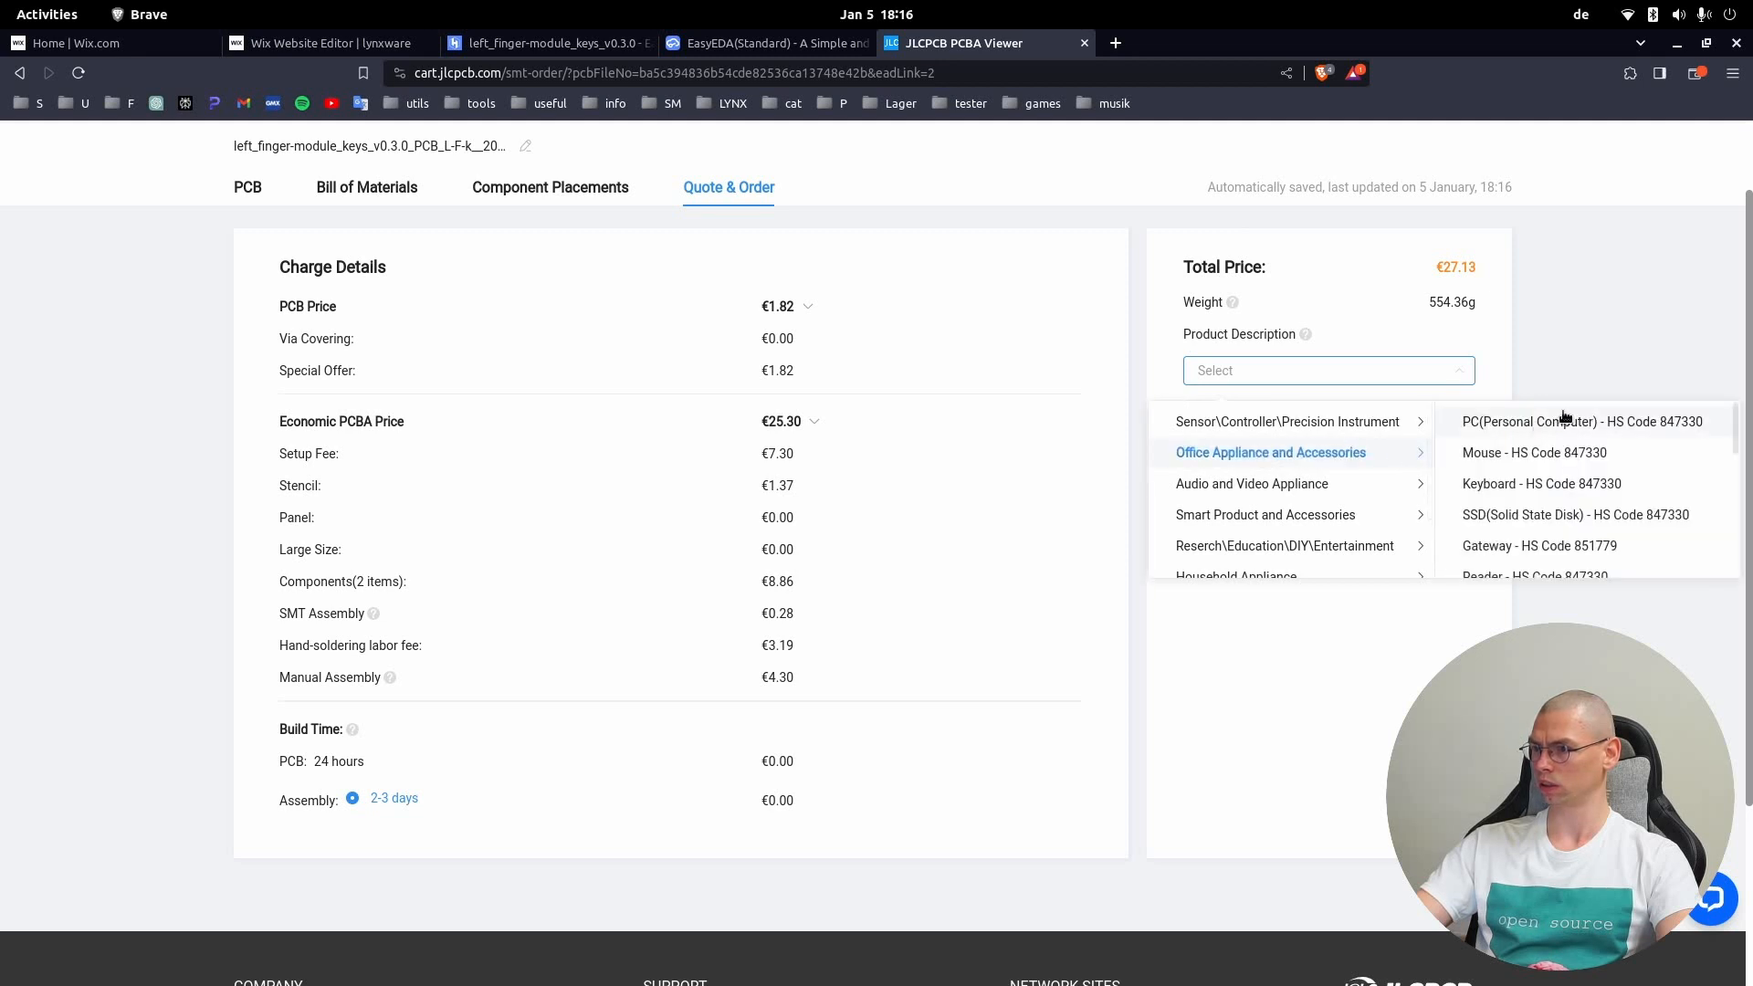
{"action": "left_click", "coordinate": [1541, 483]}
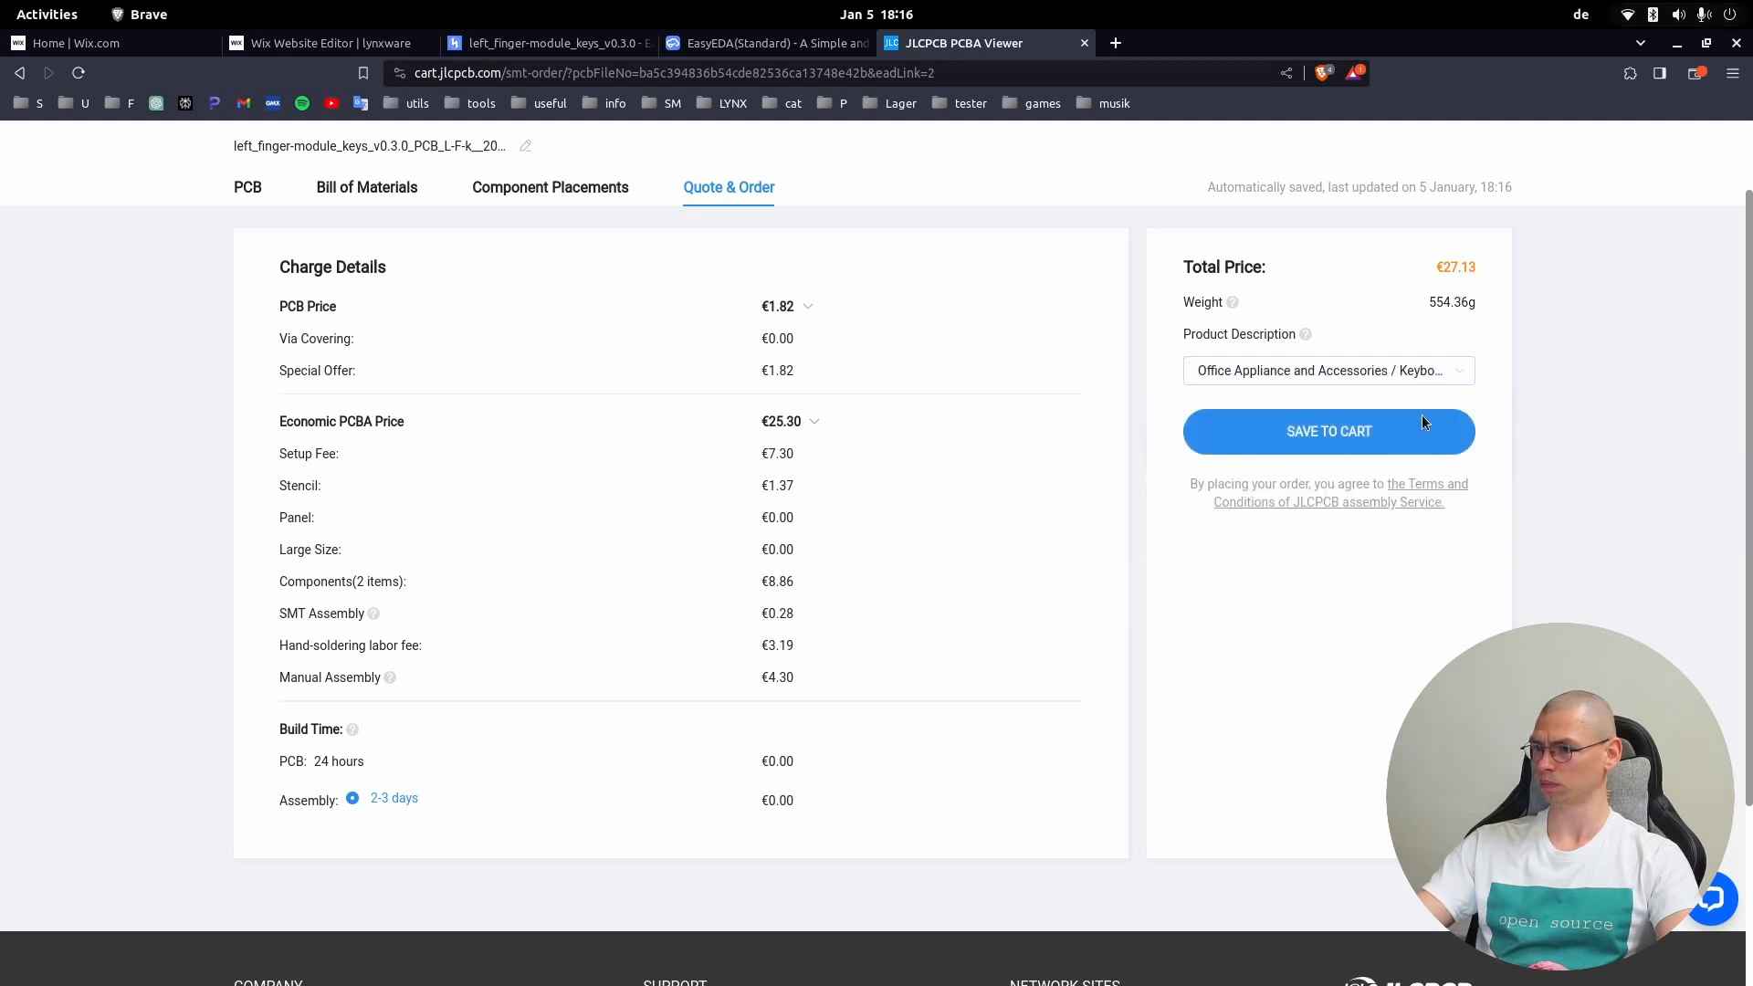
{"action": "left_click", "coordinate": [1328, 432]}
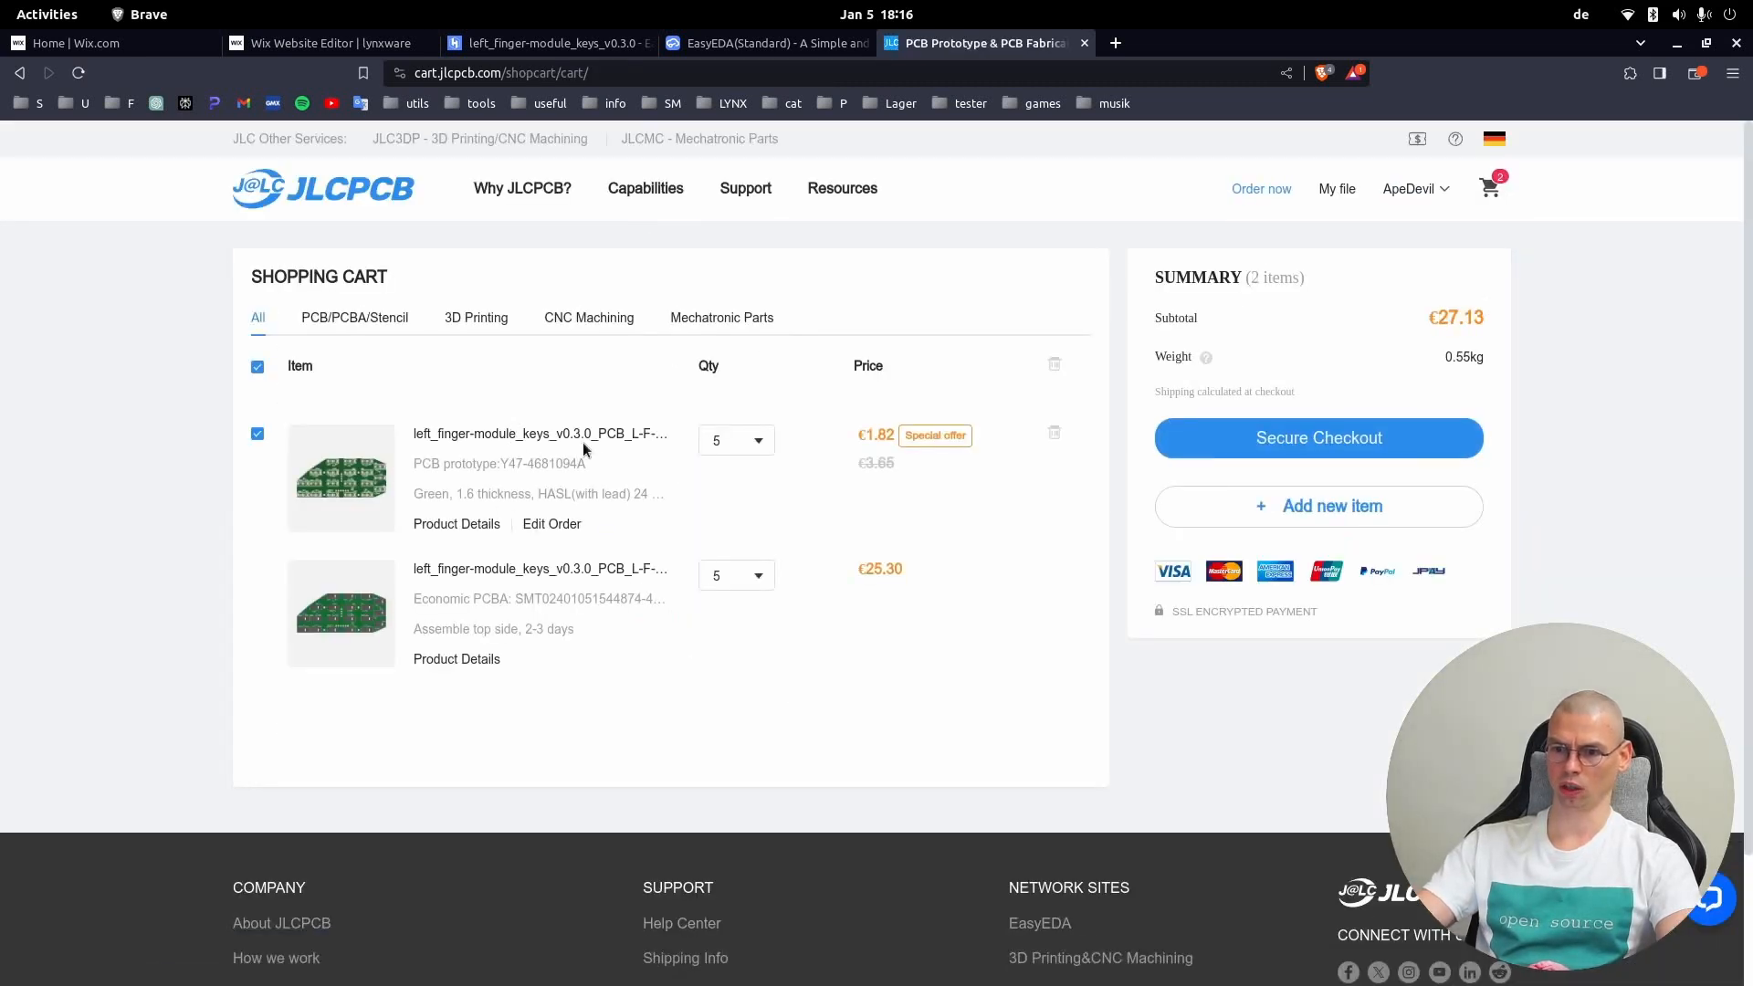
{"action": "left_click", "coordinate": [736, 439]}
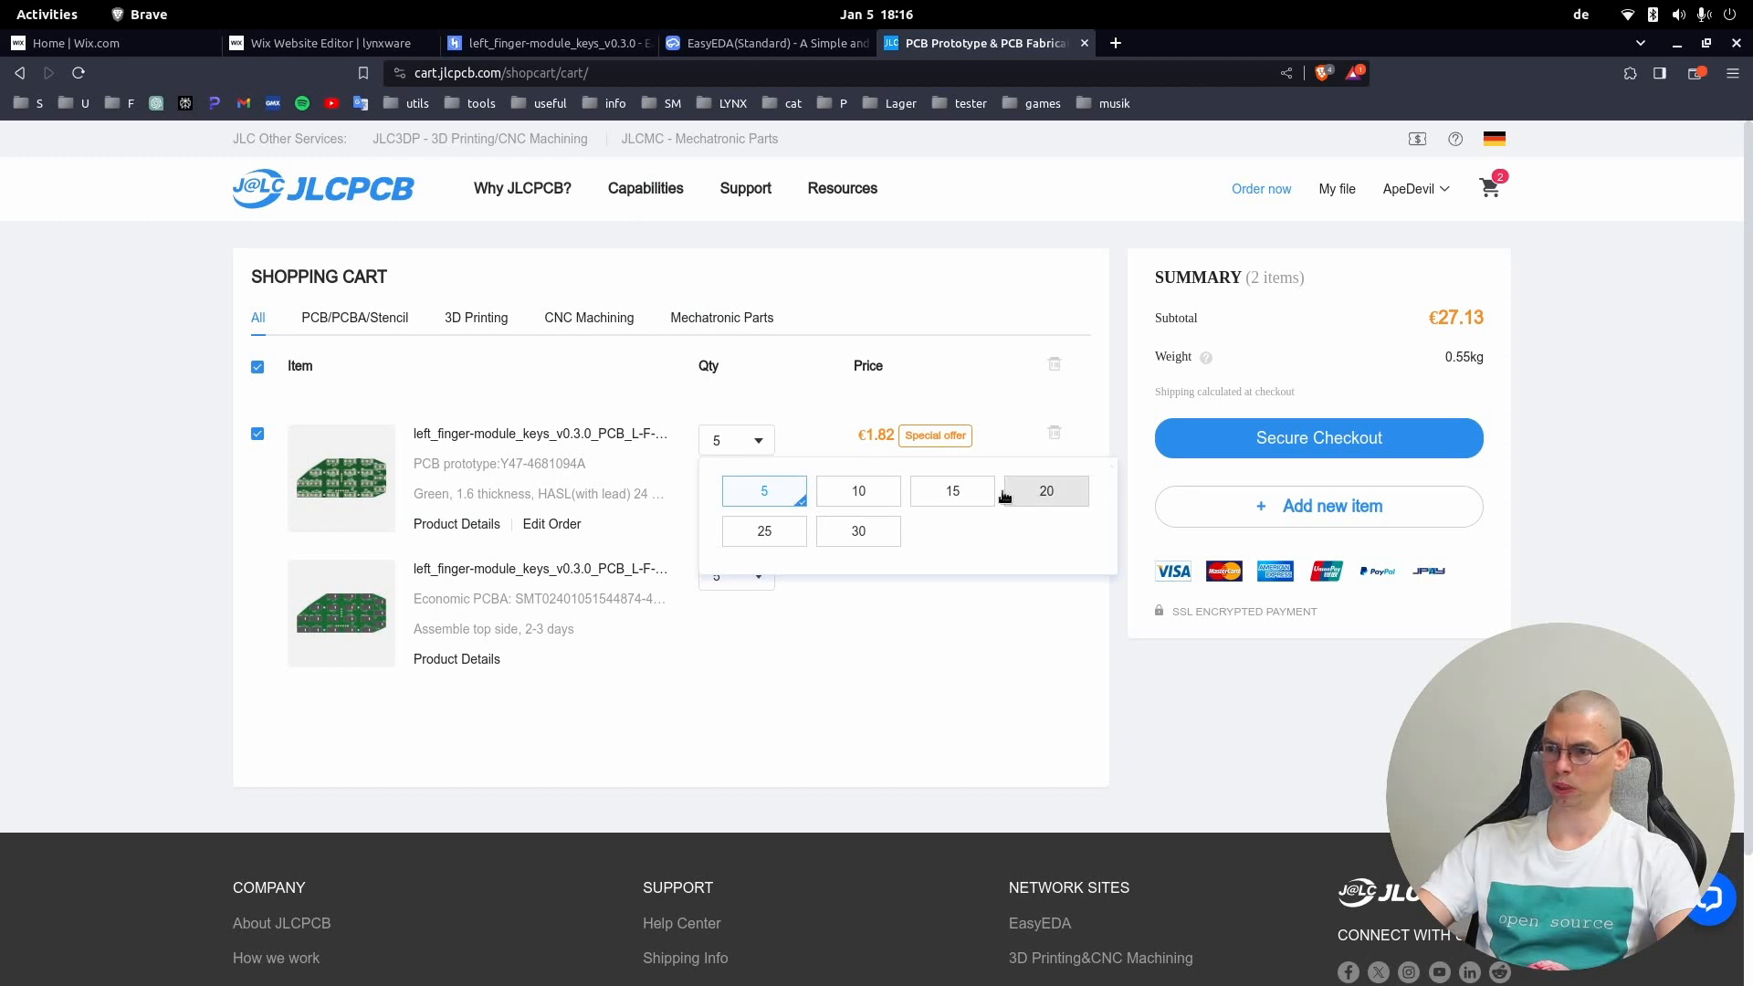
{"action": "mouse_move", "coordinate": [787, 650]}
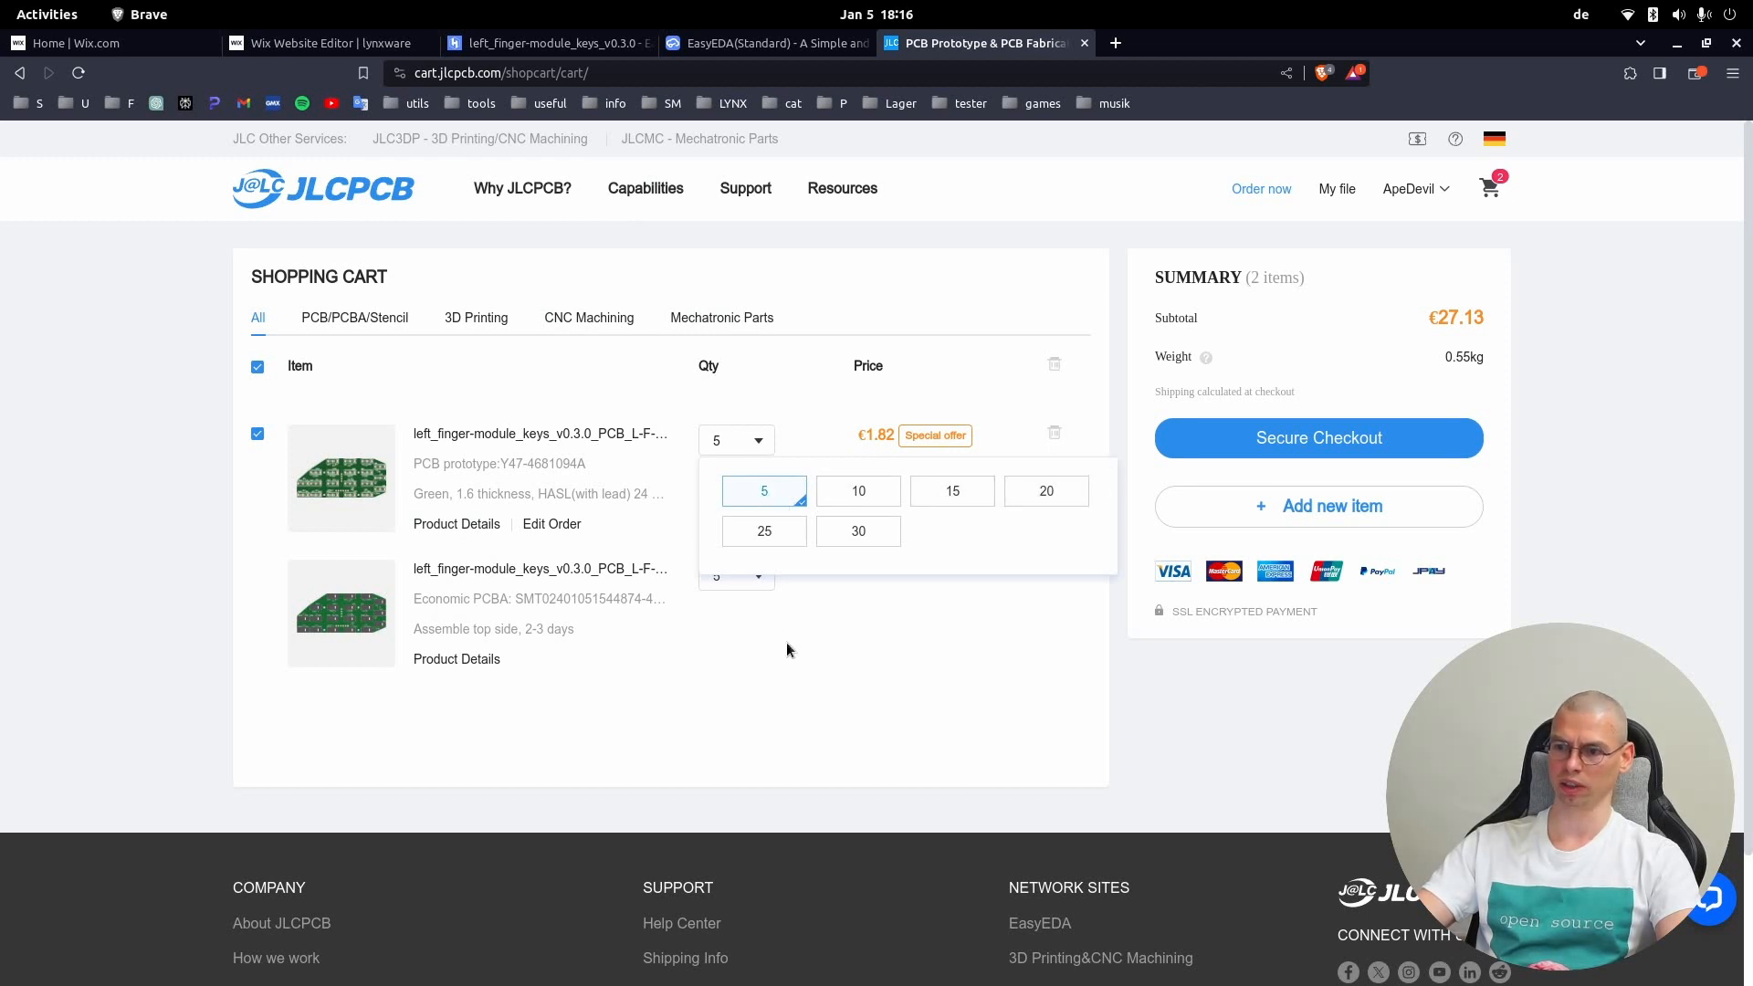
{"action": "left_click", "coordinate": [736, 574]}
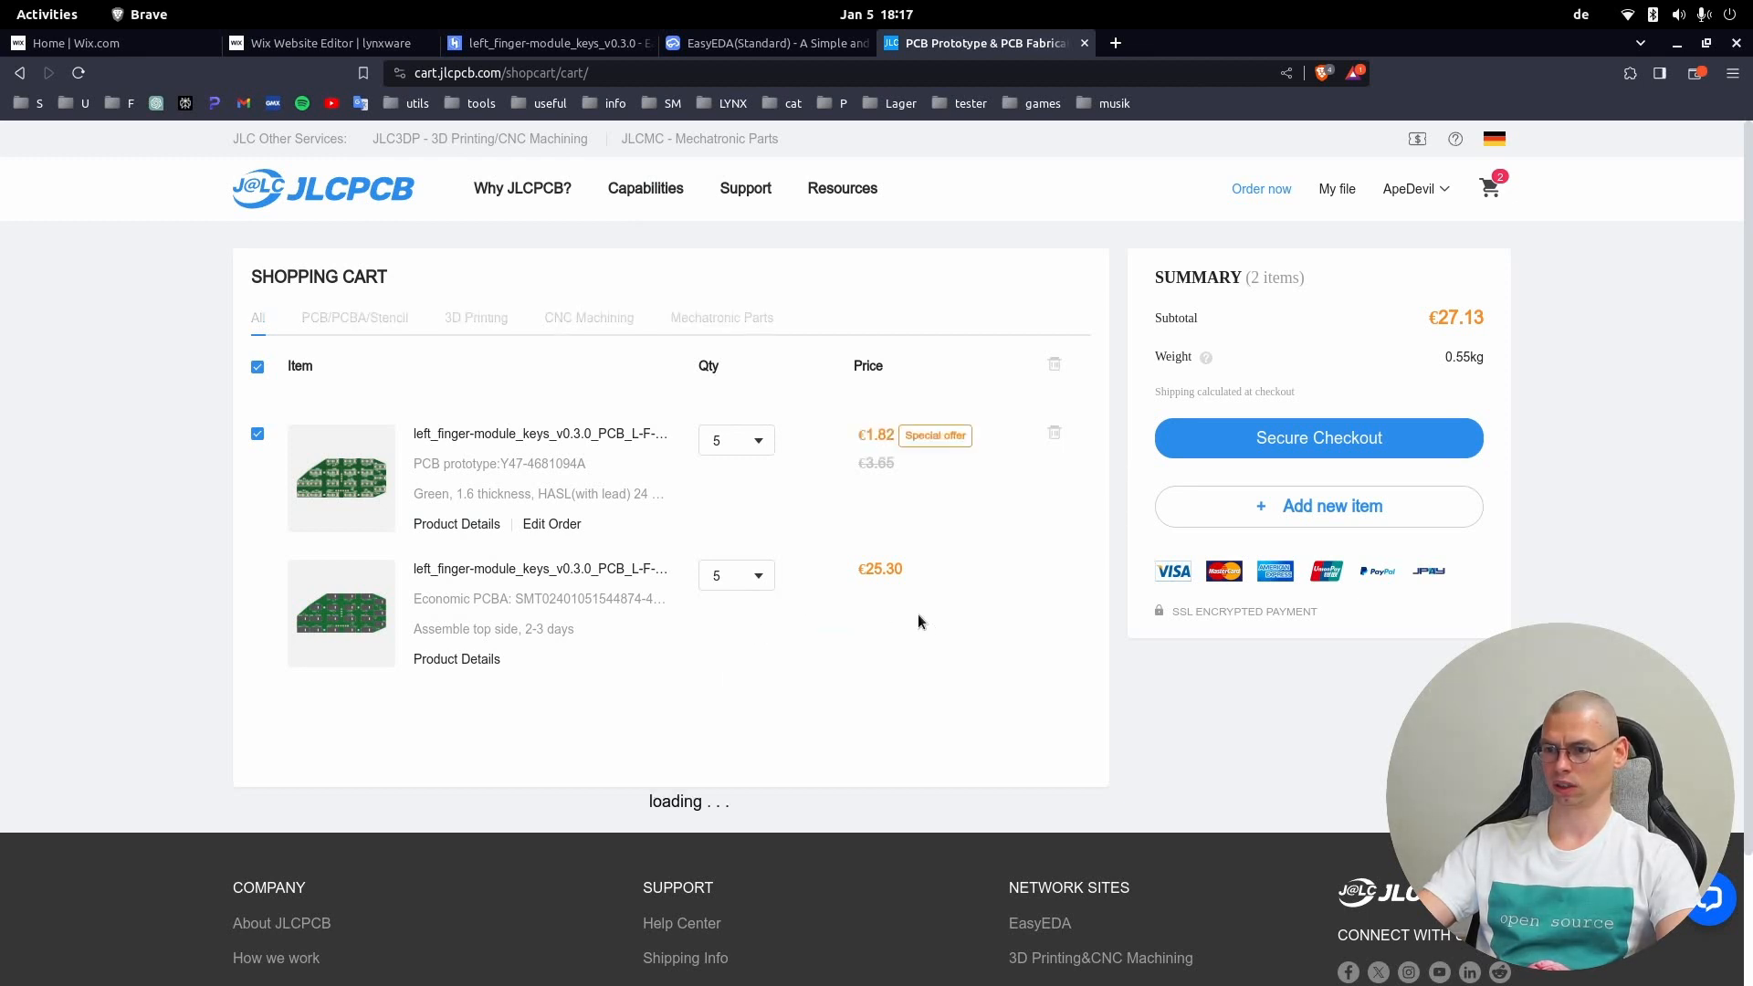
{"action": "left_click", "coordinate": [736, 574]}
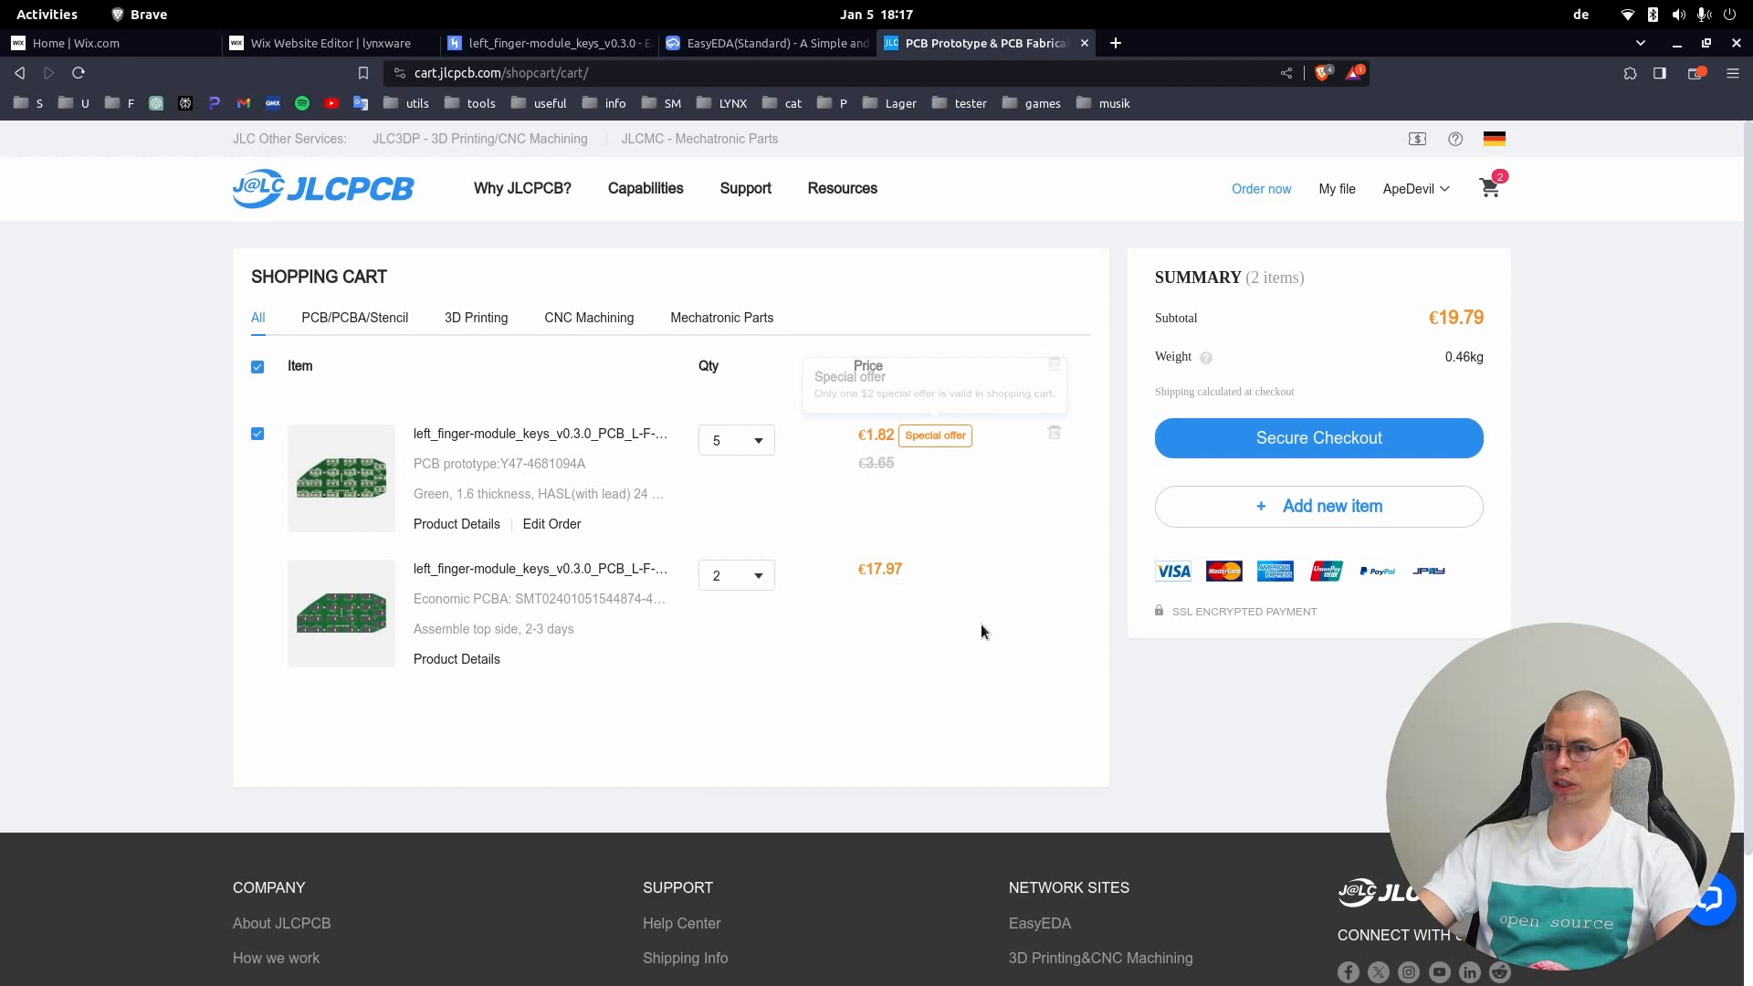
{"action": "left_click", "coordinate": [736, 576]}
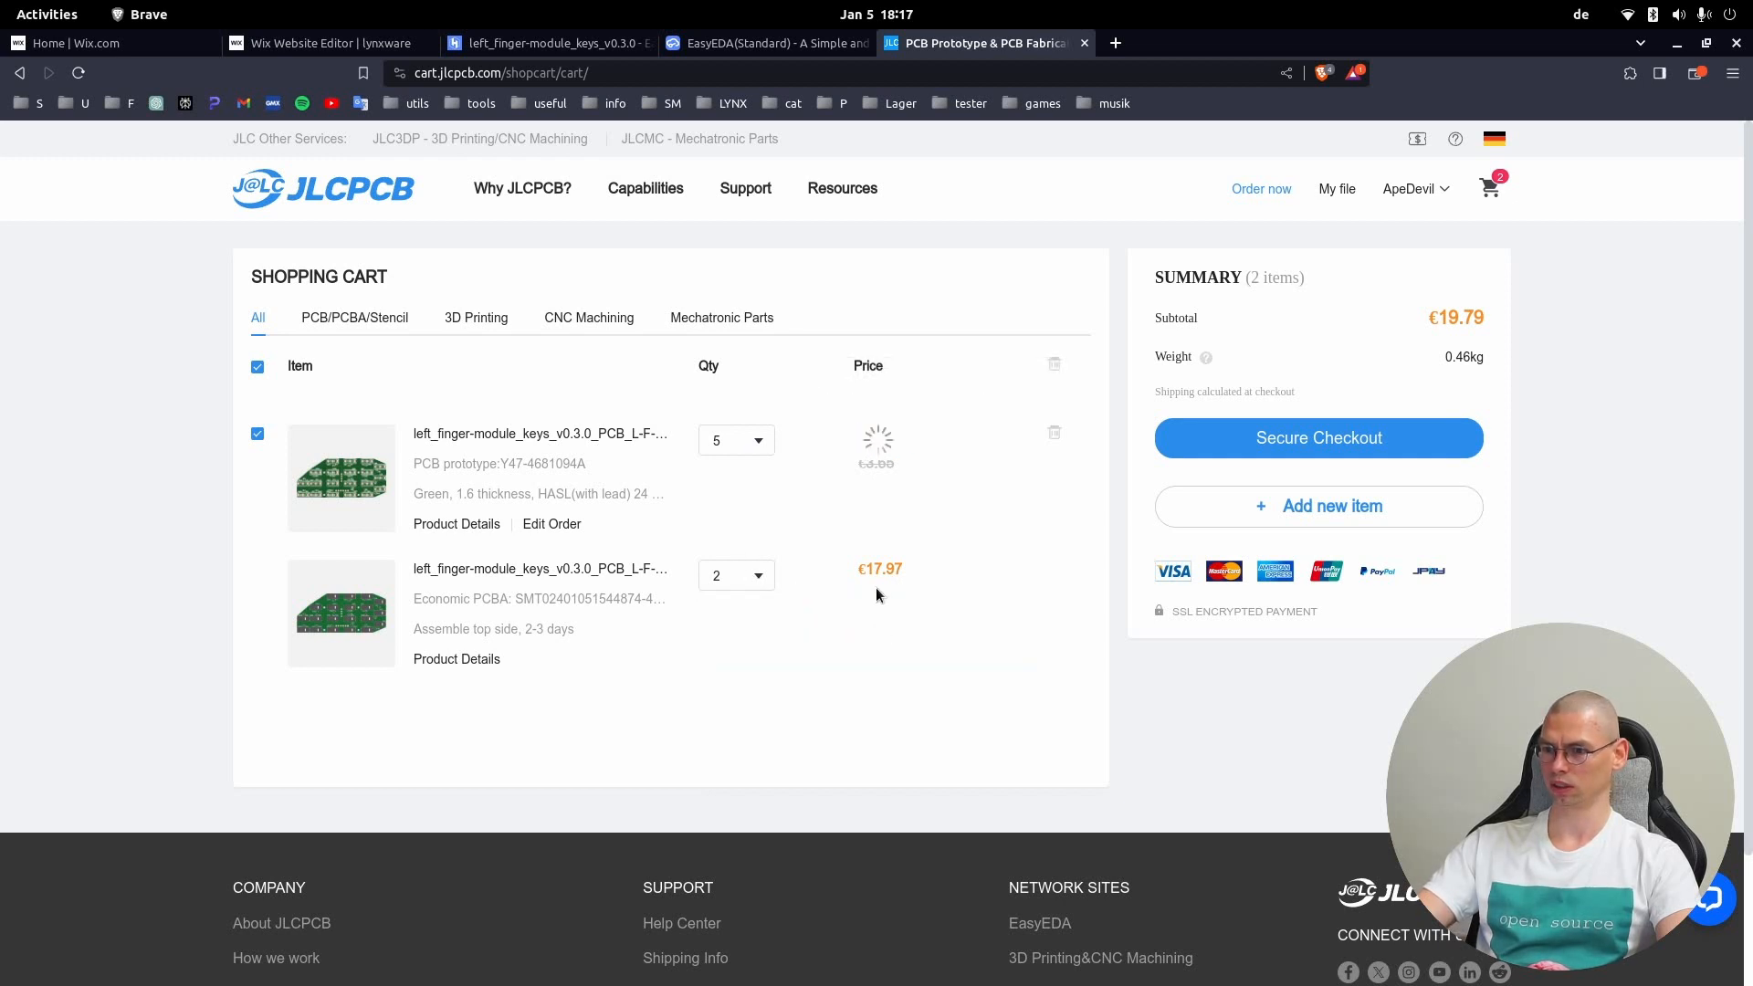
{"action": "left_click", "coordinate": [736, 574]}
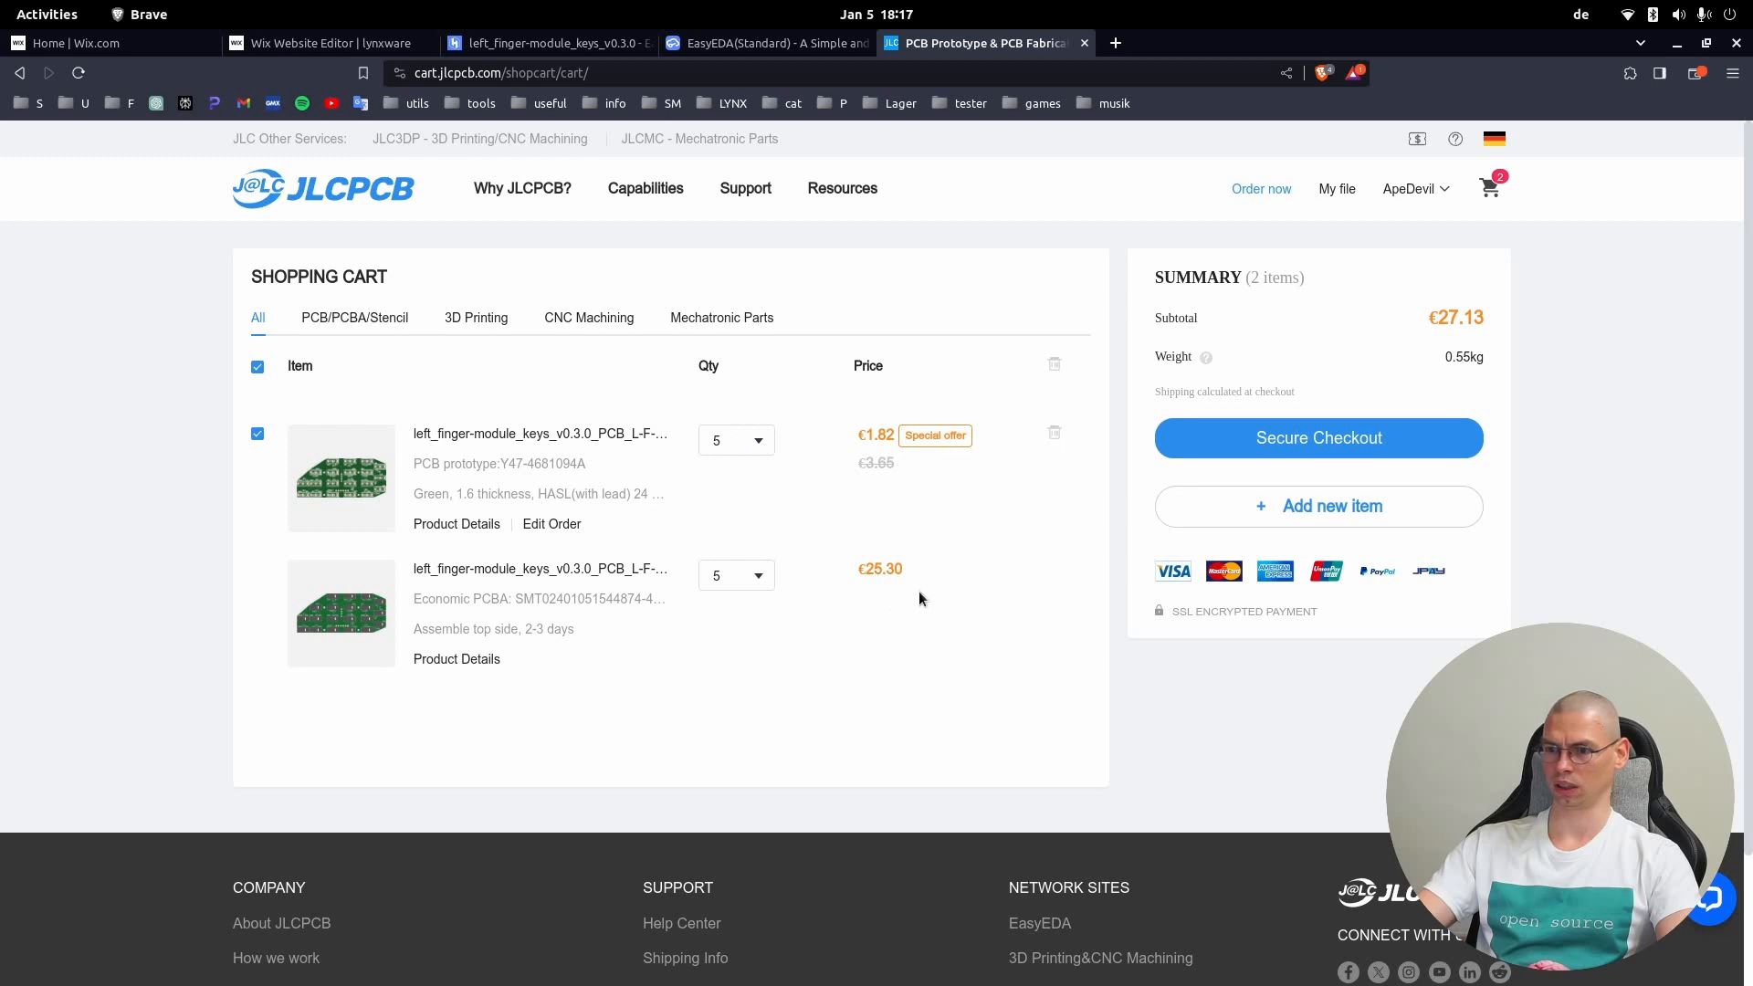
{"action": "mouse_move", "coordinate": [917, 596]}
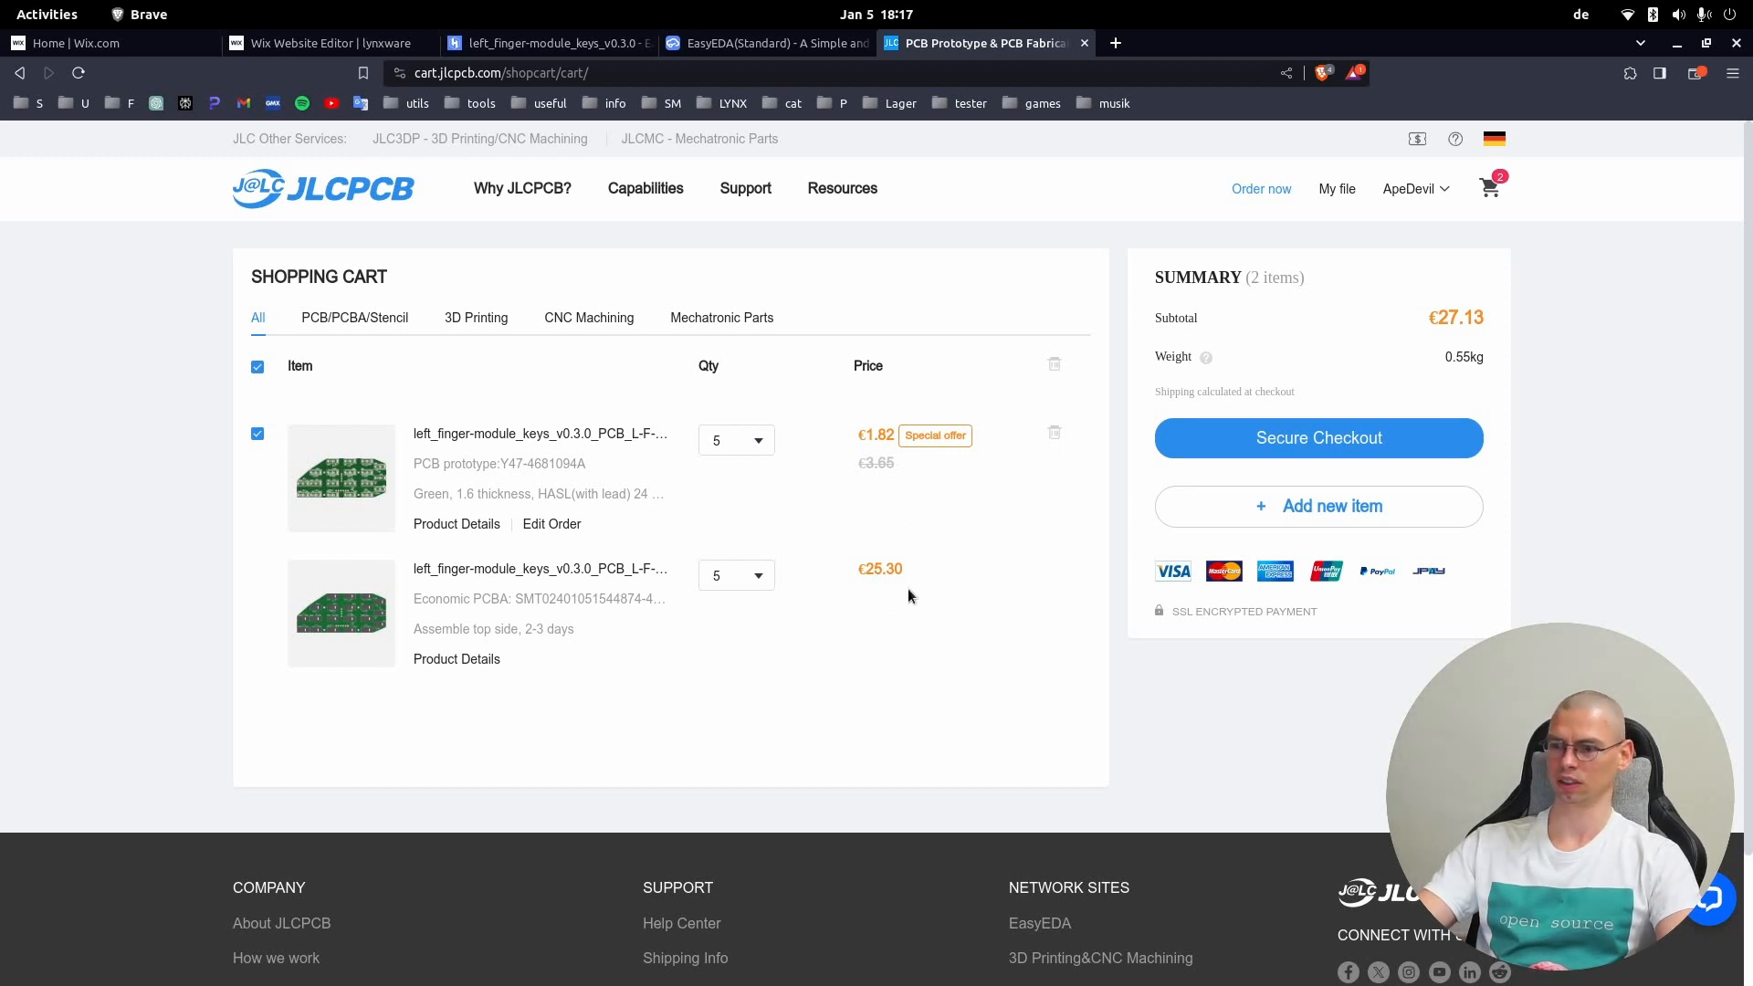
{"action": "mouse_move", "coordinate": [915, 563]}
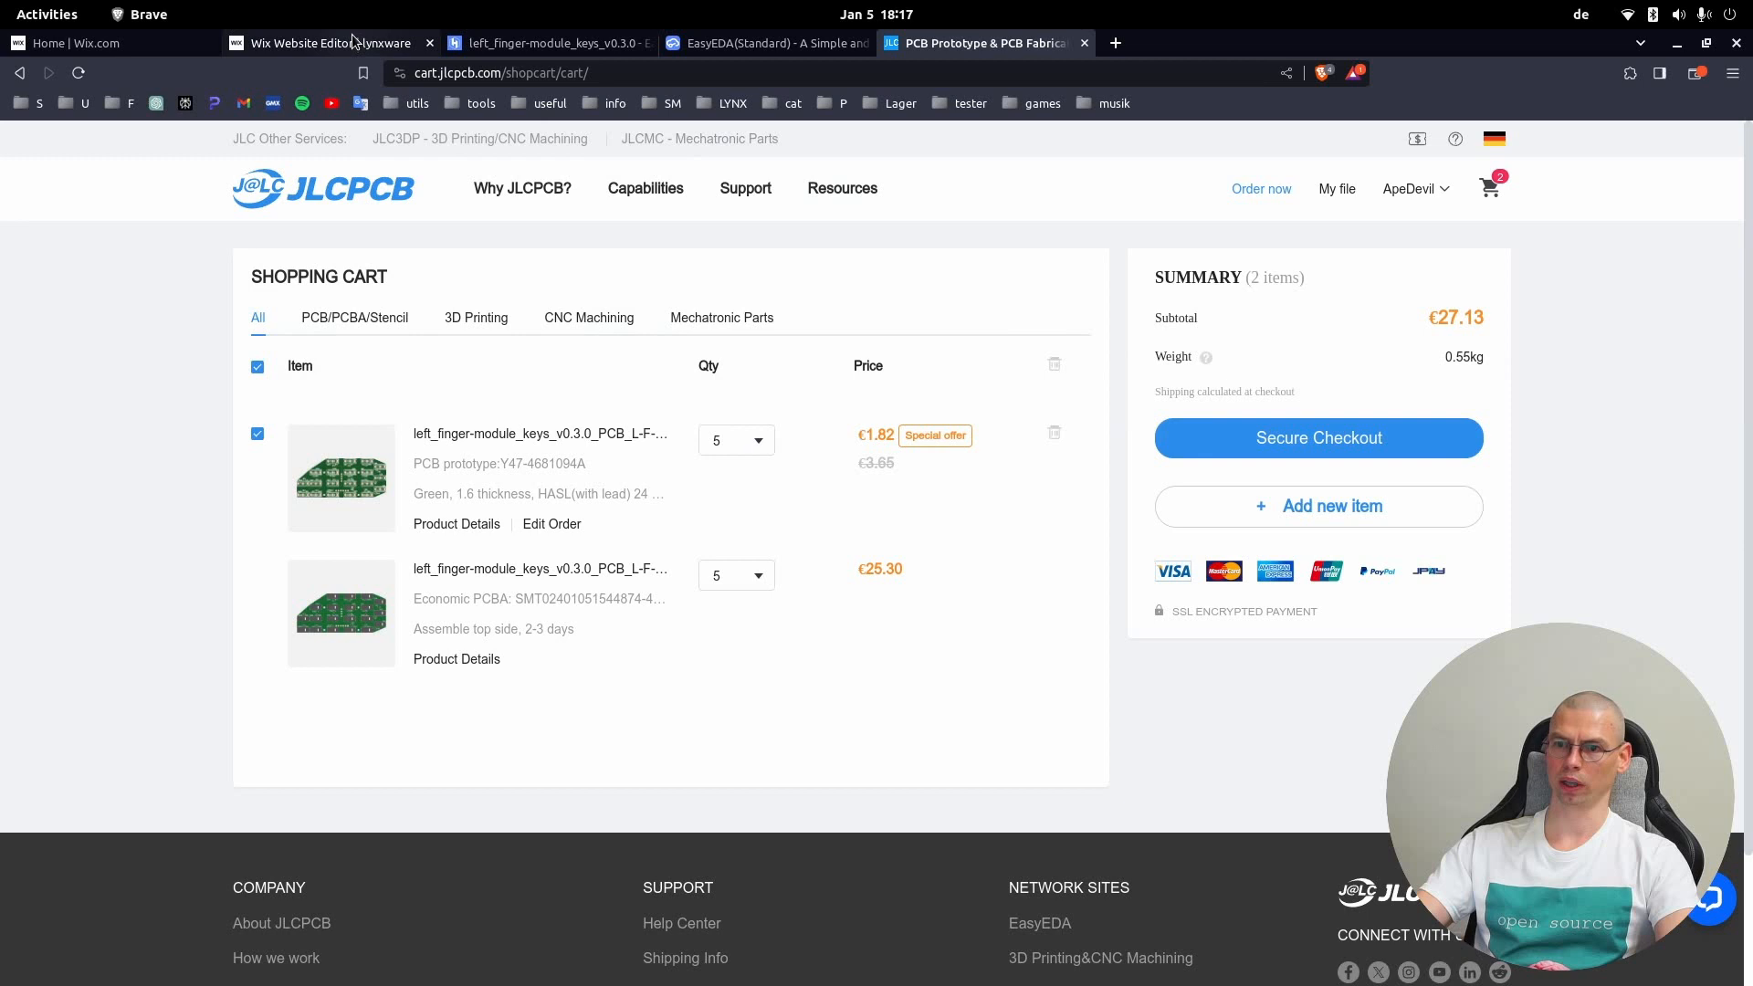
- From the build guide preview, follow the 'Thumb Module & Joystick - left' button to its OSHWLab page
{"action": "left_click", "coordinate": [325, 43]}
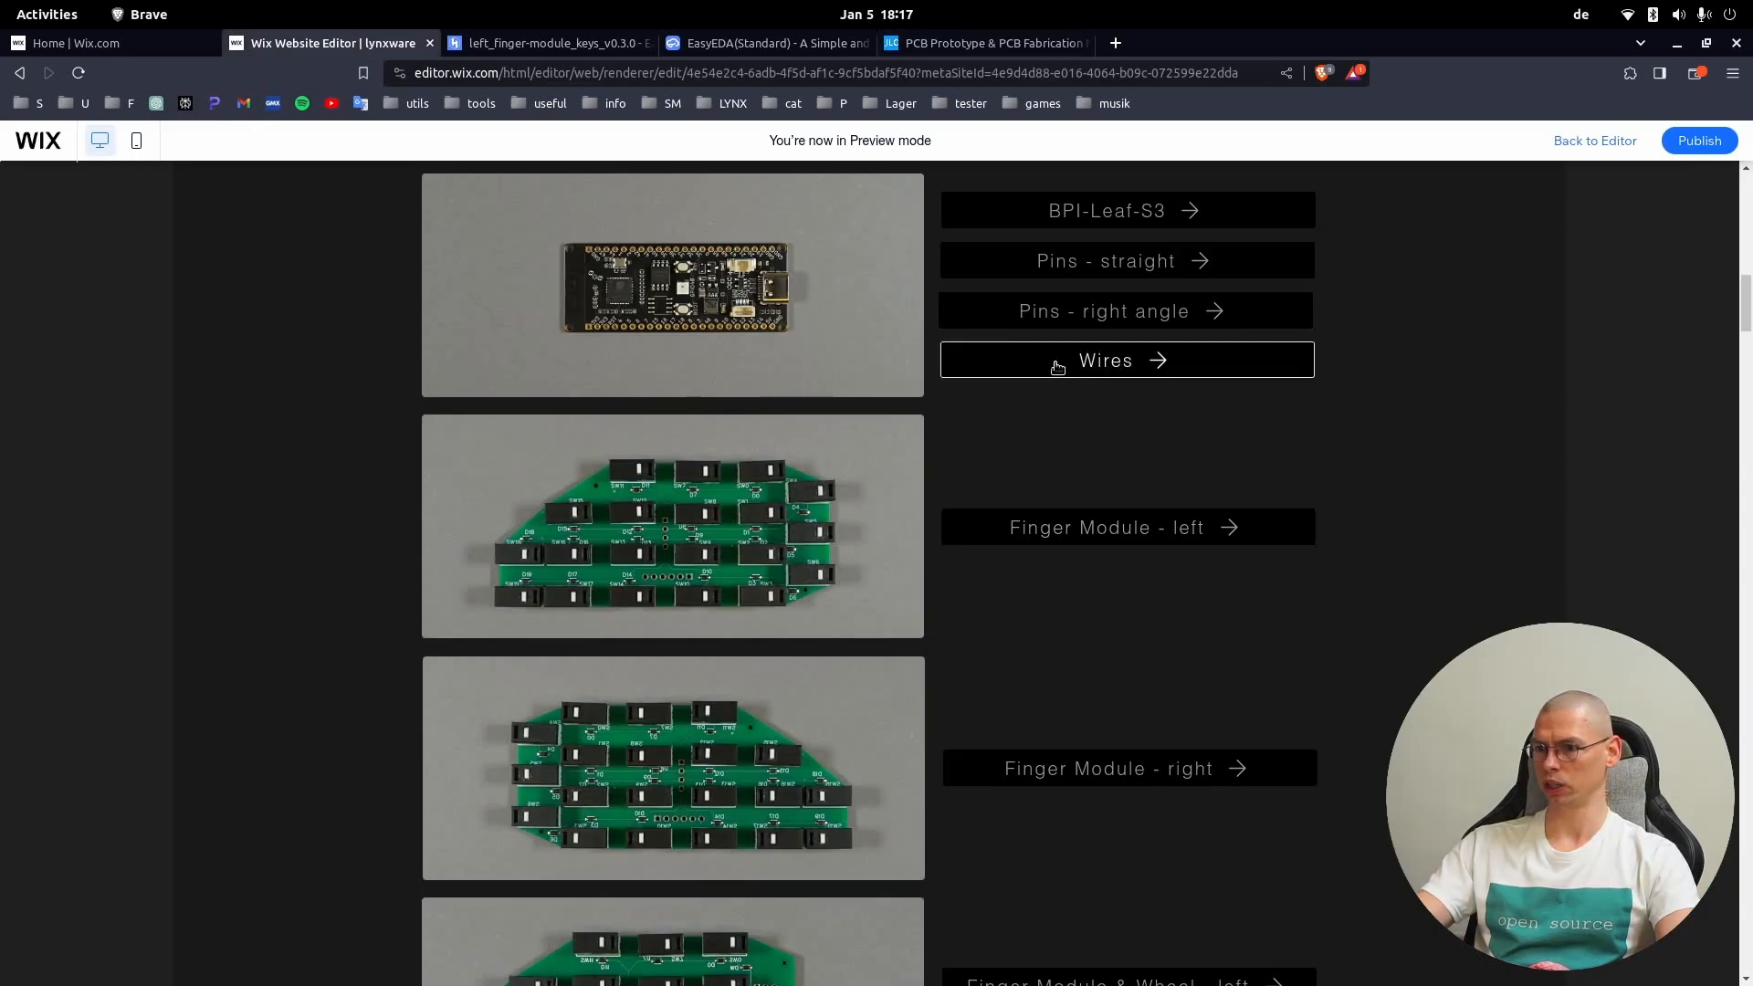
{"action": "scroll", "scroll_direction": "down", "scroll_amount": 3}
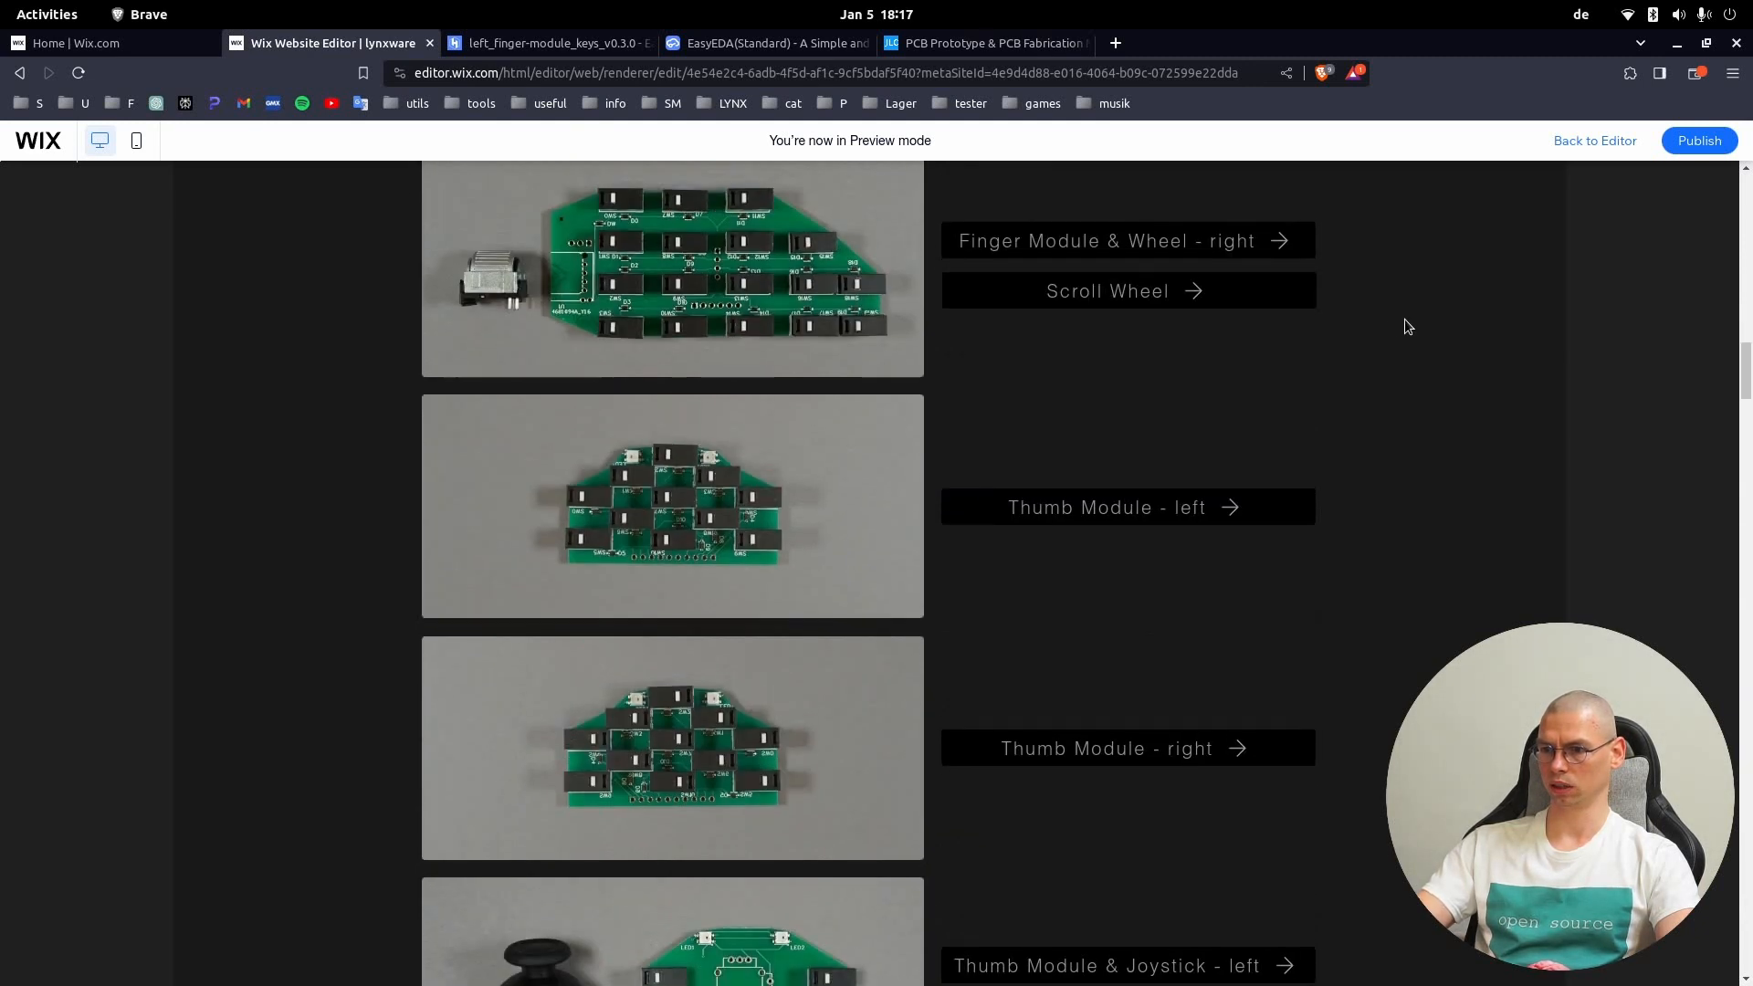
{"action": "scroll", "scroll_direction": "down", "scroll_amount": 3}
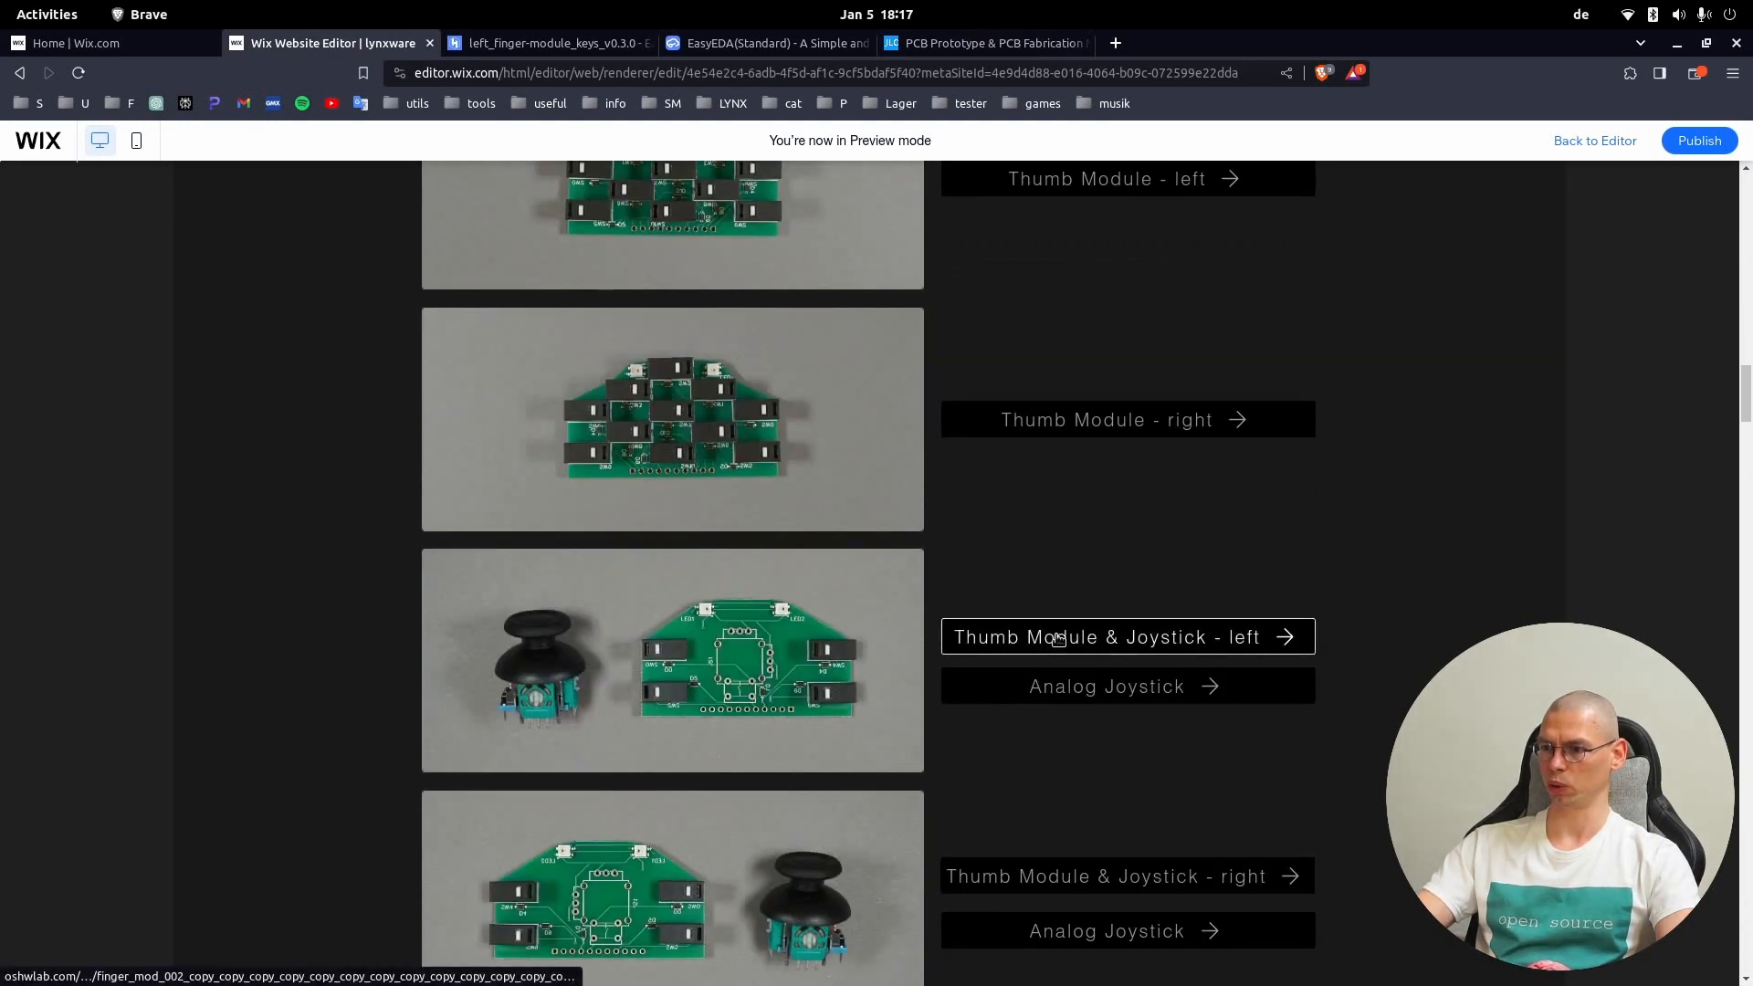
{"action": "left_click", "coordinate": [1120, 636]}
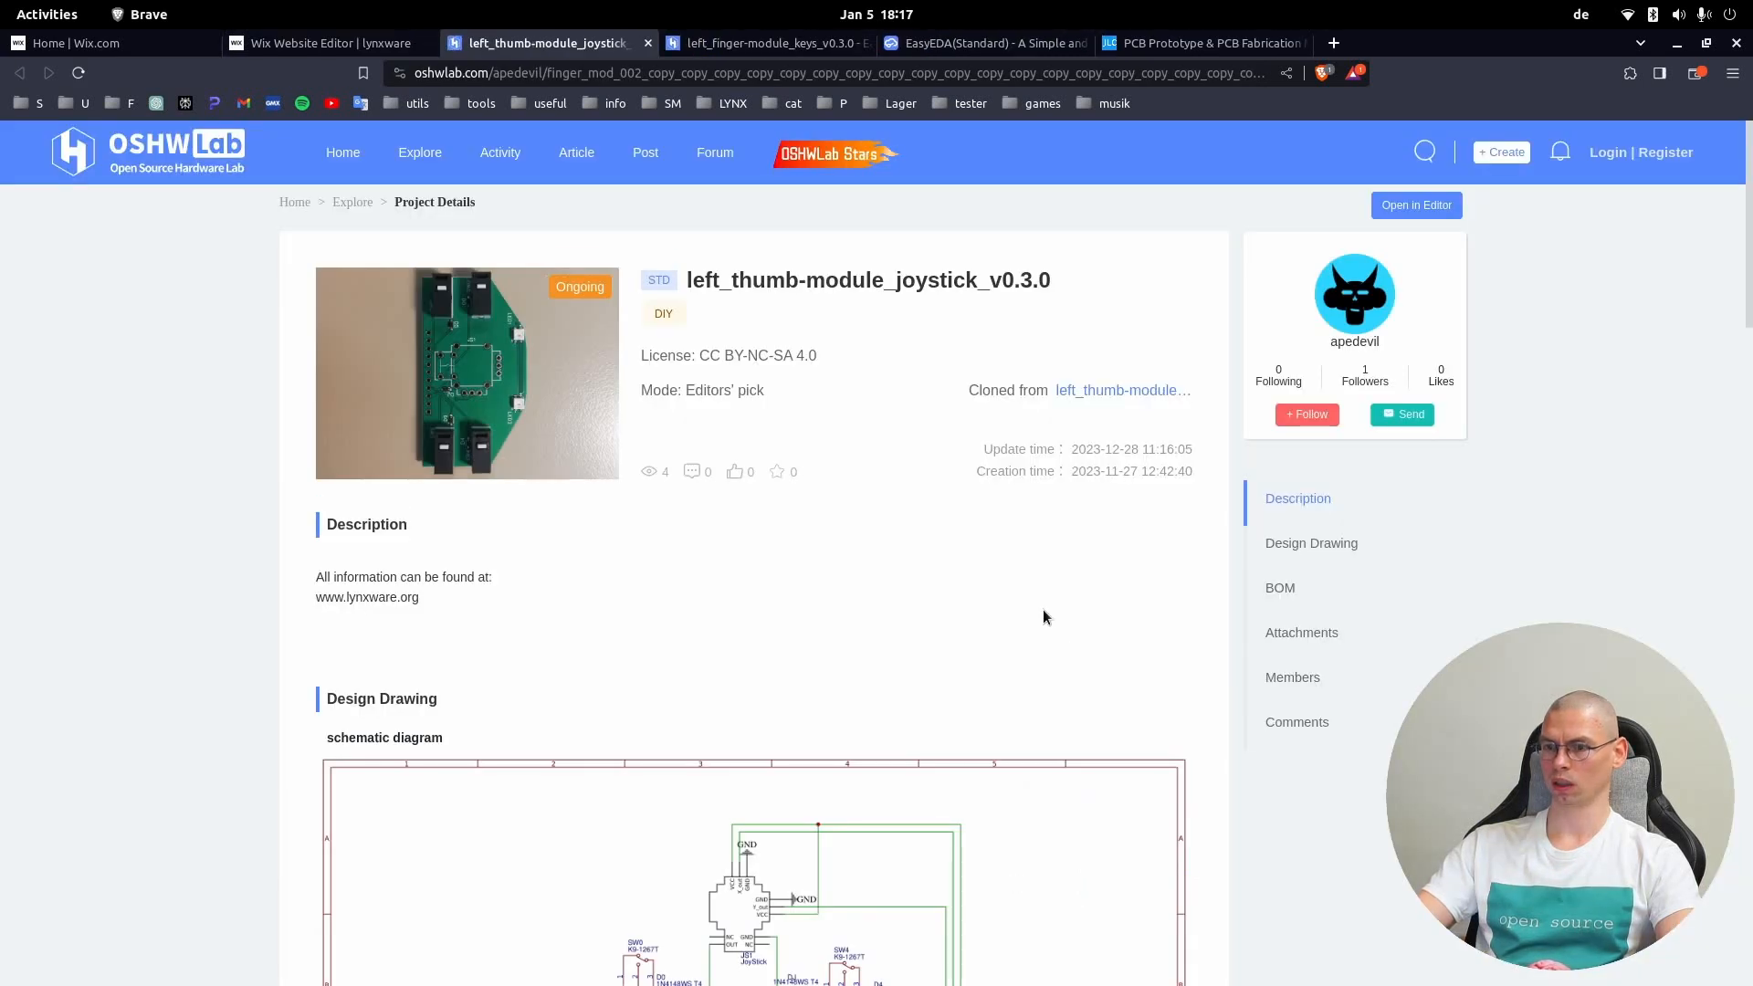
{"action": "mouse_move", "coordinate": [1040, 301]}
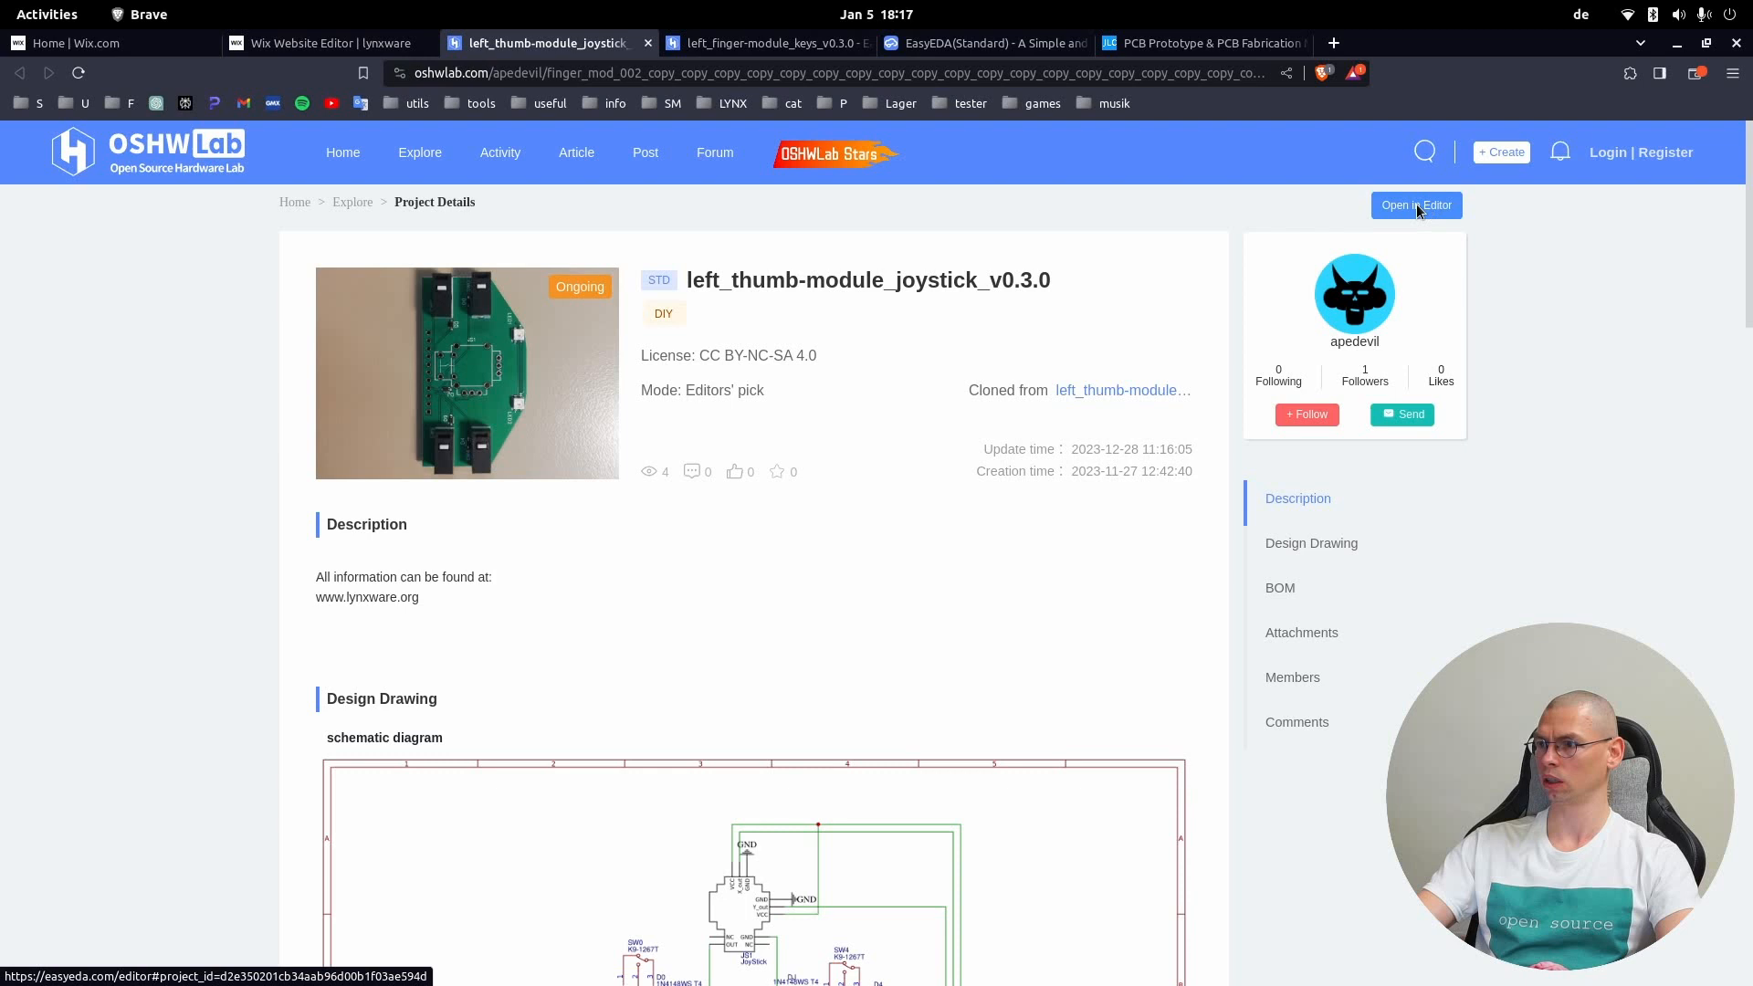
- Generate Gerber files for the joystick thumb board, skipping net and DRC checks, and send it to a JLCPCB order
{"action": "left_click", "coordinate": [1416, 205]}
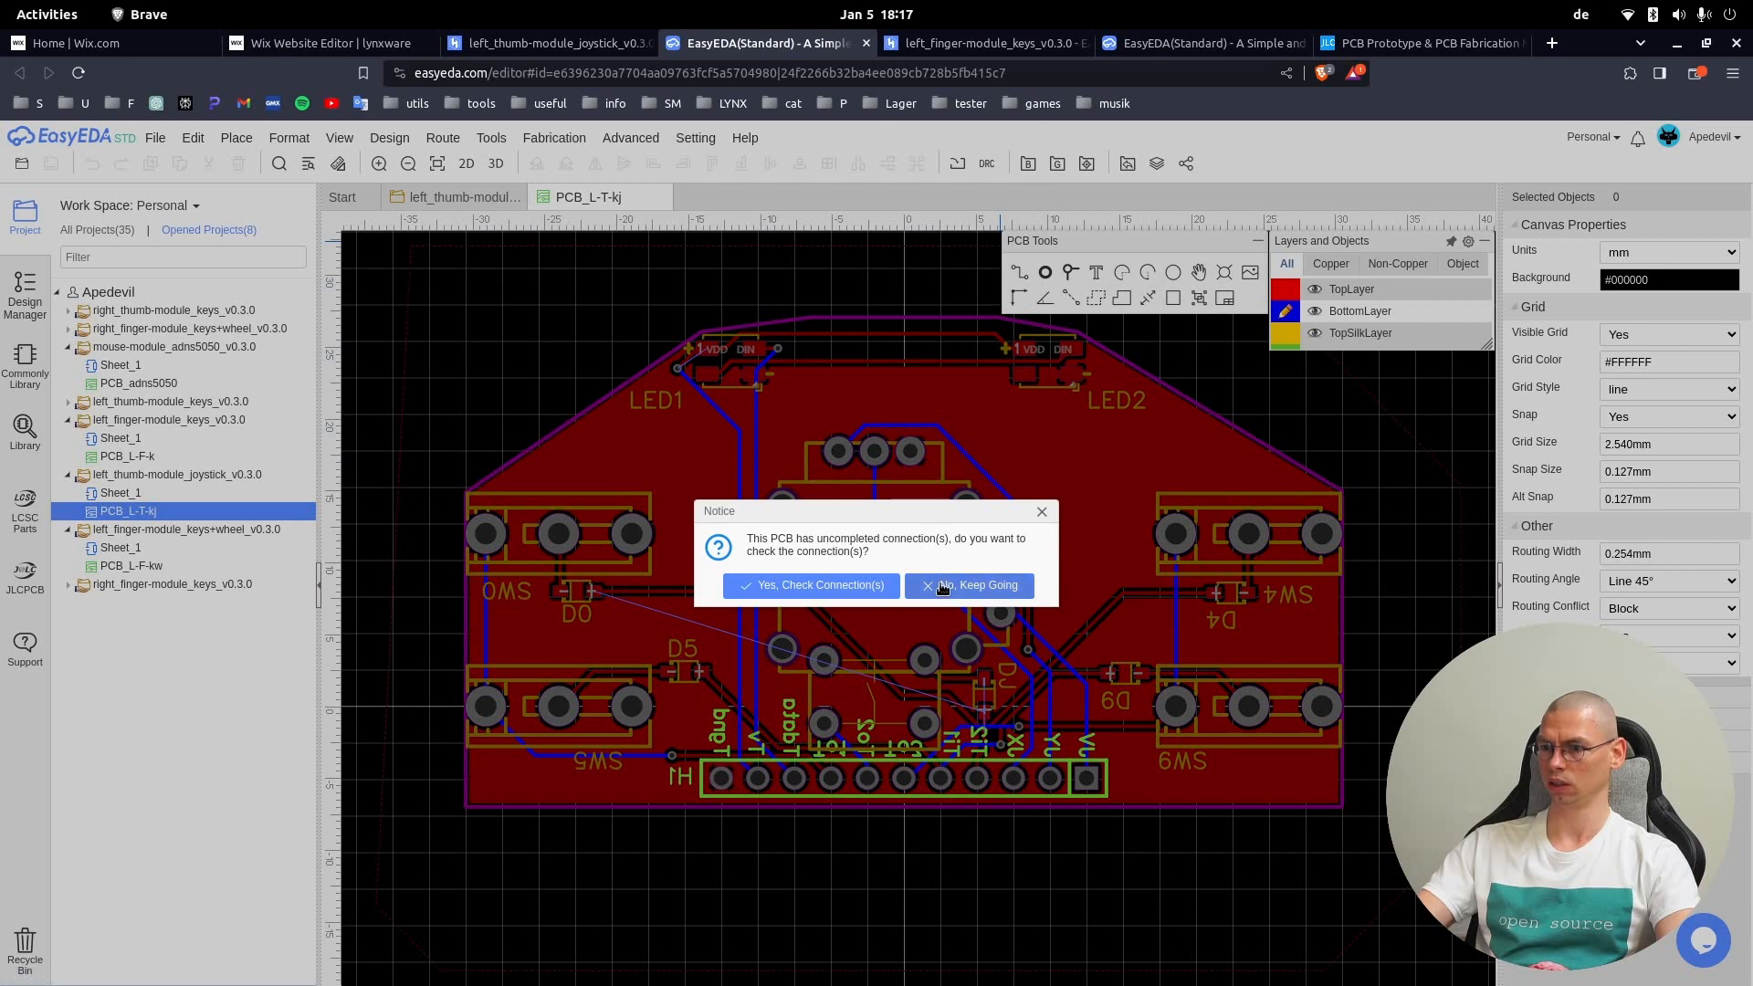
{"action": "left_click", "coordinate": [967, 584]}
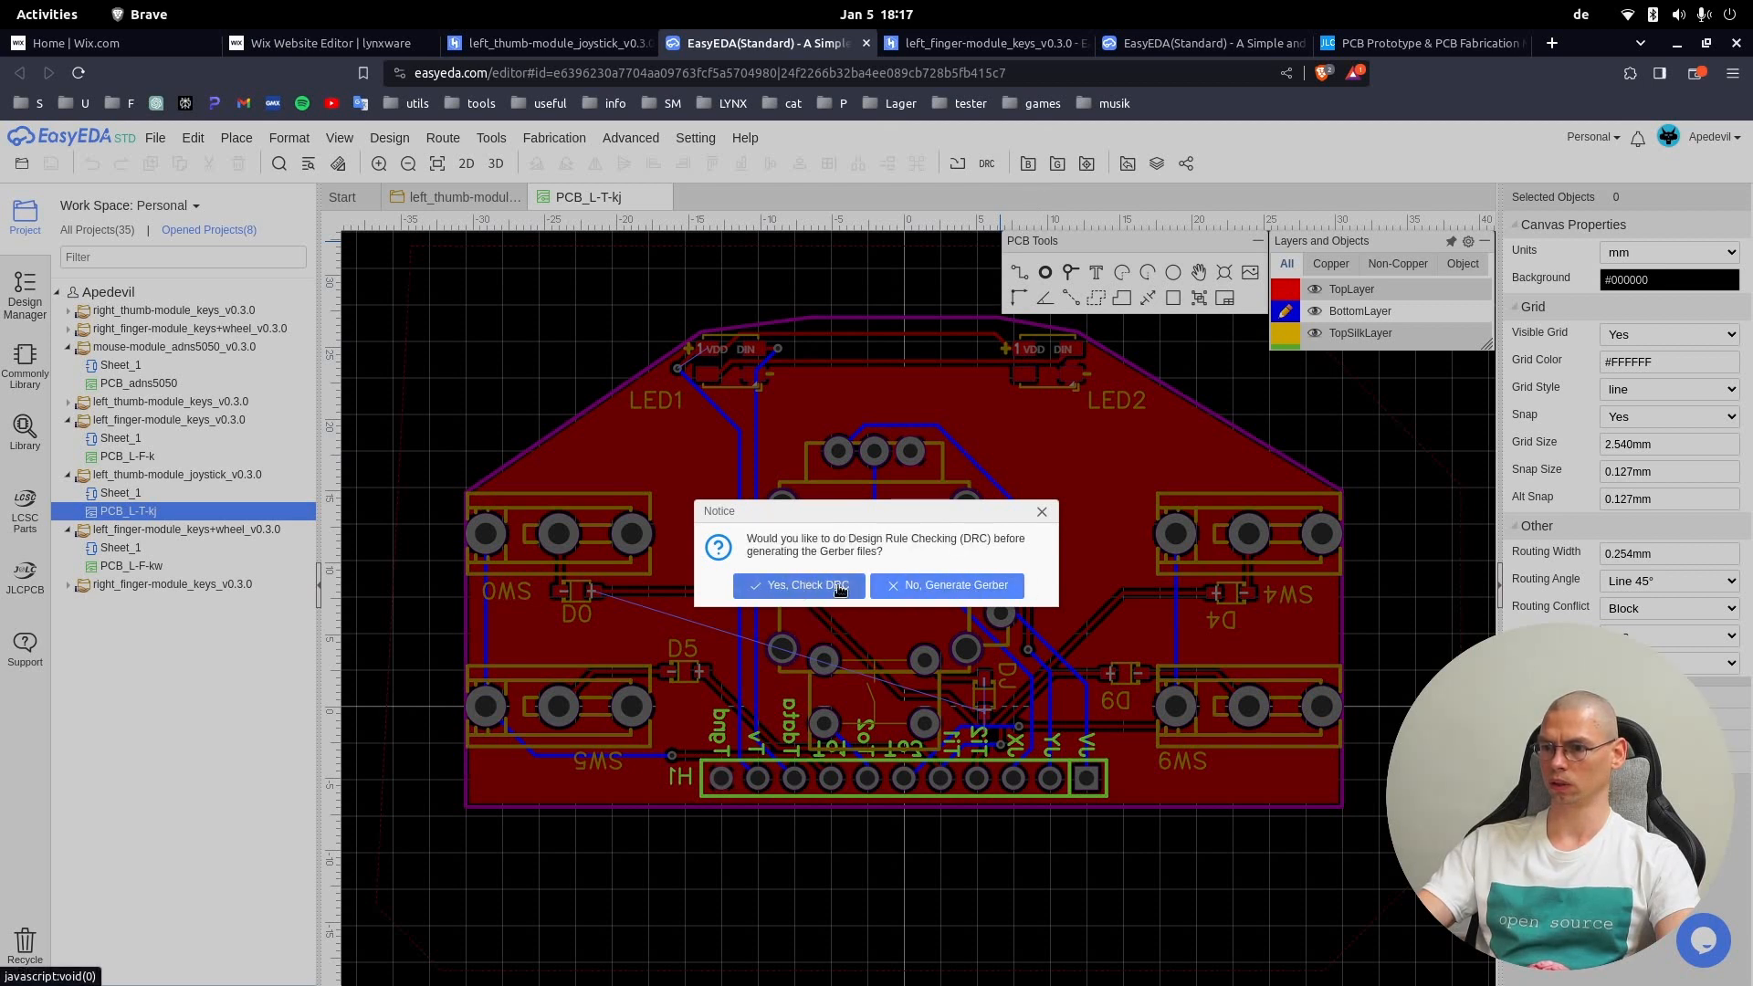
{"action": "left_click", "coordinate": [946, 584]}
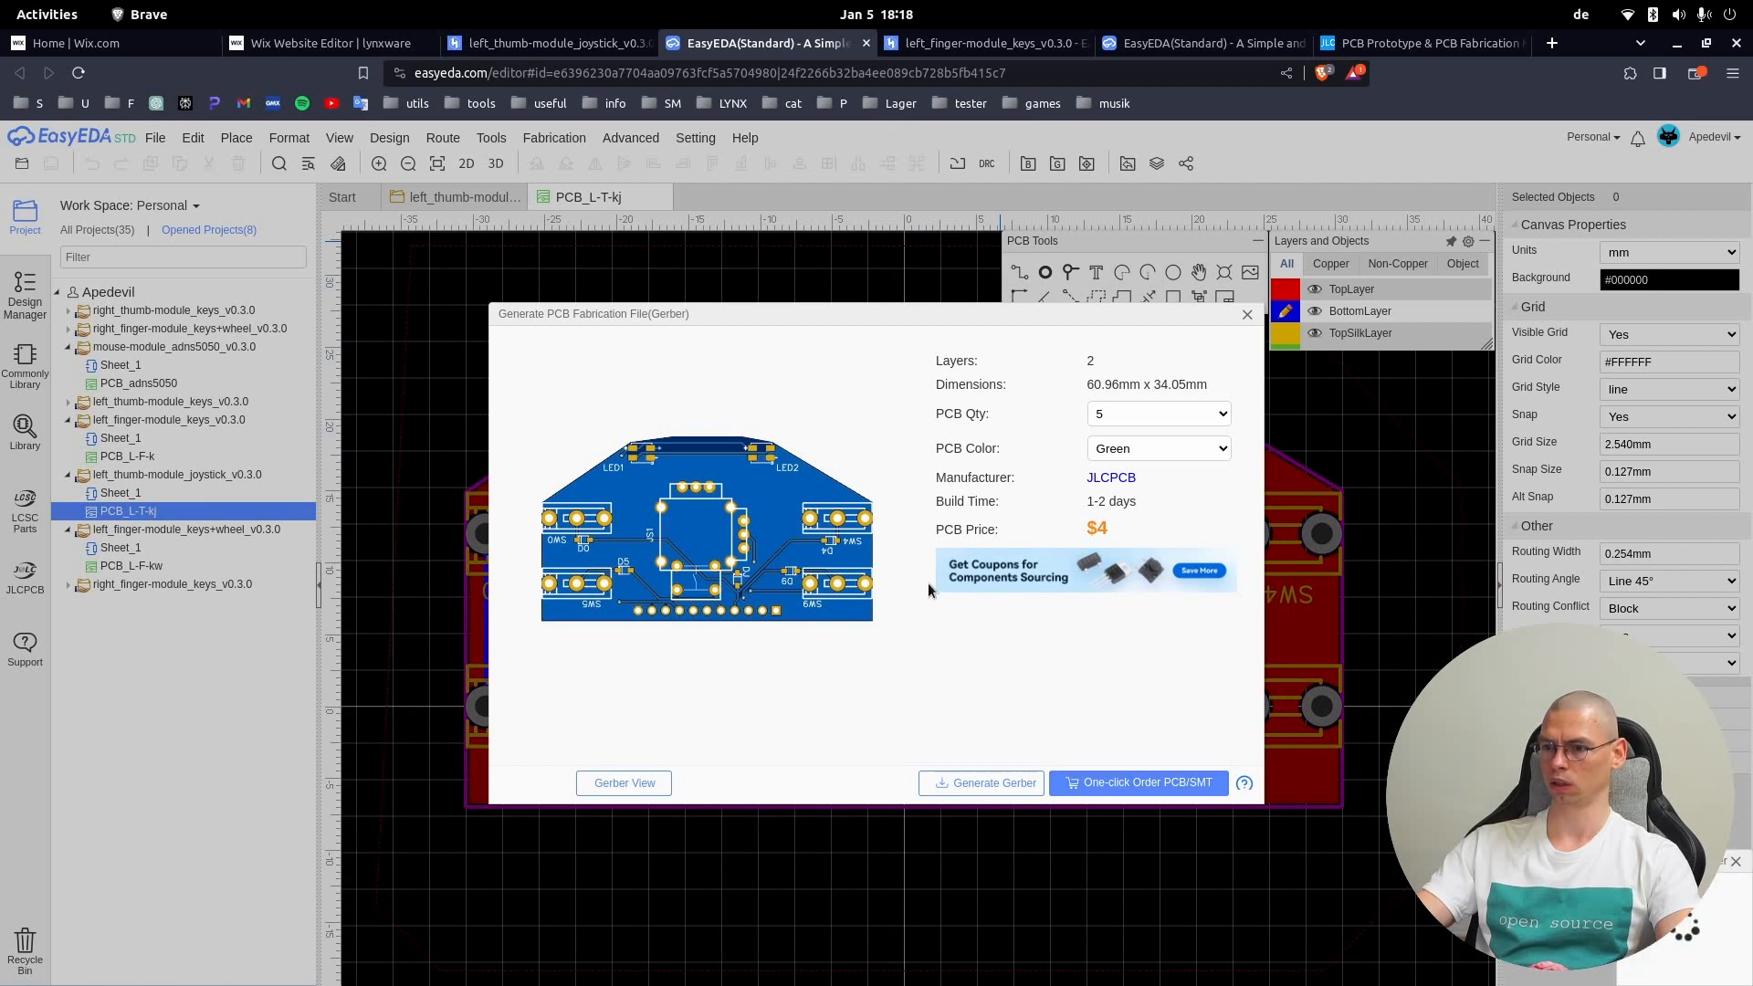
{"action": "left_click", "coordinate": [1137, 783]}
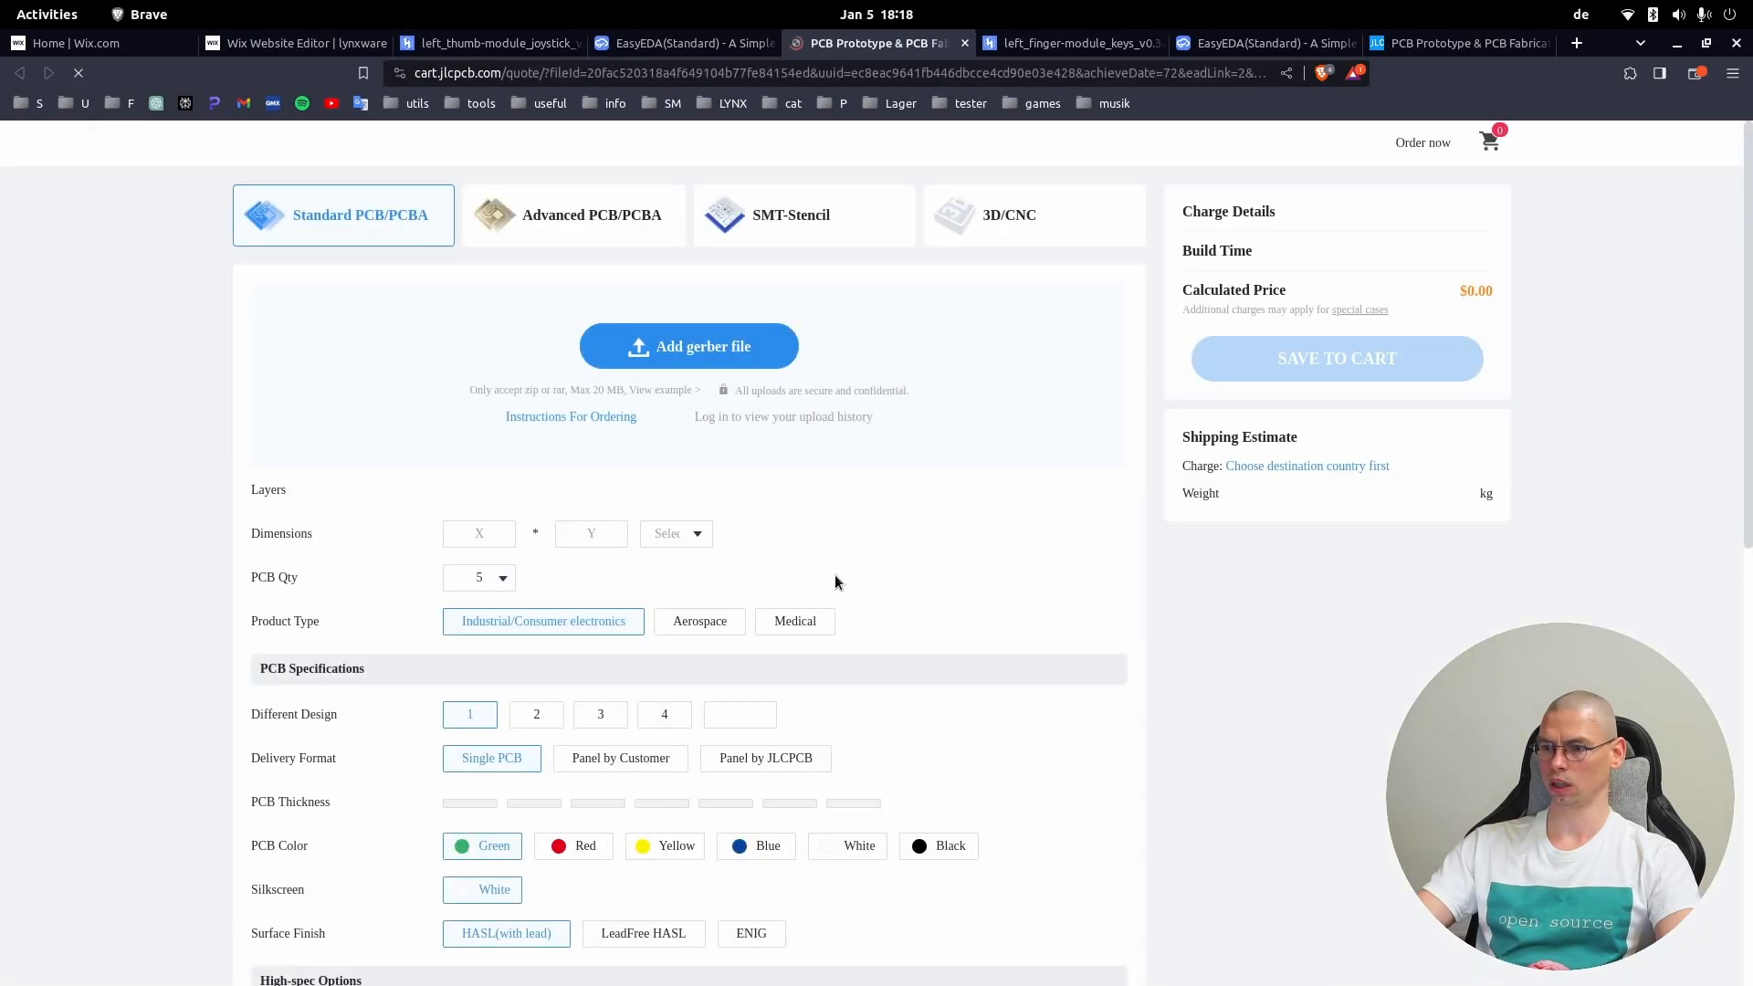
- Enable top-side economic assembly for 5 boards with parts placement confirmation set to Yes
{"action": "left_click", "coordinate": [690, 345]}
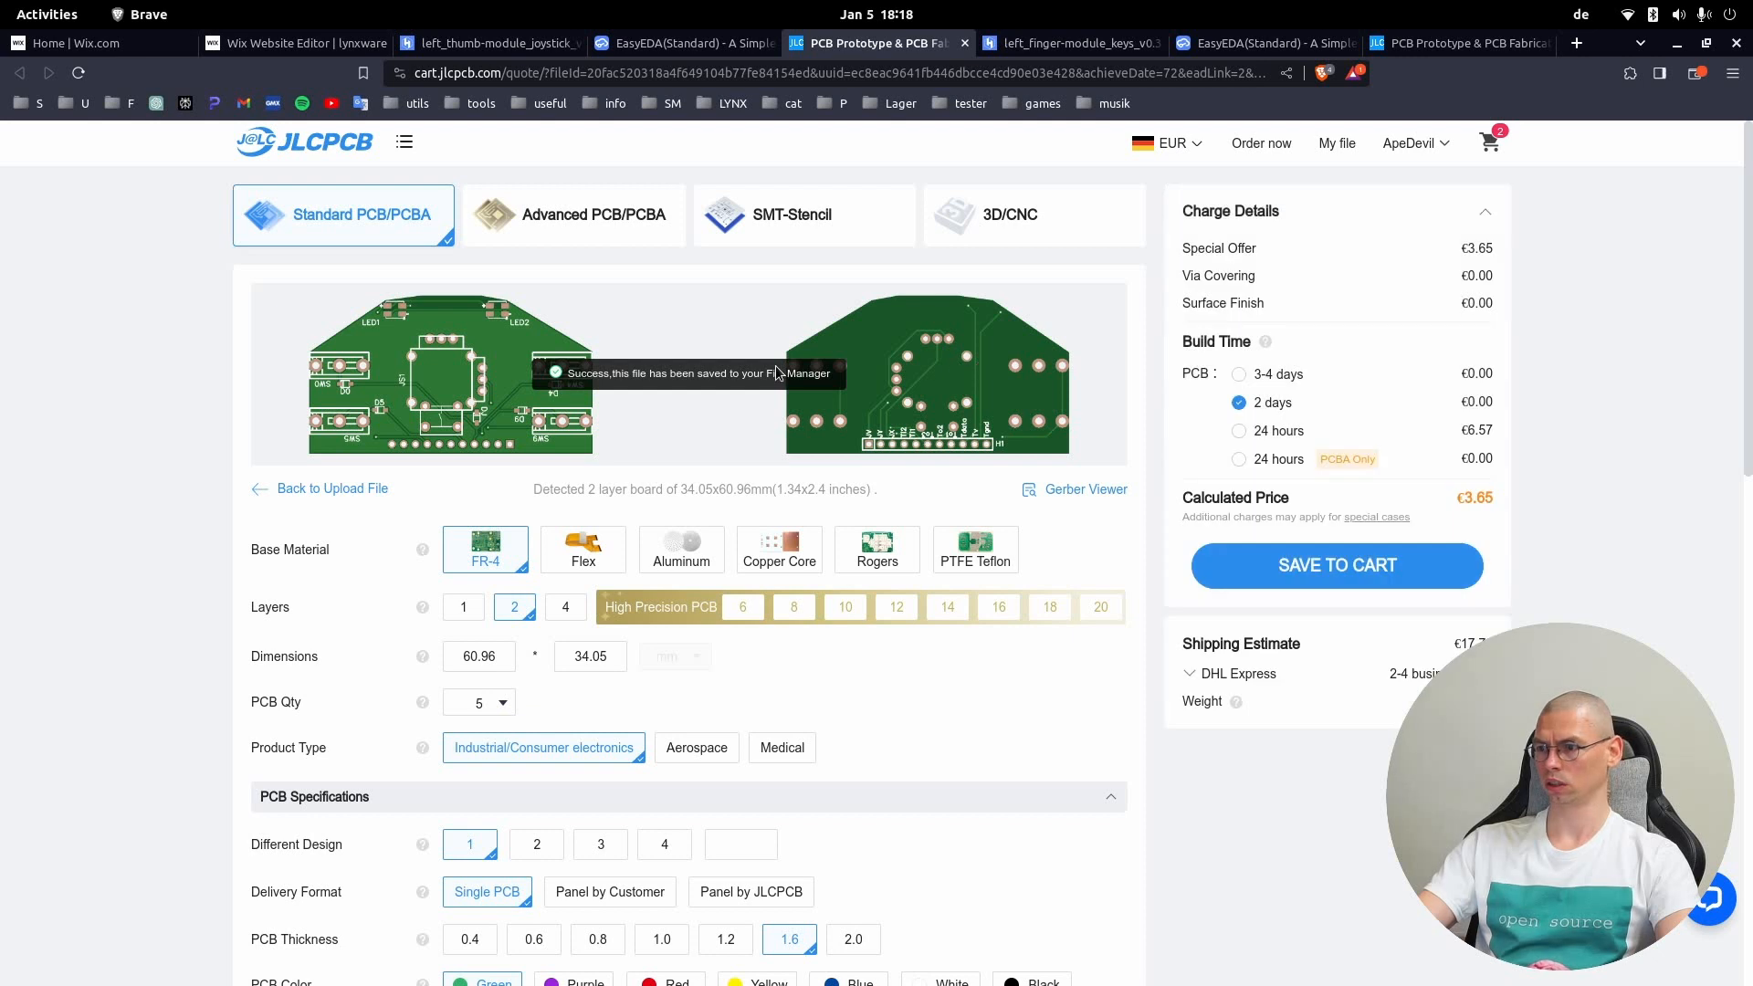
{"action": "scroll", "scroll_direction": "down", "scroll_amount": 3}
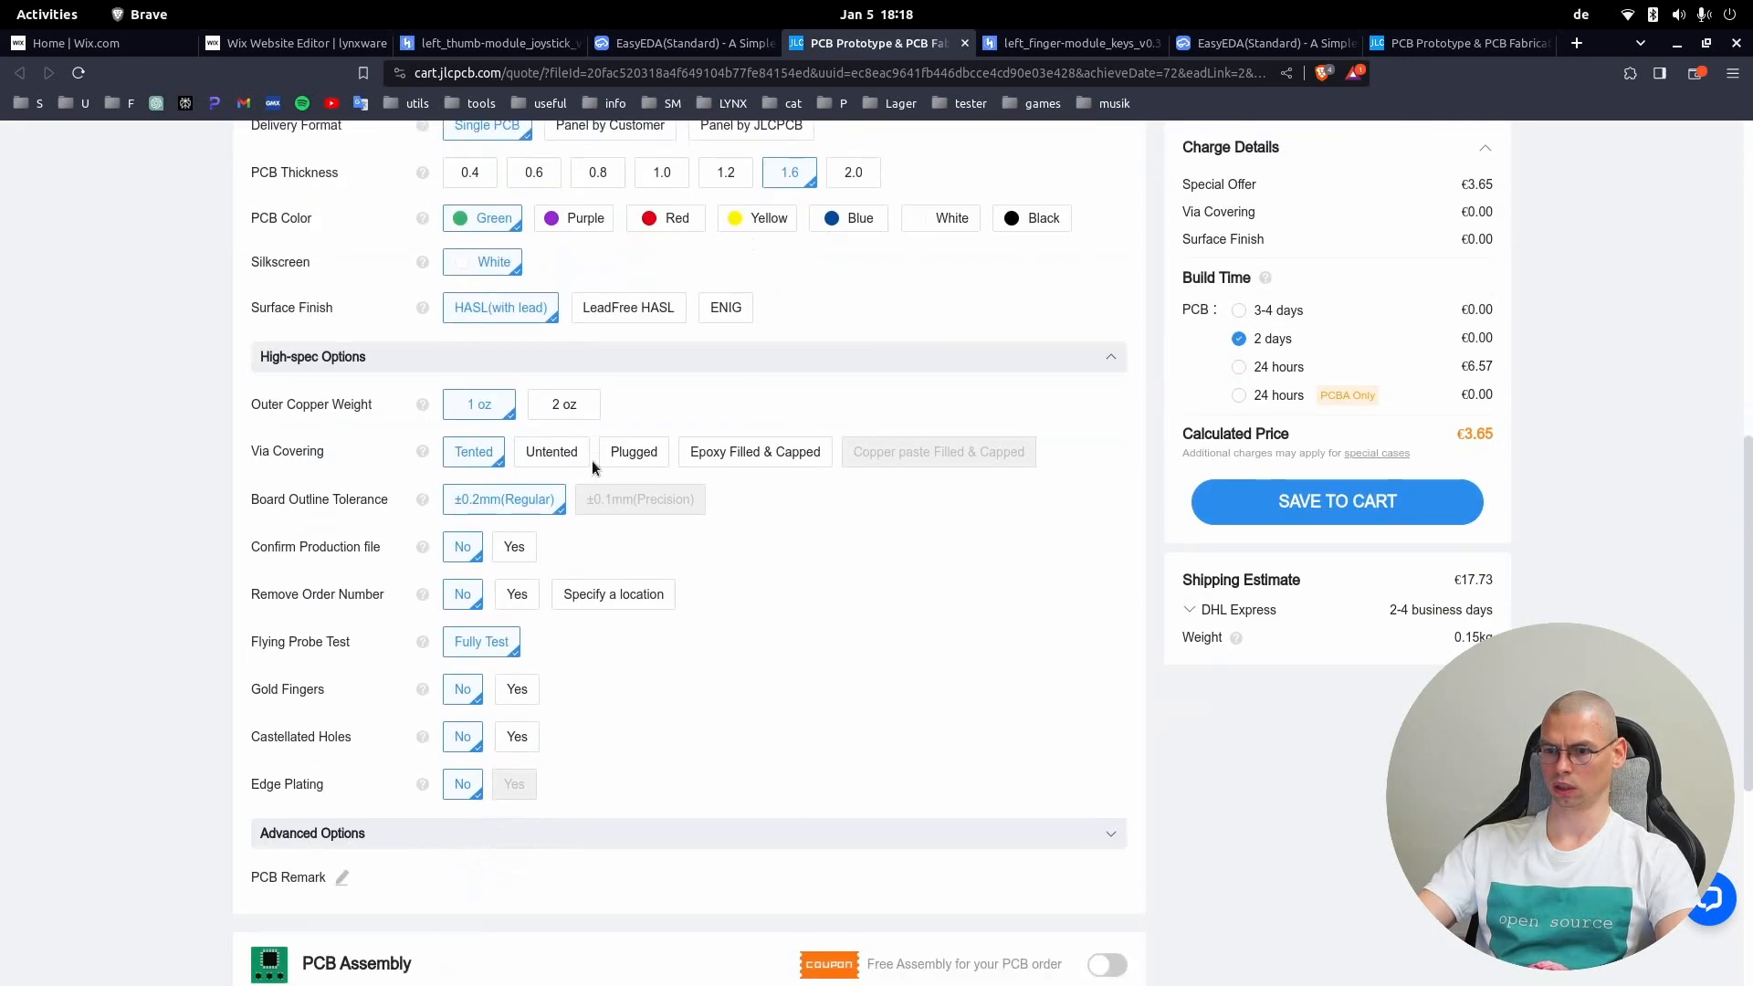
{"action": "left_click", "coordinate": [1105, 635]}
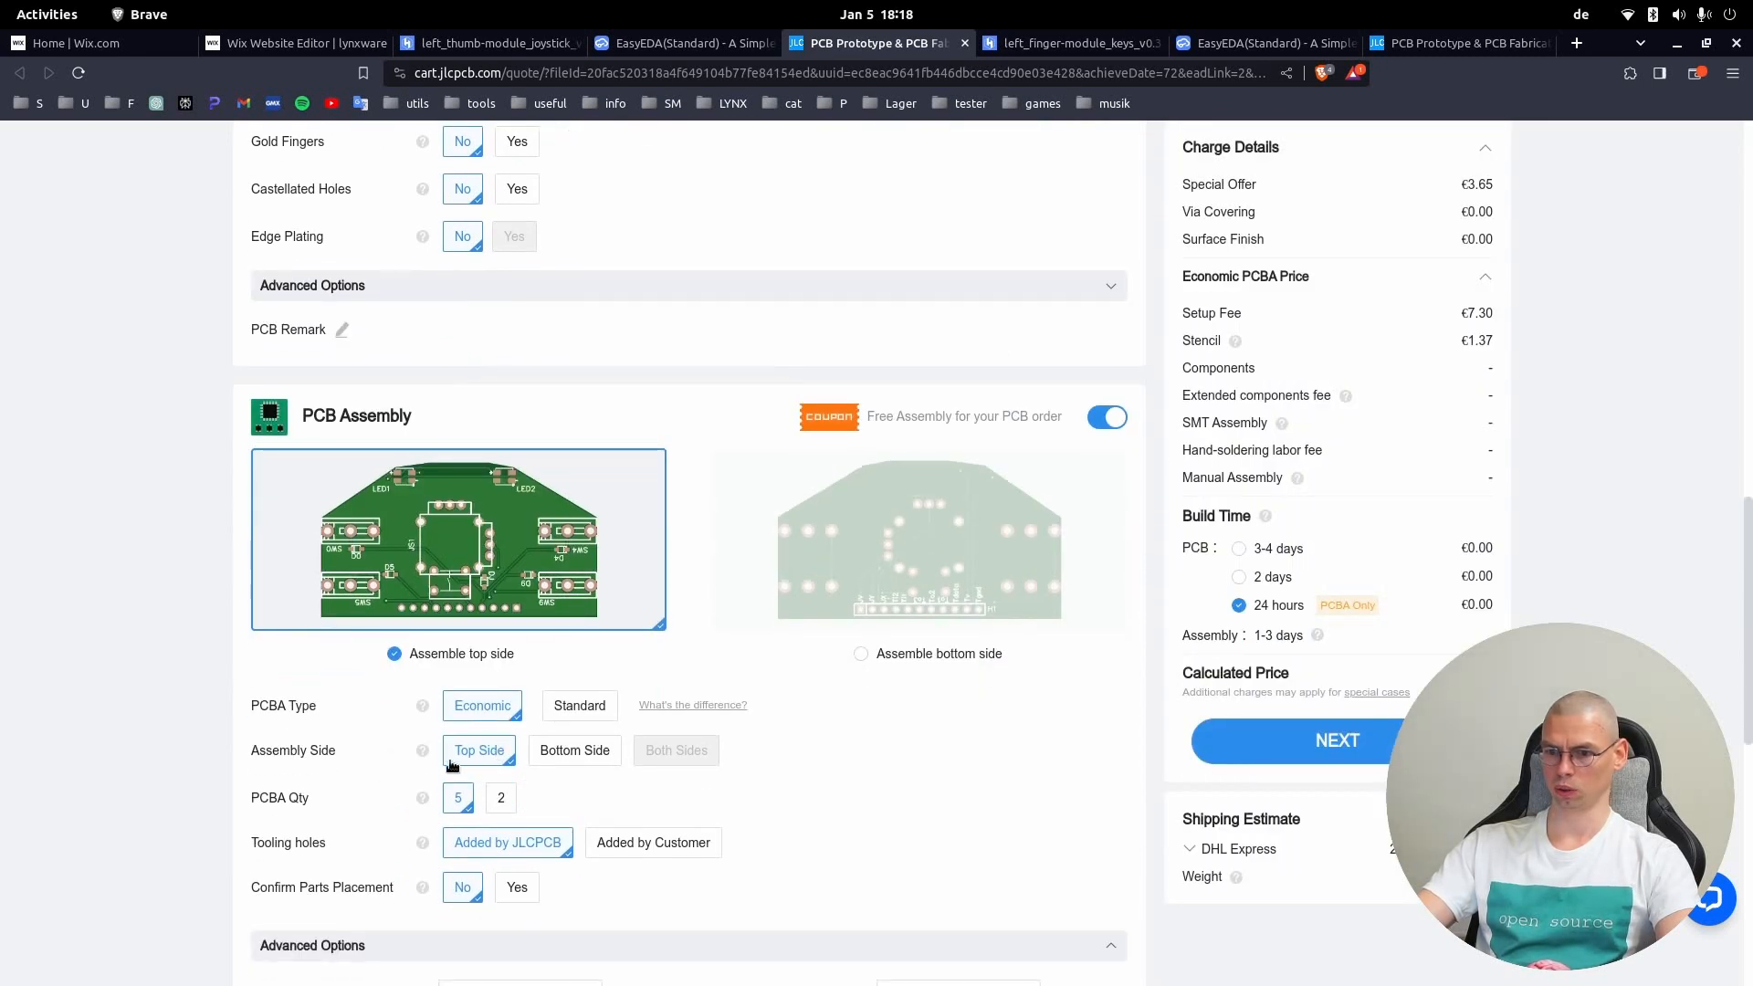
{"action": "scroll", "scroll_direction": "down", "scroll_amount": 3}
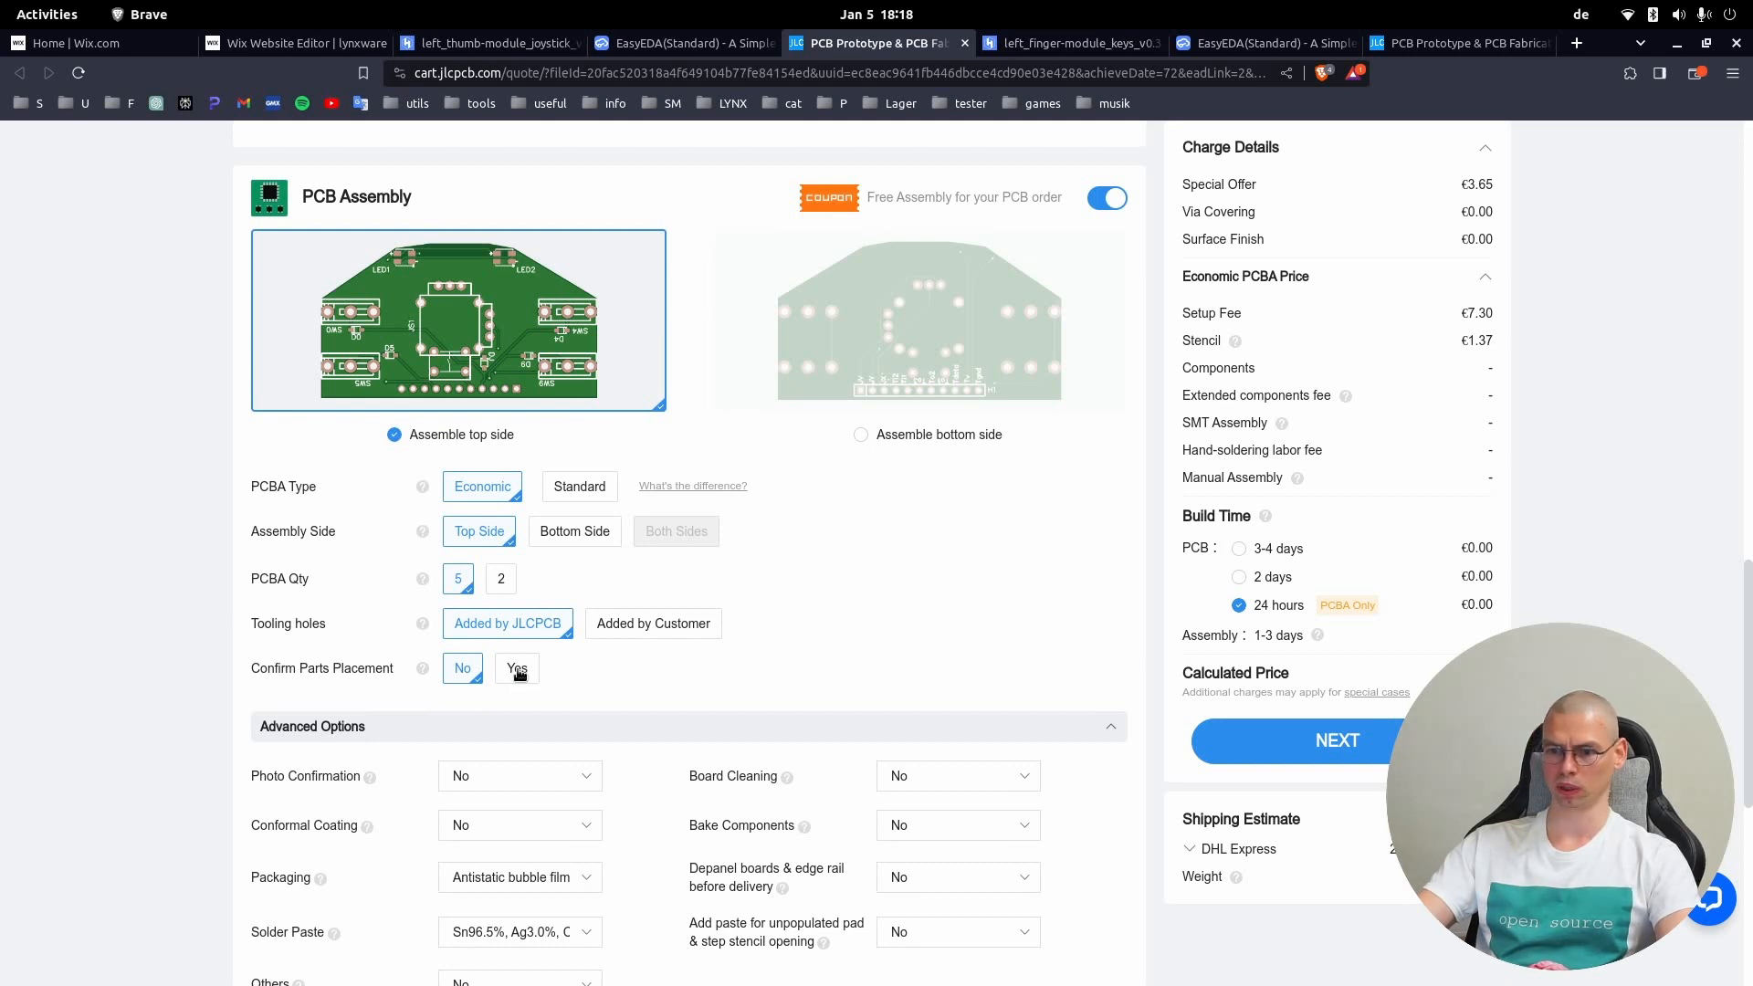
{"action": "left_click", "coordinate": [517, 668]}
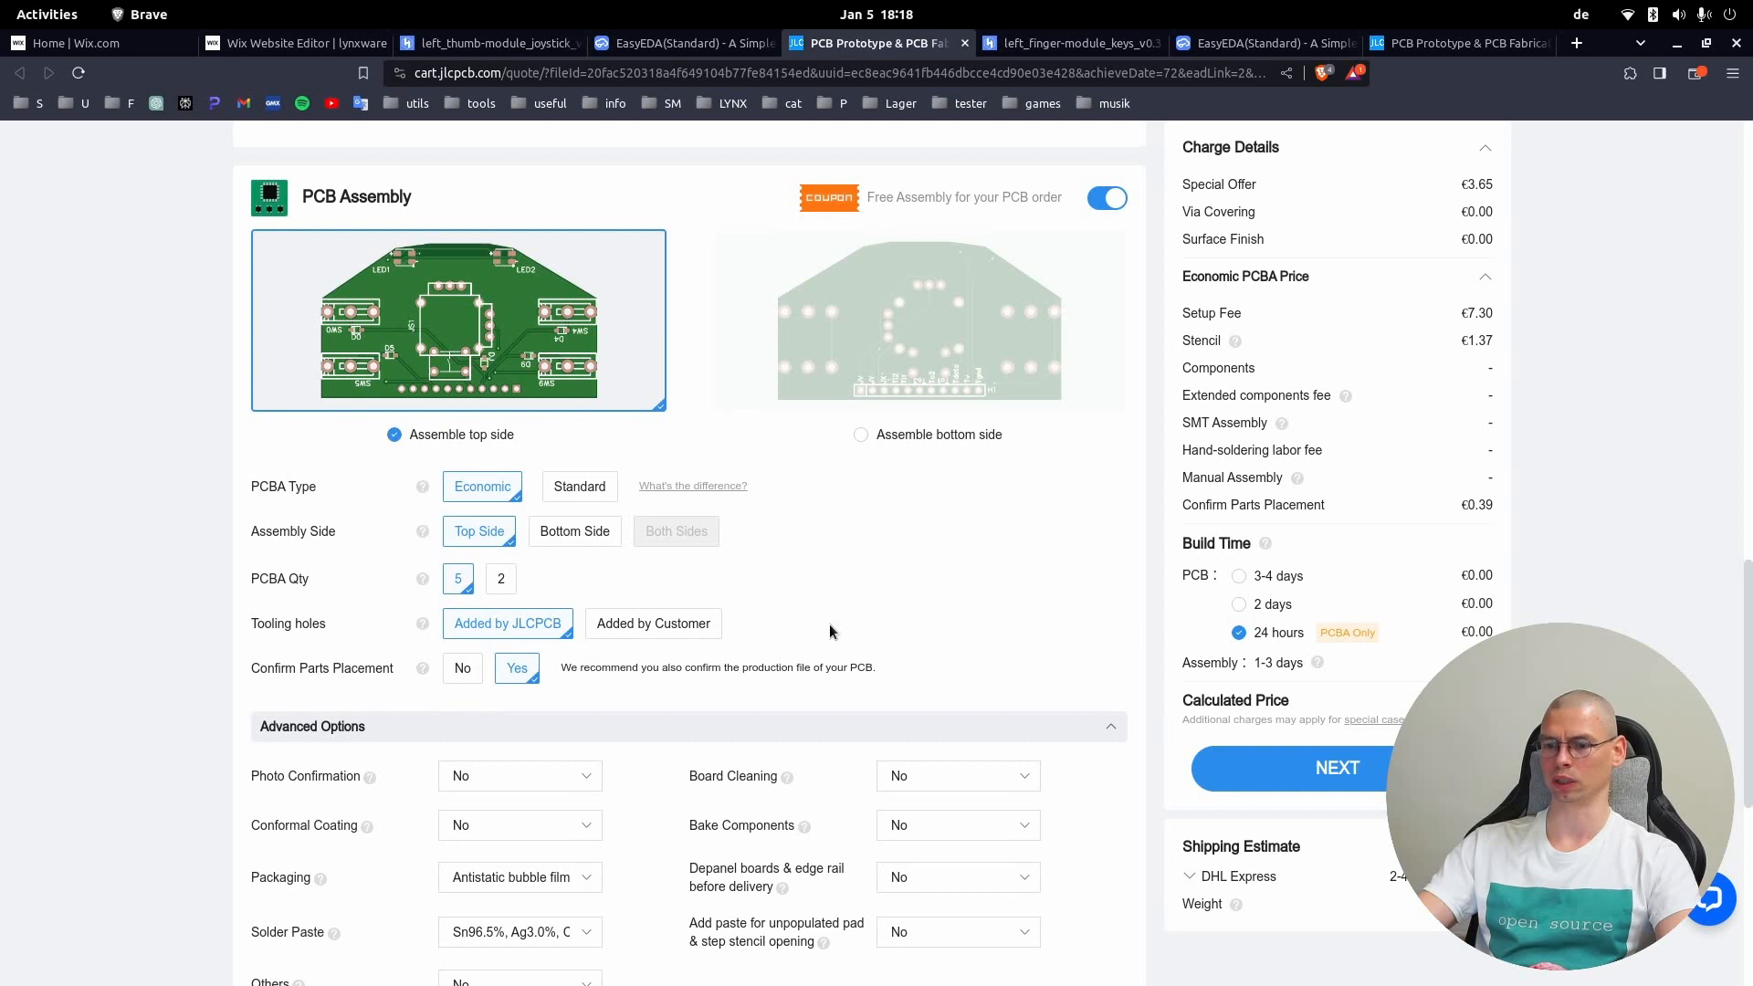
{"action": "scroll", "scroll_direction": "down", "scroll_amount": 3}
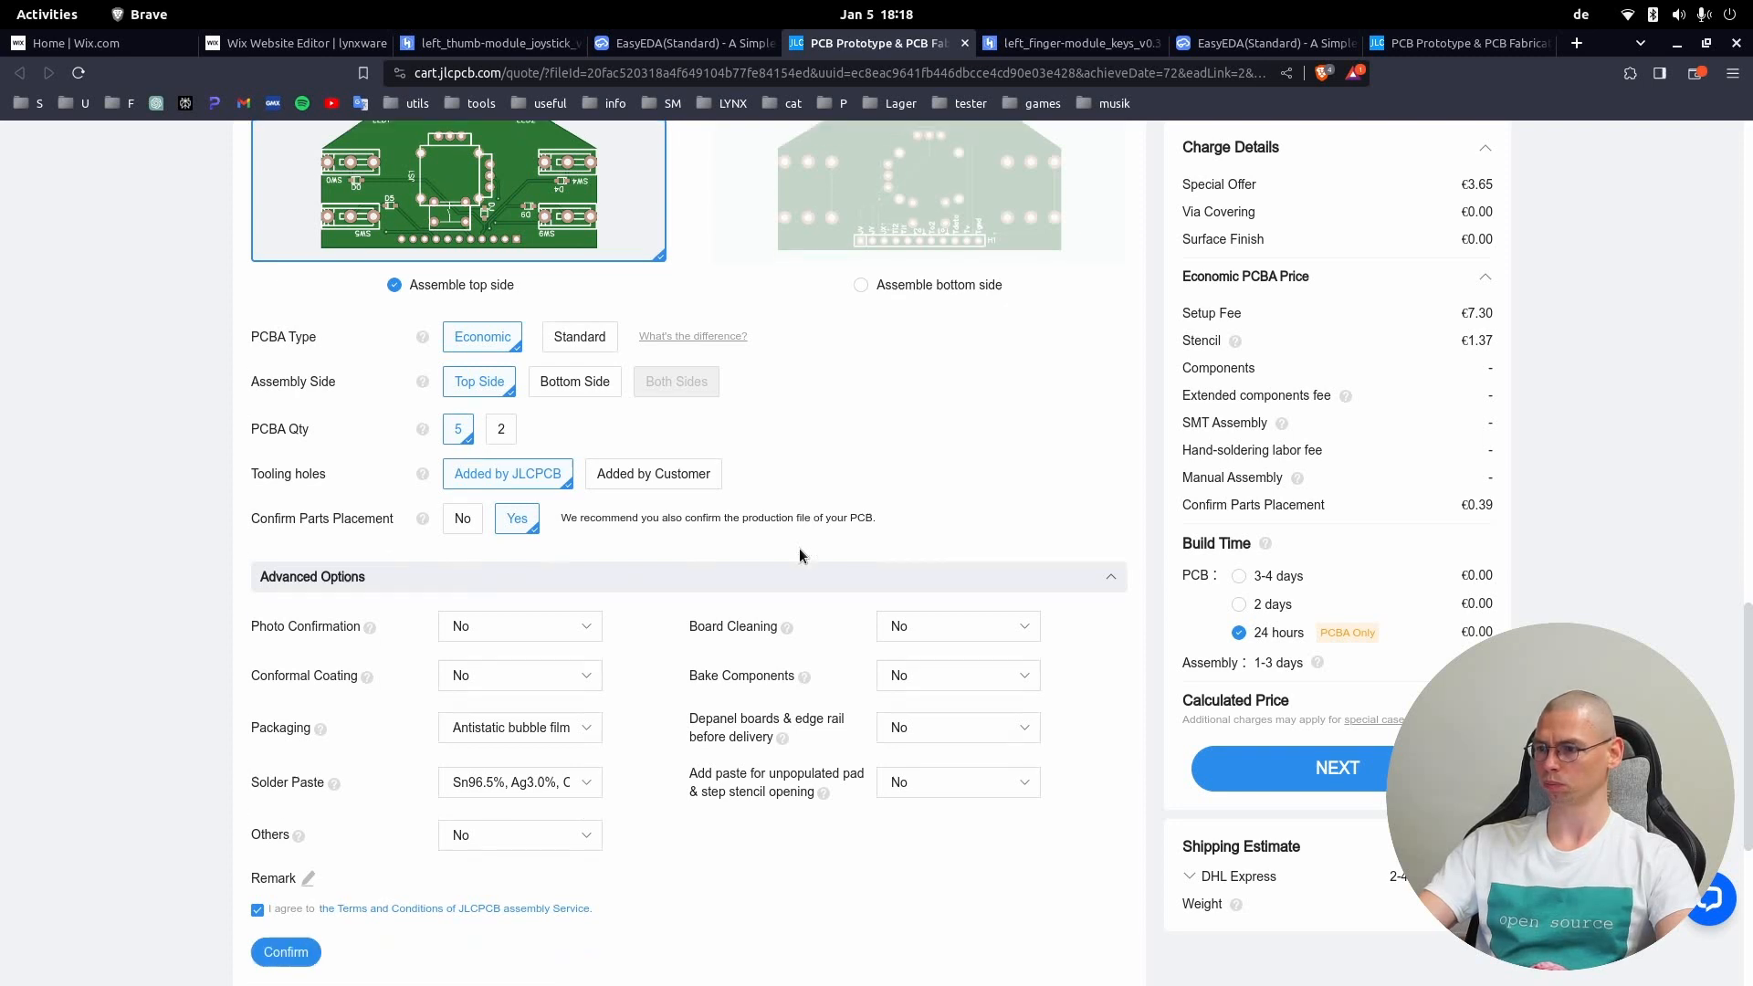
{"action": "scroll", "scroll_direction": "down", "scroll_amount": 3}
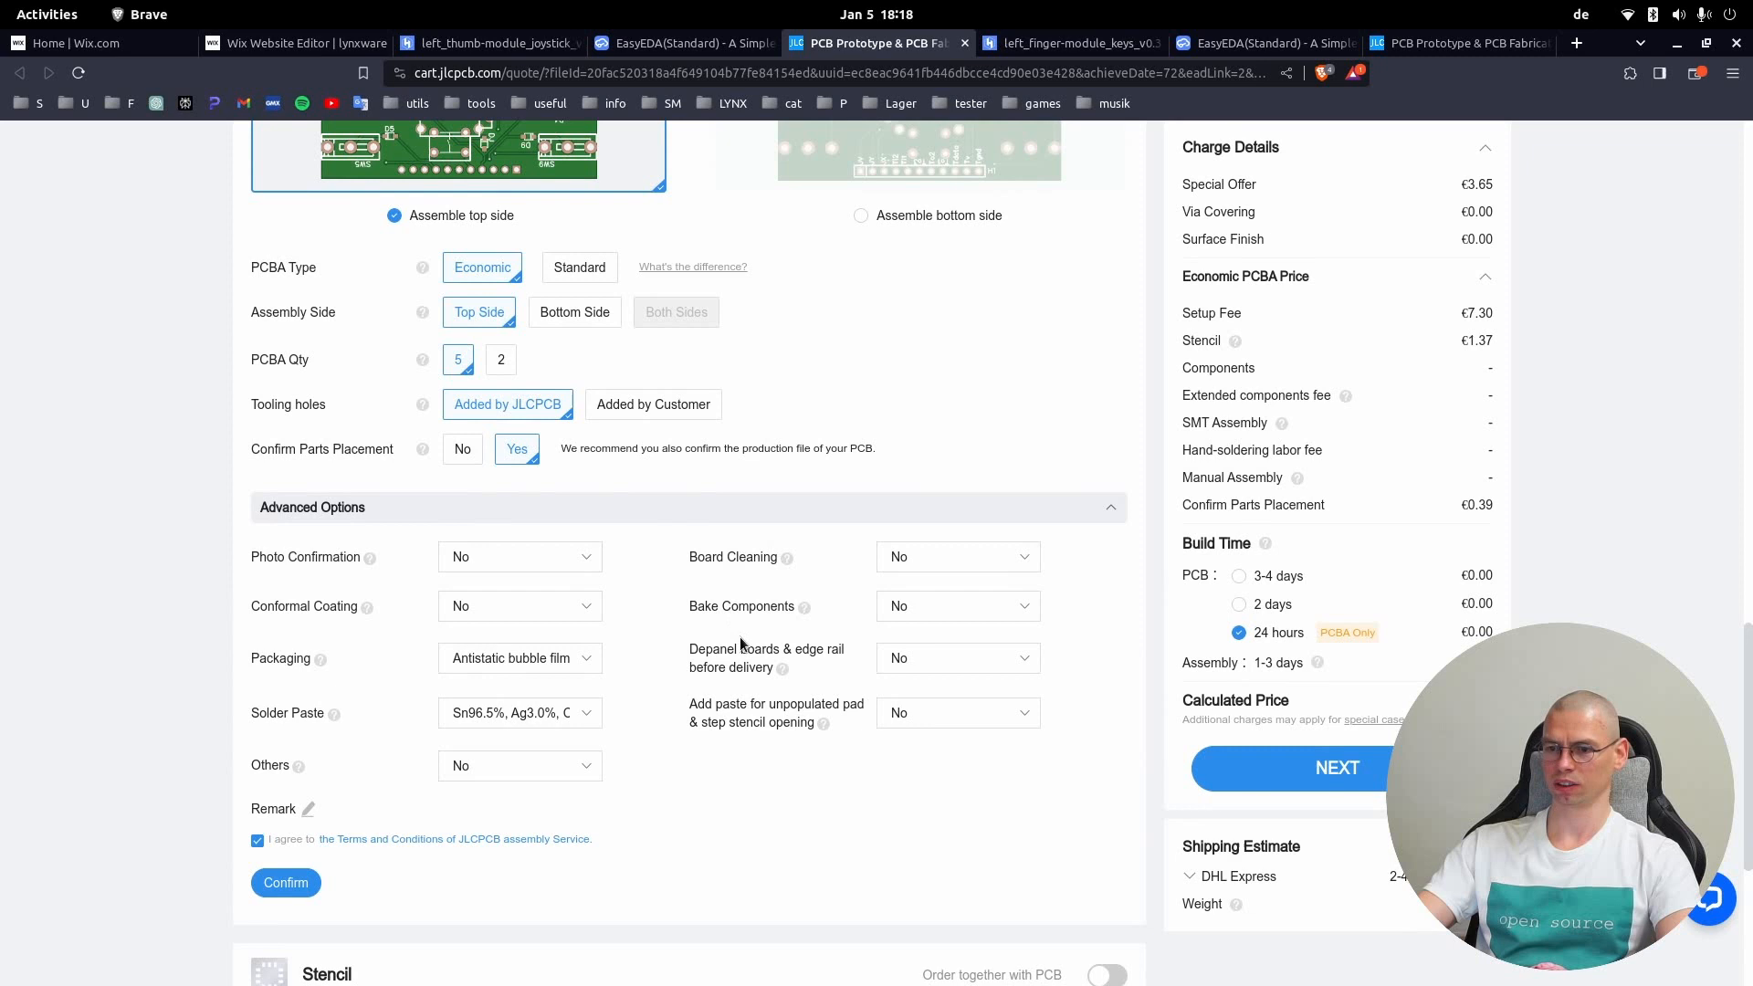
{"action": "scroll", "scroll_direction": "down", "scroll_amount": 3}
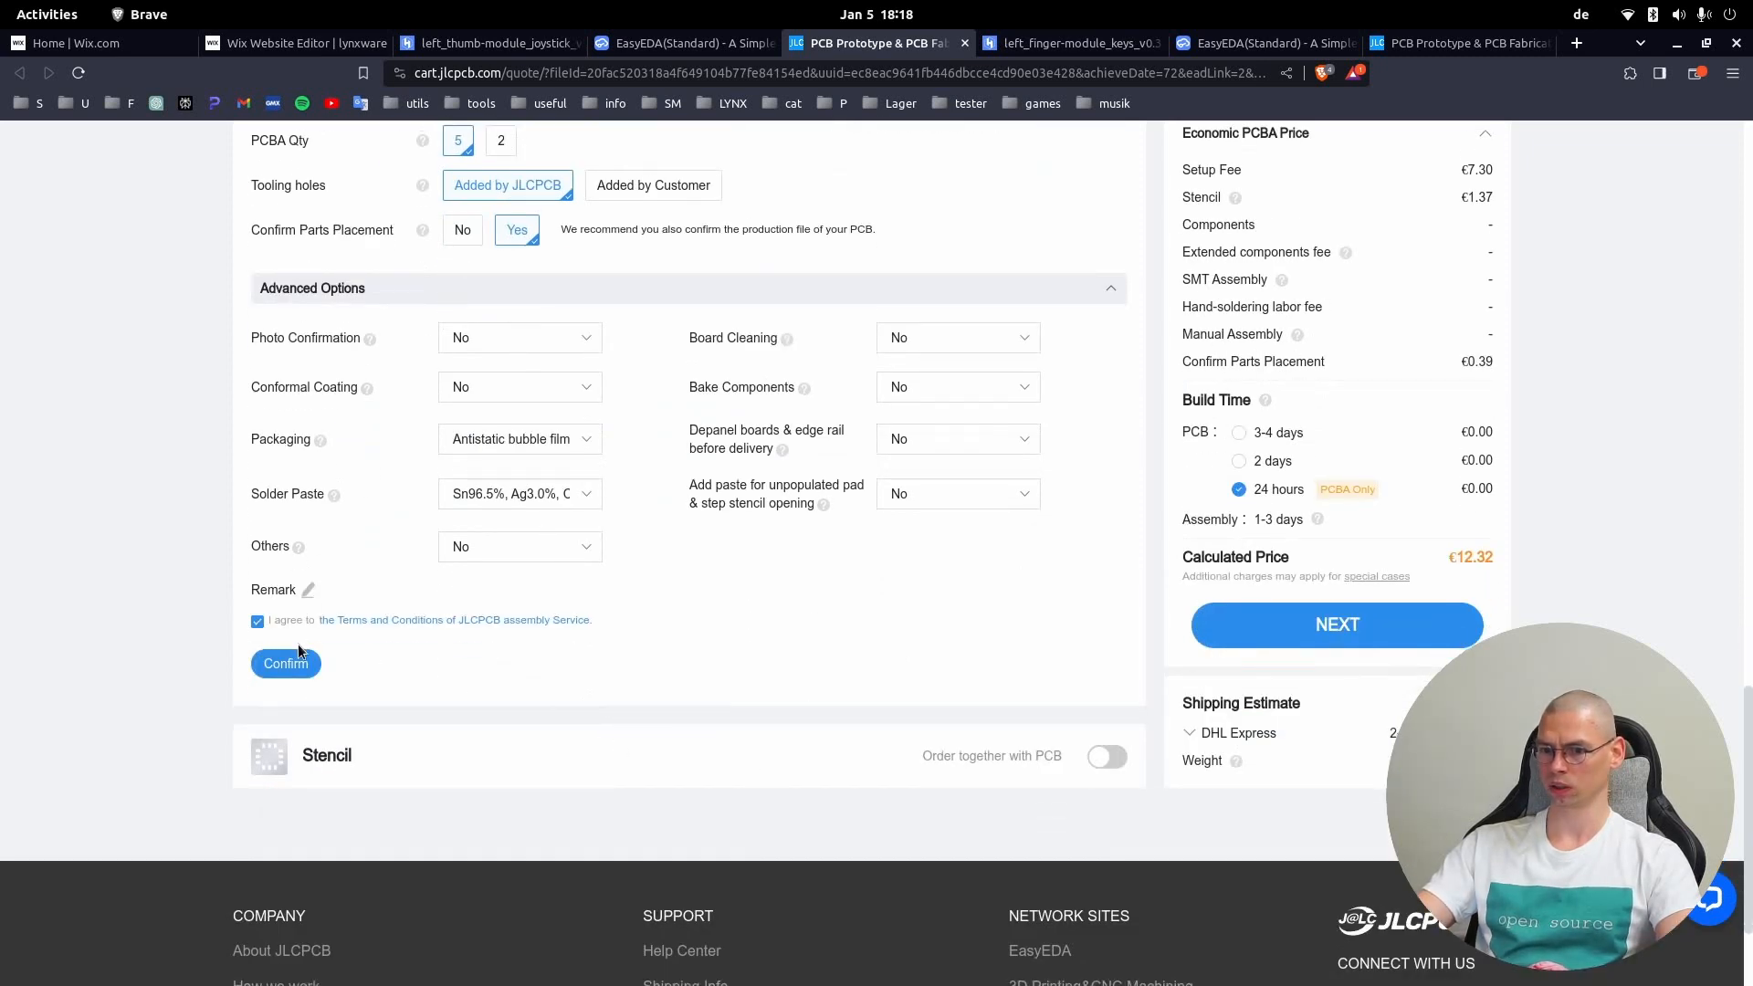
- Confirm the assembly options and process the joystick board's BOM and placement file
{"action": "left_click", "coordinate": [285, 662]}
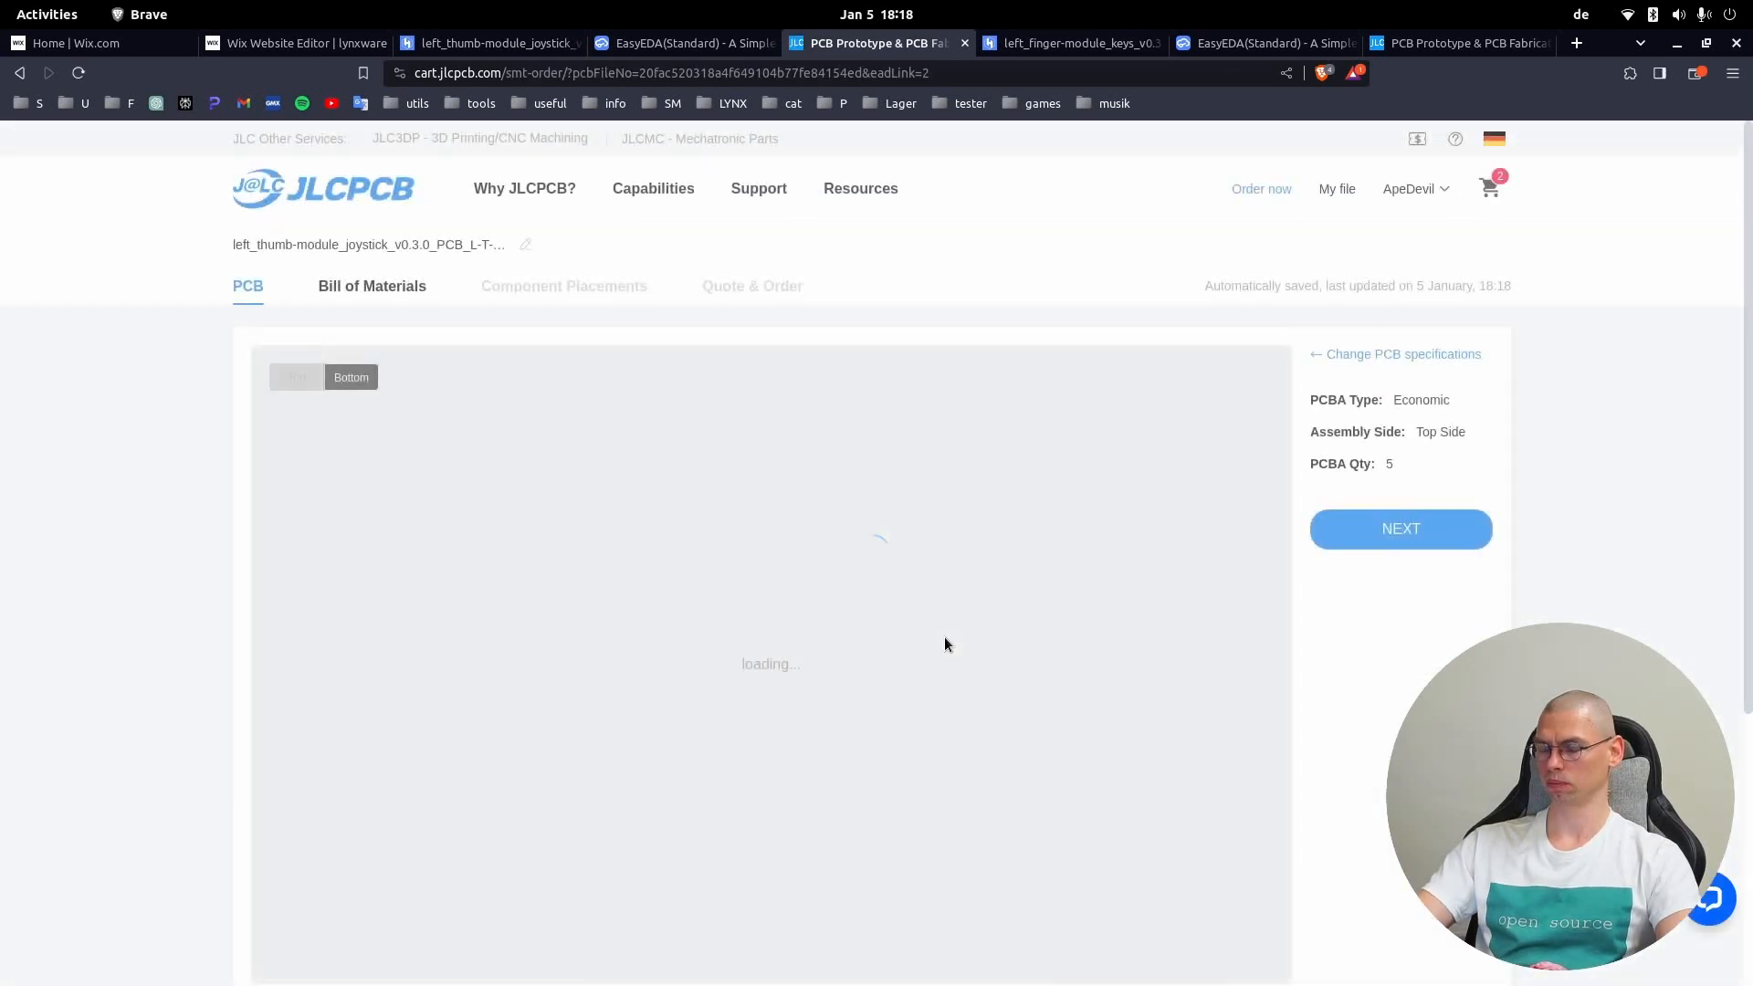
{"action": "left_click", "coordinate": [377, 285]}
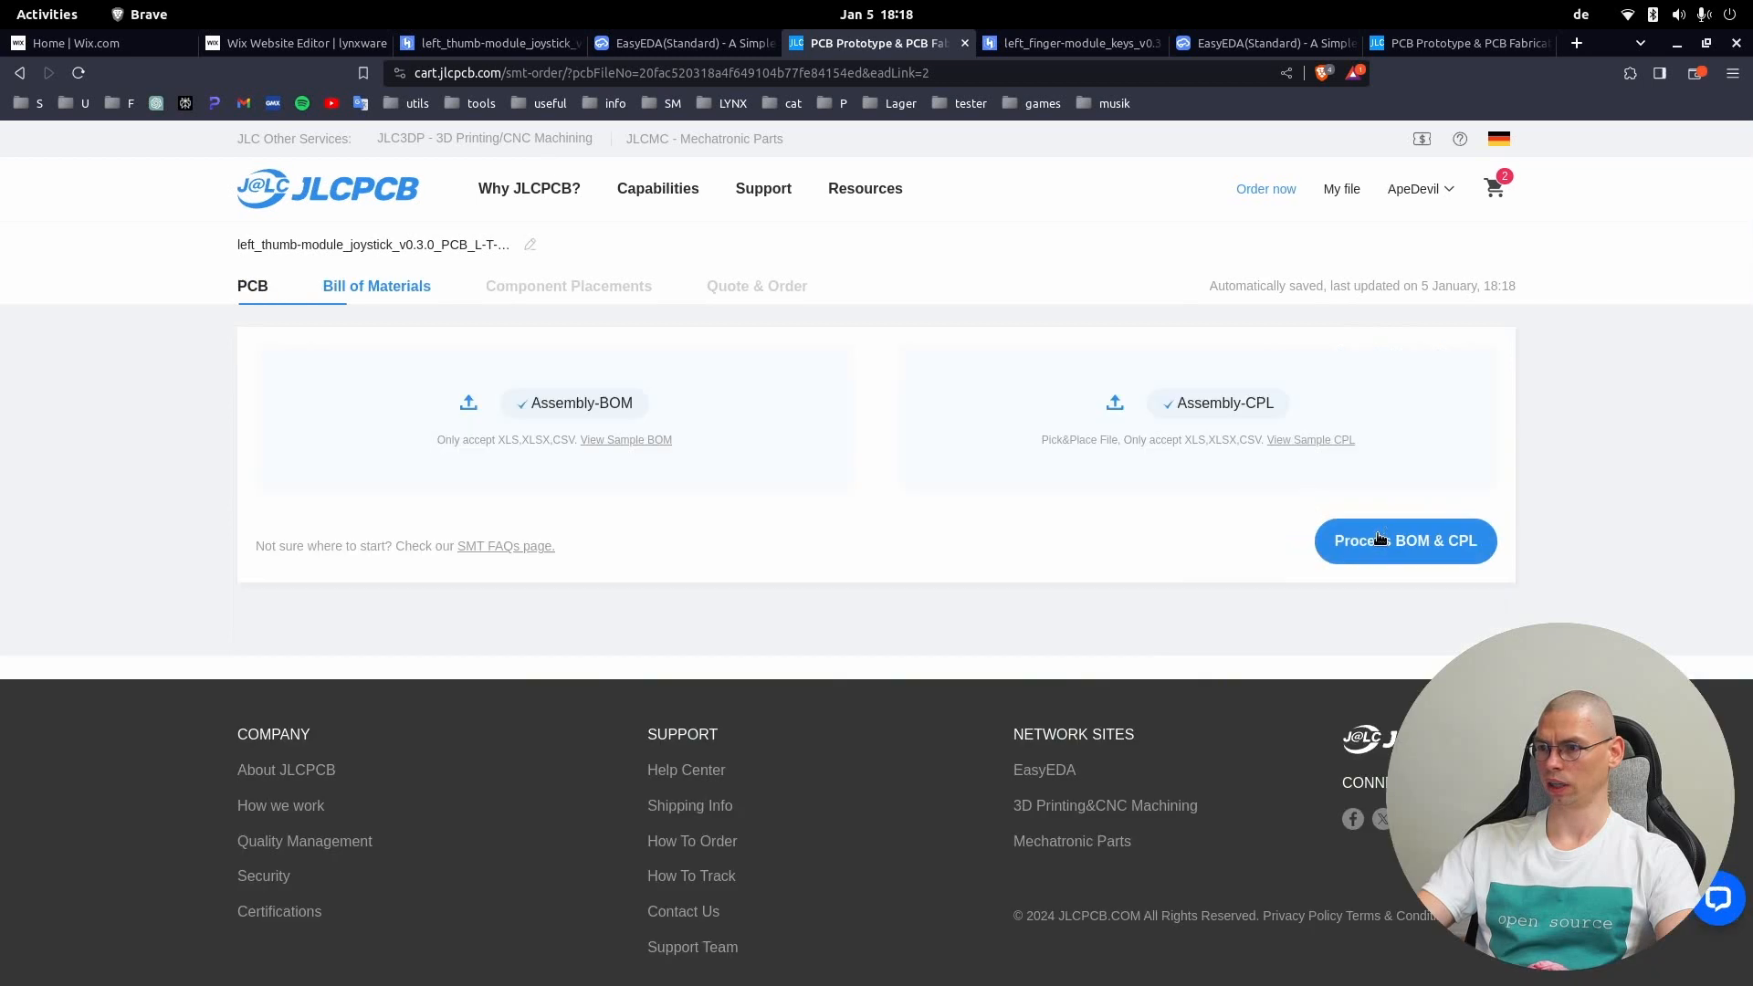
{"action": "left_click", "coordinate": [1405, 539]}
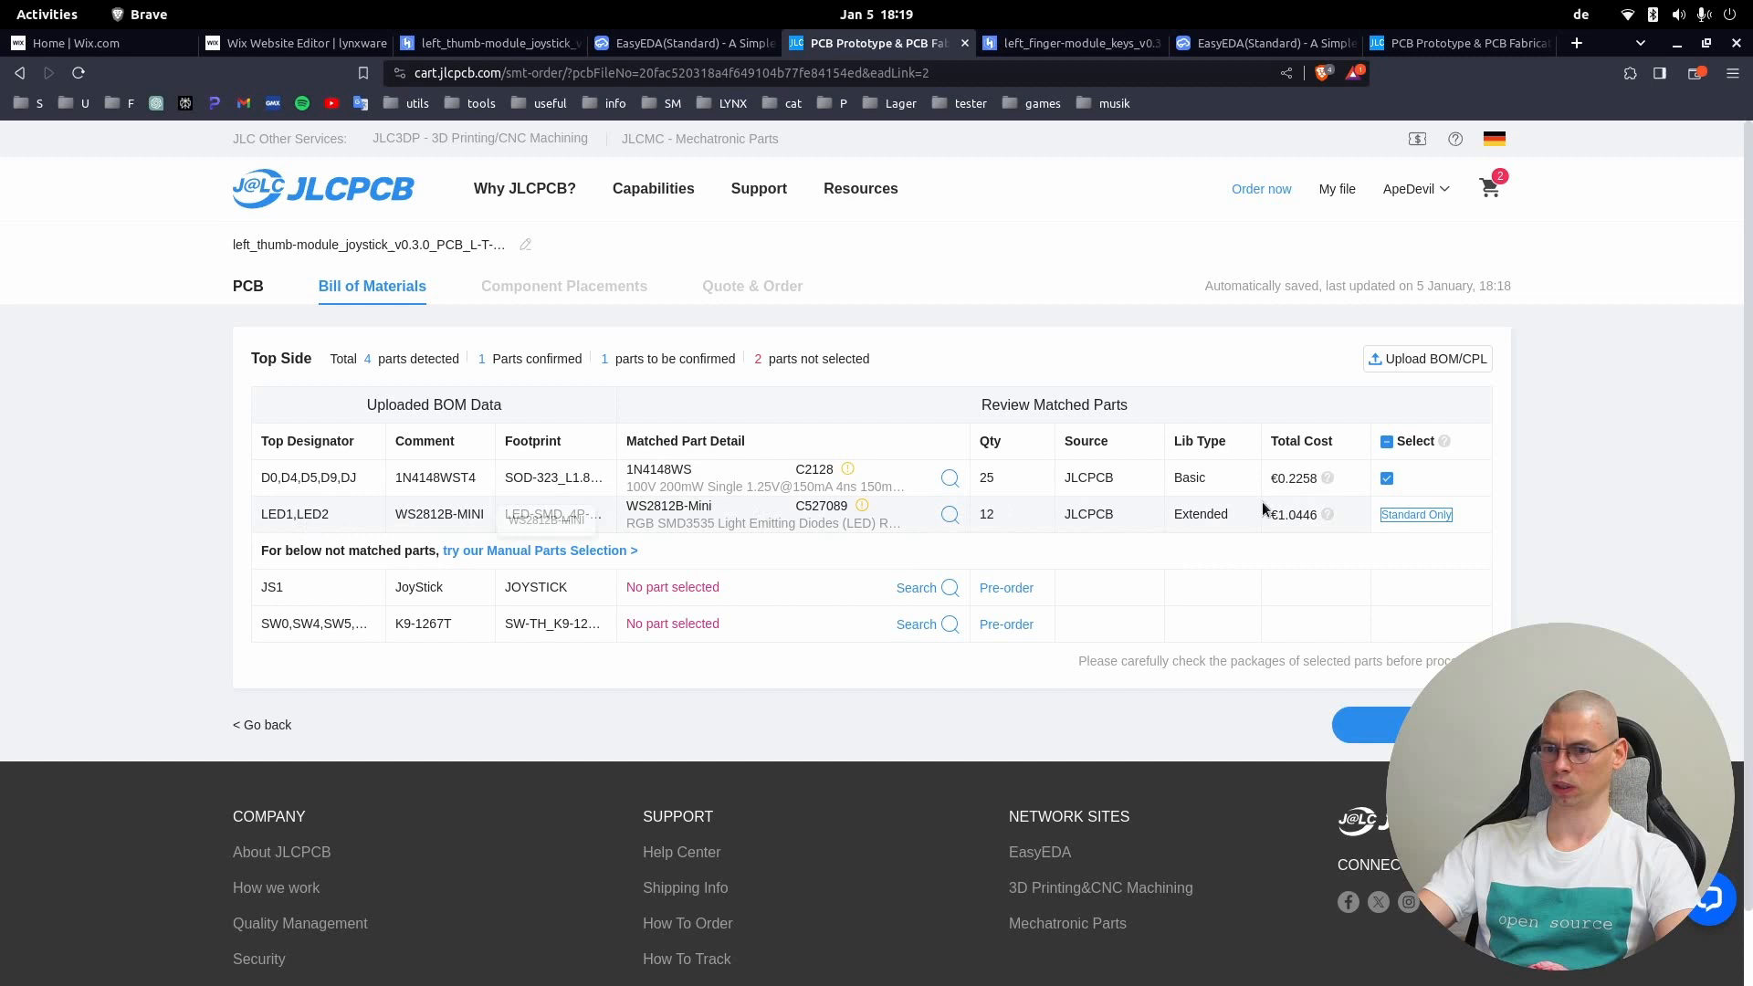
- Match the switches to the K9-1267T part for assembly
{"action": "left_click", "coordinate": [1415, 515]}
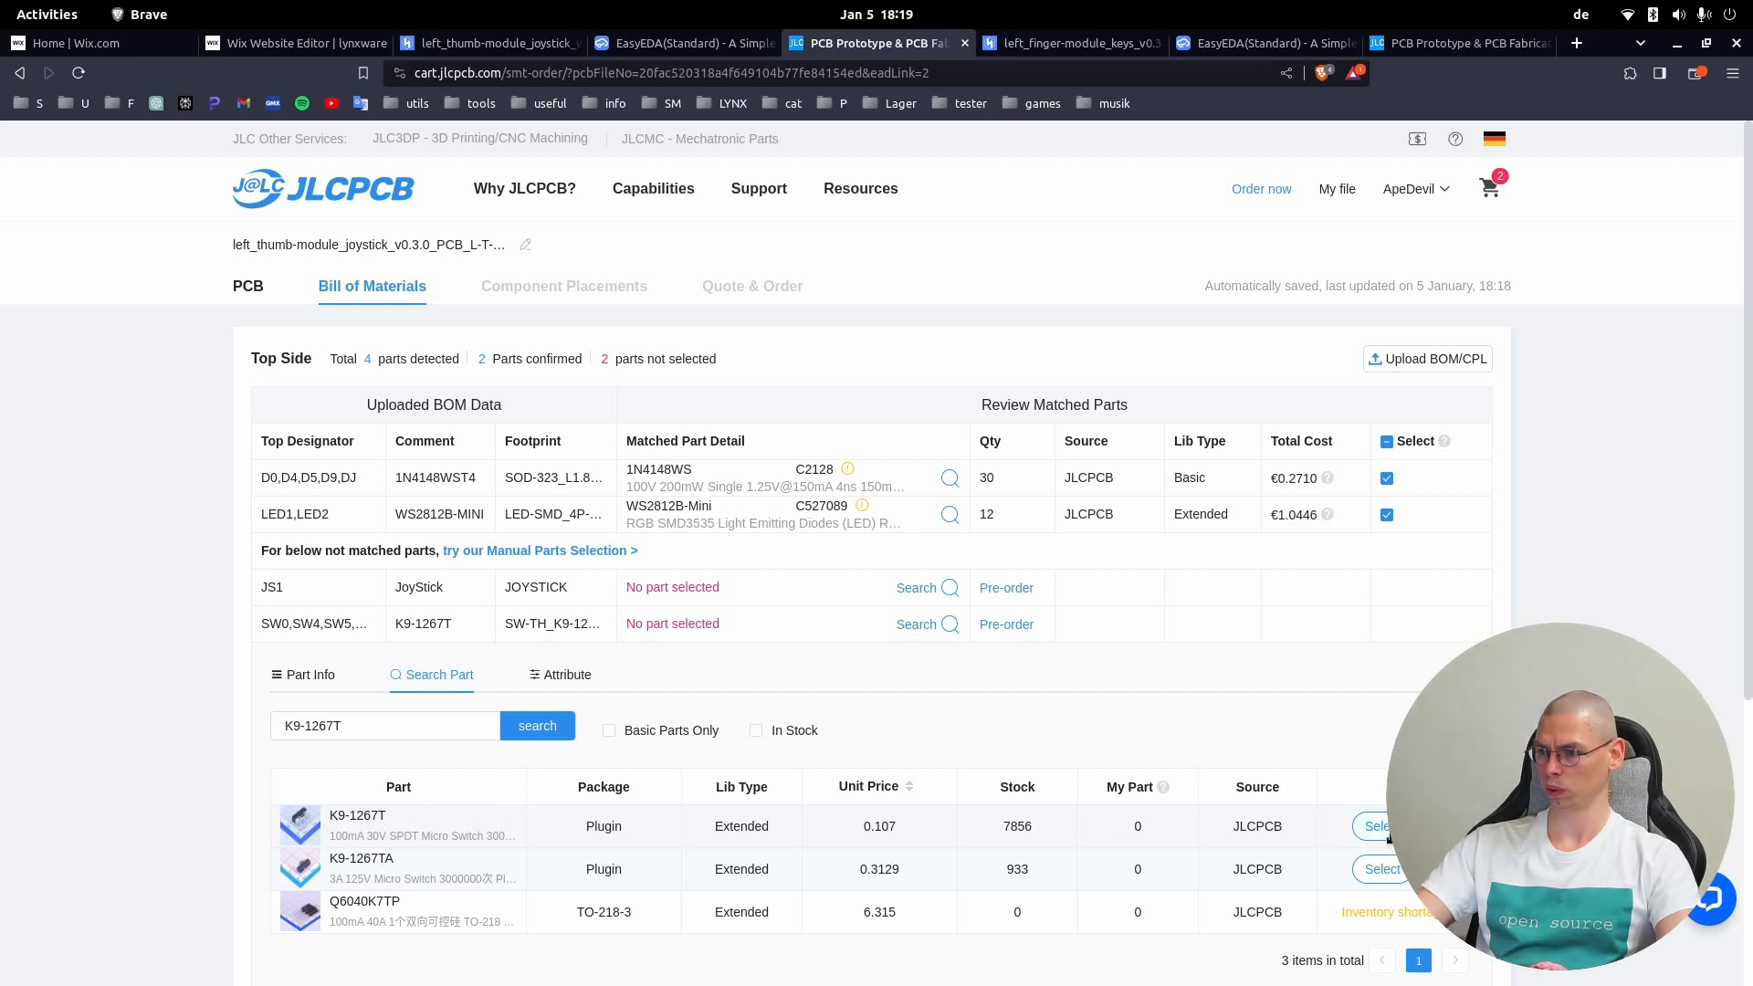
{"action": "left_click", "coordinate": [1380, 827]}
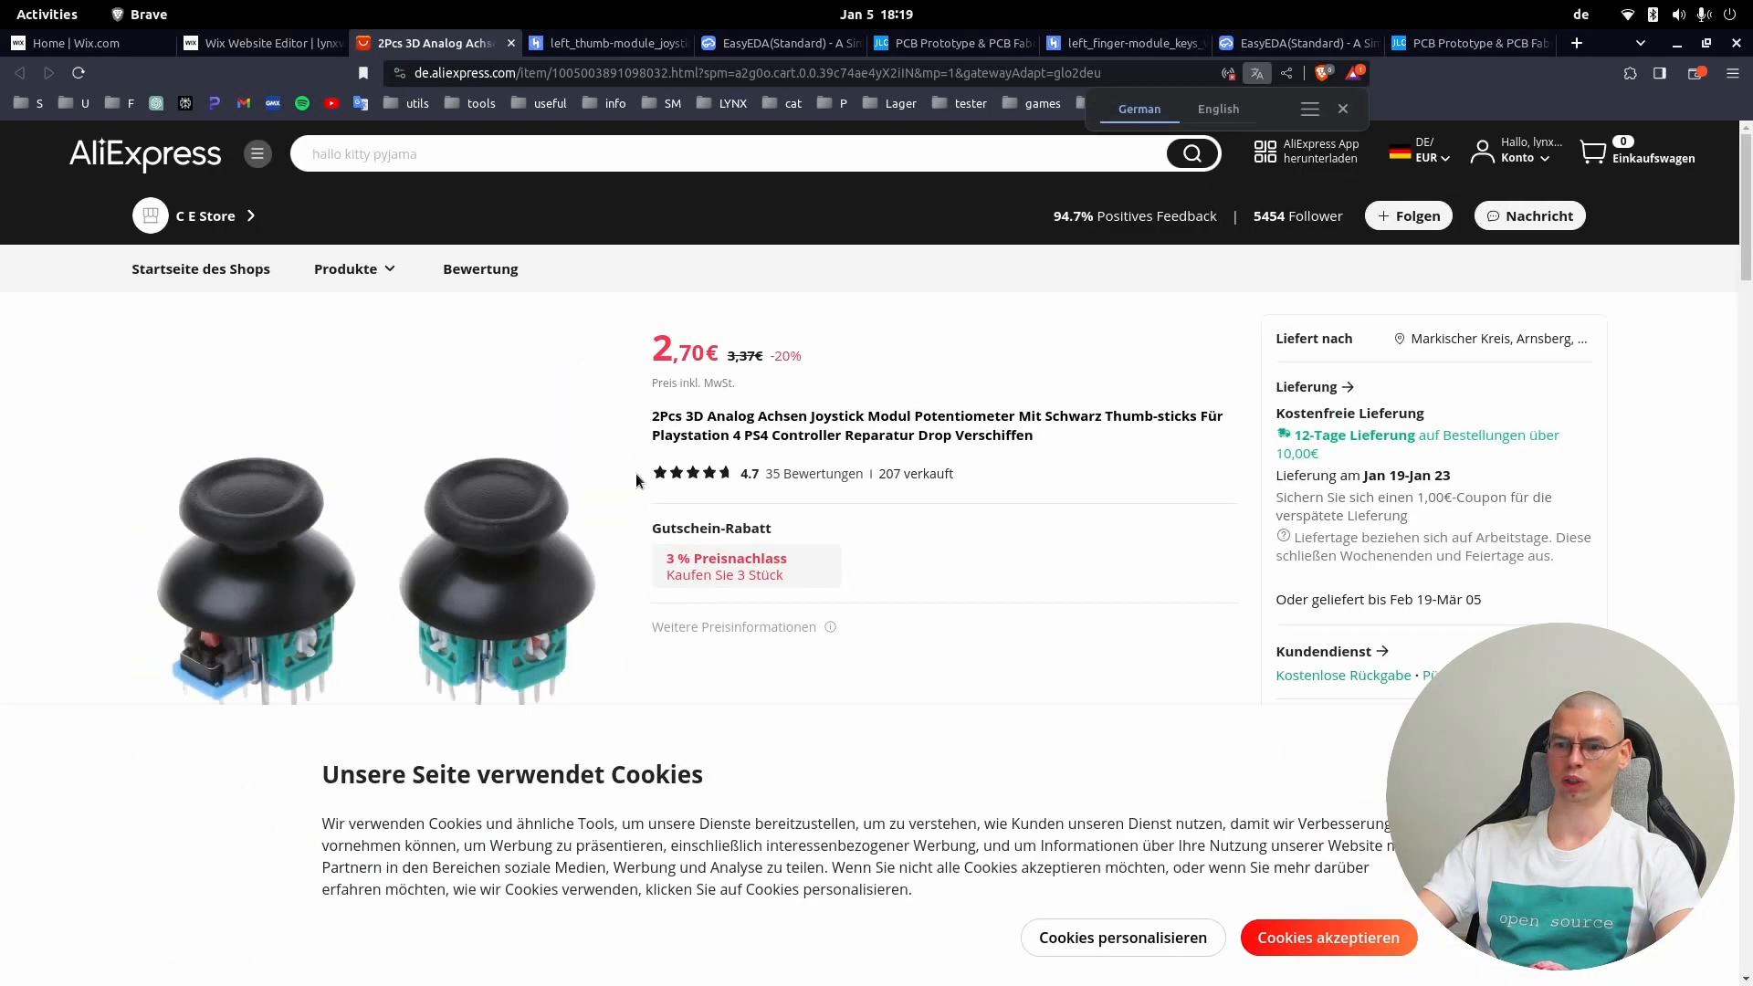
- Check the build guide's joystick section, then return to the thumb module's JLCPCB parts list
{"action": "left_click", "coordinate": [257, 43]}
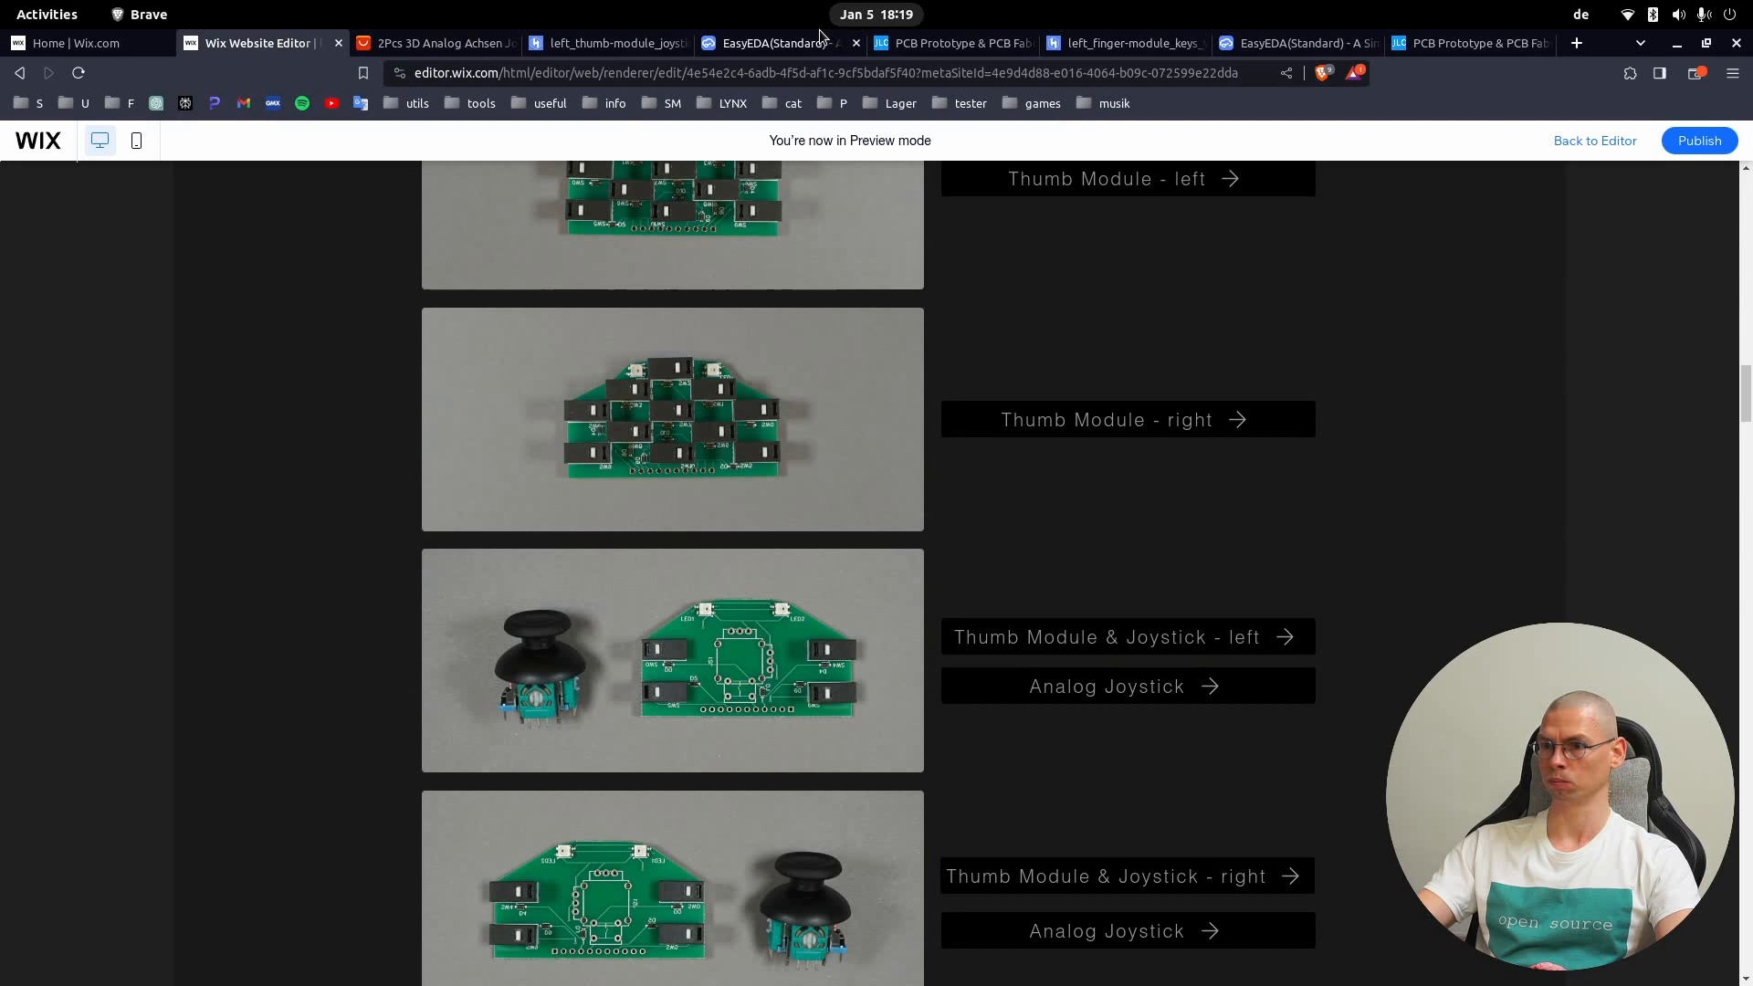
{"action": "left_click", "coordinate": [950, 43]}
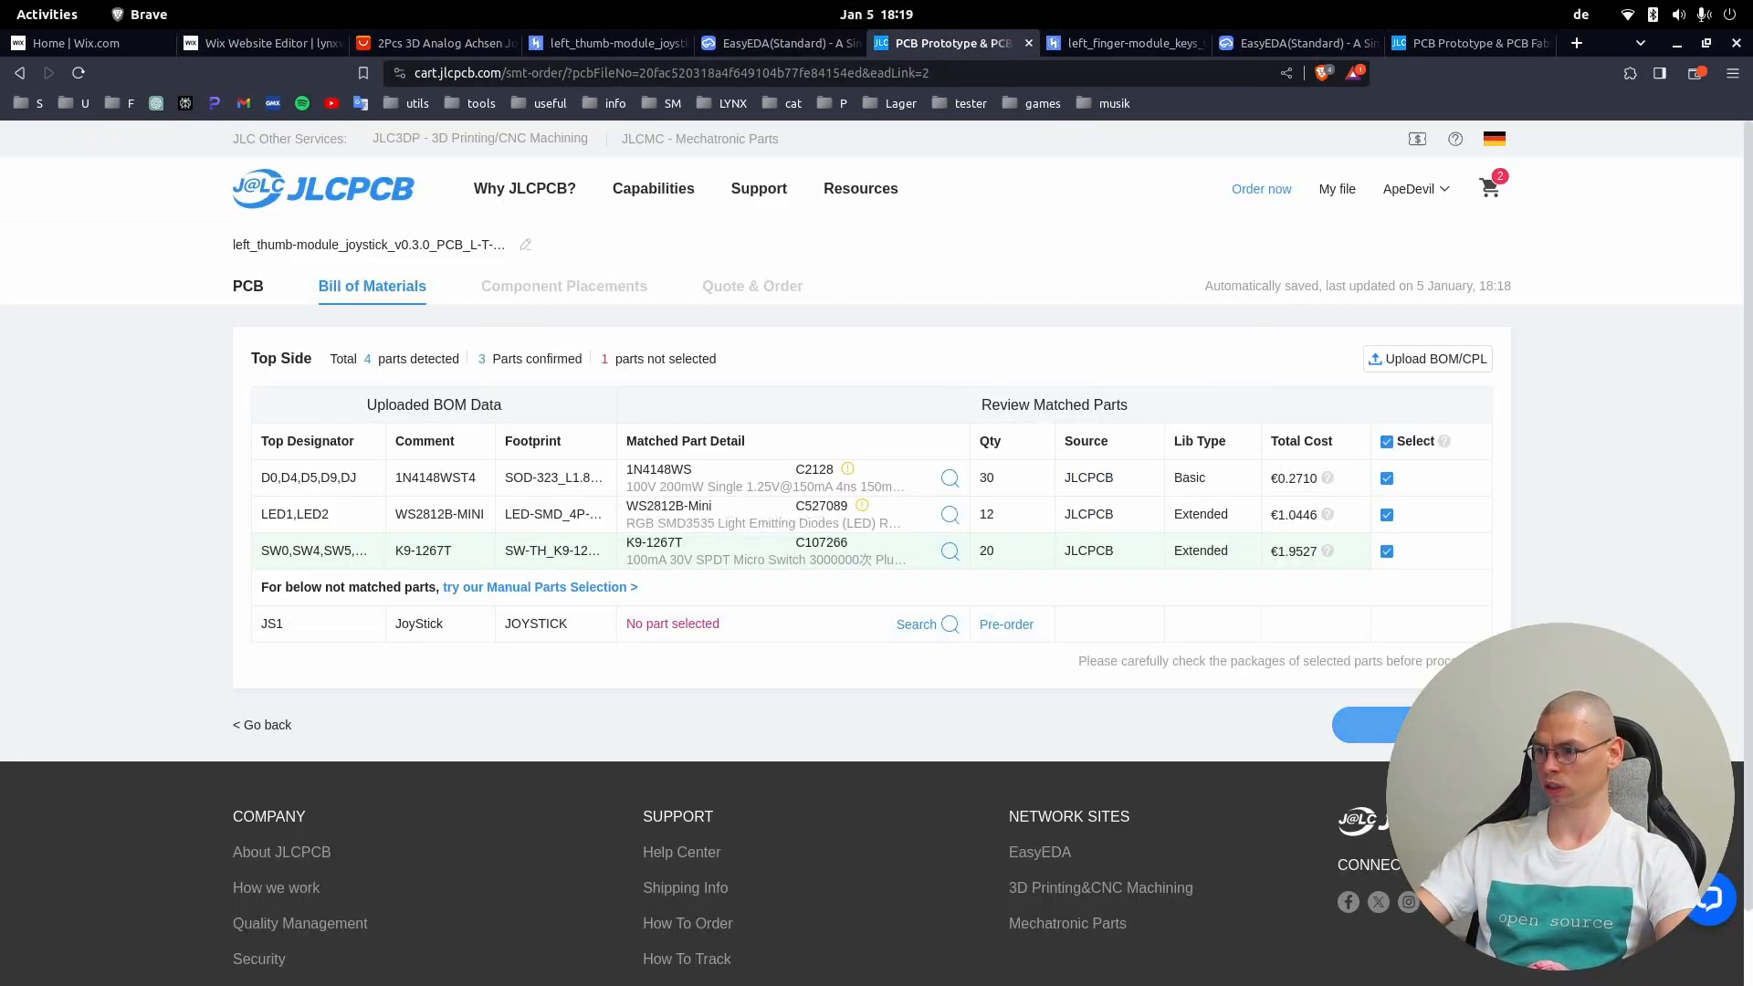
- Continue with the joystick marked 'Do not place' and reach the €44.22 quote page
{"action": "left_click", "coordinate": [1371, 723]}
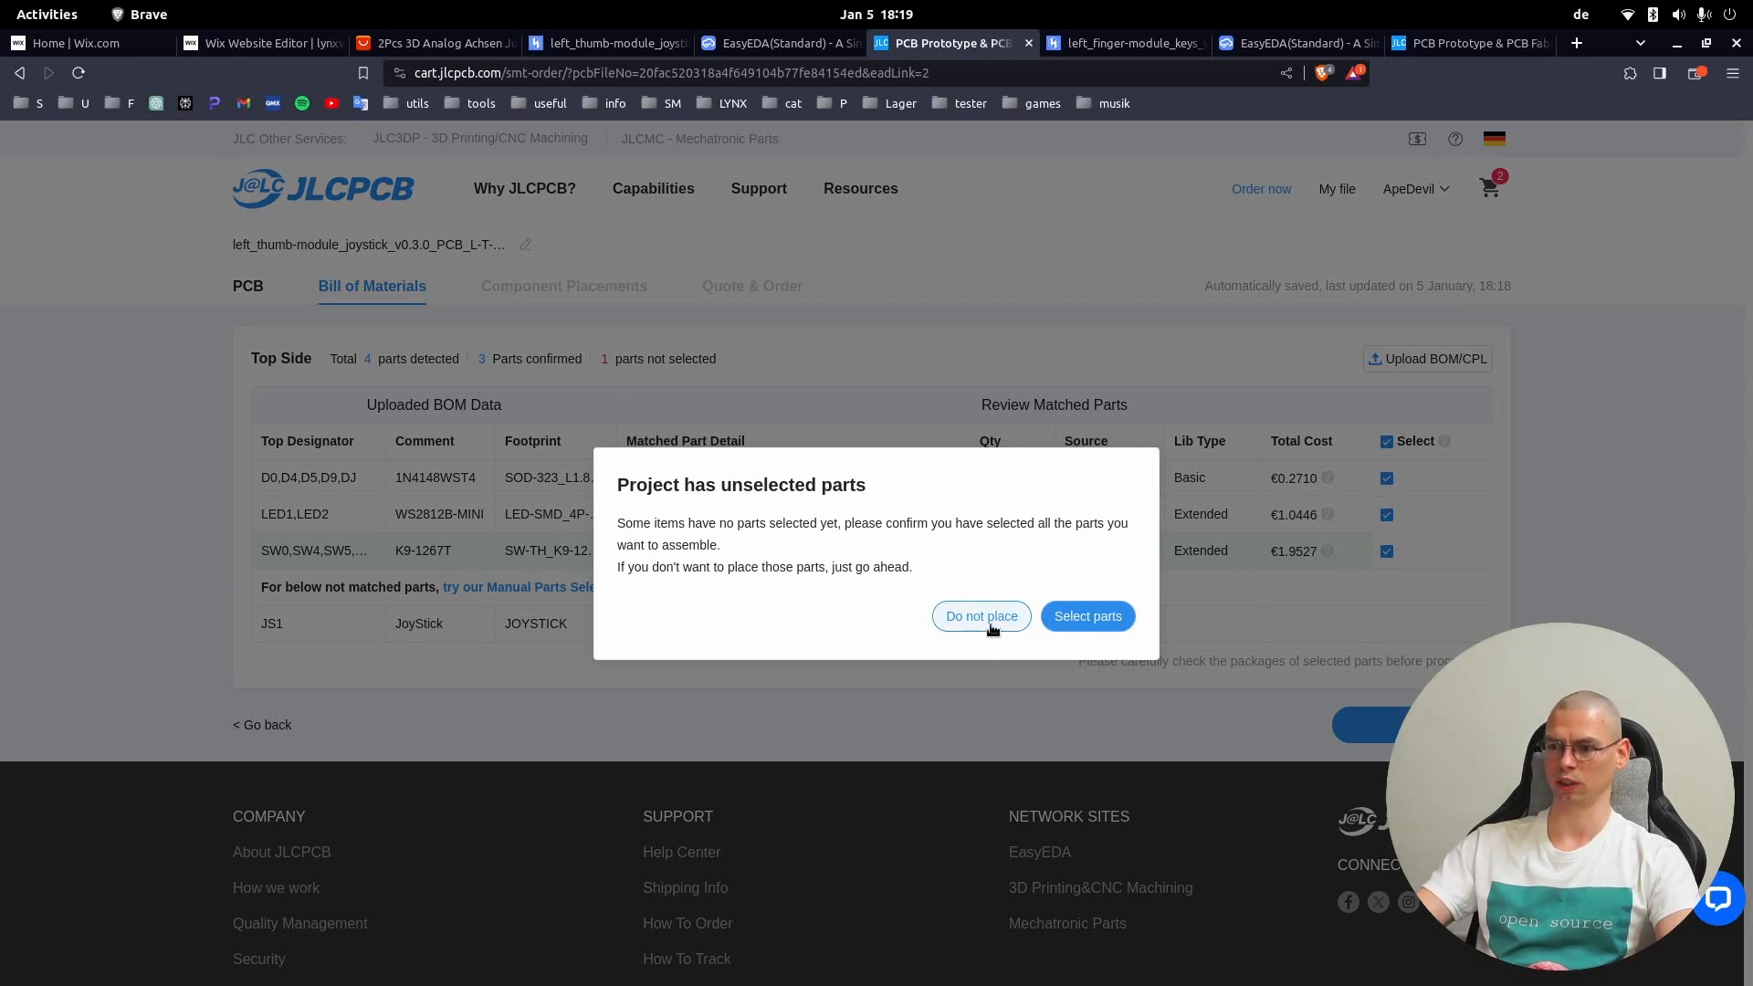
{"action": "left_click", "coordinate": [981, 616]}
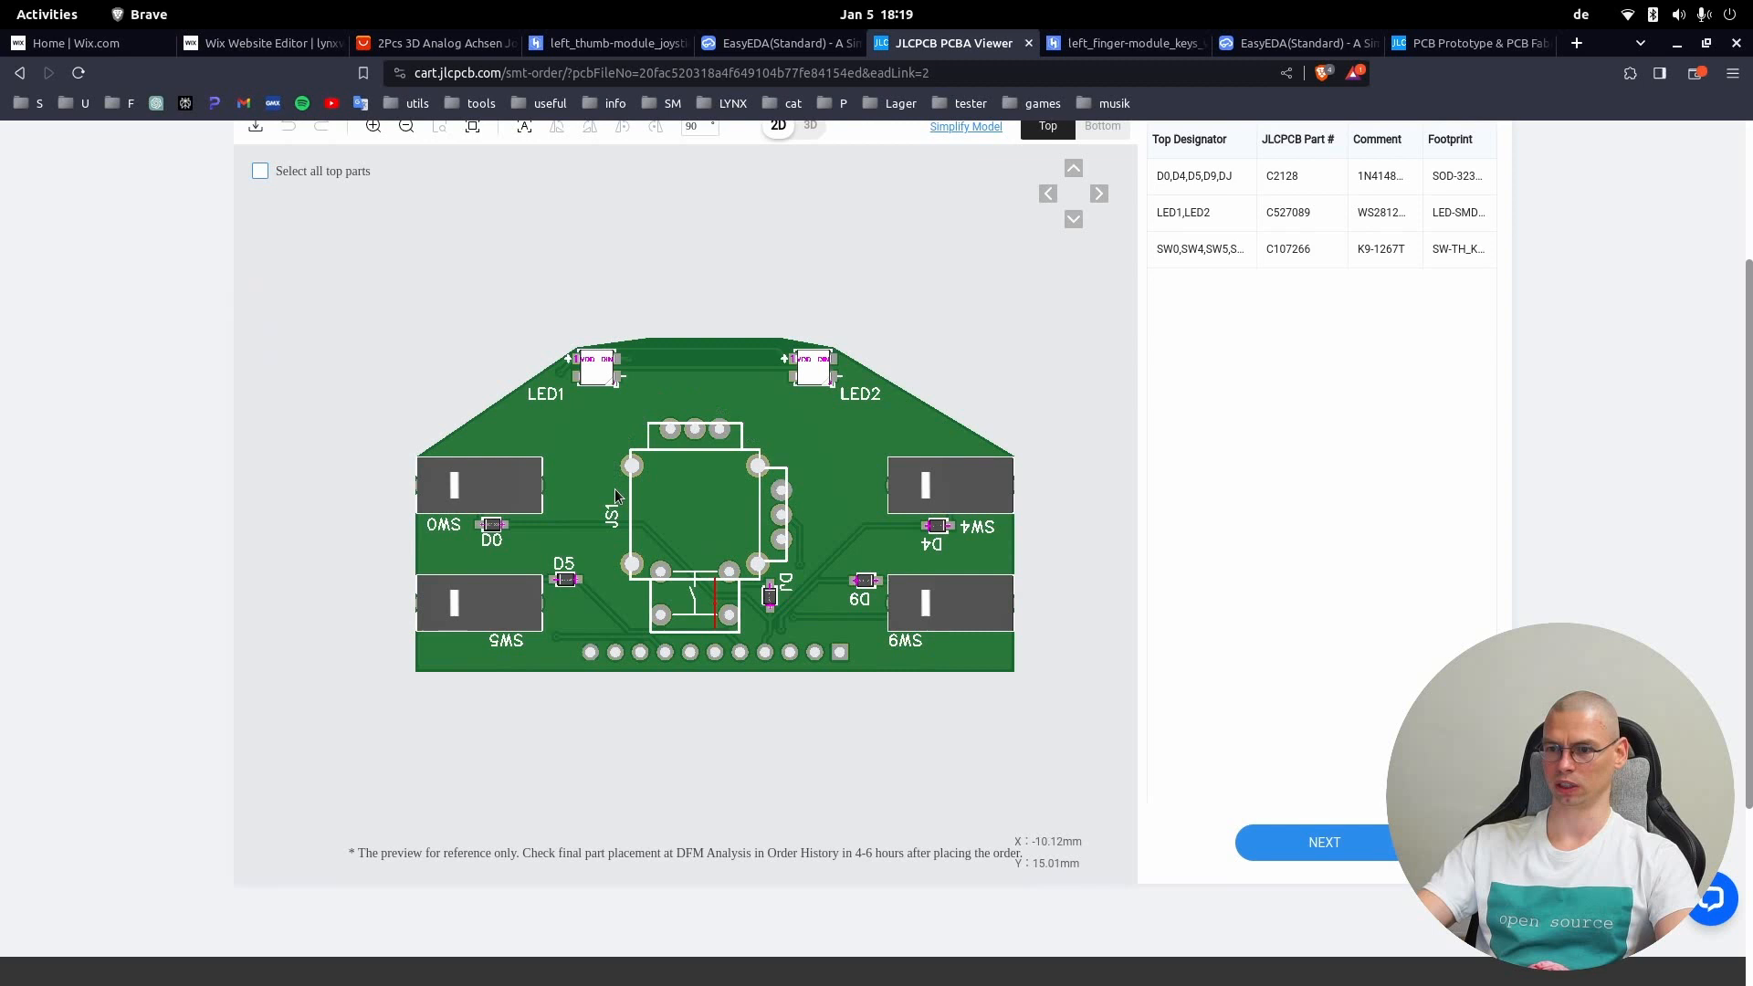
{"action": "mouse_move", "coordinate": [996, 526]}
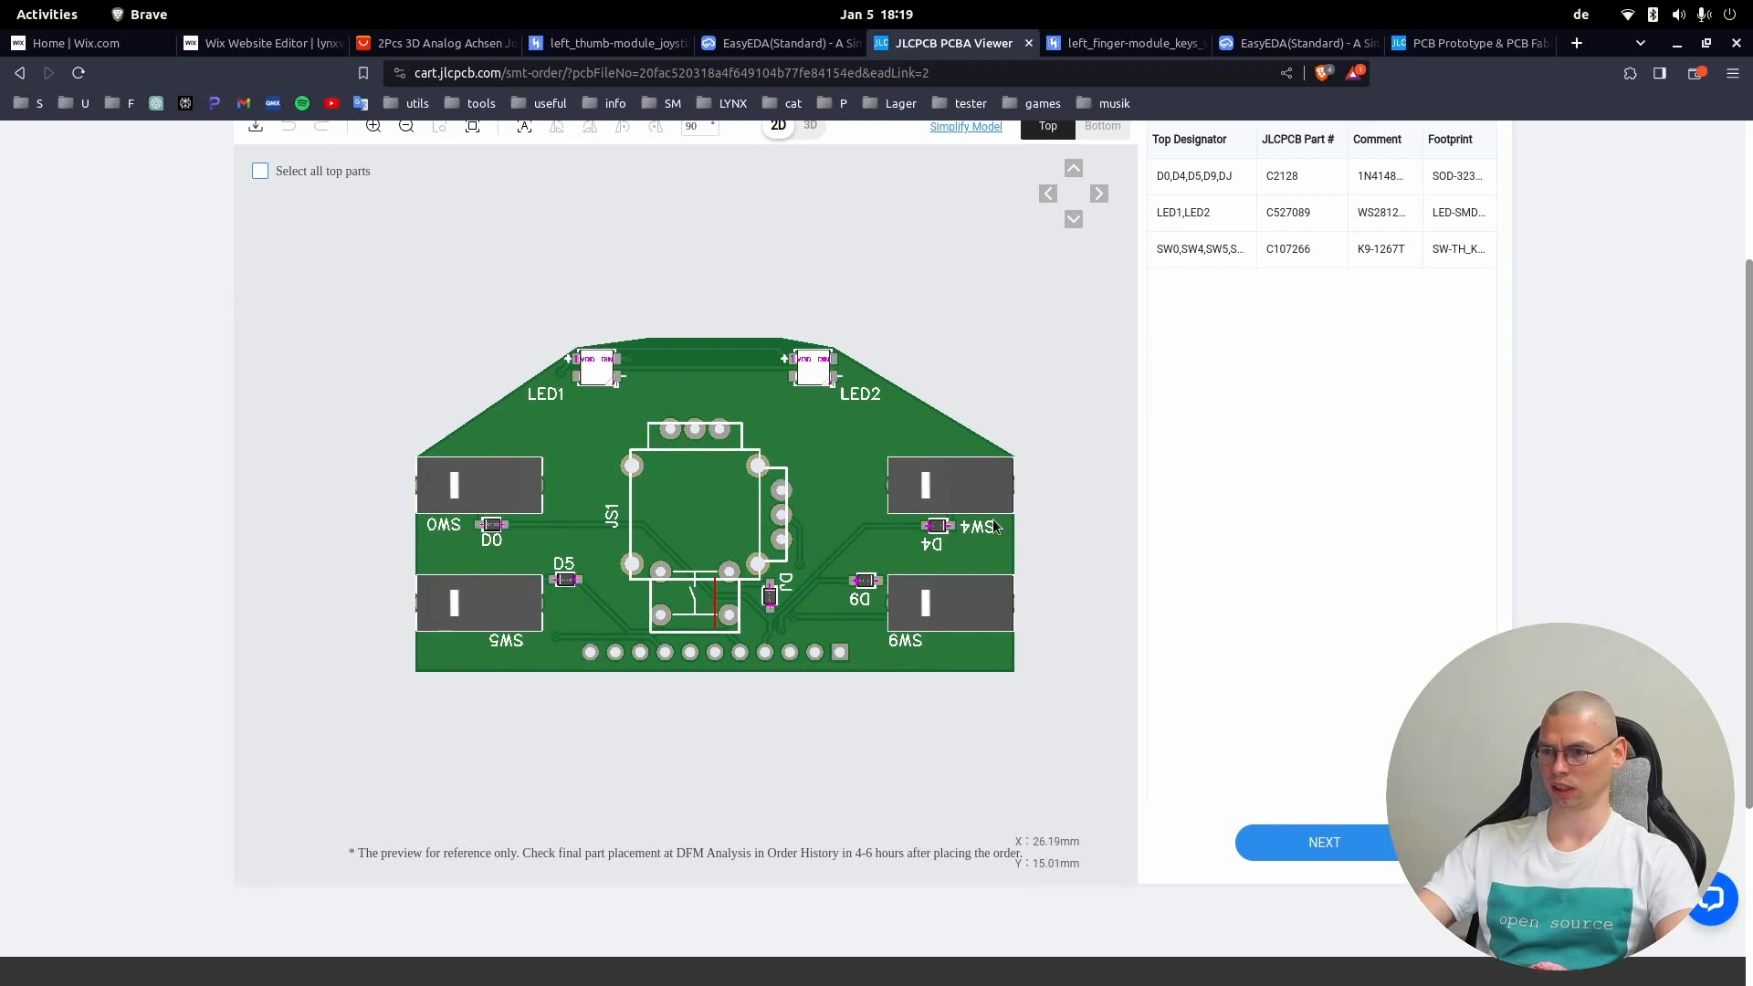
{"action": "mouse_move", "coordinate": [1323, 841]}
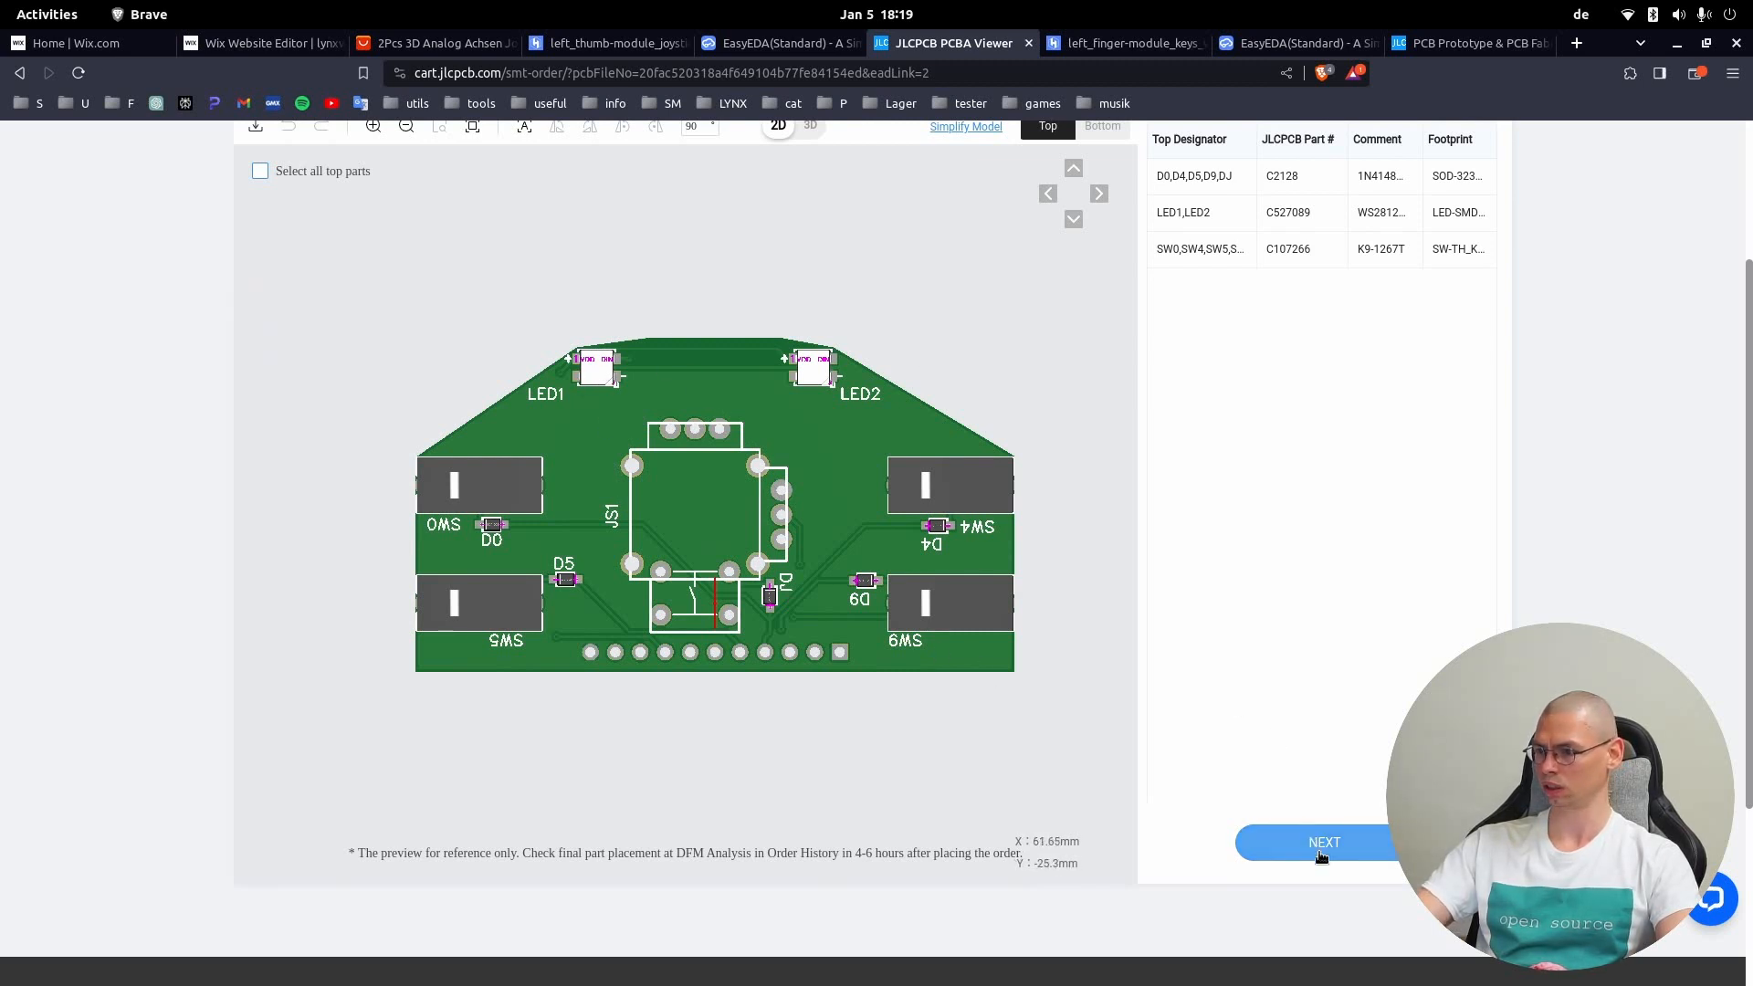
{"action": "left_click", "coordinate": [1324, 842]}
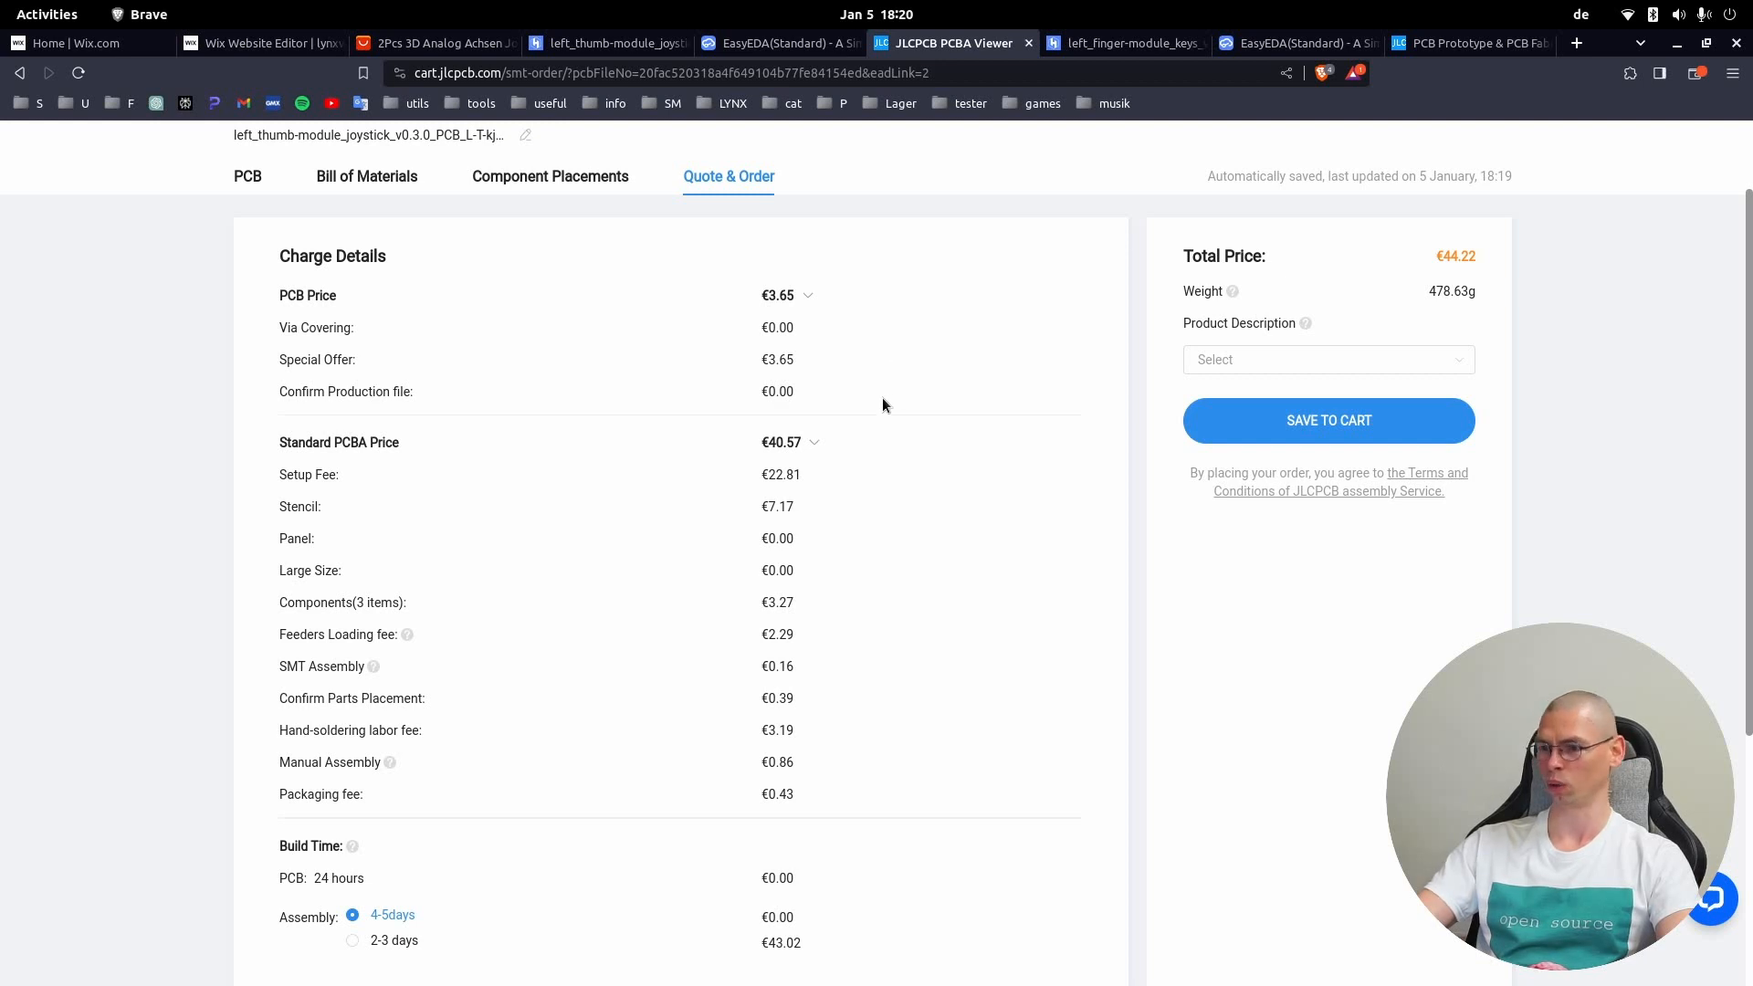
{"action": "scroll", "scroll_direction": "down", "scroll_amount": 3}
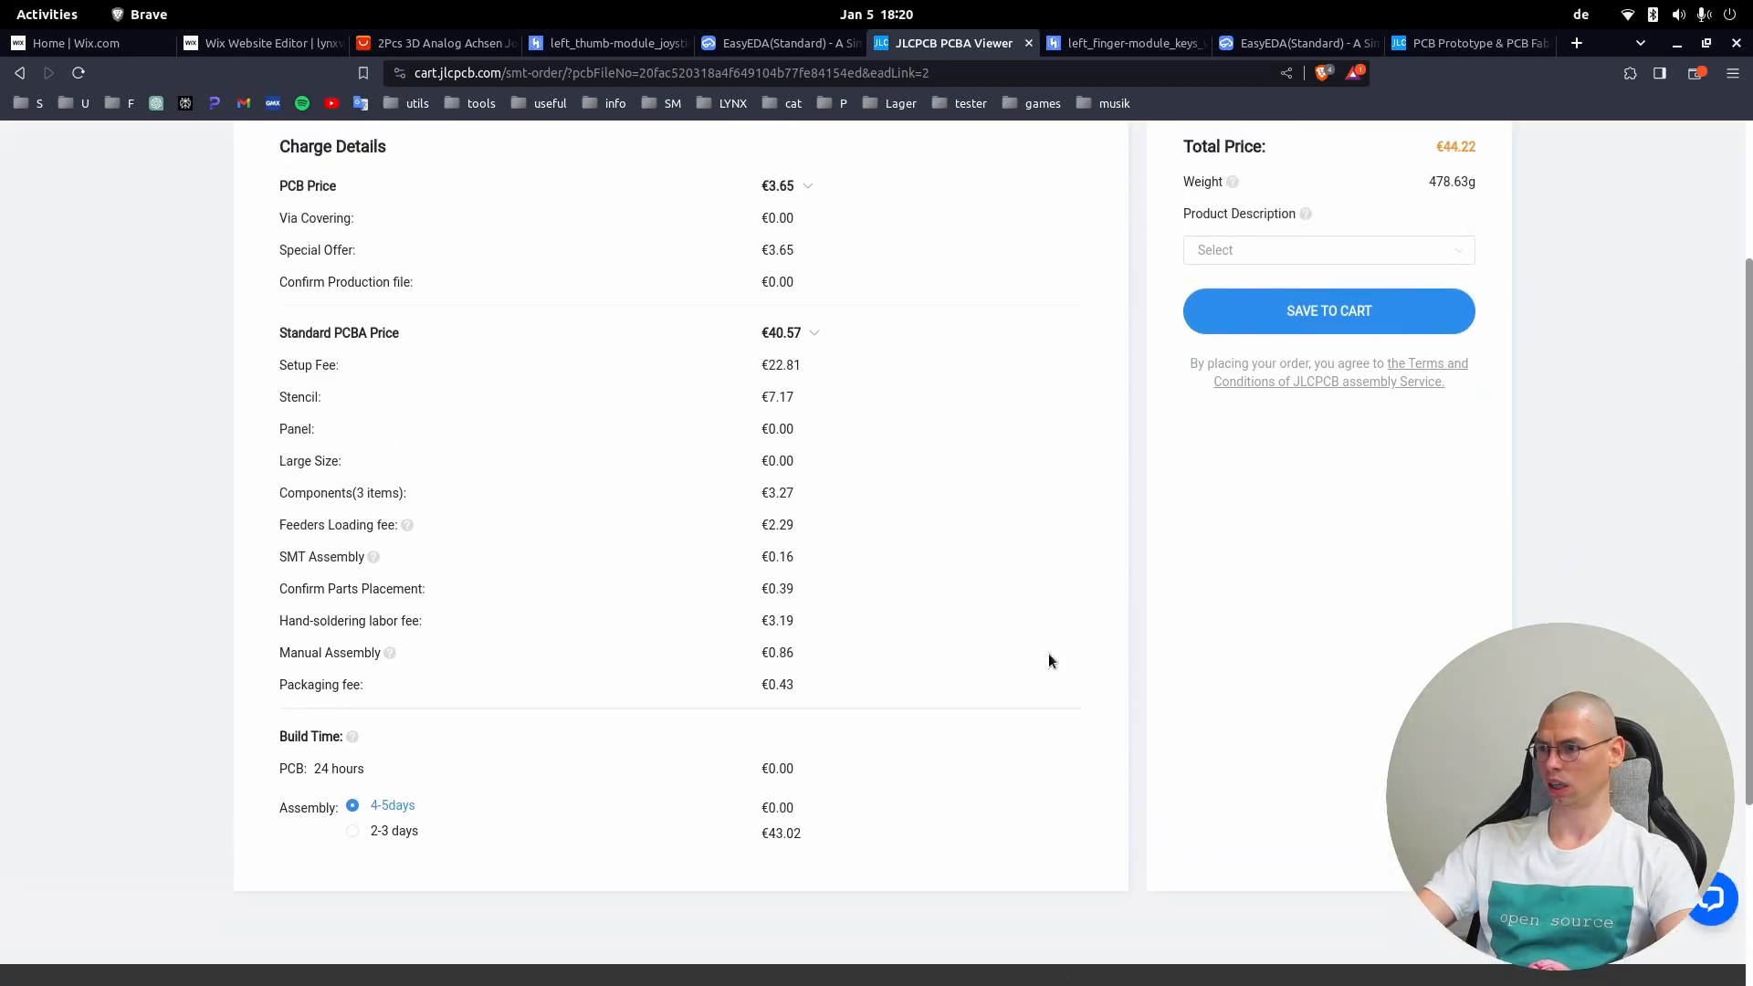
- Describe the product as Office Appliance > Keyboard and save the board with PCBA to the cart
{"action": "left_click", "coordinate": [1328, 359]}
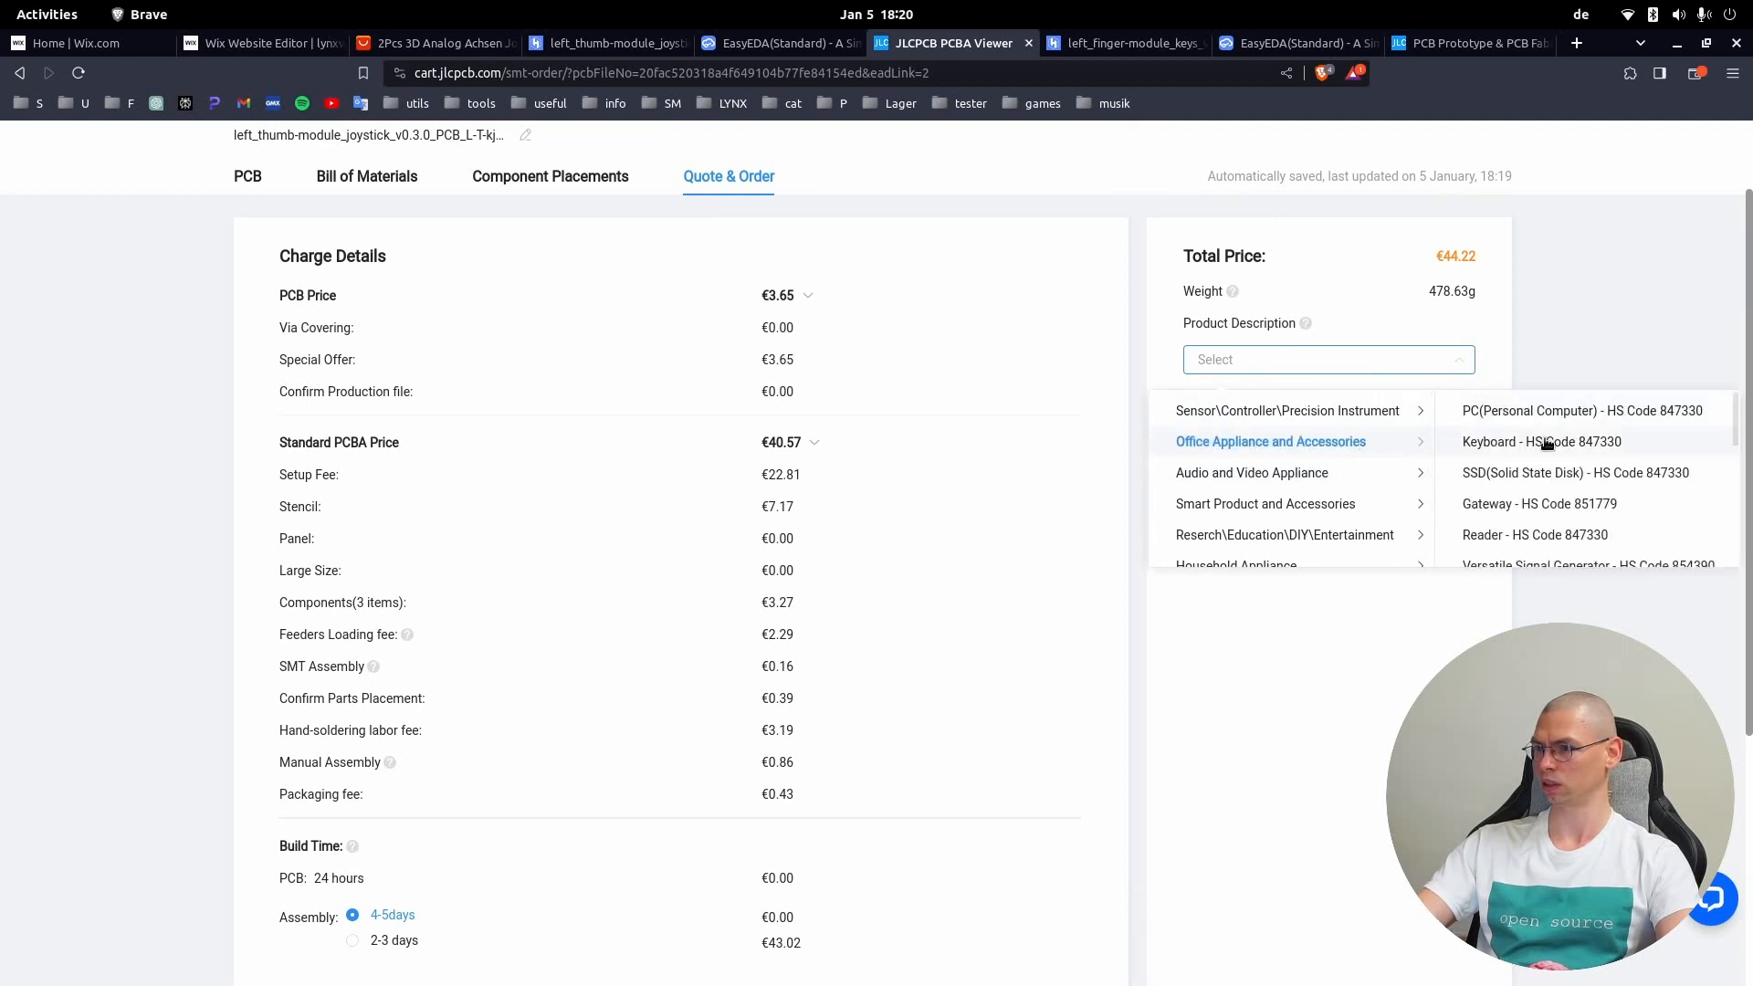
{"action": "left_click", "coordinate": [1542, 442]}
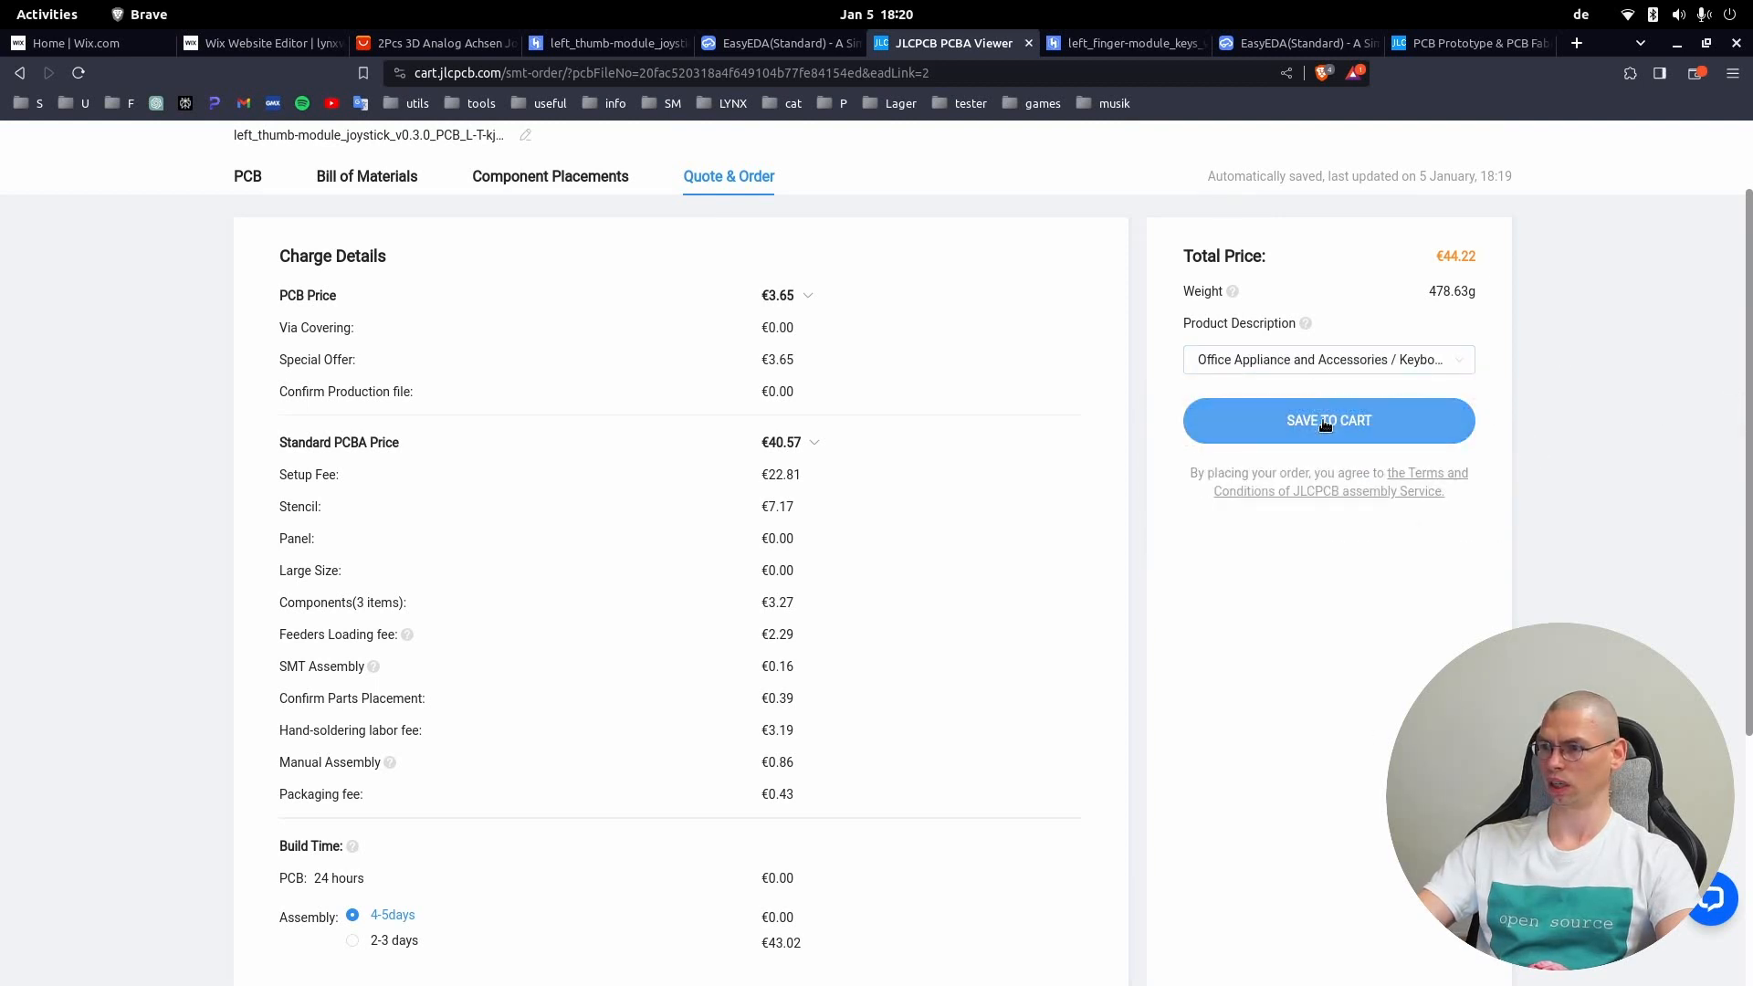
{"action": "left_click", "coordinate": [1327, 420]}
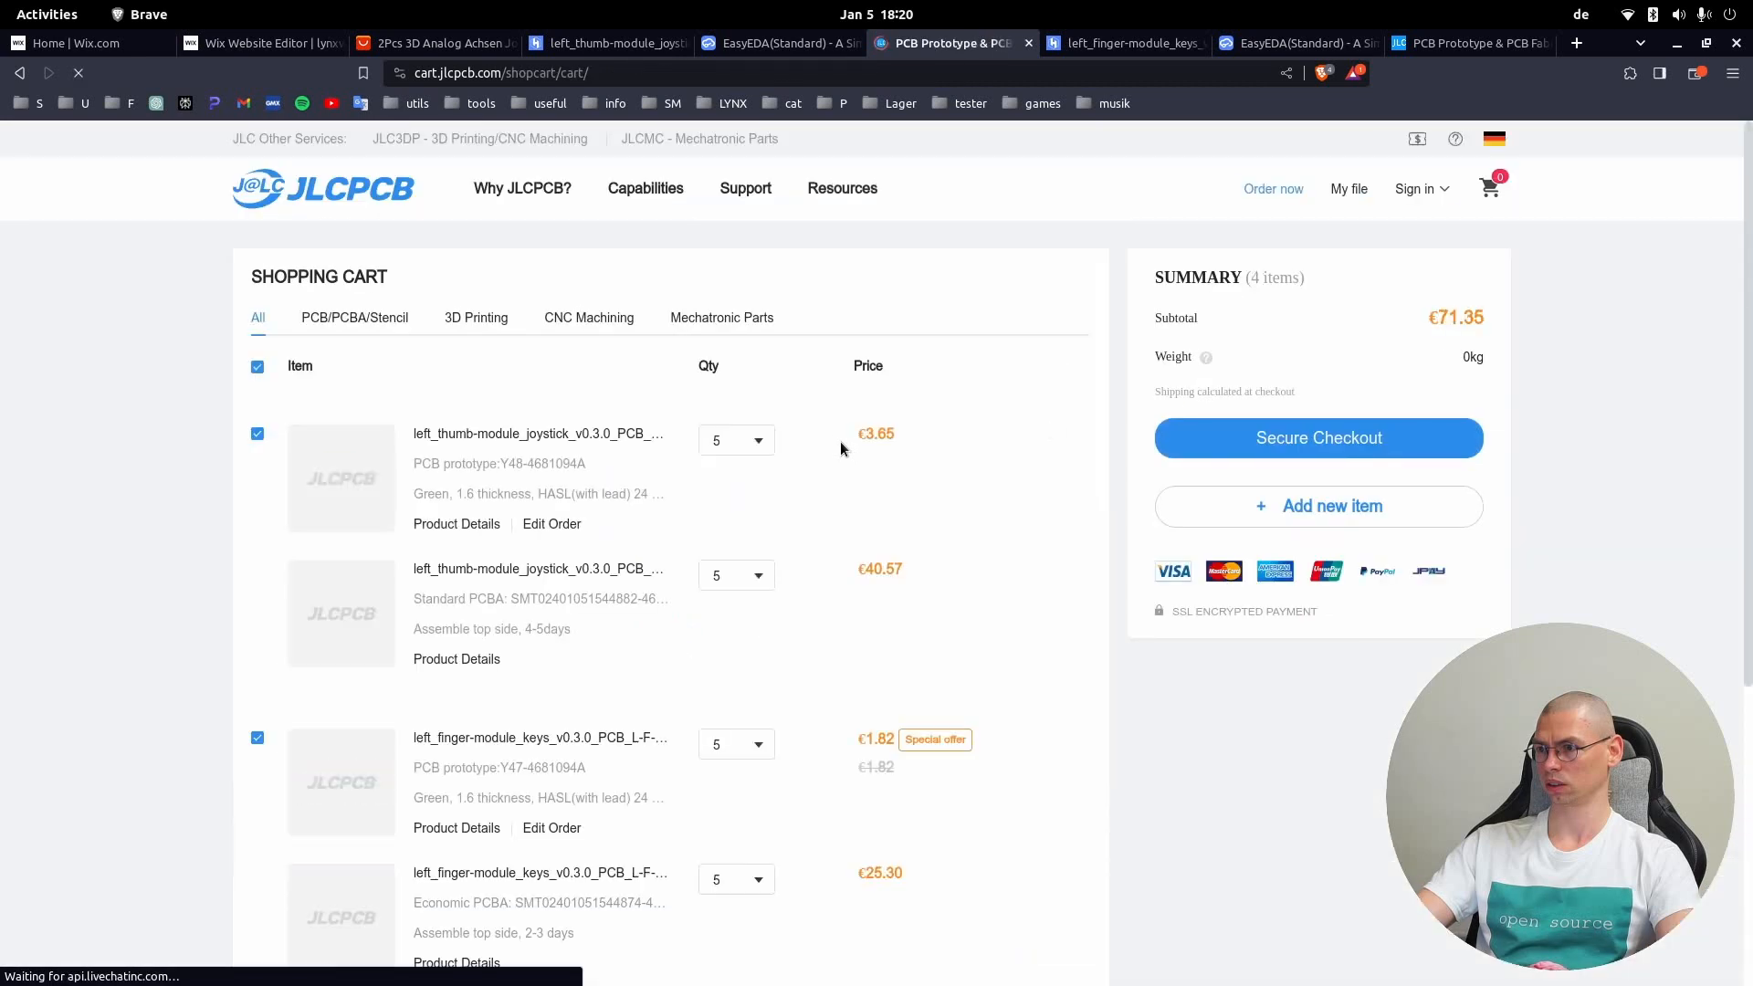
{"action": "scroll", "scroll_direction": "down", "scroll_amount": 3}
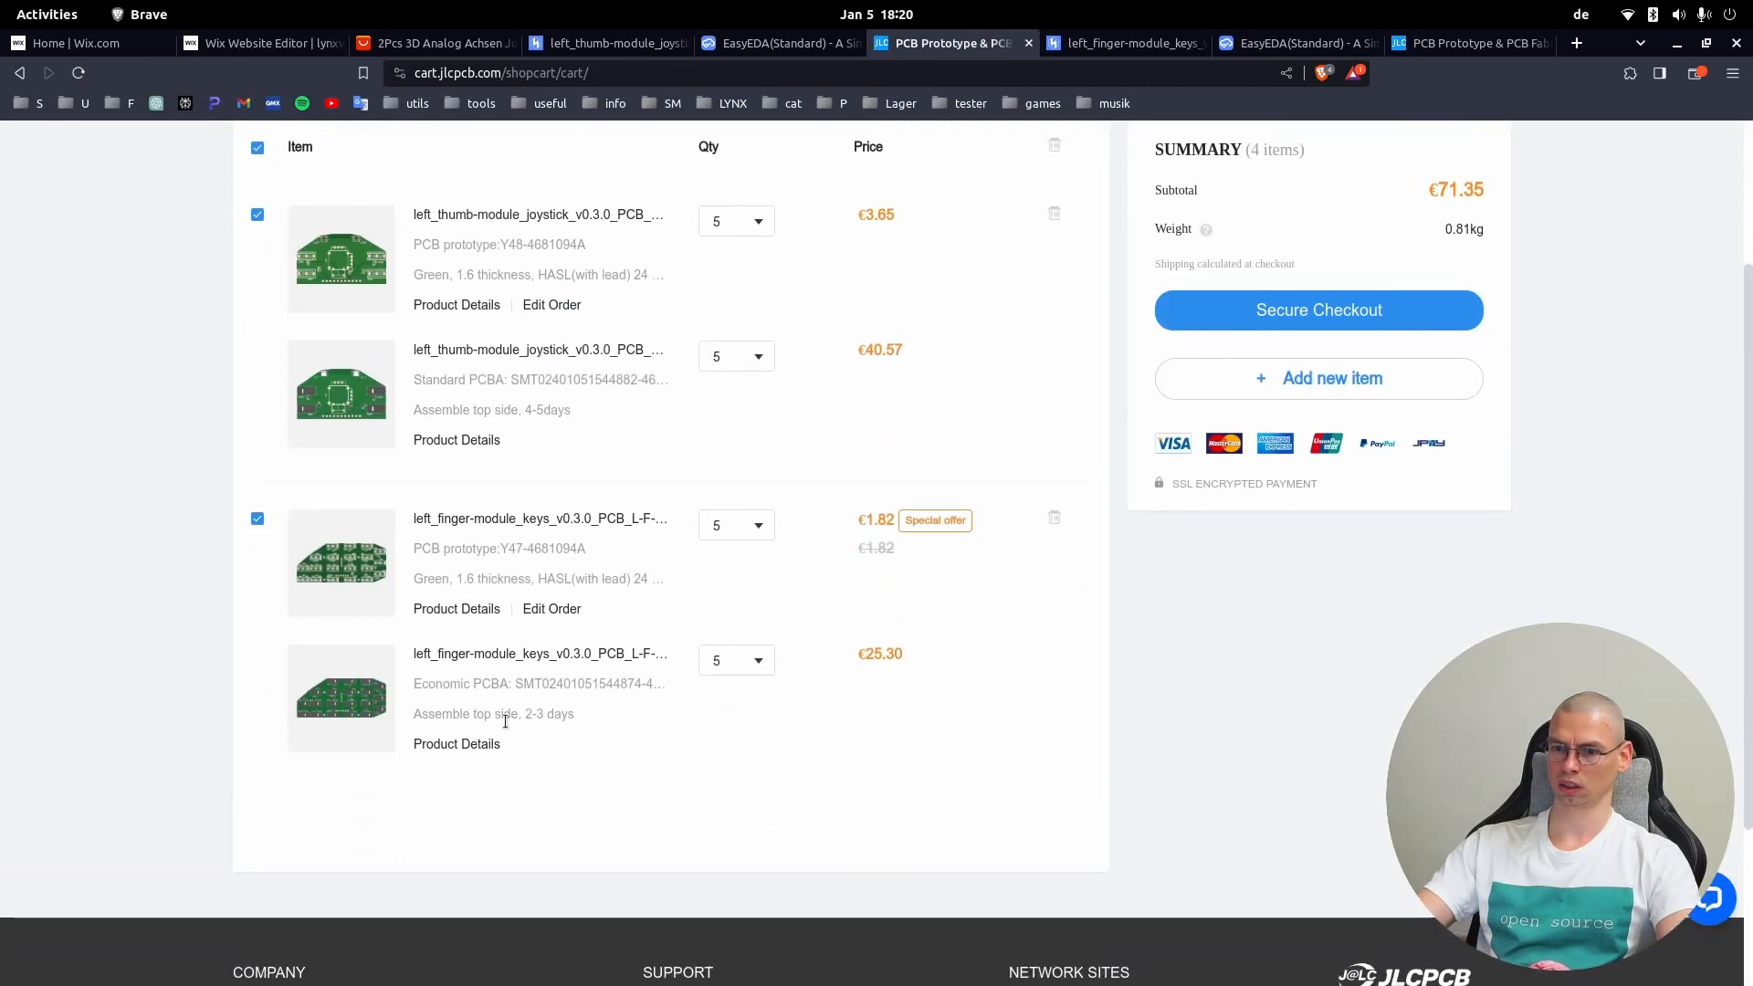
{"action": "mouse_move", "coordinate": [471, 471]}
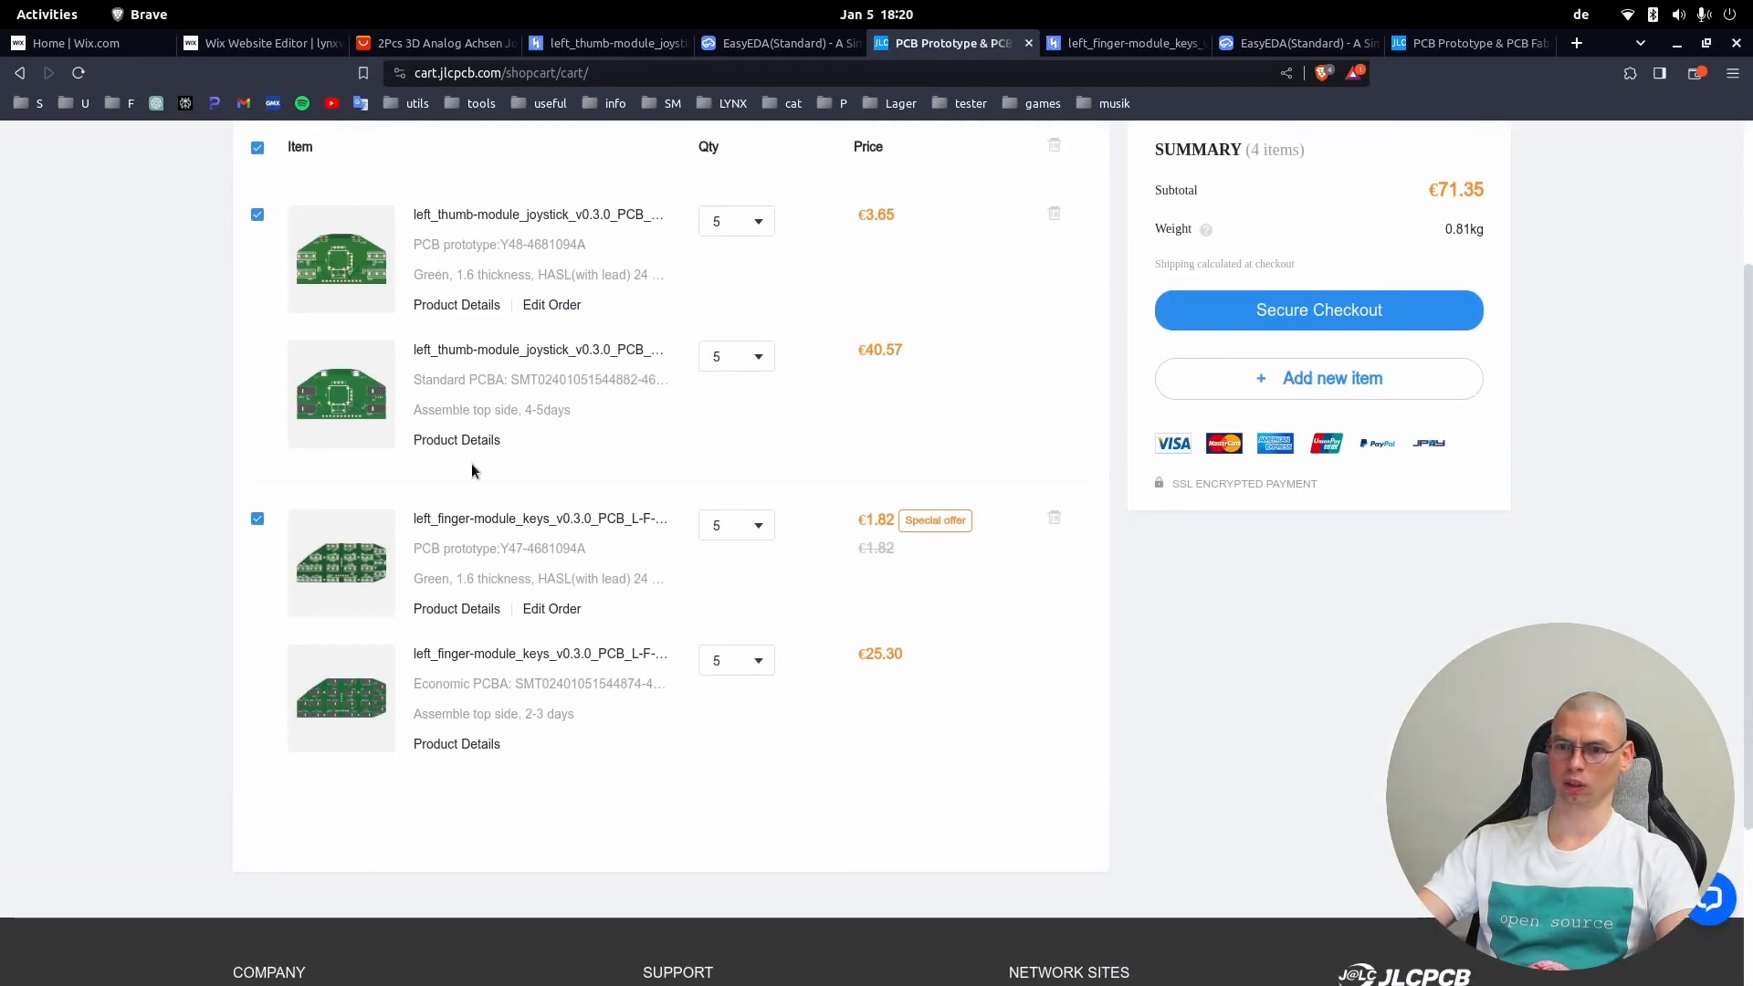
{"action": "mouse_move", "coordinate": [615, 146]}
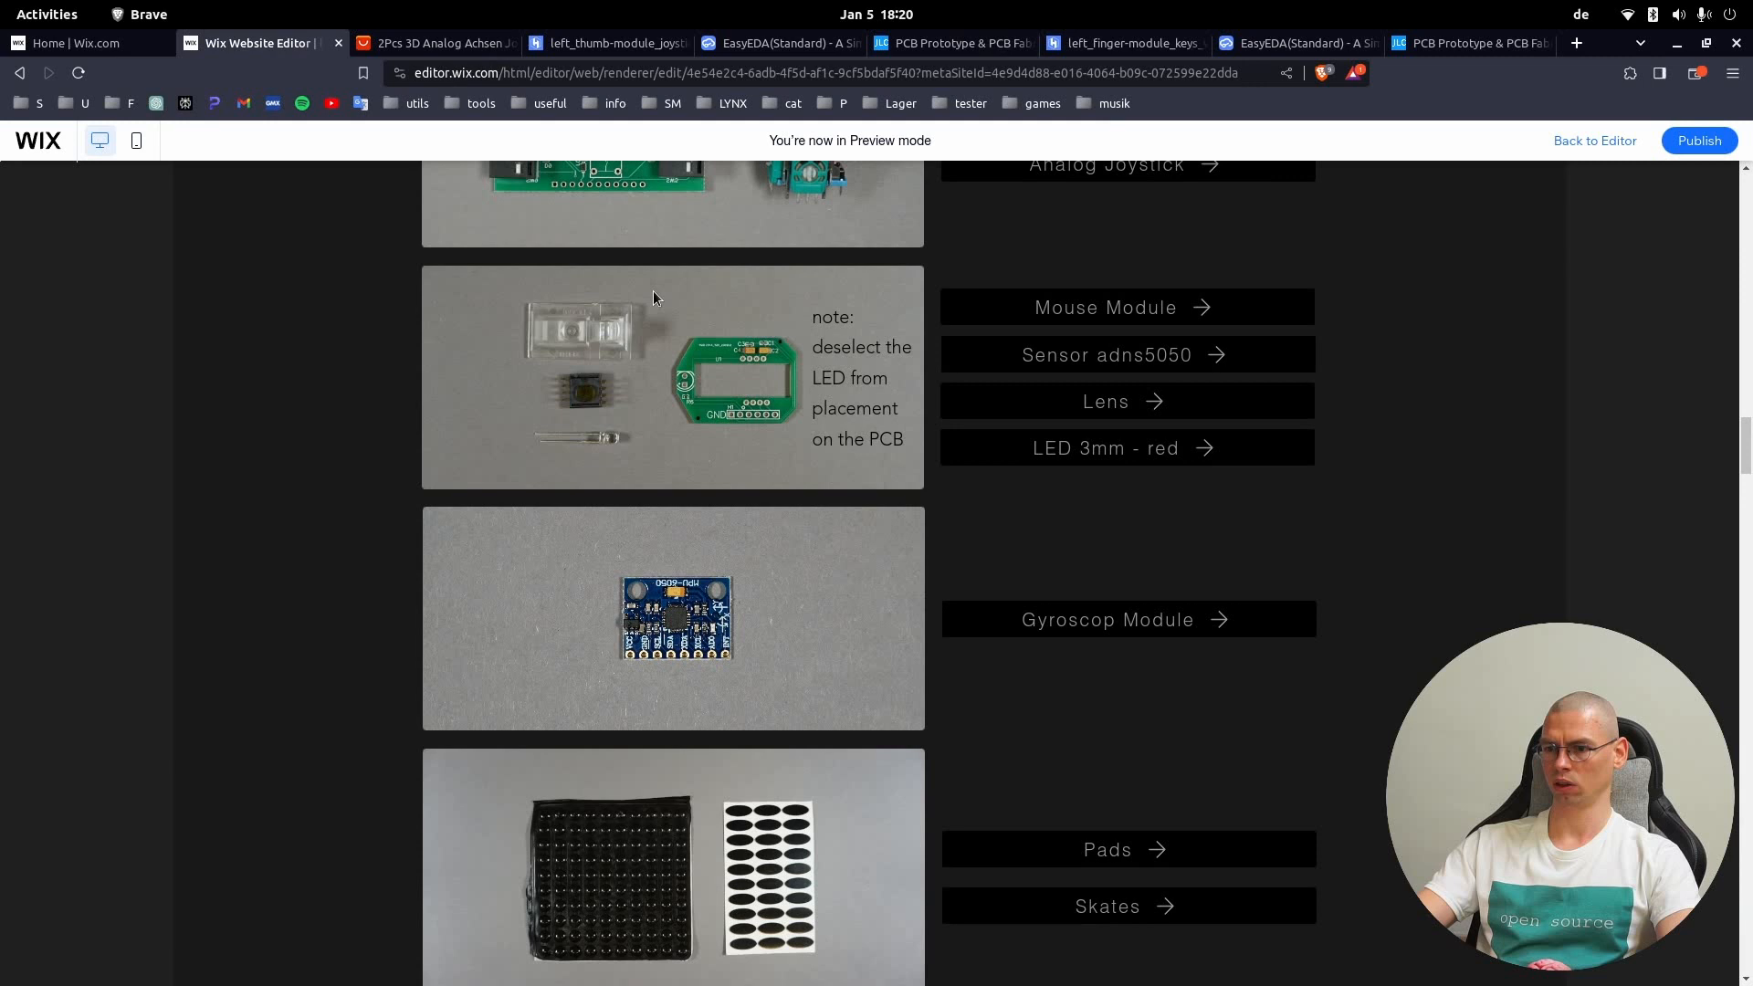
{"action": "mouse_move", "coordinate": [1125, 308]}
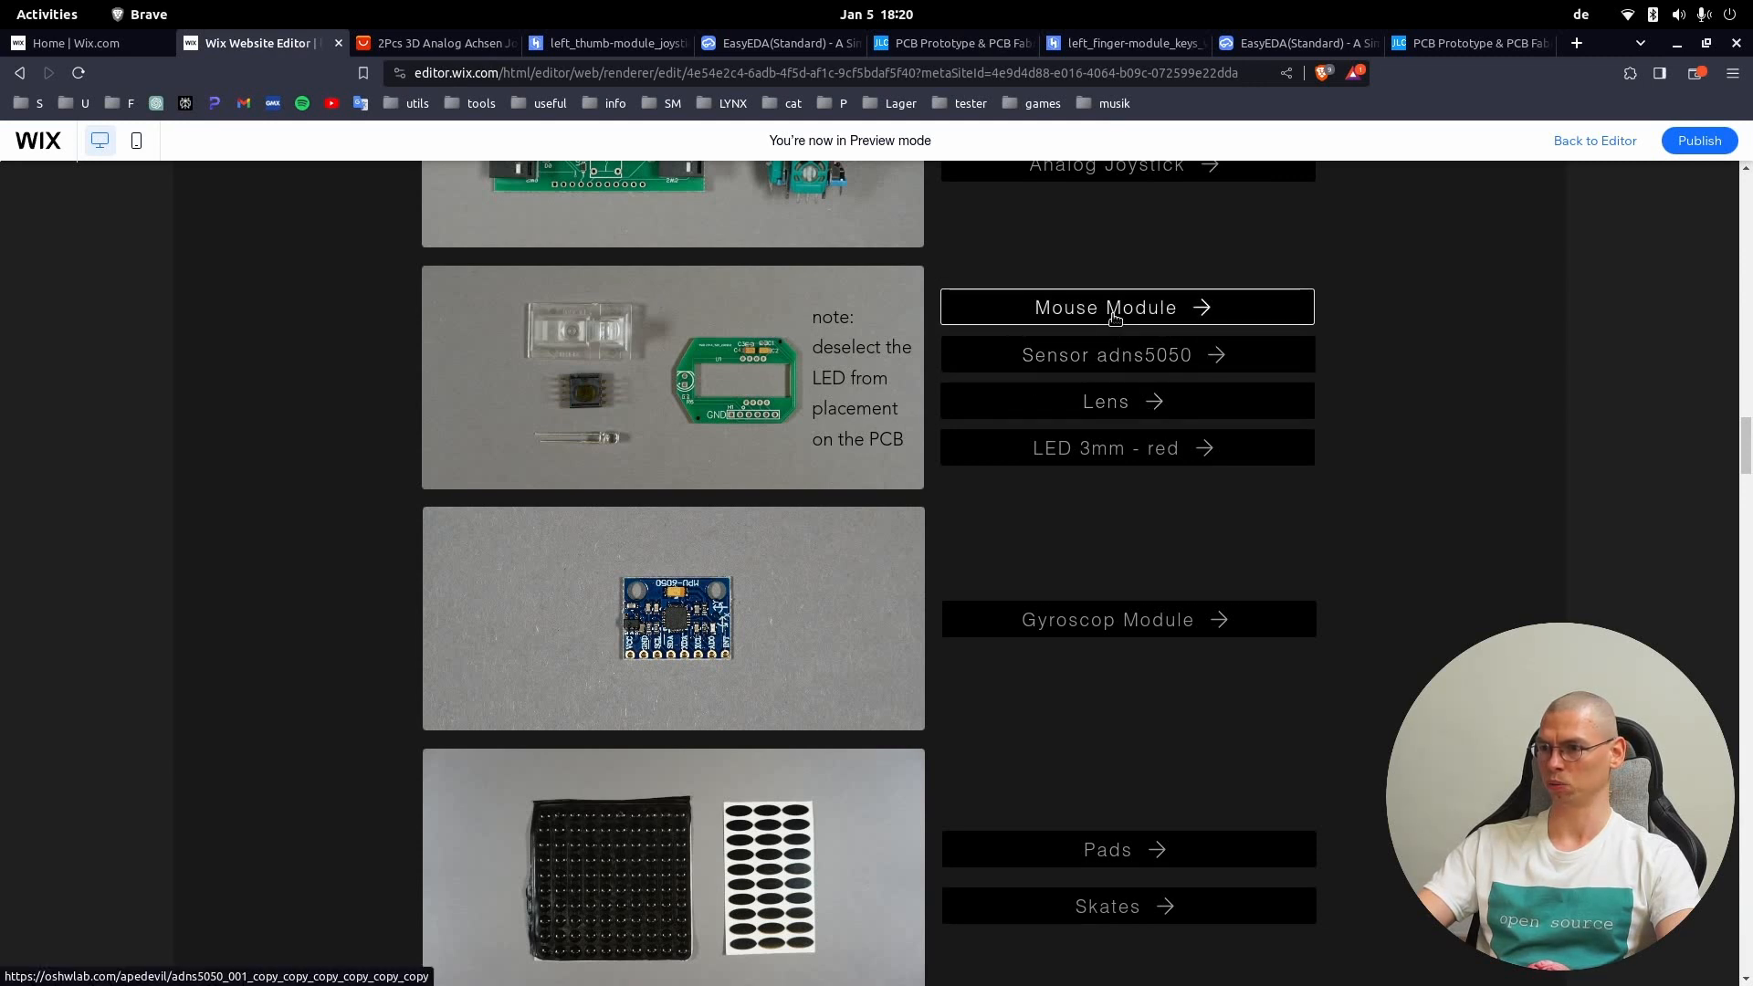
- Review the mouse module project page and its ADNS-5050 sensor and LED listings from the build guide
{"action": "left_click", "coordinate": [1126, 308]}
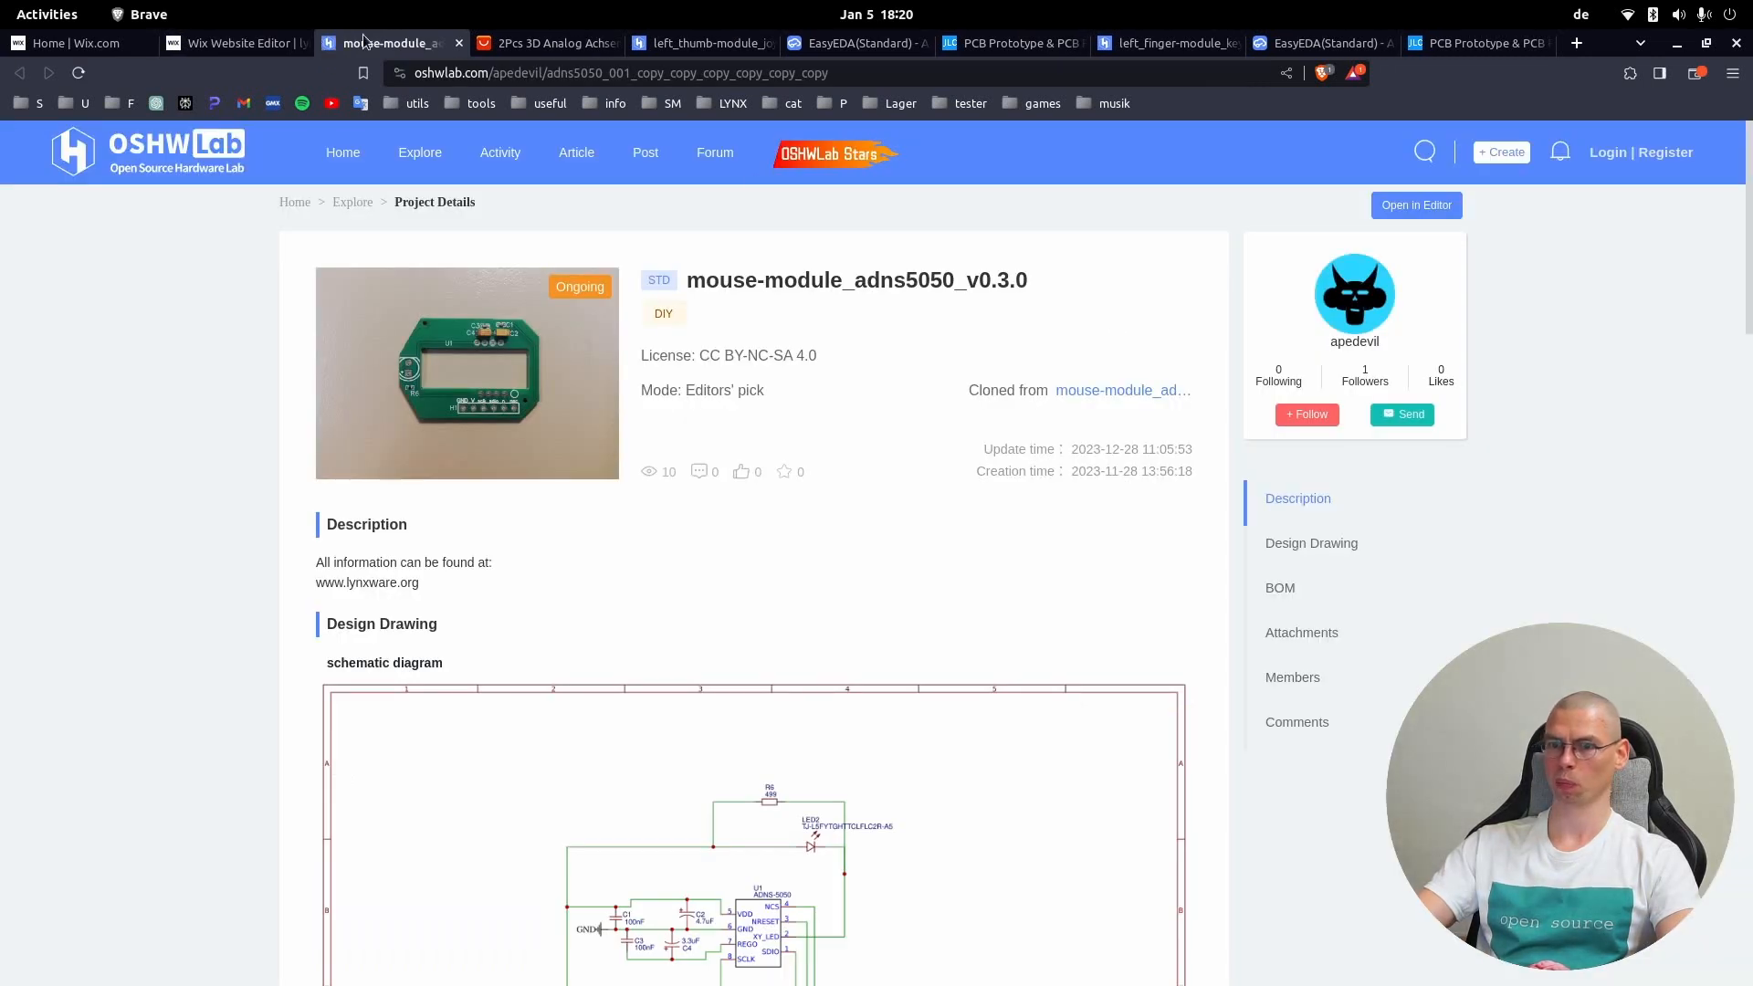
{"action": "left_click", "coordinate": [231, 43]}
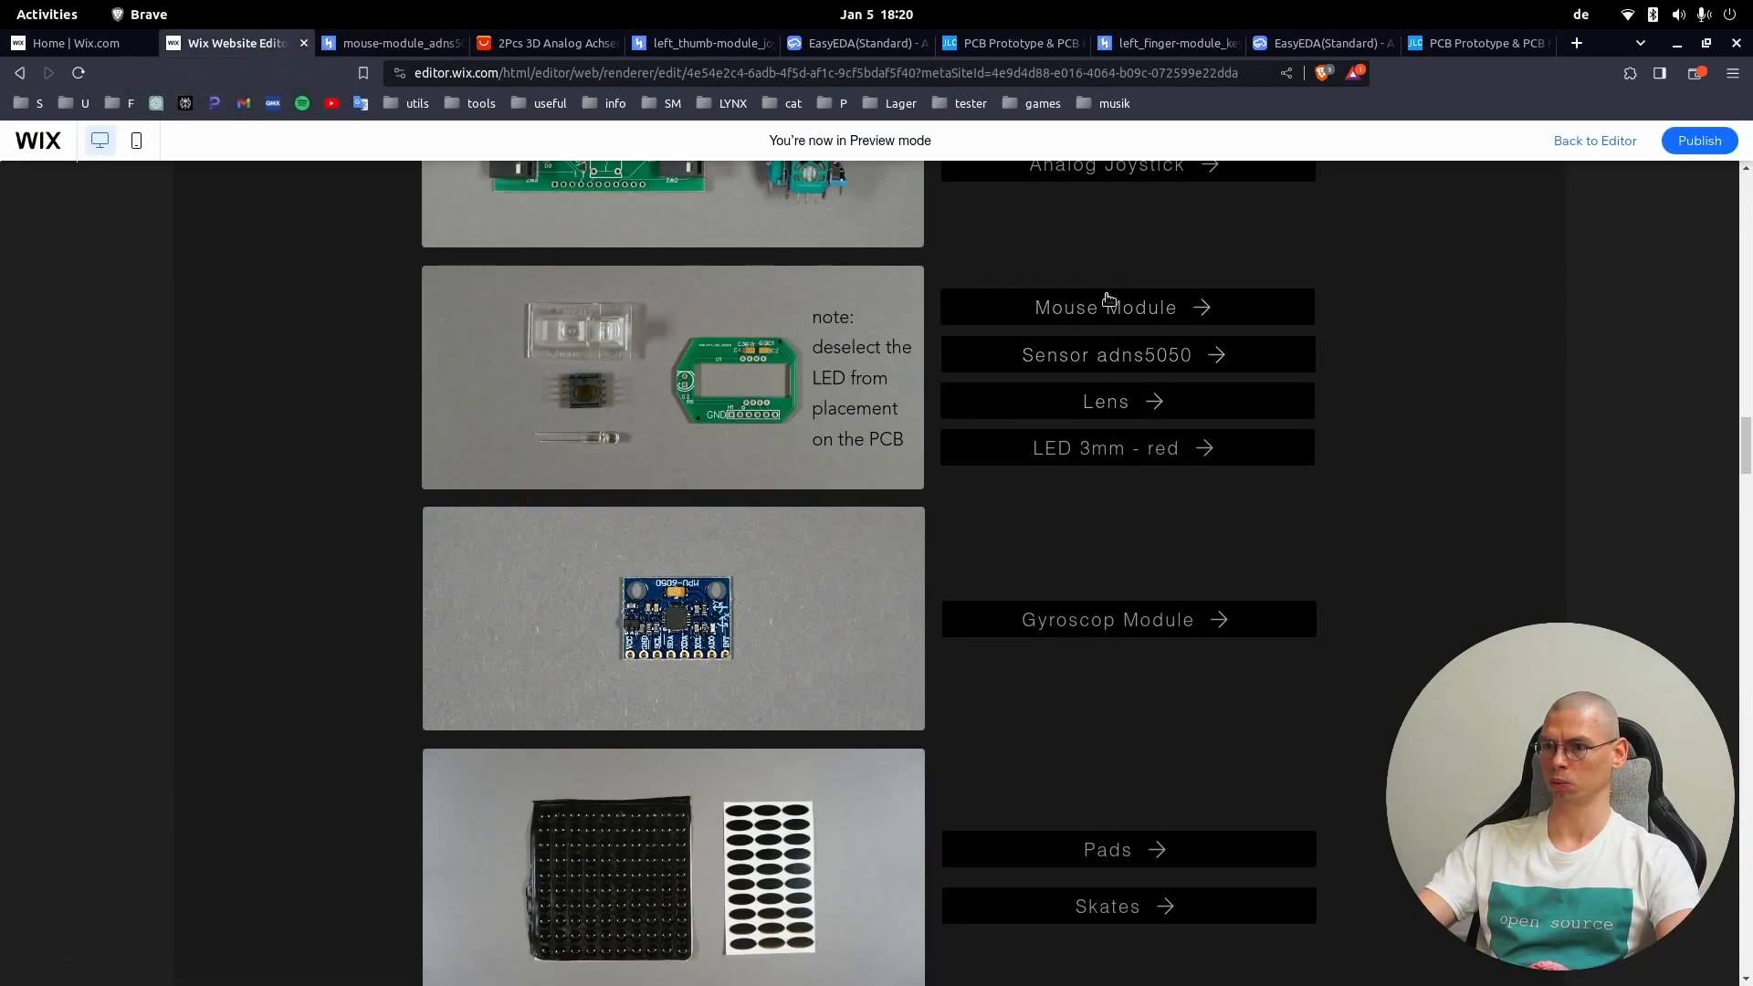
{"action": "left_click", "coordinate": [1106, 355]}
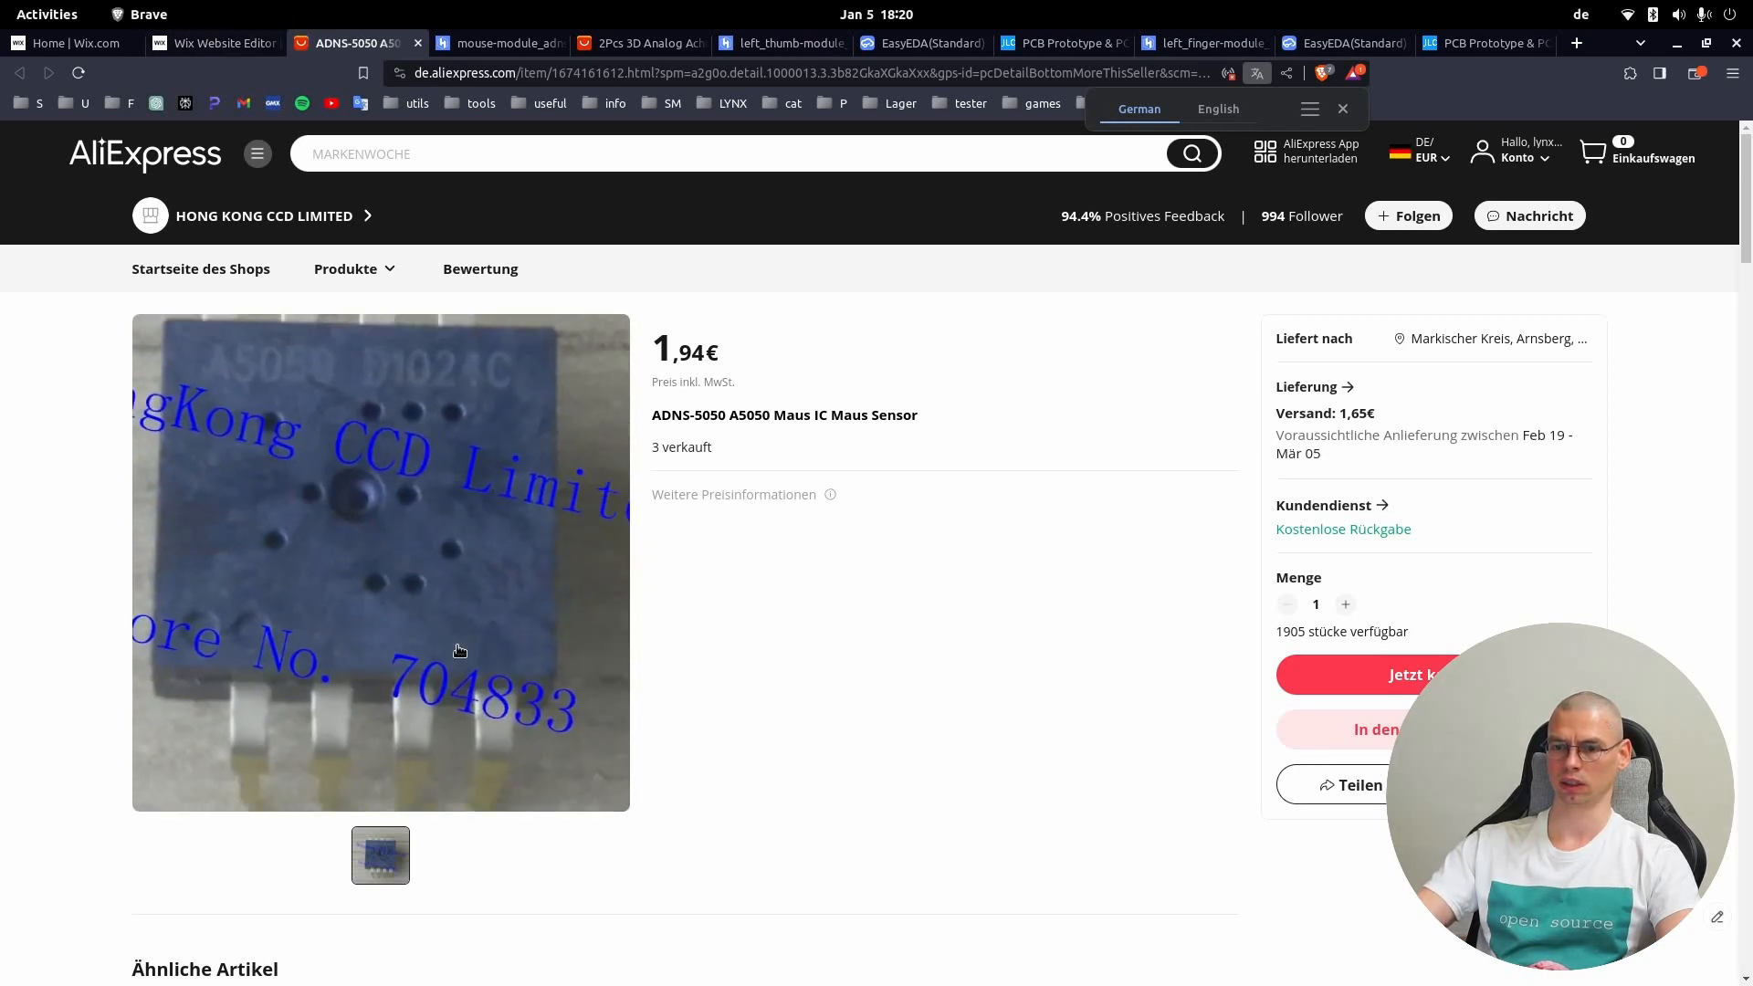
{"action": "left_click", "coordinate": [213, 43]}
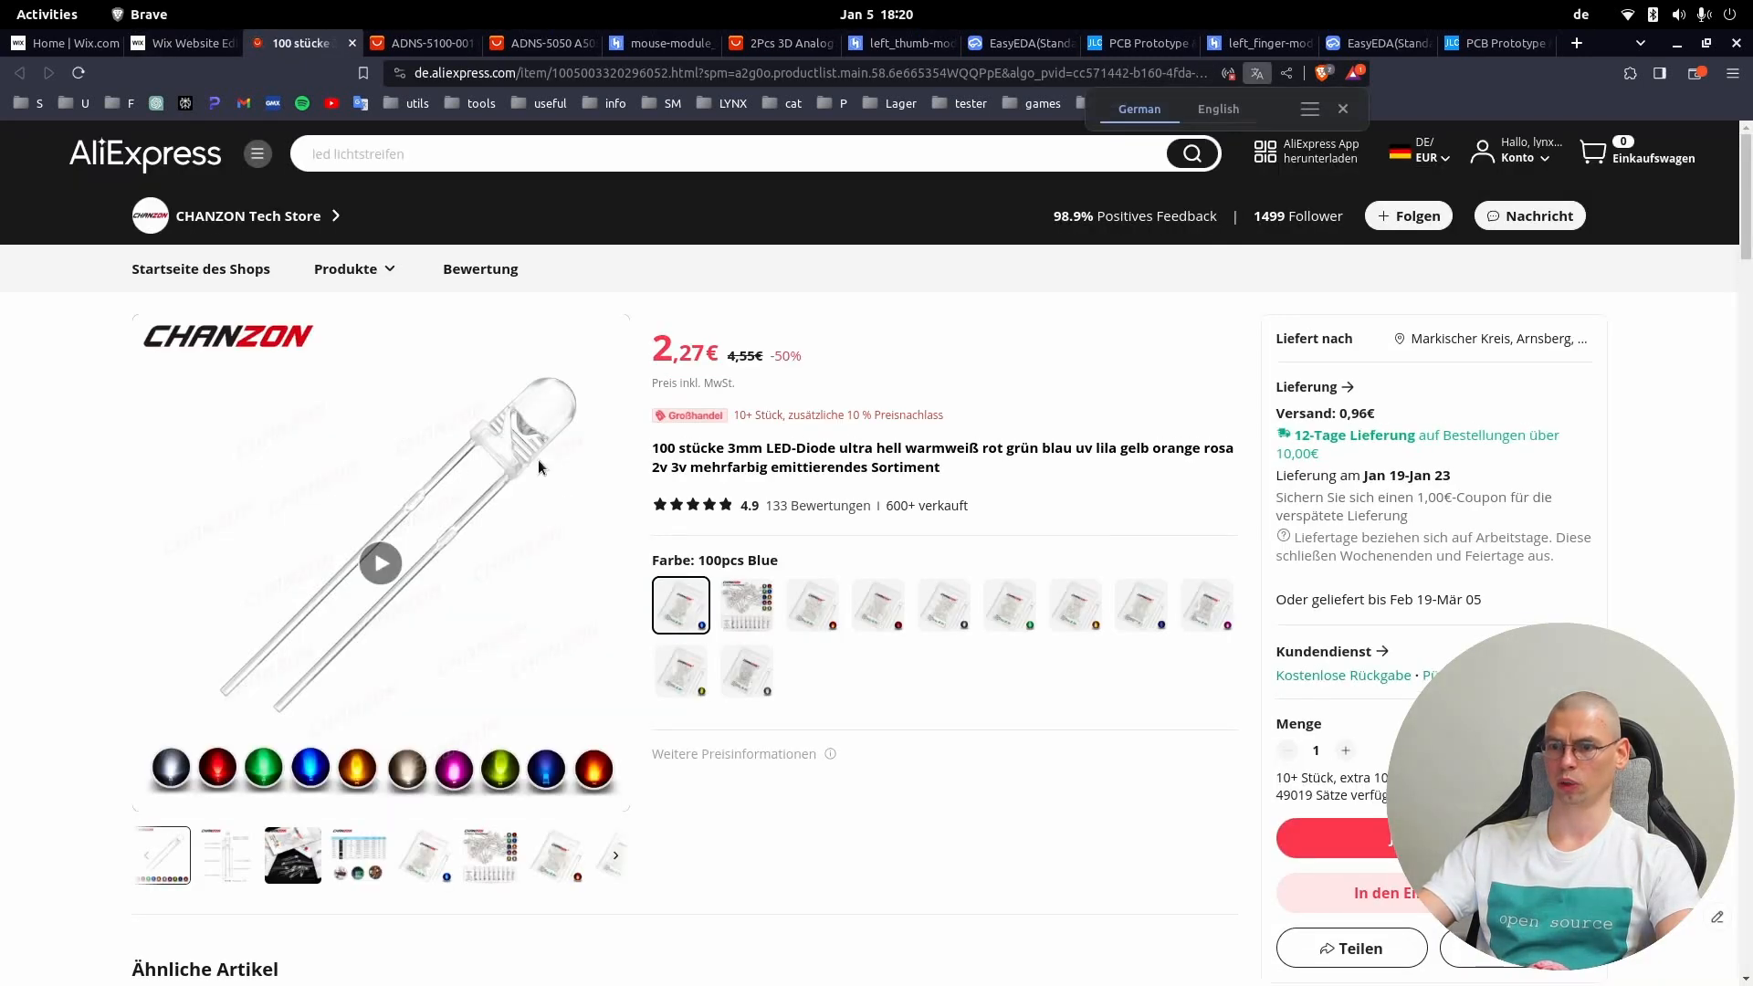
{"action": "mouse_move", "coordinate": [763, 515]}
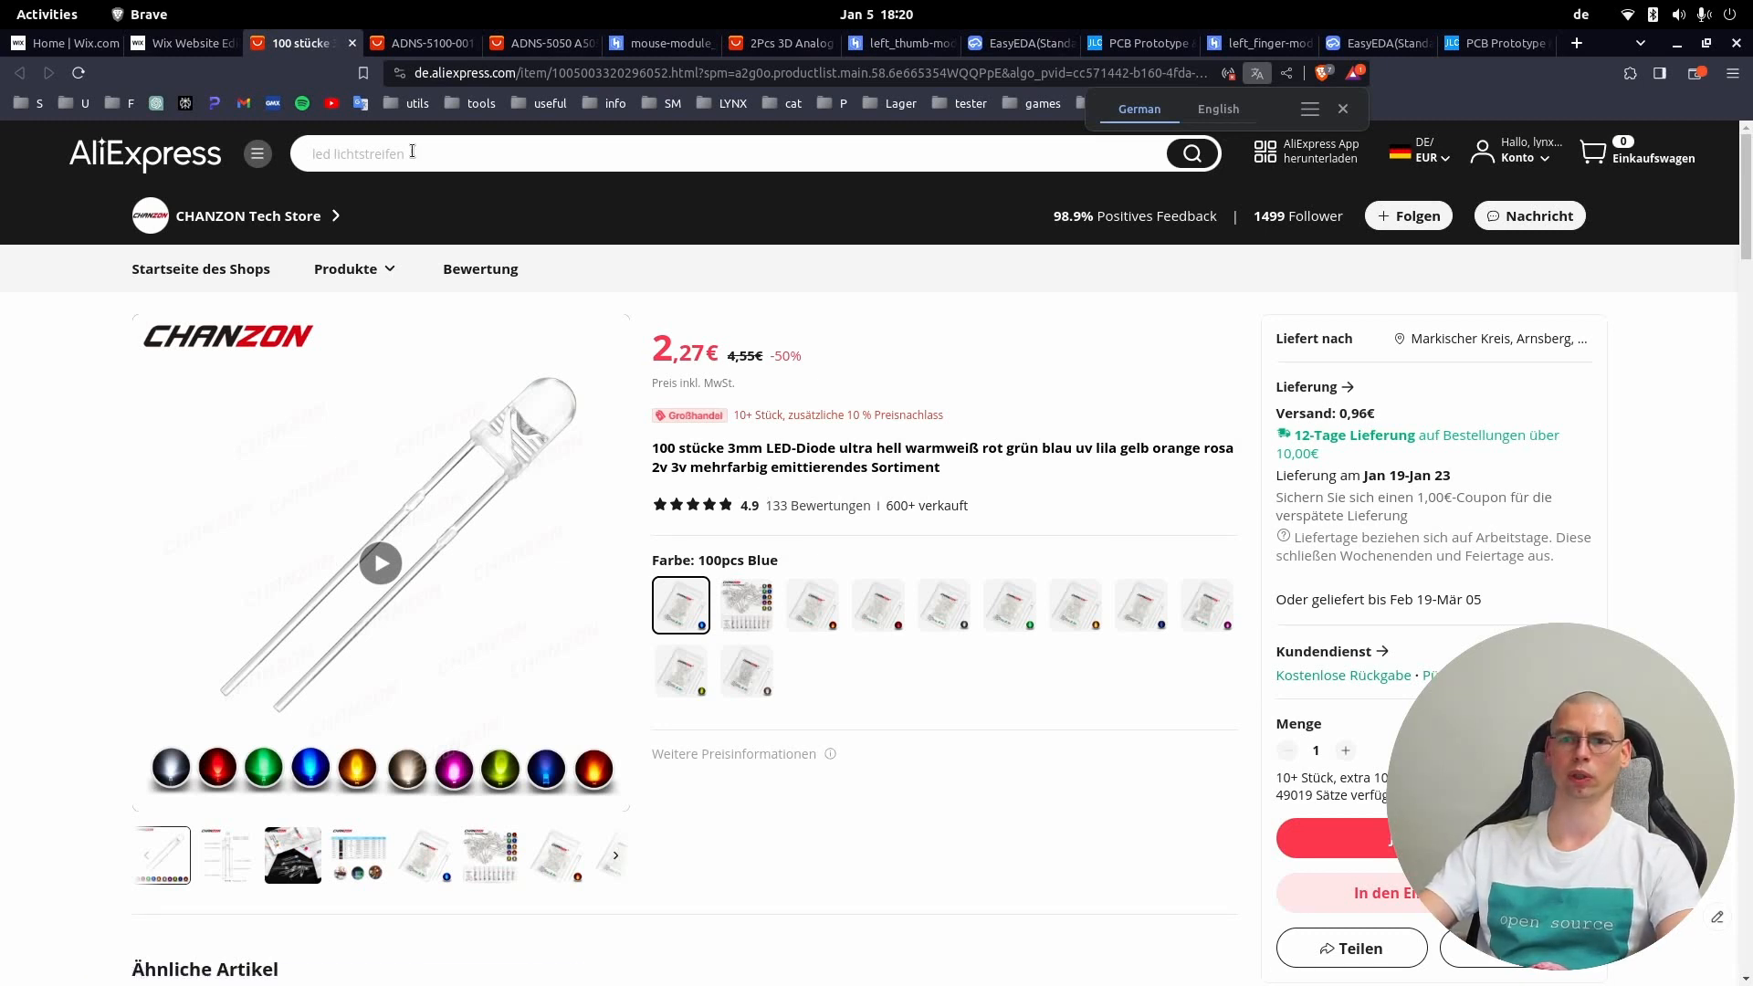
{"action": "left_click", "coordinate": [184, 43]}
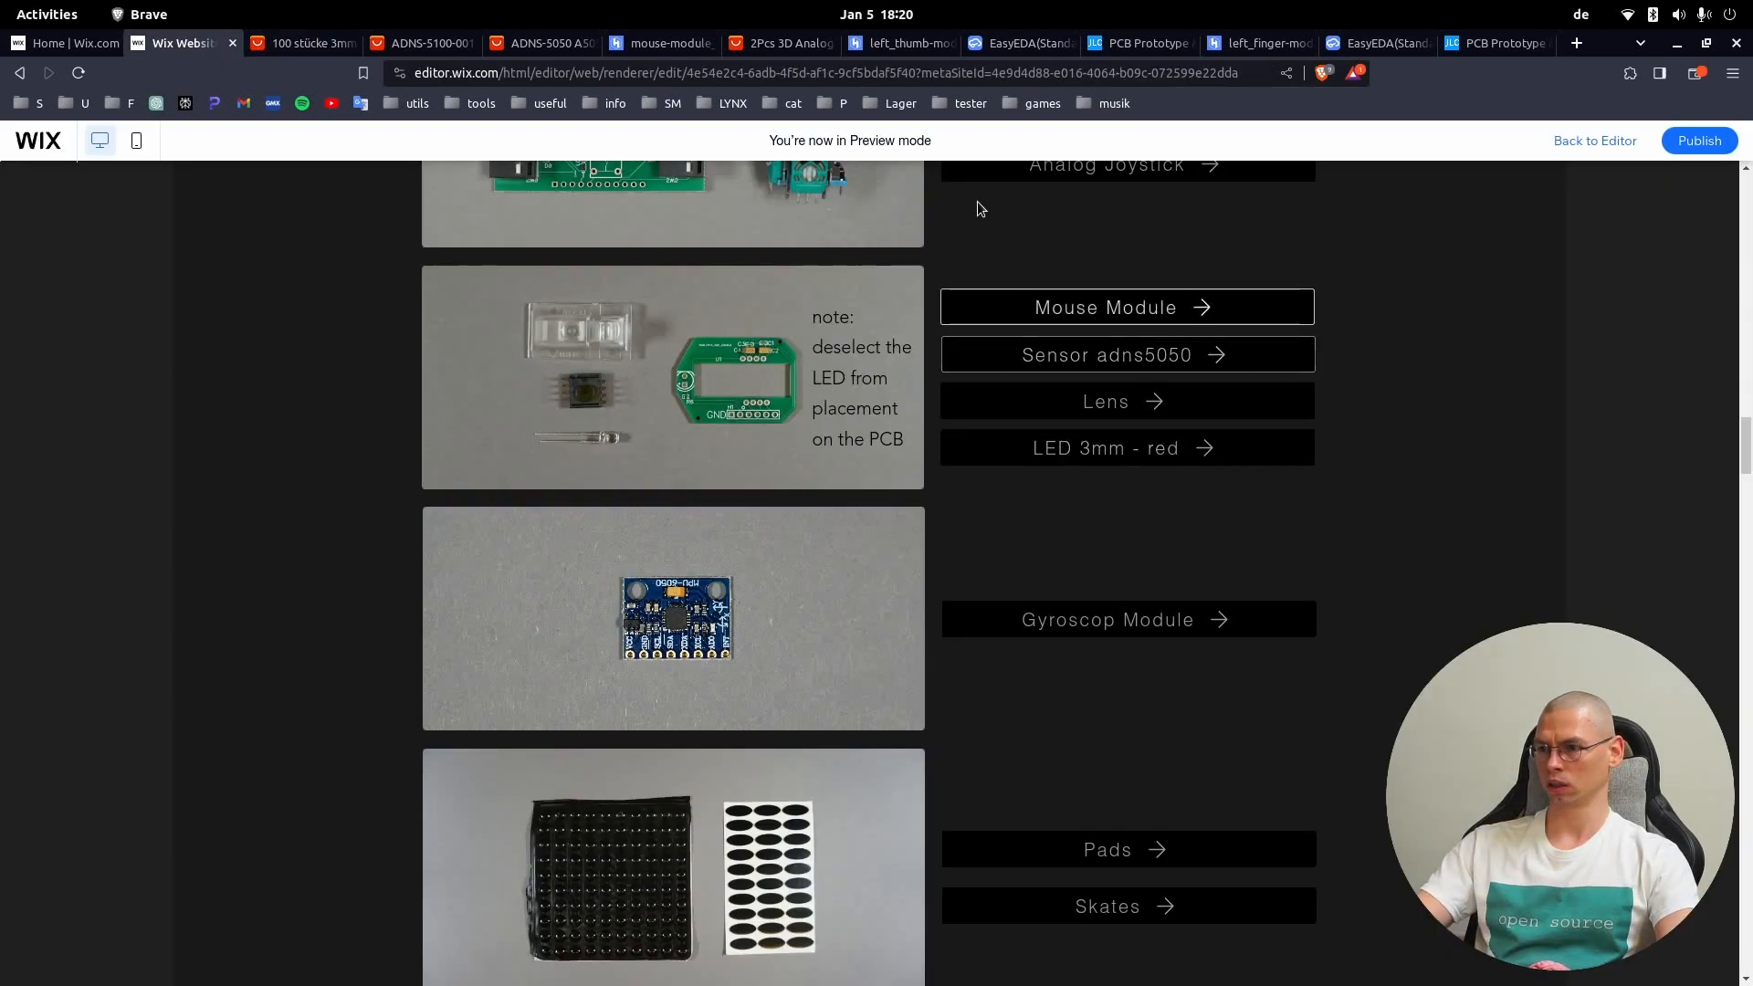
- Return to the mouse module project and load its ADNS5050 board layout in the EasyEDA editor
{"action": "left_click", "coordinate": [659, 43]}
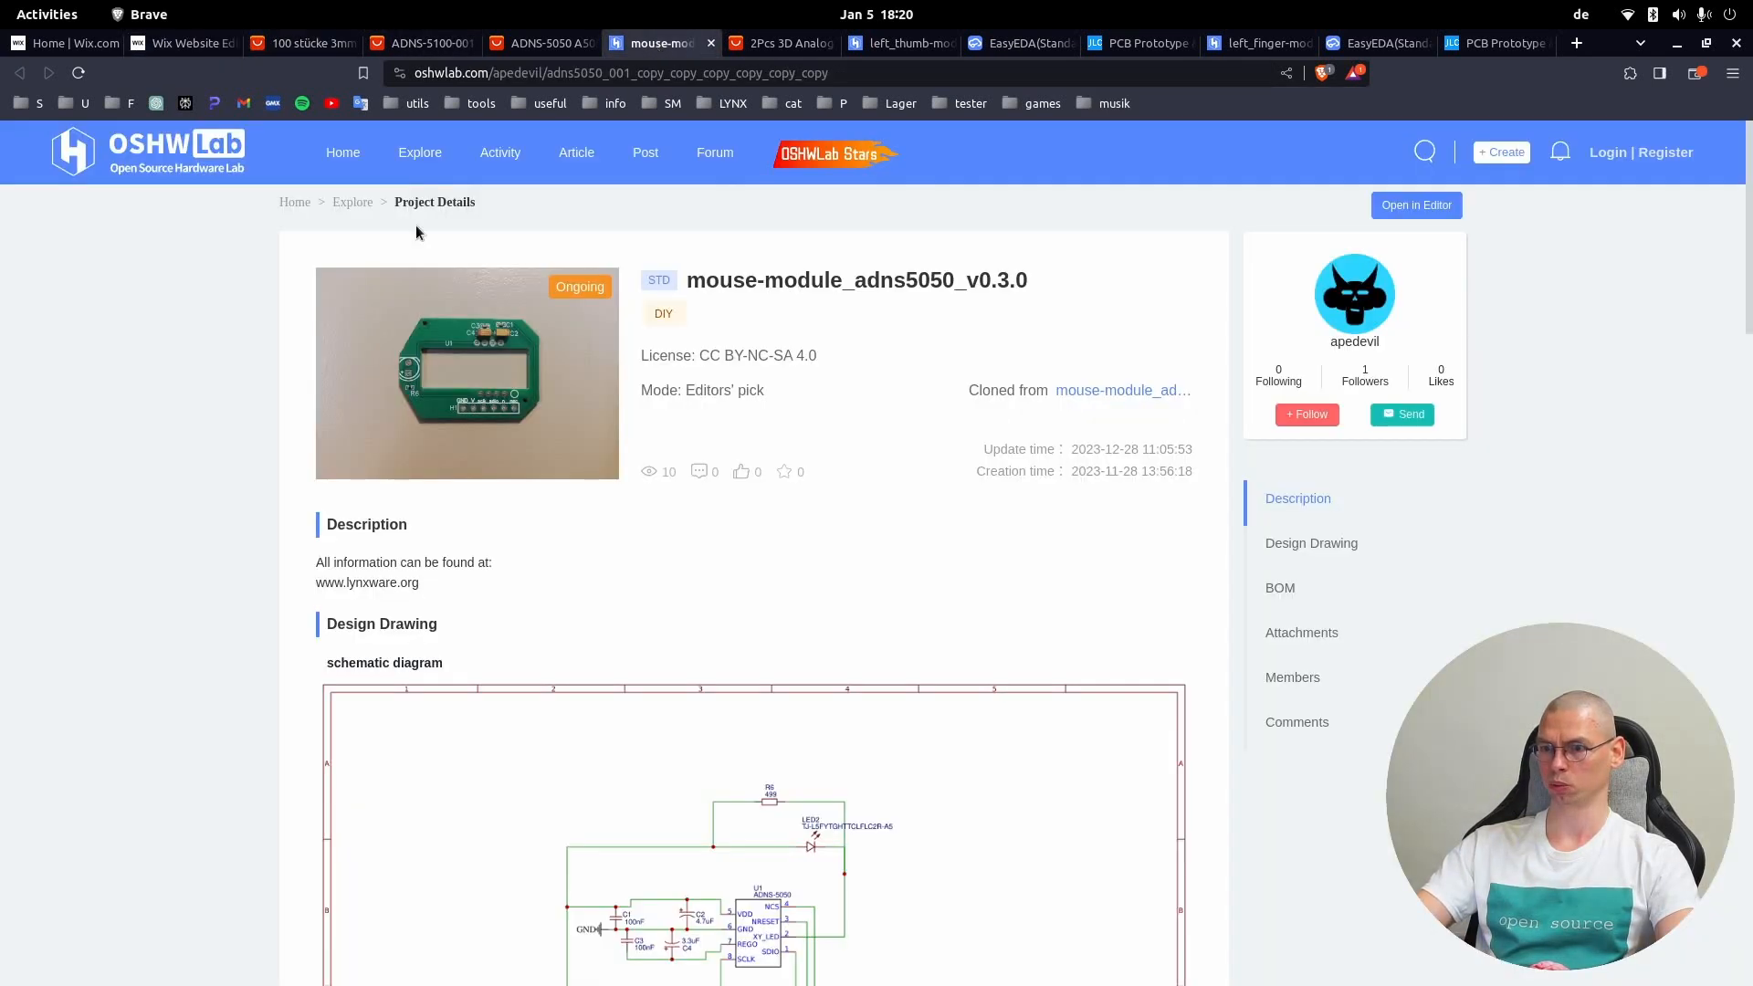
{"action": "left_click", "coordinate": [1415, 204]}
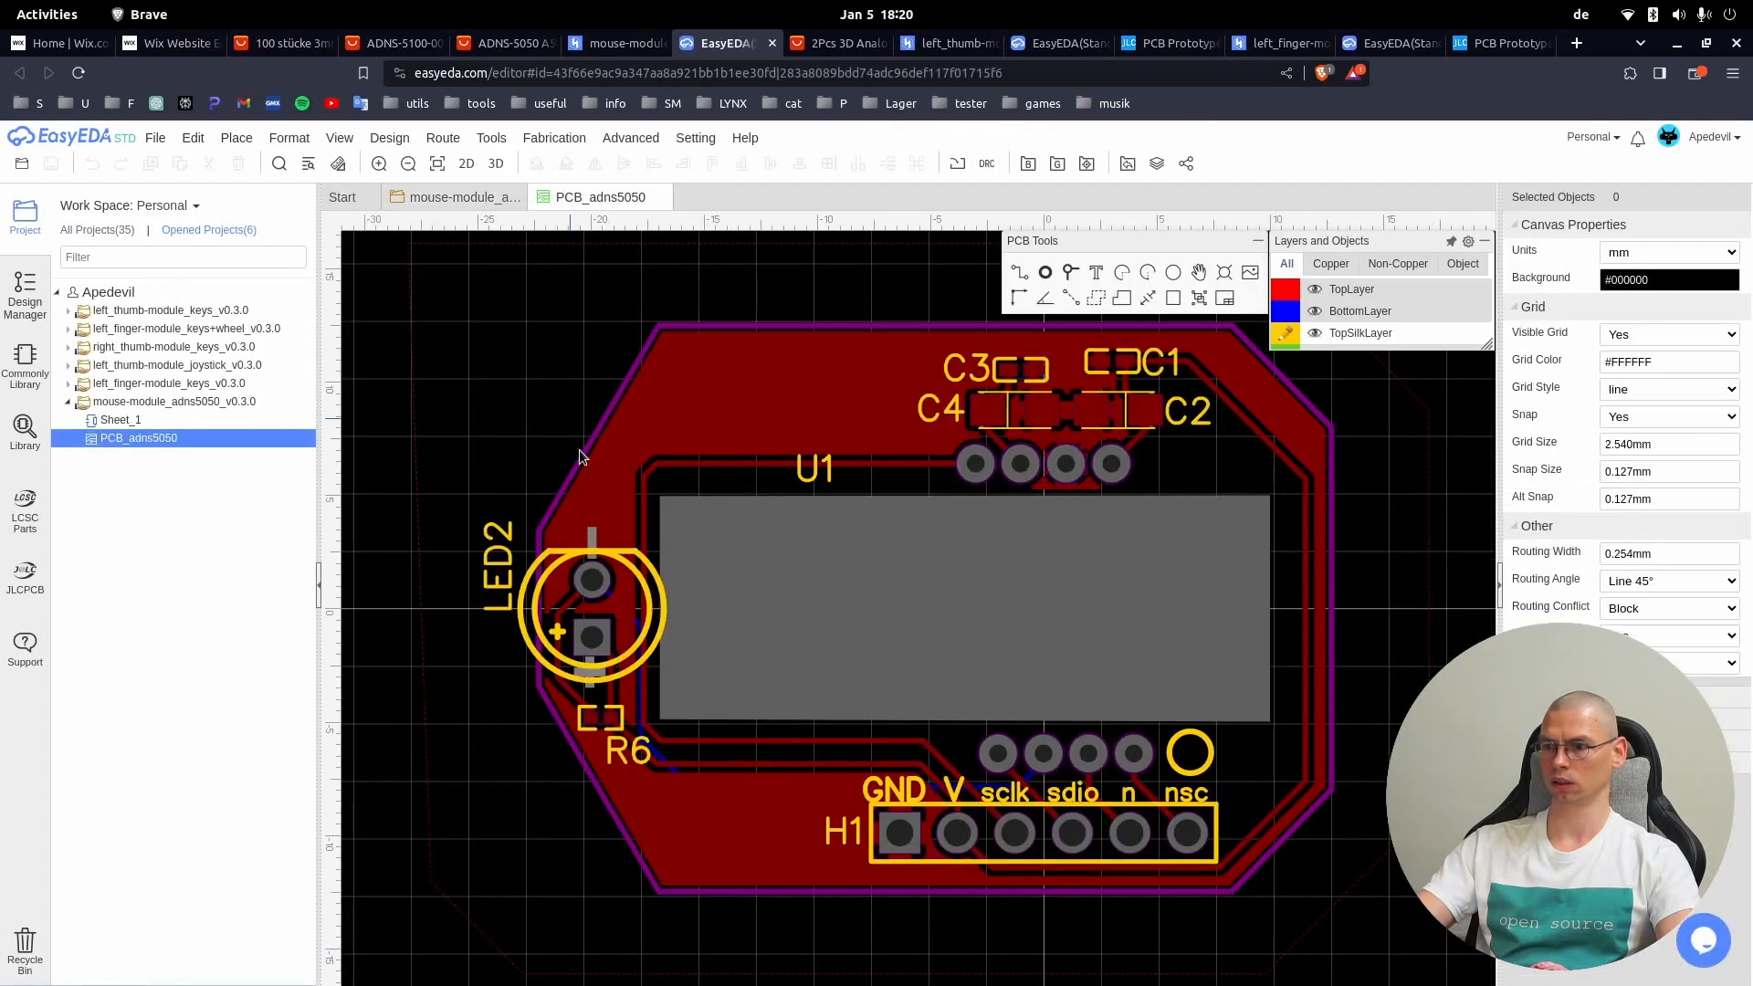
- Generate the mouse-module board's Gerber files without DRC and send them to a JLCPCB quote
{"action": "left_click", "coordinate": [1056, 163]}
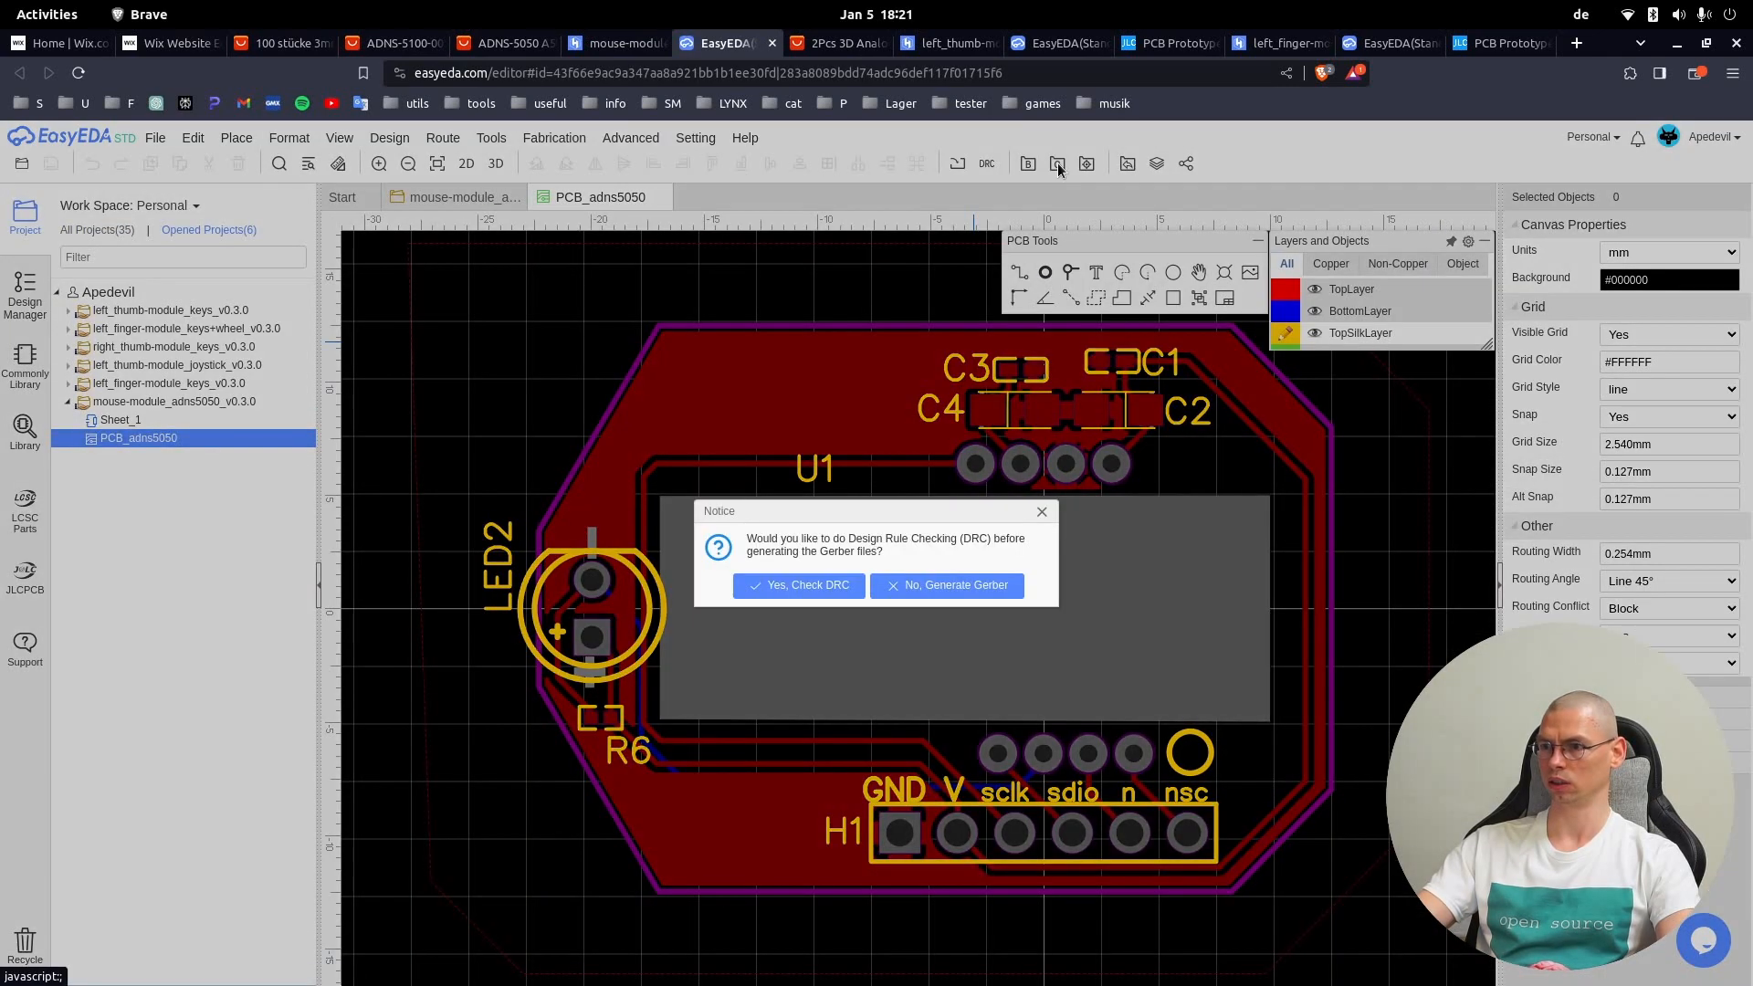
{"action": "mouse_move", "coordinate": [952, 584]}
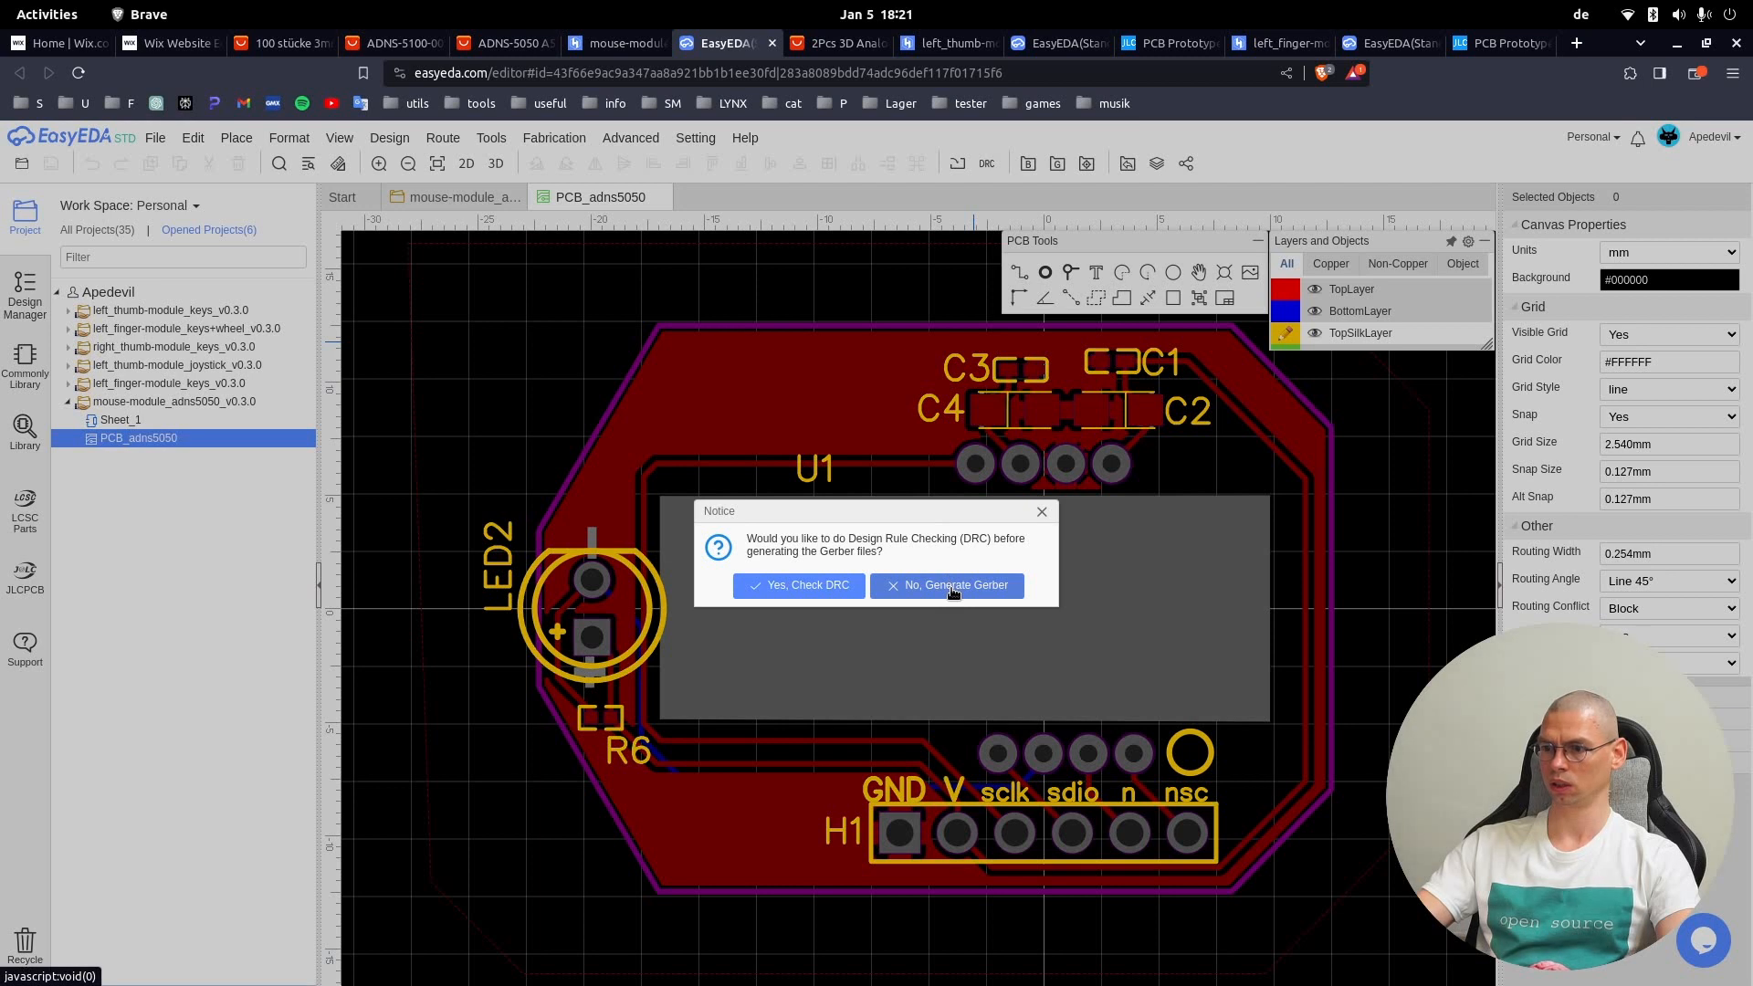
{"action": "left_click", "coordinate": [946, 585]}
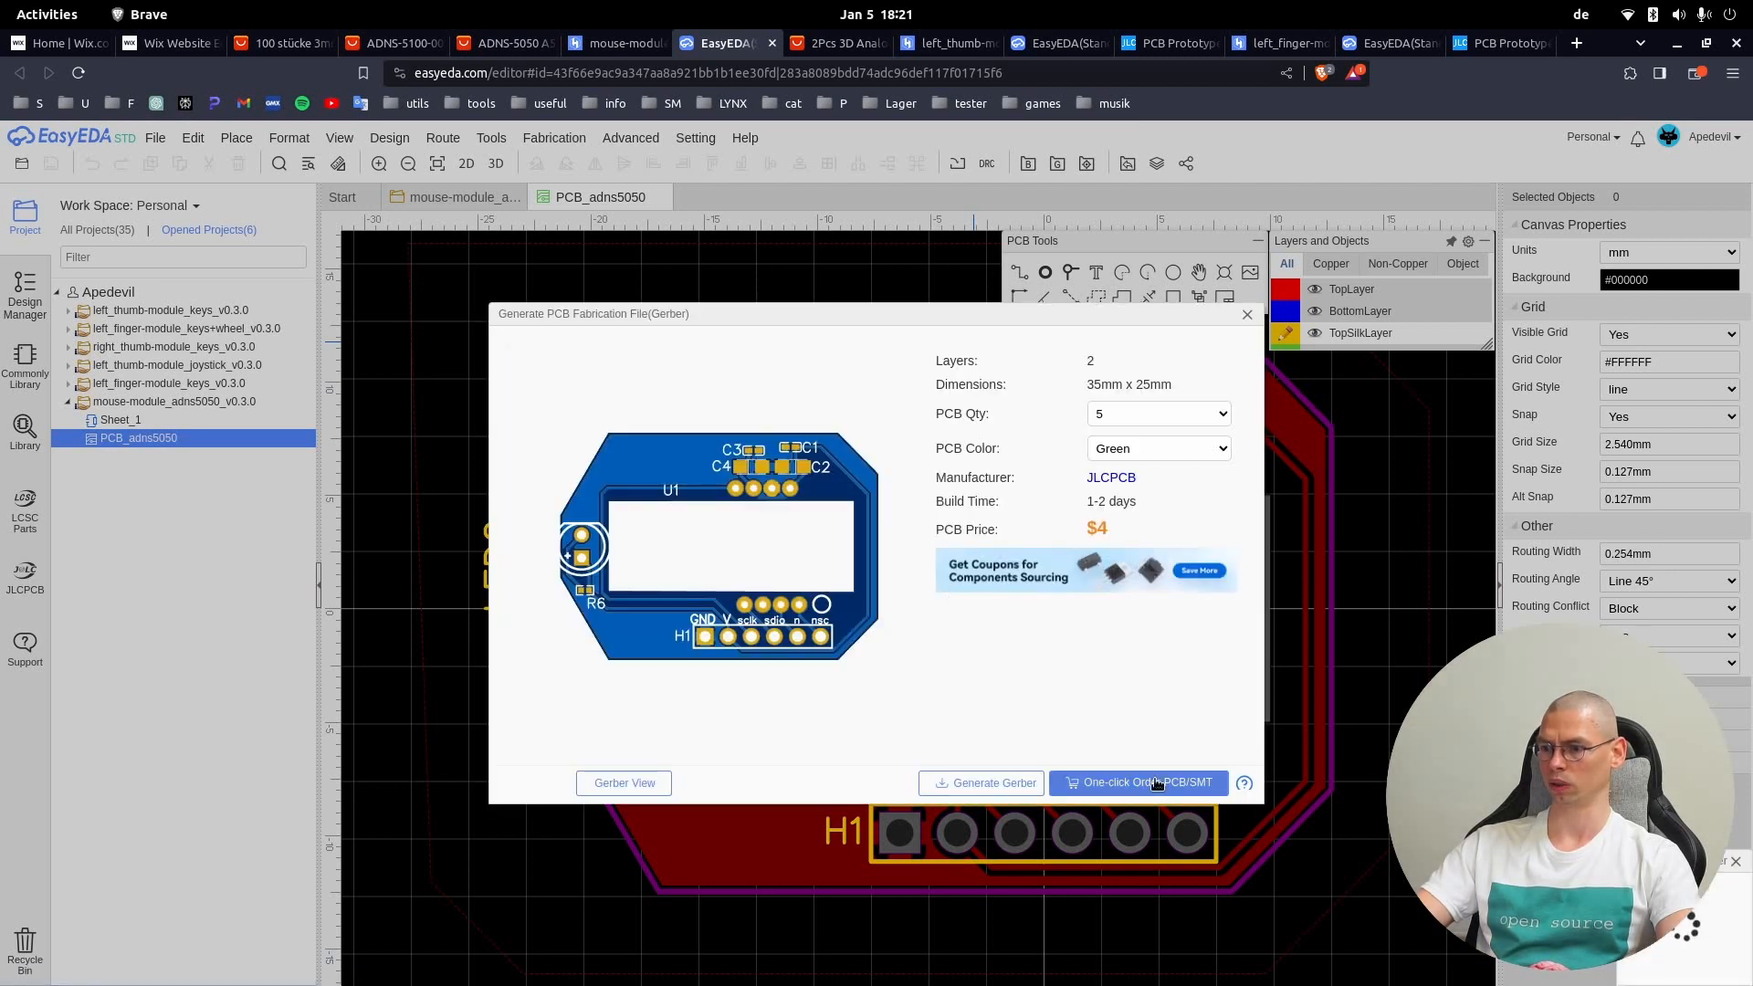
{"action": "left_click", "coordinate": [1137, 783]}
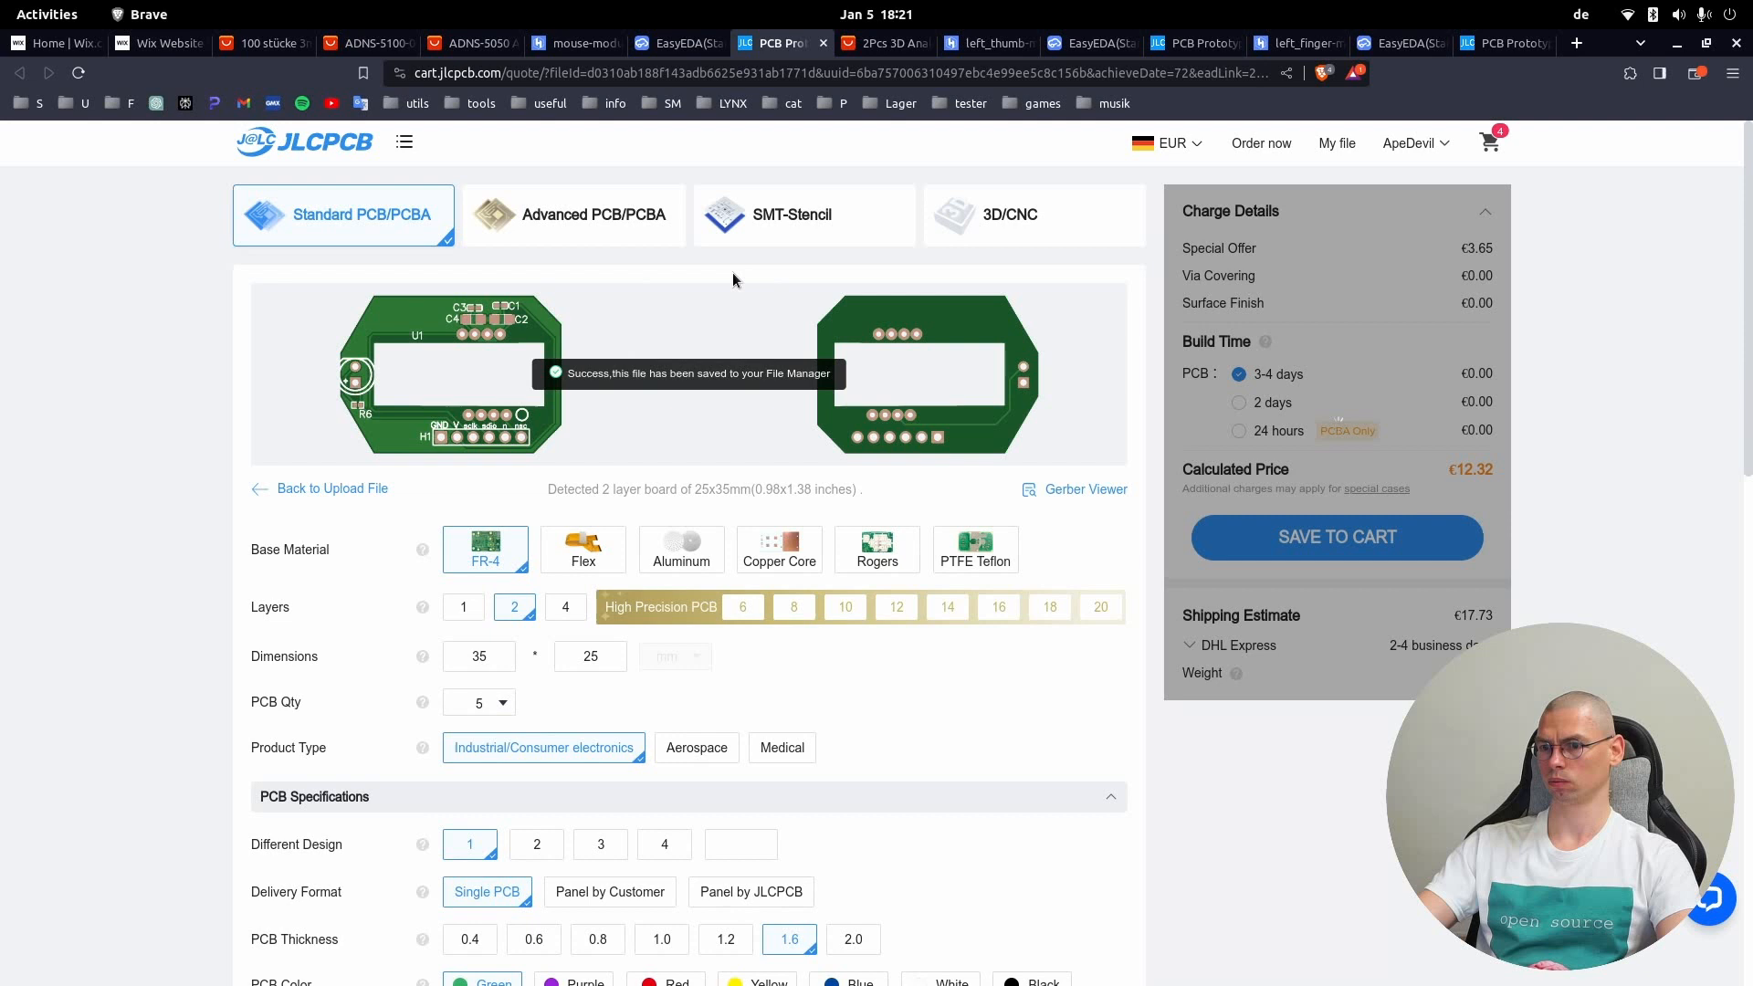
- Enable economic top-side assembly for the mouse-module board with PCBA quantity 2
{"action": "scroll", "scroll_direction": "down", "scroll_amount": 3}
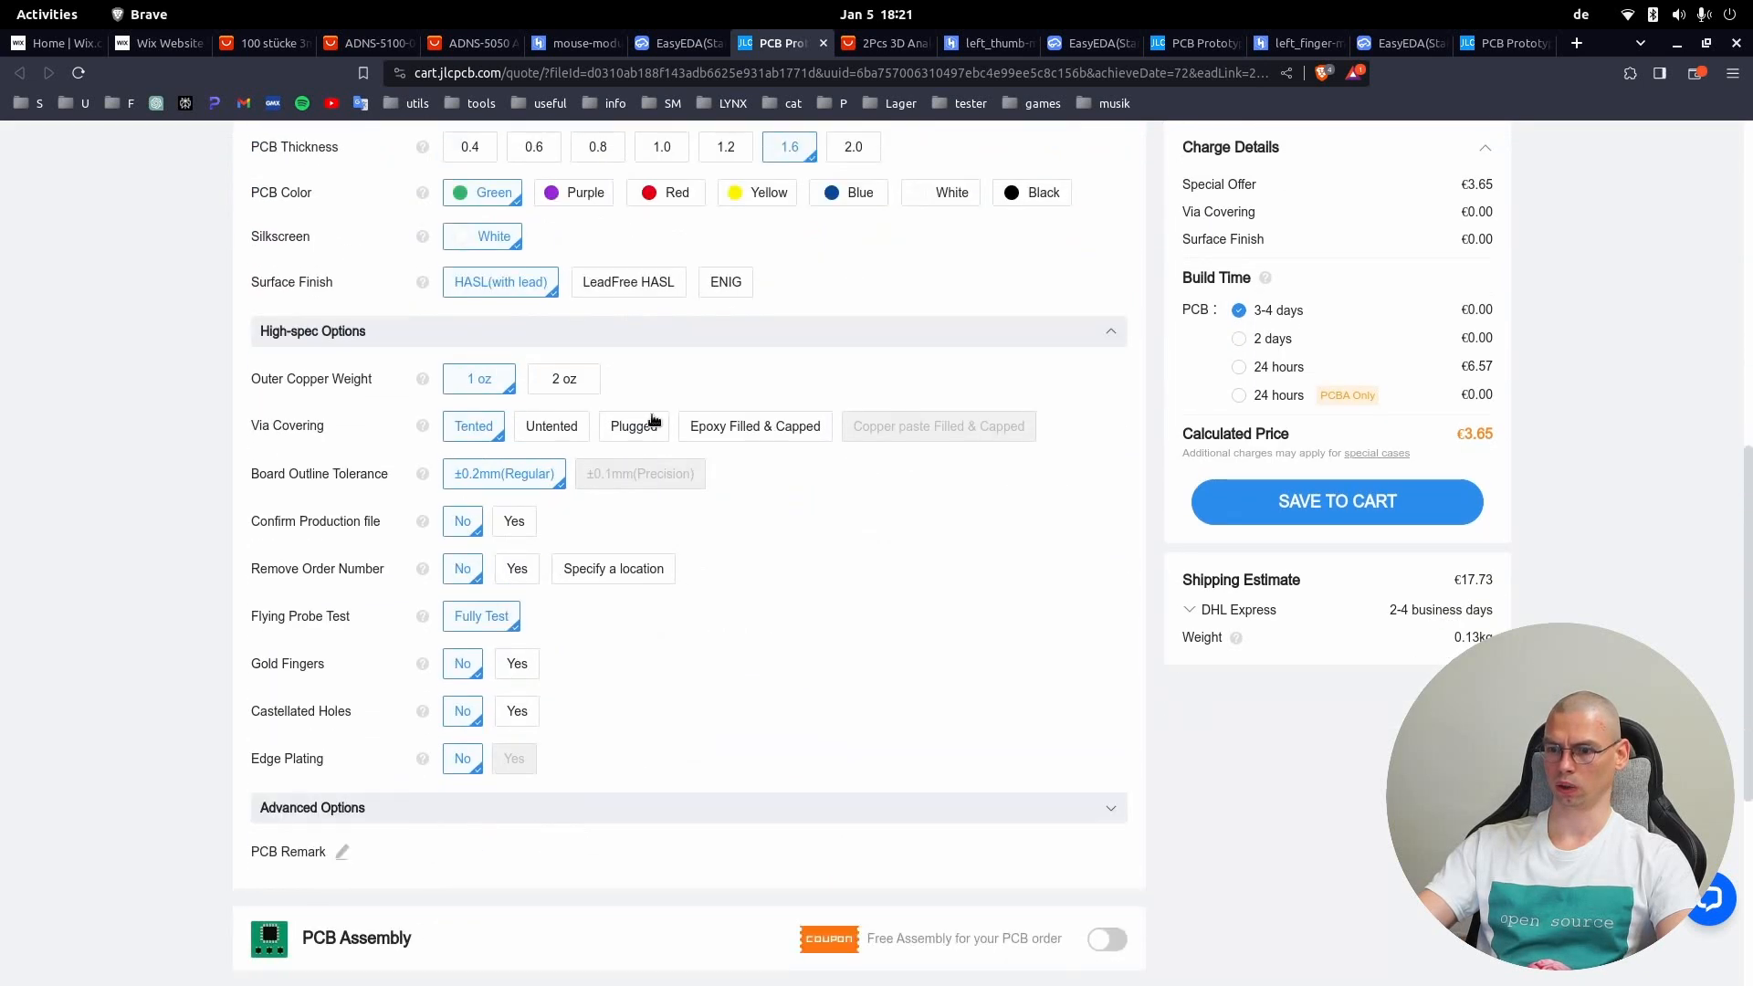
{"action": "scroll", "scroll_direction": "down", "scroll_amount": 3}
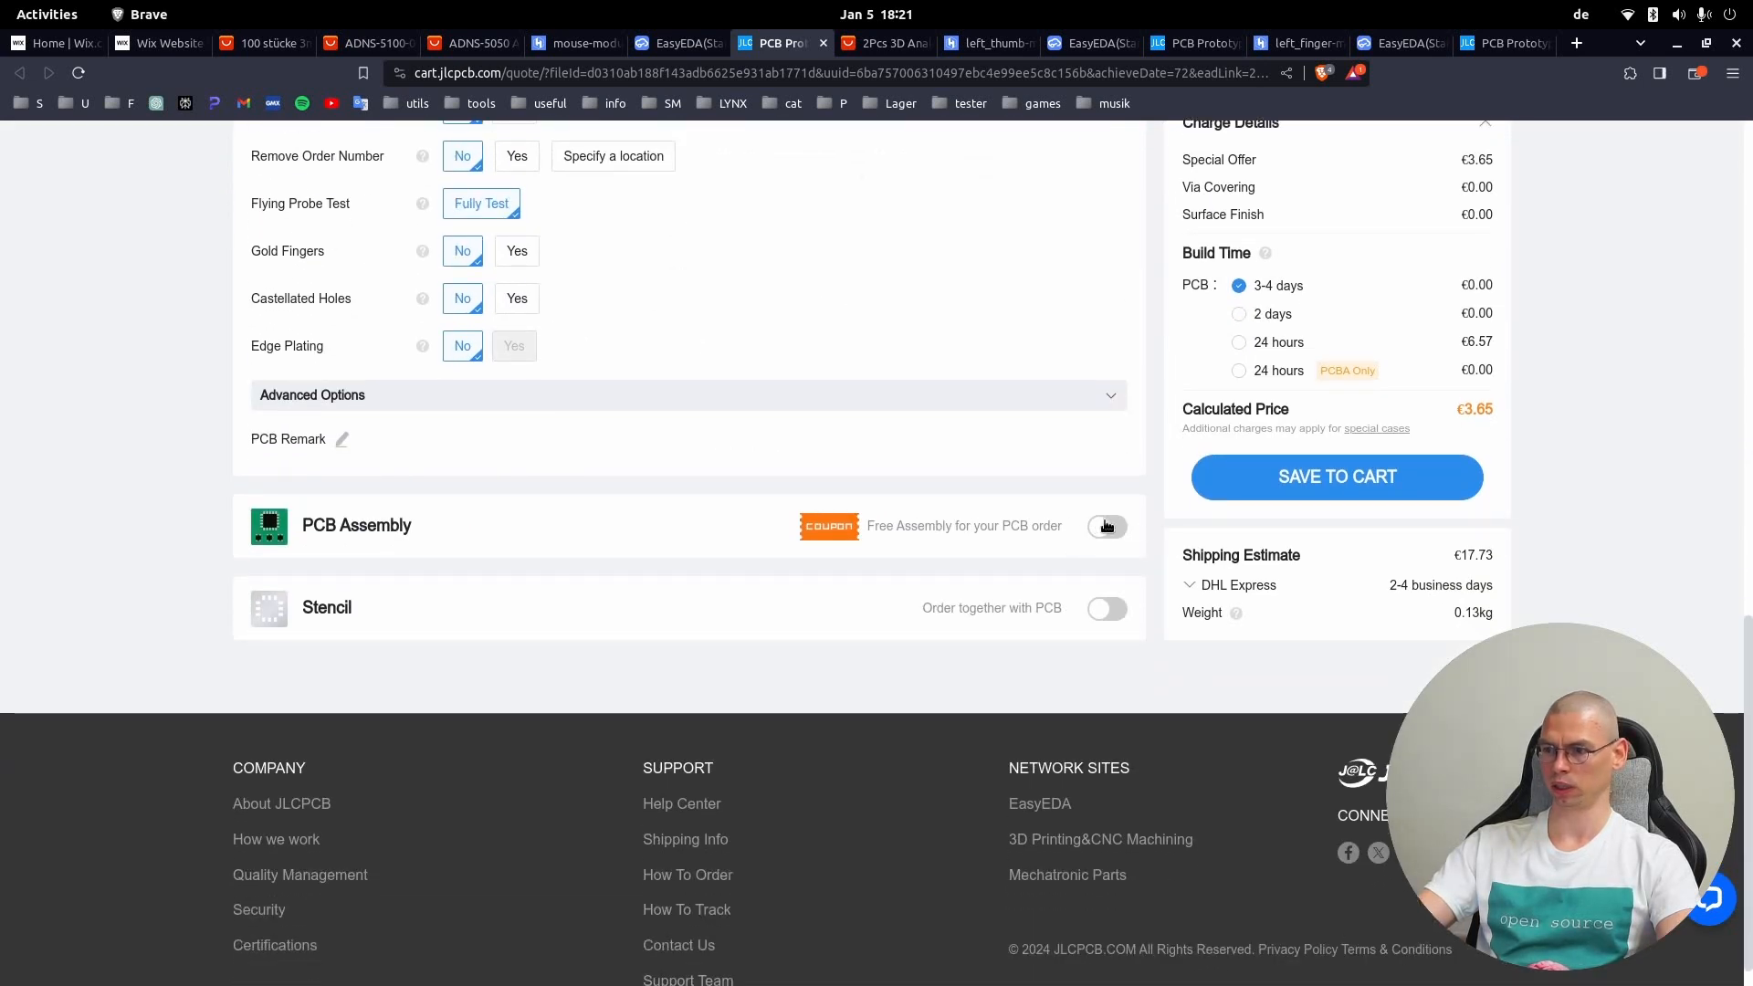
{"action": "left_click", "coordinate": [1106, 526]}
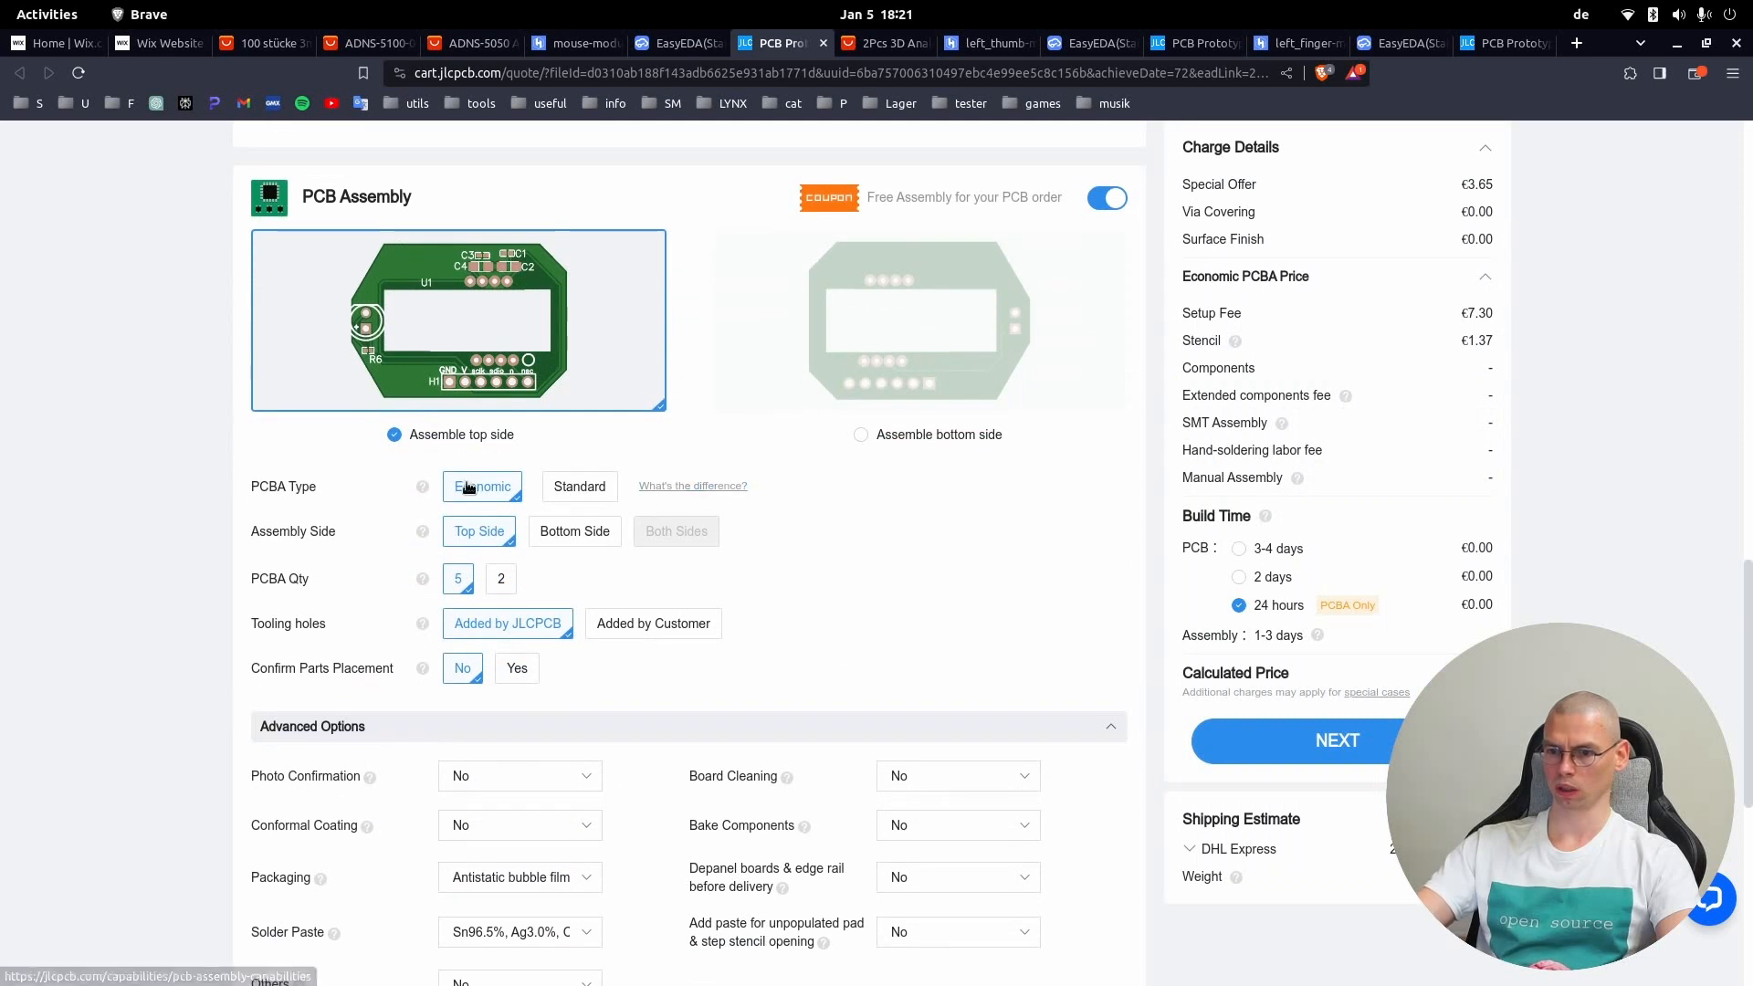
{"action": "left_click", "coordinate": [501, 578]}
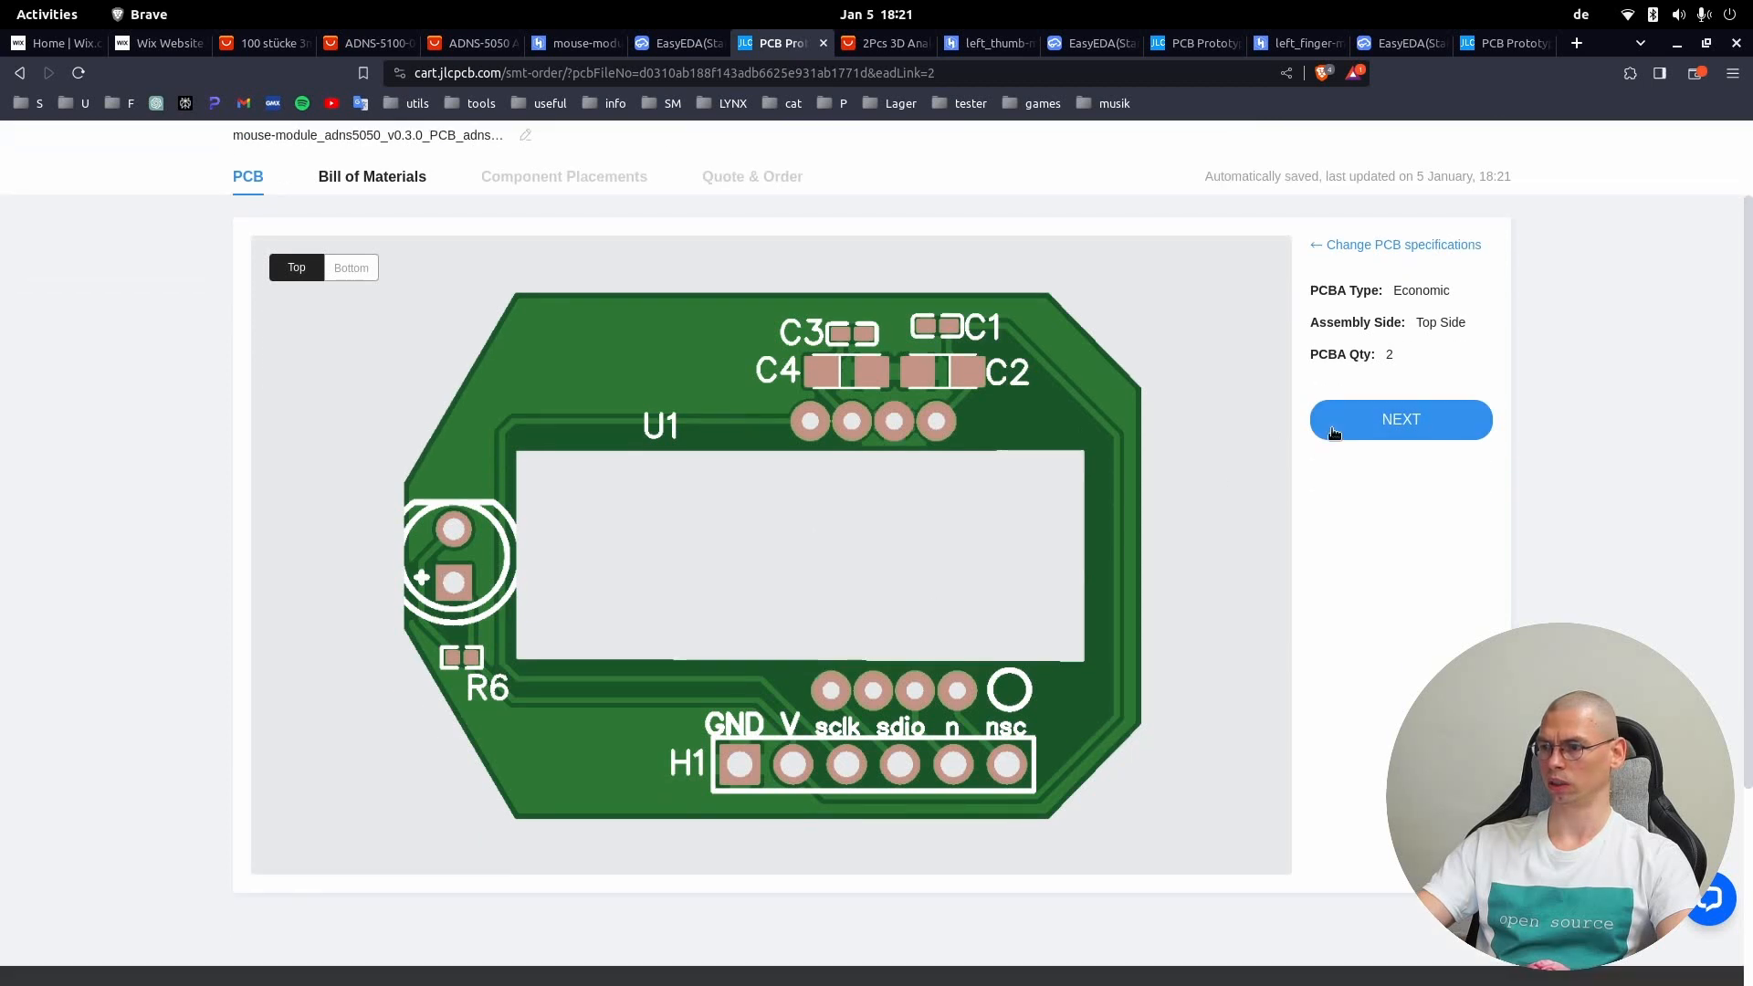
- Process the mouse-module BOM and placement files and exclude LED2 from assembly
{"action": "left_click", "coordinate": [1400, 419]}
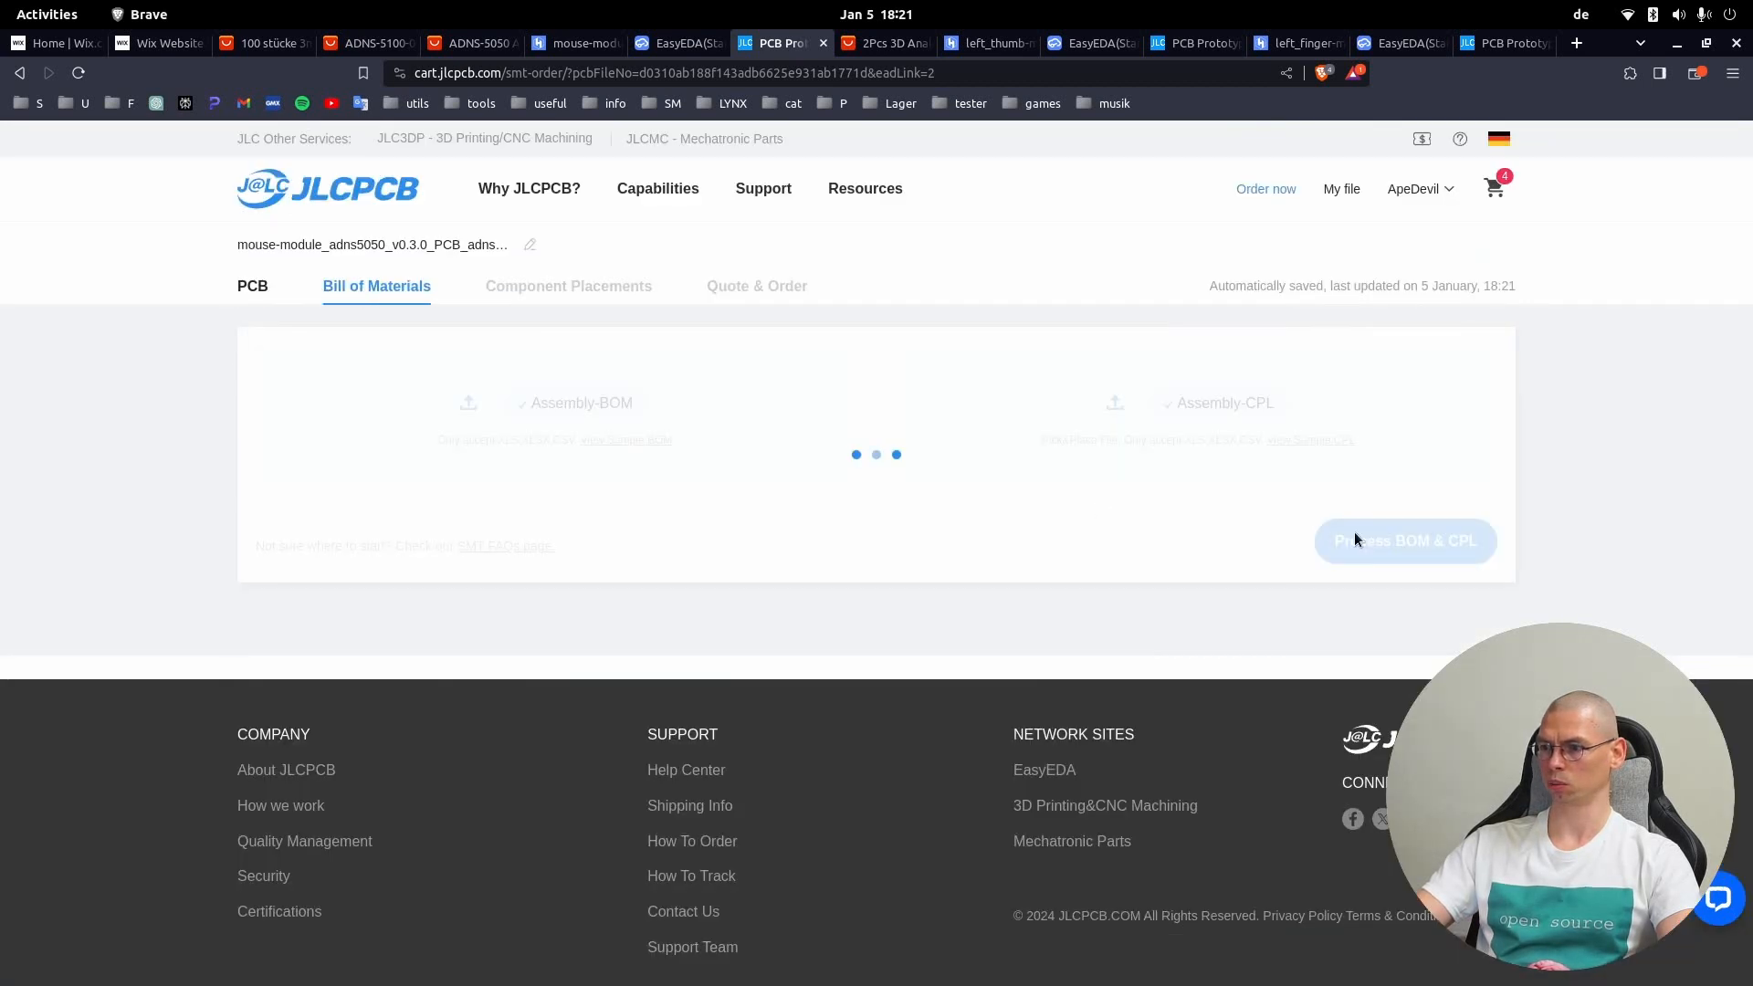
{"action": "left_click", "coordinate": [1404, 539]}
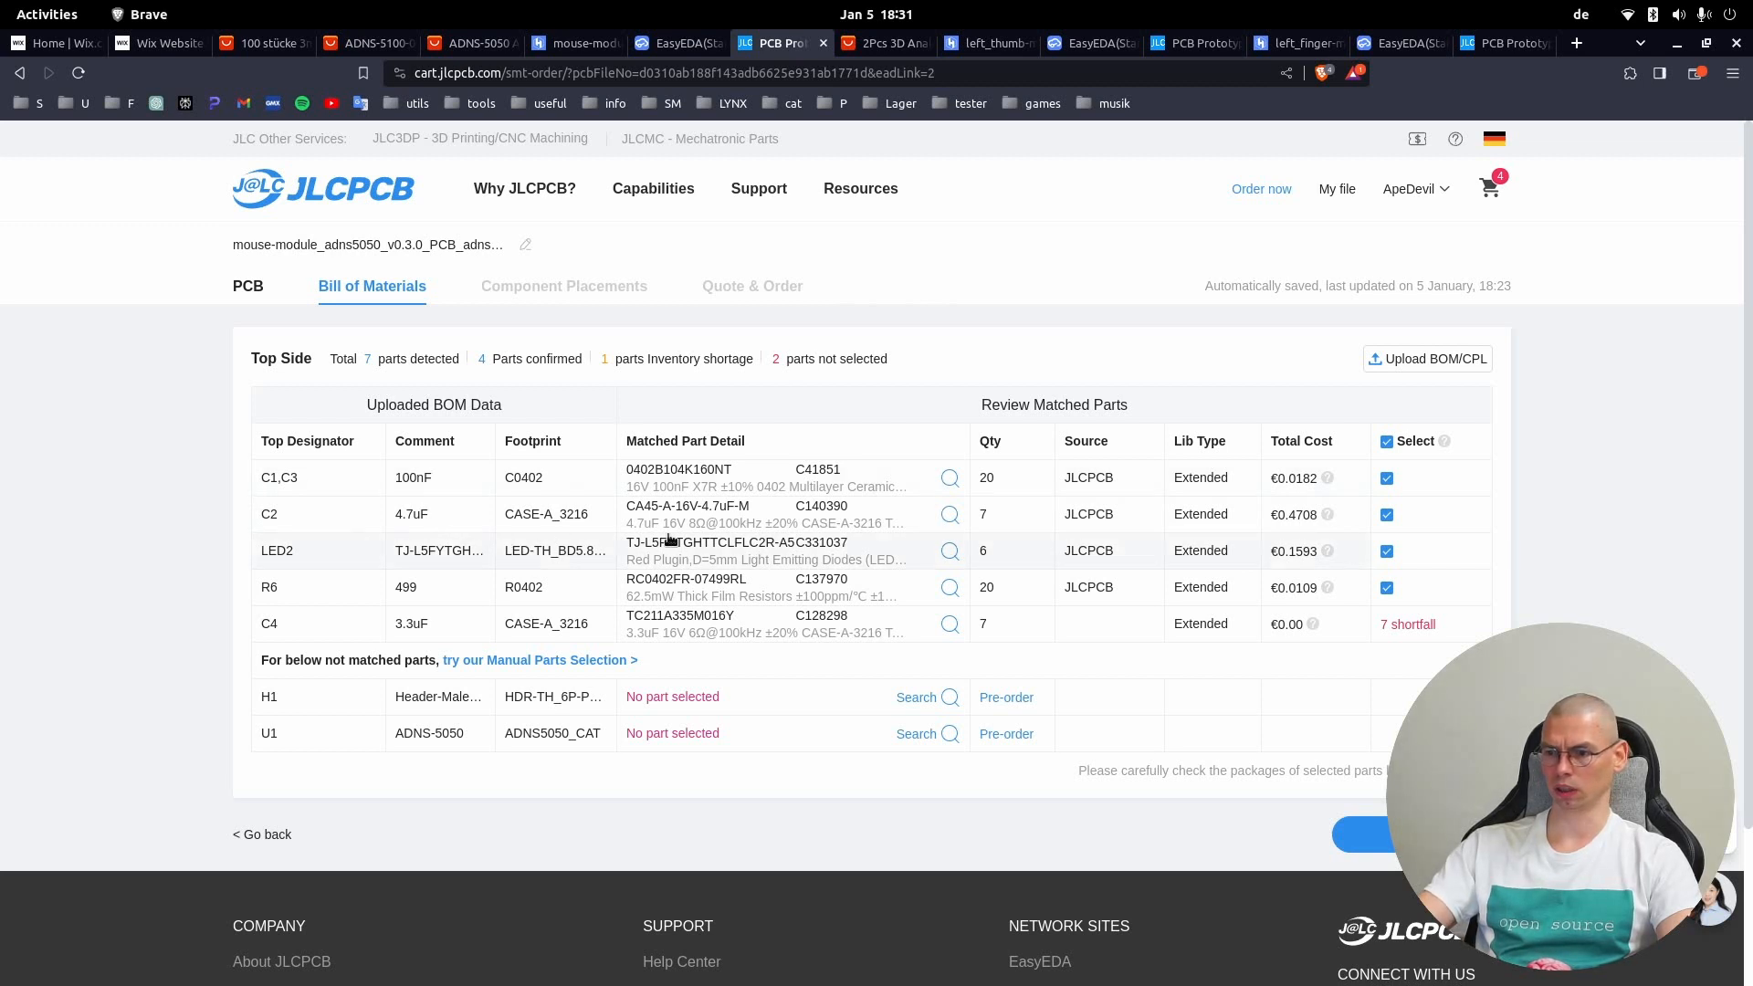
{"action": "left_click", "coordinate": [1386, 550]}
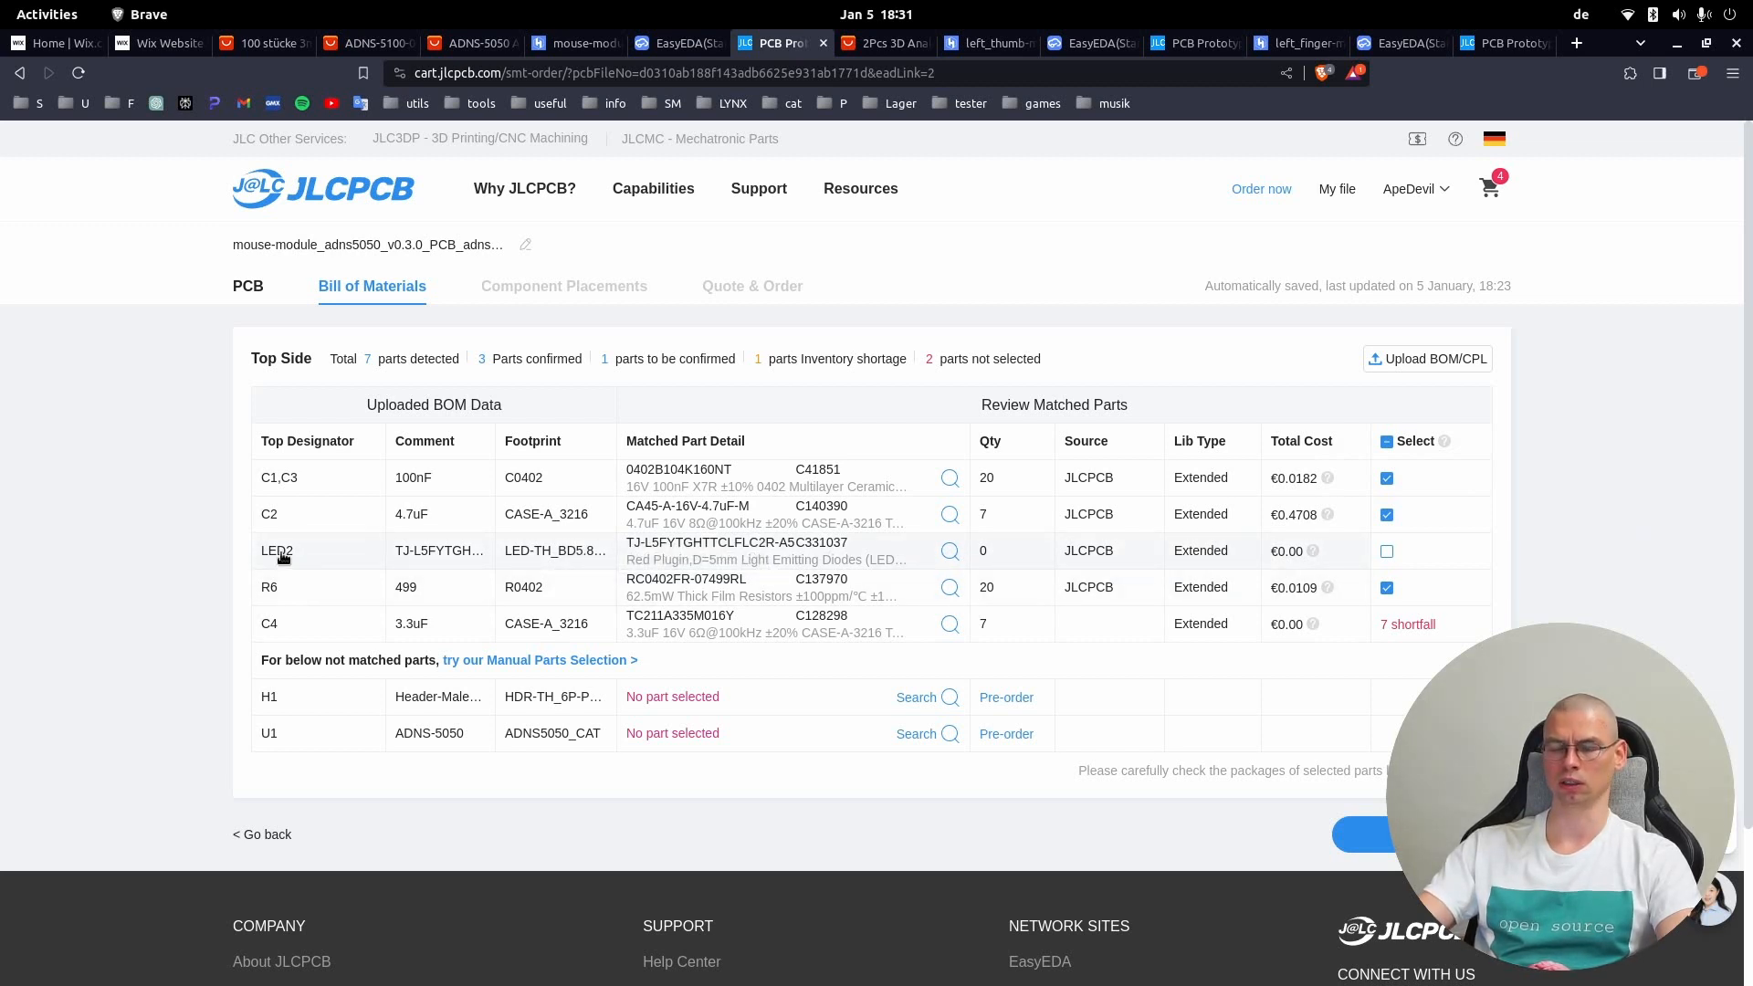
{"action": "mouse_move", "coordinate": [1360, 340]}
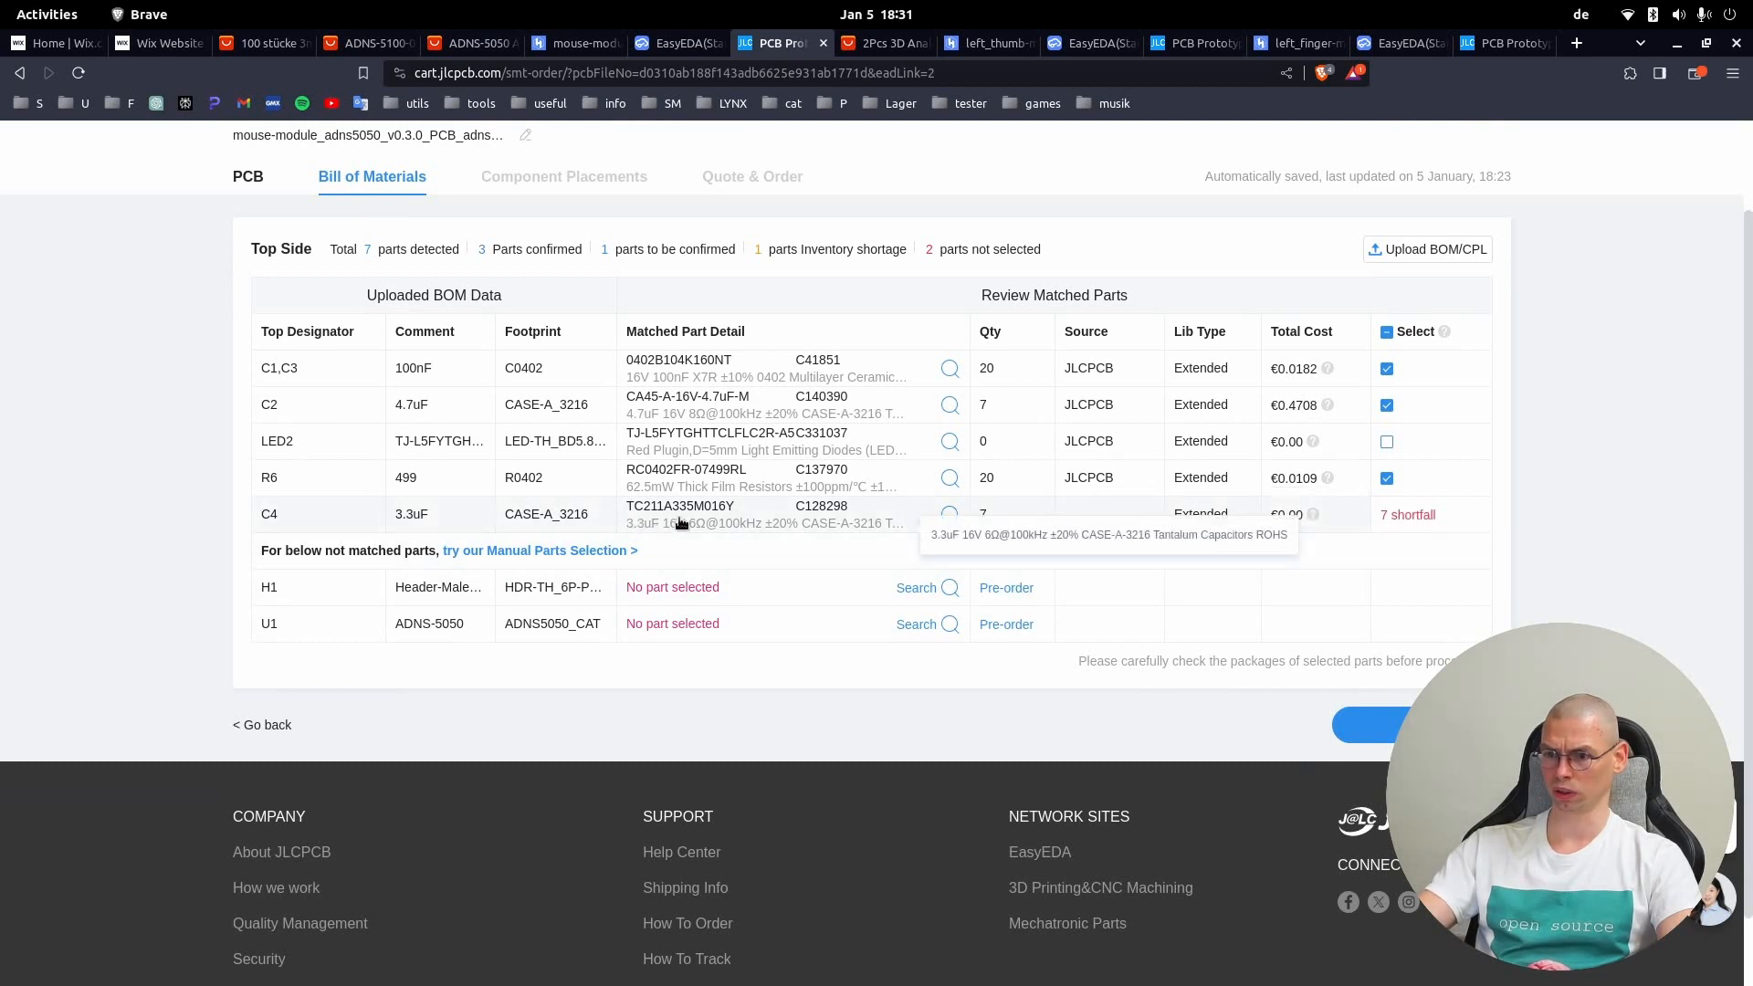
- Search CASE-A-3216 for capacitor C4 and replace it with an in-stock 3.3uF part
{"action": "left_click", "coordinate": [950, 514]}
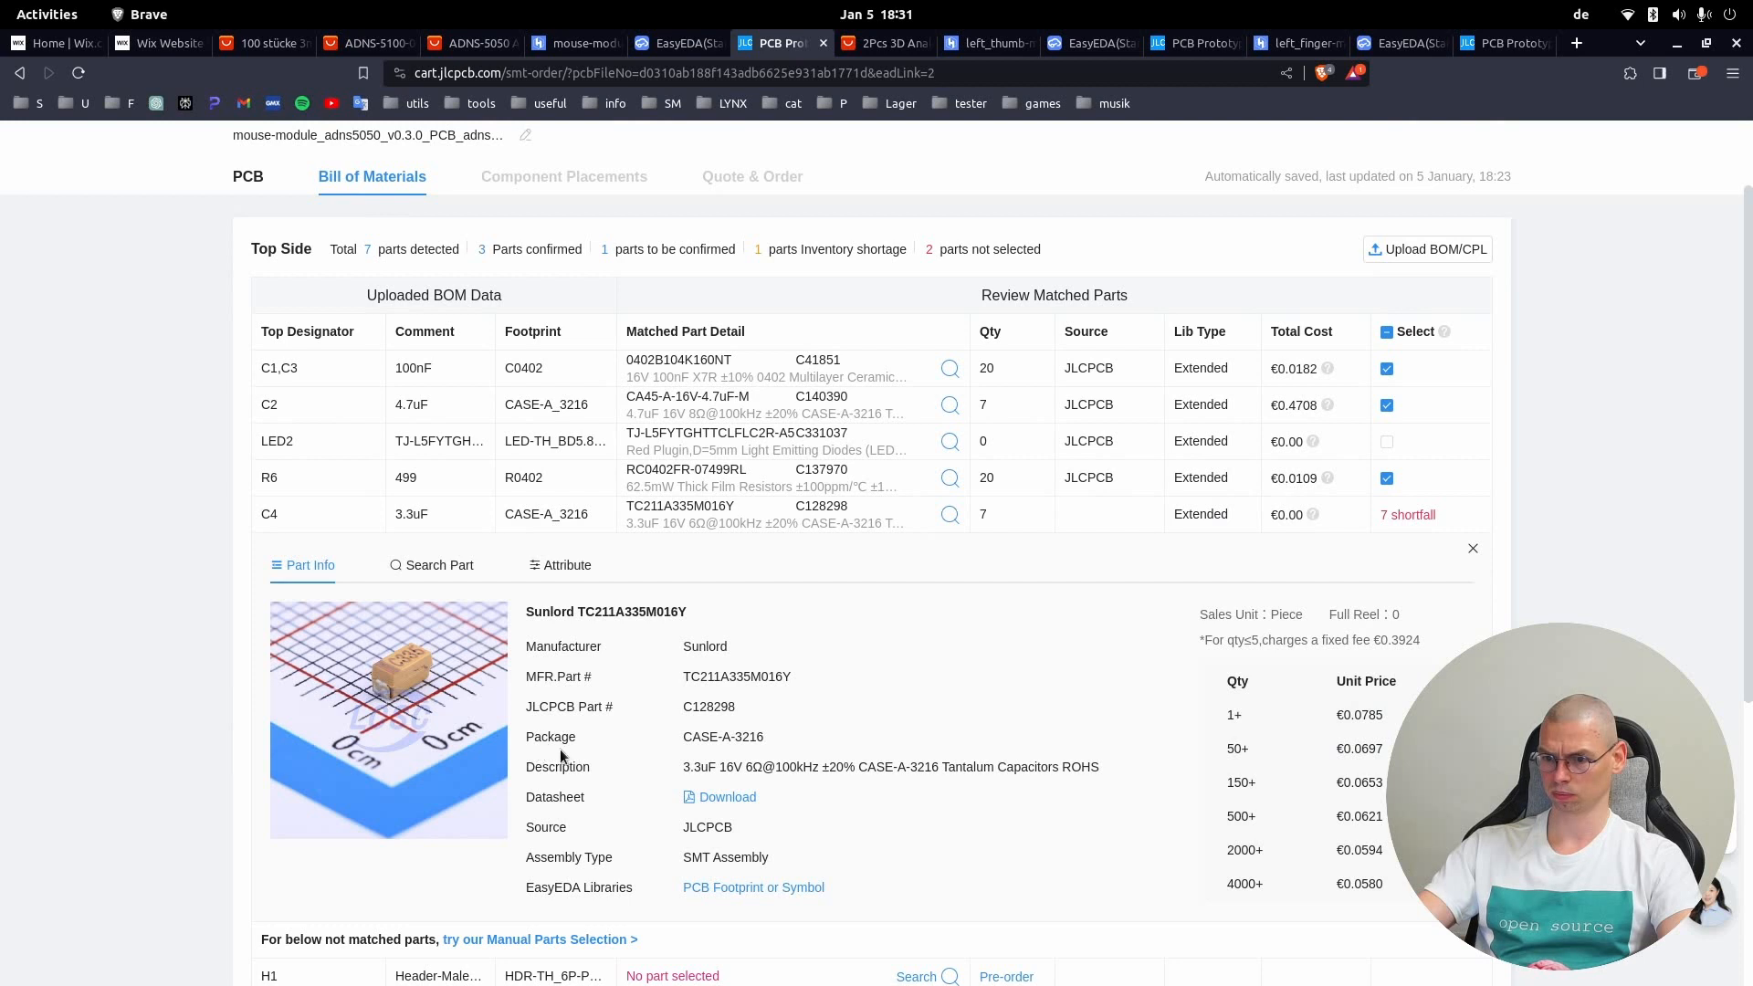
{"action": "double_click", "coordinate": [722, 737]}
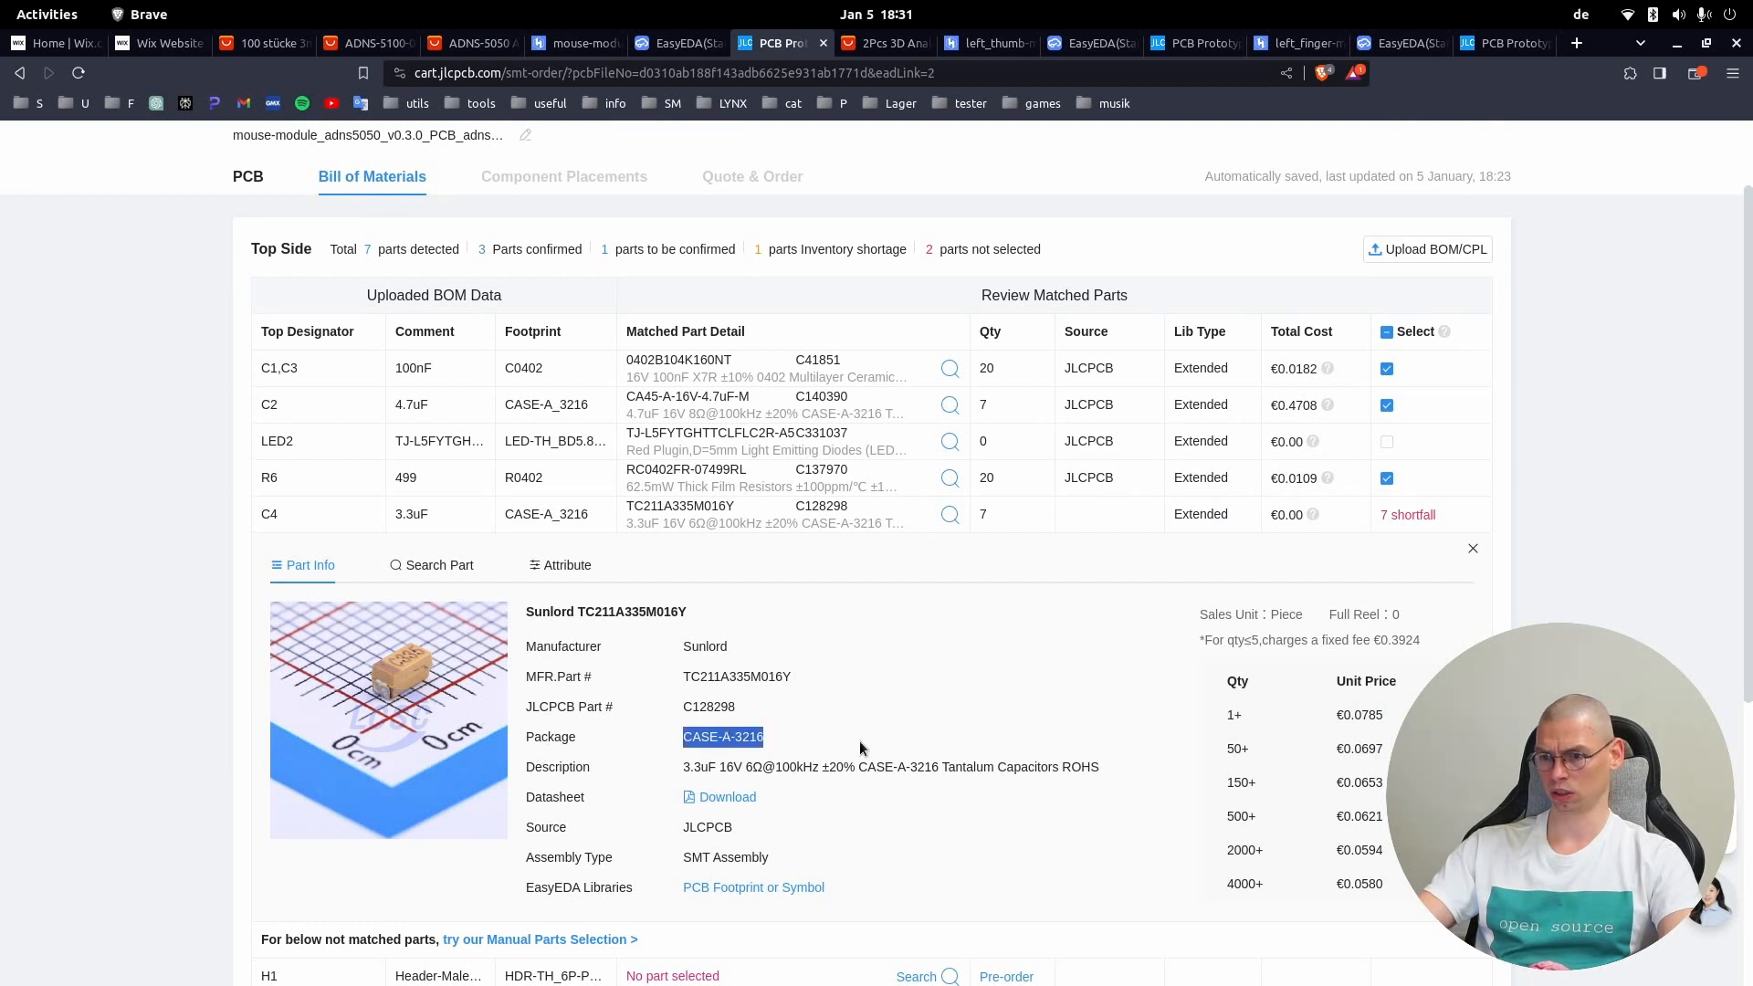
{"action": "left_click", "coordinate": [439, 564]}
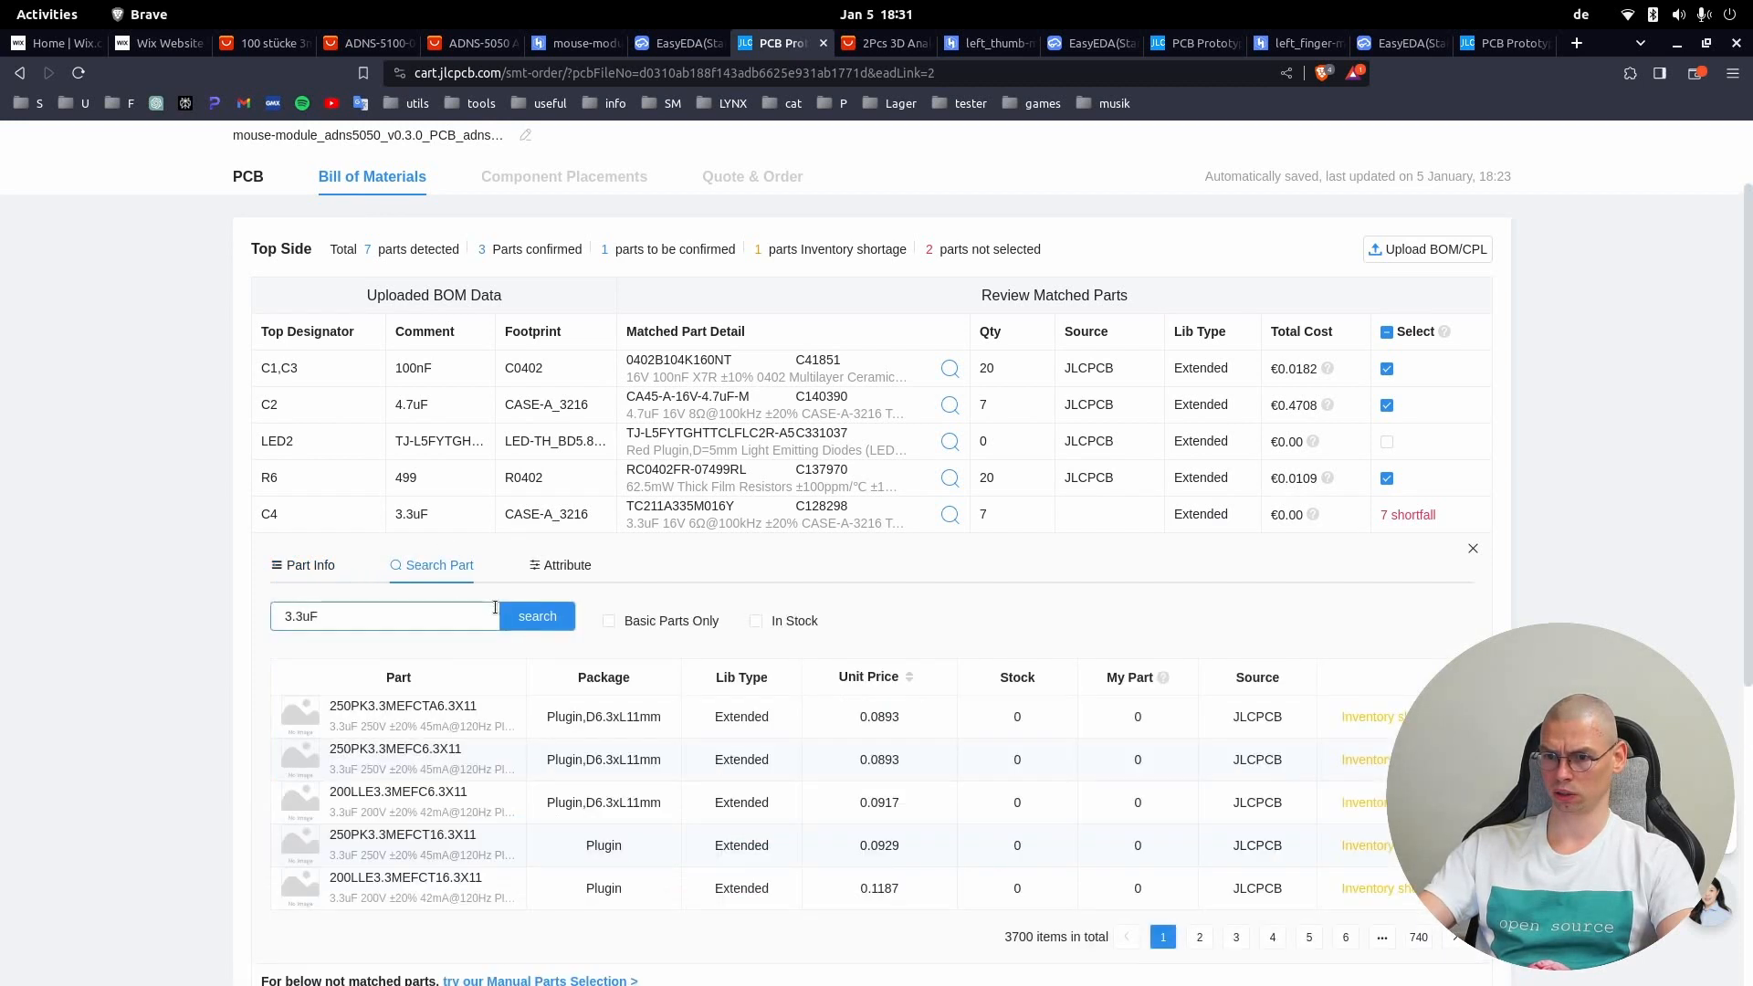
{"action": "type", "text": "CASE-A-3216"}
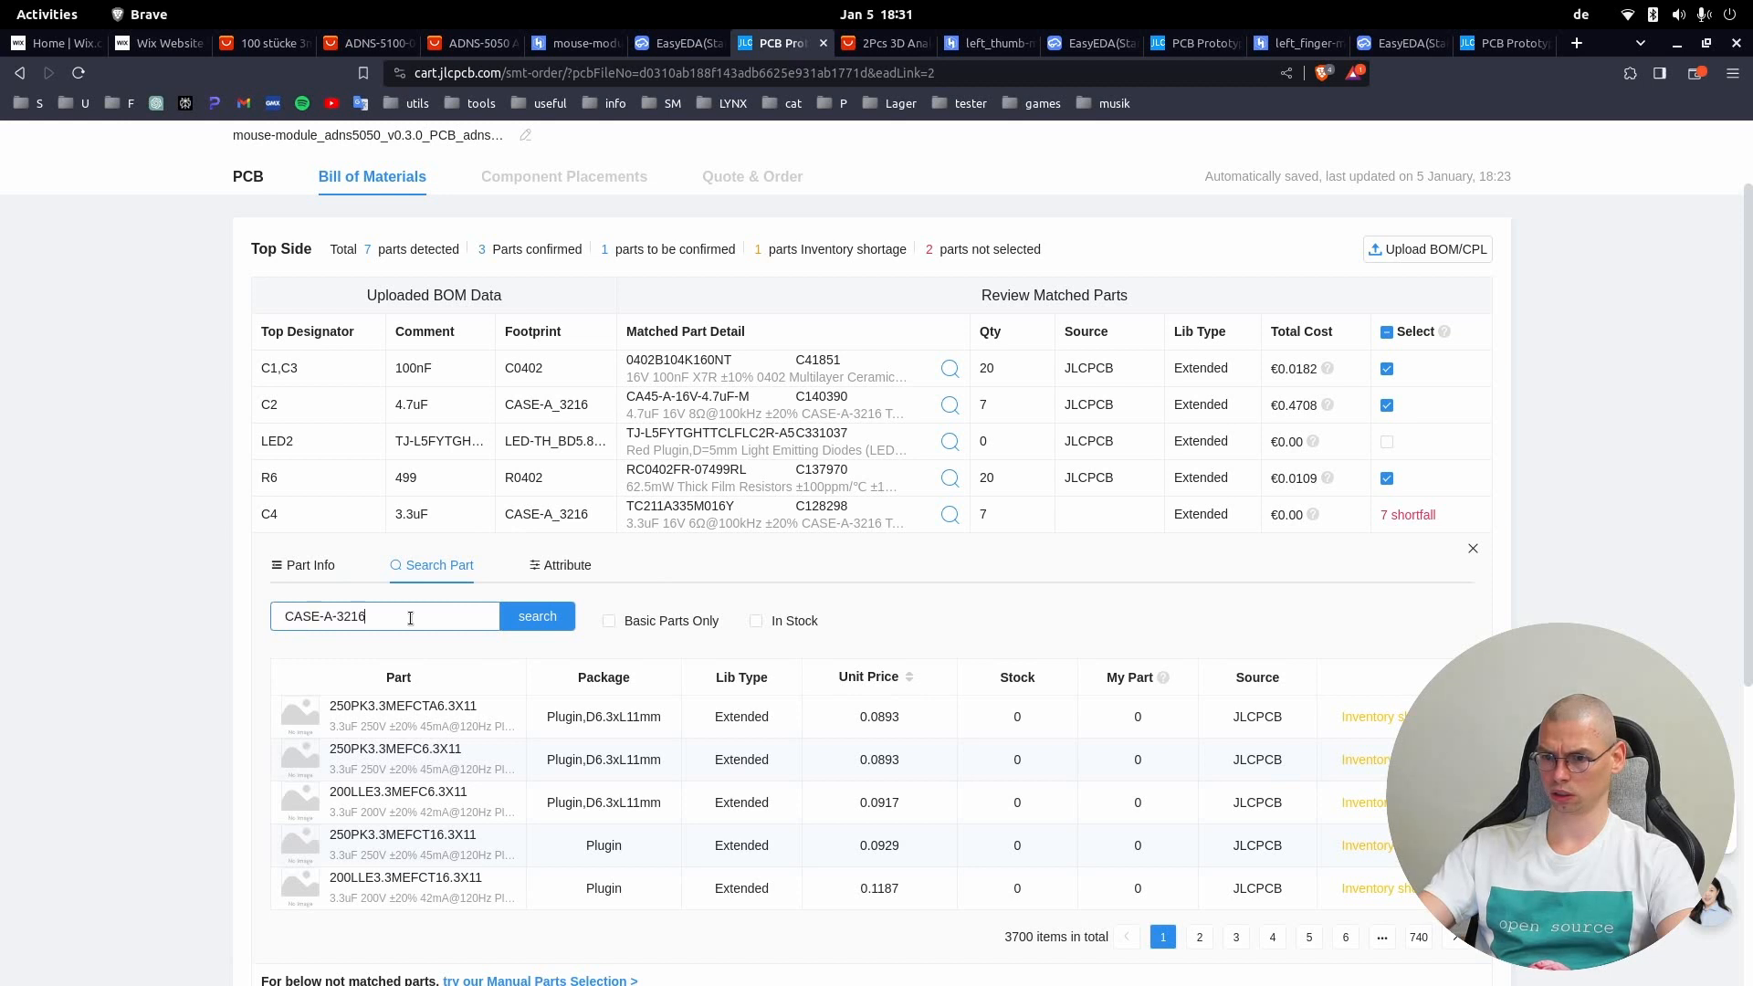
{"action": "left_click", "coordinate": [538, 616]}
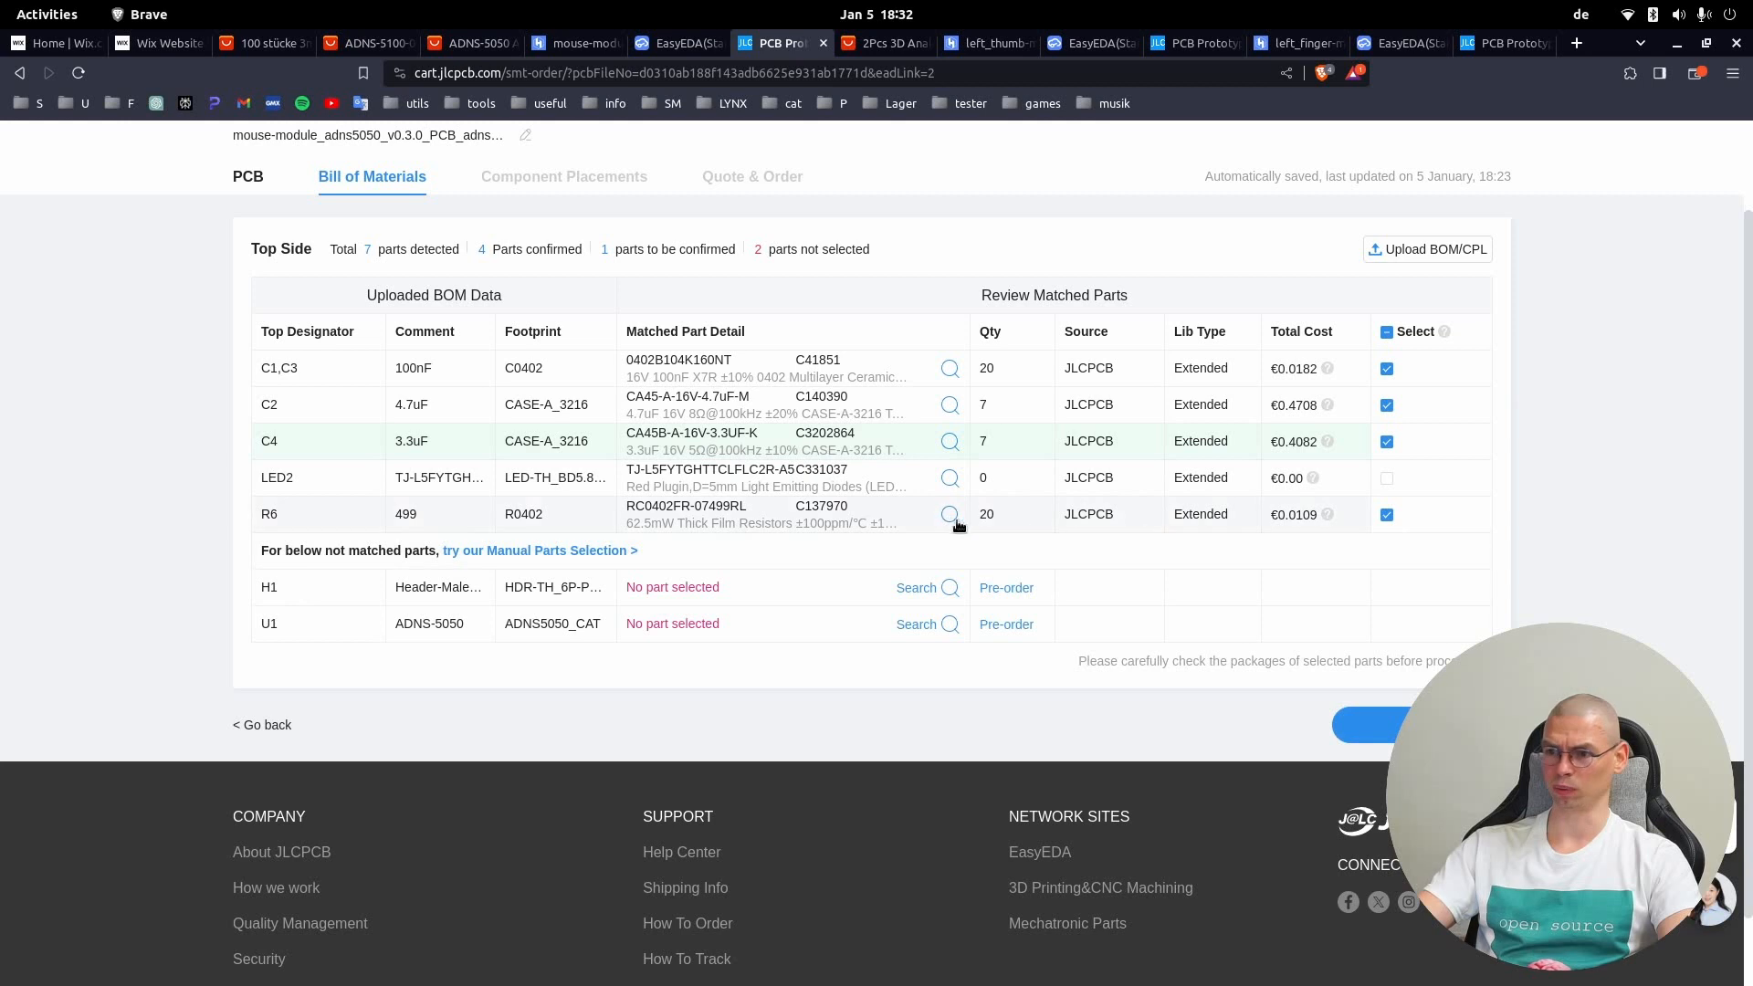
- Check alternatives for resistor R6, keep it, and proceed past the bill of materials
{"action": "left_click", "coordinate": [949, 515]}
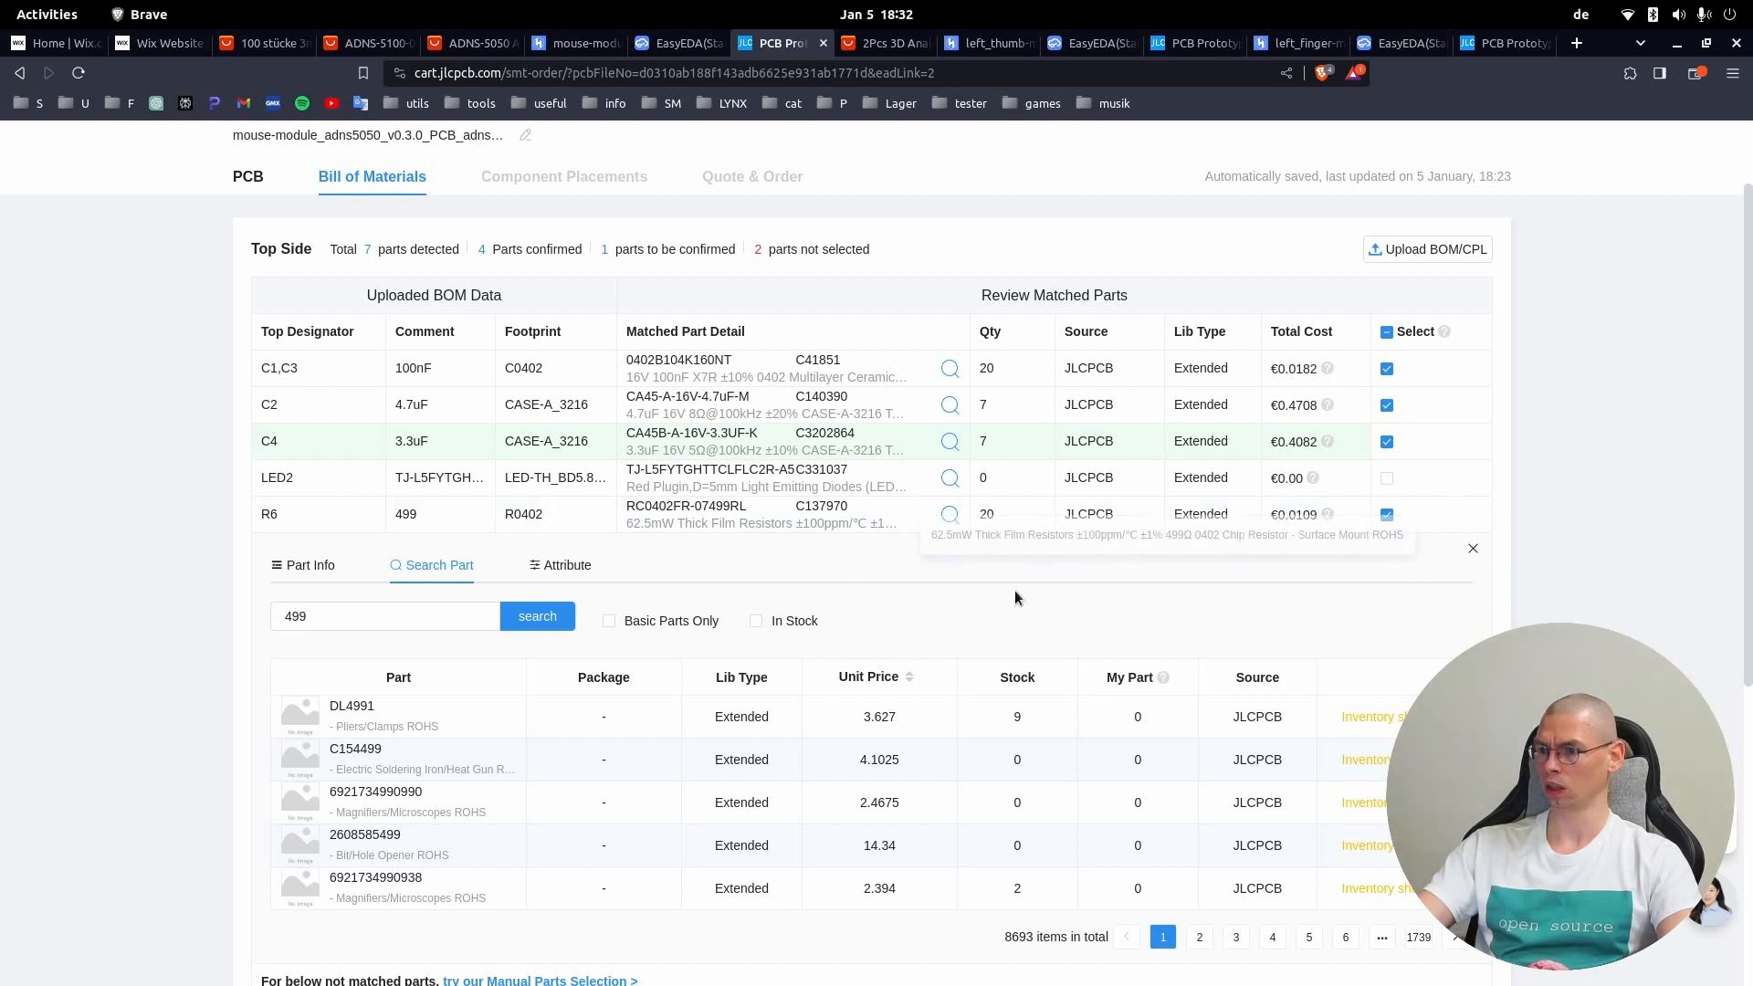
{"action": "left_click", "coordinate": [1473, 548]}
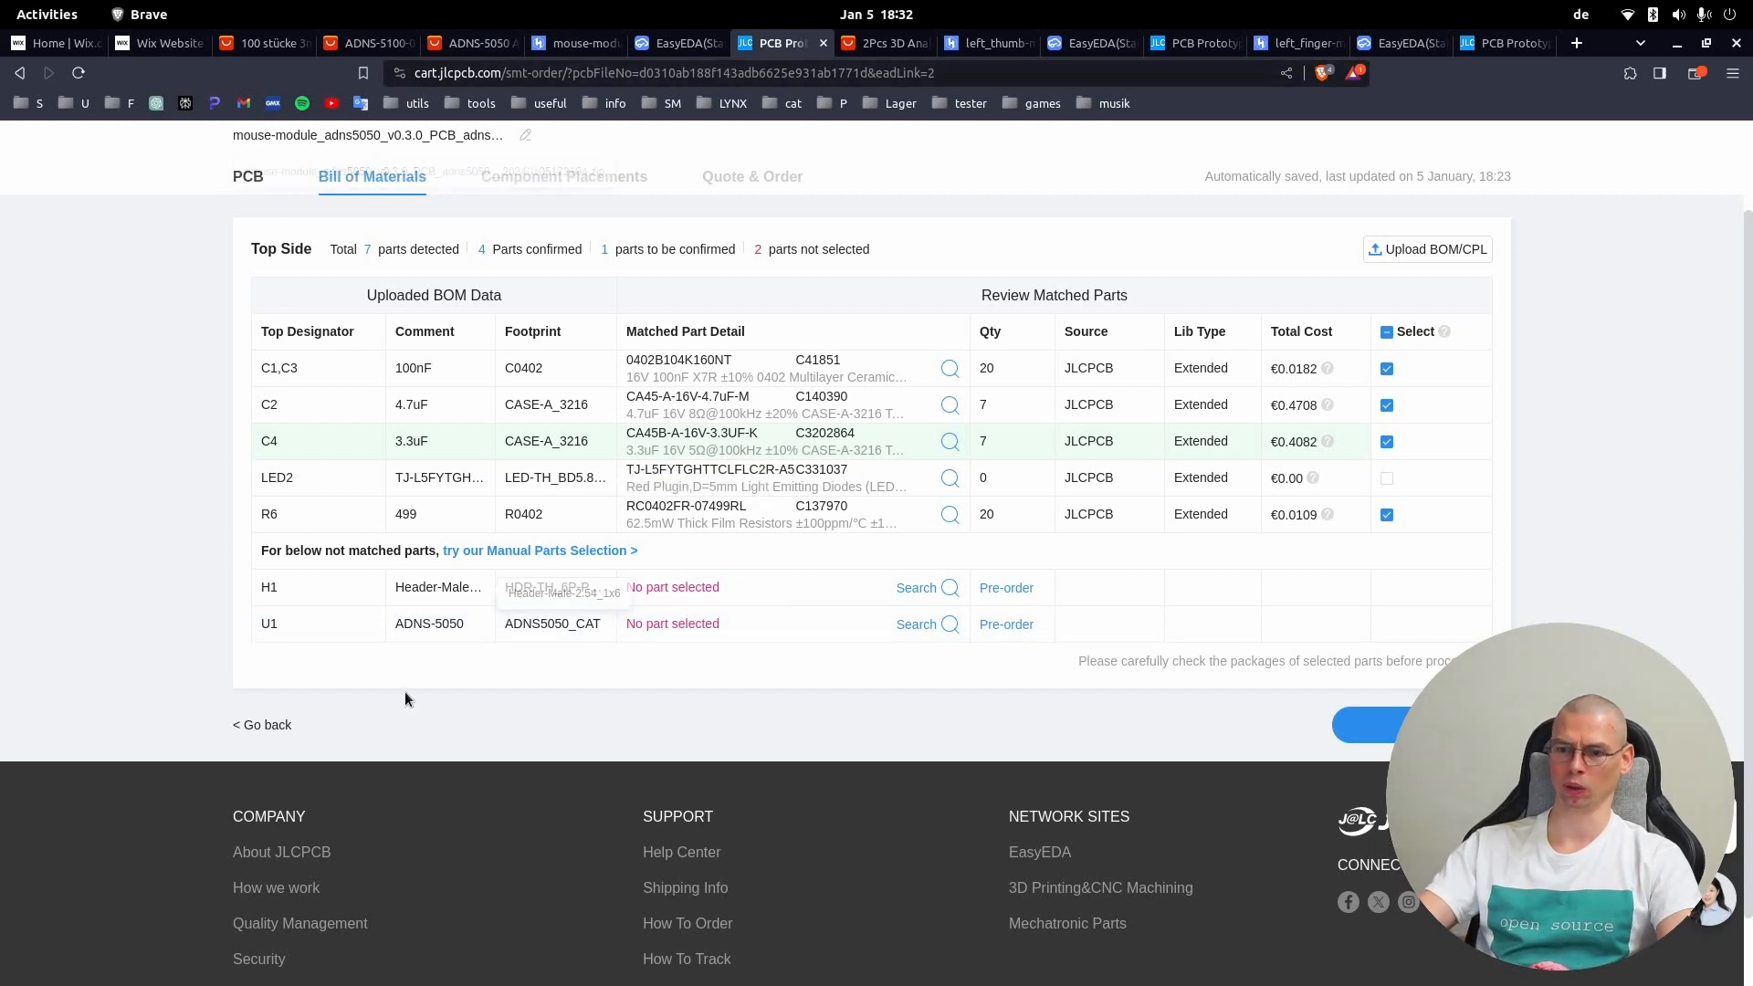
{"action": "left_click", "coordinate": [1369, 724]}
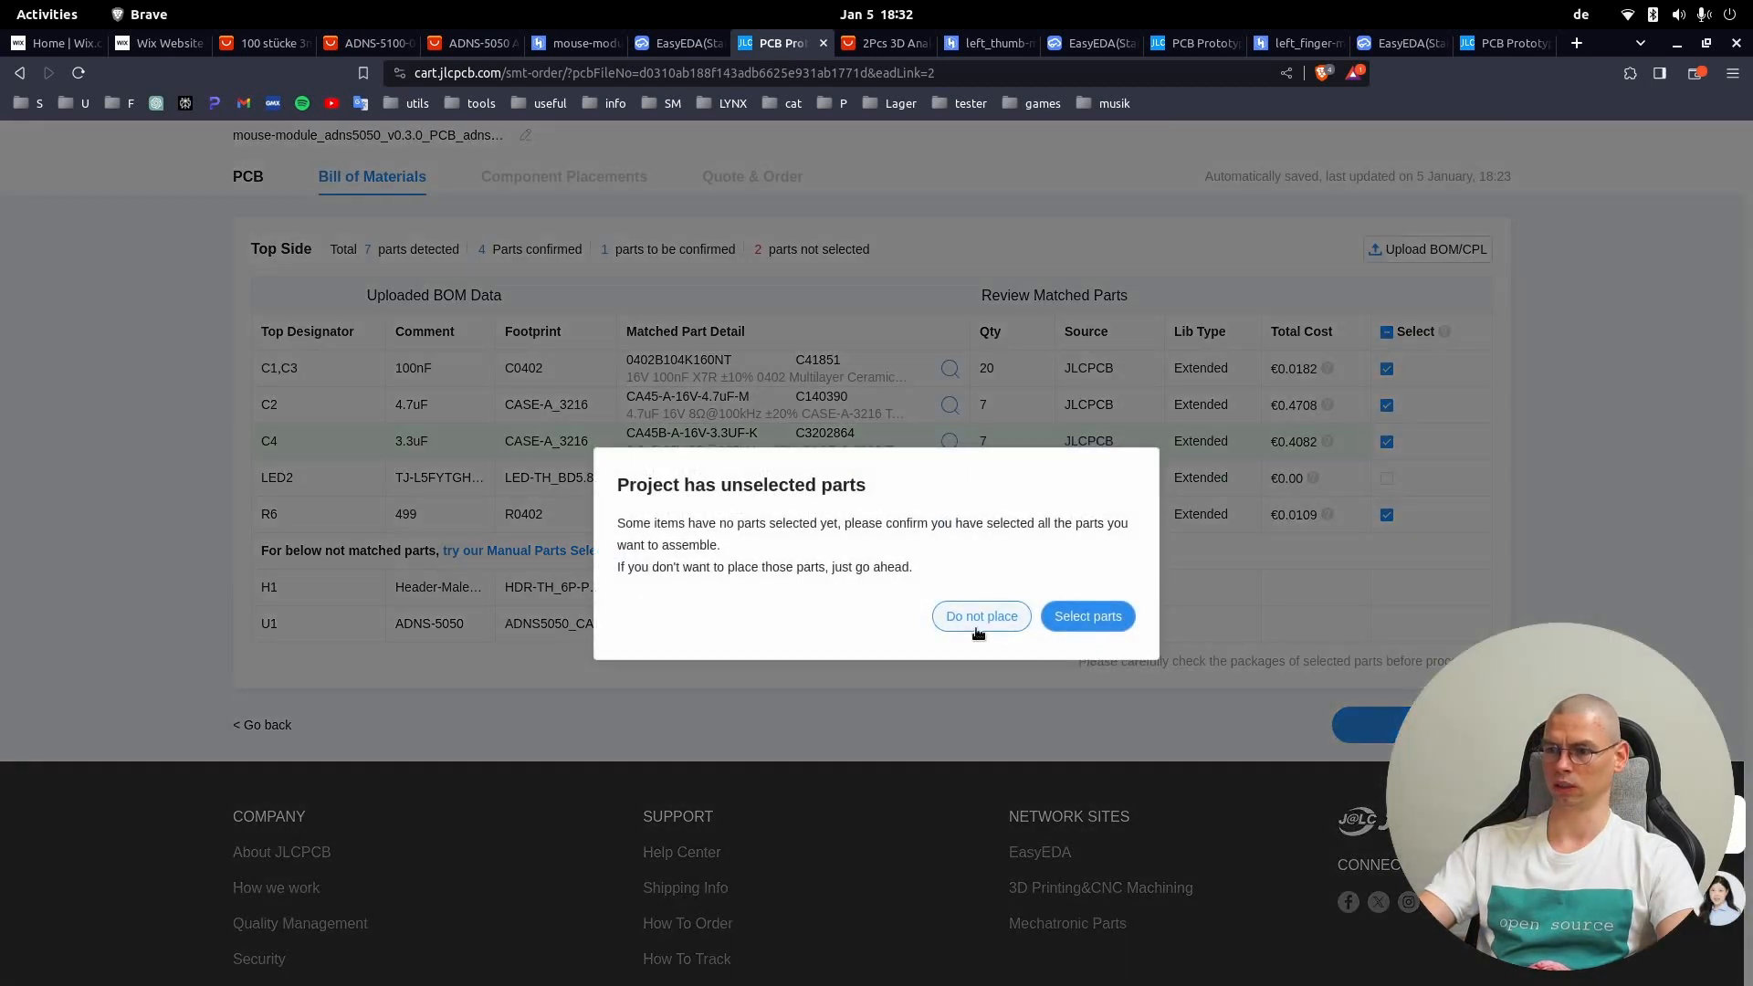
- Leave the unselected parts unplaced and accept the component placements for the quote
{"action": "left_click", "coordinate": [981, 617]}
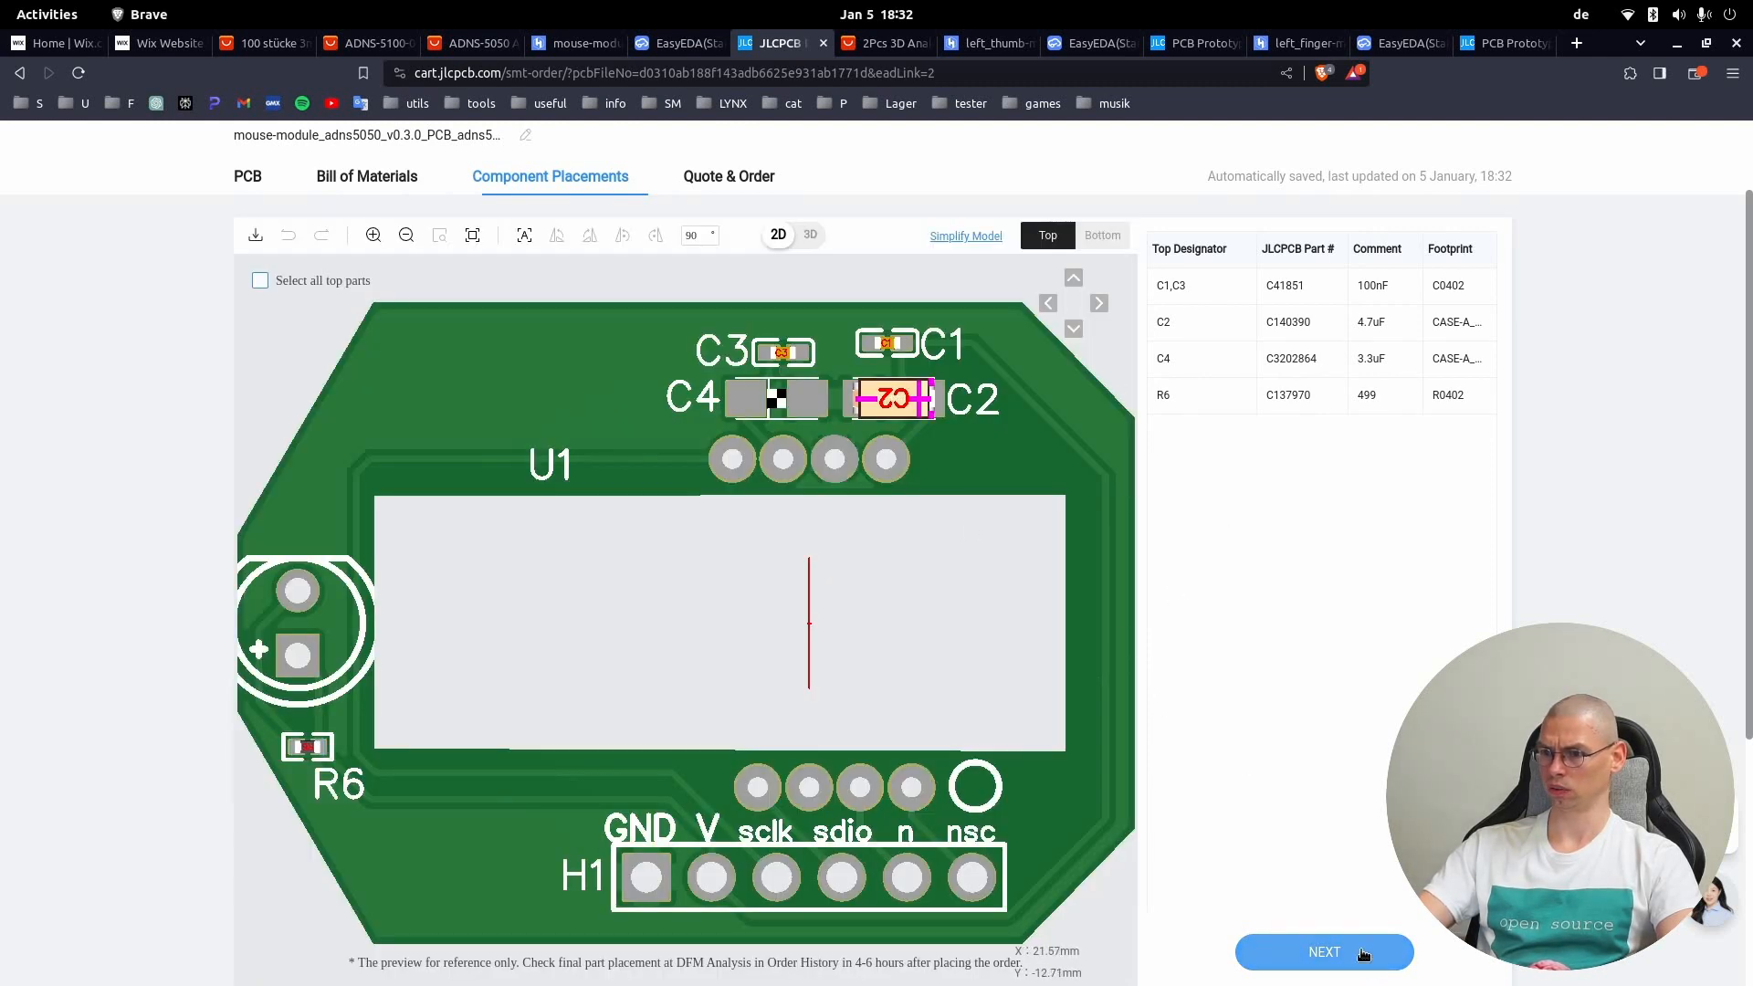
{"action": "left_click", "coordinate": [1324, 951]}
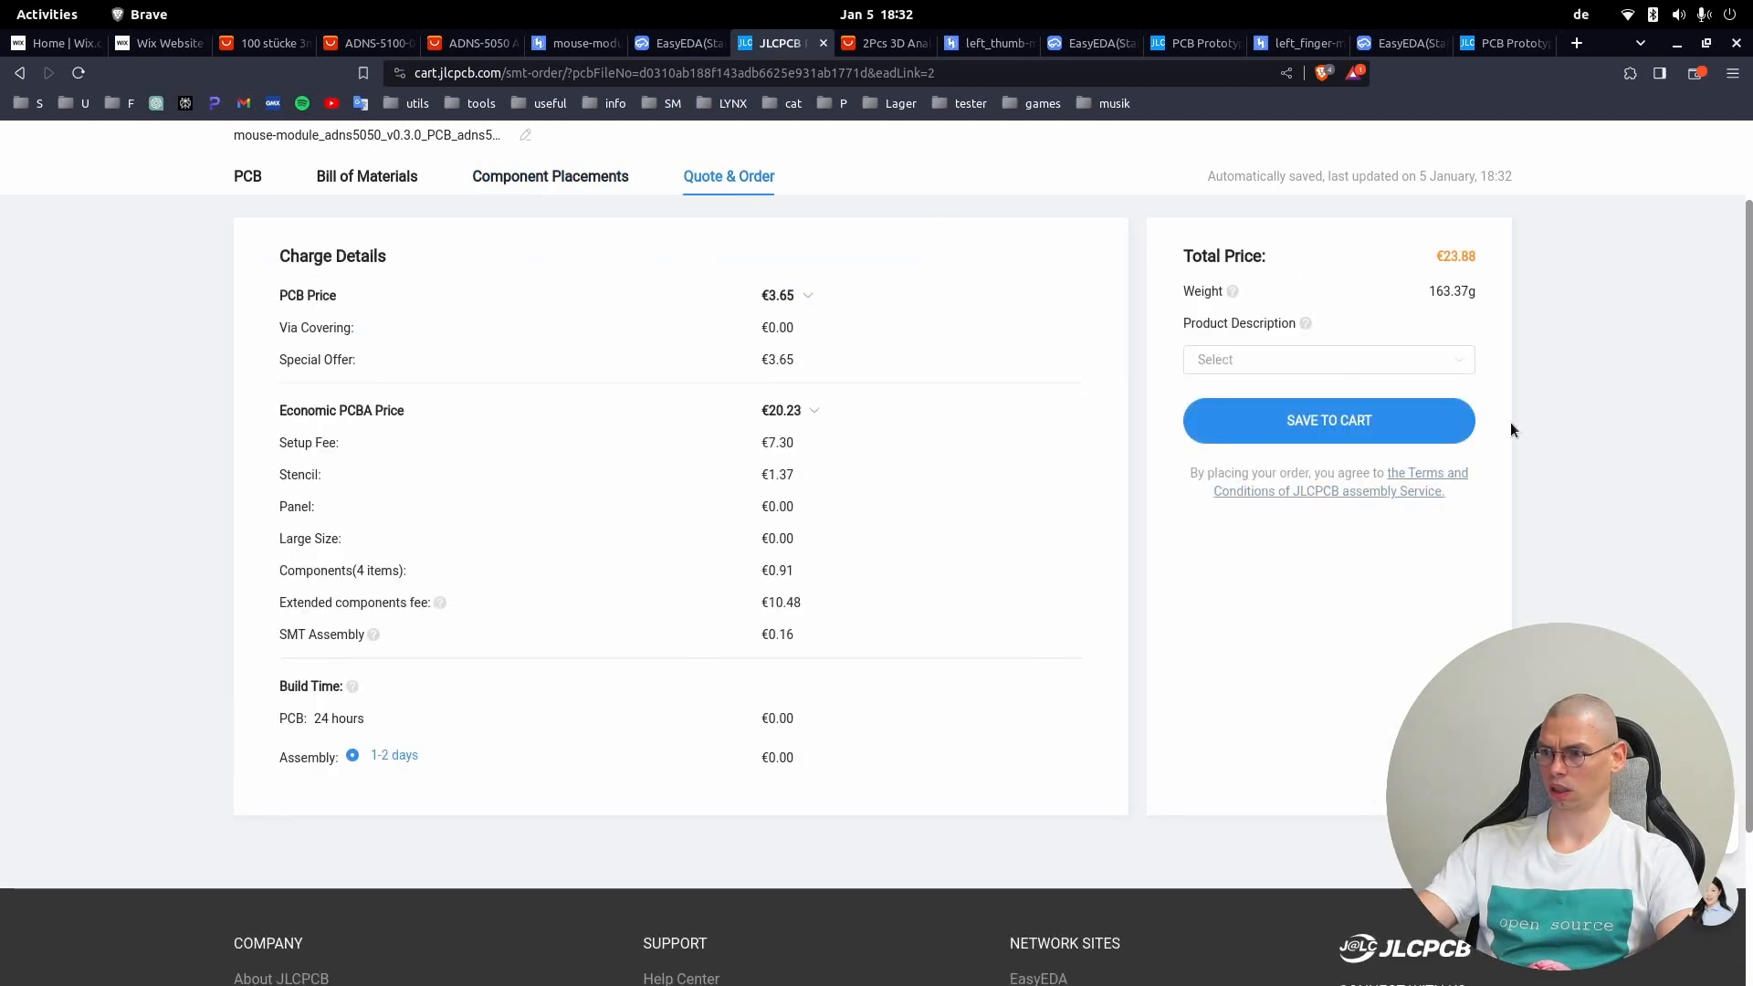
- Describe the product as Office Appliance and Accessories, save the assembled board to the cart, and return to the Wix preview
{"action": "left_click", "coordinate": [1328, 359]}
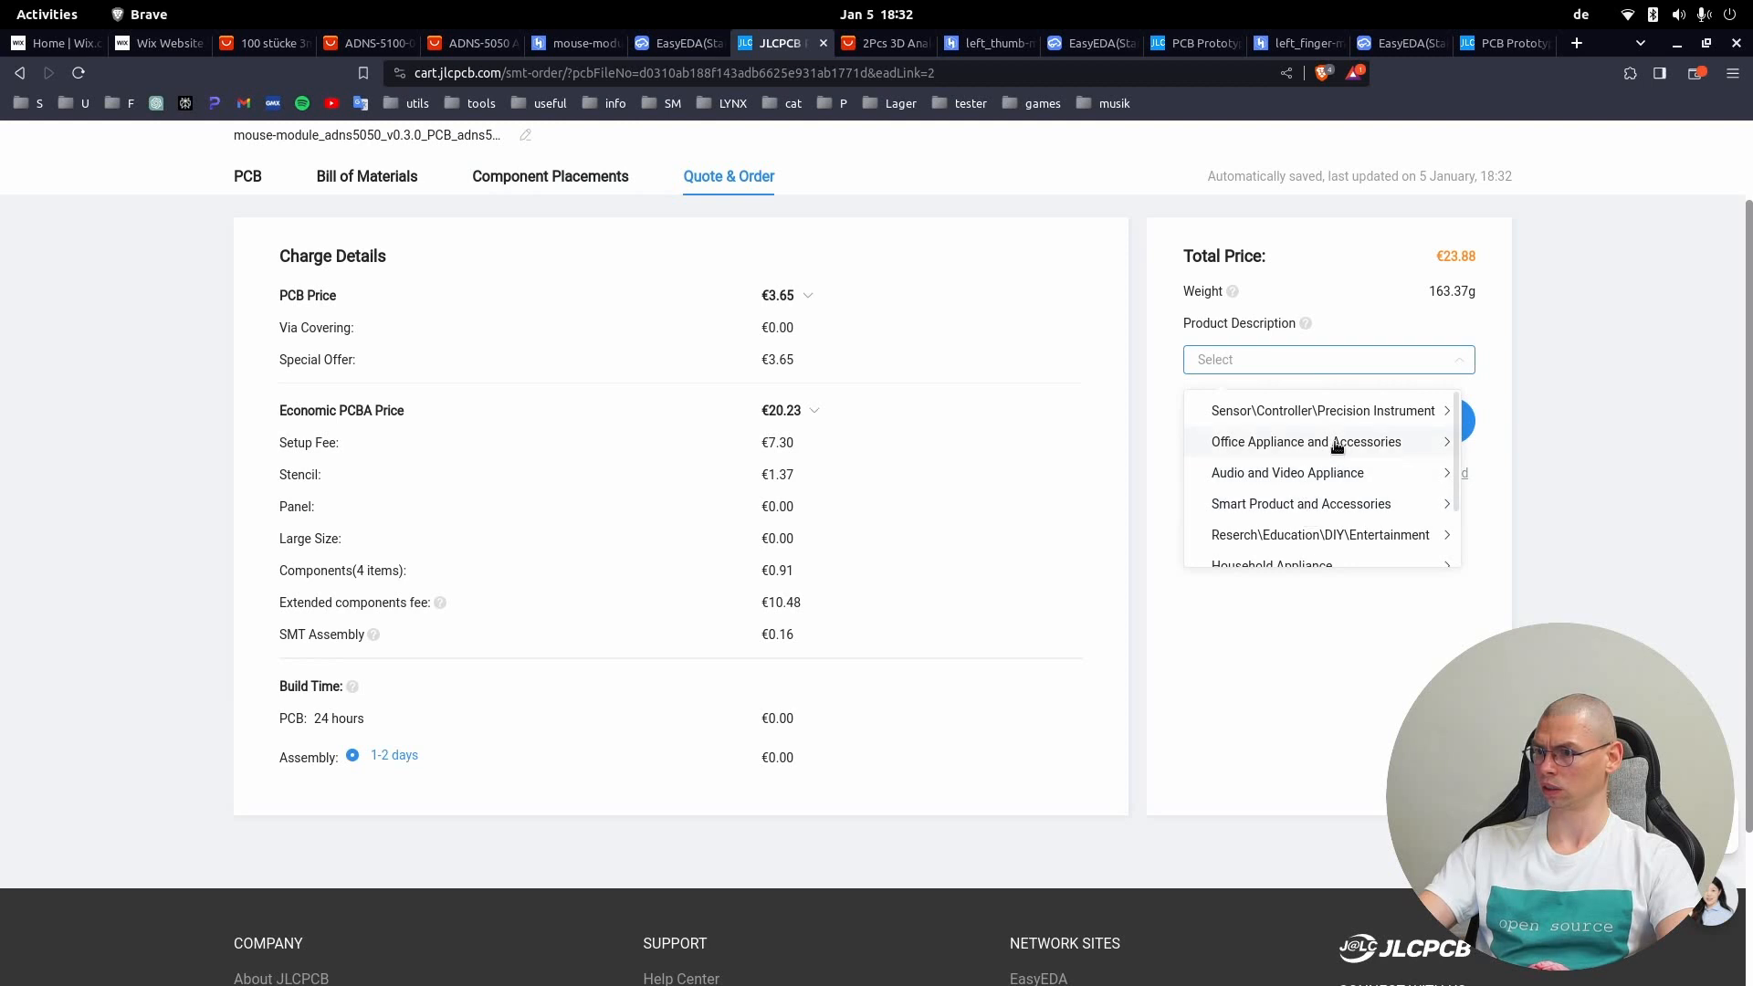
{"action": "left_click", "coordinate": [1304, 442]}
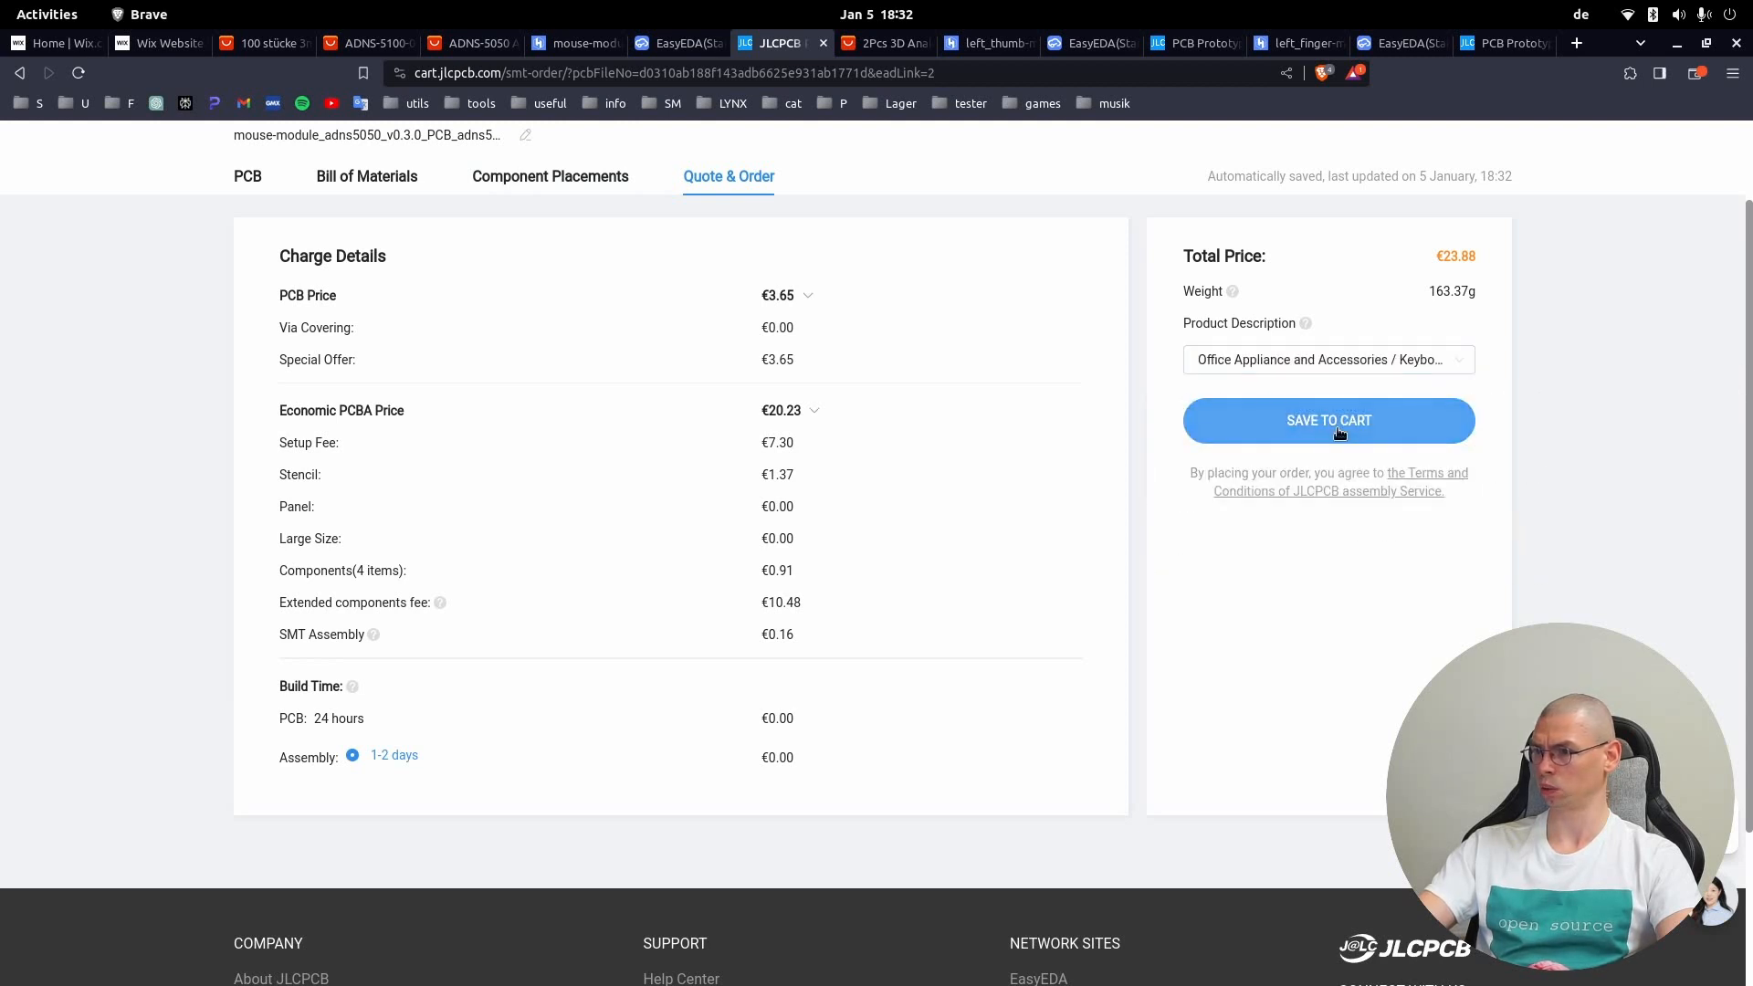
{"action": "left_click", "coordinate": [1329, 420]}
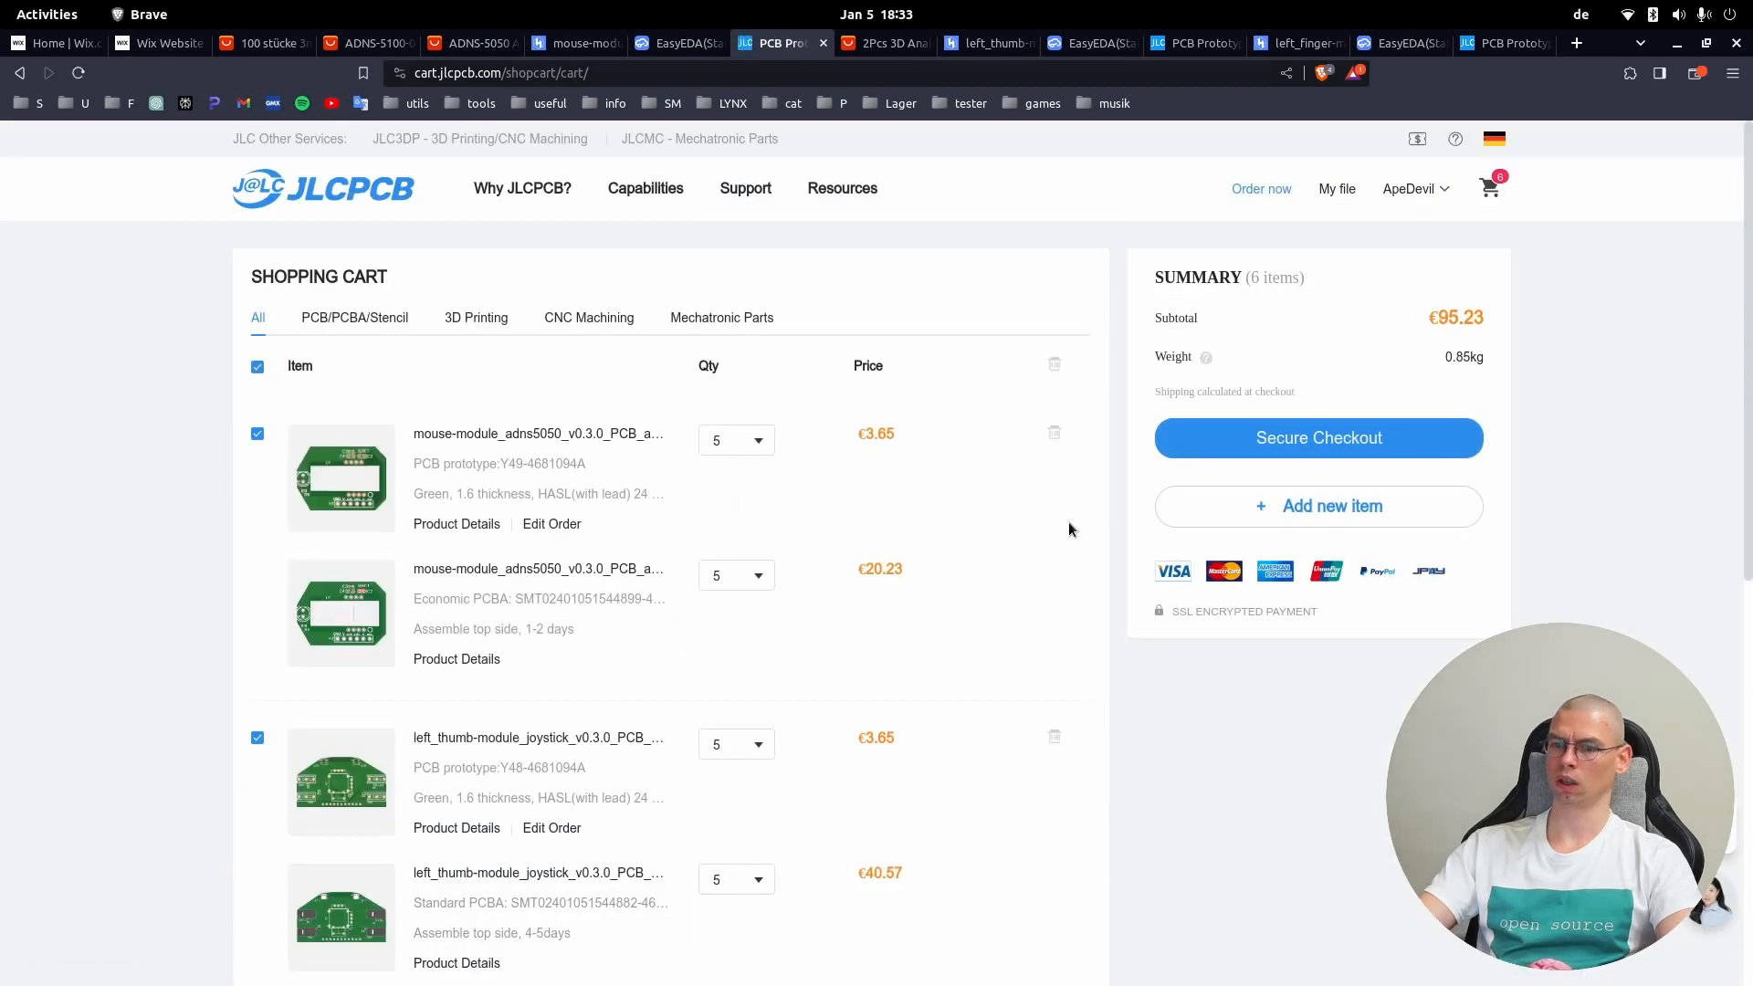
{"action": "scroll", "scroll_direction": "down", "scroll_amount": 3}
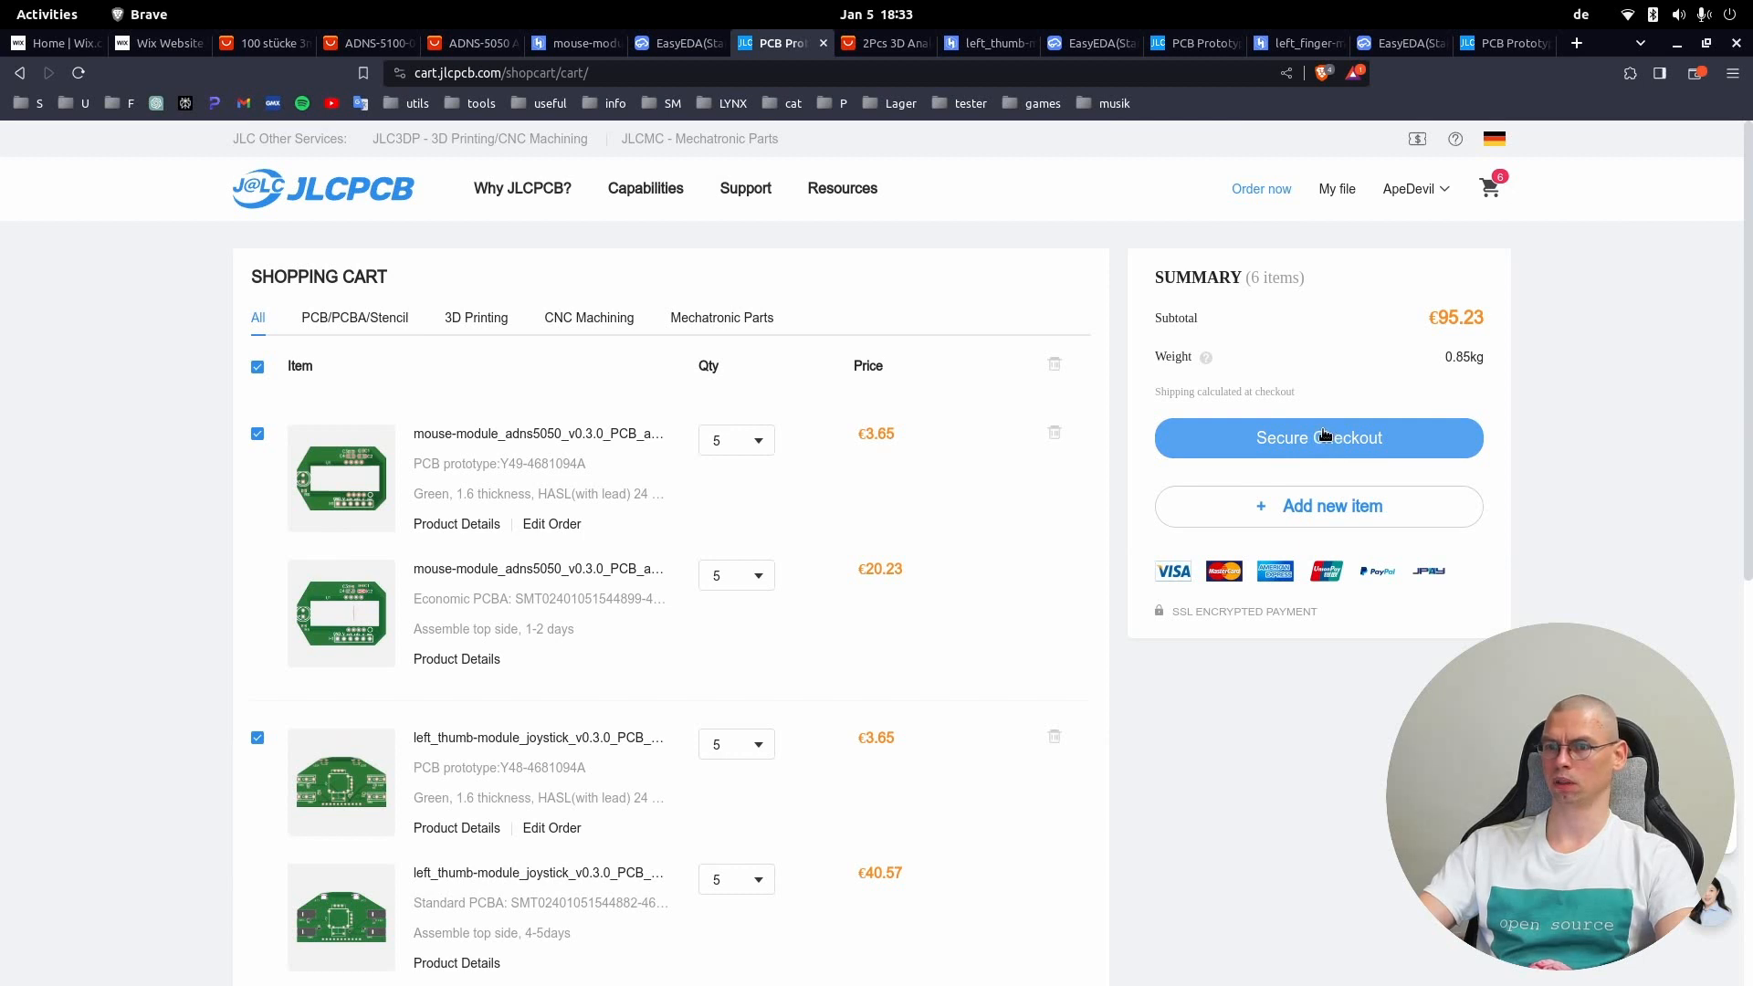
{"action": "left_click", "coordinate": [156, 43]}
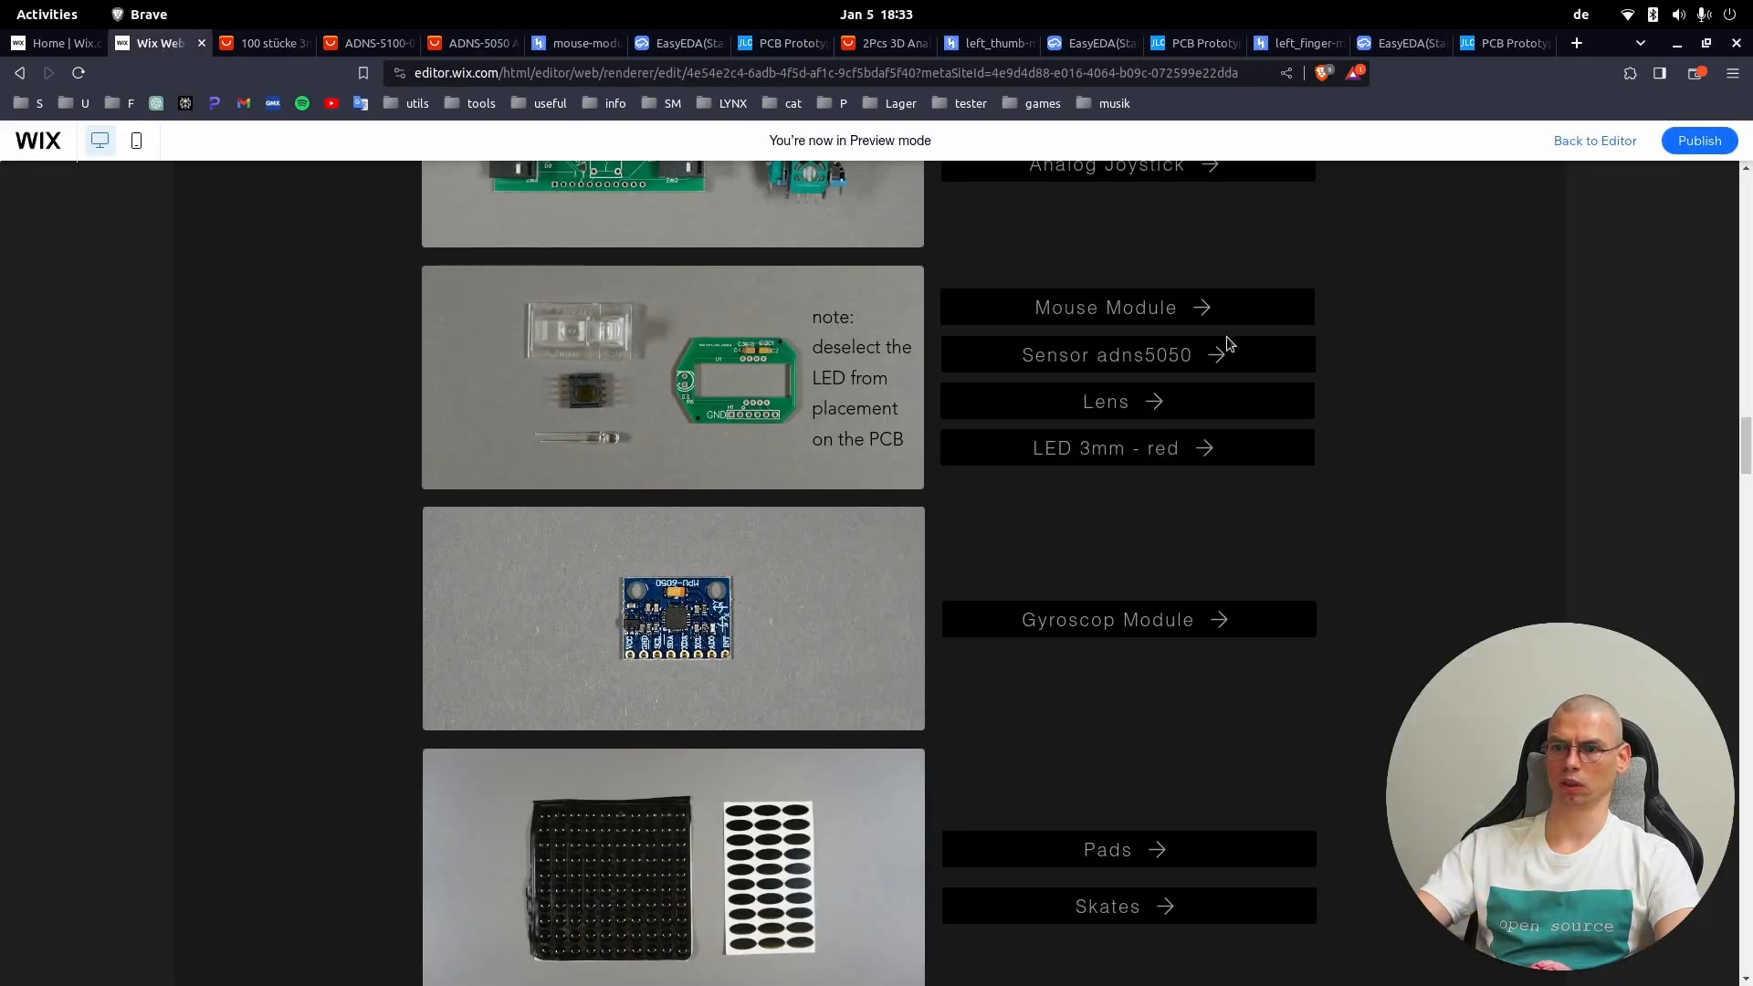
- Check the AliExpress listing for the MPU-6050 gyroscope module and leave it
{"action": "scroll", "scroll_direction": "down", "scroll_amount": 3}
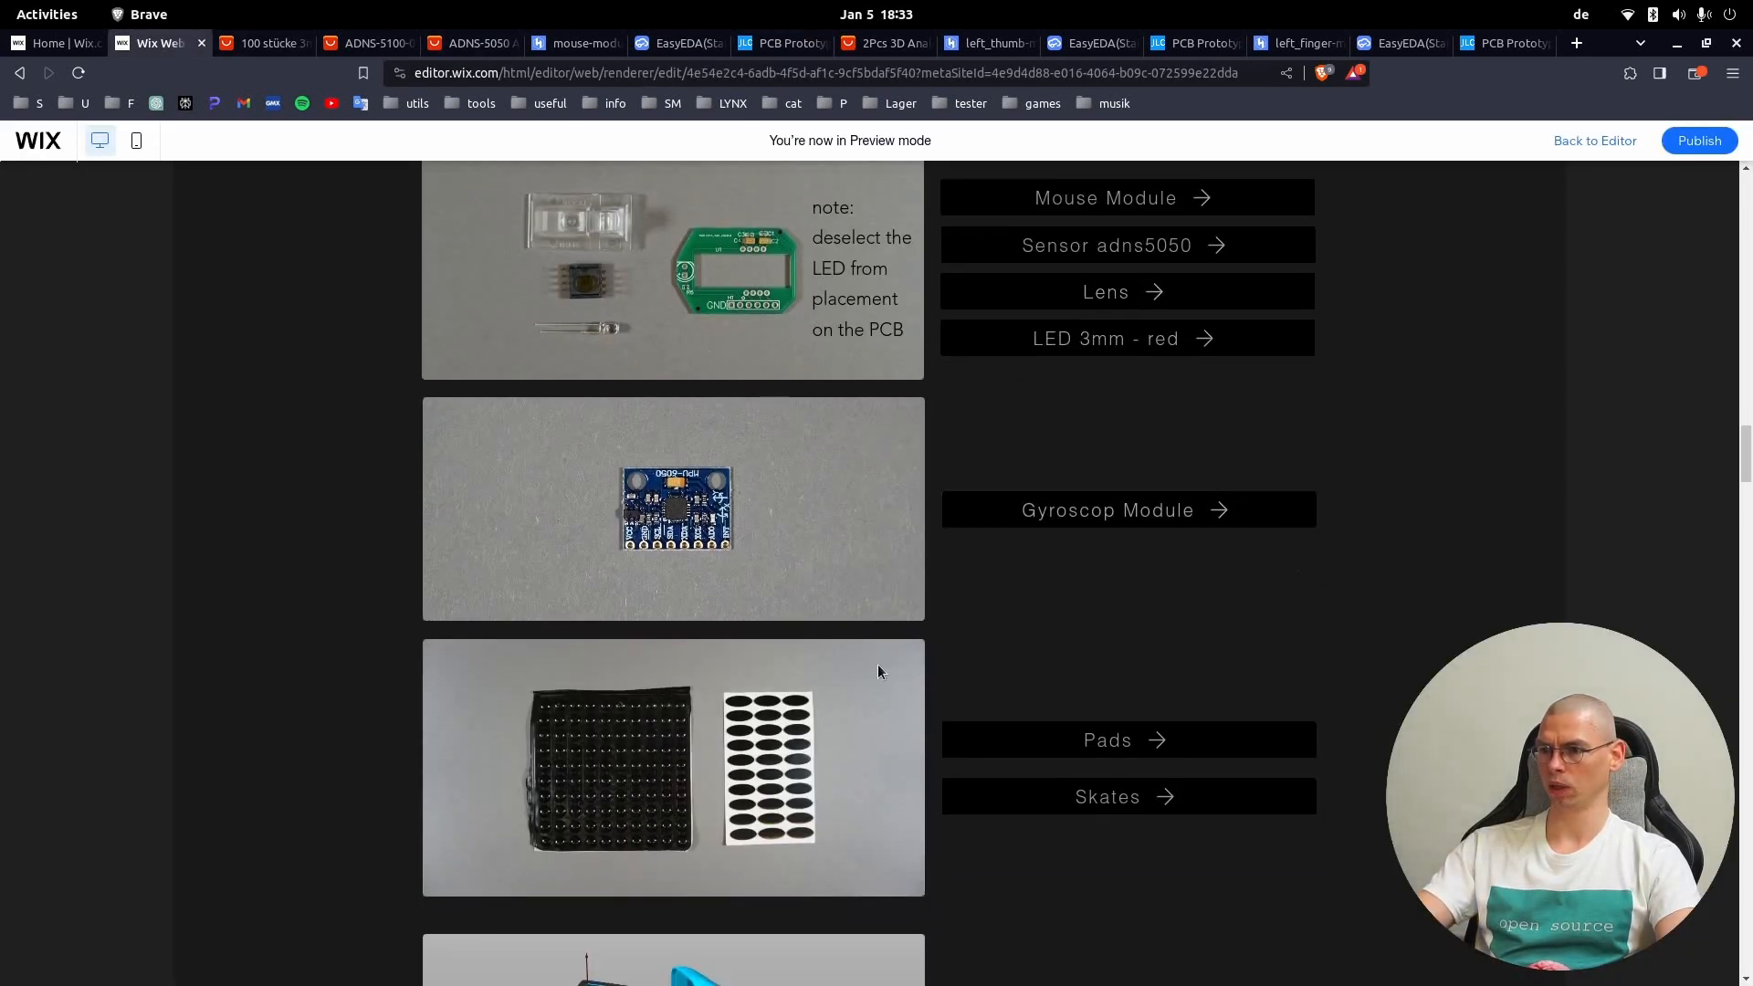
{"action": "mouse_move", "coordinate": [1126, 510]}
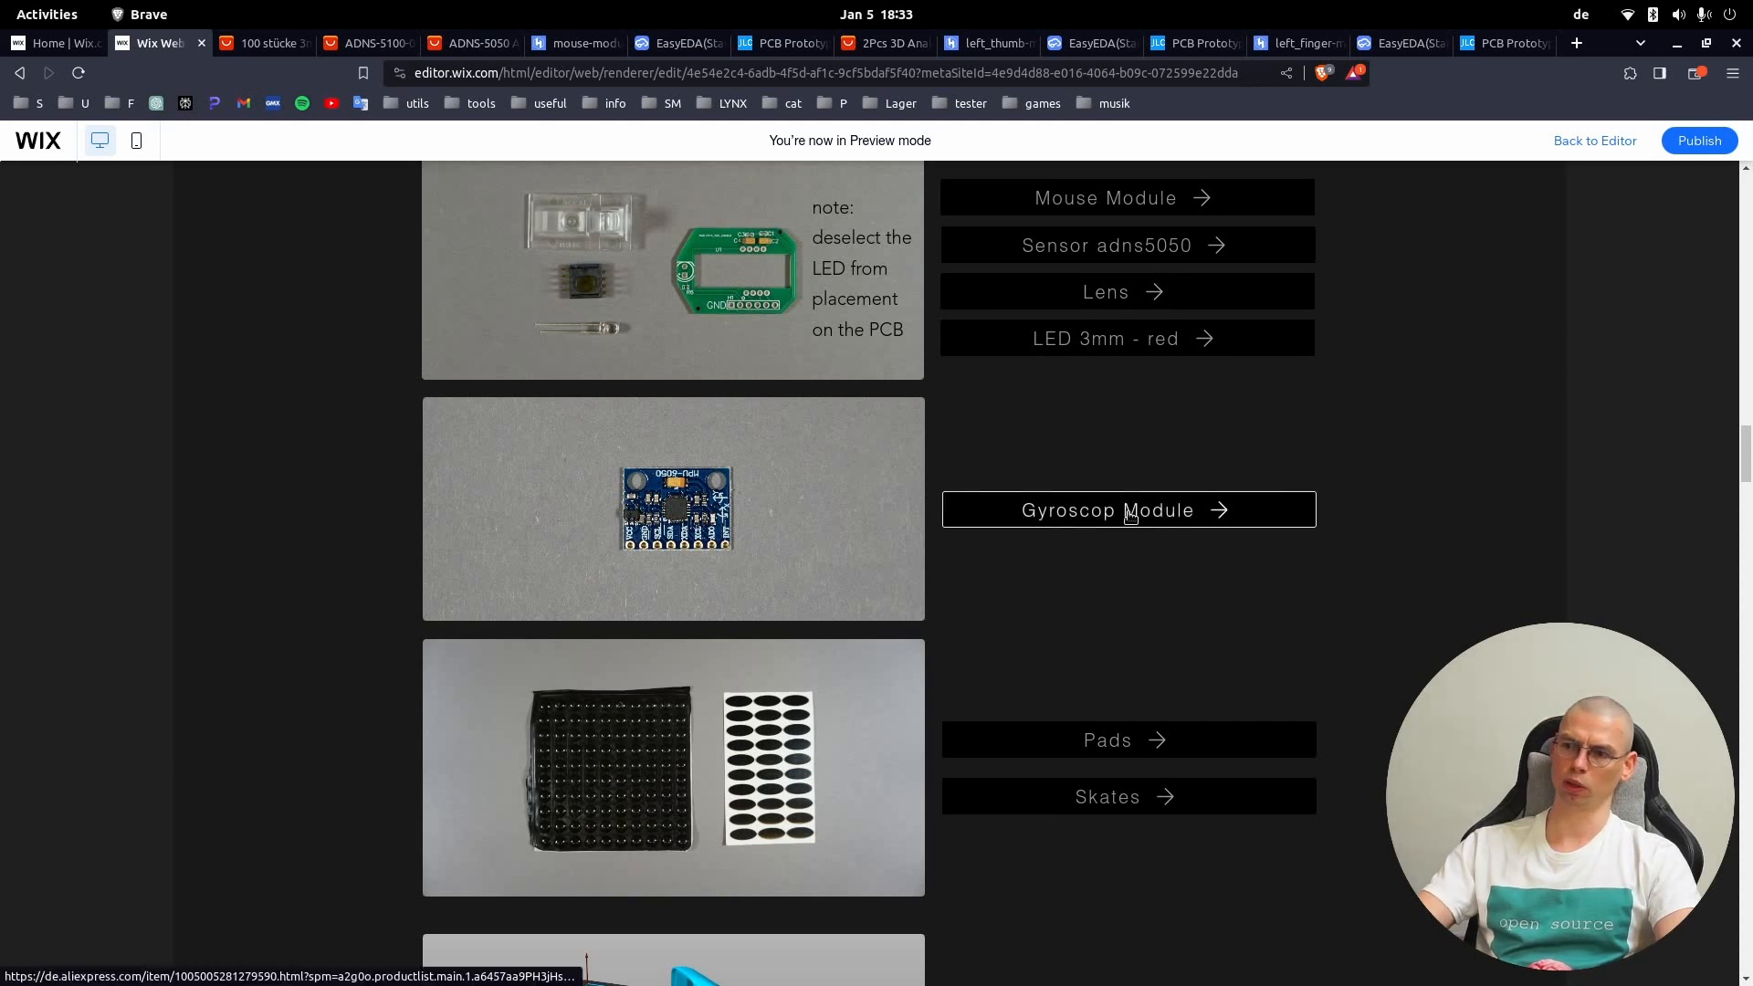
{"action": "left_click", "coordinate": [1126, 510]}
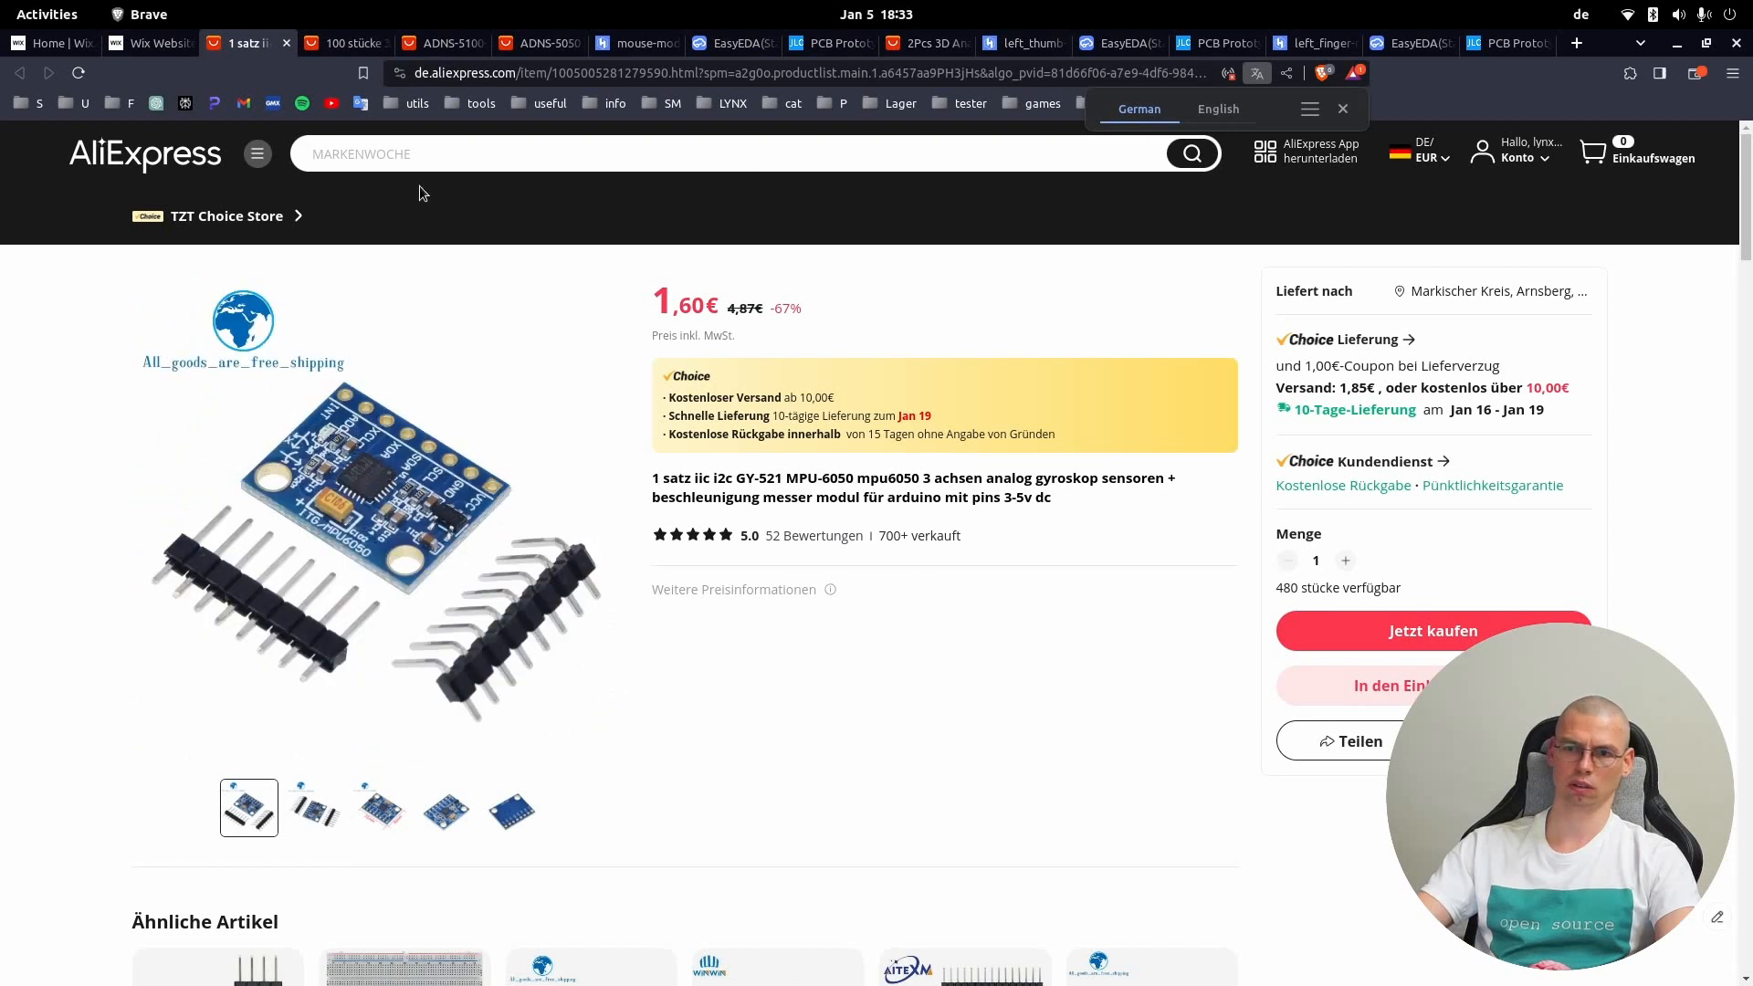
{"action": "type", "text": "hallo kitty pyjama"}
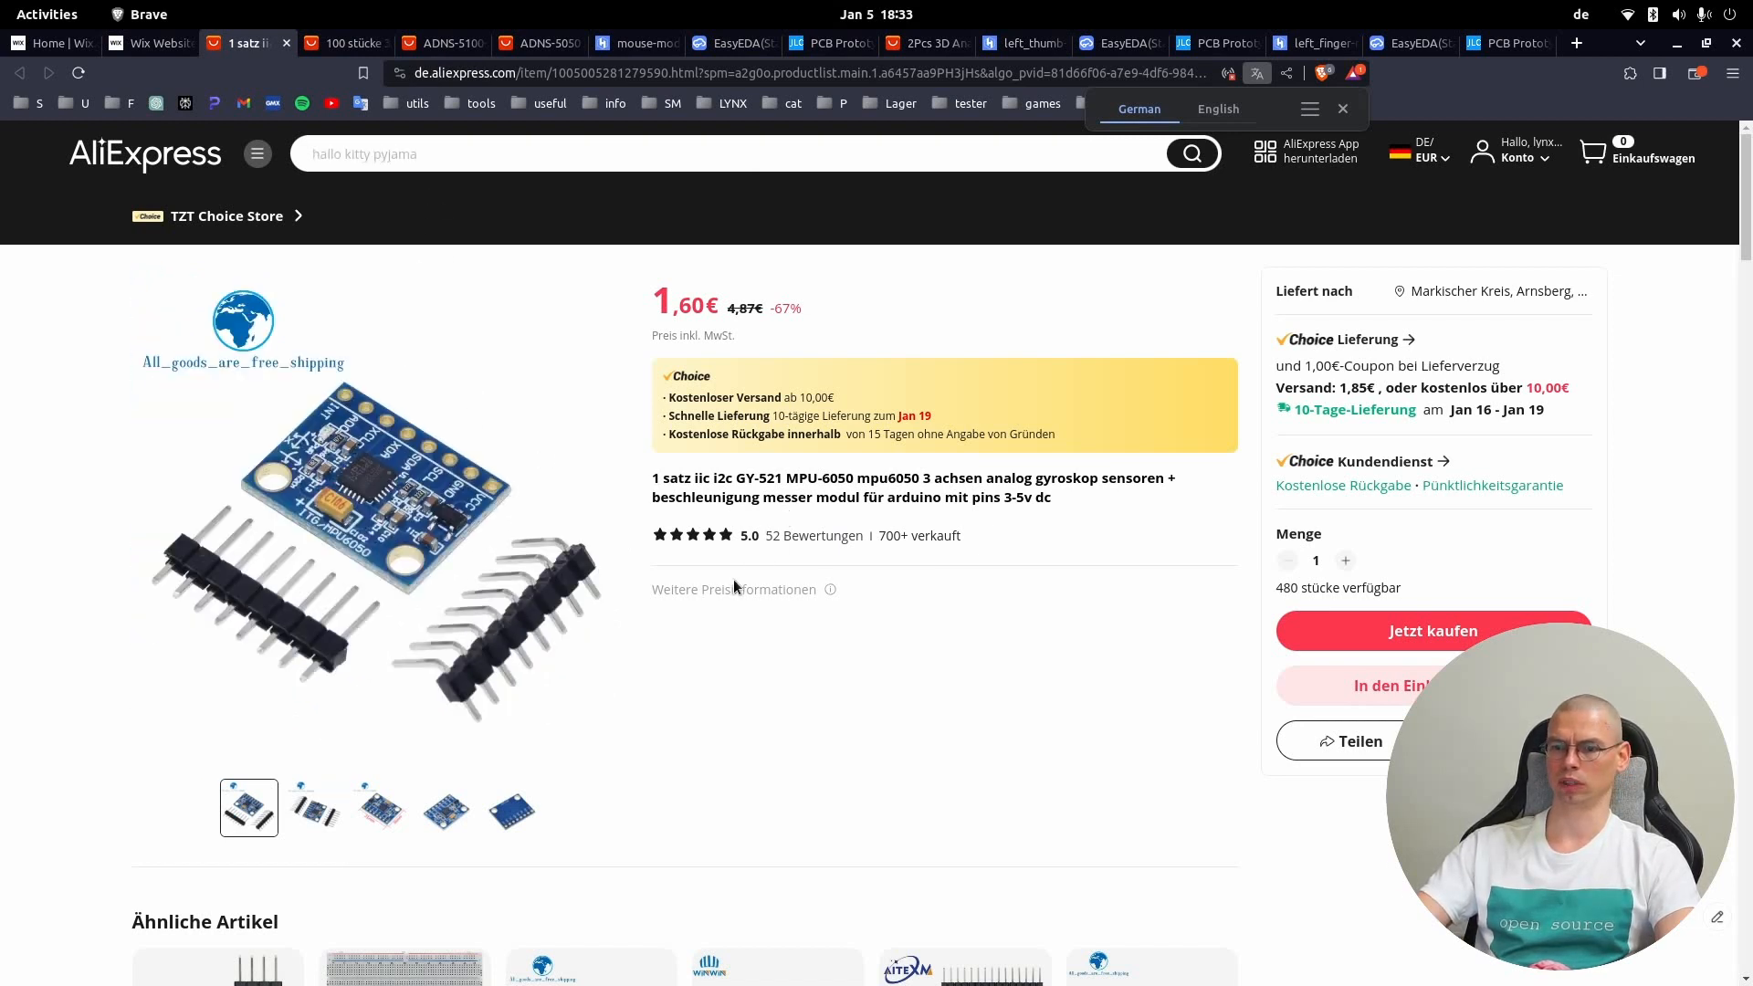
{"action": "mouse_move", "coordinate": [341, 374]}
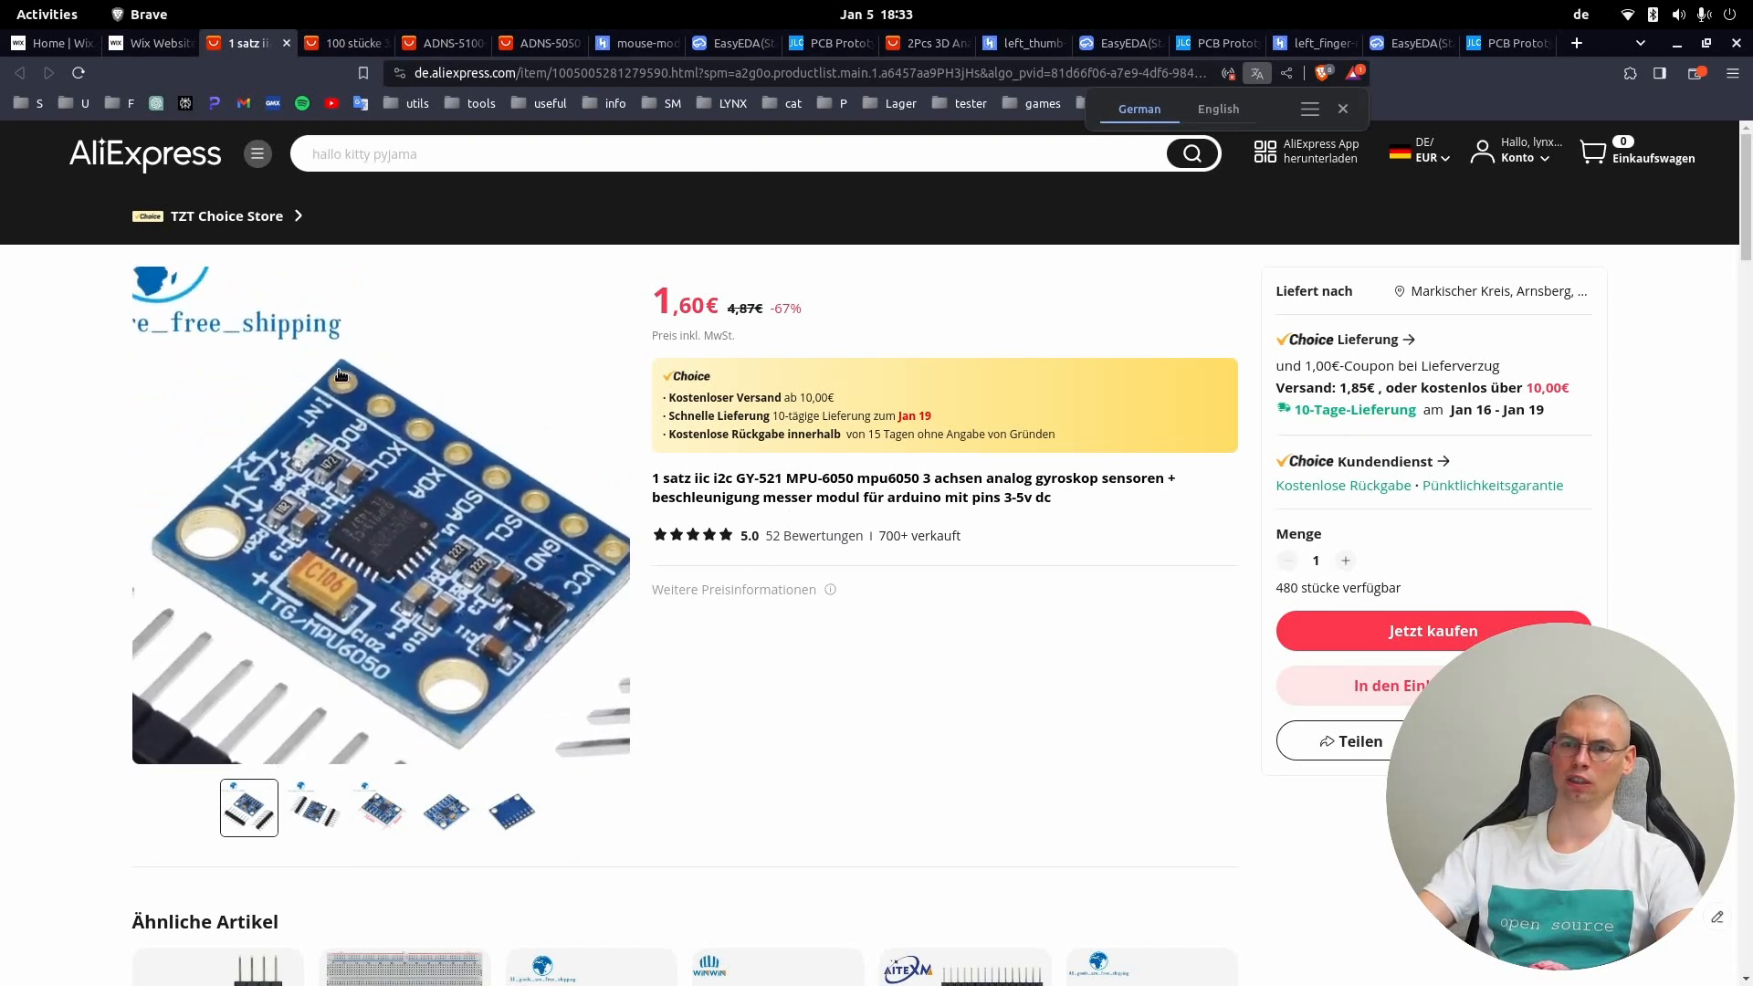
{"action": "left_click", "coordinate": [149, 43]}
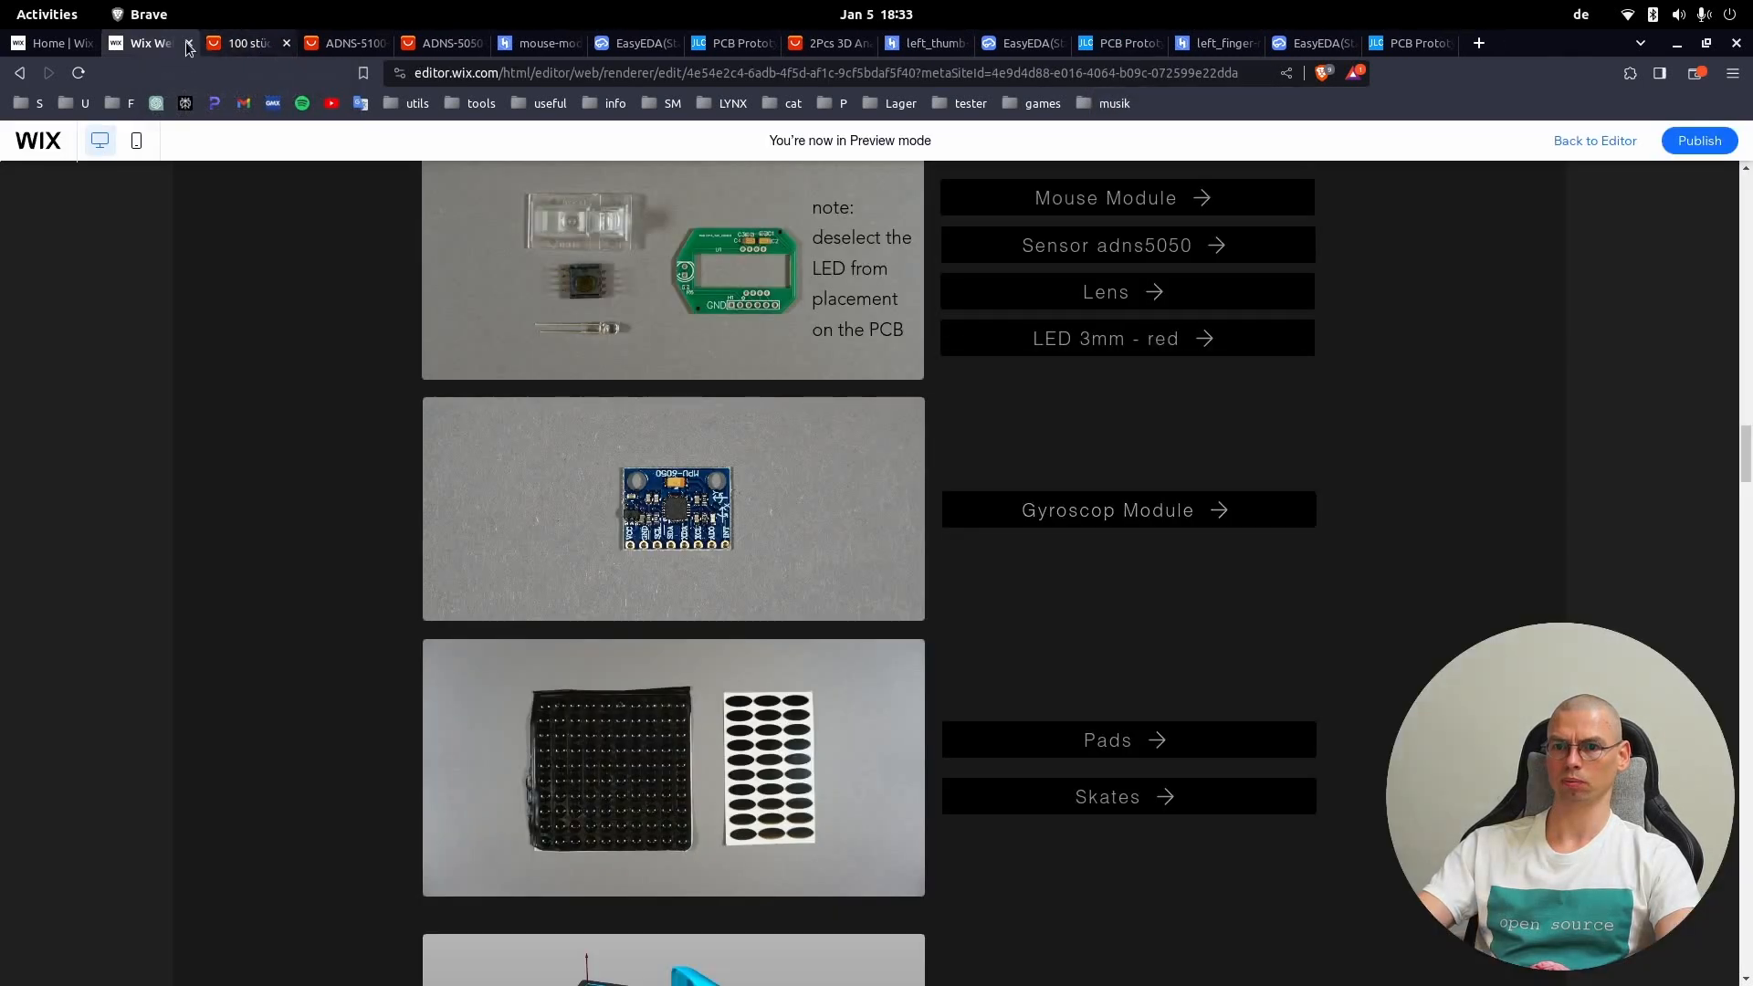
- Check the listings for the pads and mouse skates, then return to the build guide preview
{"action": "scroll", "scroll_direction": "down", "scroll_amount": 3}
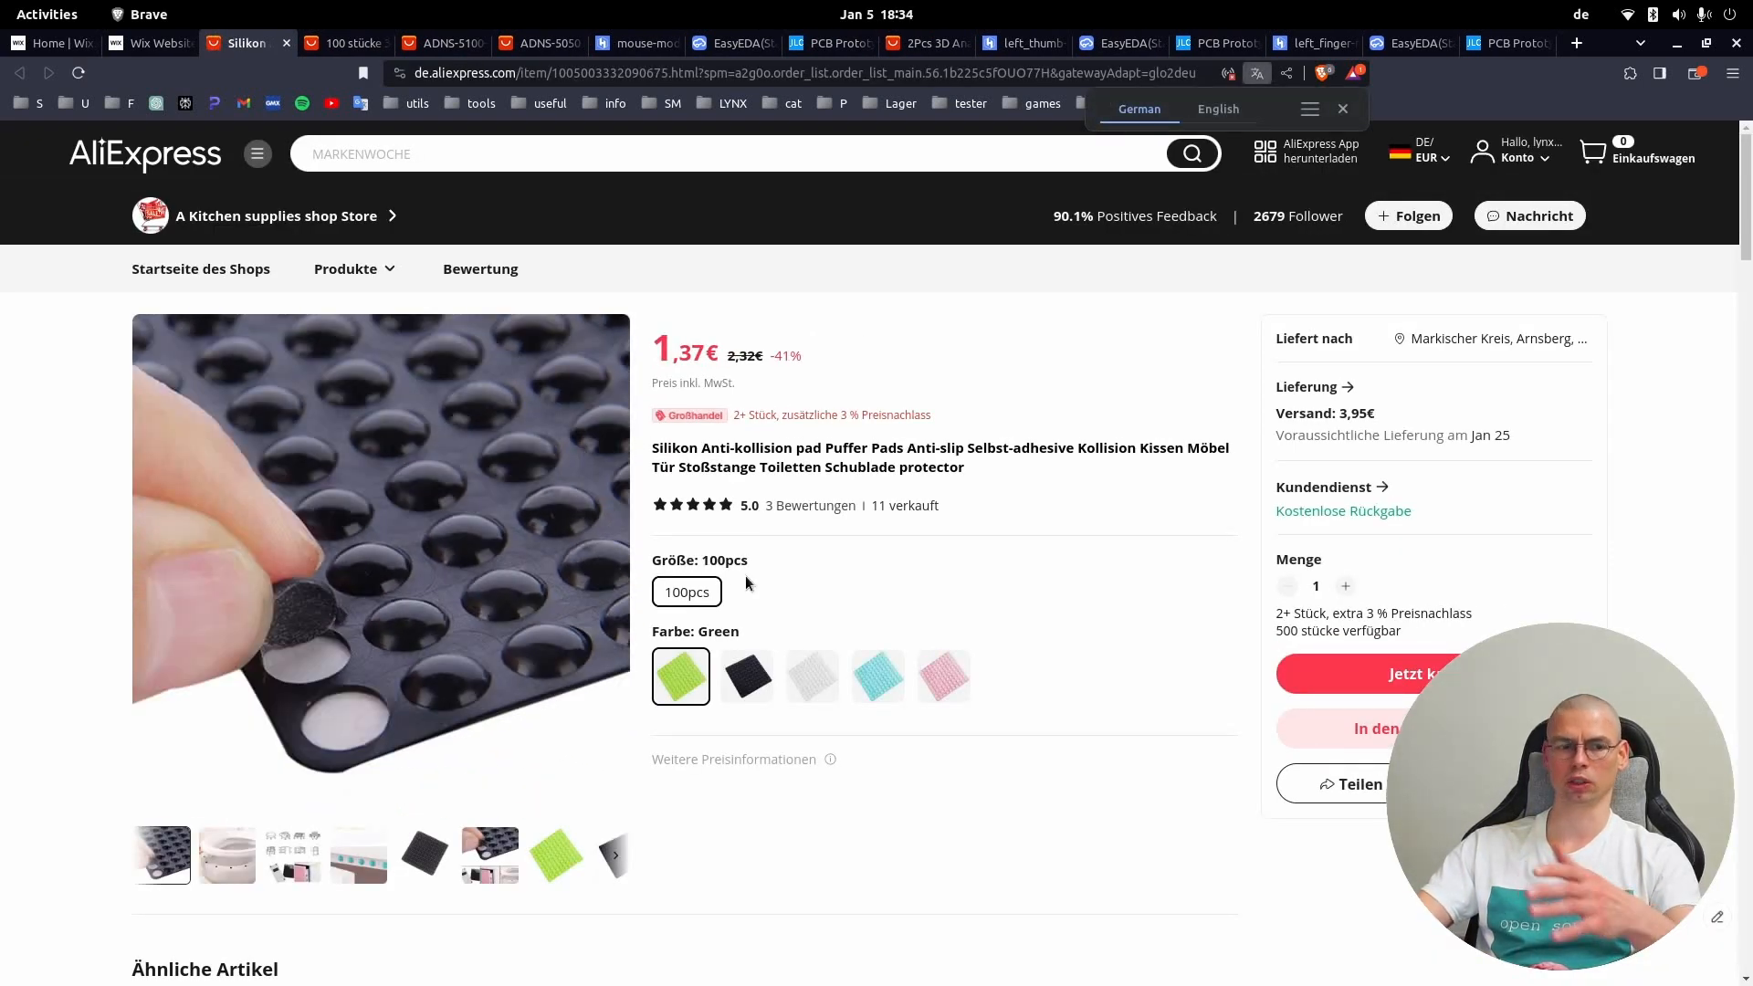
{"action": "left_click", "coordinate": [145, 43]}
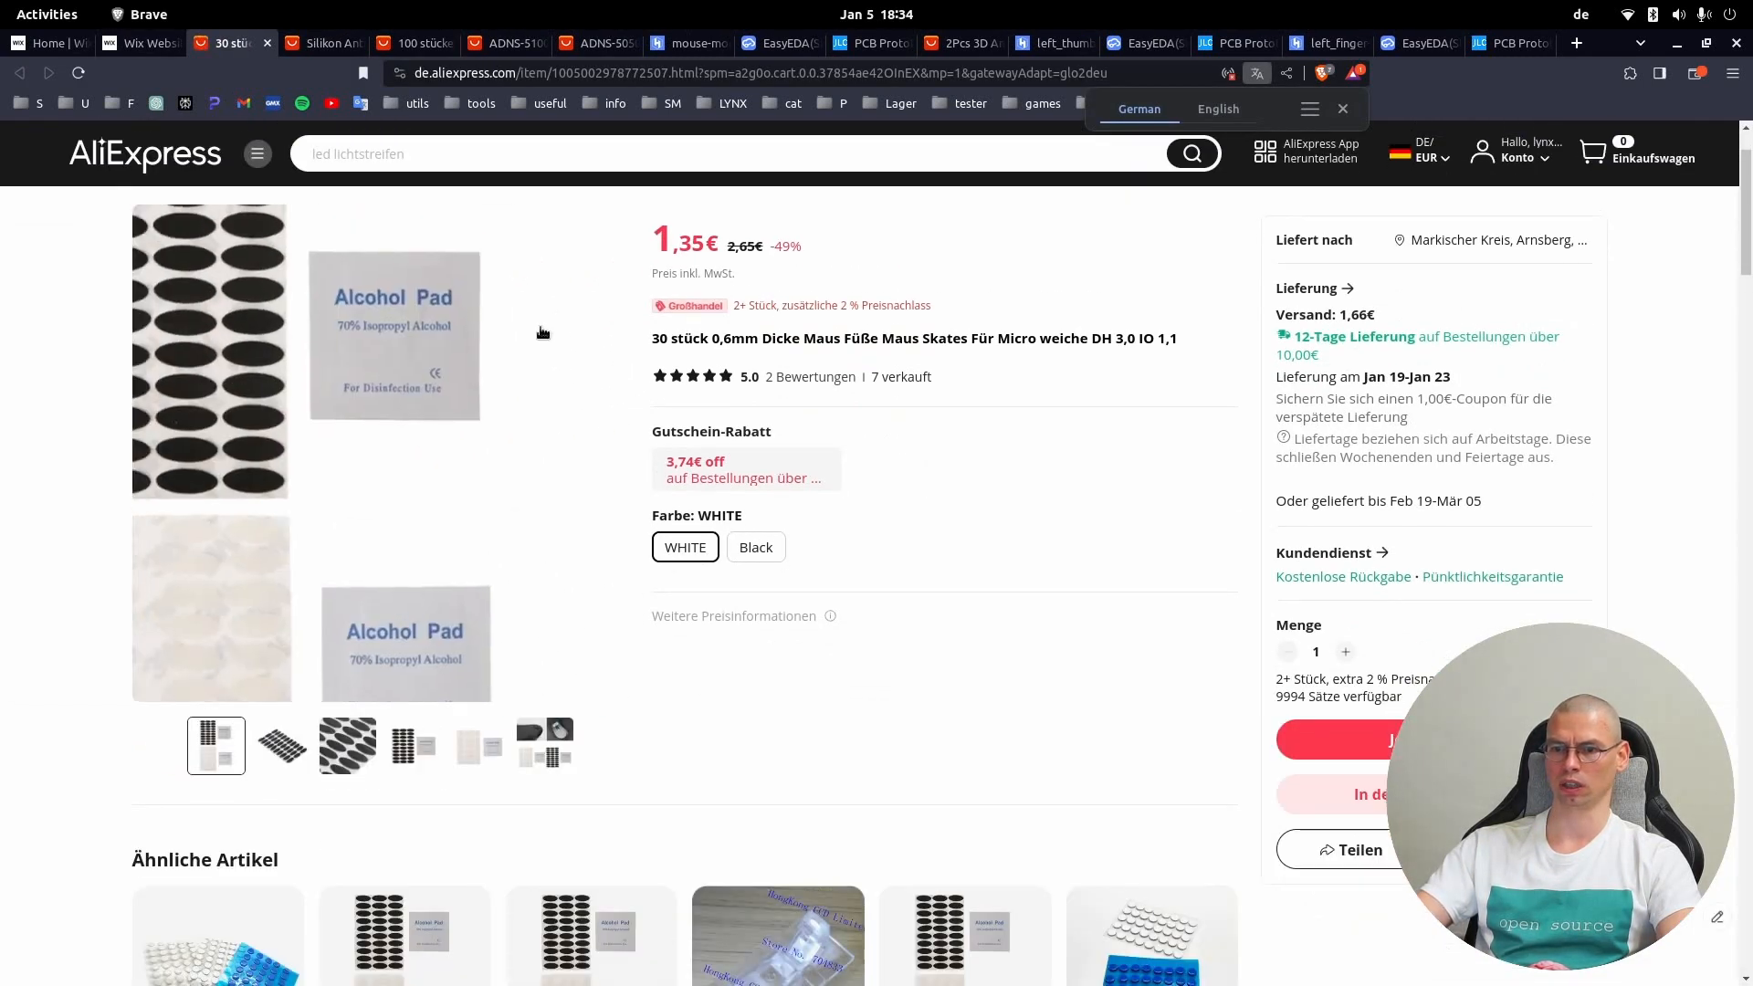
{"action": "left_click", "coordinate": [135, 43]}
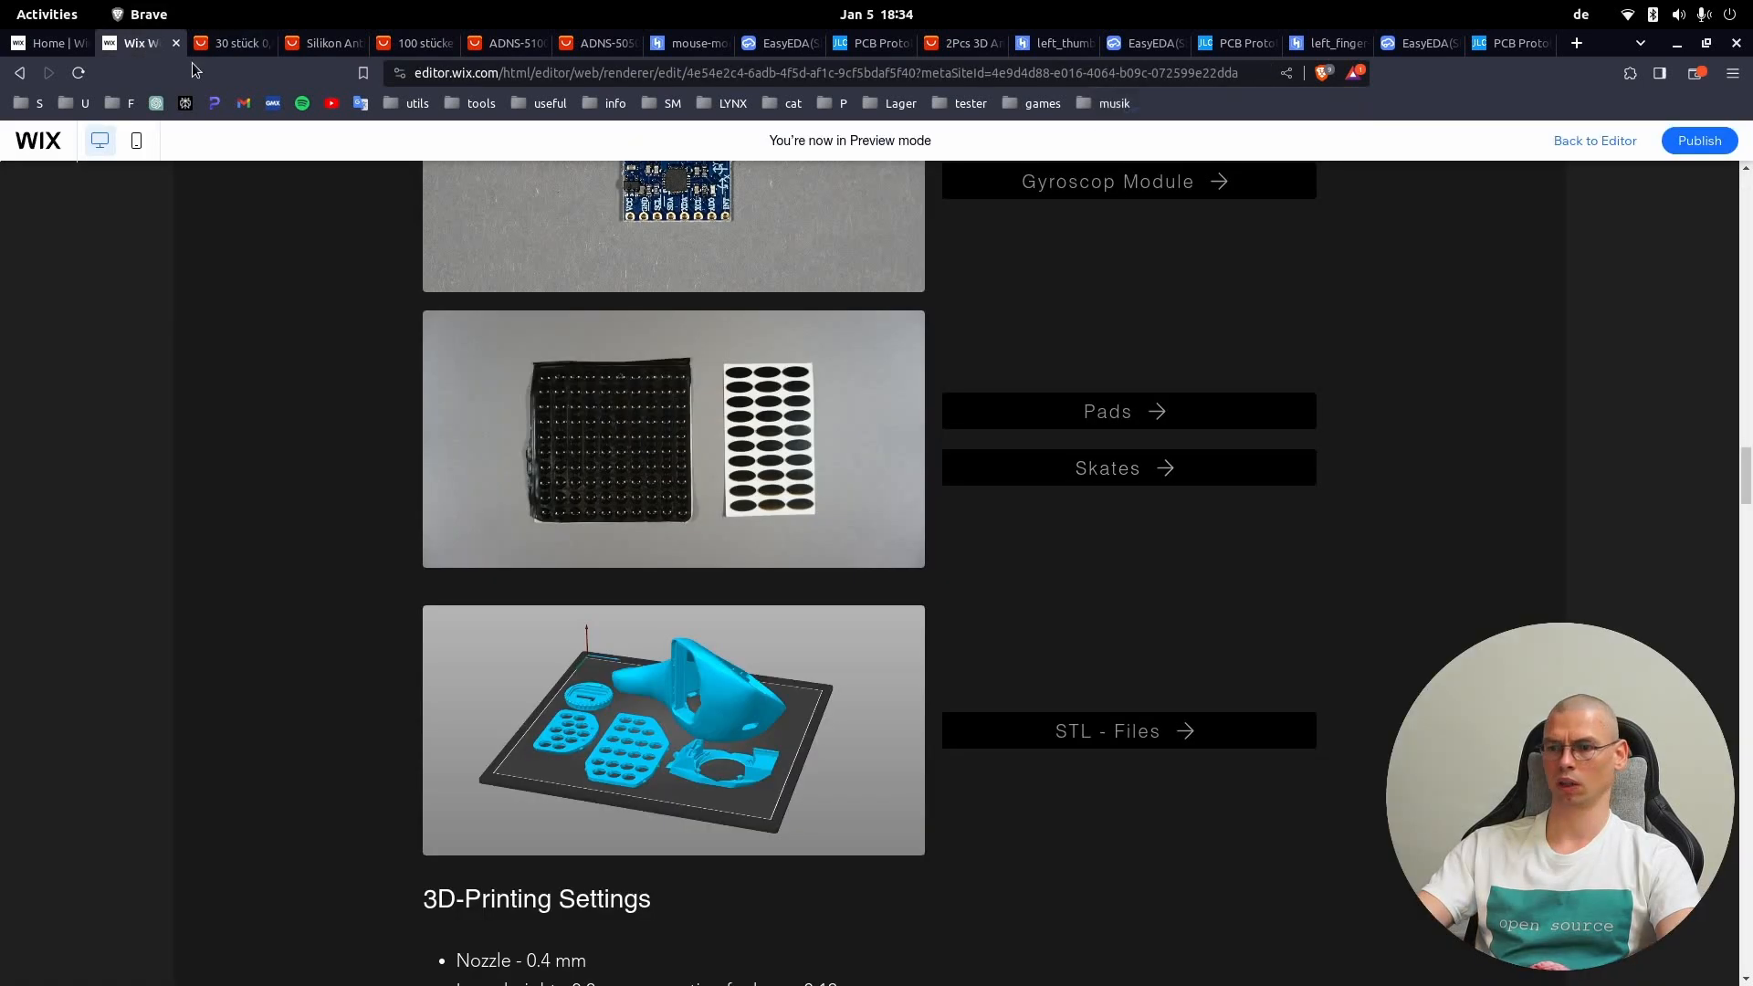
- Review the casing and module STLs on Thingiverse's Files tab and show the local cat_blender STL folder
{"action": "scroll", "scroll_direction": "down", "scroll_amount": 3}
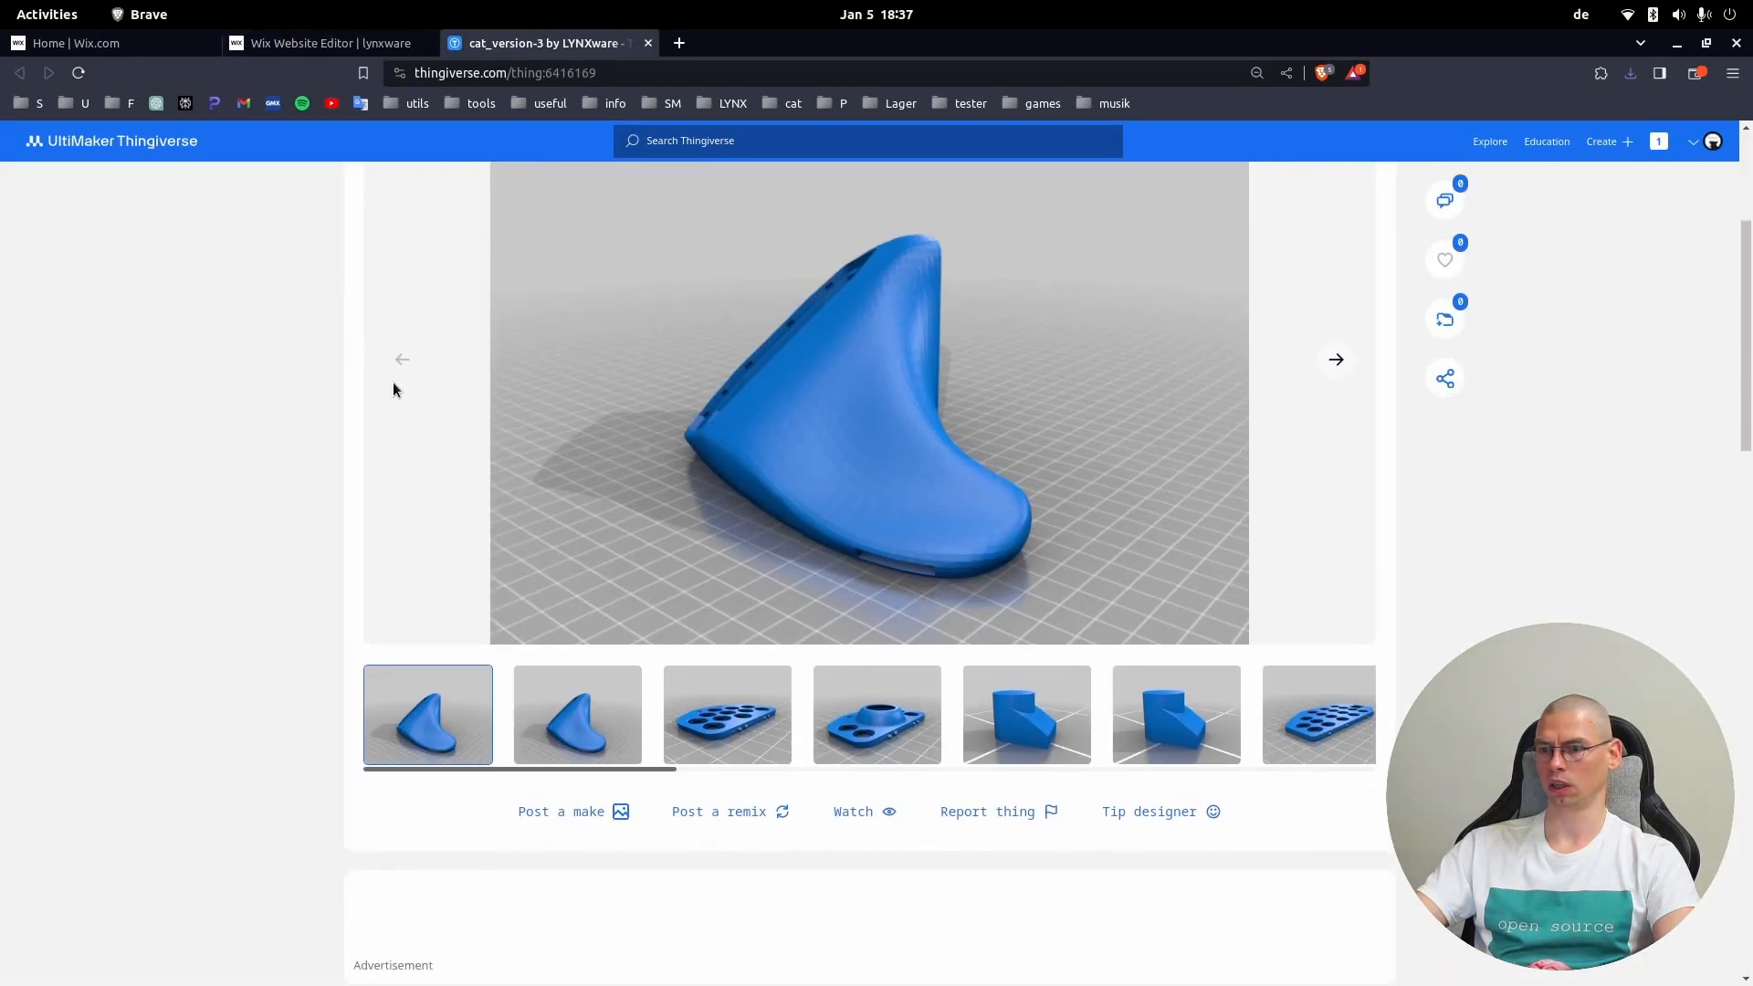
{"action": "scroll", "scroll_direction": "down", "scroll_amount": 3}
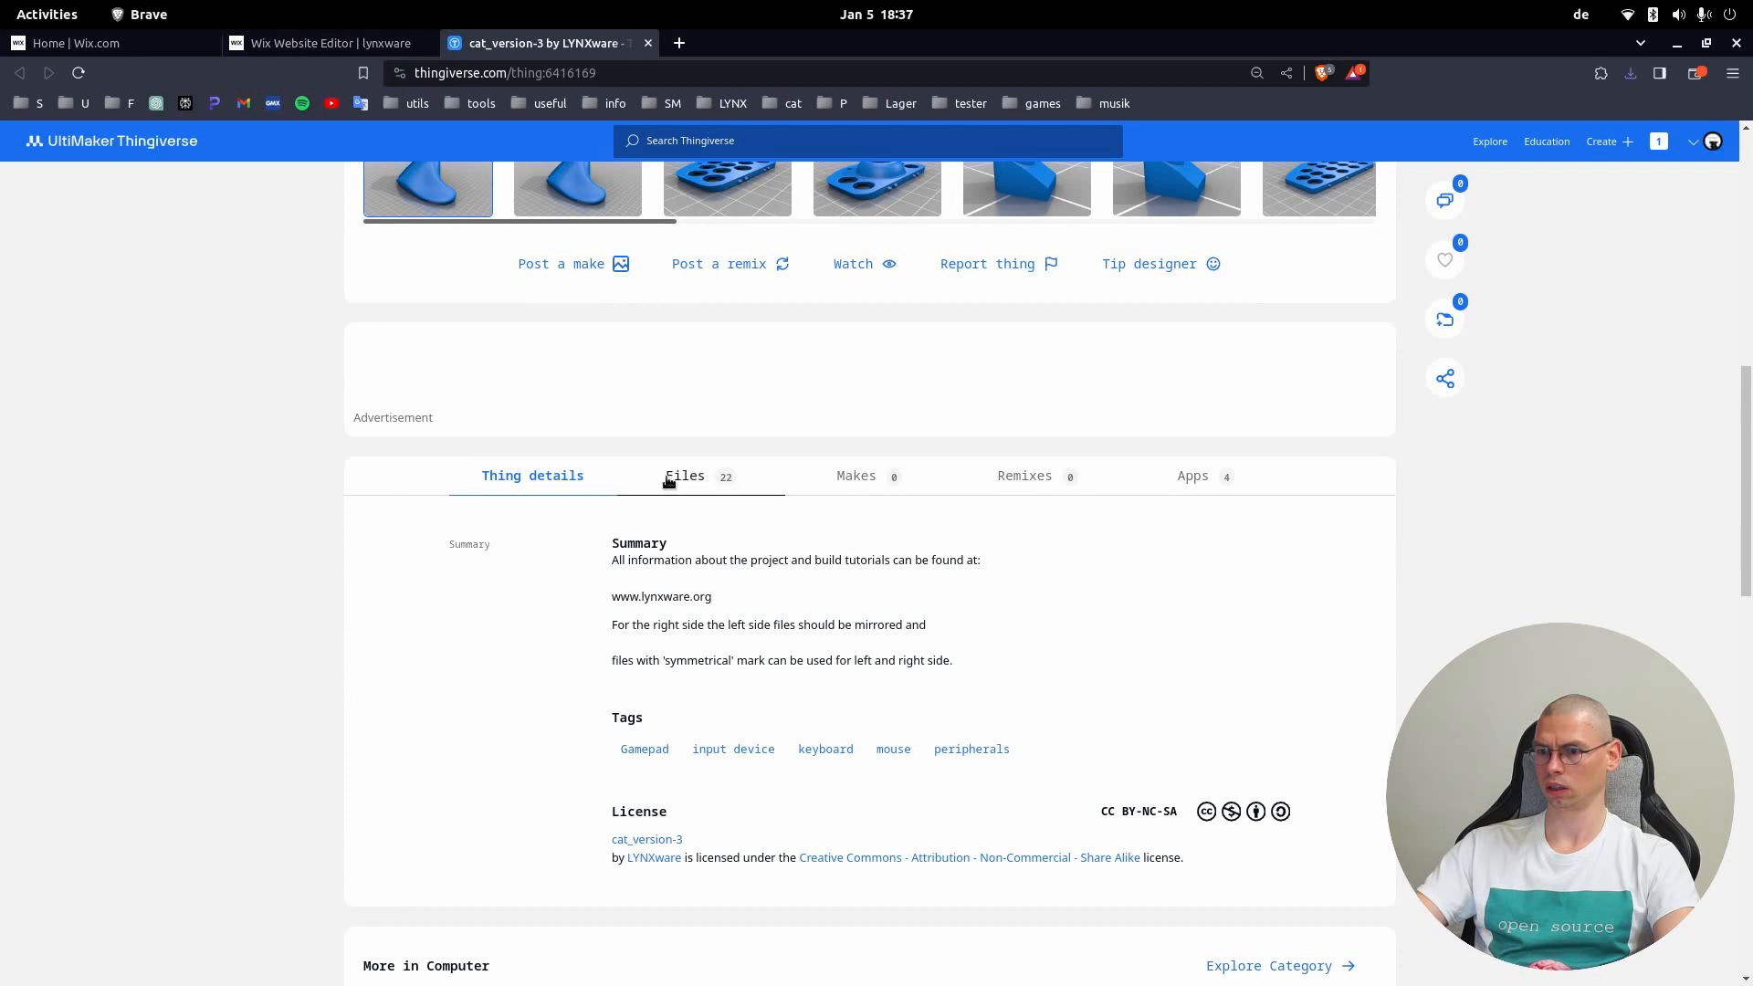
{"action": "left_click", "coordinate": [684, 474]}
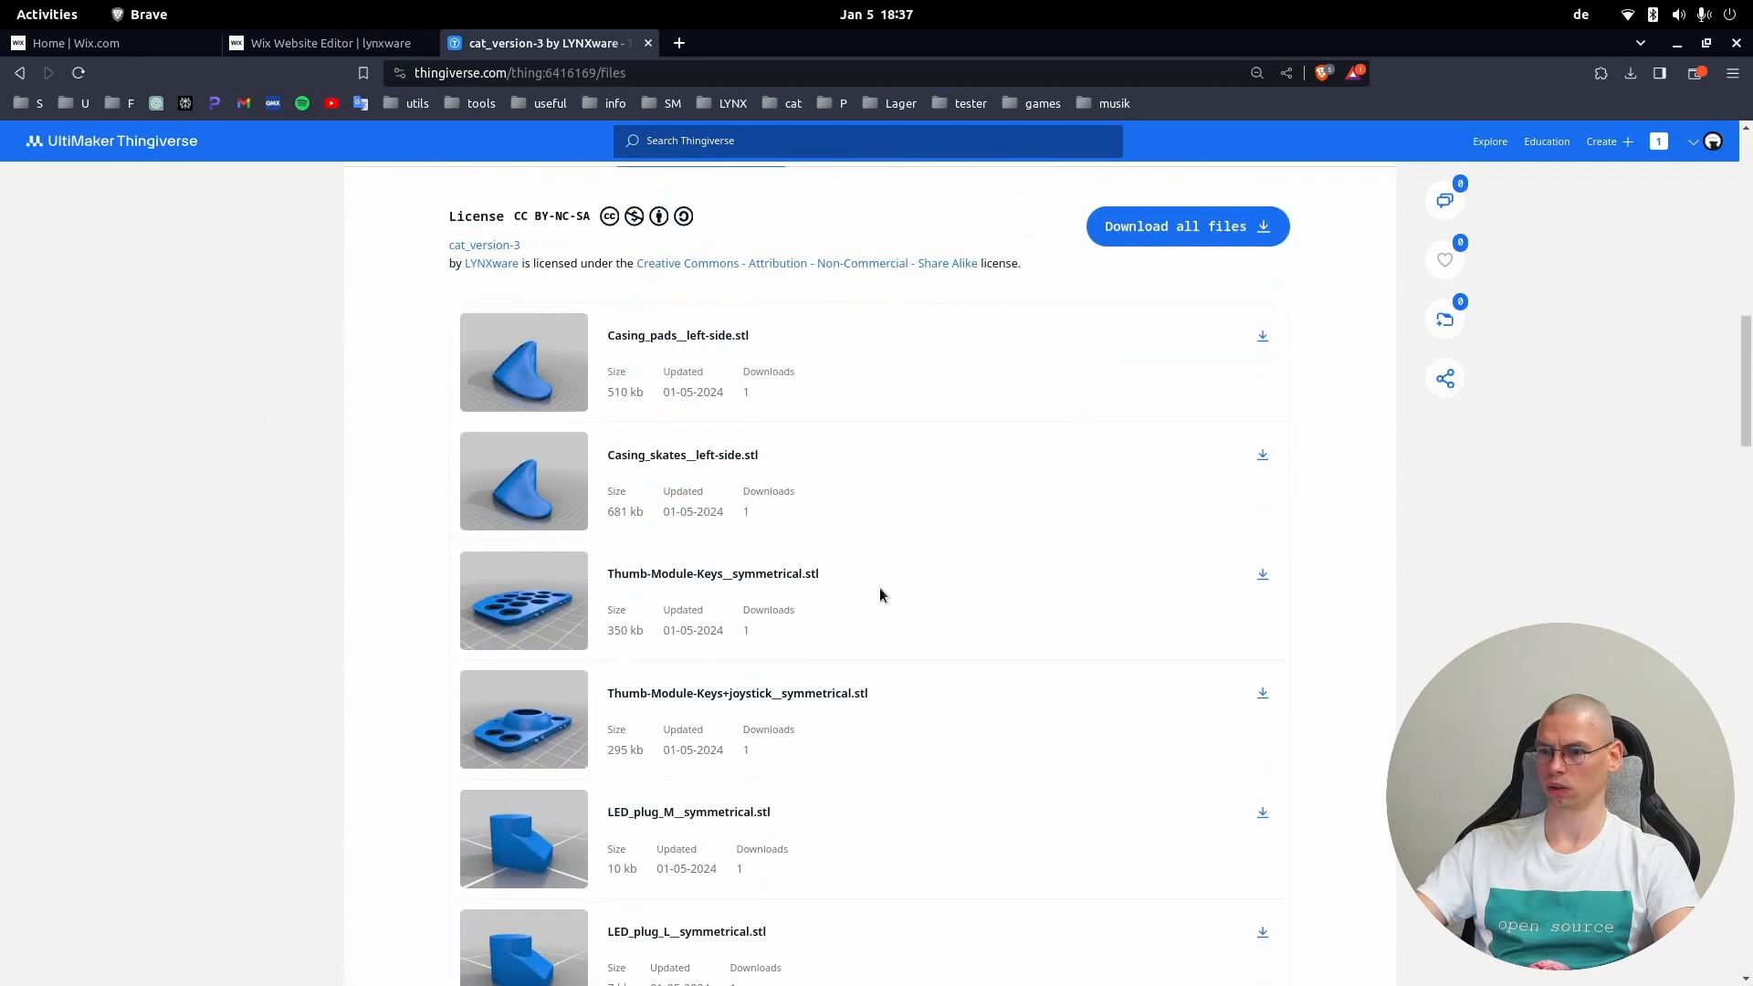
{"action": "scroll", "scroll_direction": "down", "scroll_amount": 3}
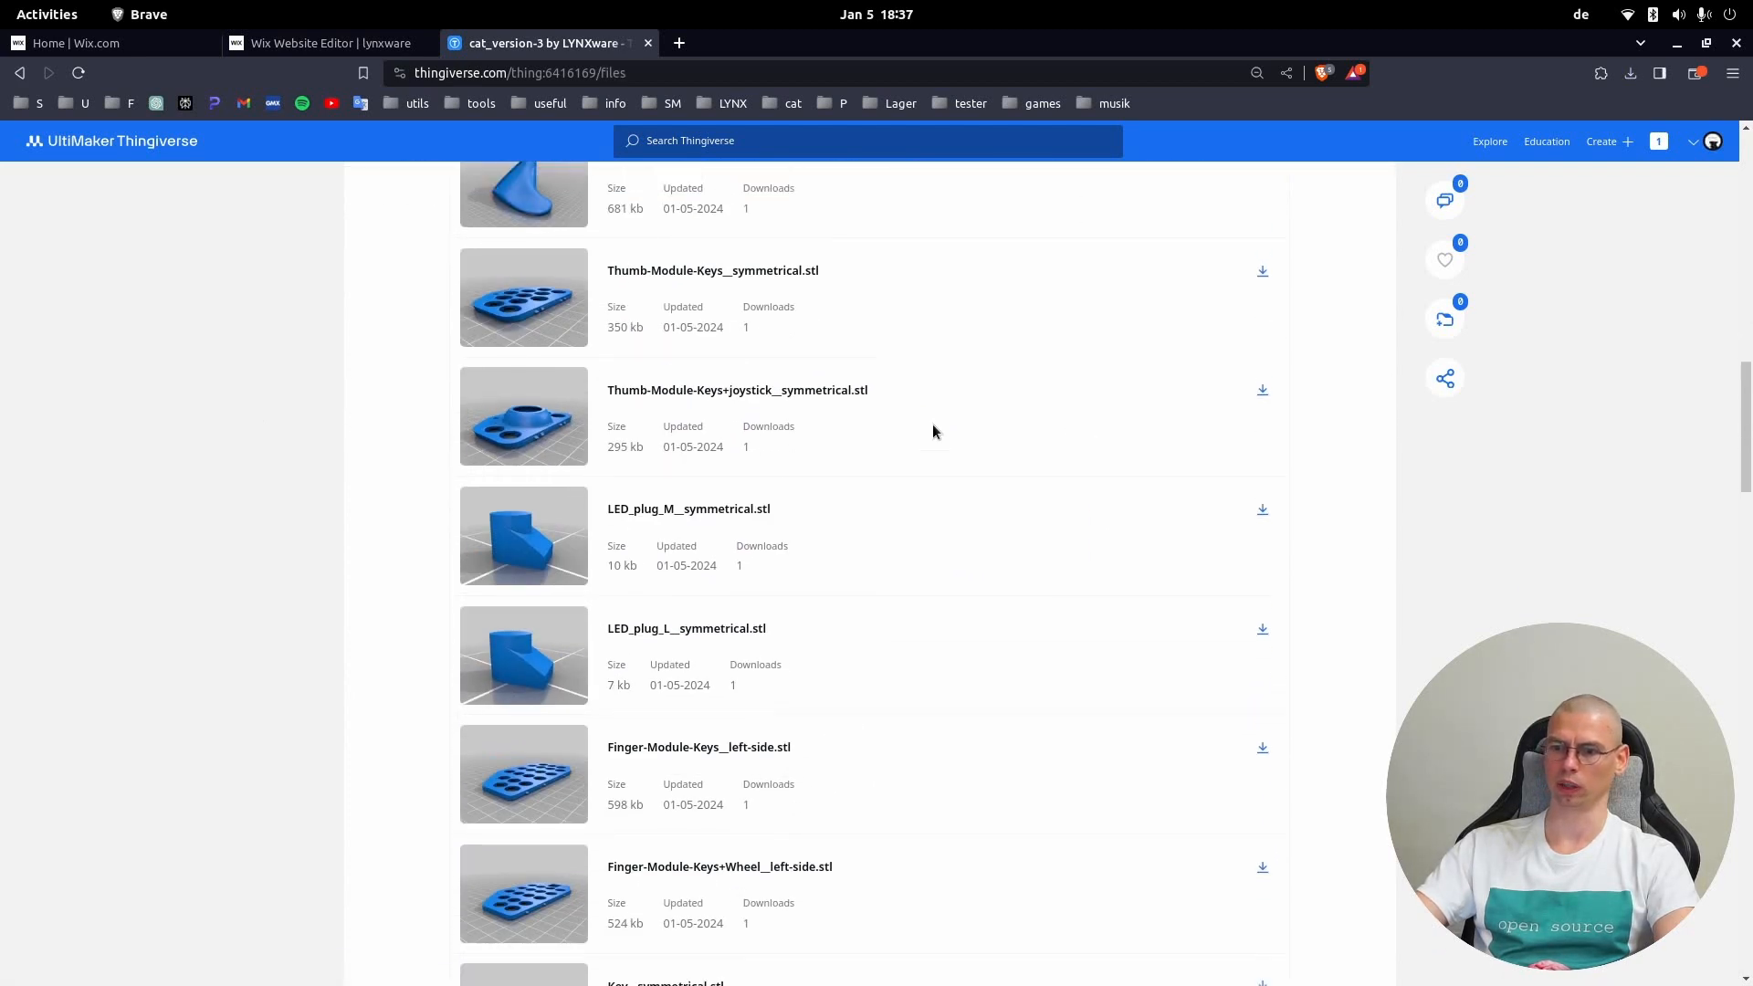
{"action": "scroll", "scroll_direction": "up", "scroll_amount": 3}
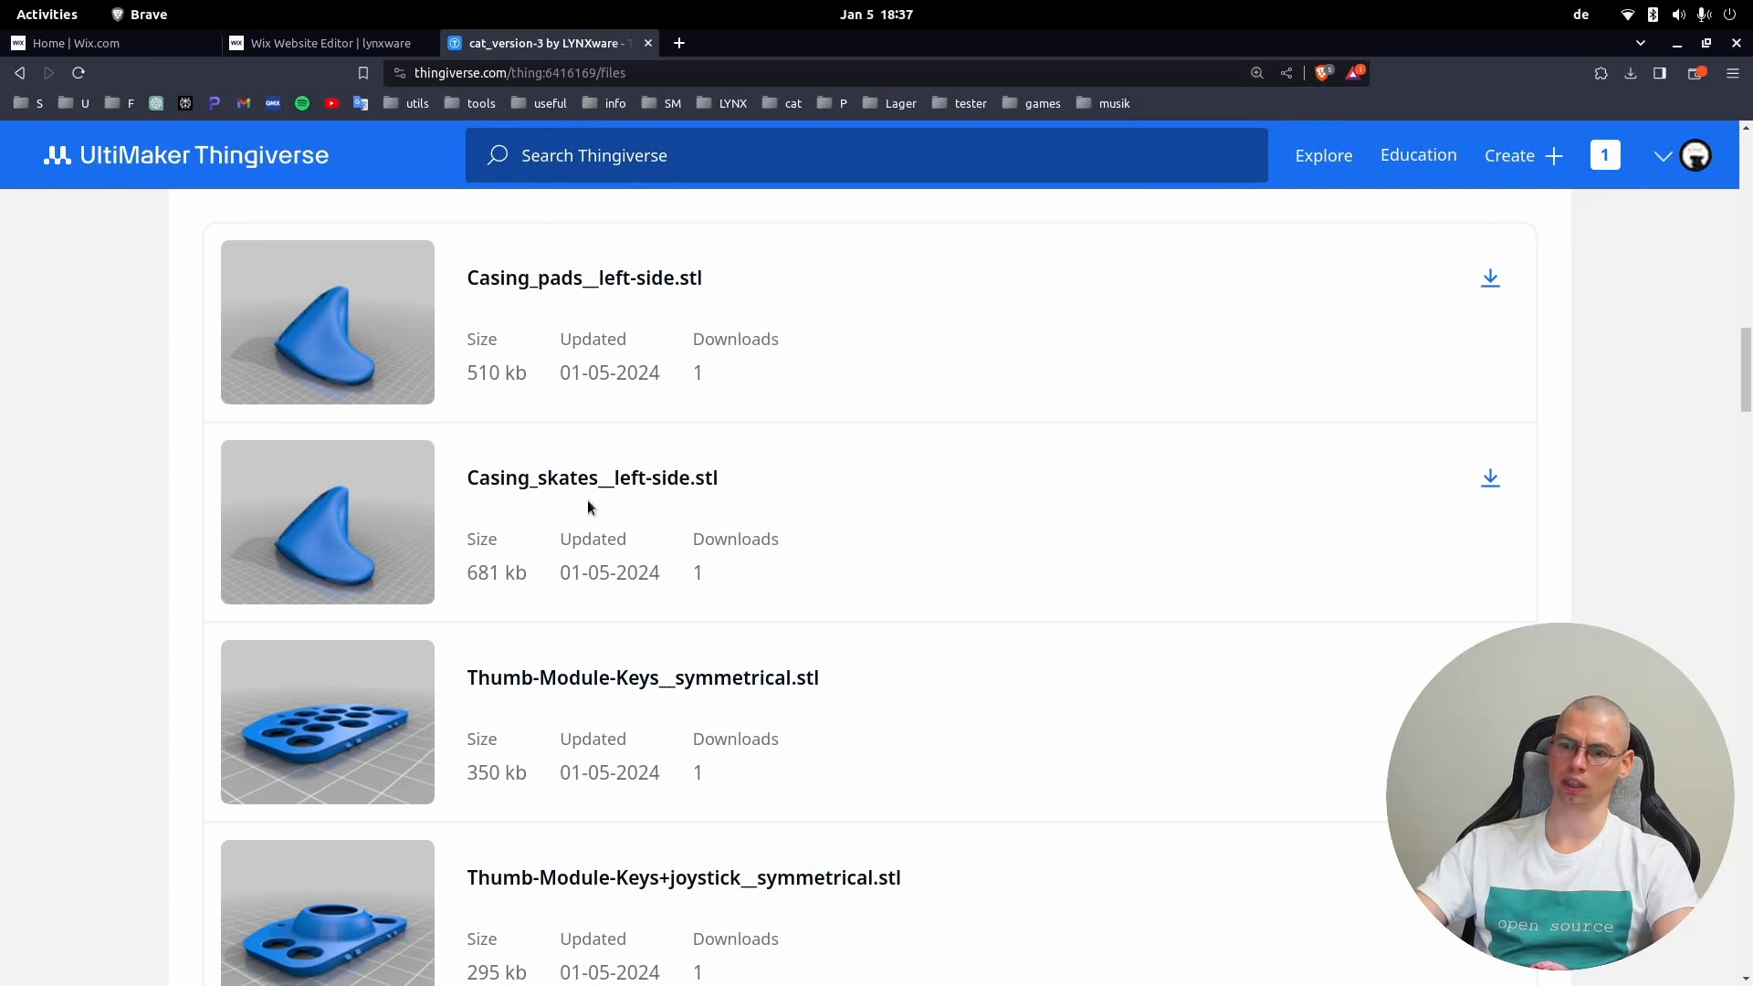
{"action": "scroll", "scroll_direction": "up", "scroll_amount": 3}
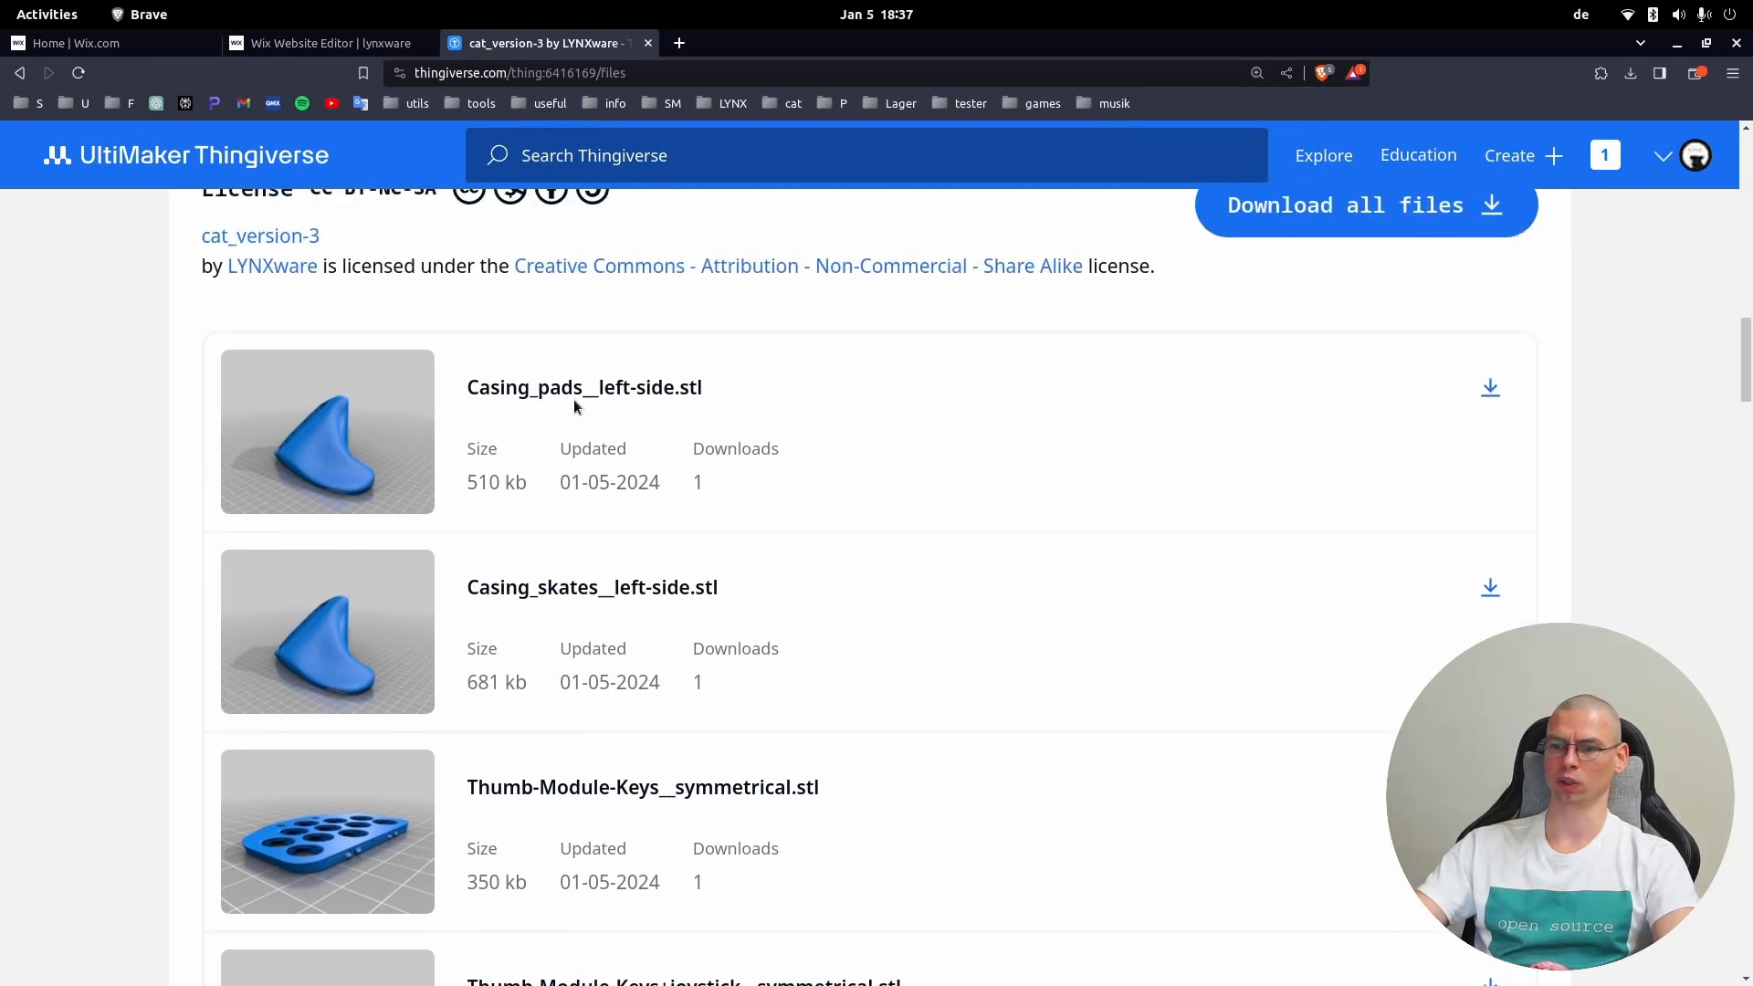
{"action": "mouse_move", "coordinate": [578, 617]}
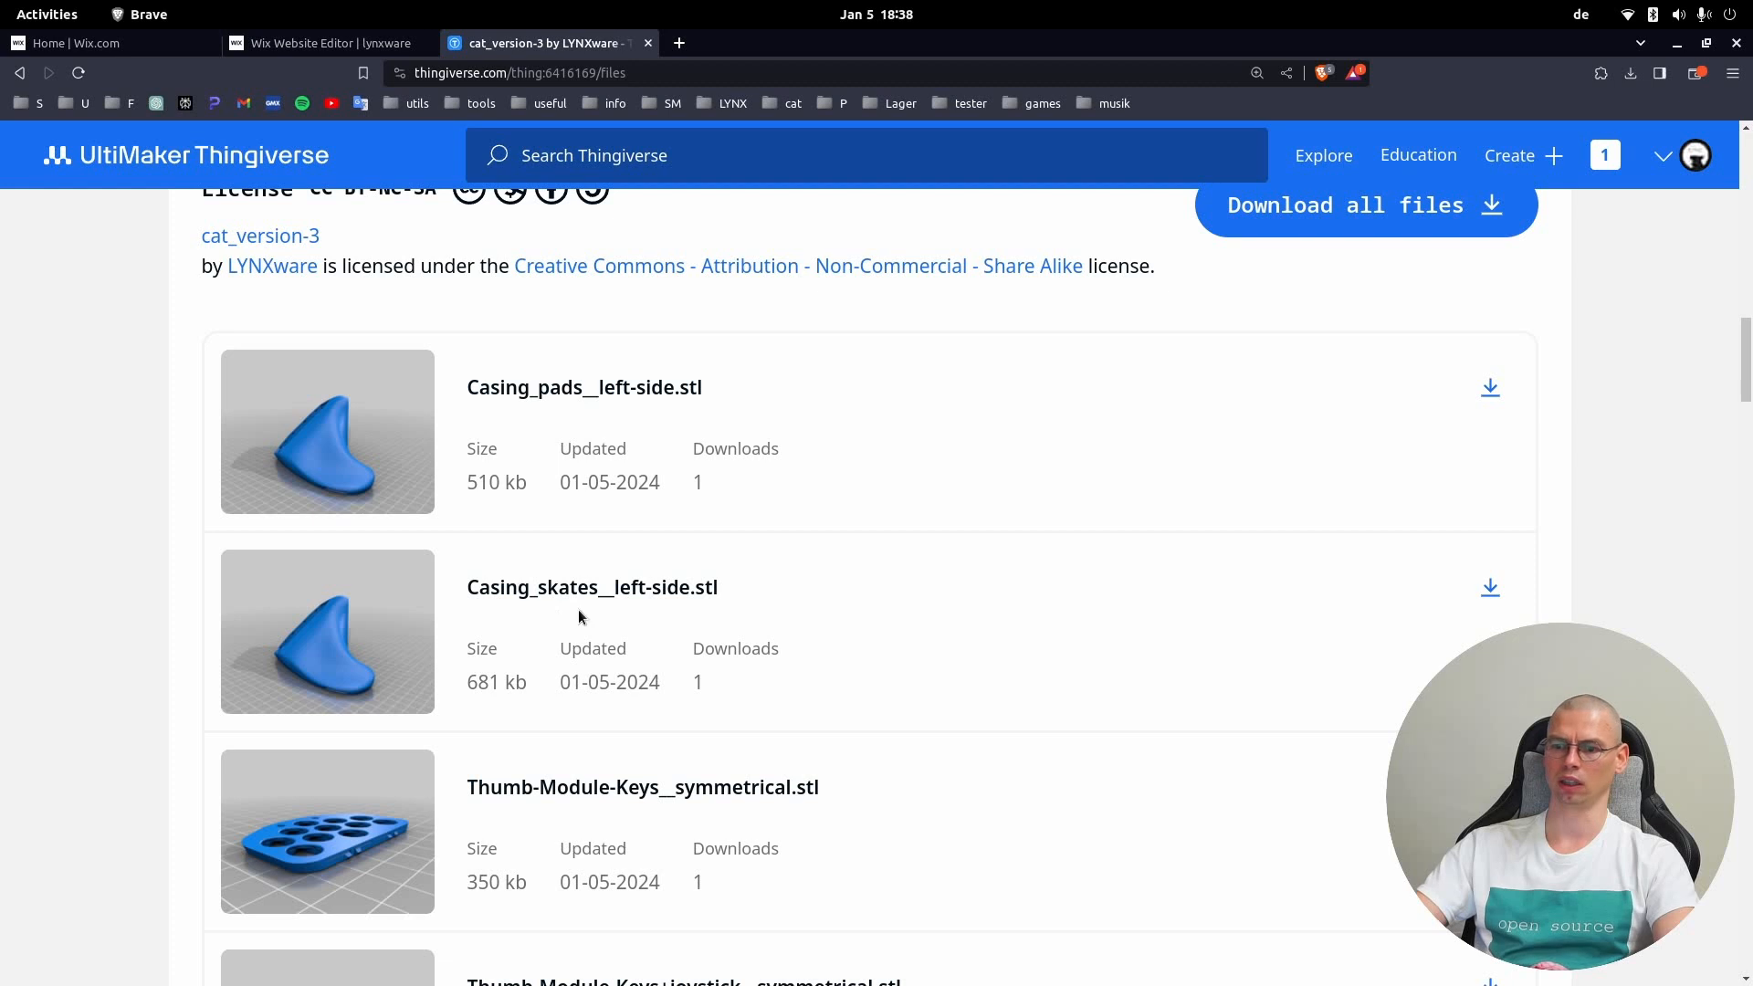
{"action": "mouse_move", "coordinate": [598, 594]}
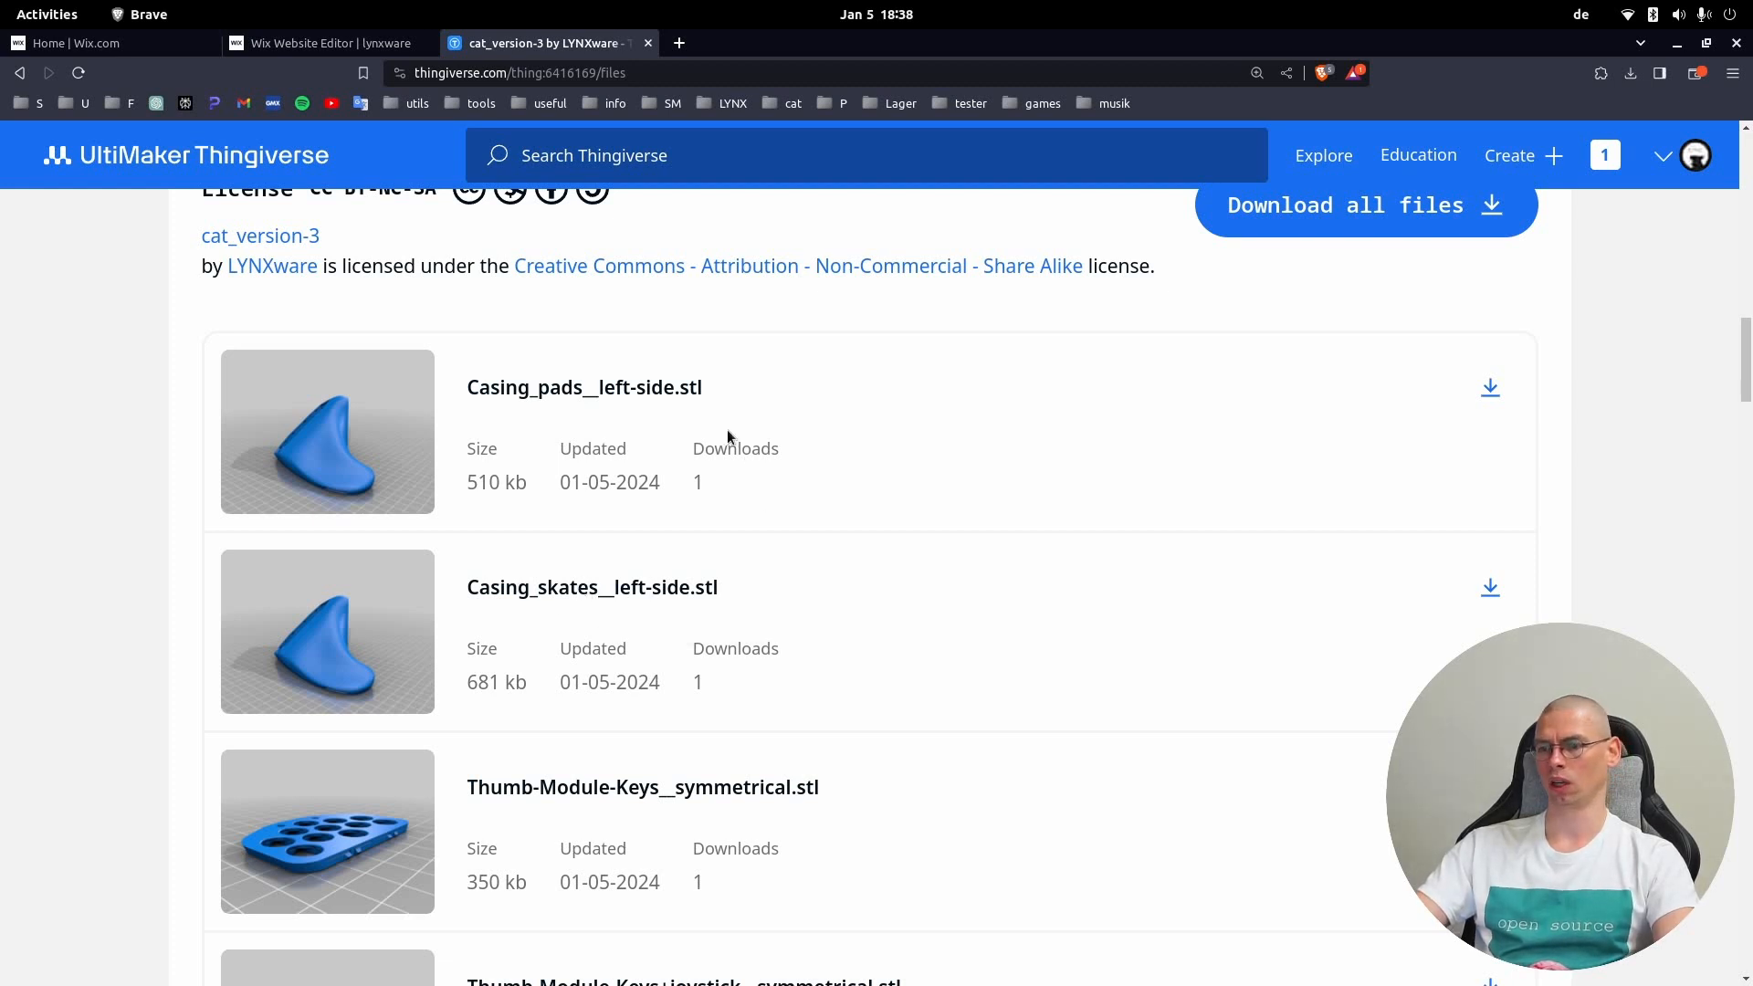
{"action": "scroll", "scroll_direction": "down", "scroll_amount": 3}
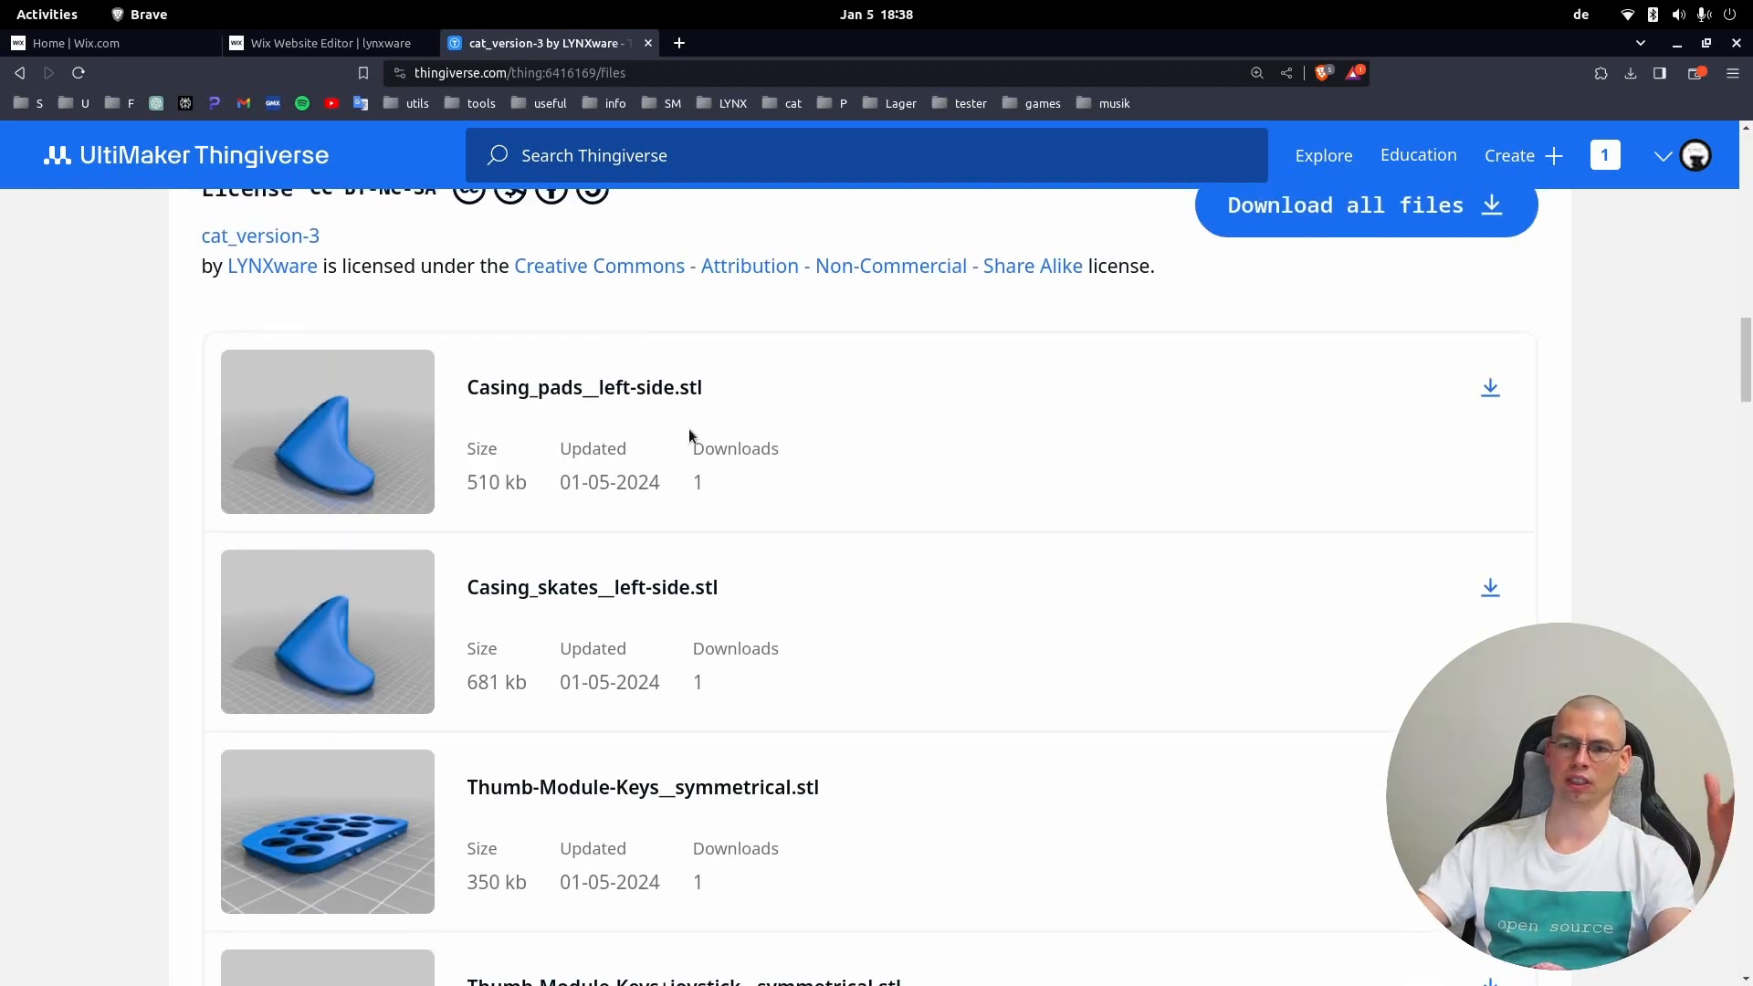
{"action": "scroll", "scroll_direction": "down", "scroll_amount": 3}
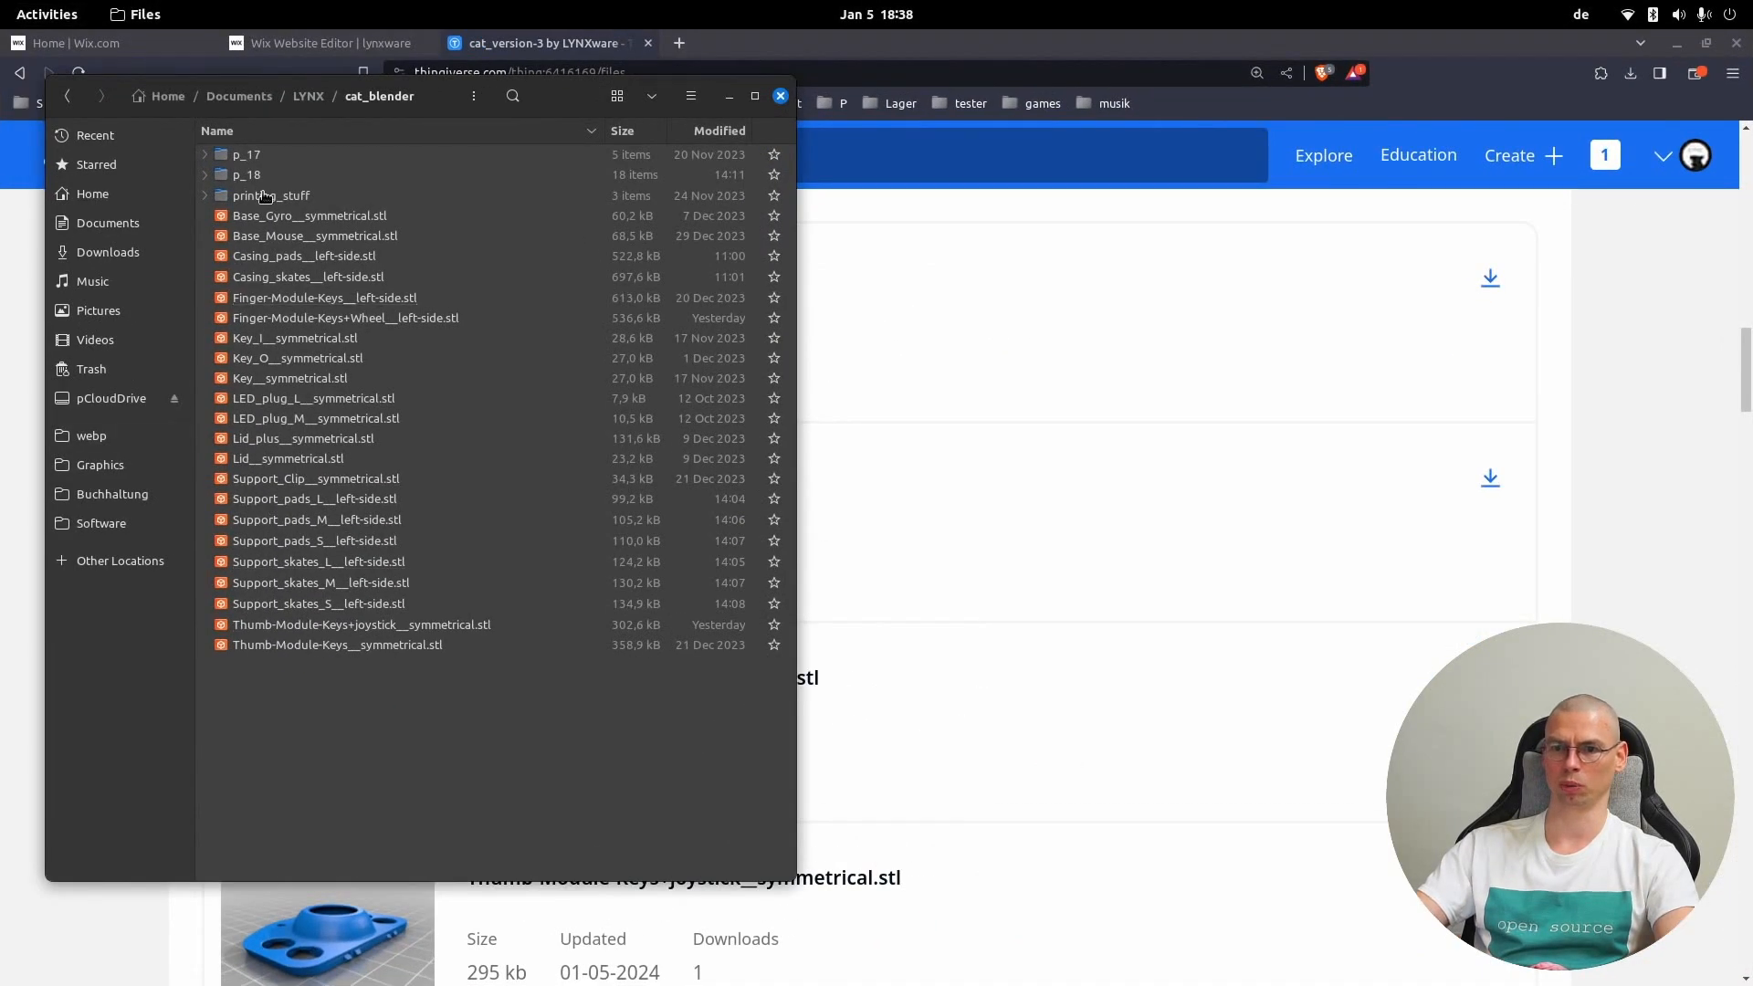
- Load Casing_pads__left-side.stl into PrusaSlicer and mirror it along the X axis
{"action": "left_click", "coordinate": [303, 255]}
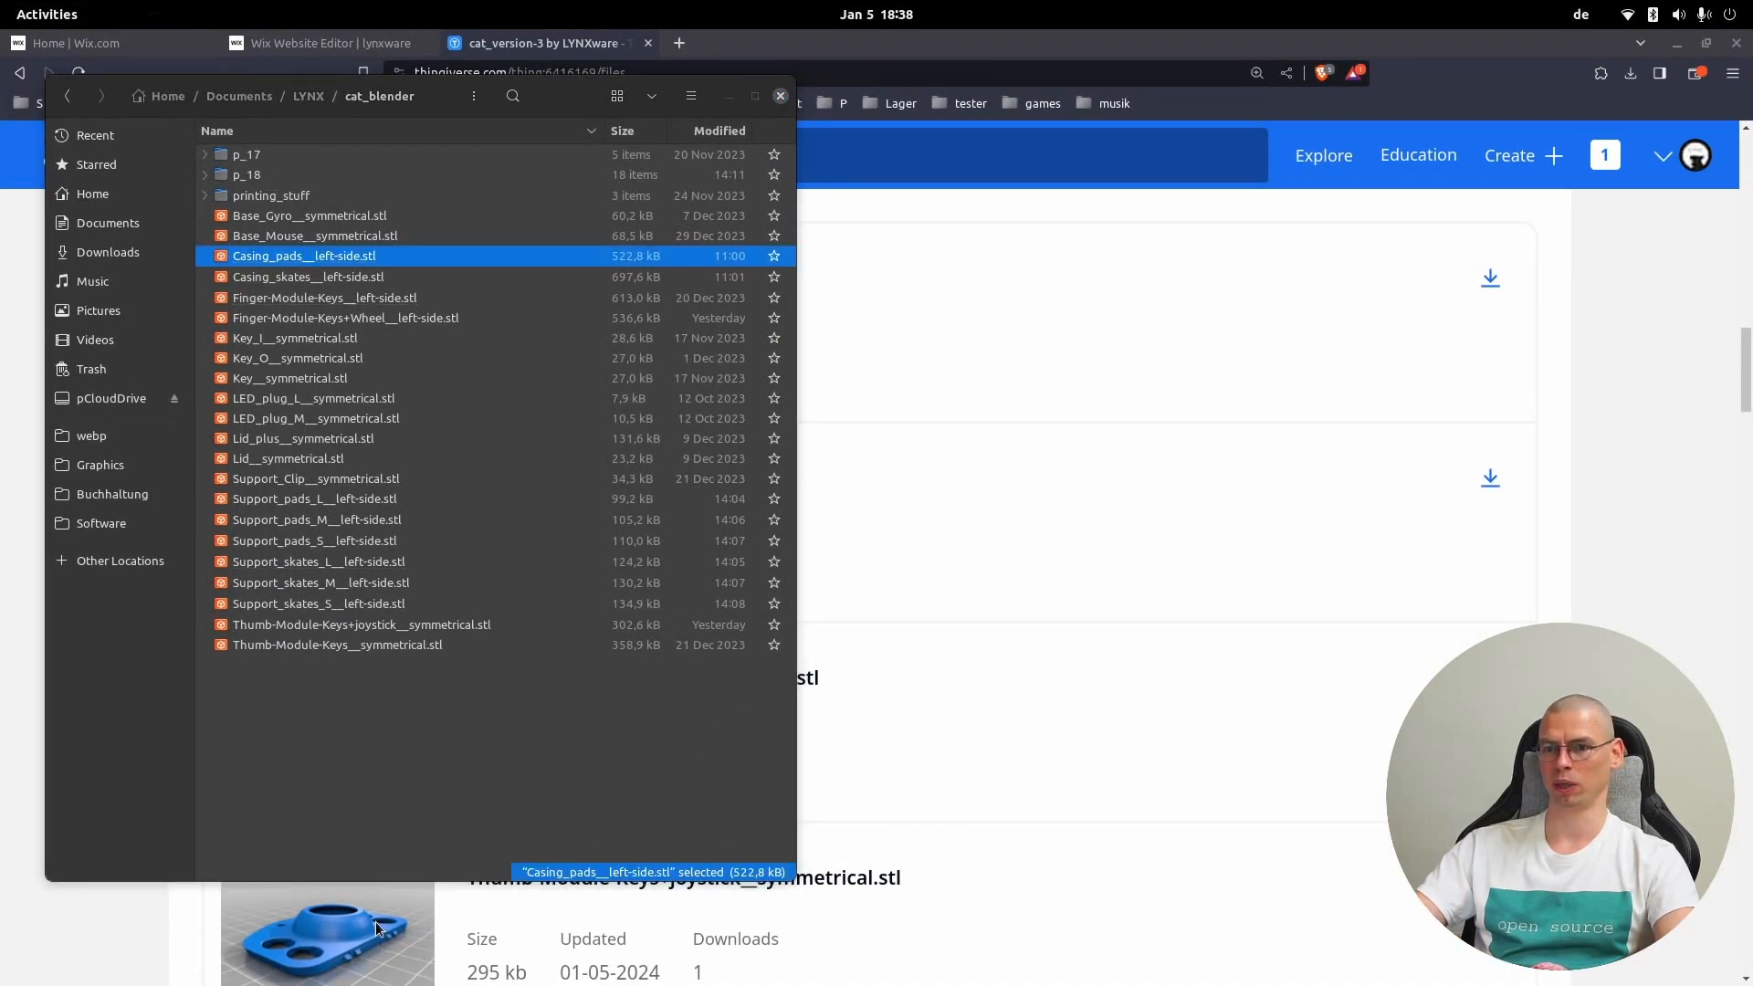
{"action": "double_click", "coordinate": [304, 255]}
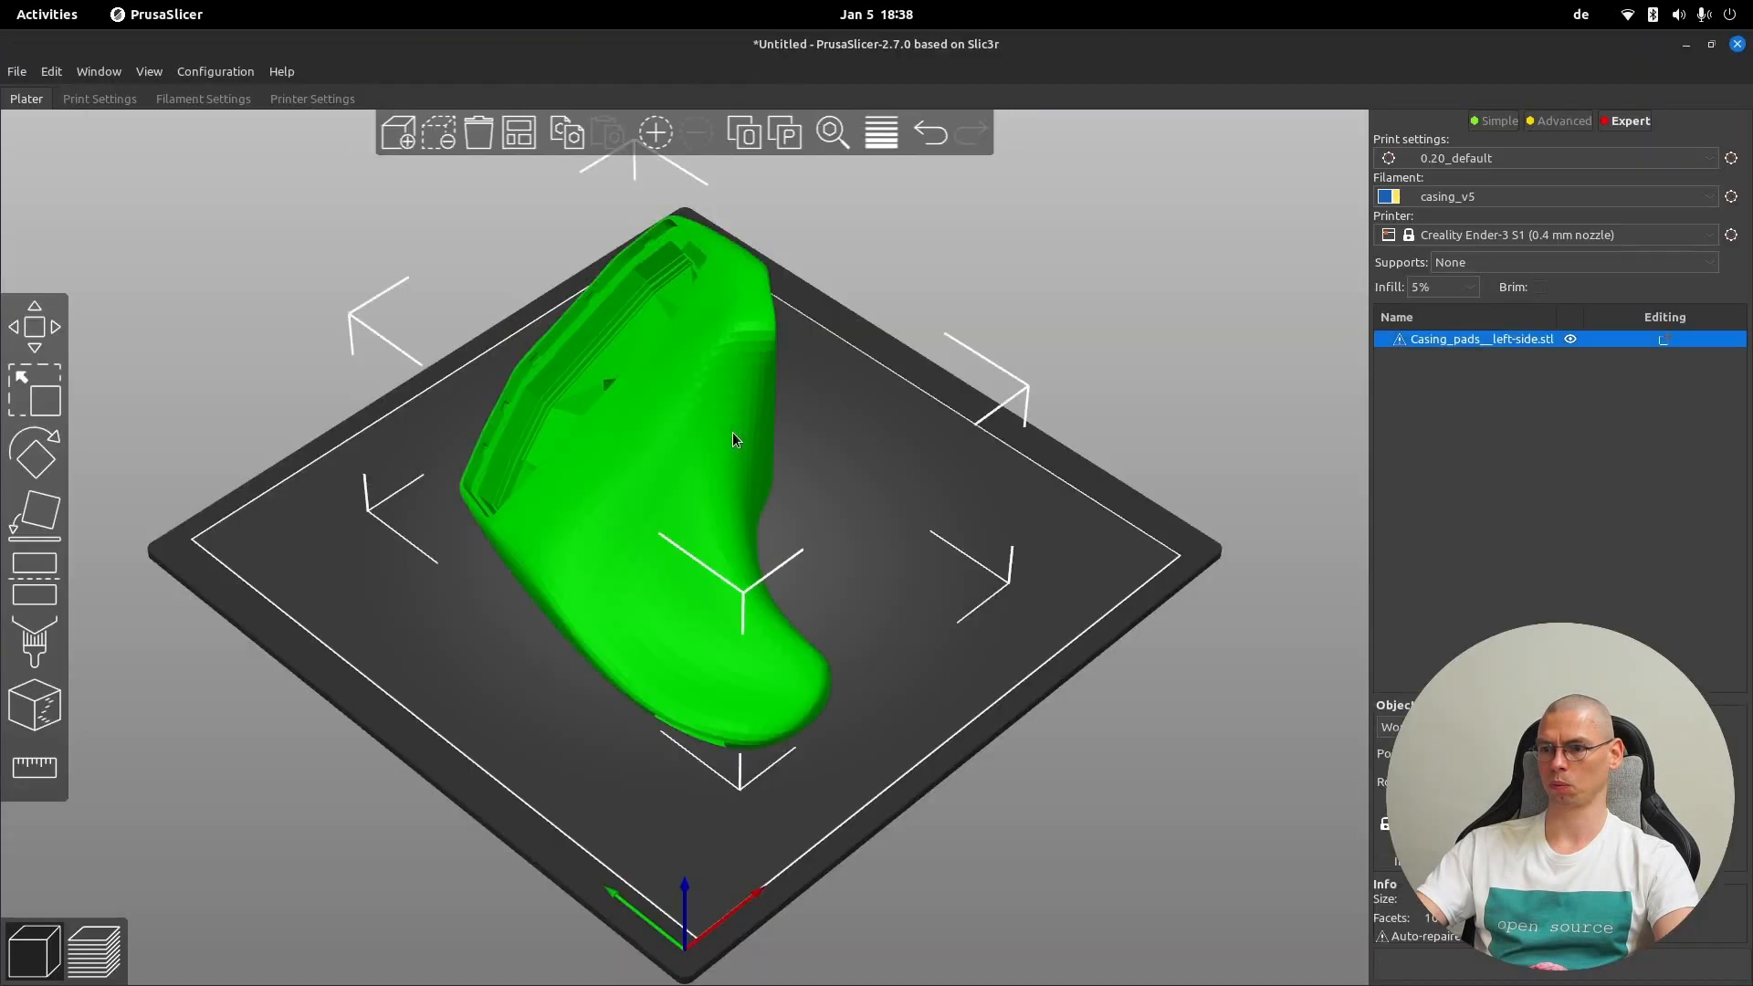
{"action": "right_click", "coordinate": [735, 439]}
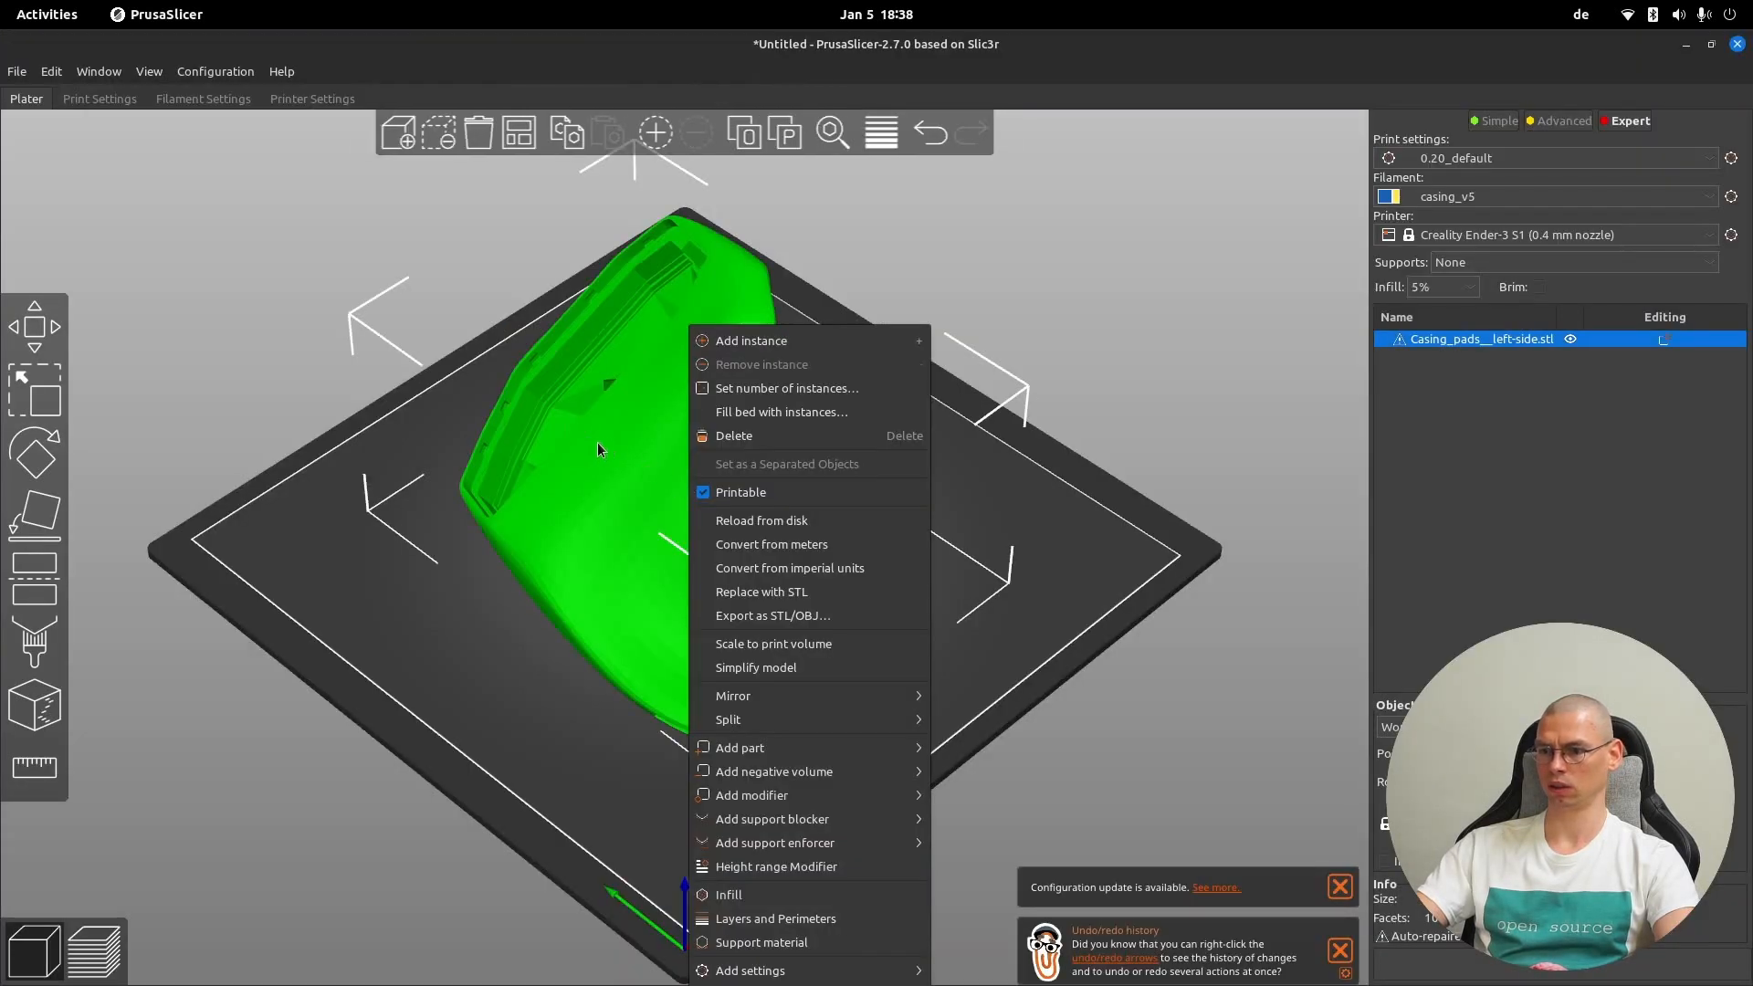
{"action": "mouse_move", "coordinate": [732, 696]}
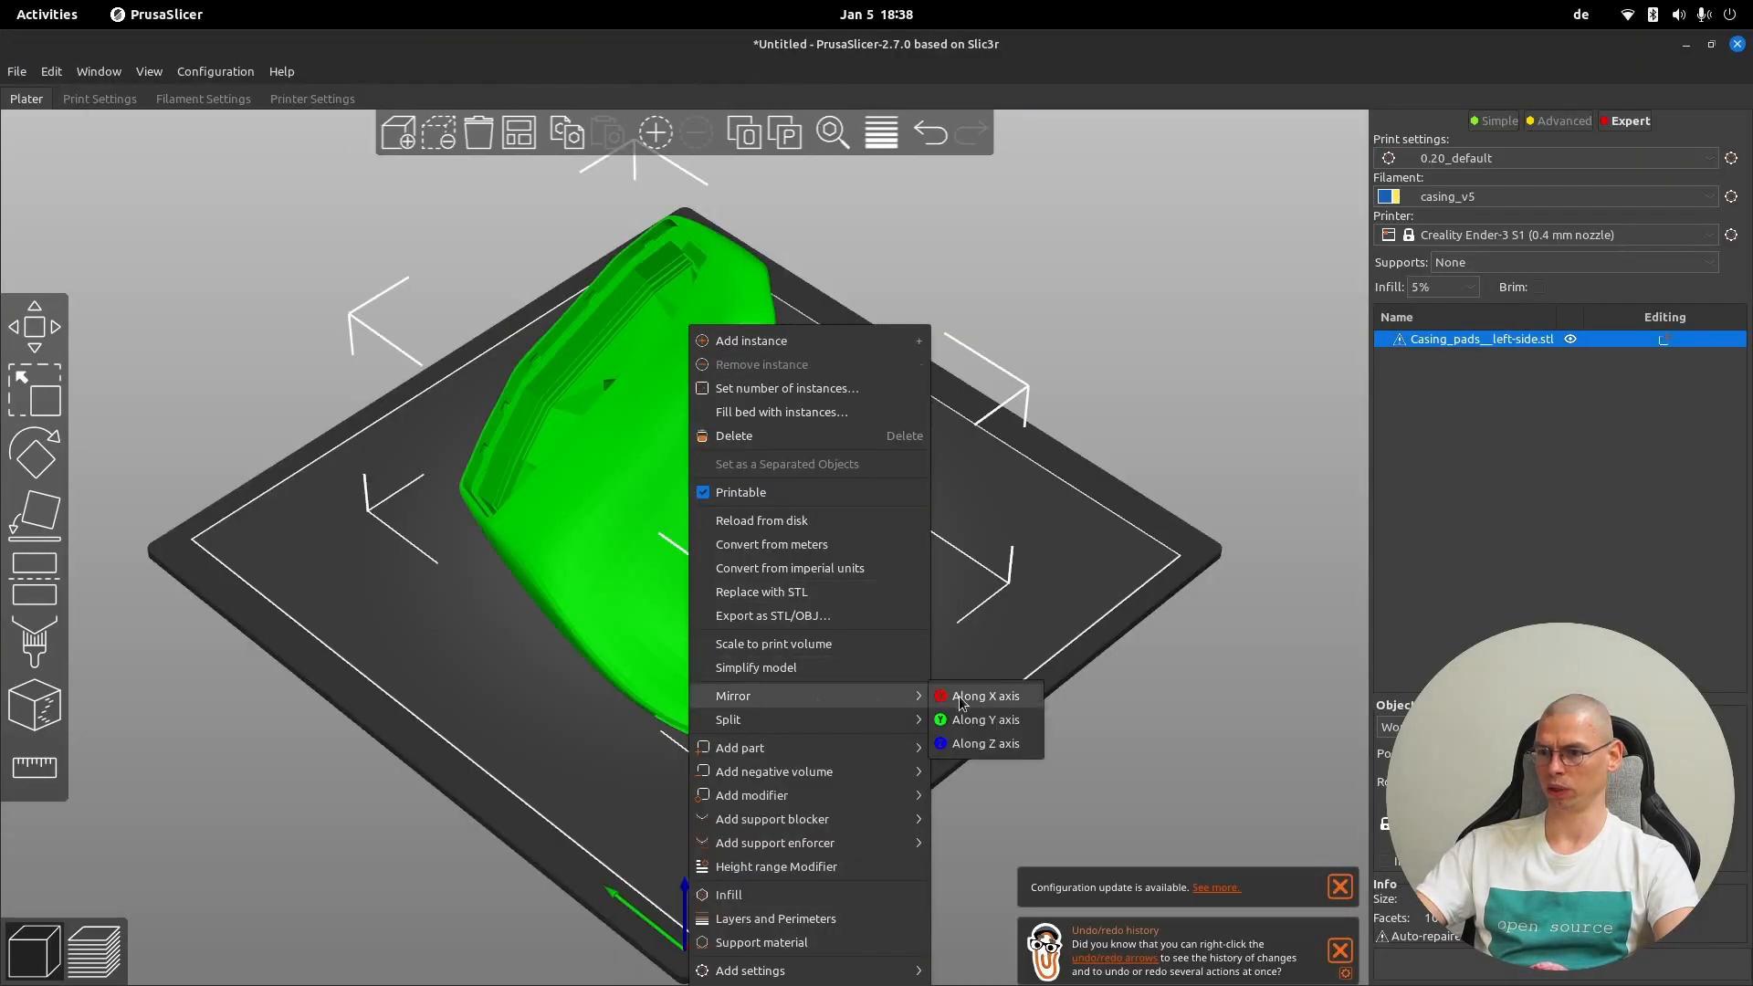
{"action": "left_click", "coordinate": [982, 695]}
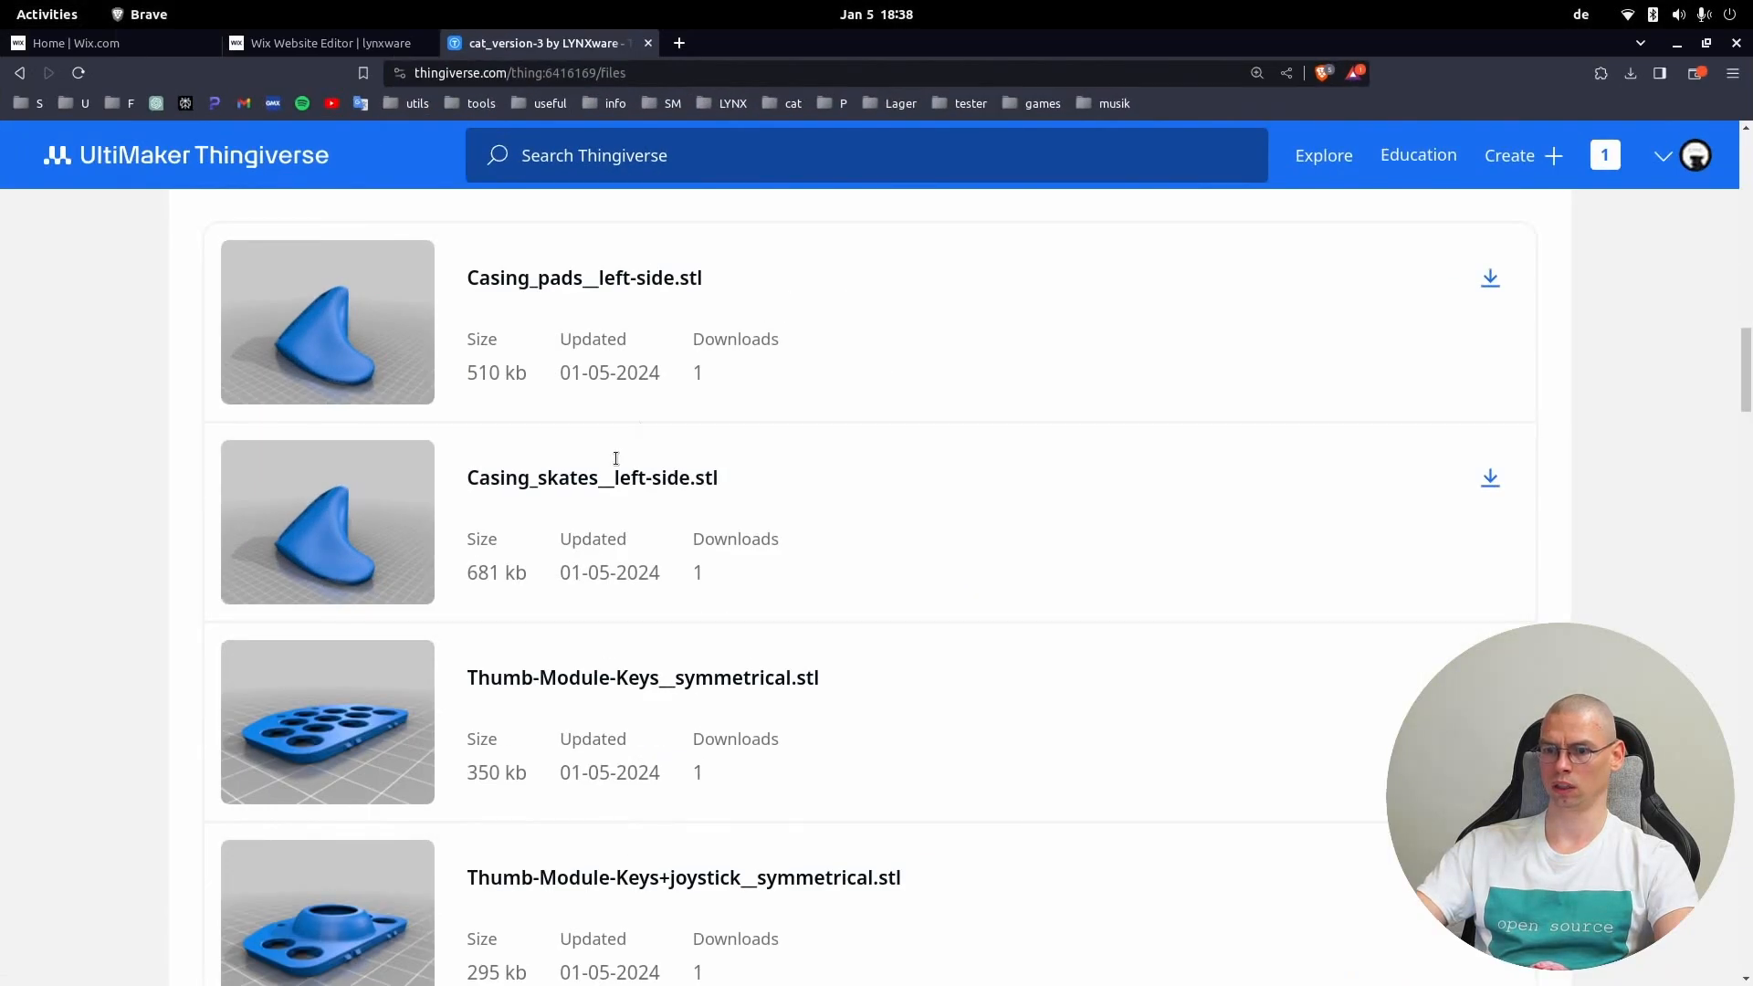
{"action": "scroll", "scroll_direction": "down", "scroll_amount": 3}
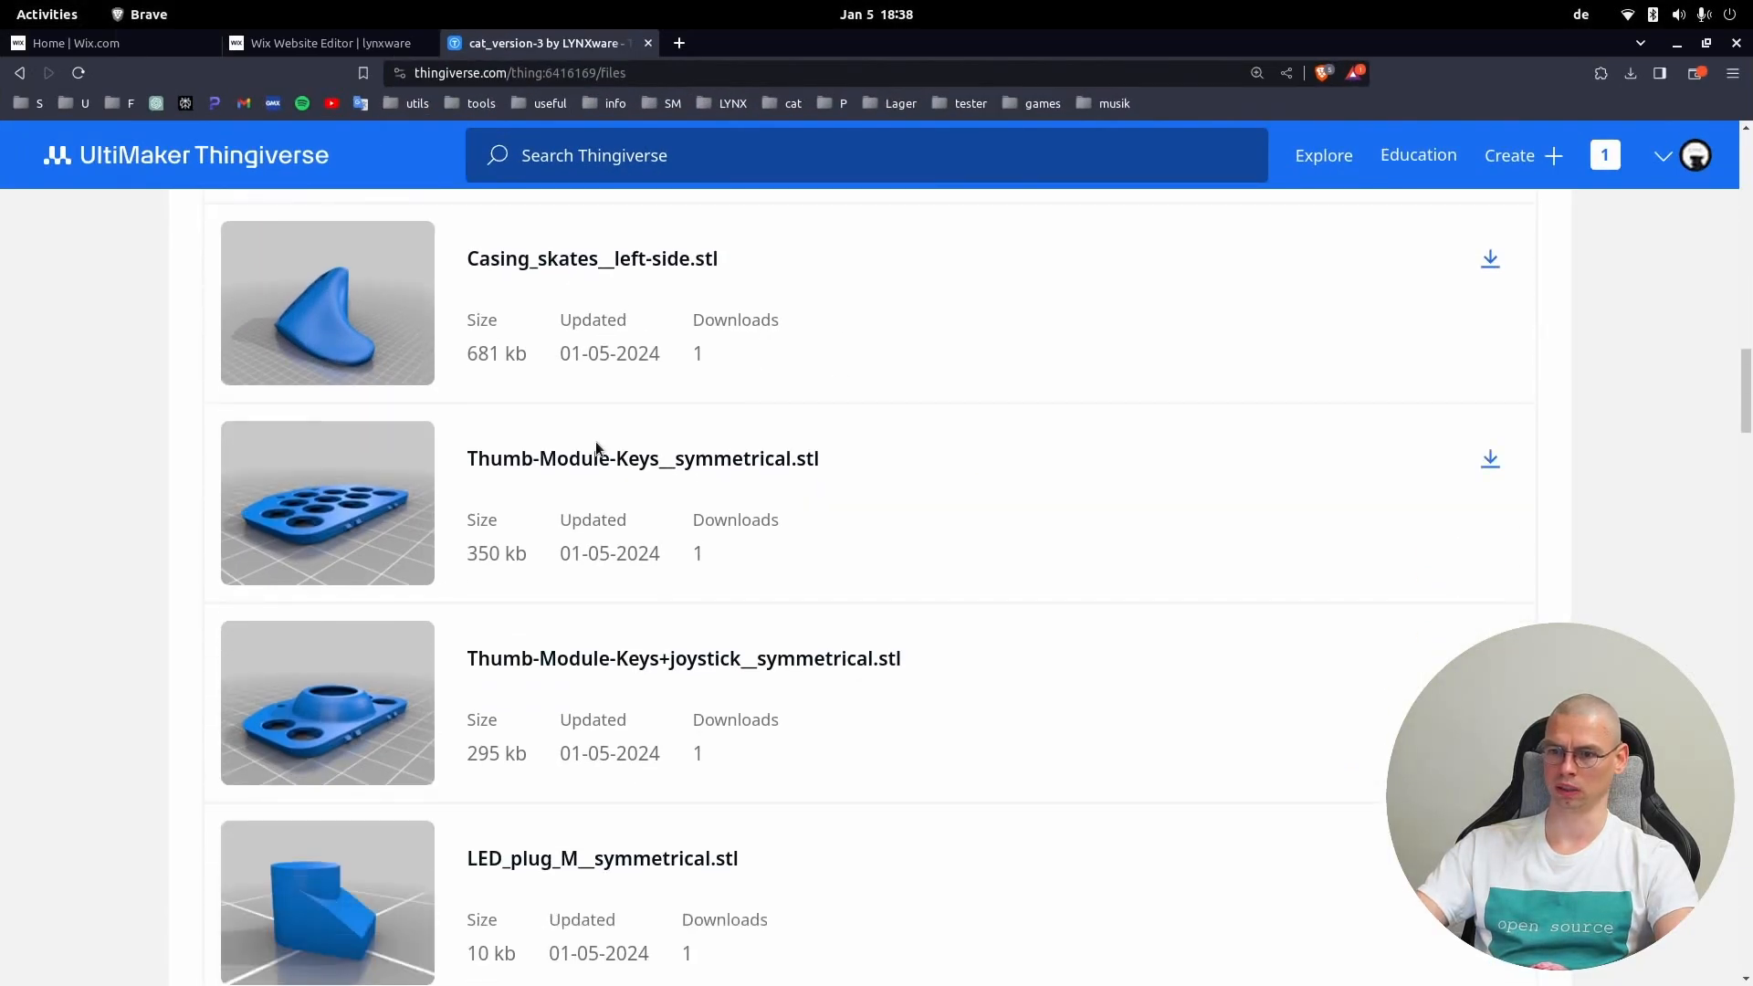
{"action": "scroll", "scroll_direction": "down", "scroll_amount": 3}
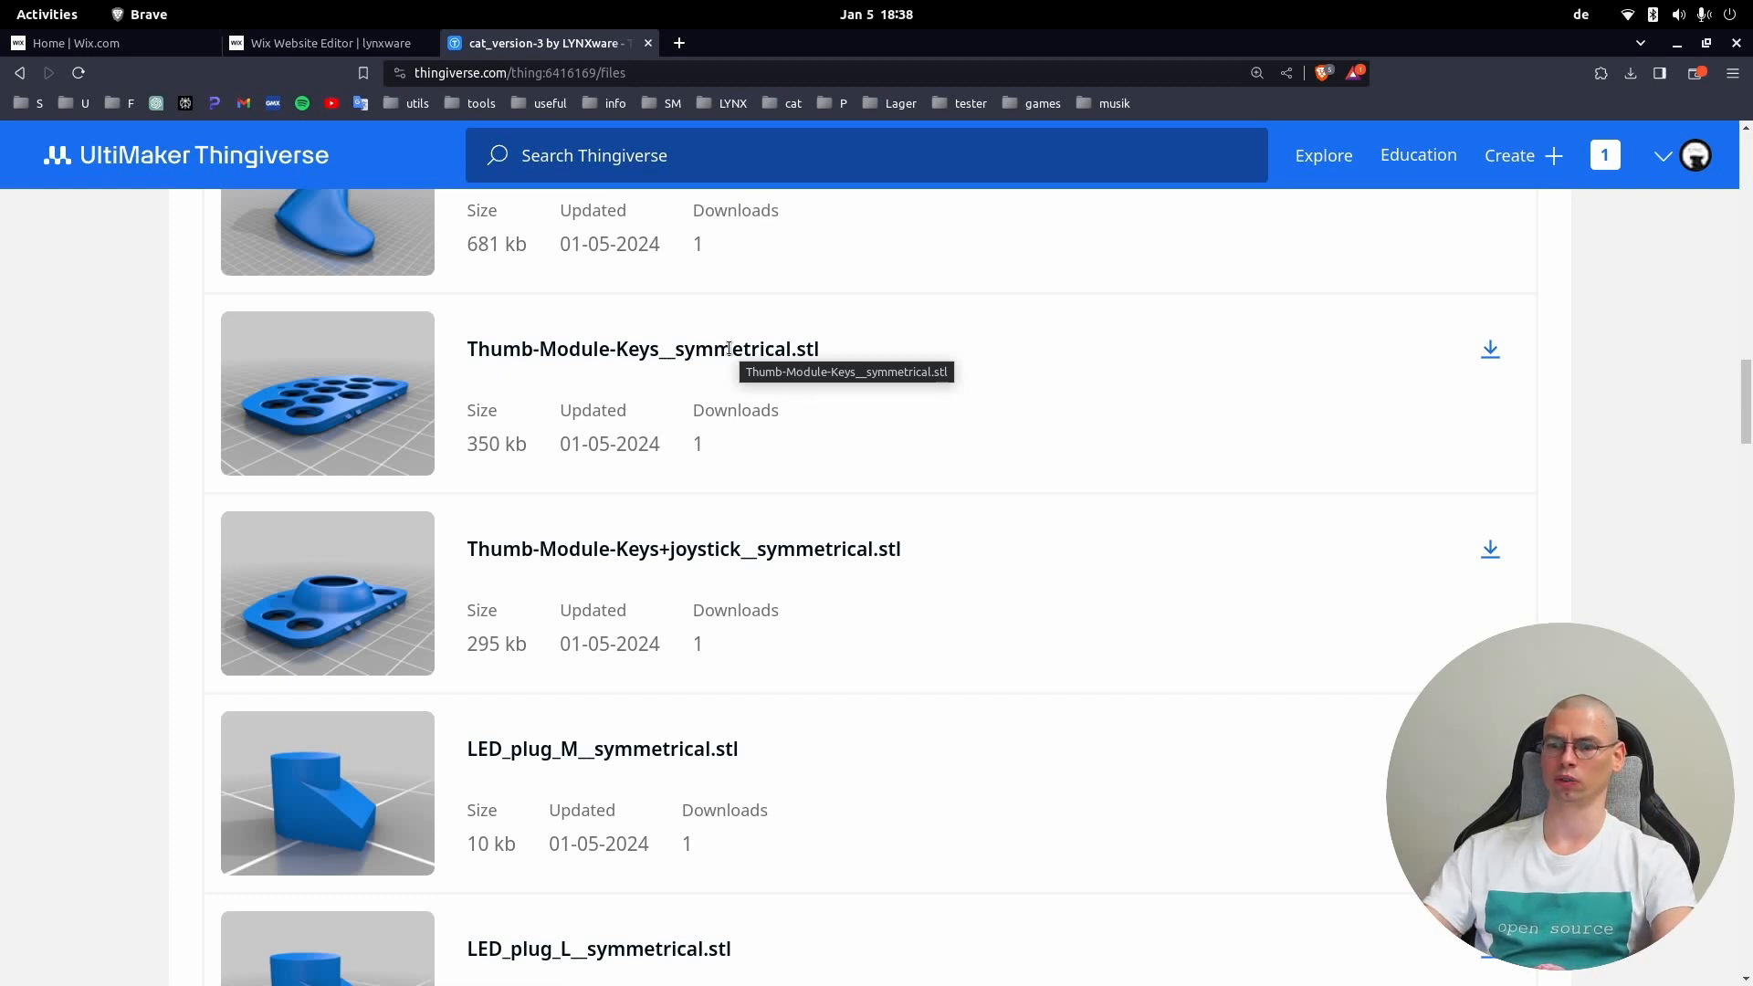
{"action": "scroll", "scroll_direction": "down", "scroll_amount": 3}
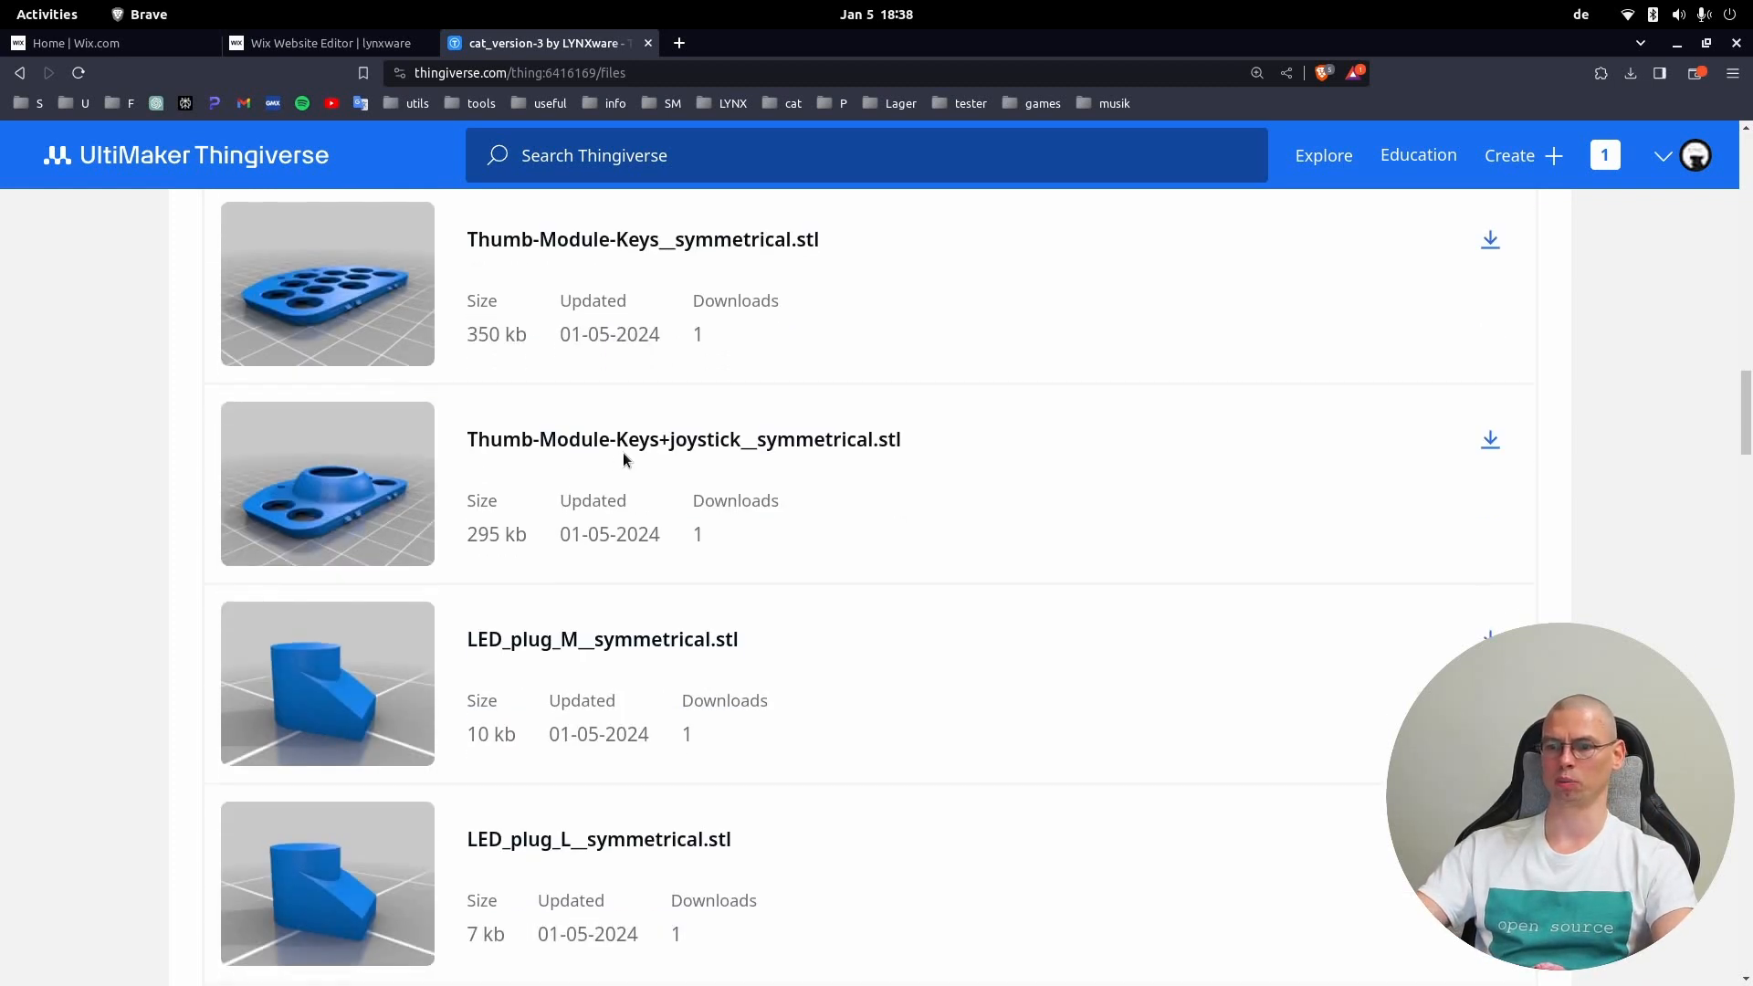
{"action": "mouse_move", "coordinate": [518, 464]}
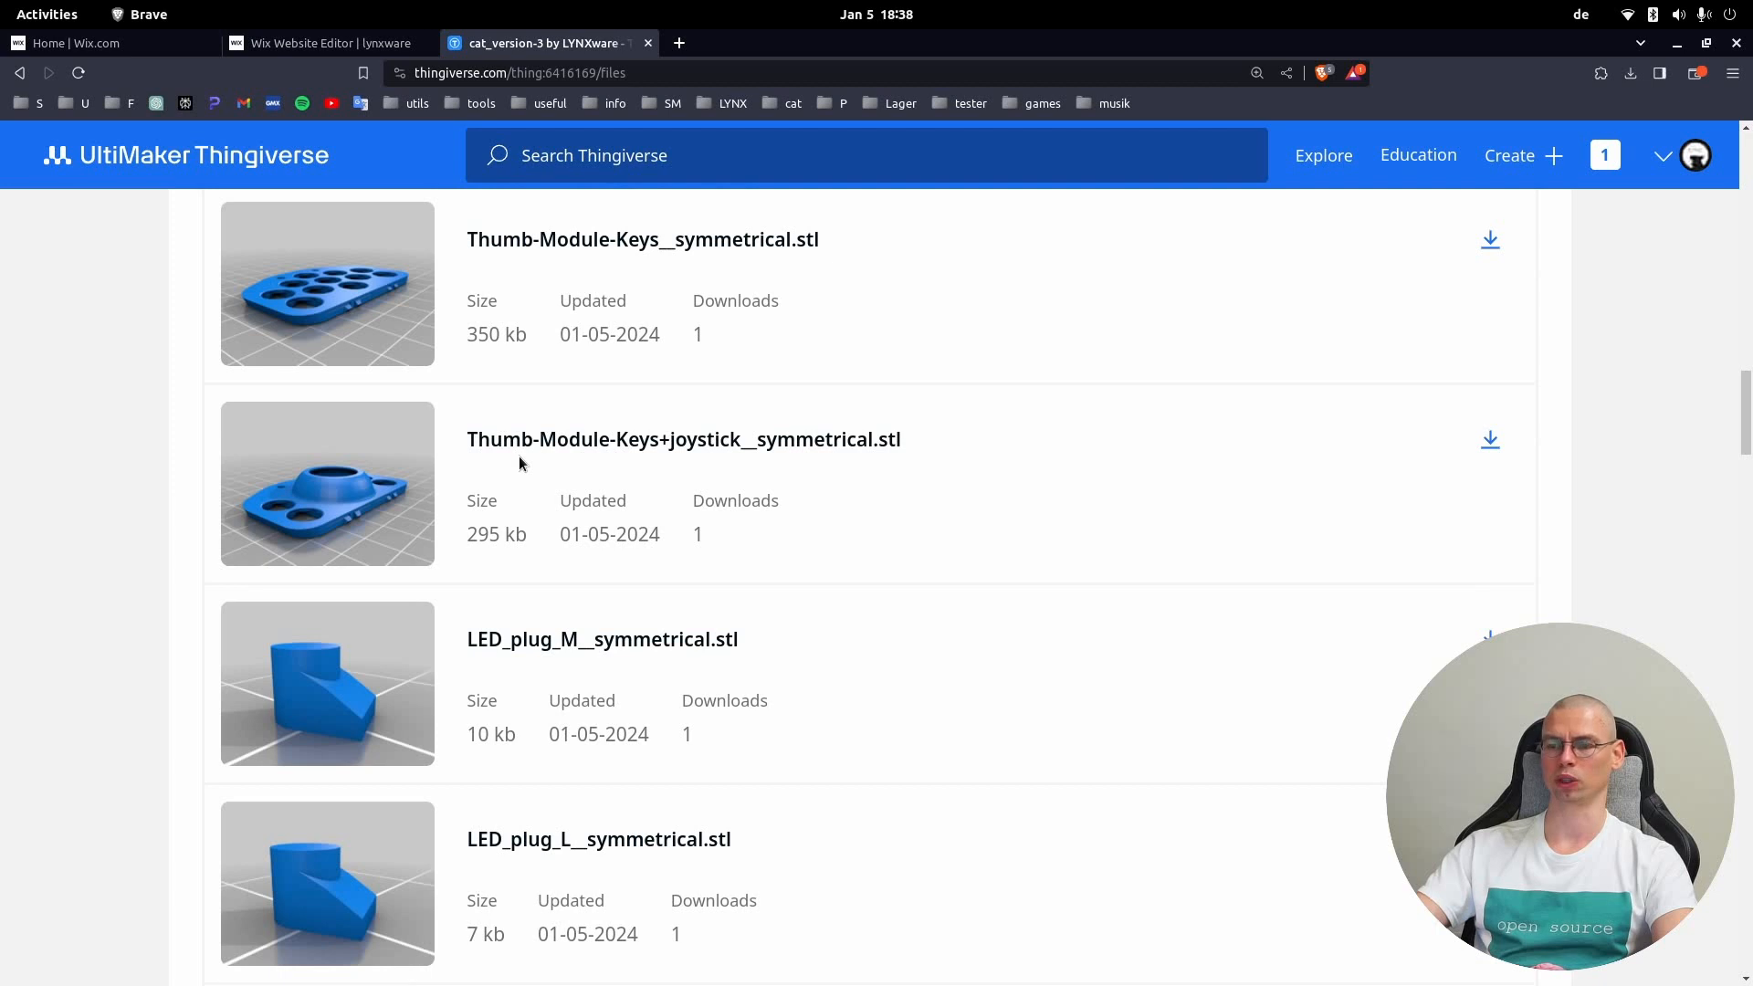
{"action": "scroll", "scroll_direction": "down", "scroll_amount": 3}
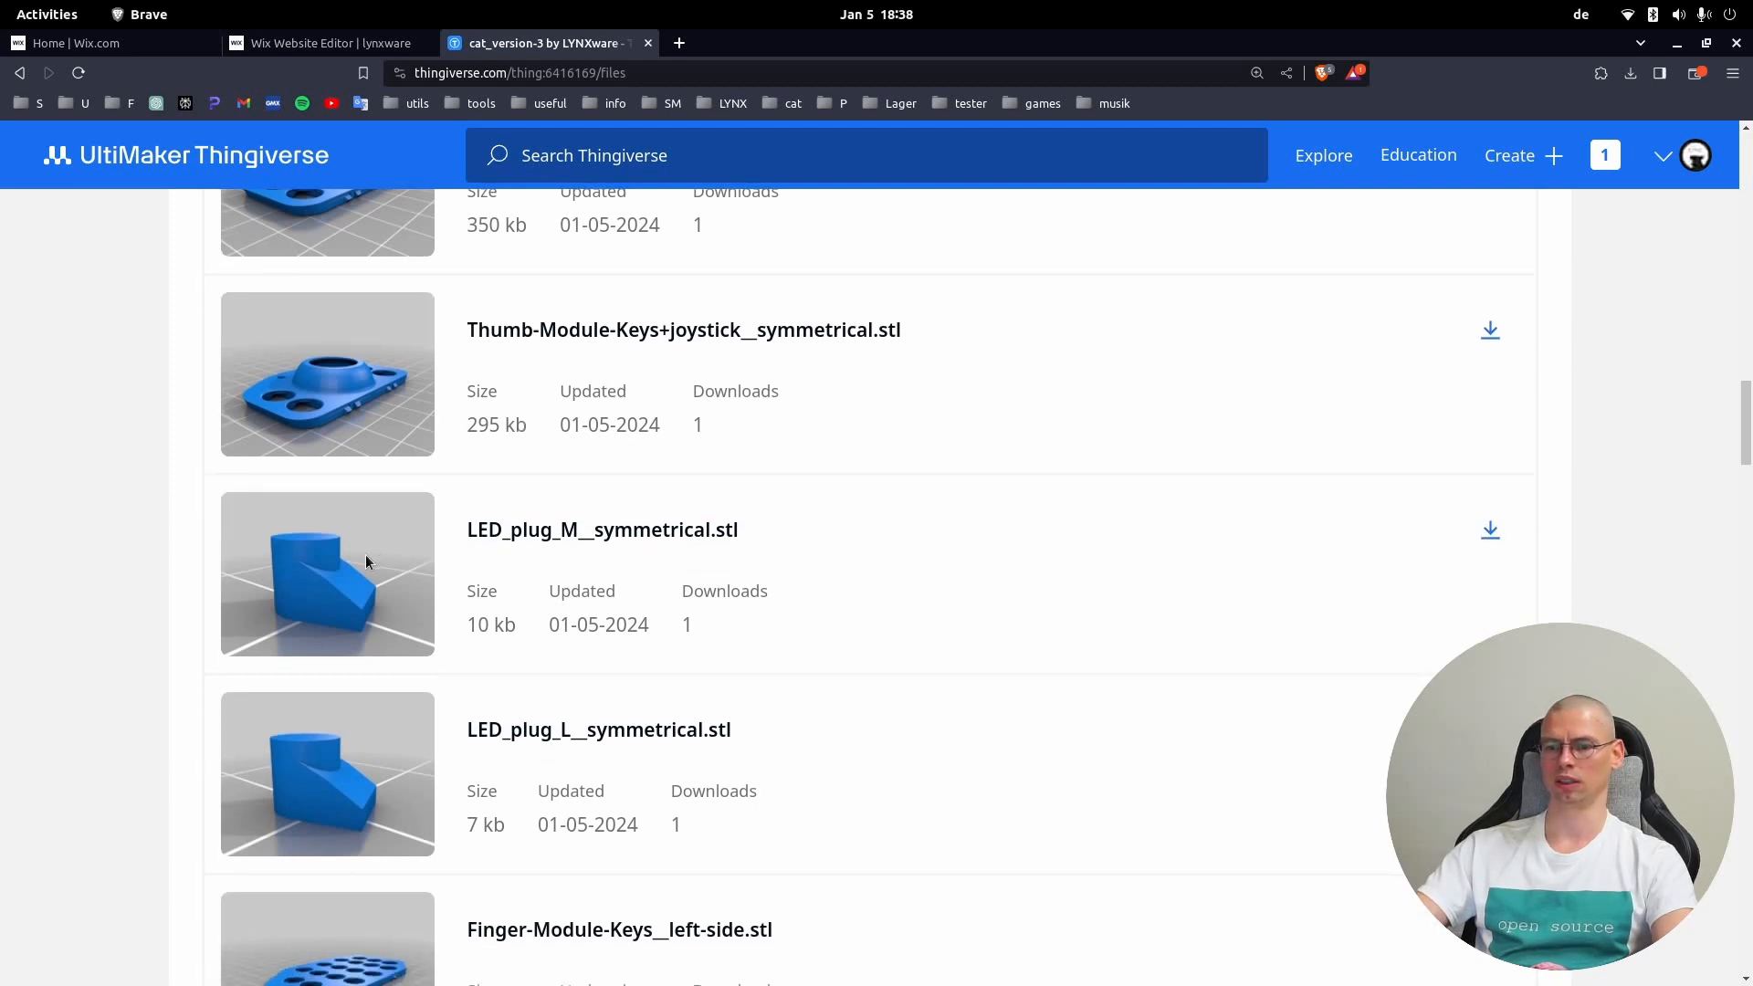
{"action": "scroll", "scroll_direction": "down", "scroll_amount": 3}
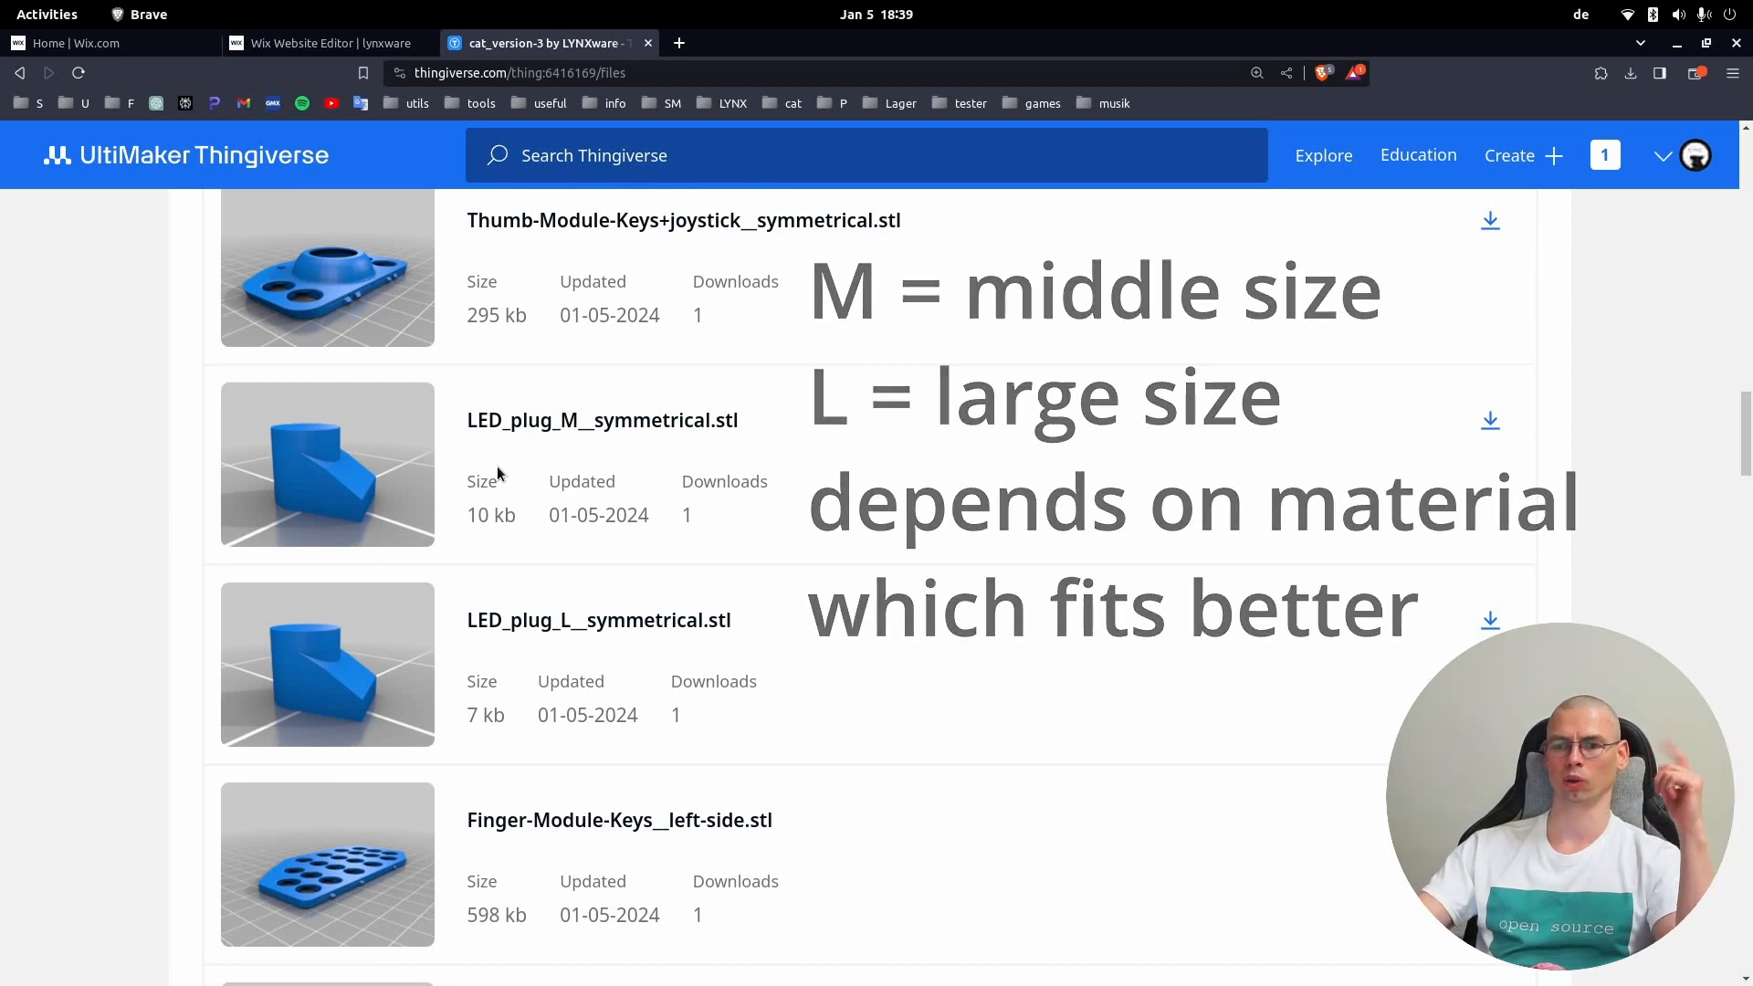
{"action": "scroll", "scroll_direction": "down", "scroll_amount": 3}
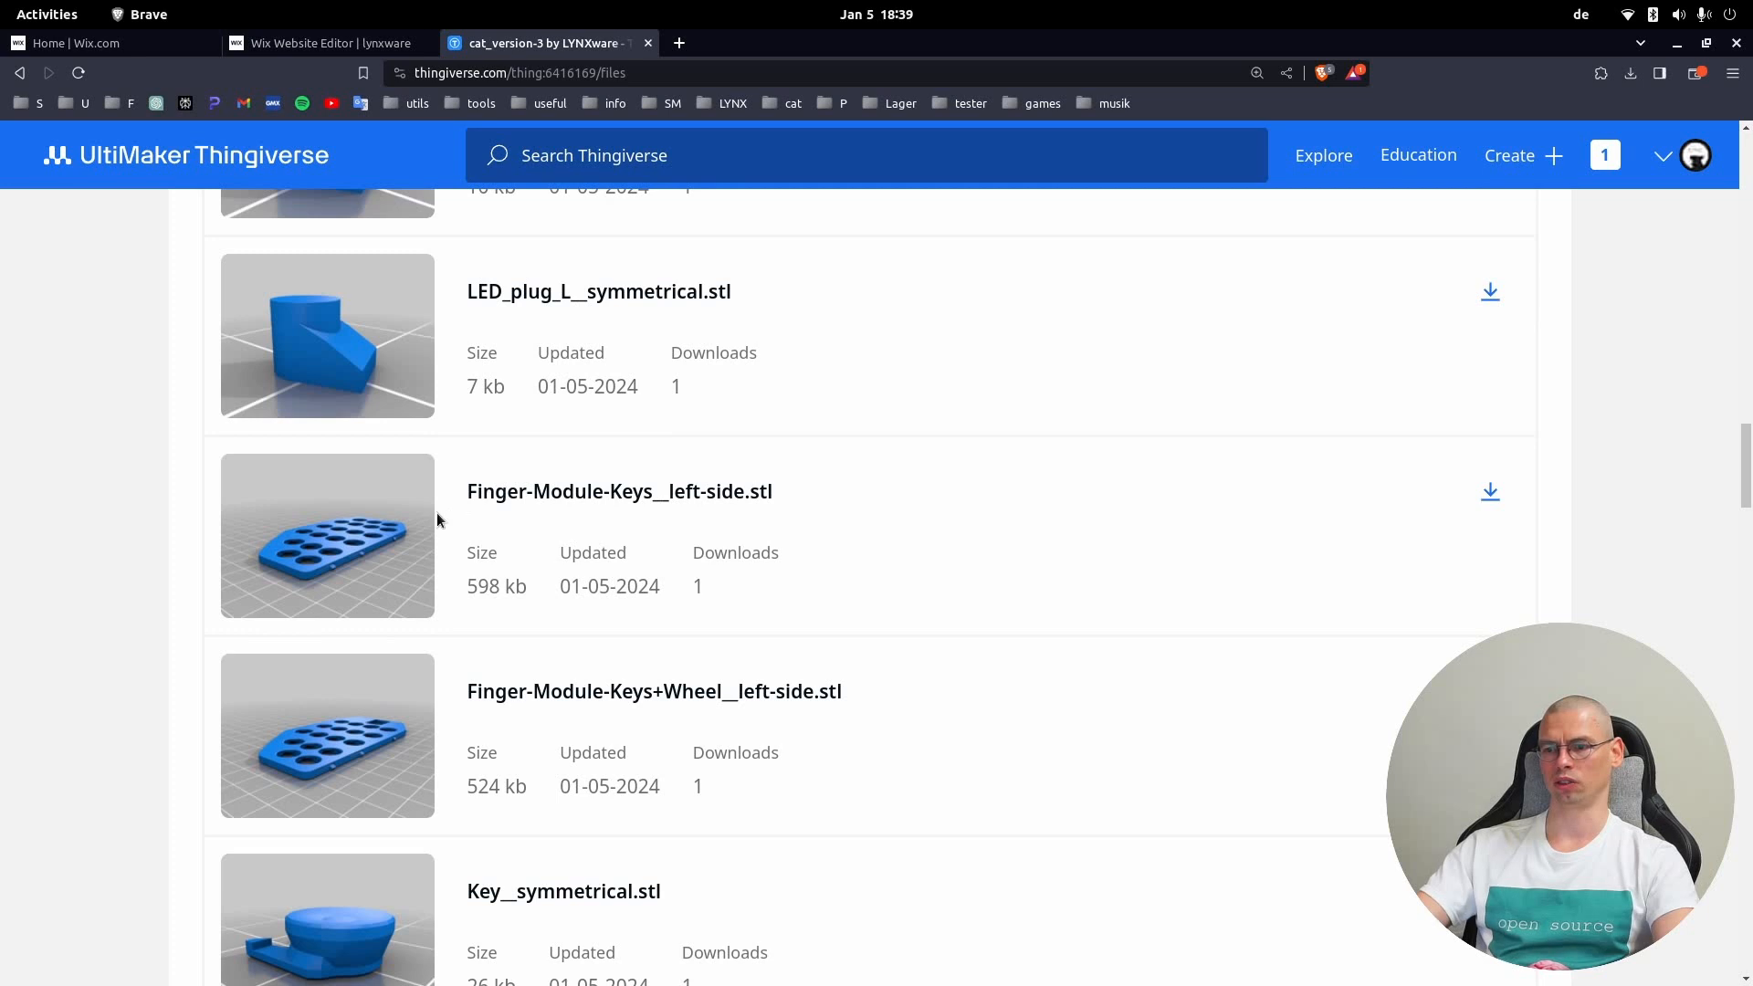
{"action": "scroll", "scroll_direction": "down", "scroll_amount": 3}
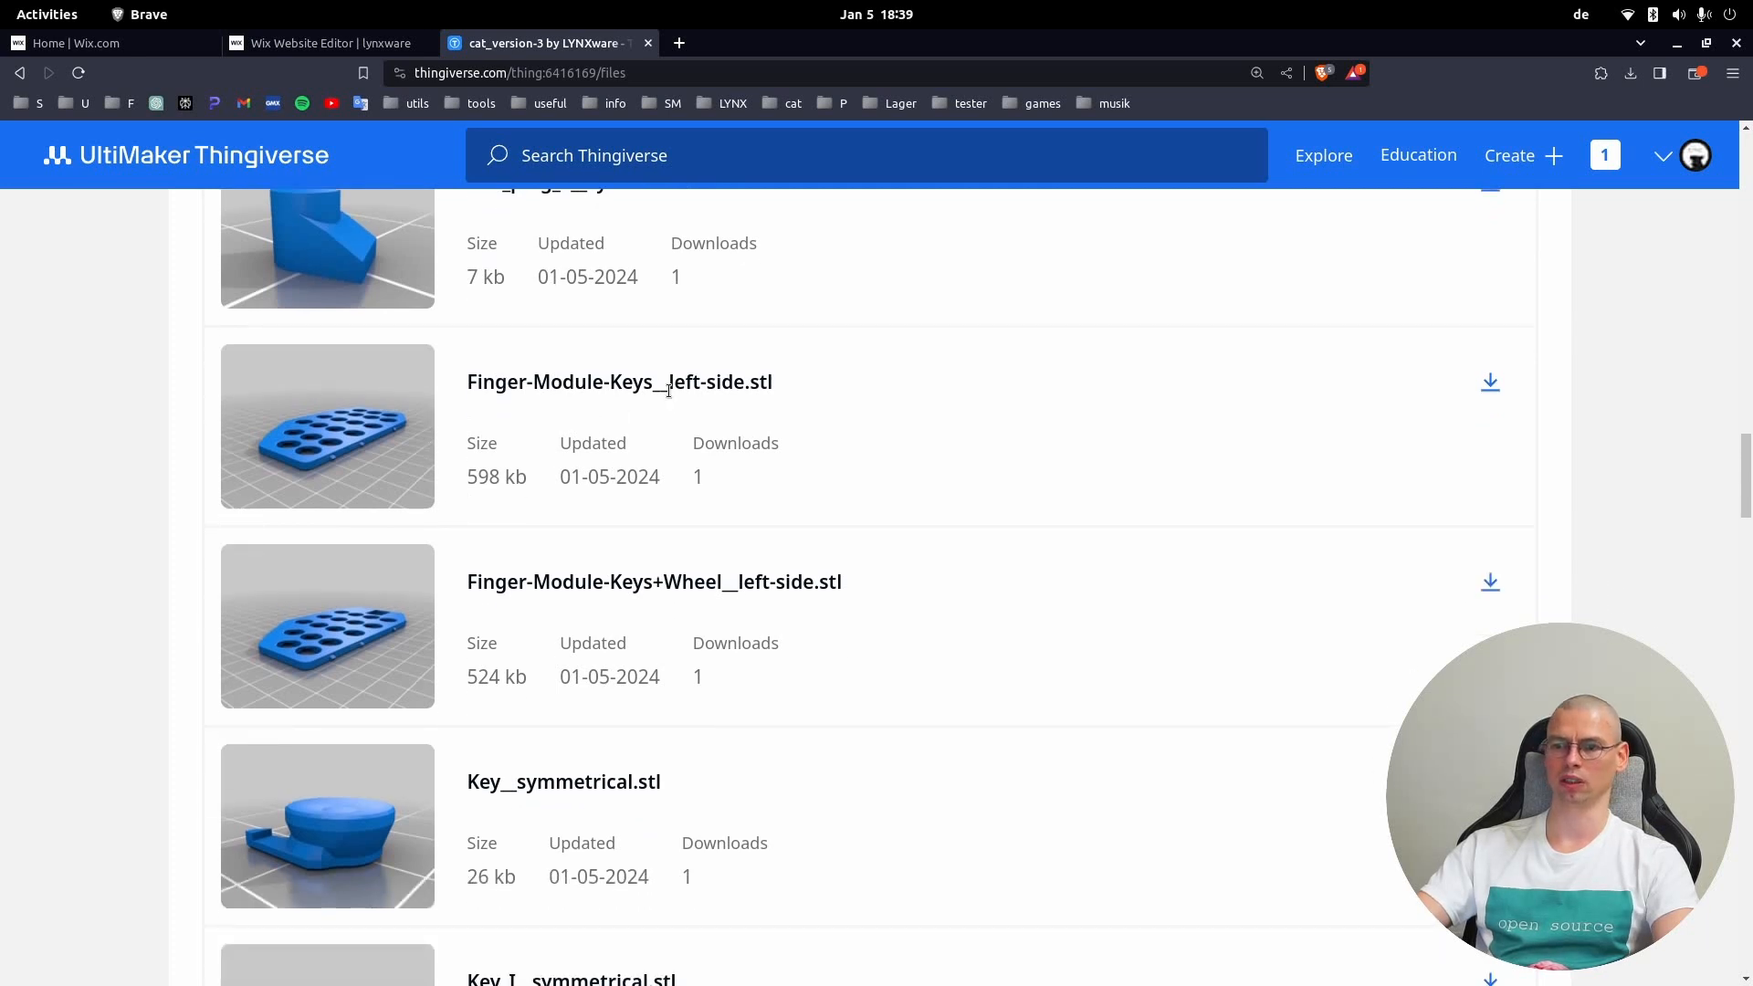
{"action": "mouse_move", "coordinate": [445, 408]}
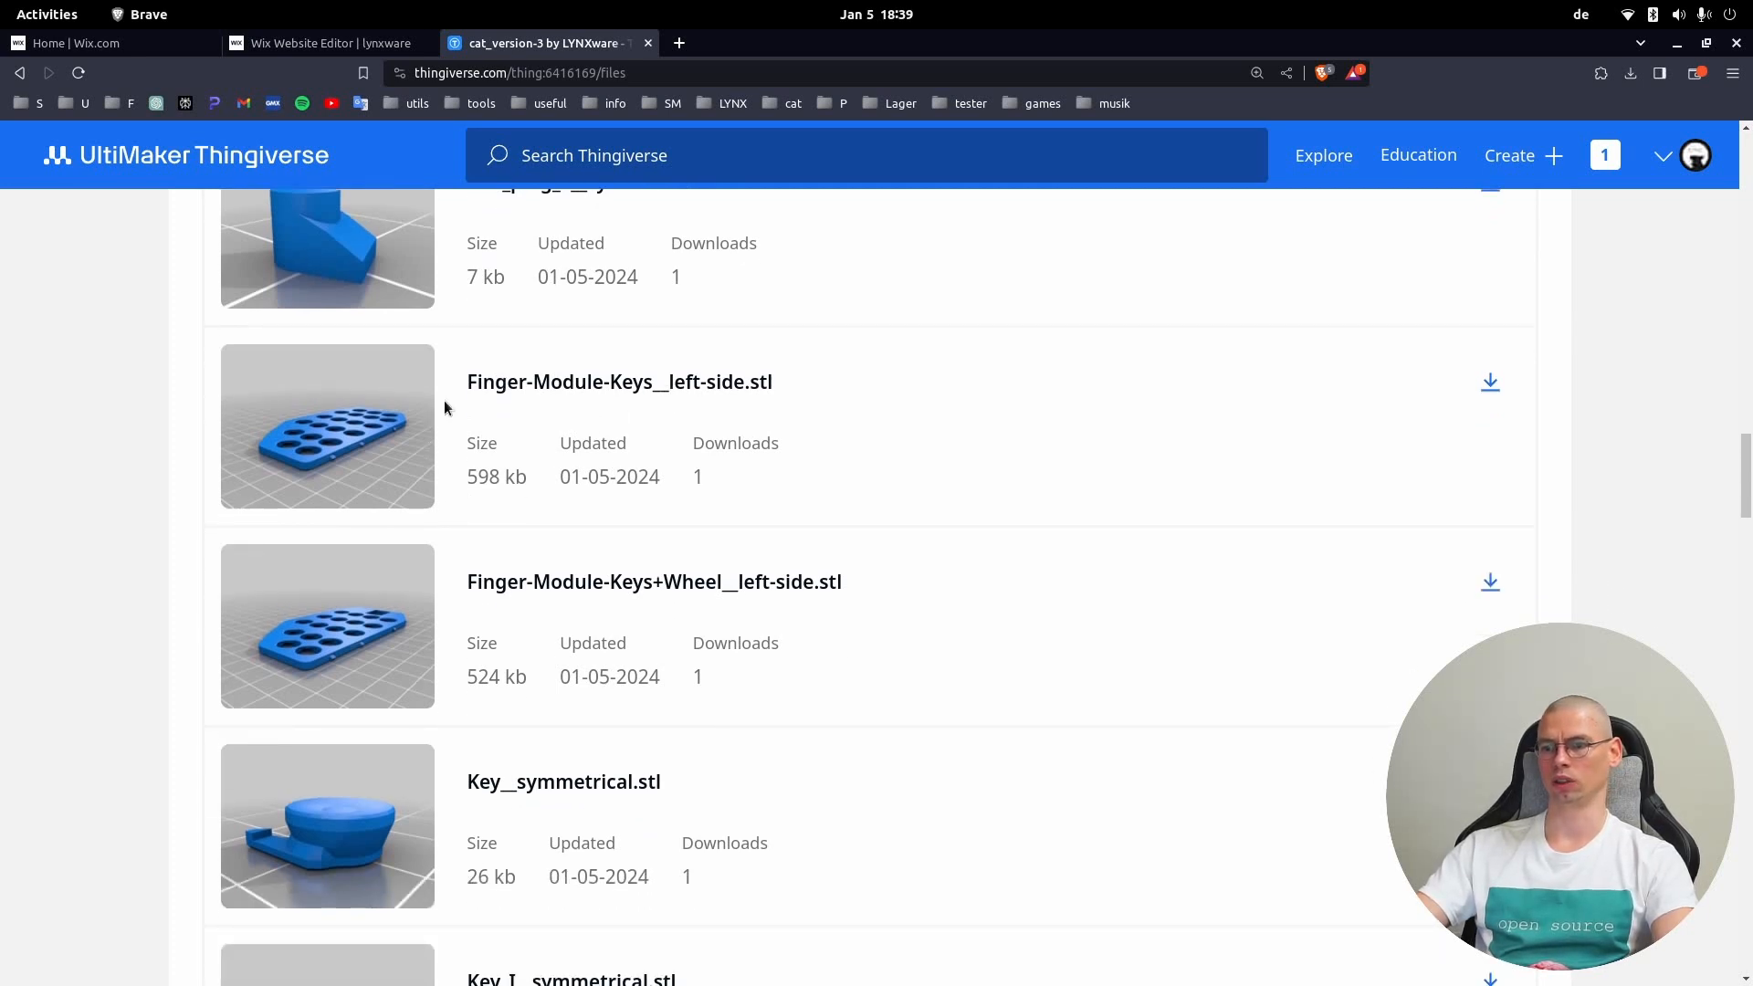
- Load Finger-Module-Keys+Wheel__left-side.stl into PrusaSlicer and mirror it along the X axis
{"action": "scroll", "scroll_direction": "down", "scroll_amount": 3}
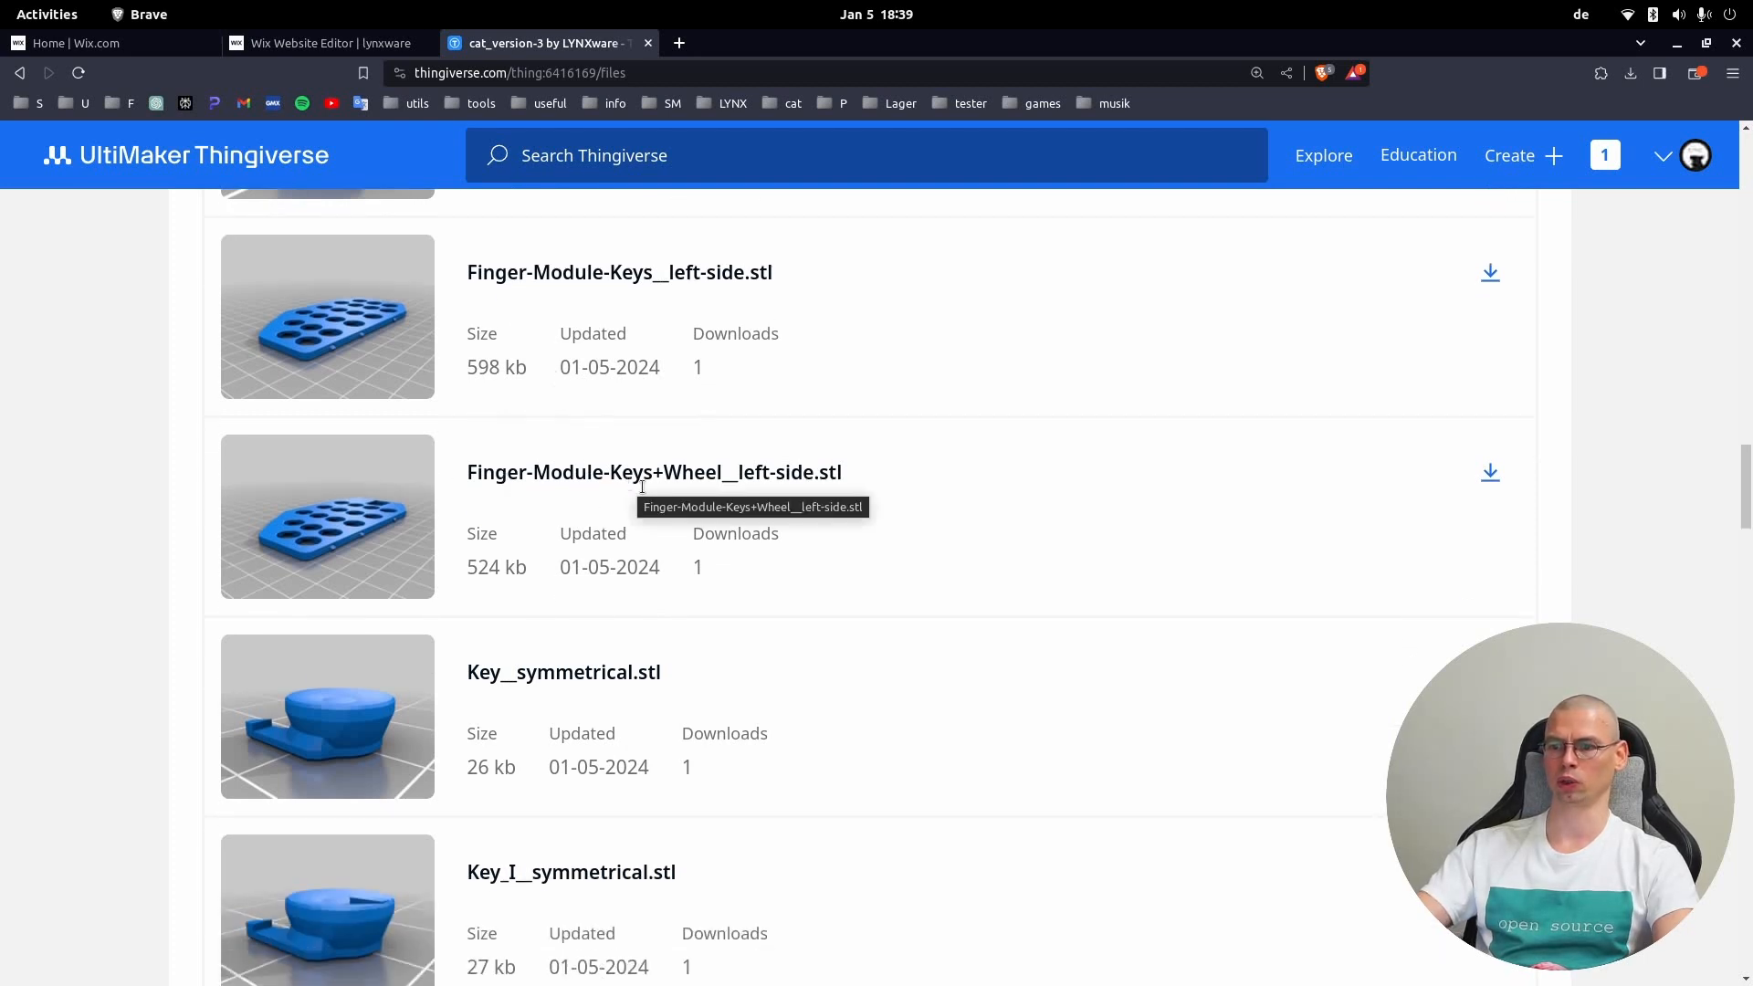
{"action": "left_click", "coordinate": [46, 13]}
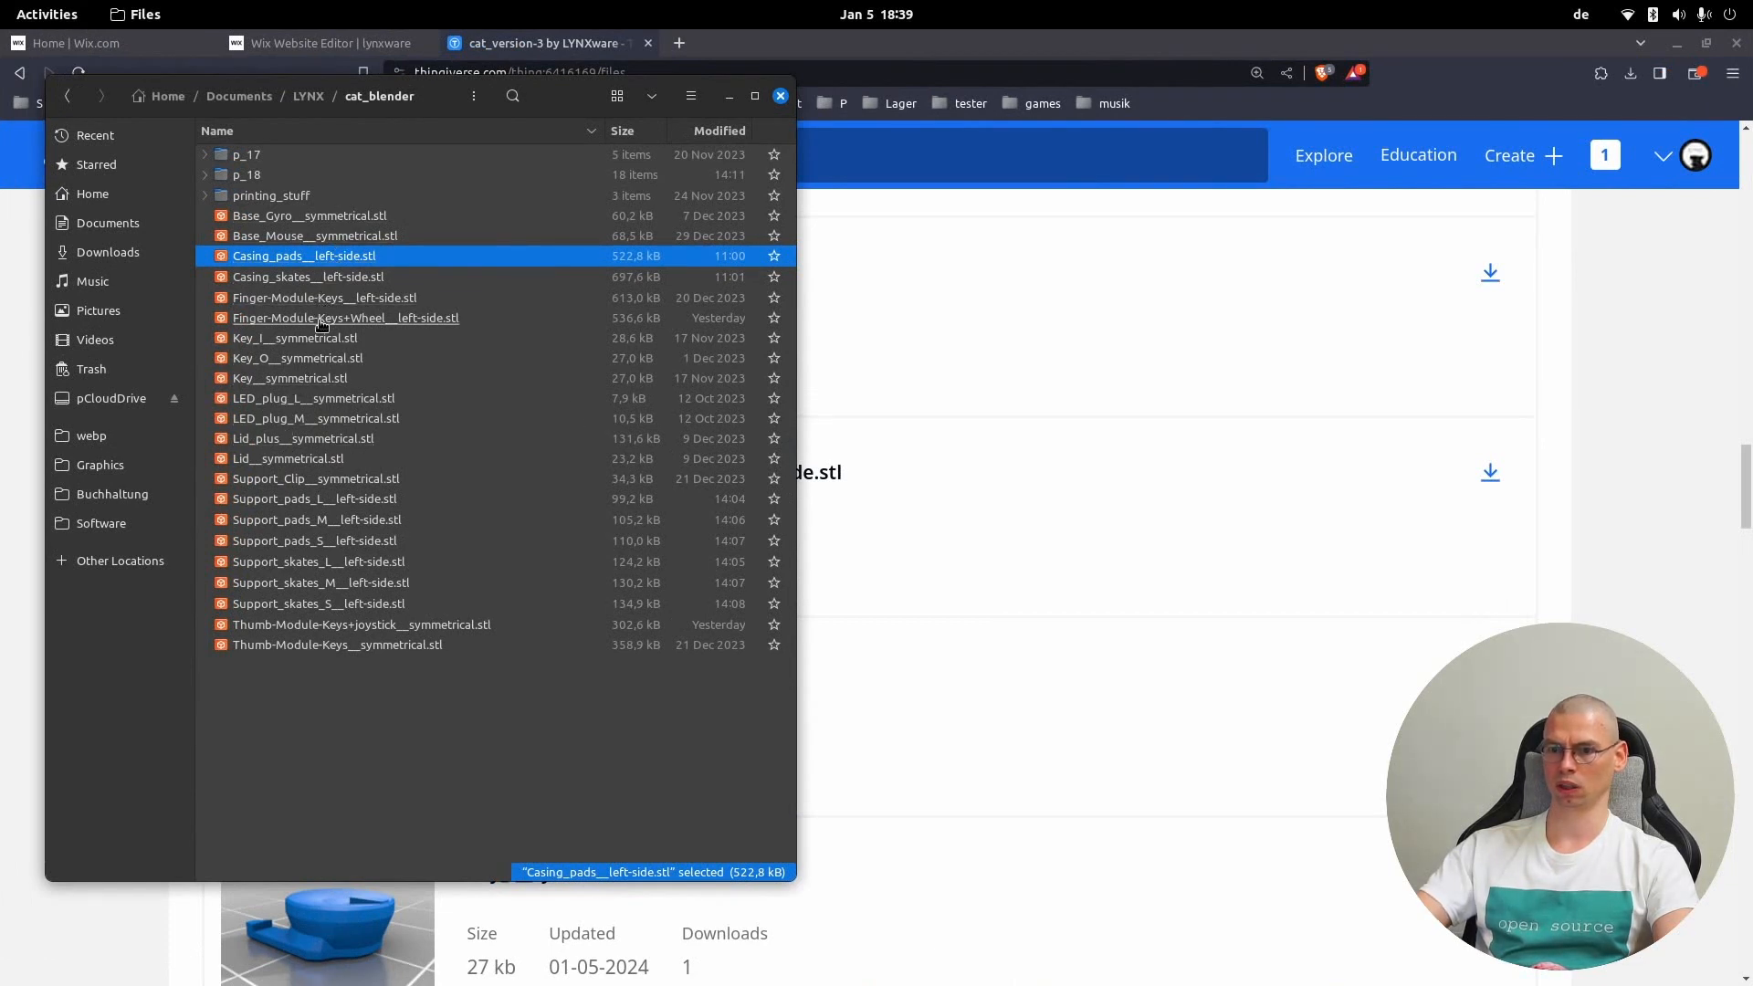
{"action": "left_click", "coordinate": [344, 318]}
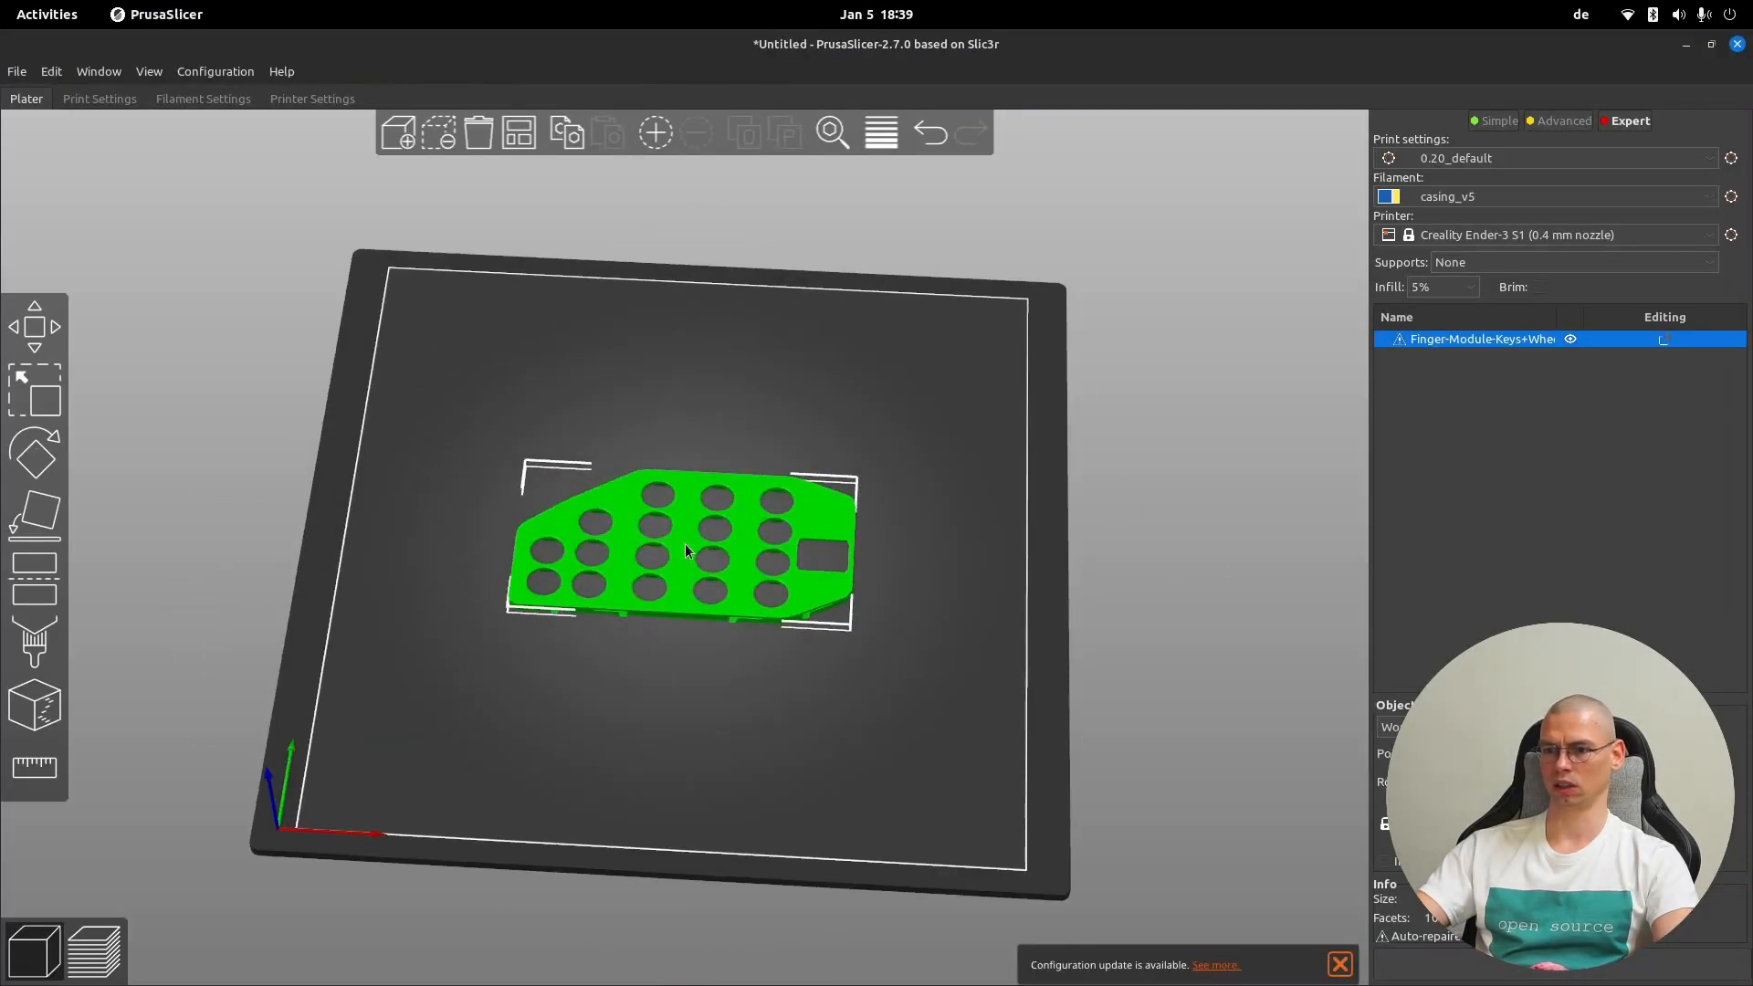
{"action": "right_click", "coordinate": [687, 551]}
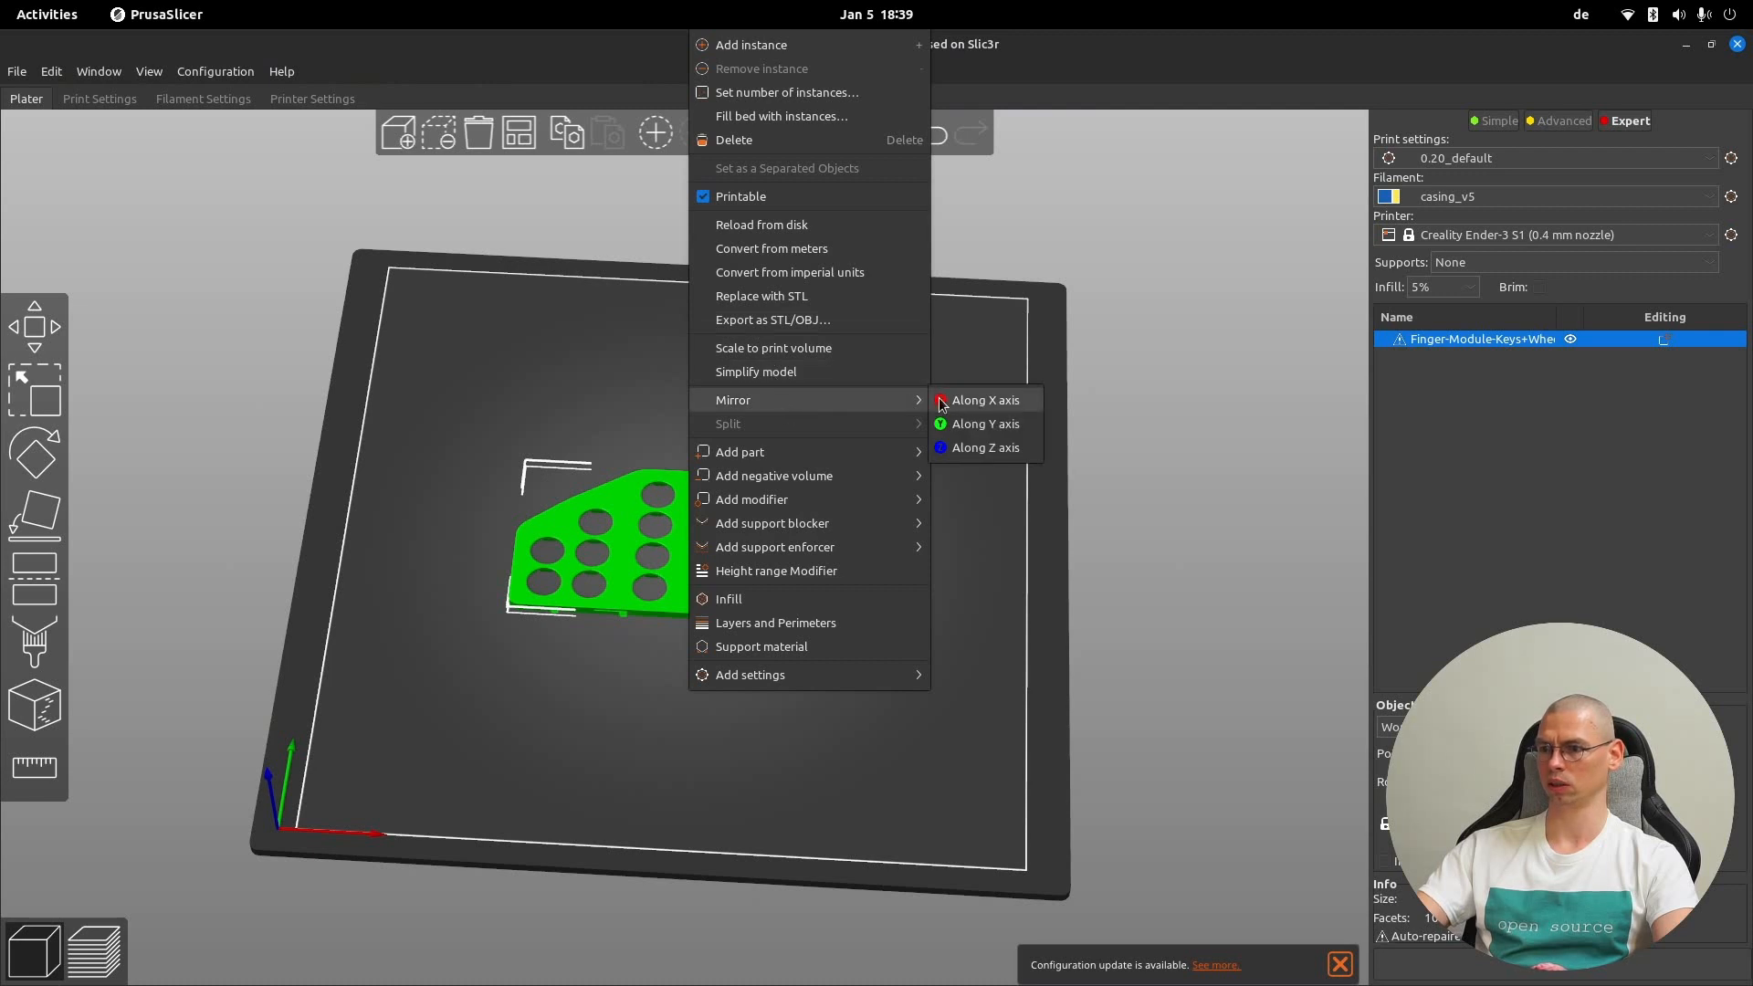
{"action": "left_click", "coordinate": [984, 400]}
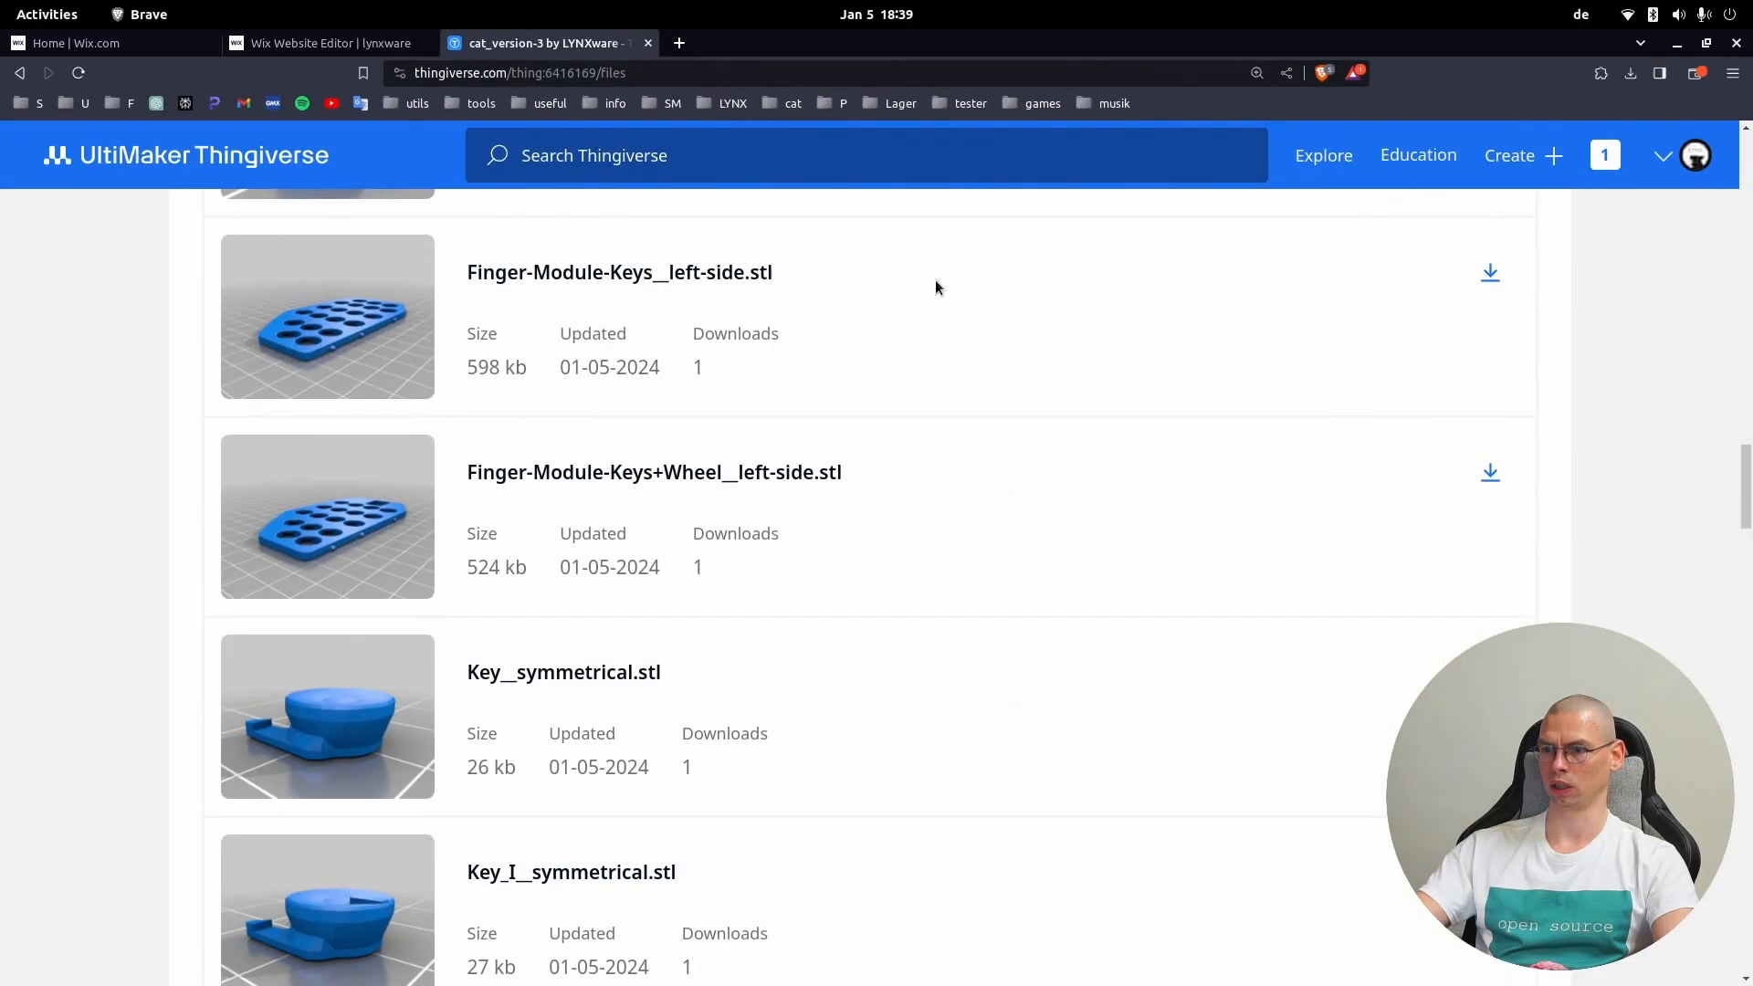
- Scroll through the first part of the cat_version-3 STL list, past the casing and module files
{"action": "scroll", "scroll_direction": "down", "scroll_amount": 3}
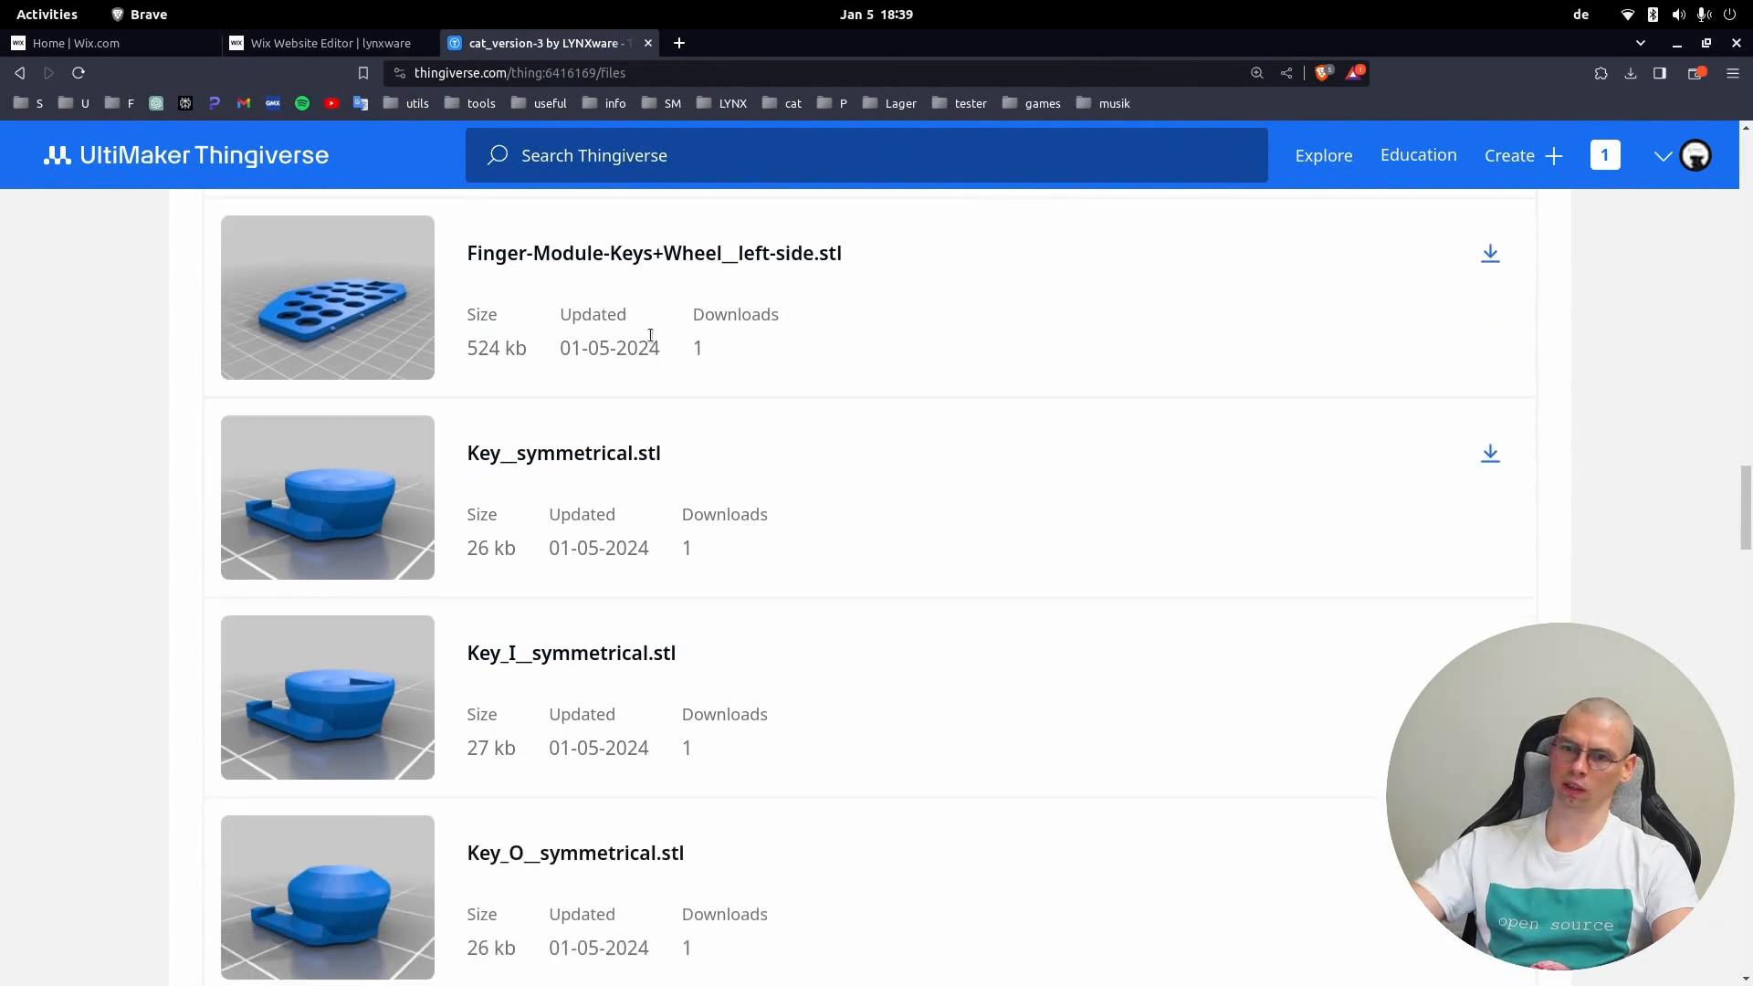
{"action": "scroll", "scroll_direction": "down", "scroll_amount": 3}
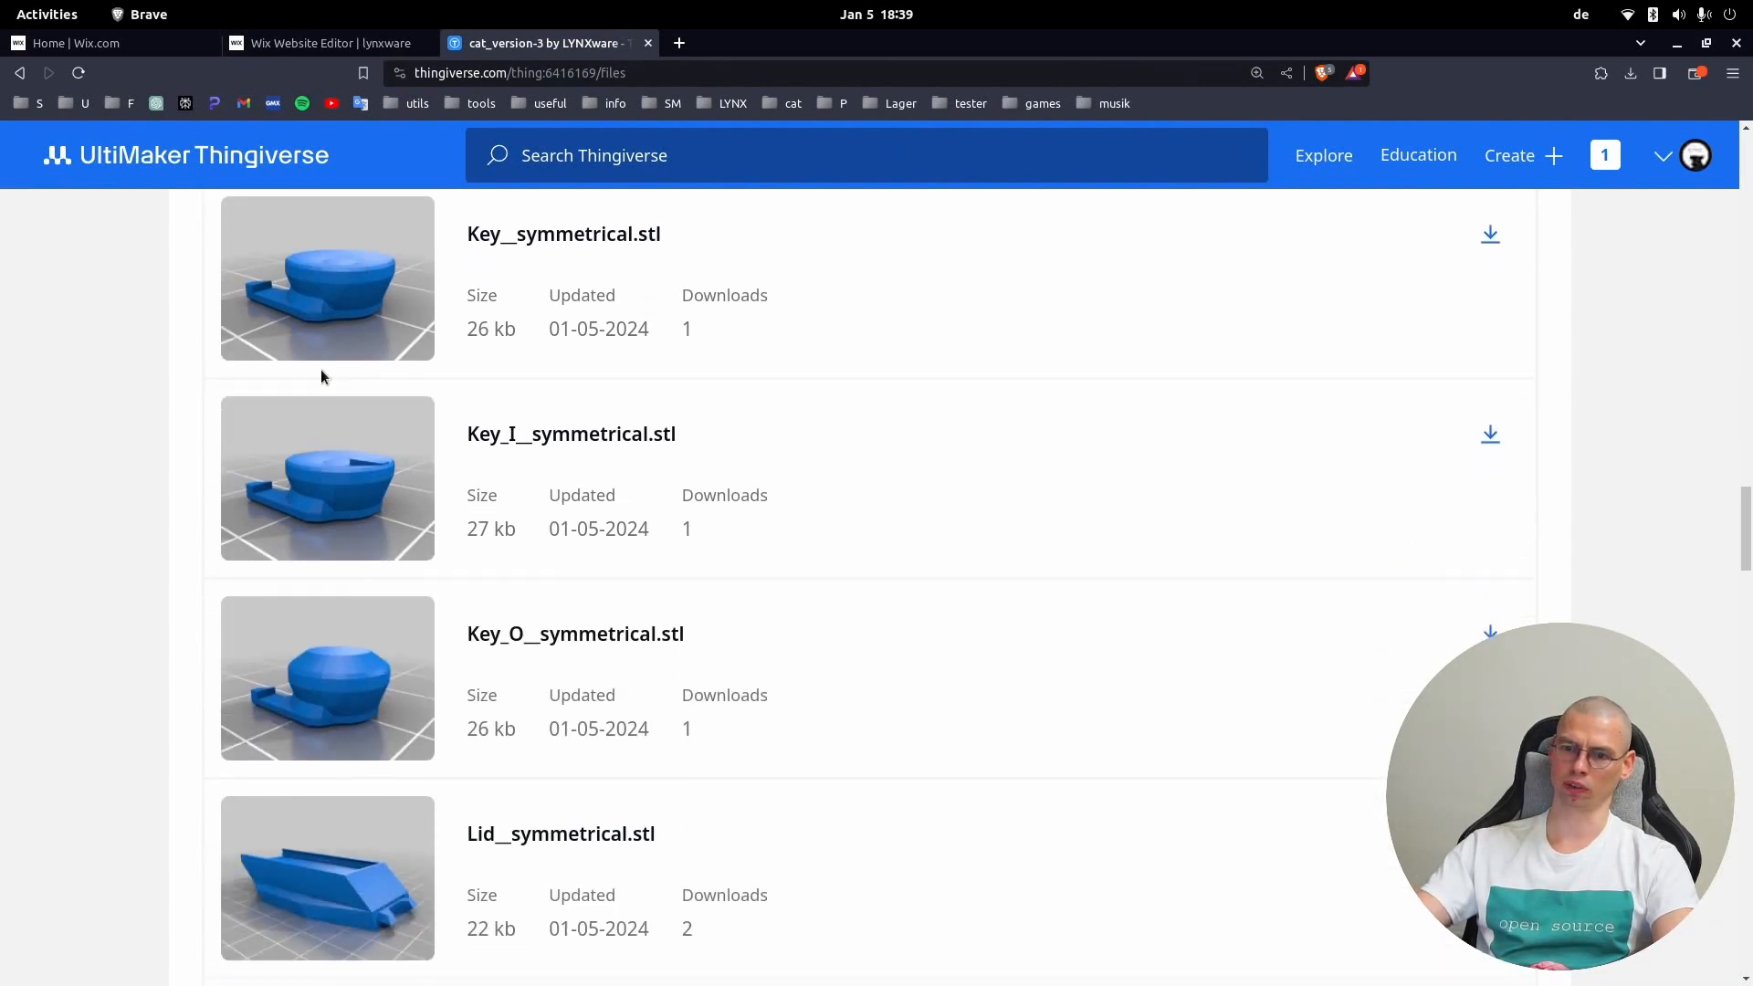
{"action": "scroll", "scroll_direction": "up", "scroll_amount": 3}
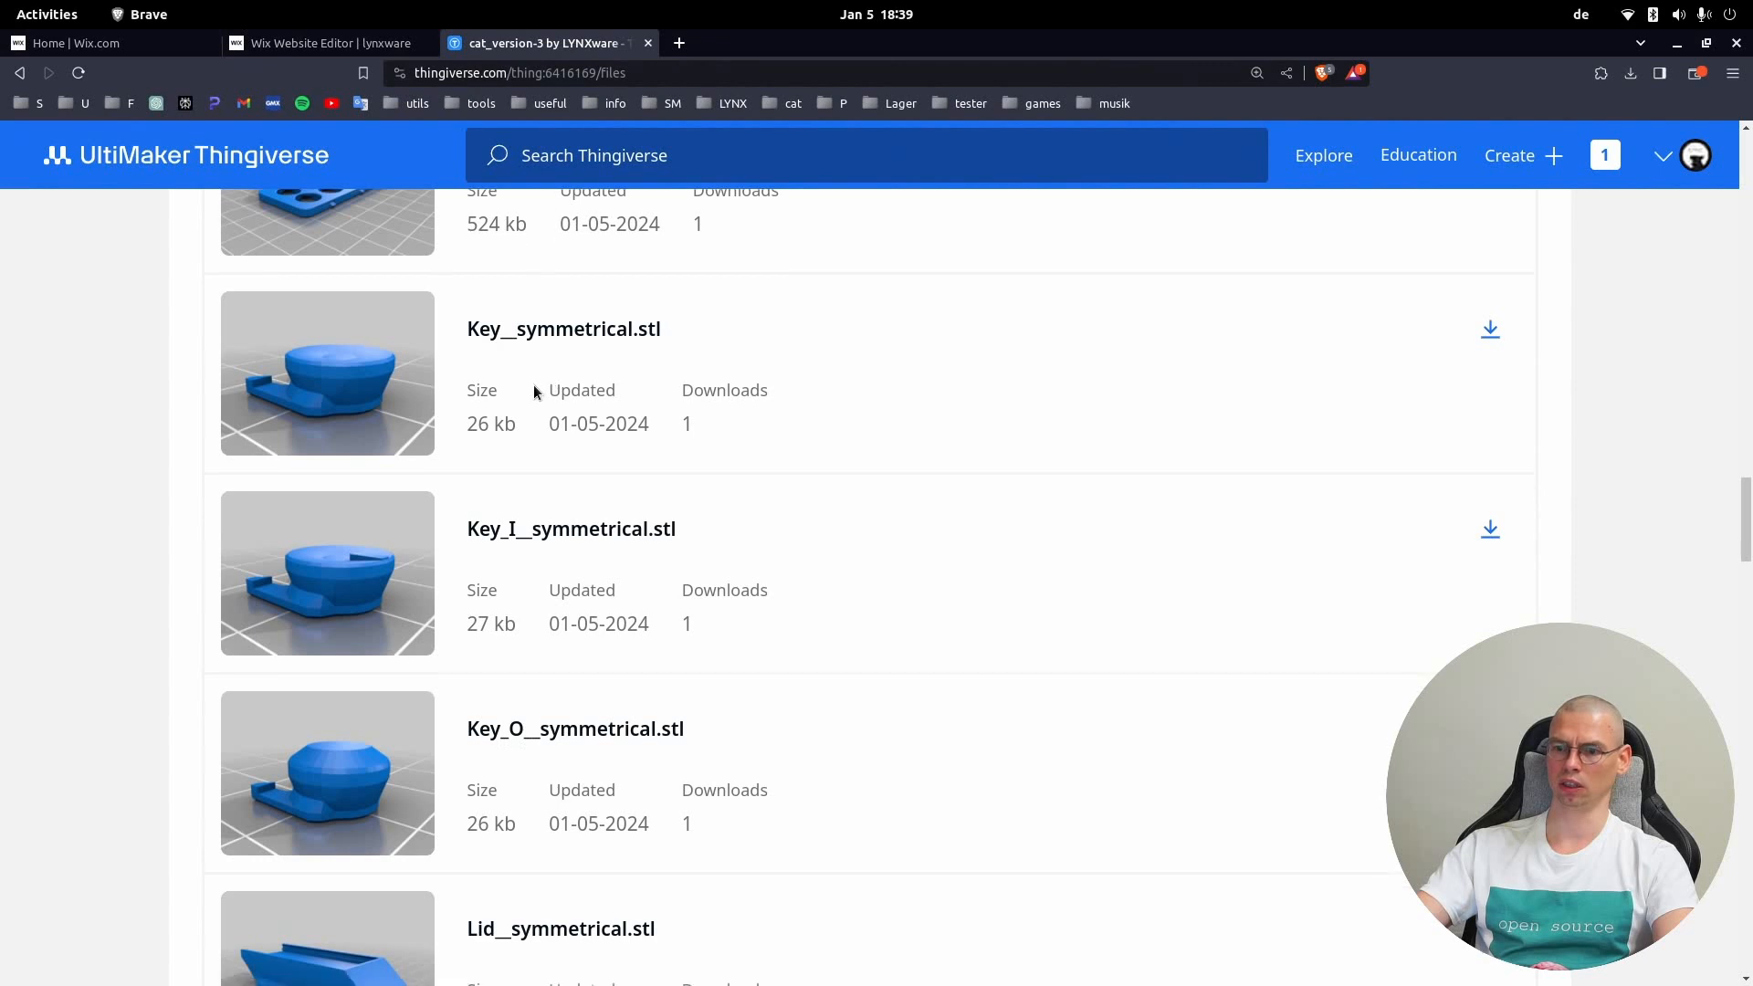
{"action": "scroll", "scroll_direction": "down", "scroll_amount": 3}
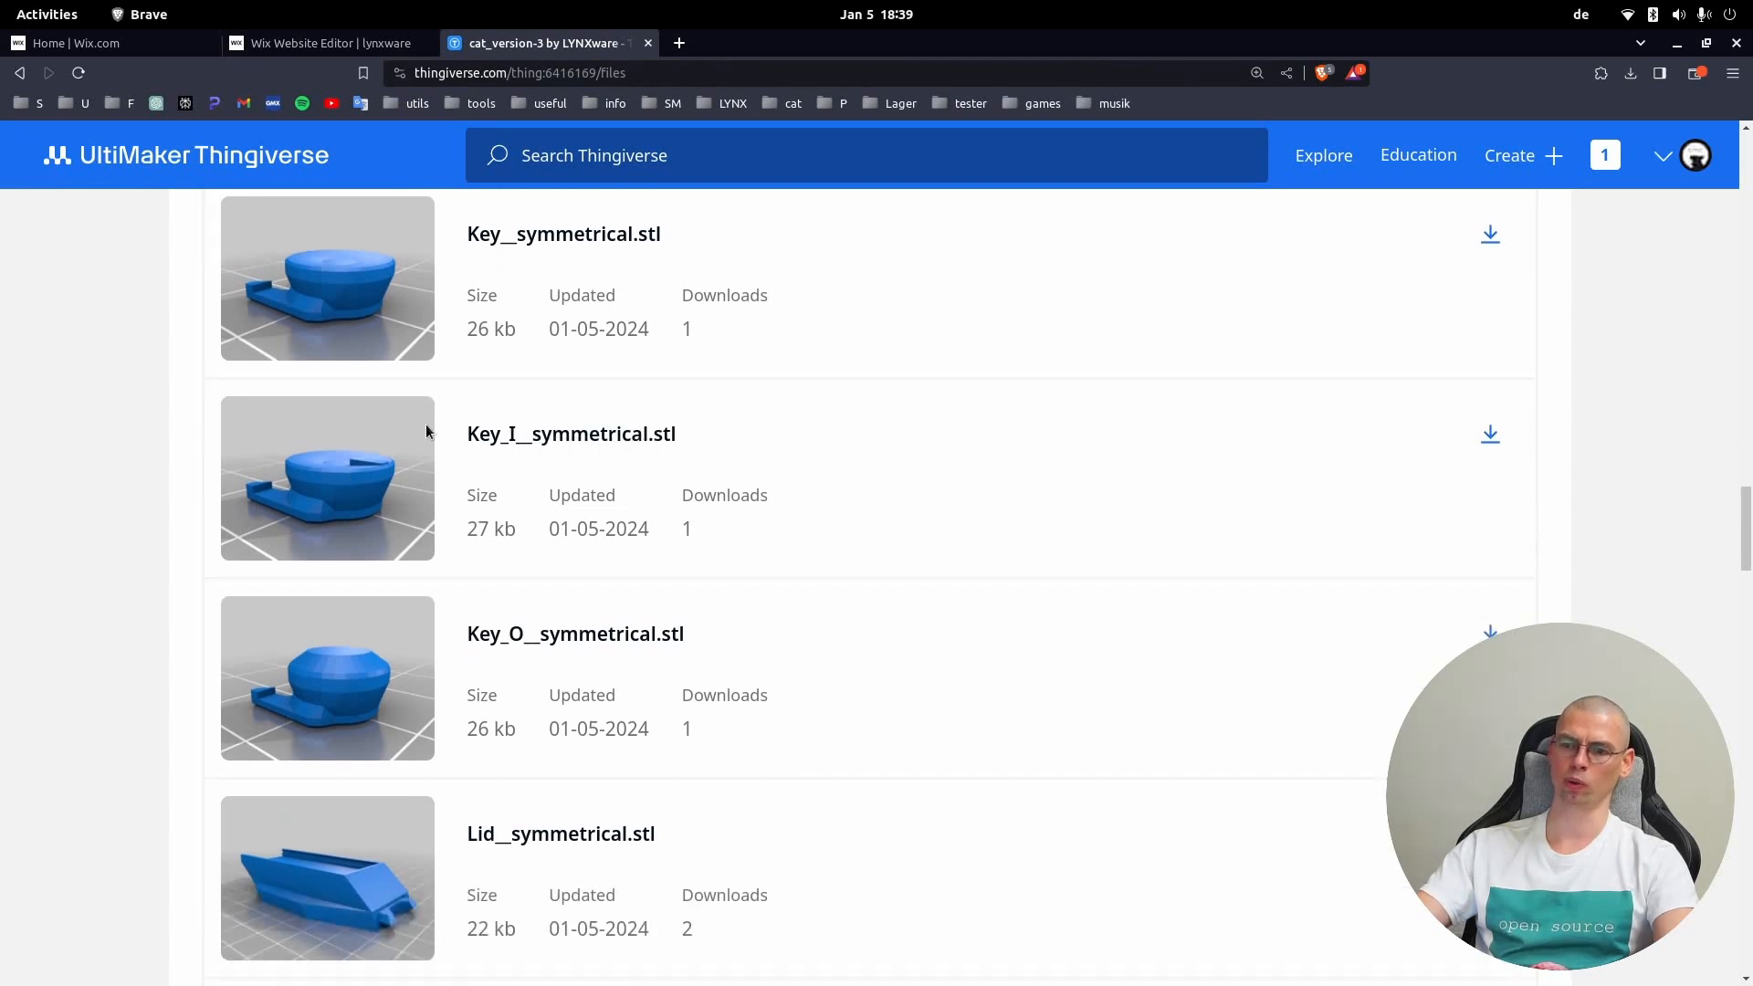
{"action": "scroll", "scroll_direction": "down", "scroll_amount": 3}
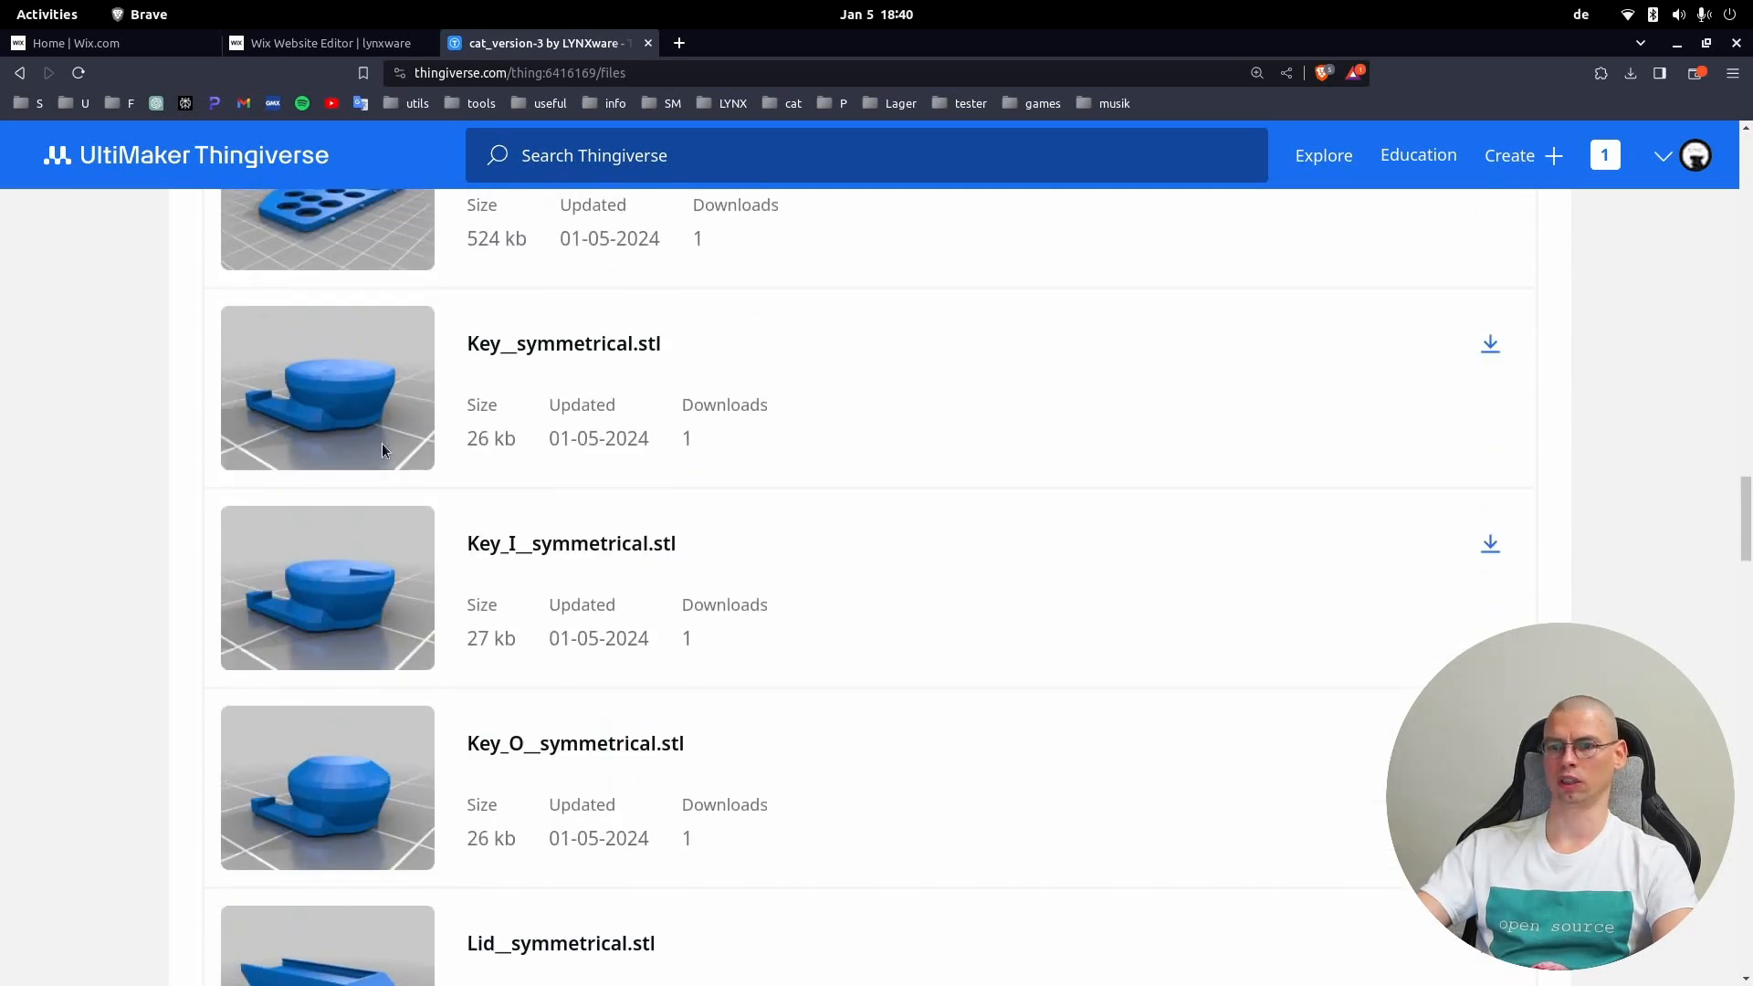
{"action": "scroll", "scroll_direction": "down", "scroll_amount": 3}
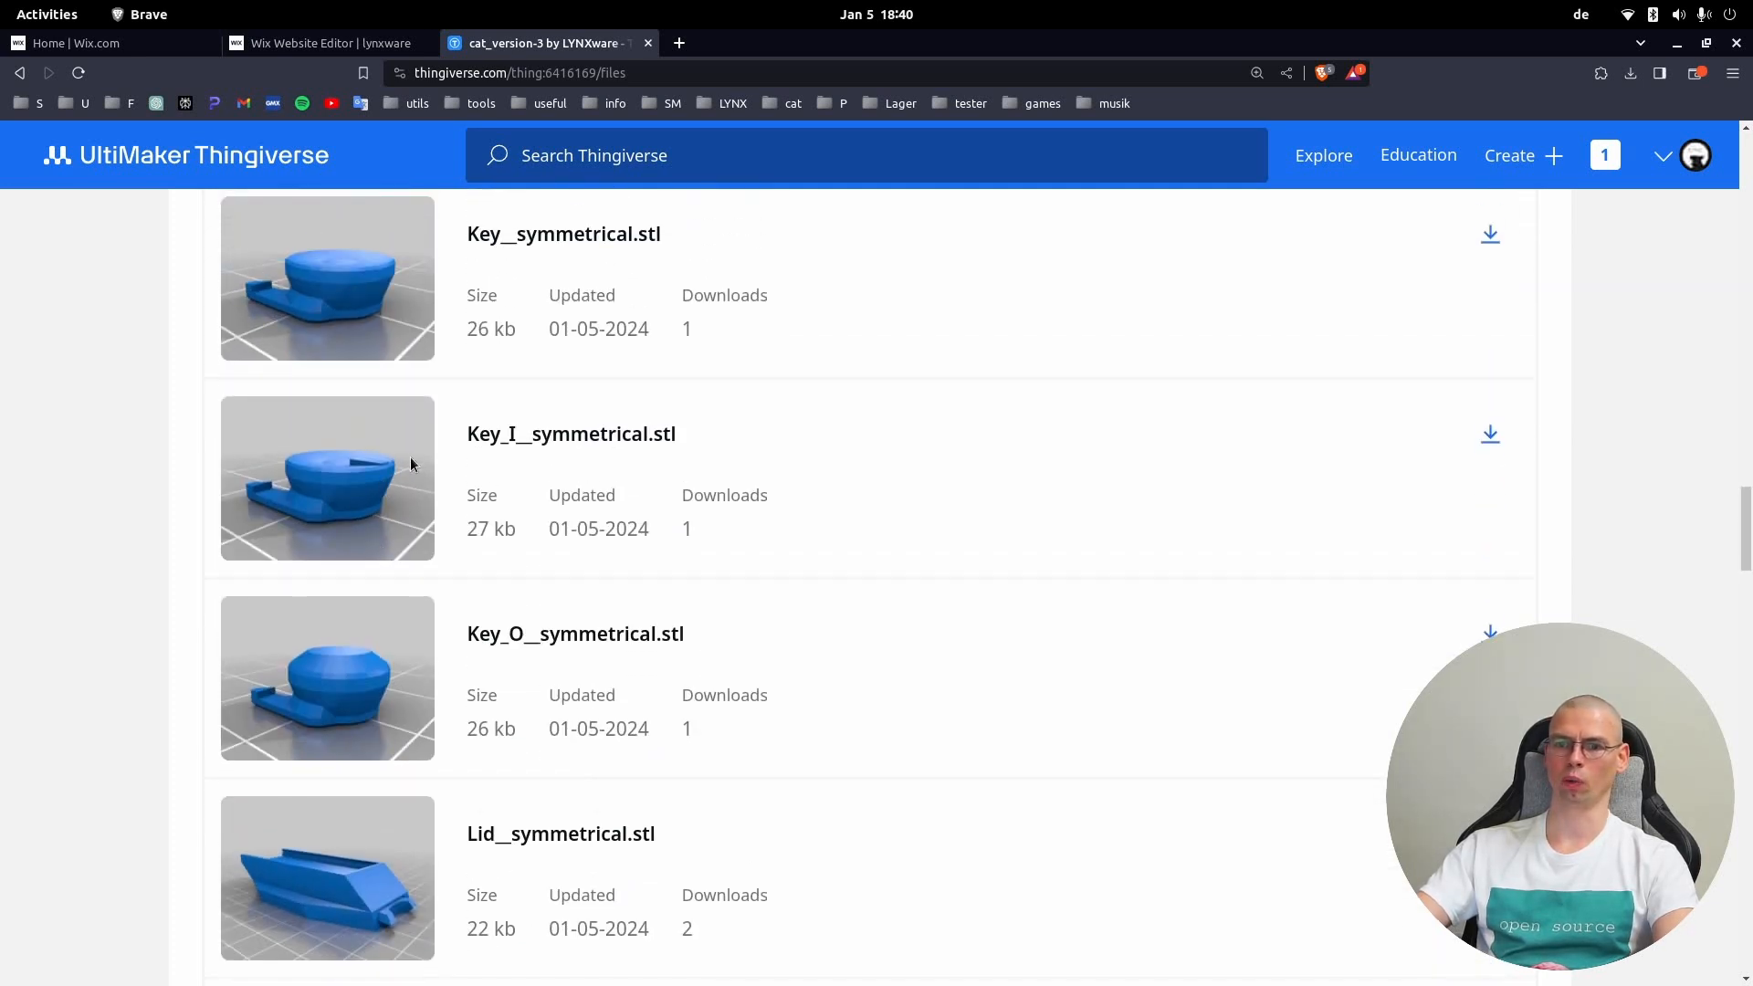
{"action": "scroll", "scroll_direction": "down", "scroll_amount": 3}
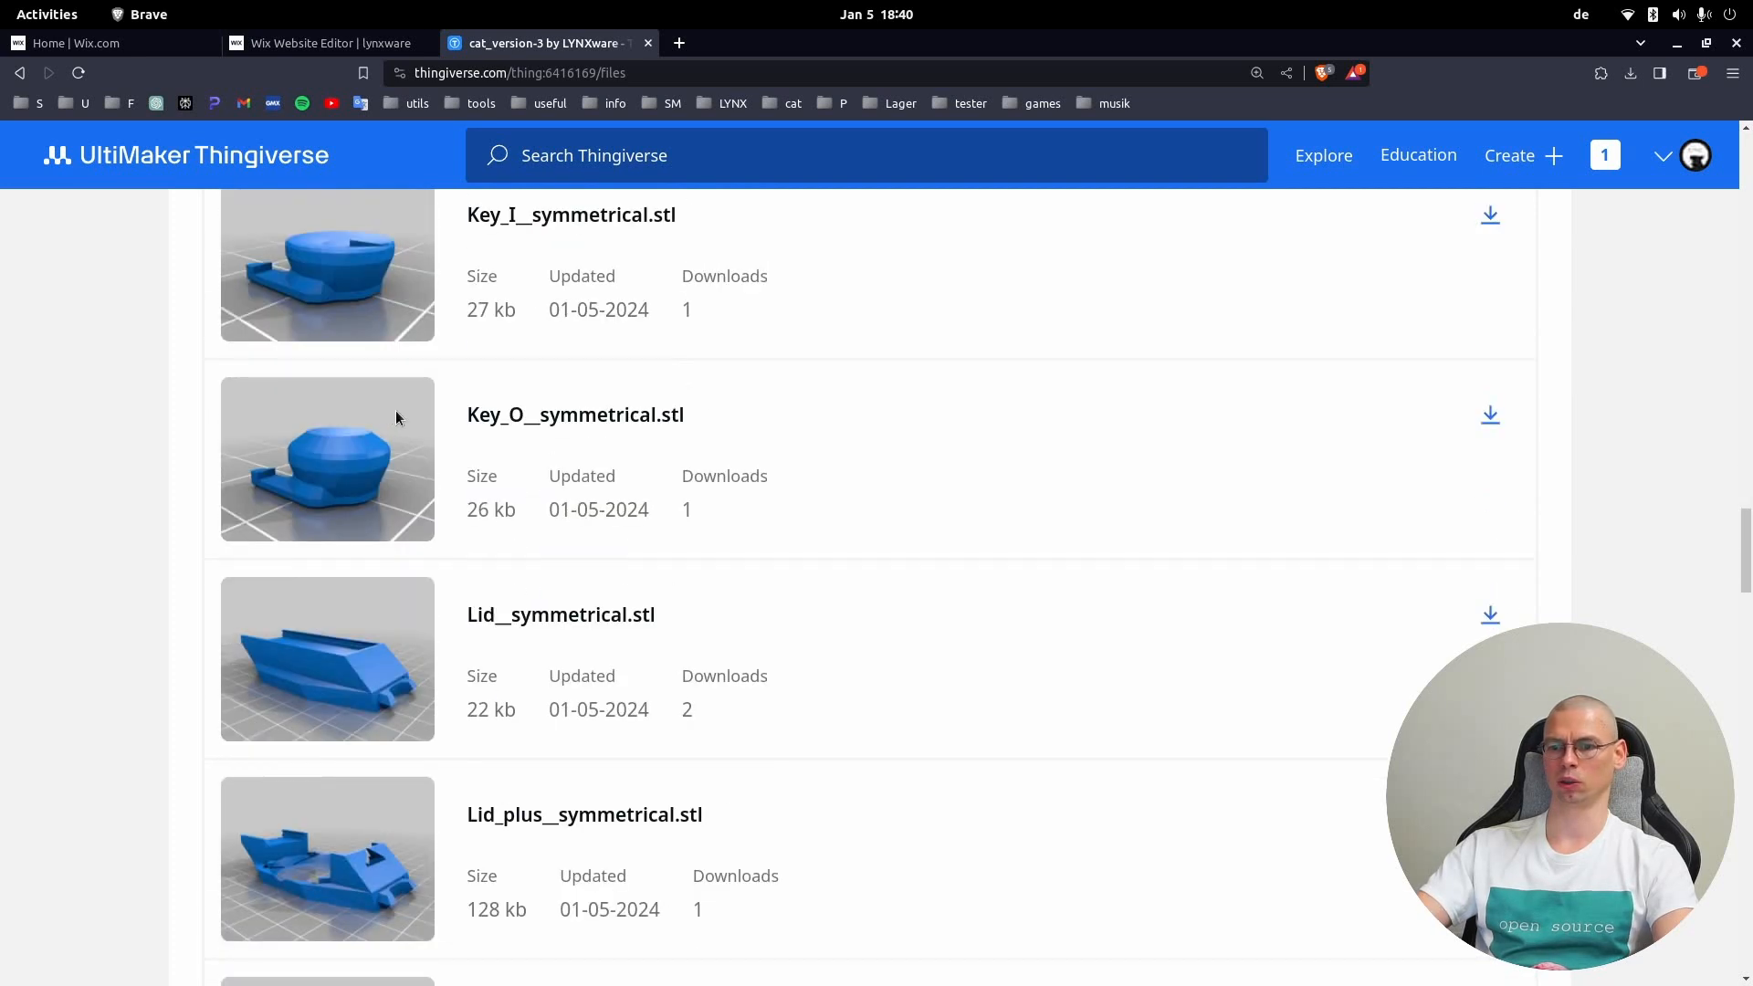
{"action": "scroll", "scroll_direction": "down", "scroll_amount": 3}
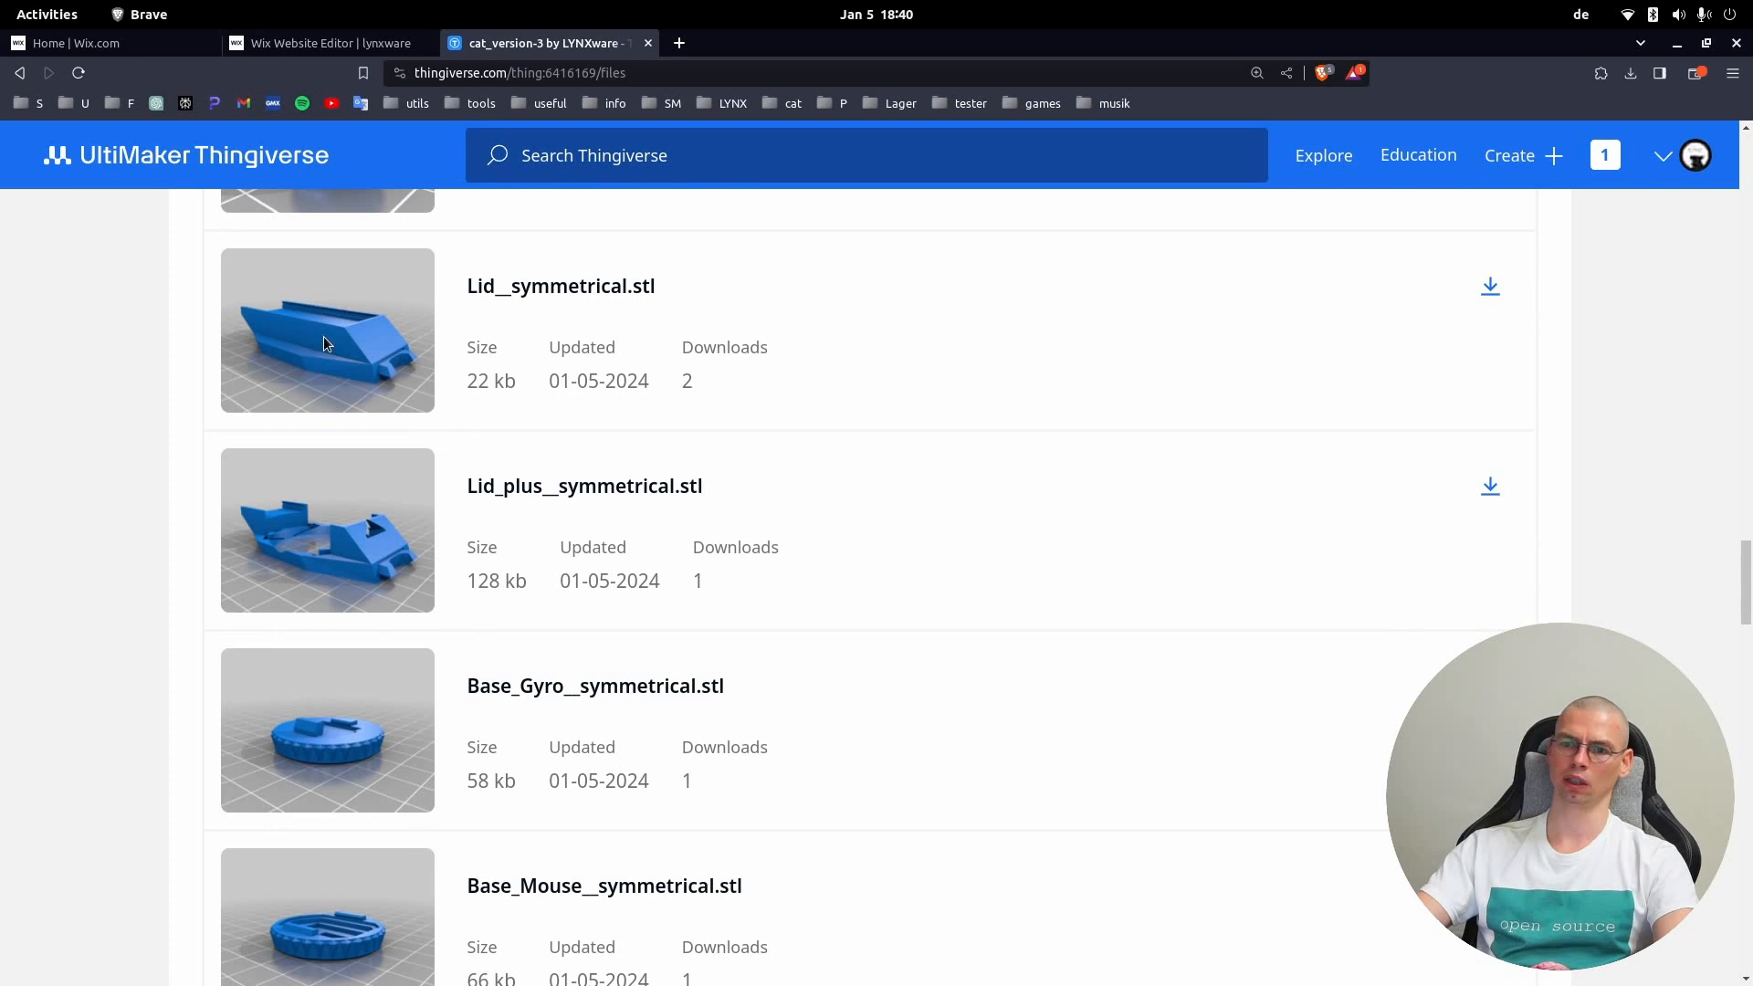
{"action": "mouse_move", "coordinate": [359, 358]}
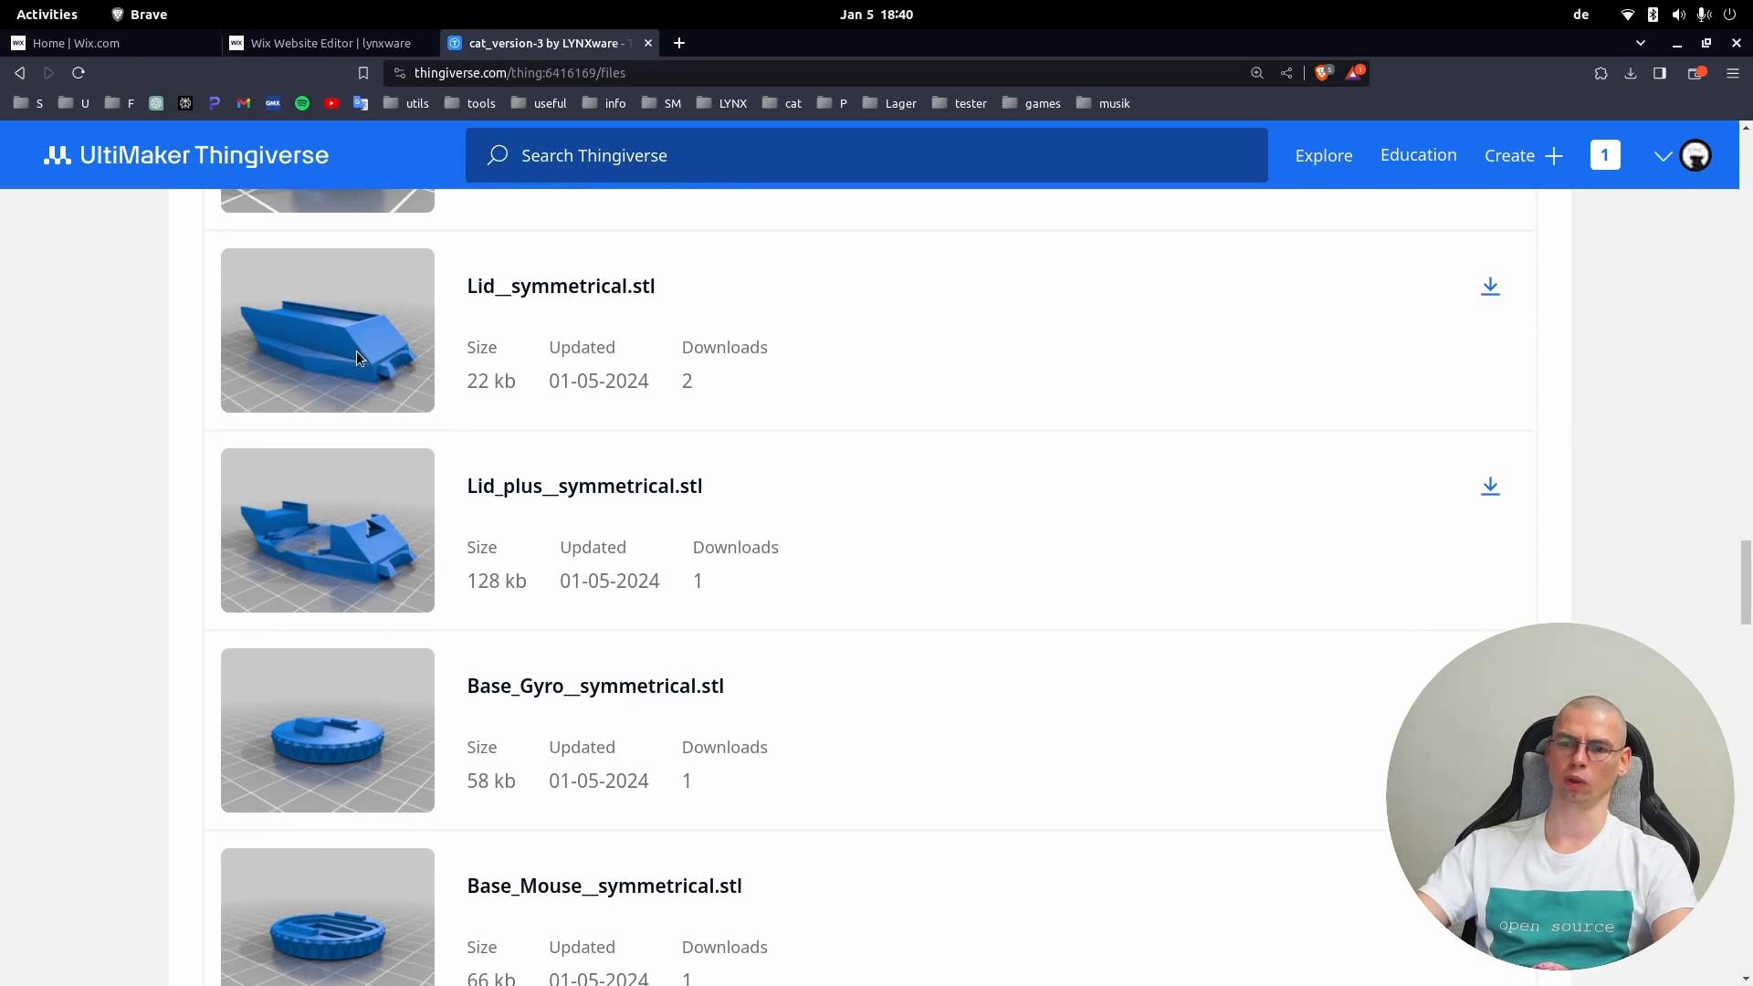
{"action": "scroll", "scroll_direction": "down", "scroll_amount": 3}
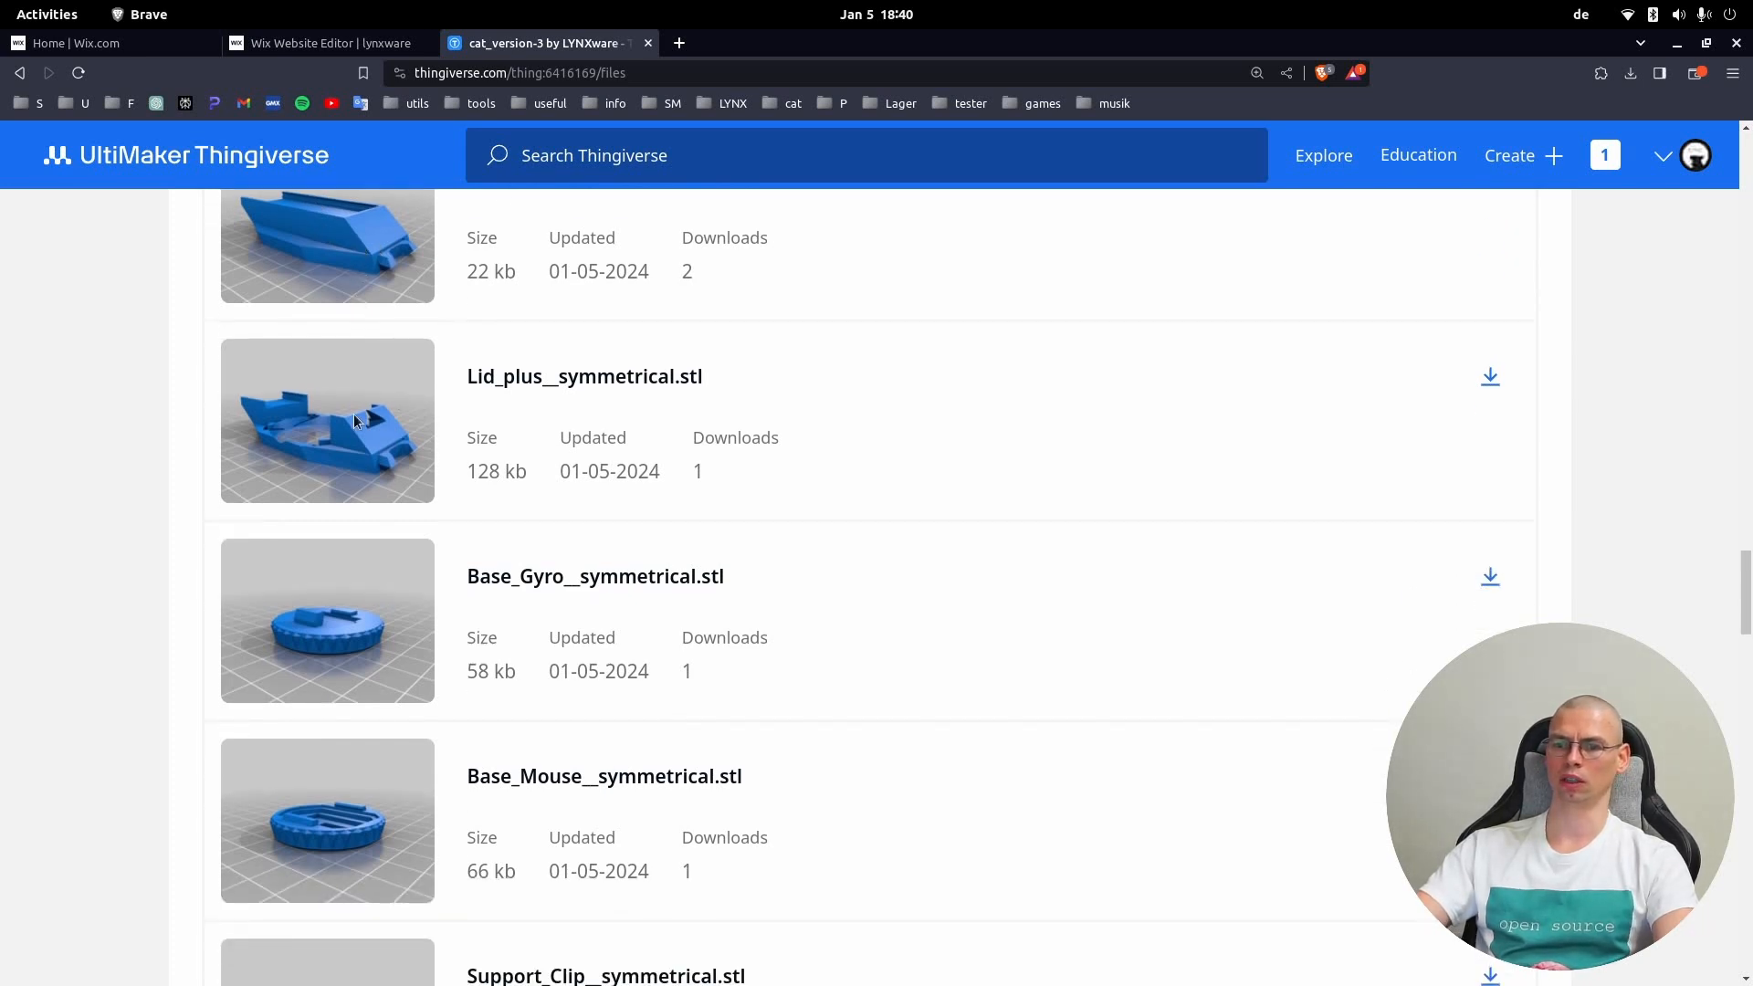
- Continue through the support clip, skates and pads STLs to the end of the 22-file list and back to its top
{"action": "scroll", "scroll_direction": "down", "scroll_amount": 3}
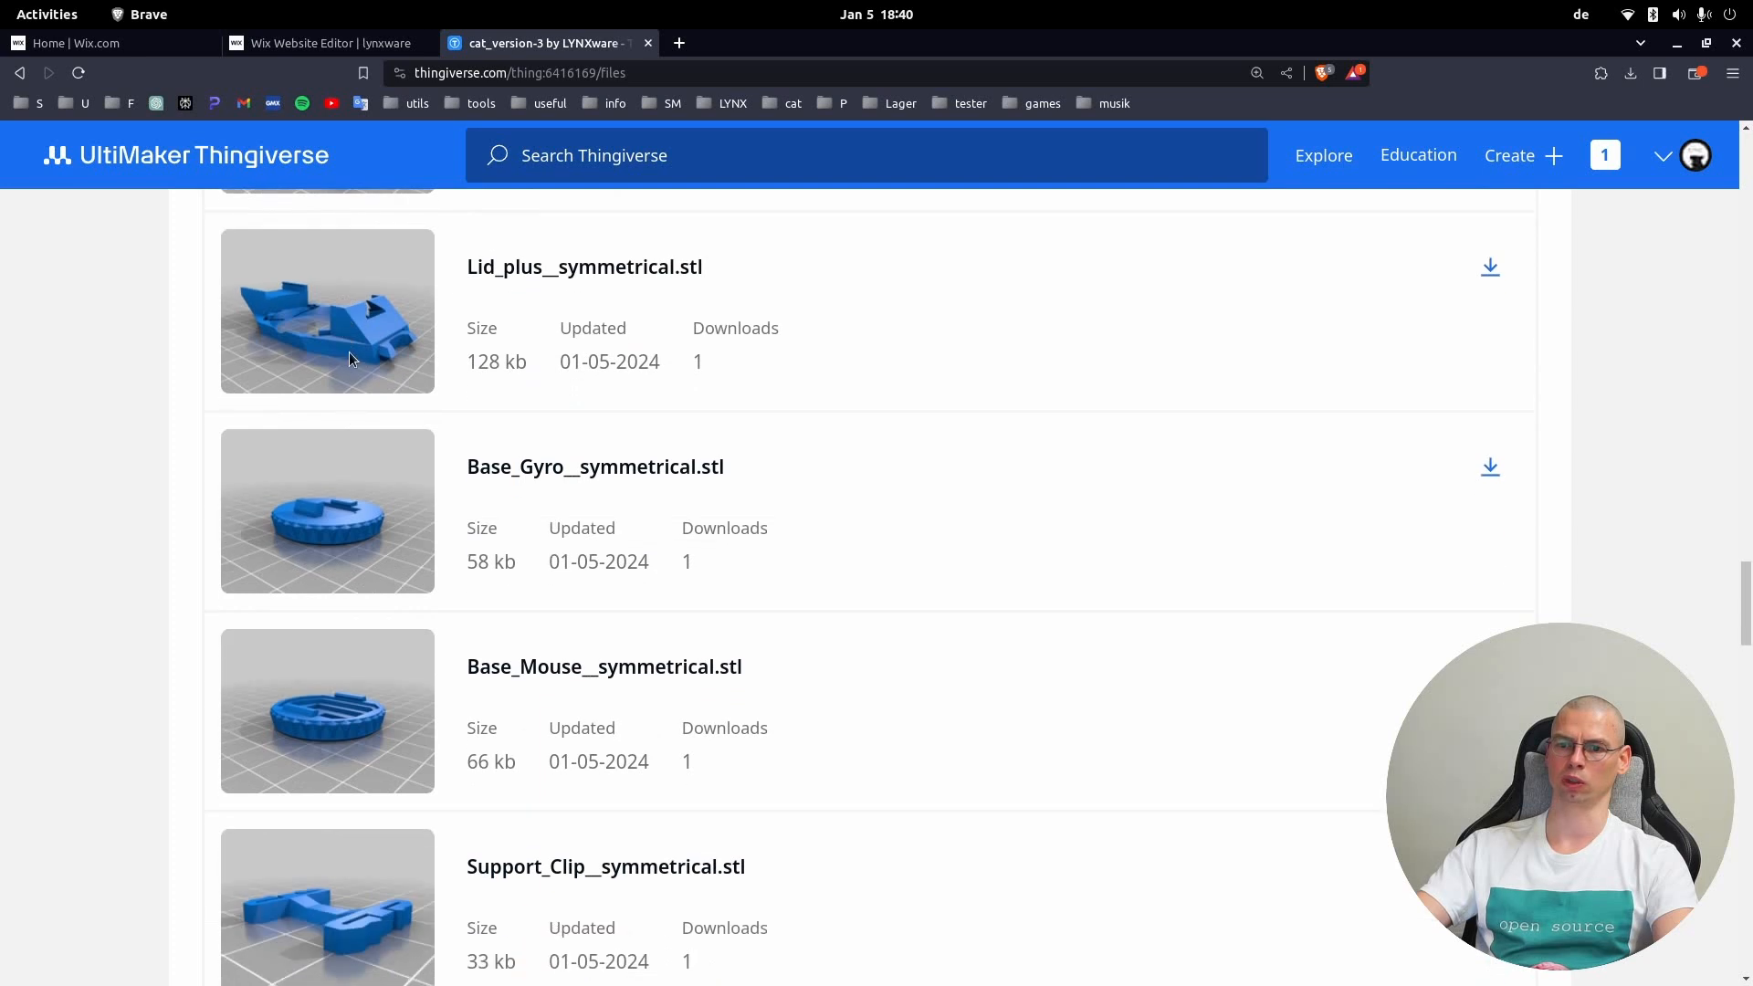
{"action": "mouse_move", "coordinate": [399, 509]}
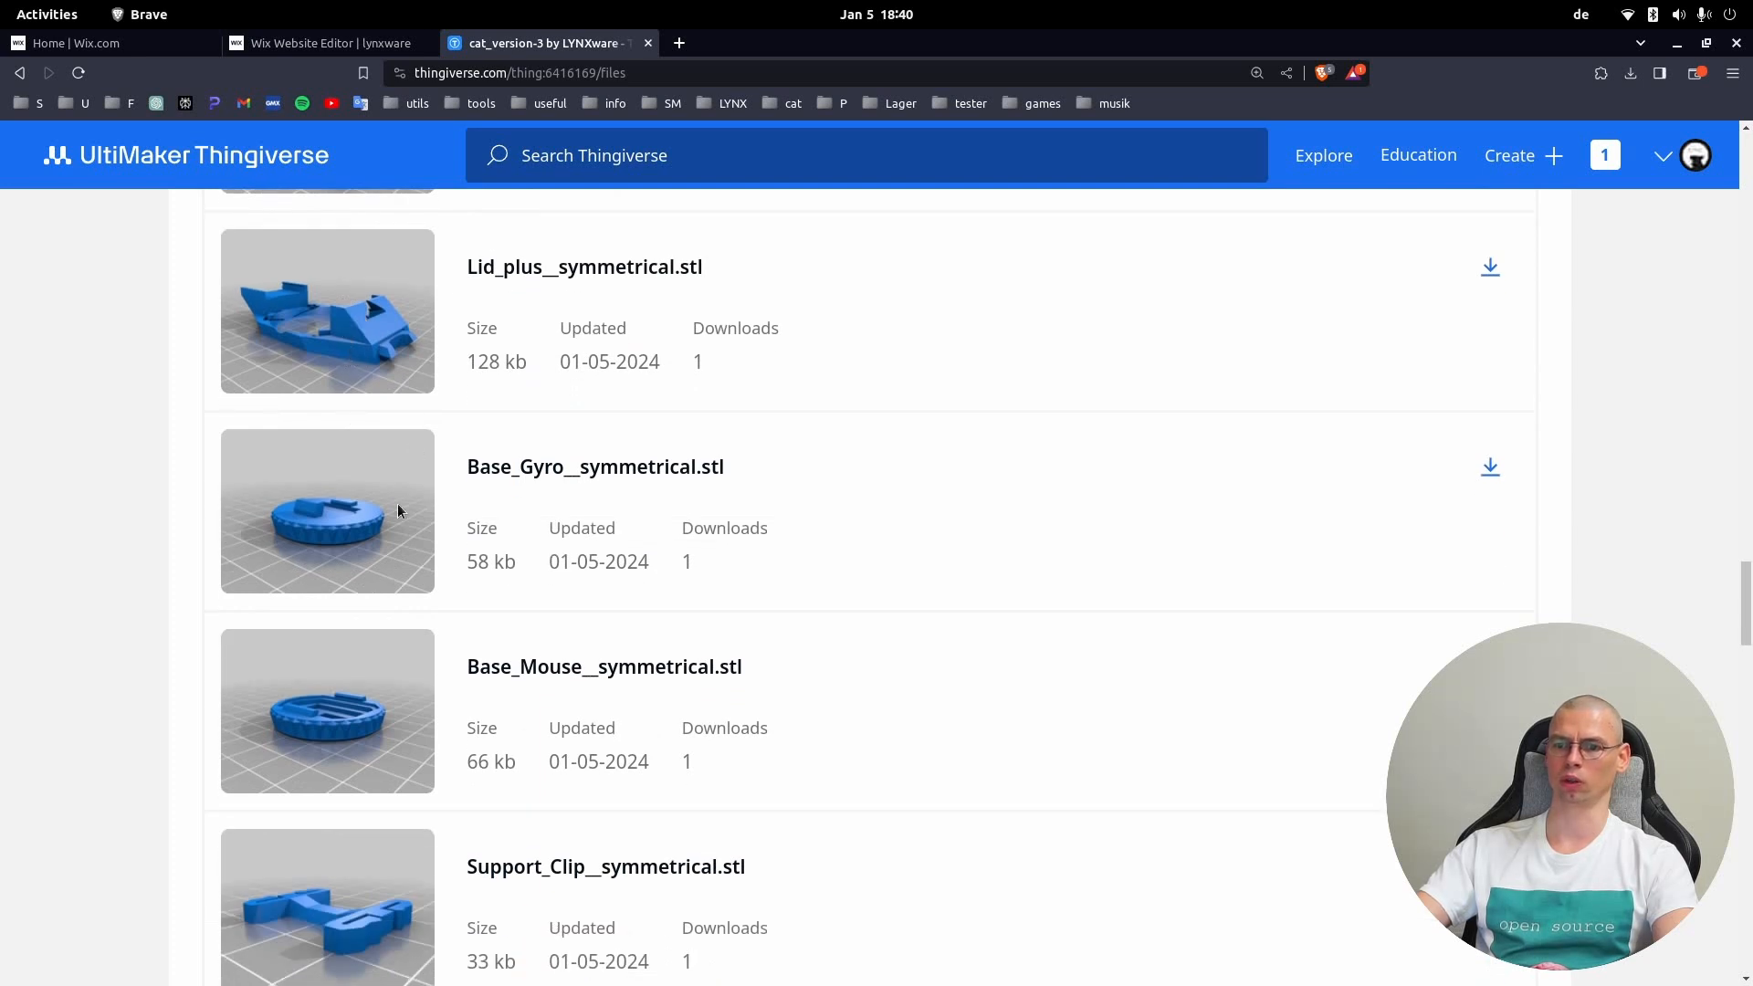
{"action": "mouse_move", "coordinate": [331, 481]}
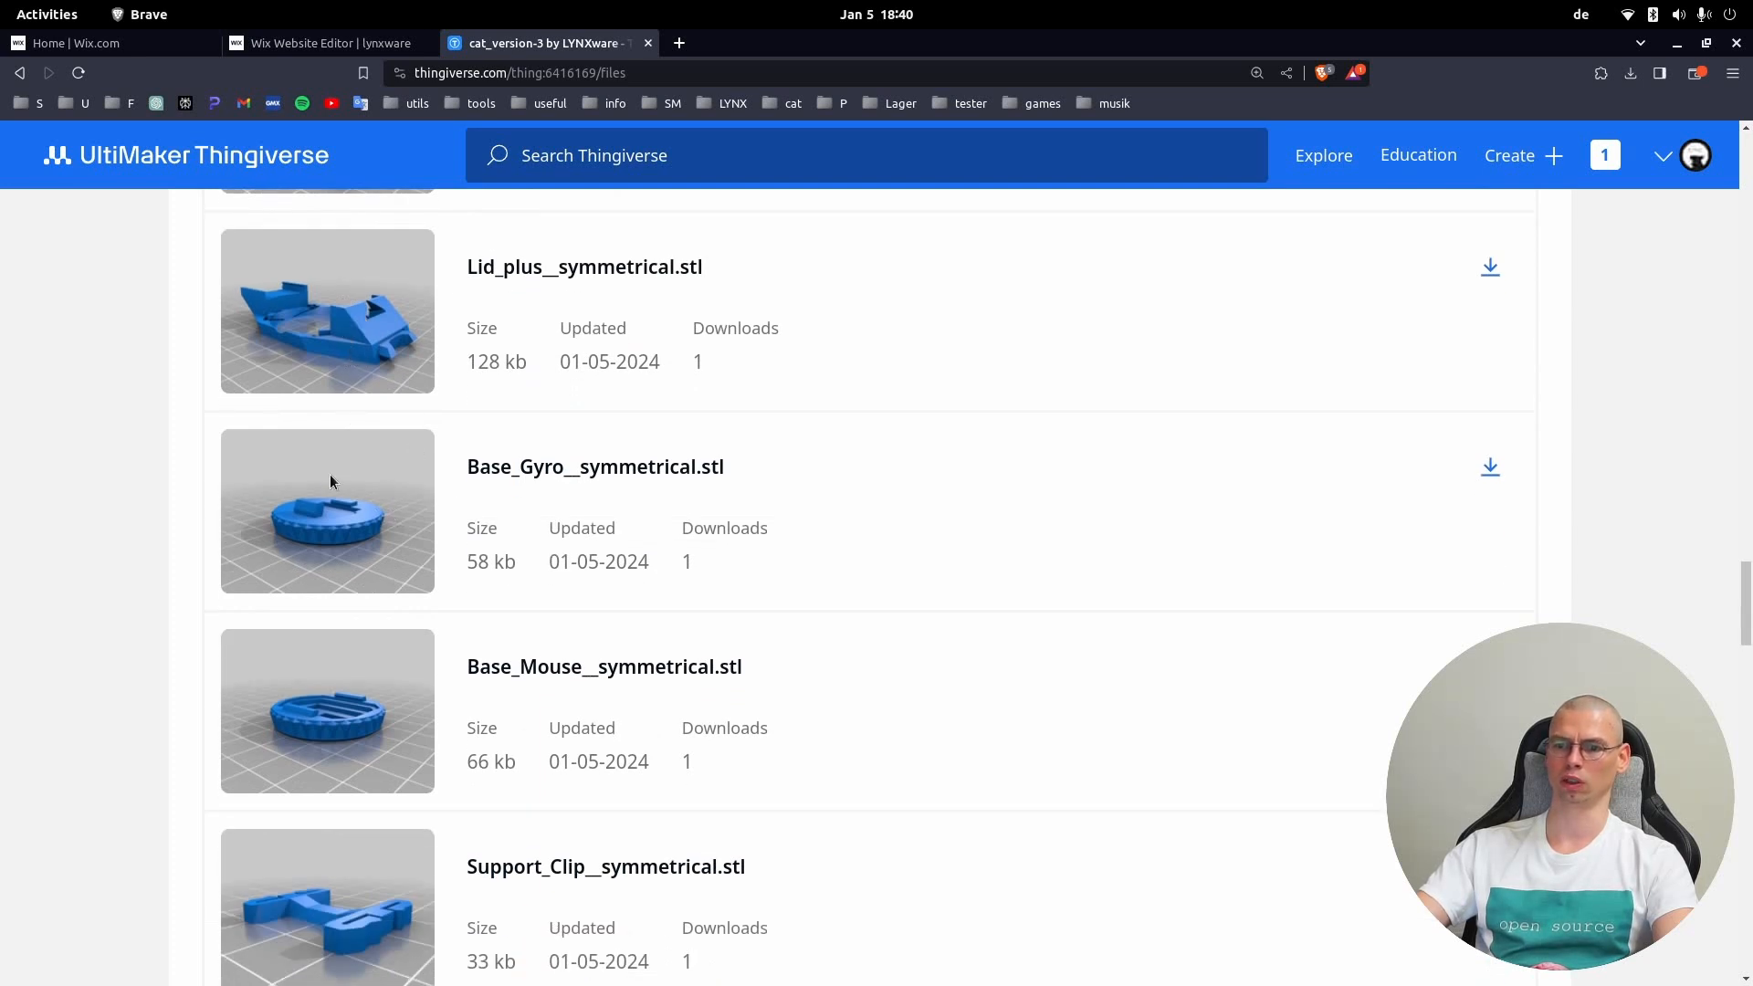
{"action": "scroll", "scroll_direction": "down", "scroll_amount": 3}
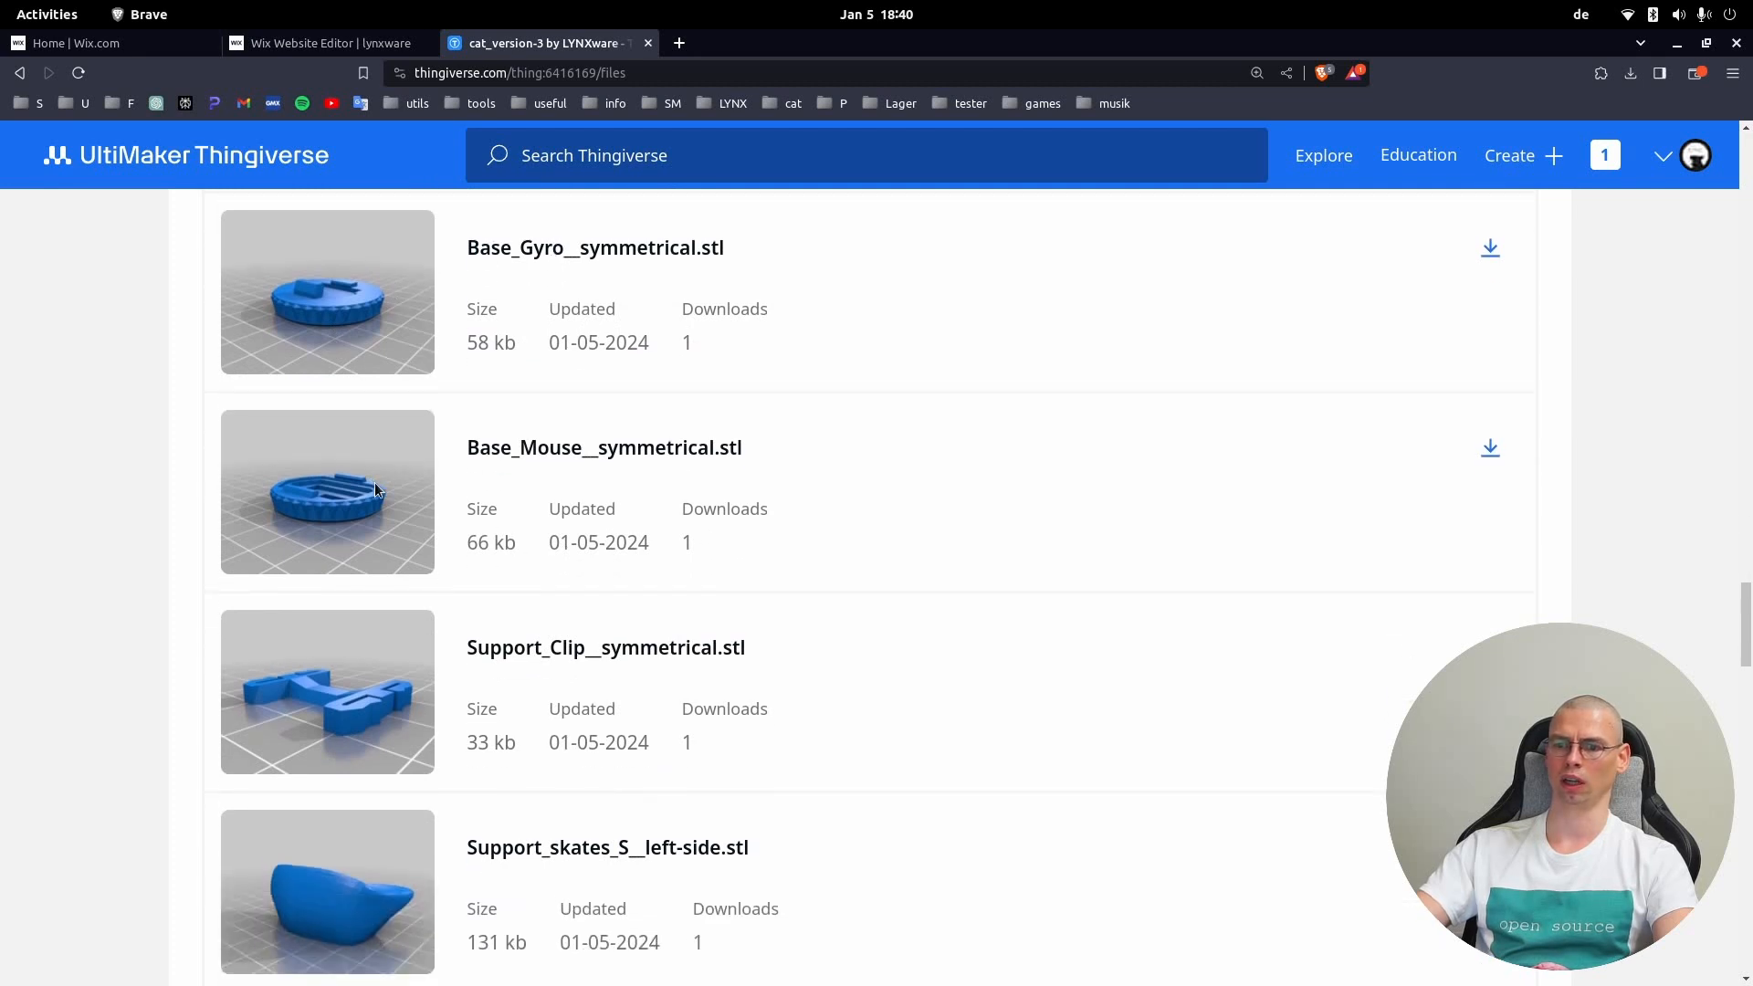
{"action": "scroll", "scroll_direction": "down", "scroll_amount": 3}
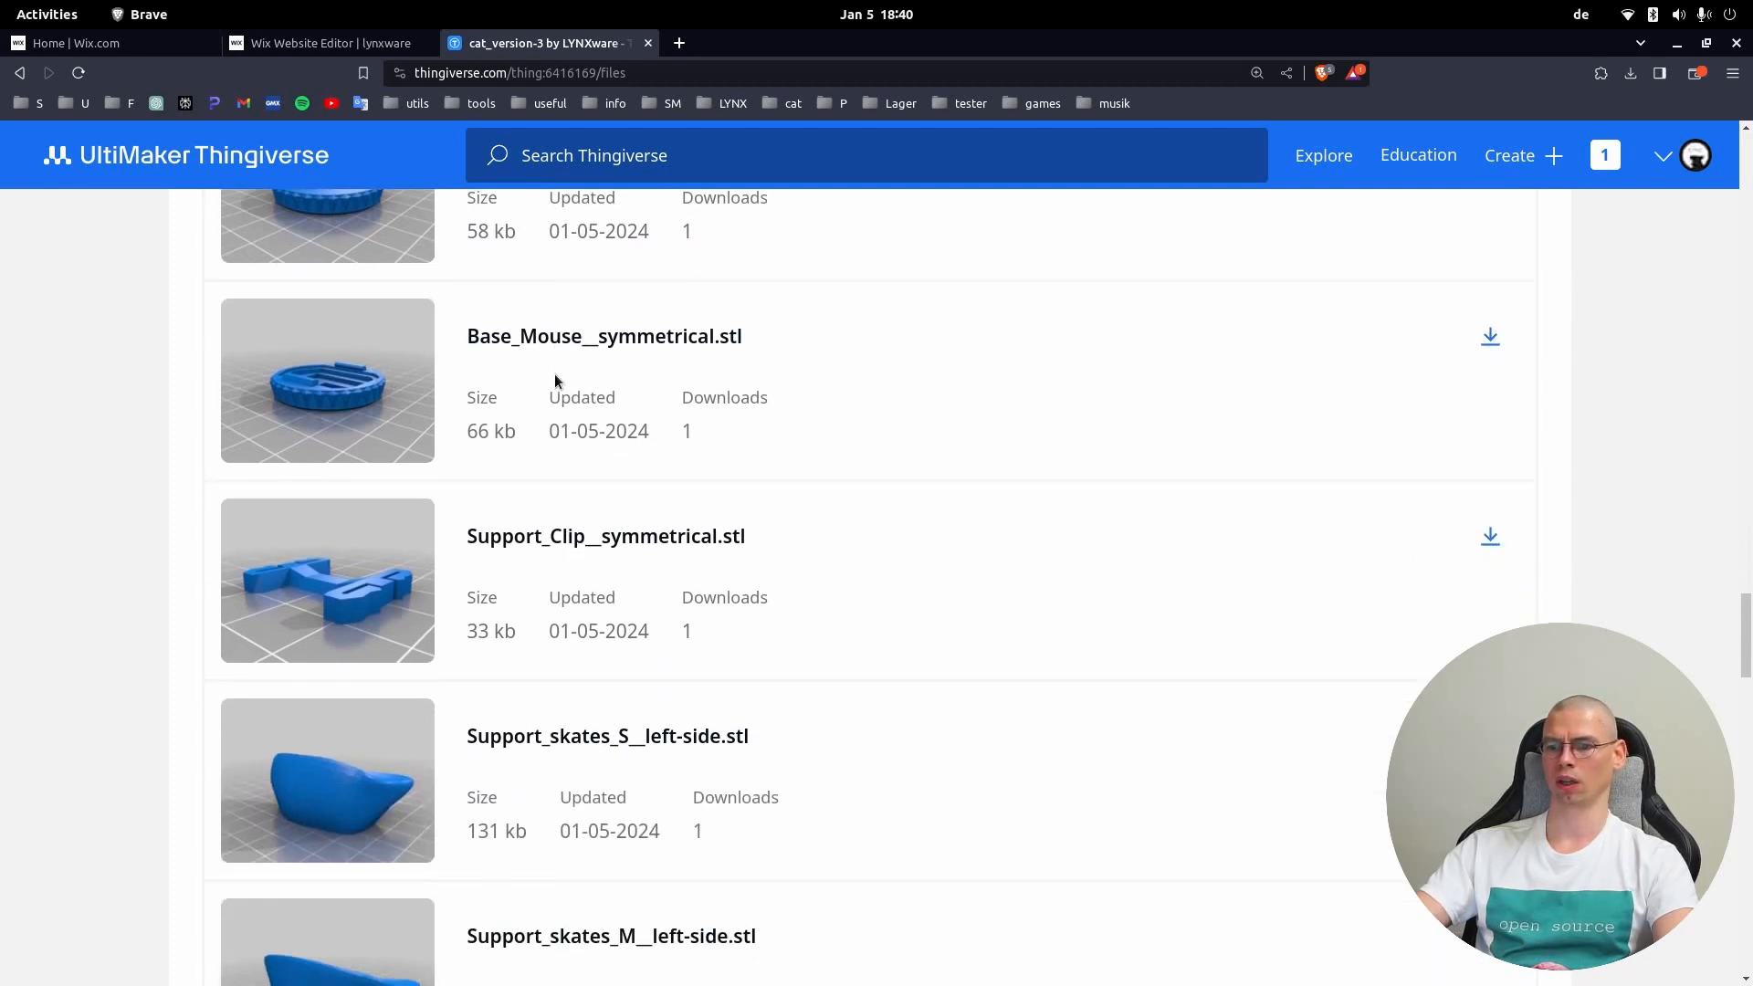
{"action": "scroll", "scroll_direction": "down", "scroll_amount": 3}
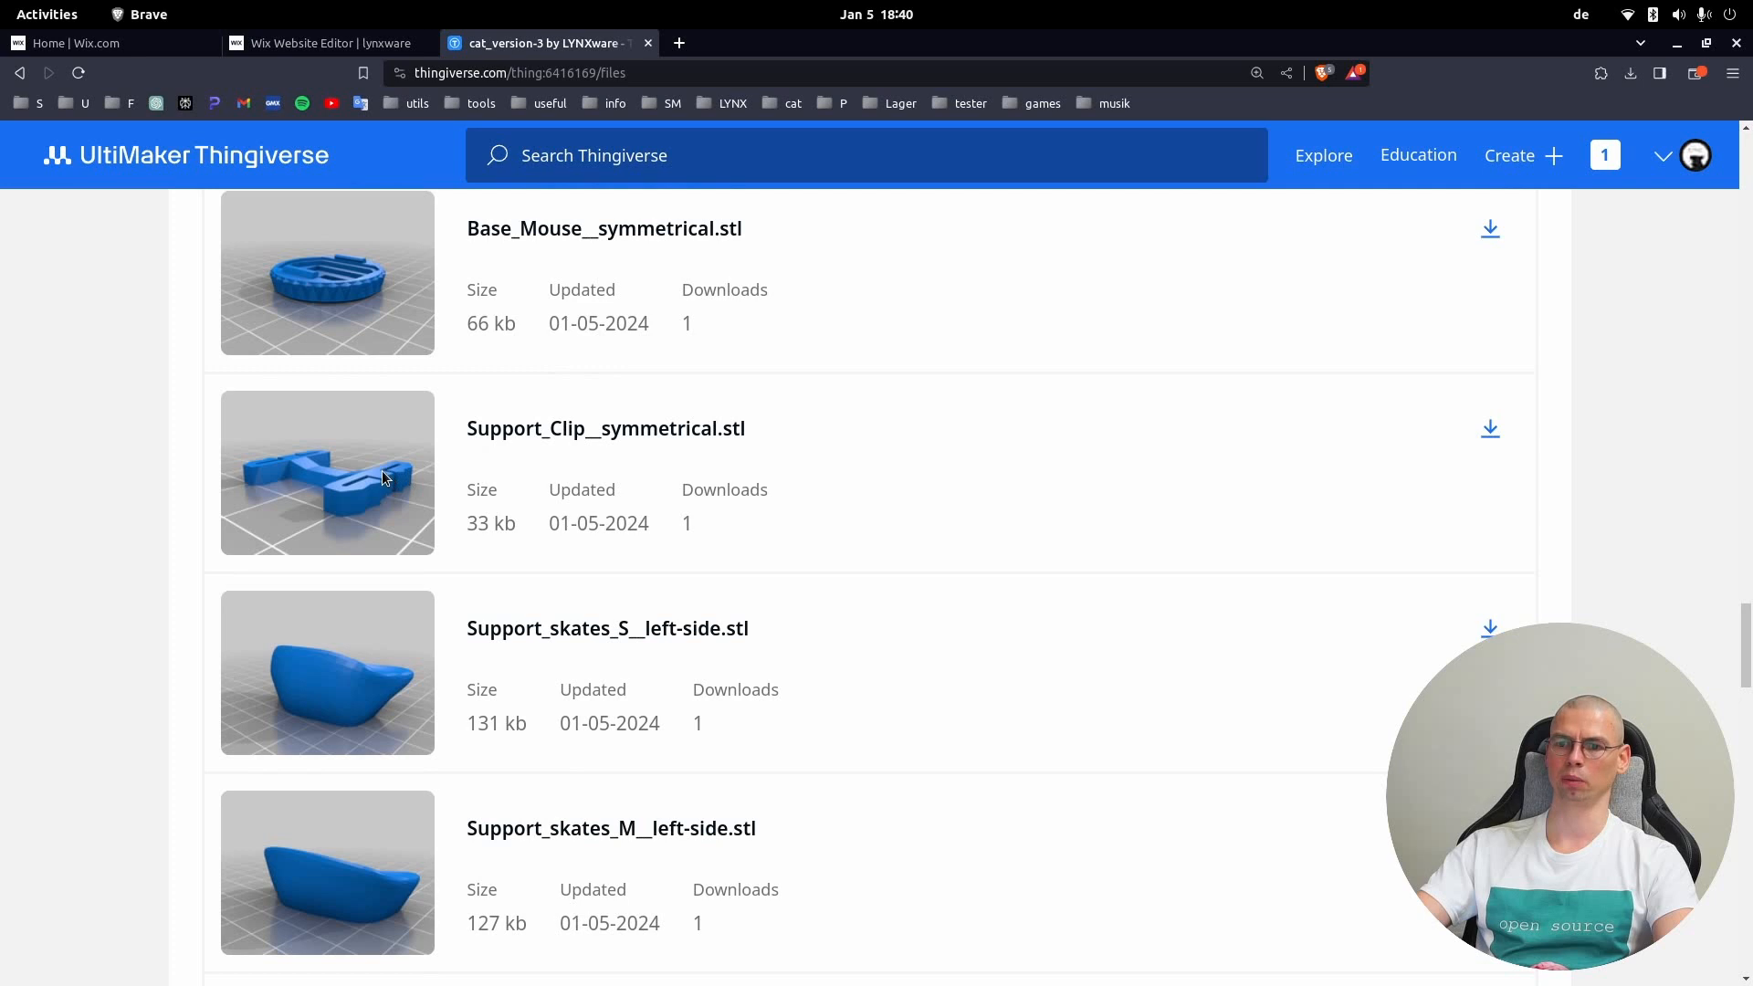
{"action": "mouse_move", "coordinate": [358, 481]}
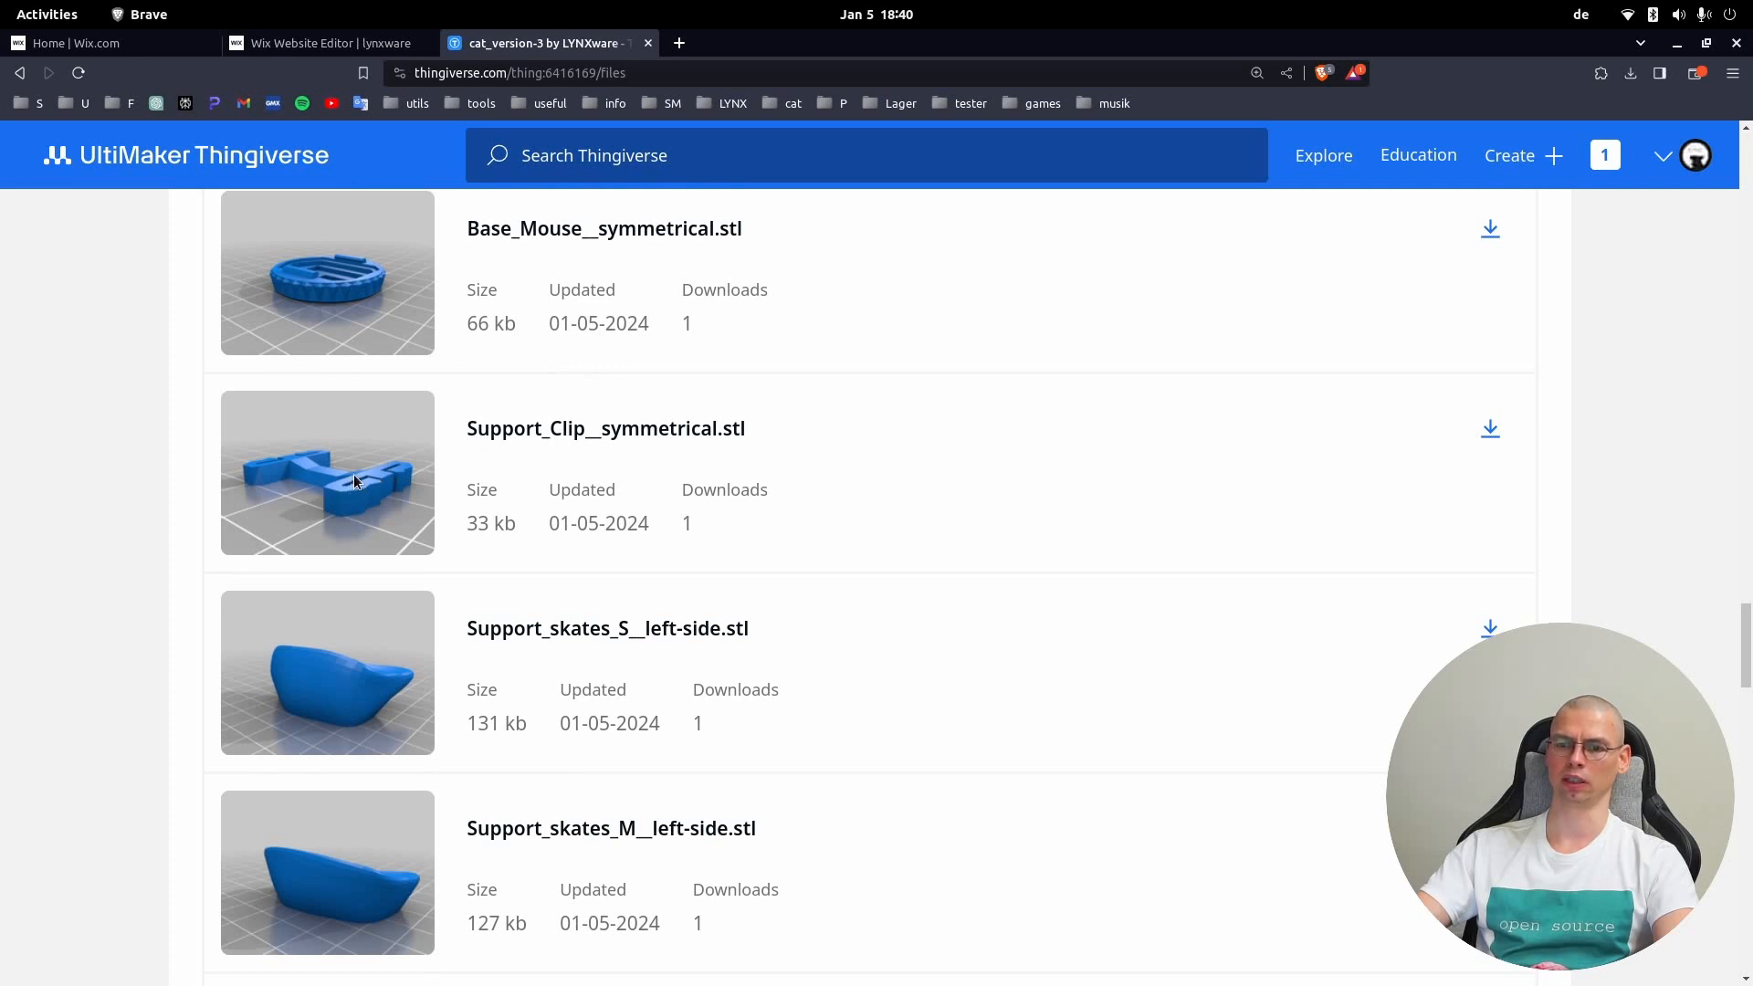
{"action": "scroll", "scroll_direction": "down", "scroll_amount": 3}
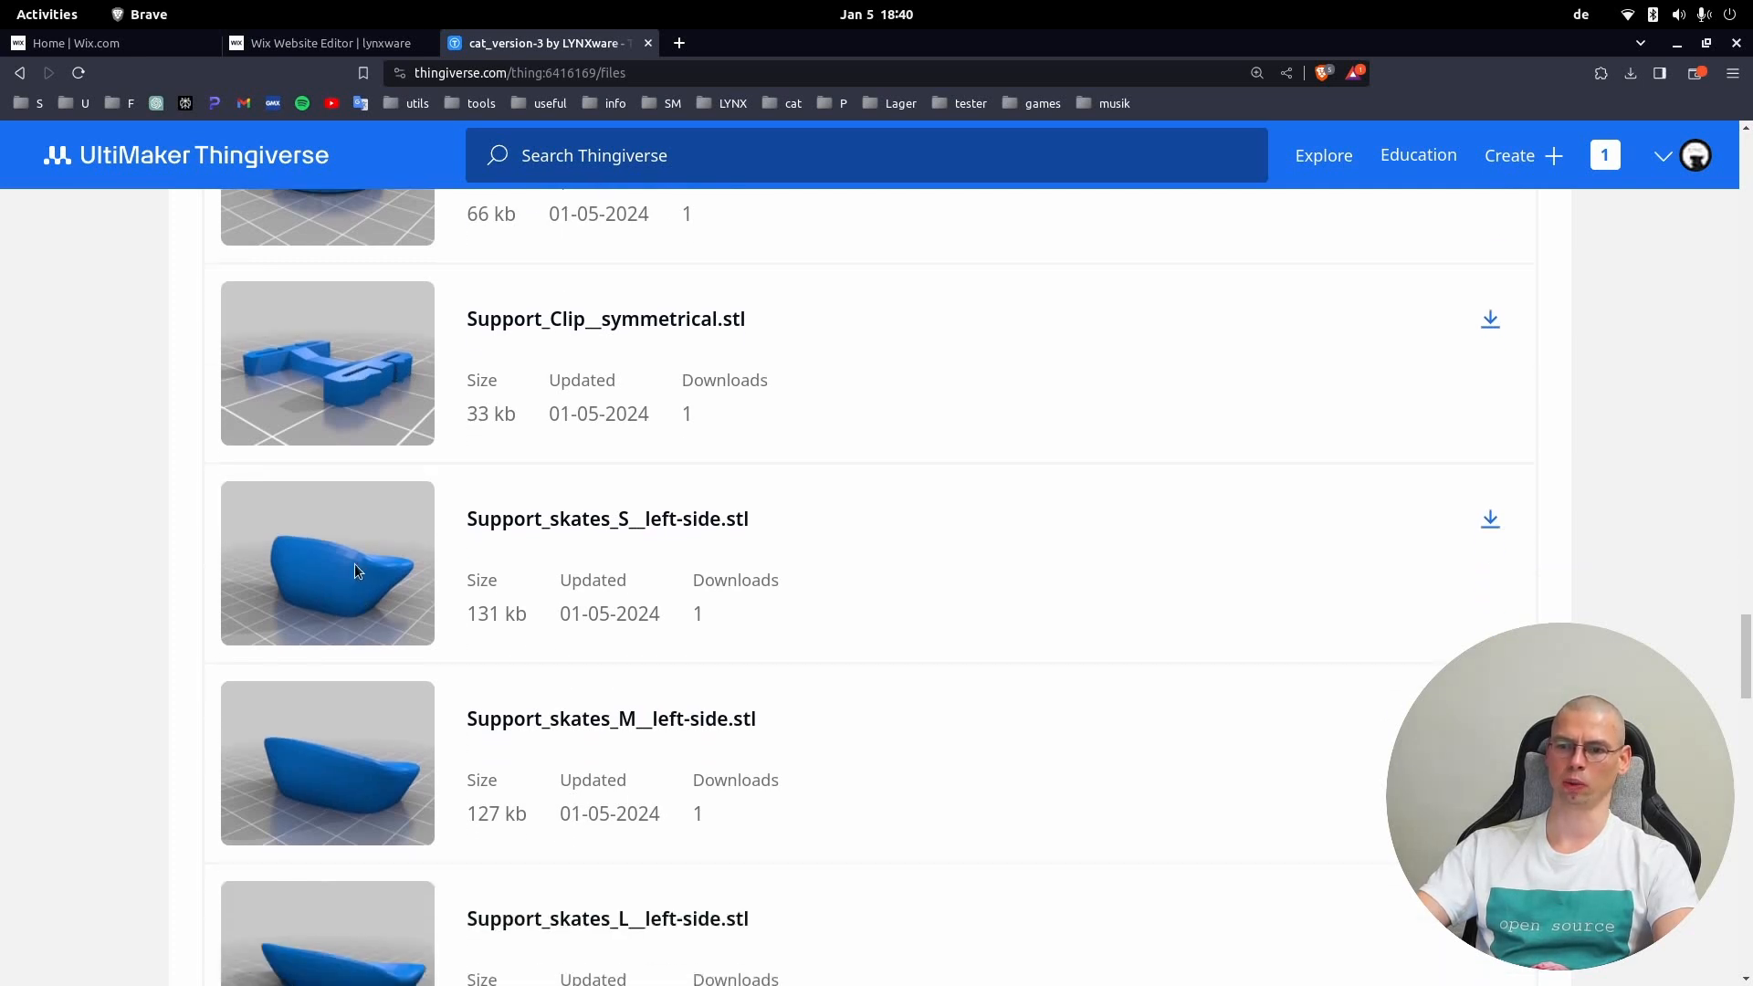
{"action": "scroll", "scroll_direction": "down", "scroll_amount": 3}
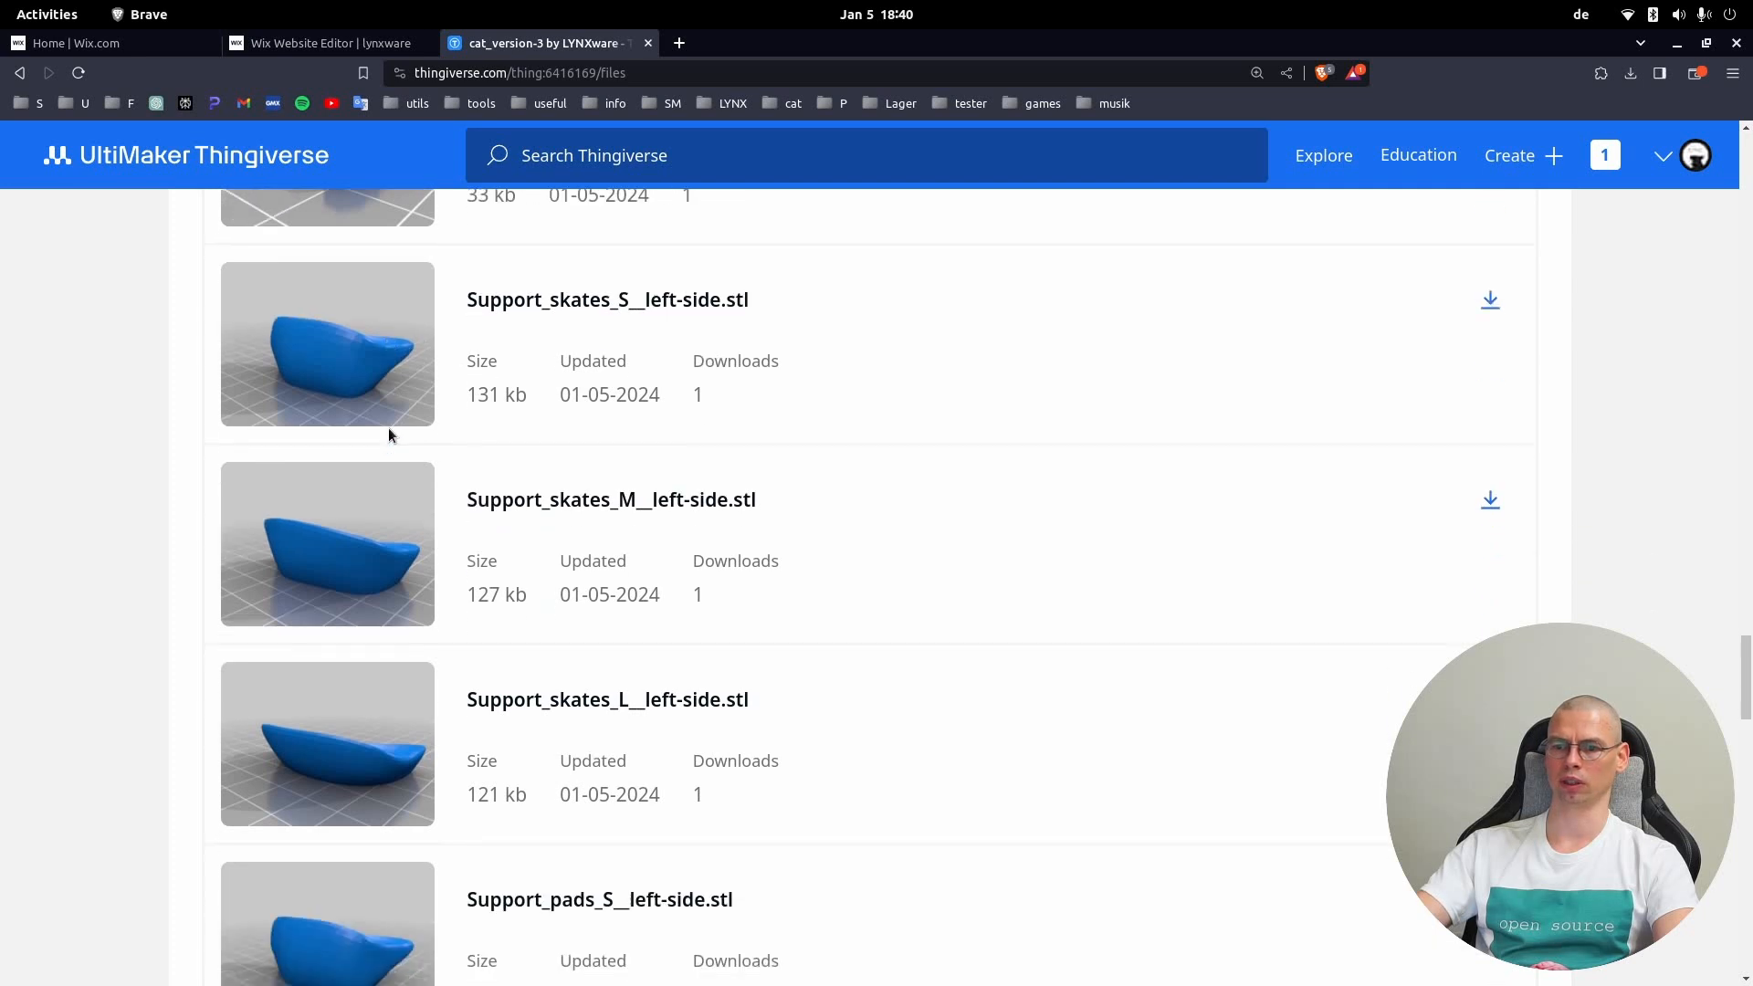
{"action": "mouse_move", "coordinate": [318, 418]}
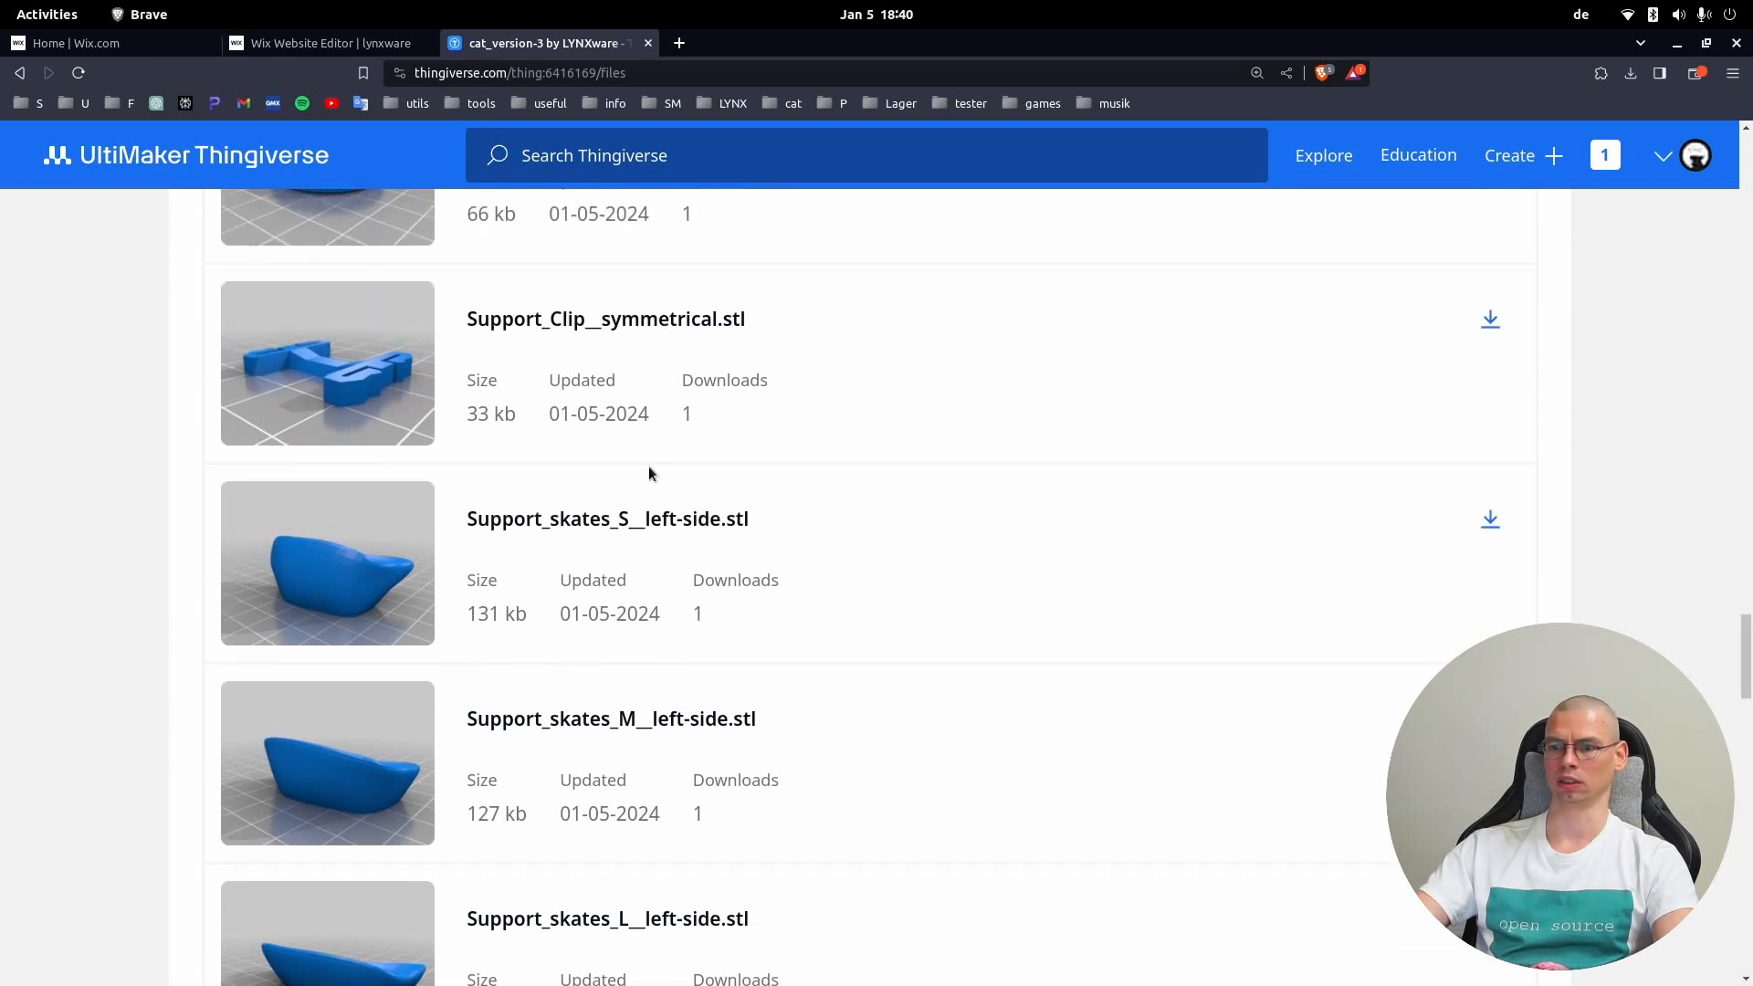
{"action": "scroll", "scroll_direction": "down", "scroll_amount": 3}
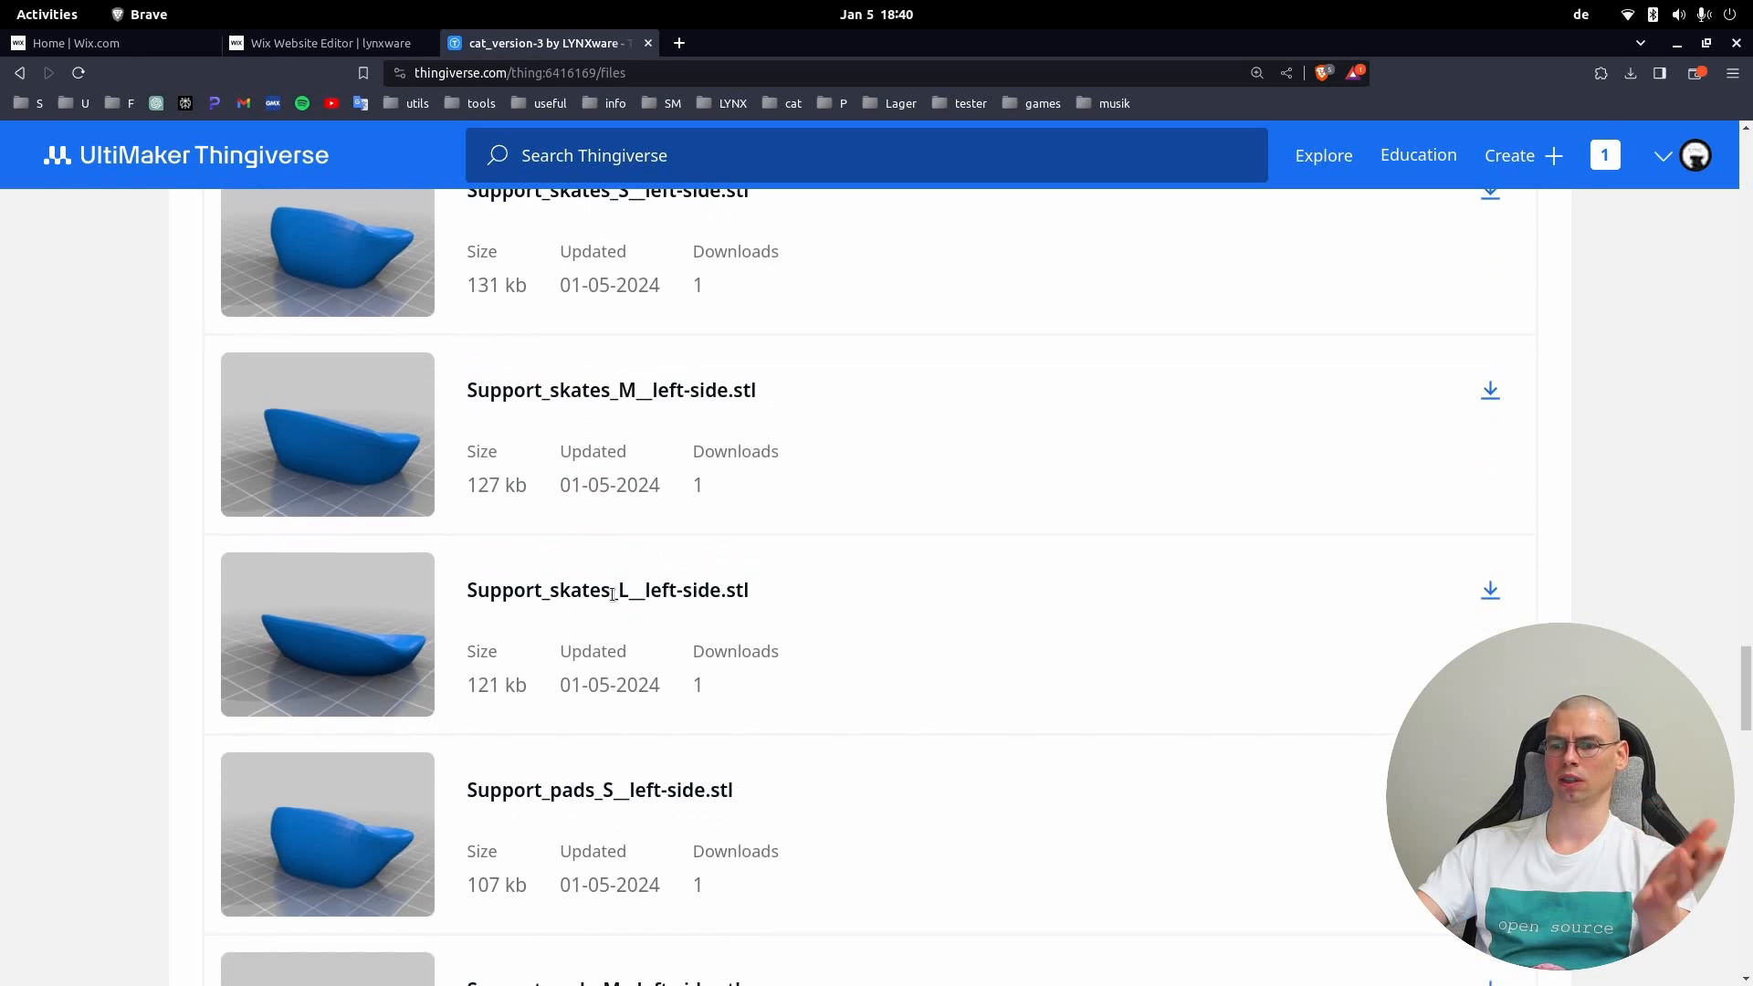
{"action": "scroll", "scroll_direction": "down", "scroll_amount": 3}
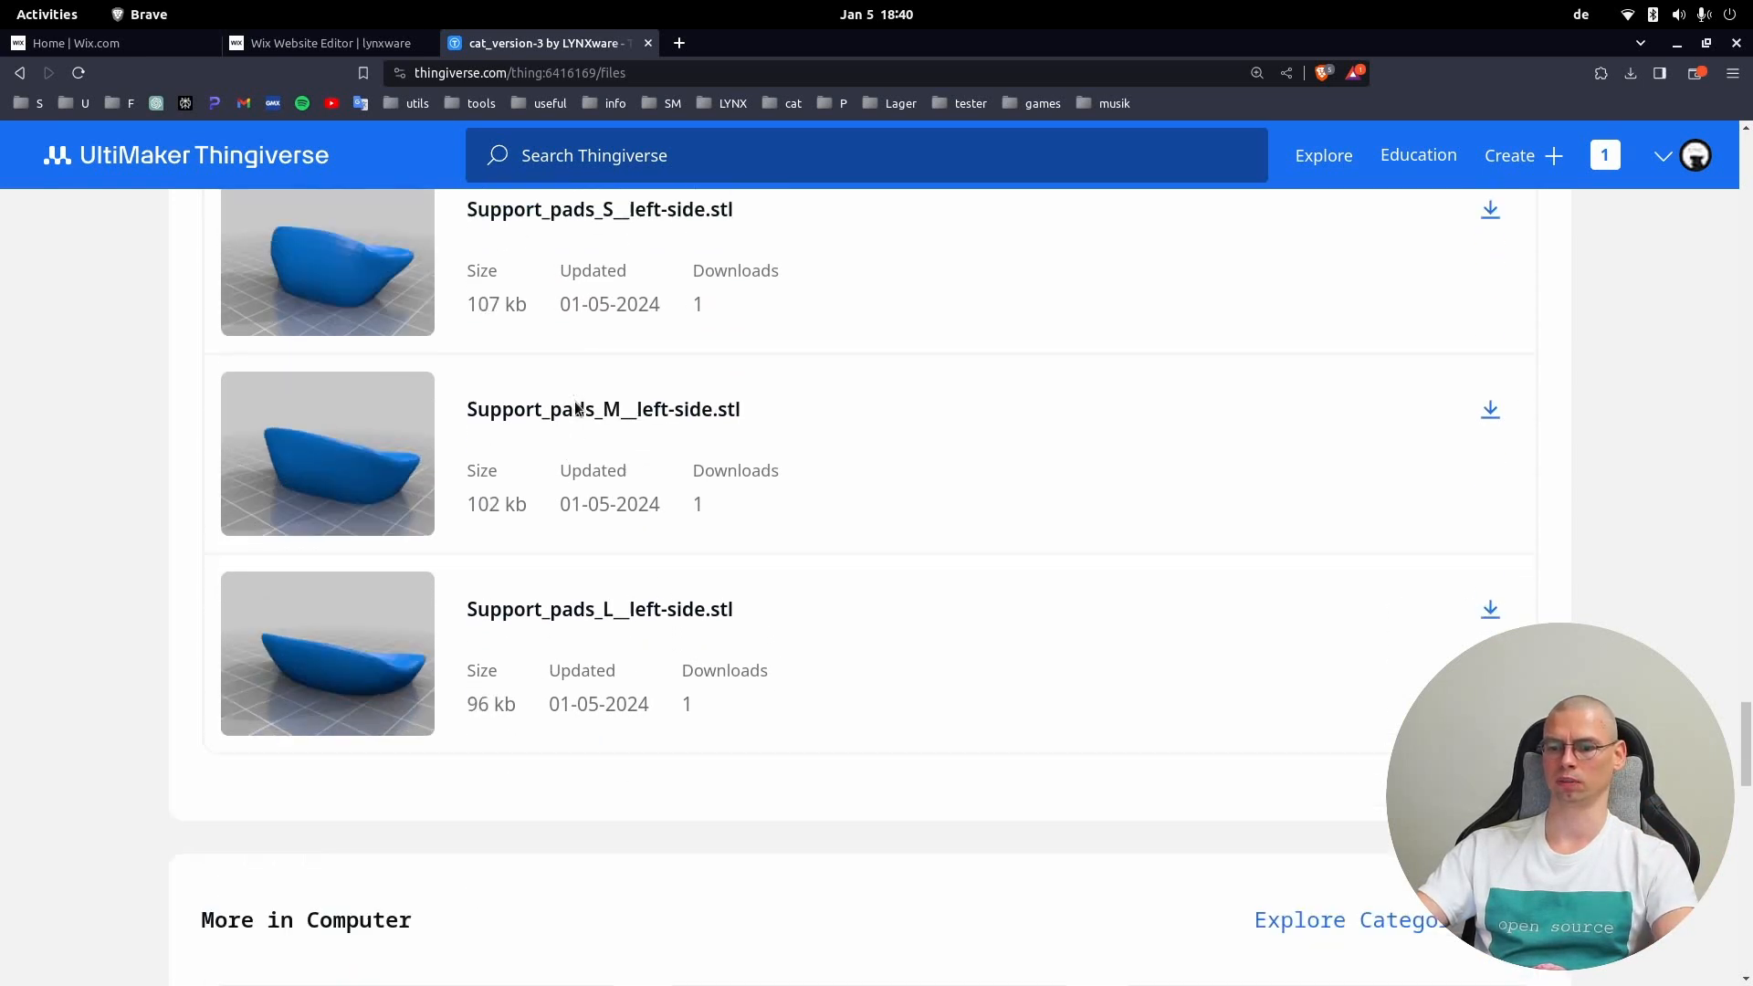
{"action": "scroll", "scroll_direction": "down", "scroll_amount": 3}
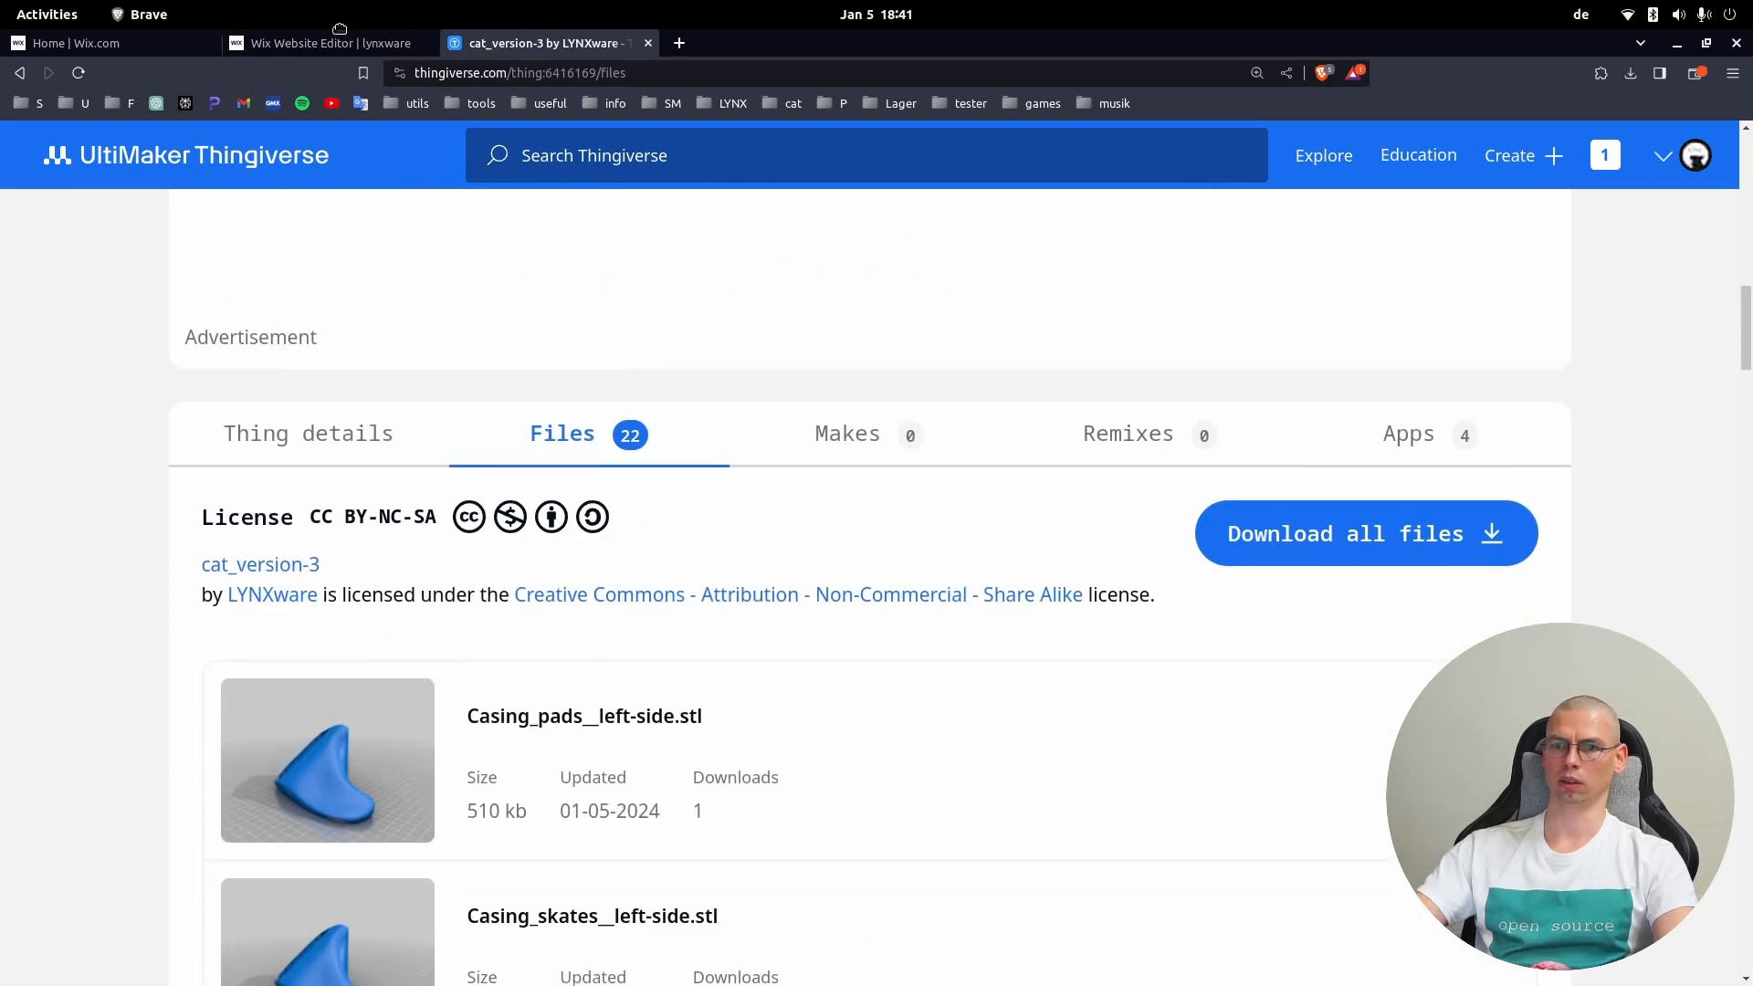
- Show the build guide's 3D-Printing Settings listing nozzle, layer height, infill and first-layer speed
{"action": "left_click", "coordinate": [324, 43]}
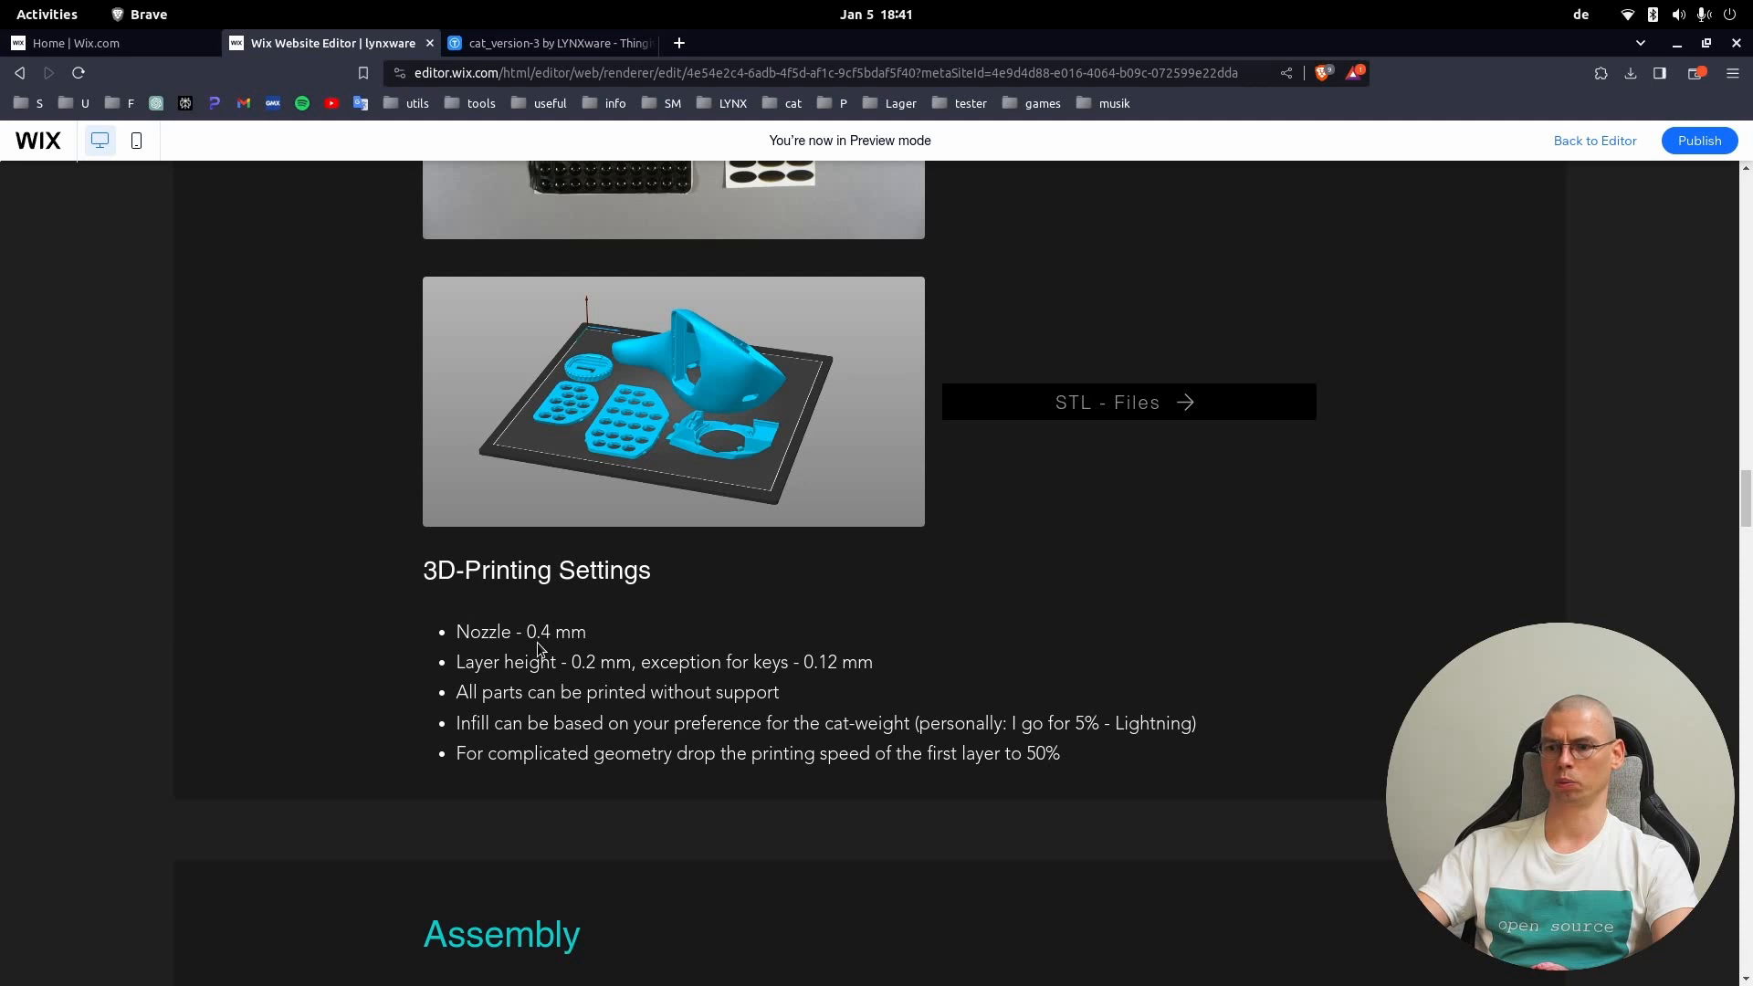
{"action": "mouse_move", "coordinate": [621, 668]}
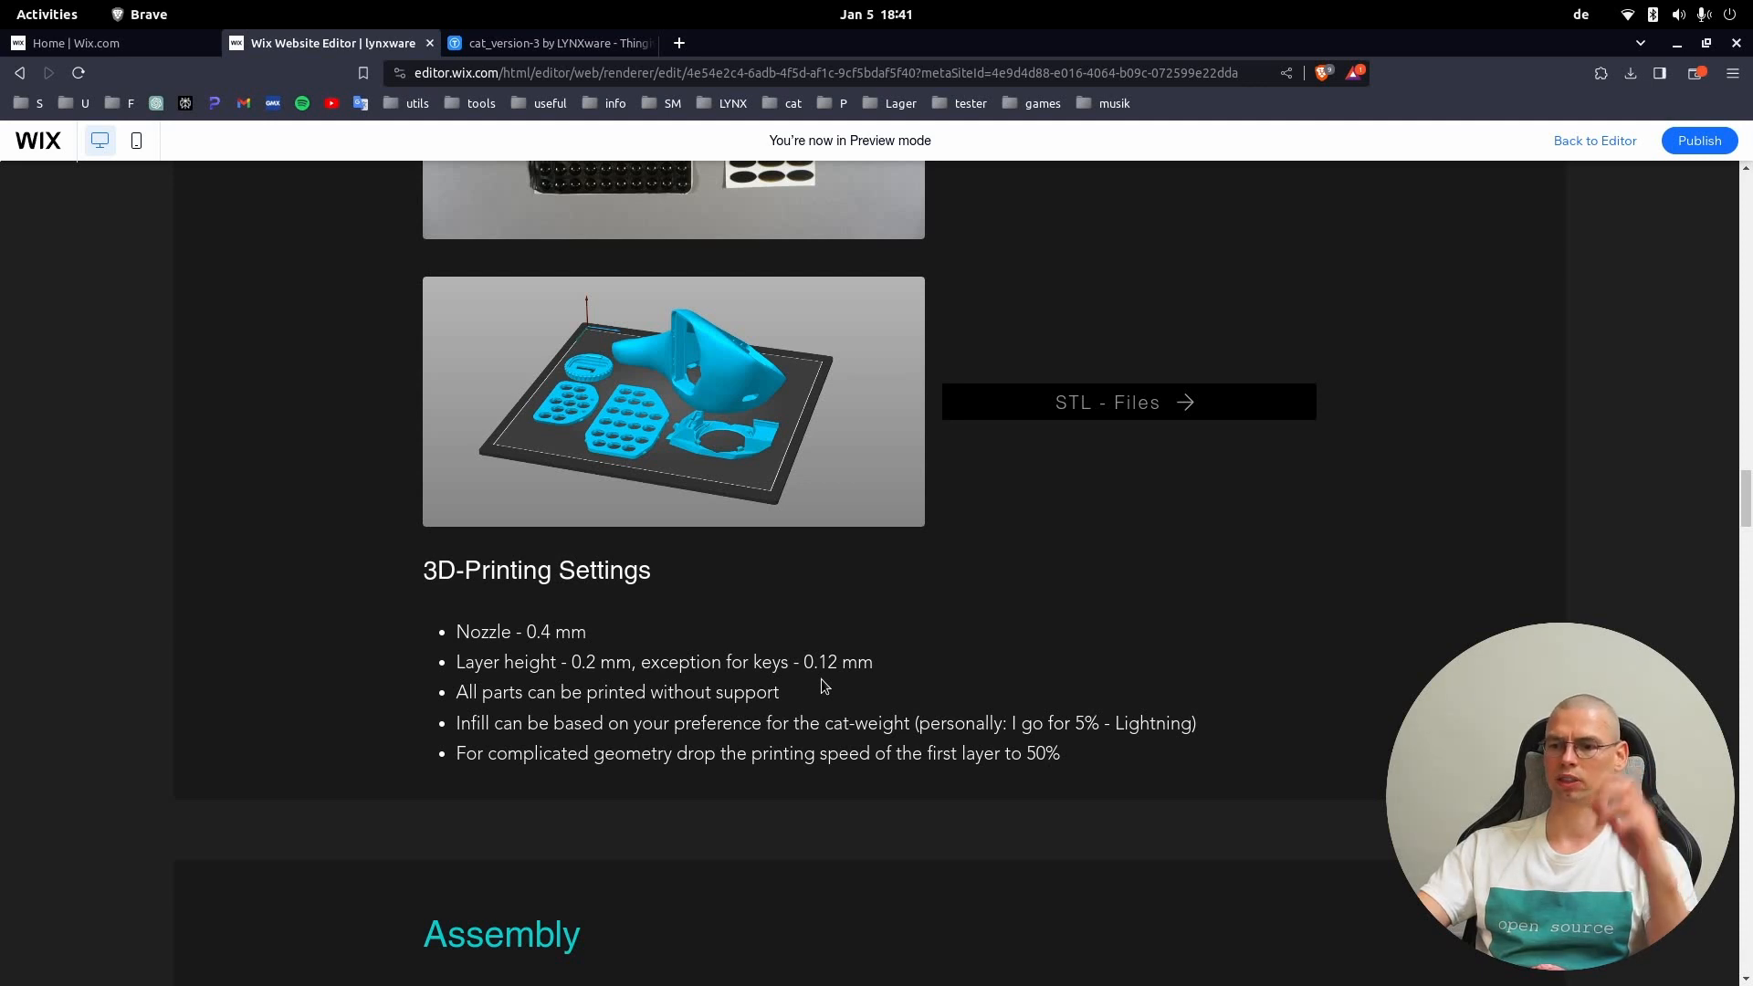
{"action": "scroll", "scroll_direction": "down", "scroll_amount": 3}
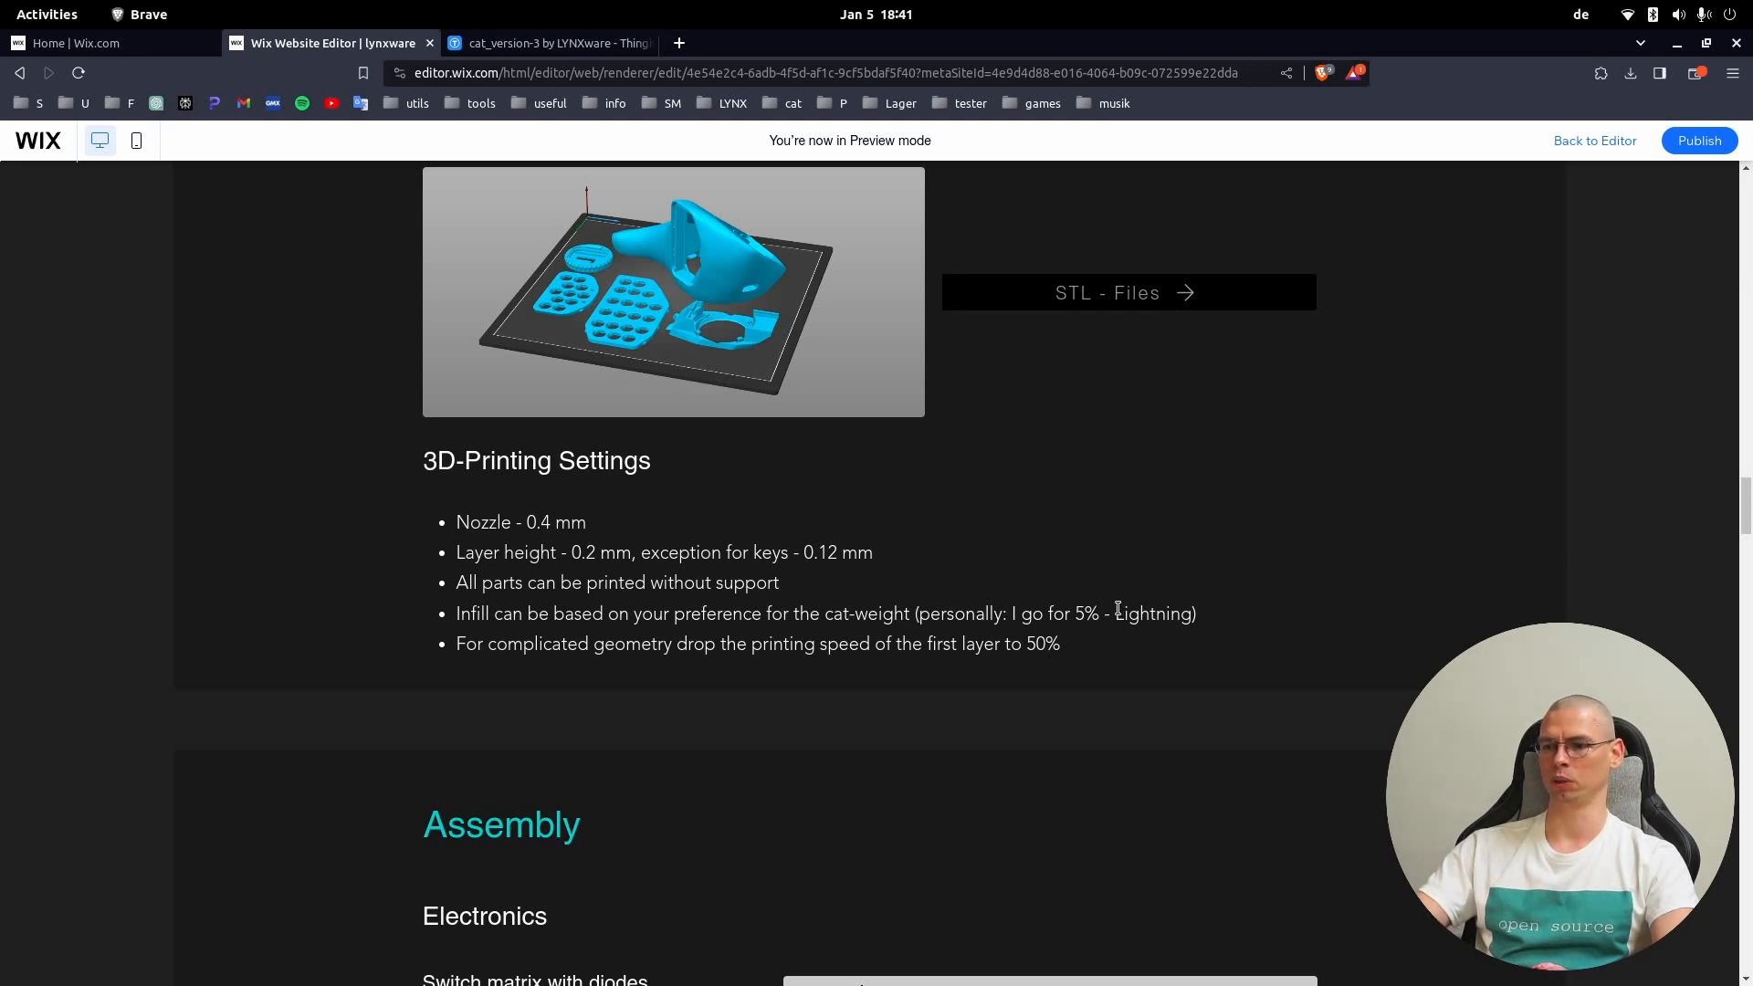
{"action": "scroll", "scroll_direction": "down", "scroll_amount": 3}
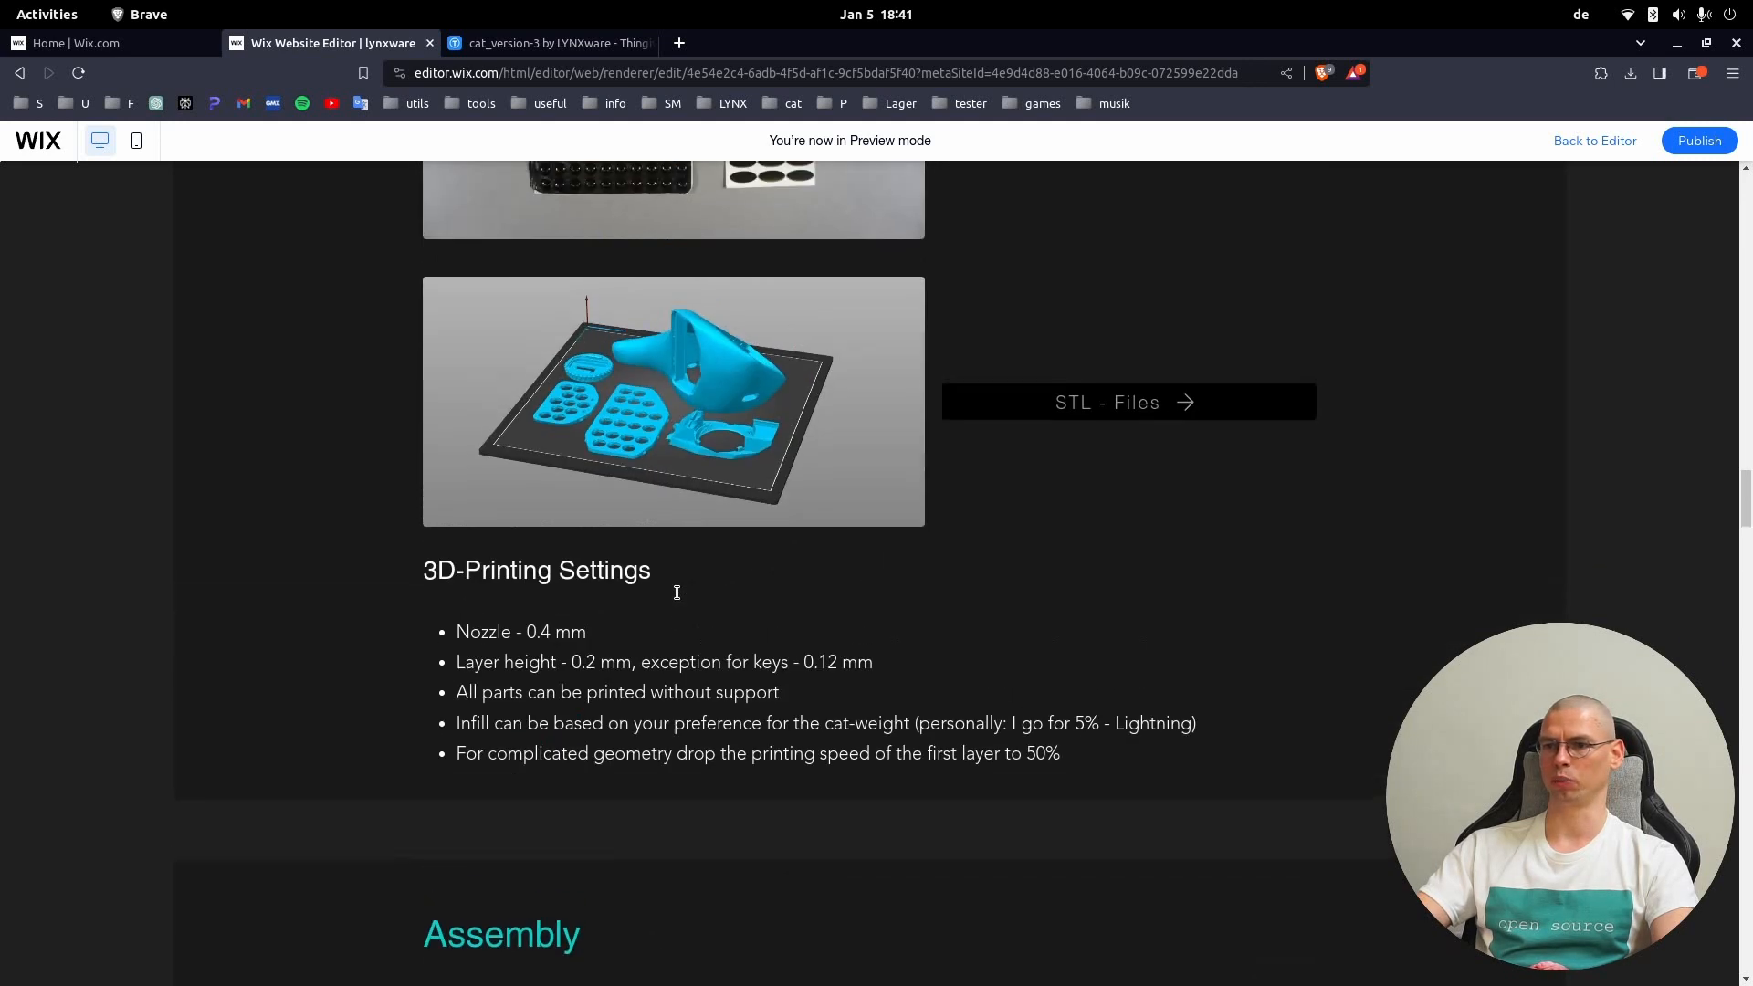
{"action": "mouse_move", "coordinate": [643, 423]}
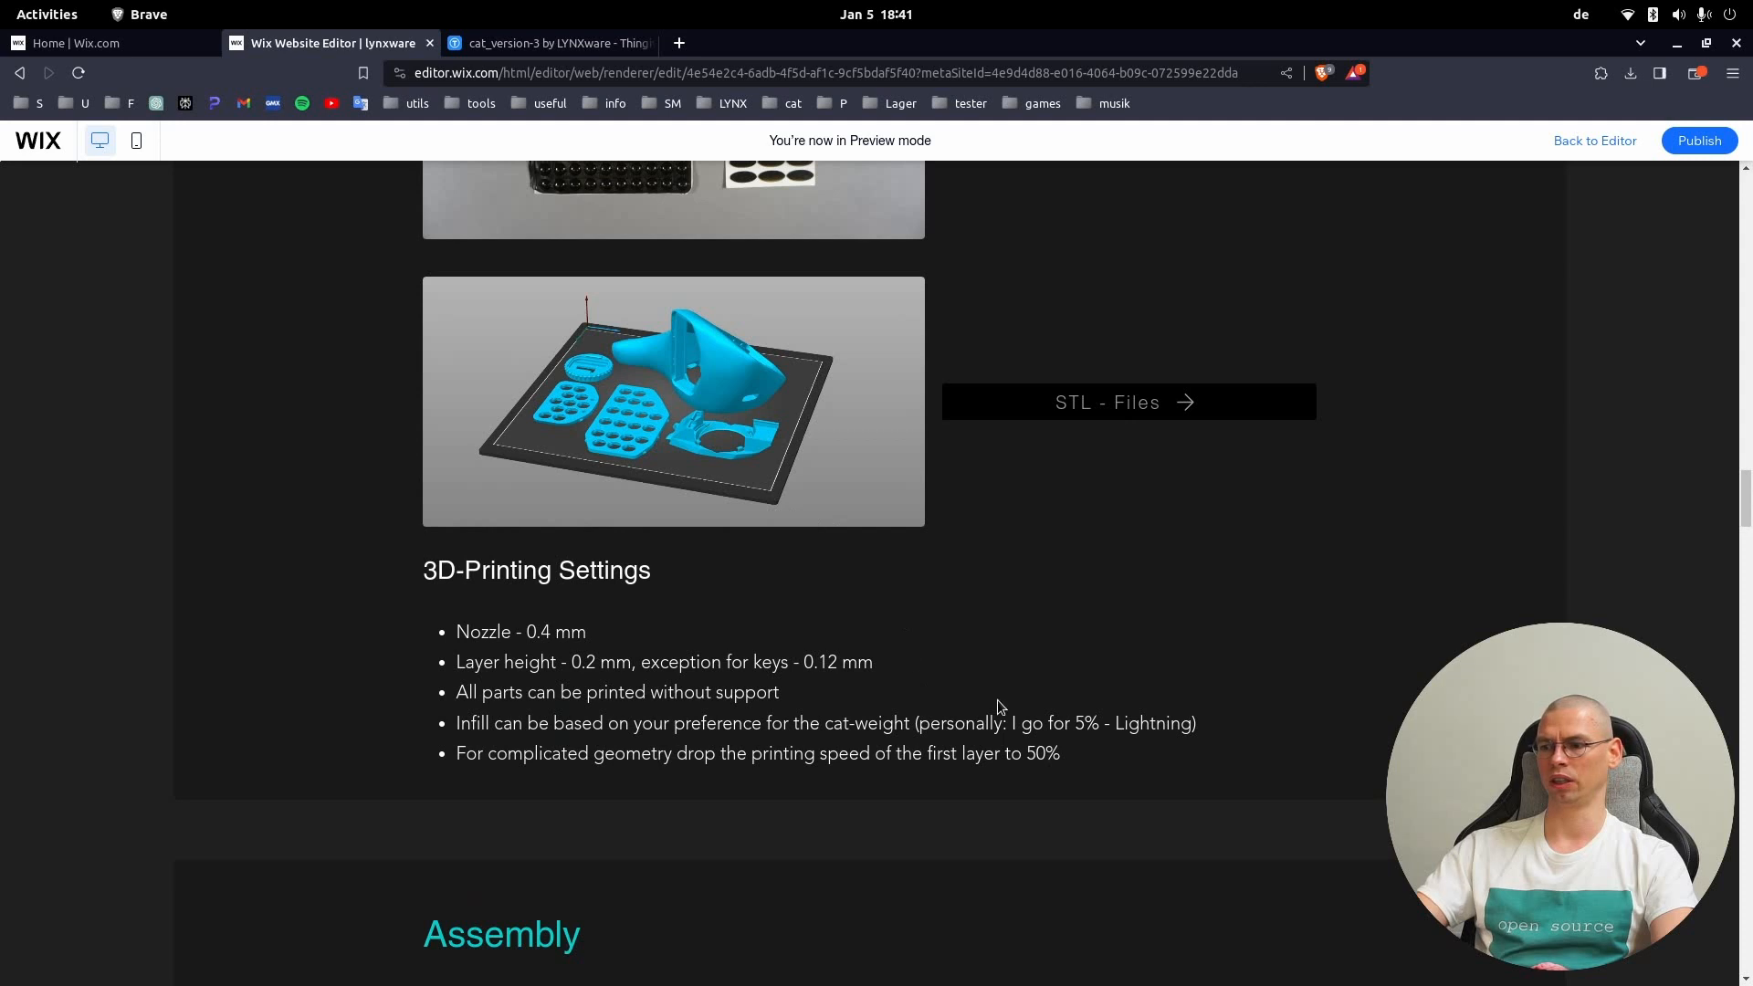
{"action": "mouse_move", "coordinate": [965, 703]}
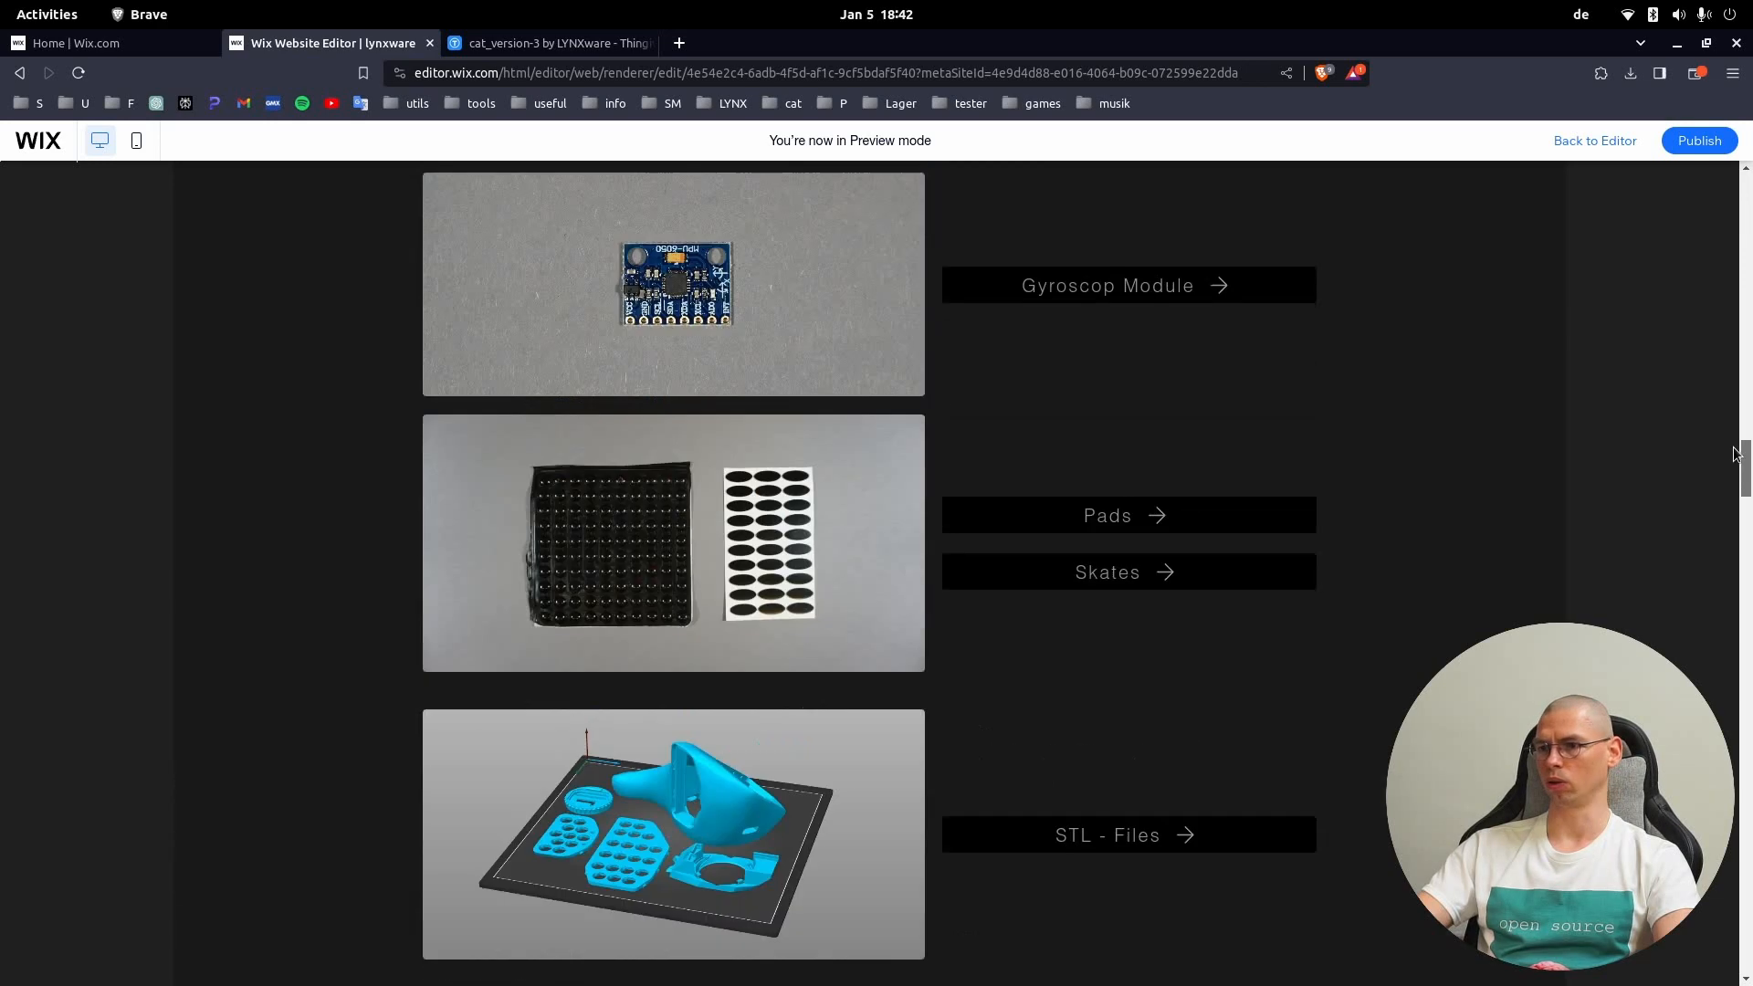
- Scroll the Assembly section from the switch matrix through the pins-legend and thumb-module circuit diagrams
{"action": "scroll", "scroll_direction": "down", "scroll_amount": 3}
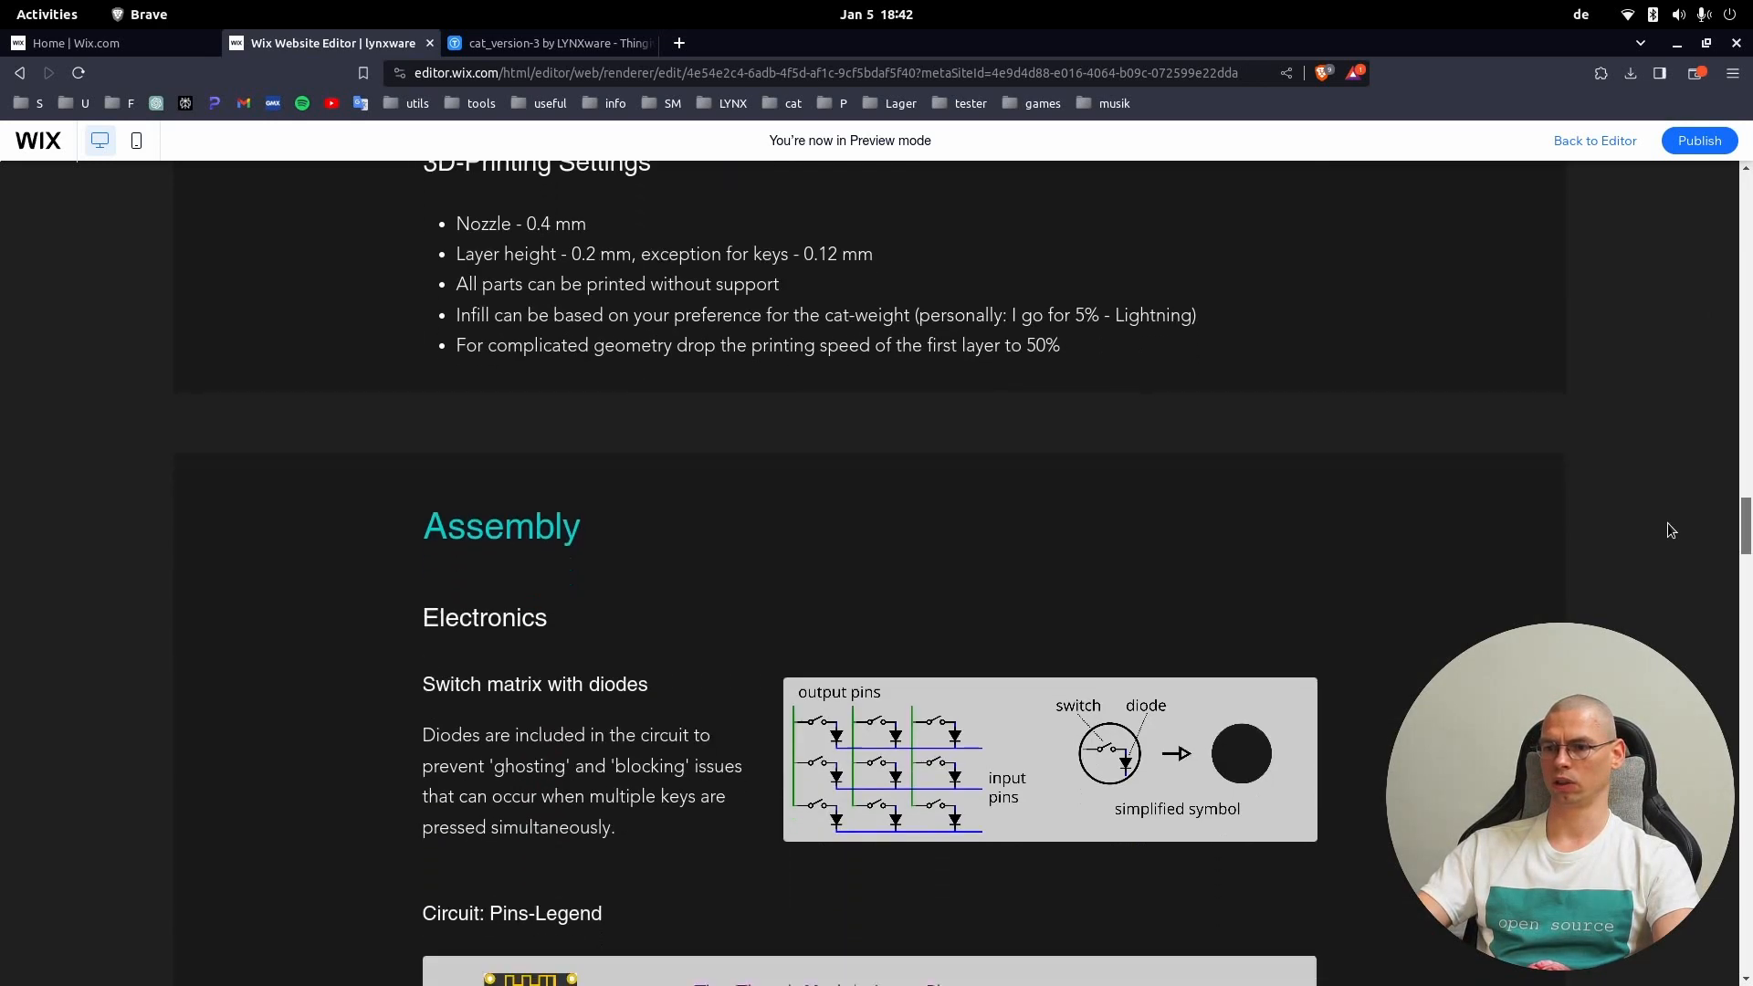
{"action": "scroll", "scroll_direction": "down", "scroll_amount": 3}
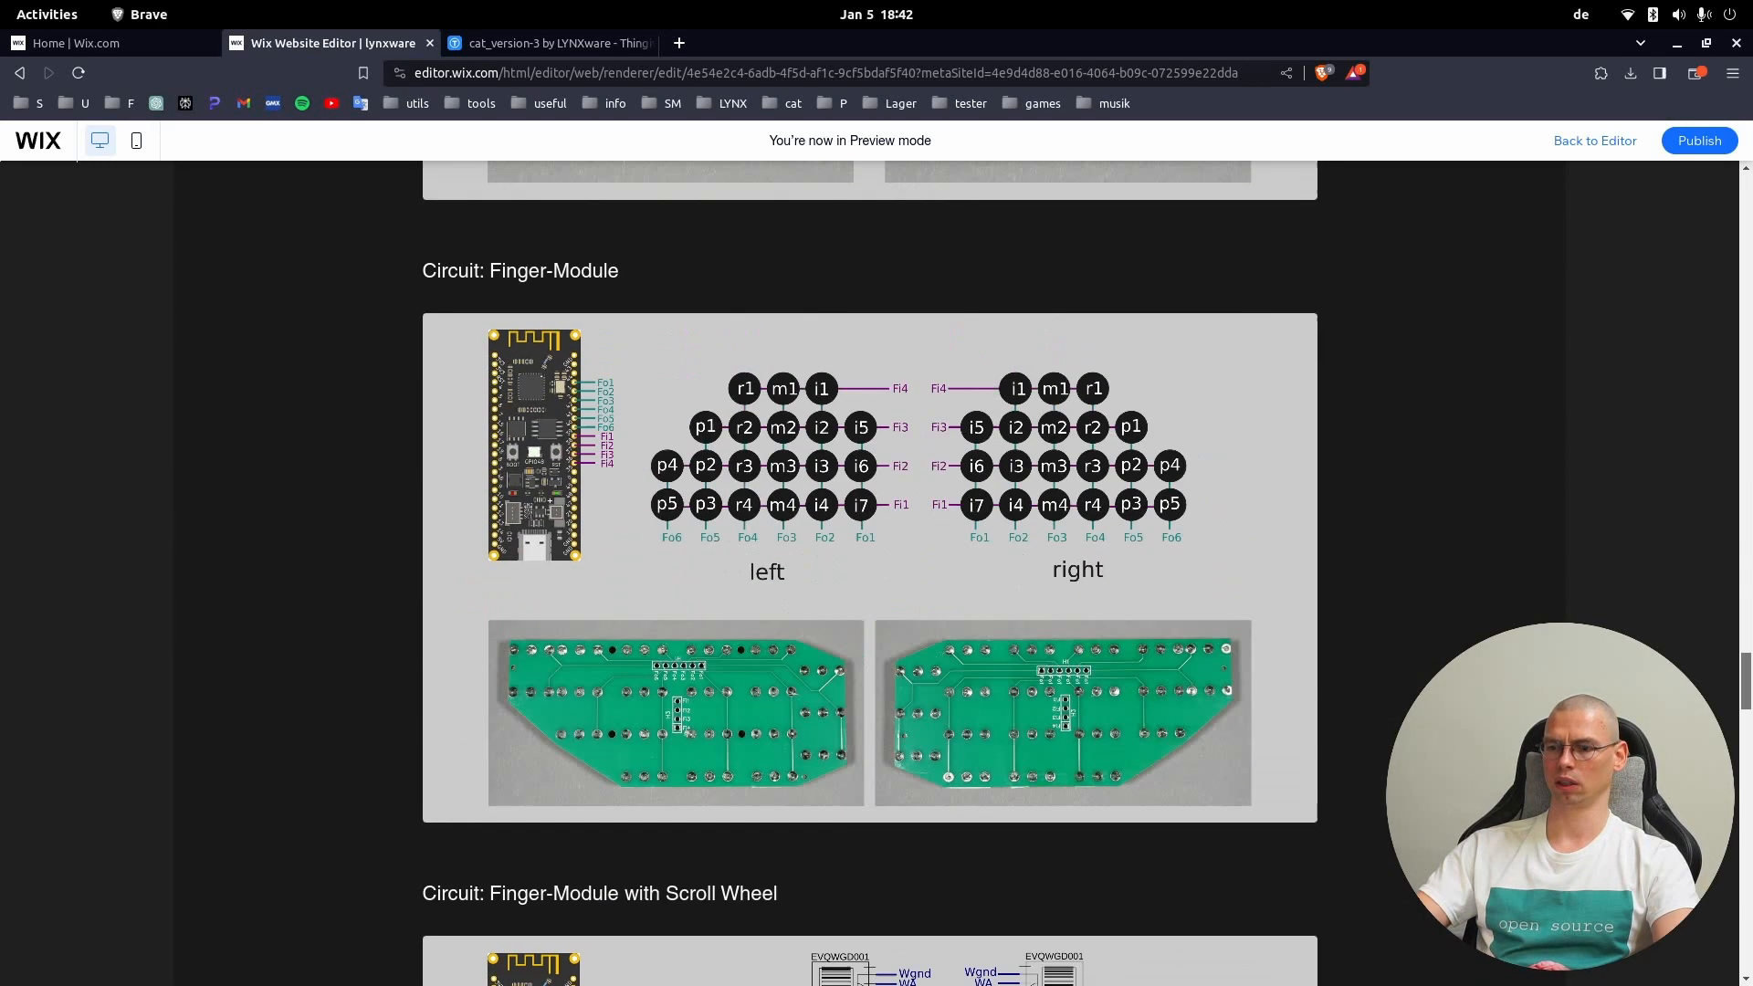
{"action": "scroll", "scroll_direction": "down", "scroll_amount": 3}
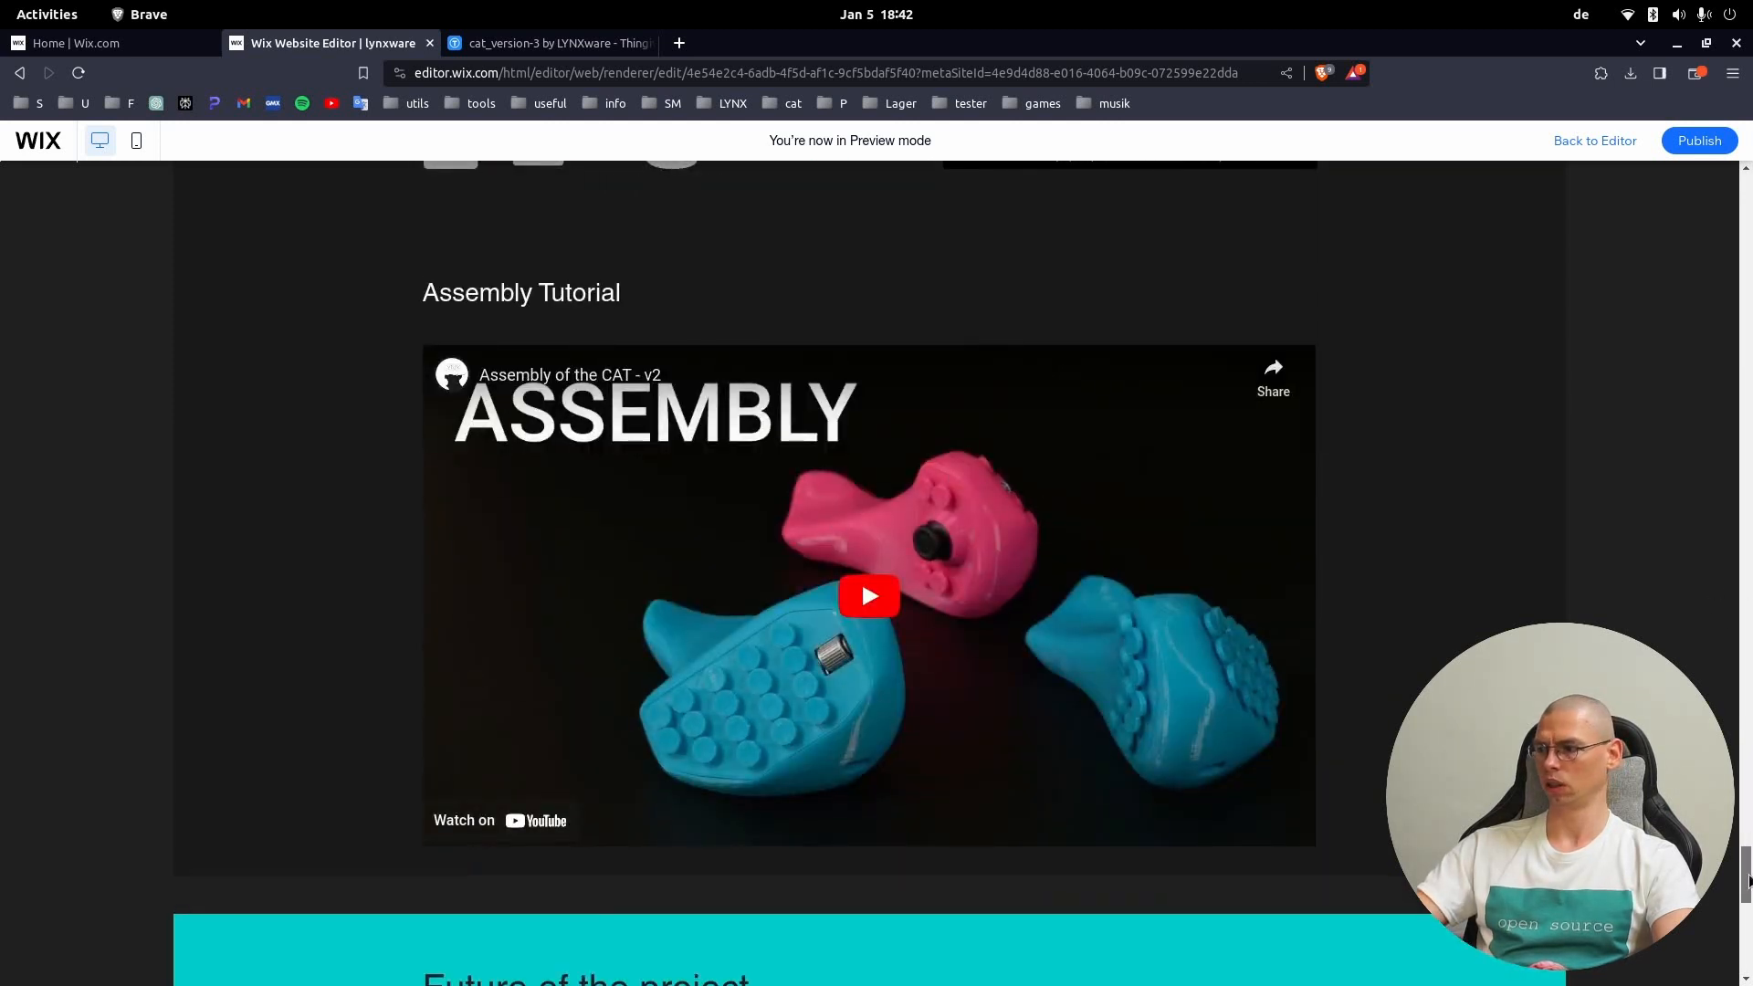
{"action": "scroll", "scroll_direction": "down", "scroll_amount": 3}
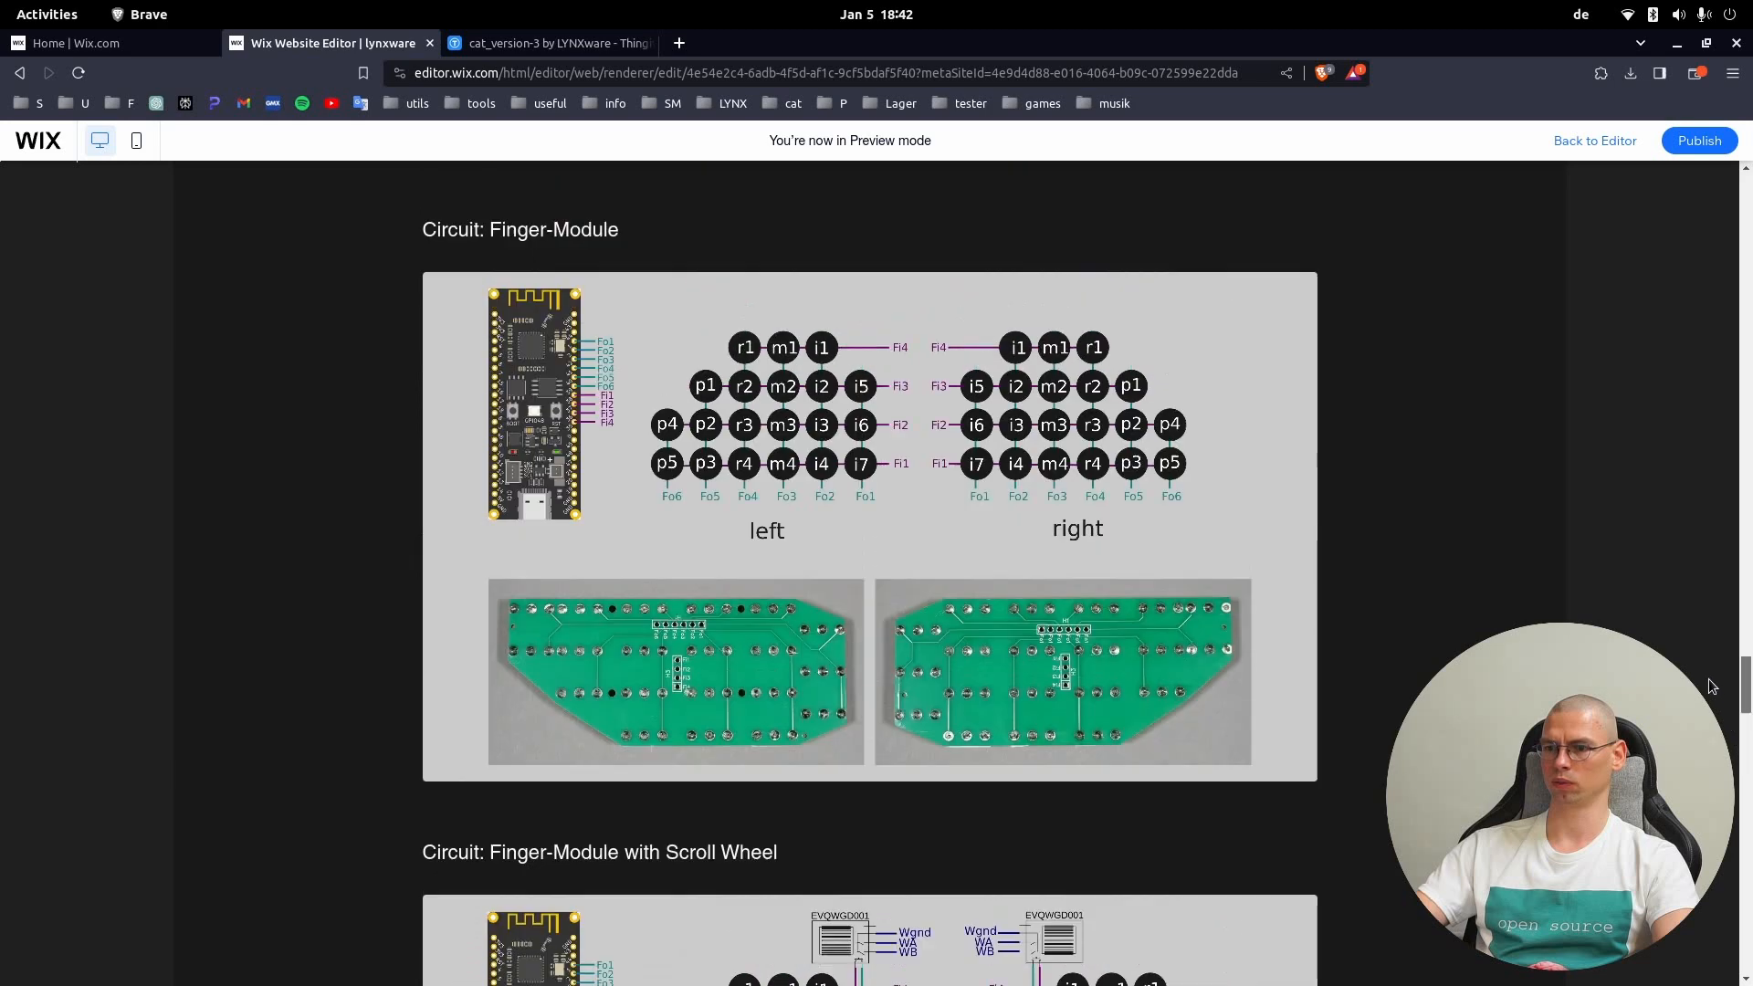
{"action": "scroll", "scroll_direction": "down", "scroll_amount": 3}
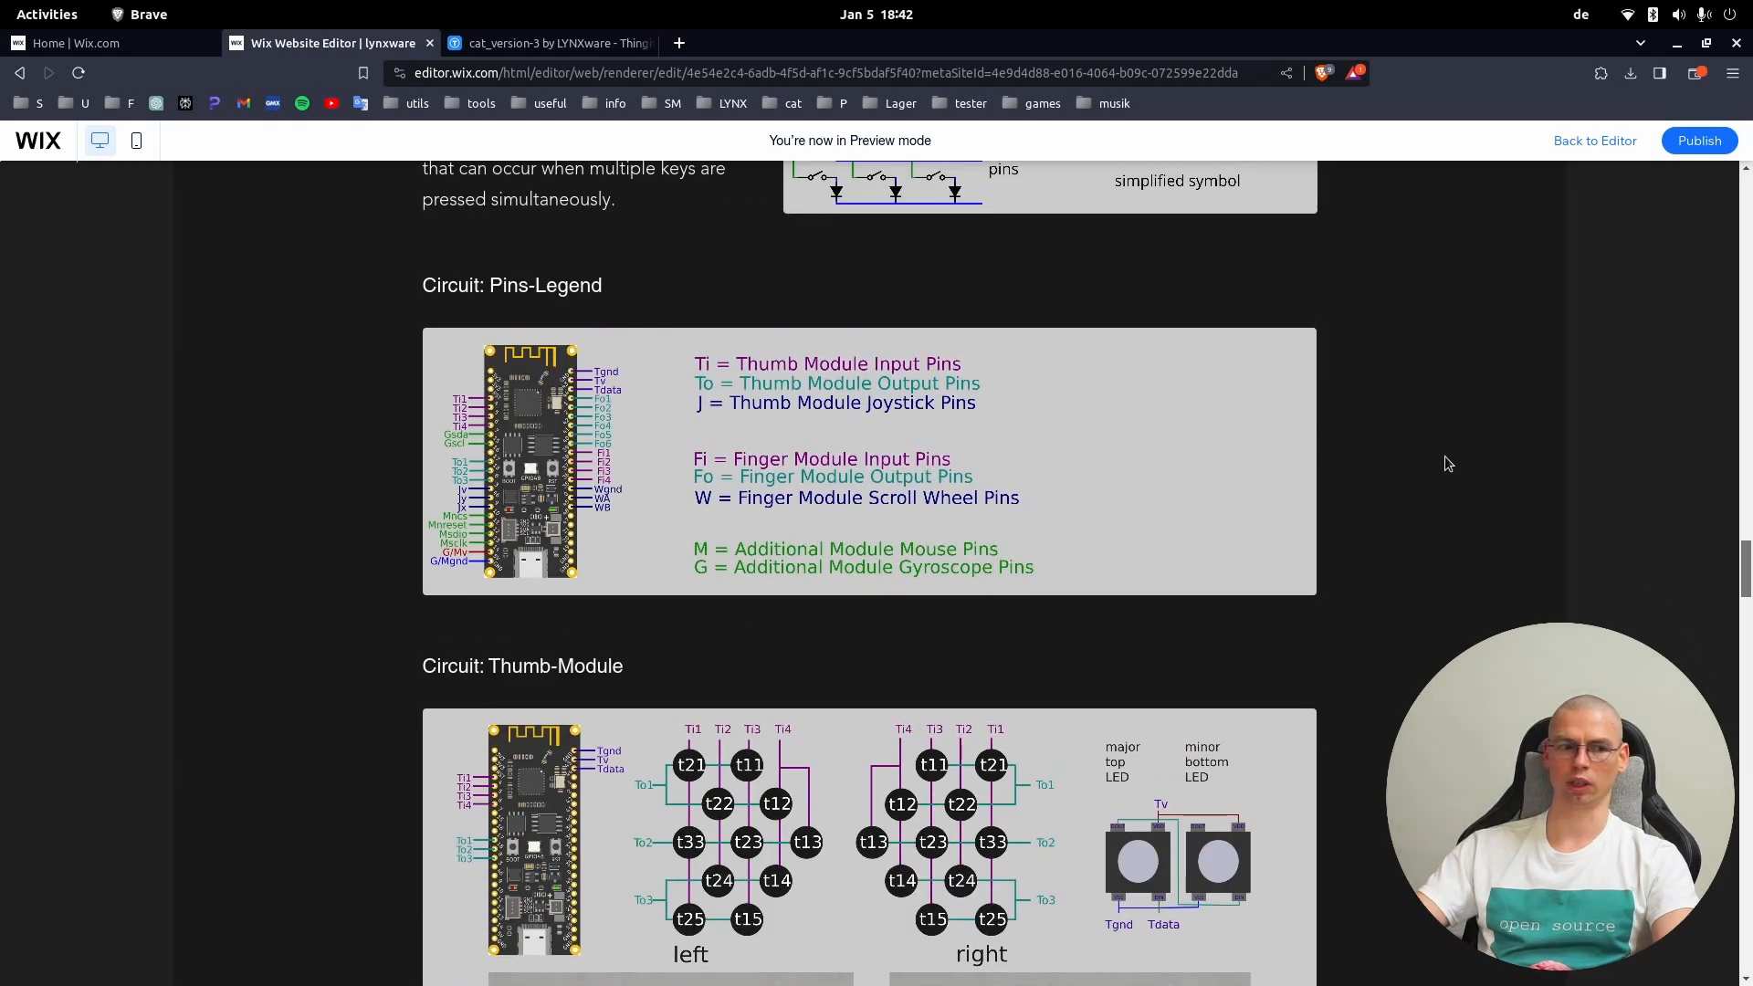